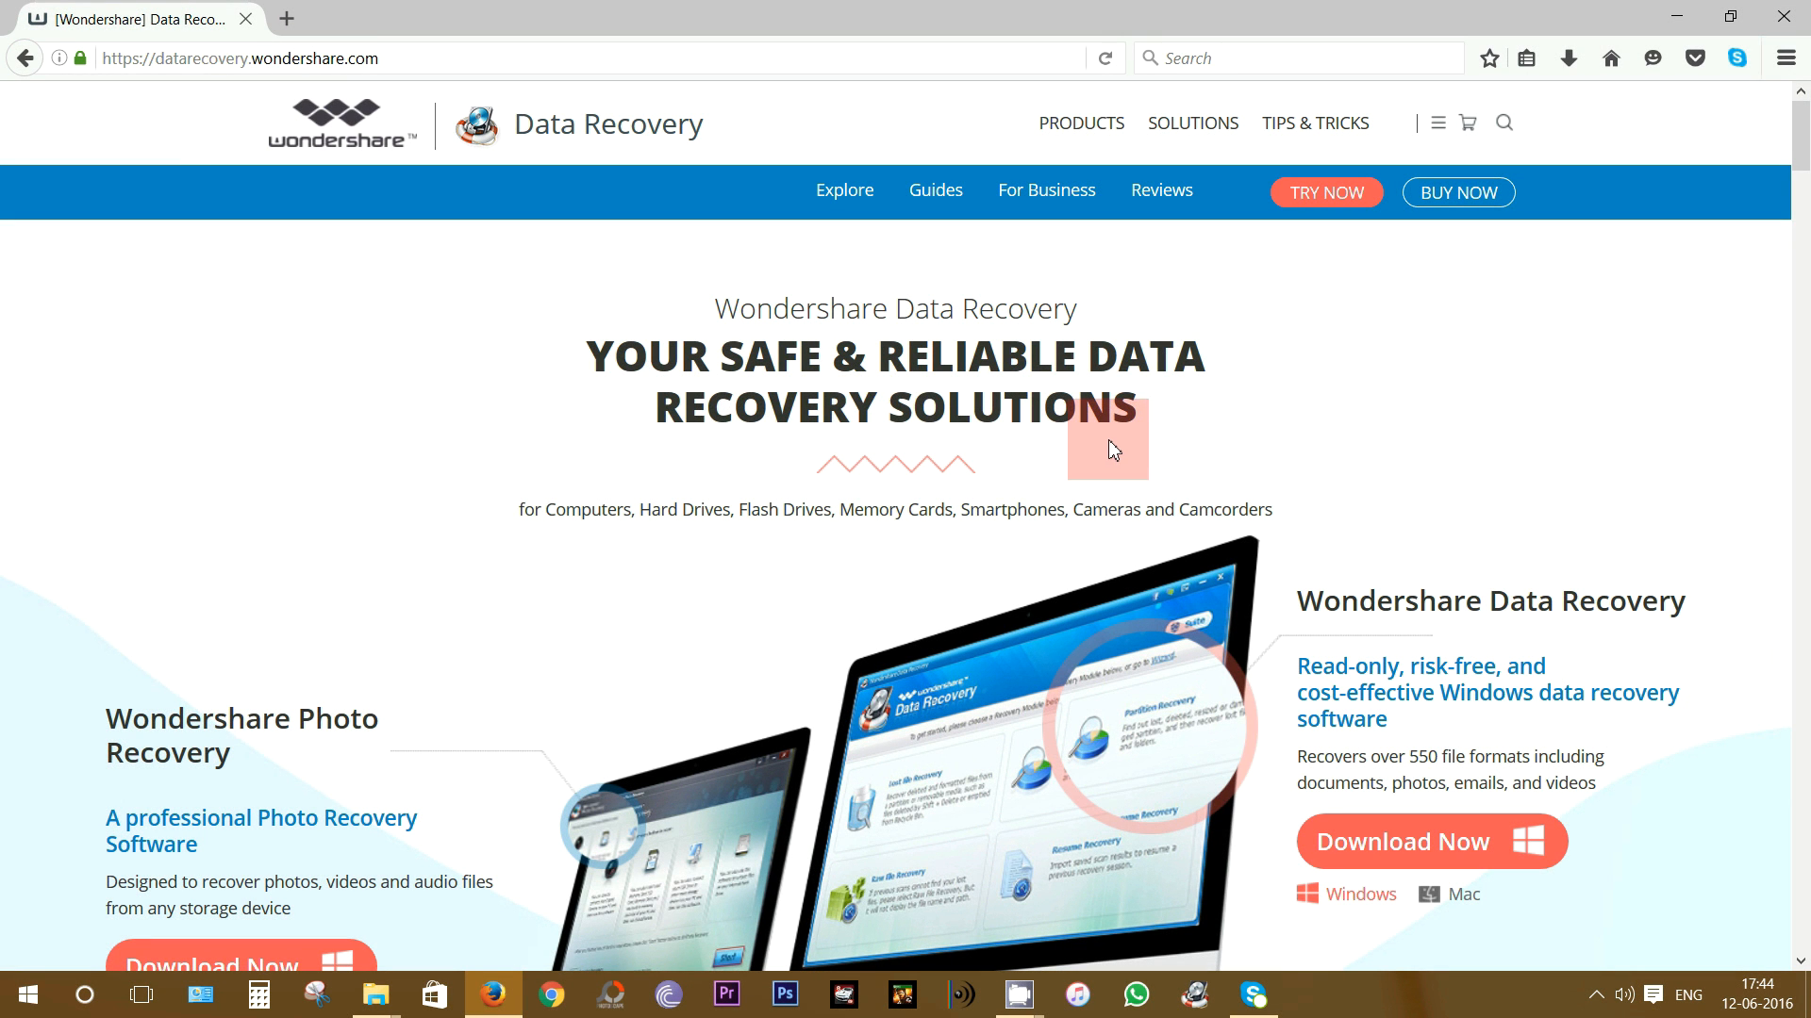
mouse_move(1091, 361)
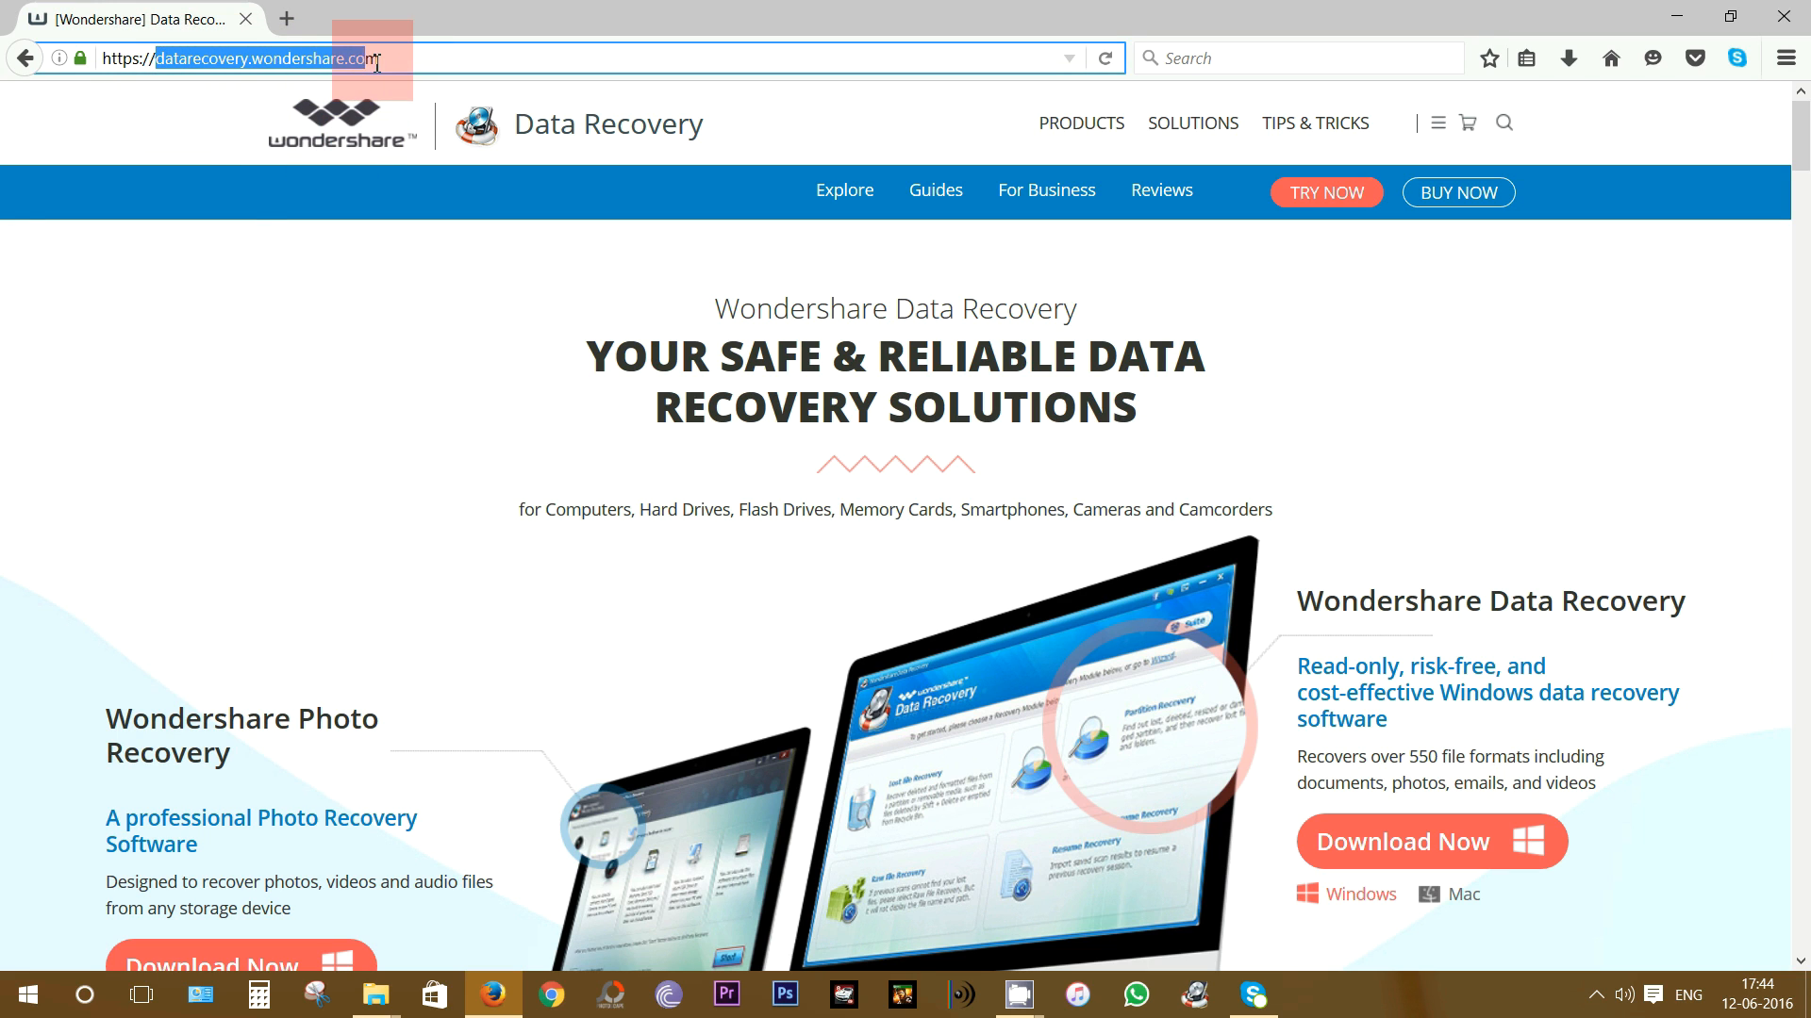
Step: Scroll down the Wondershare Data Recovery homepage to its recovery modes section
click(390, 57)
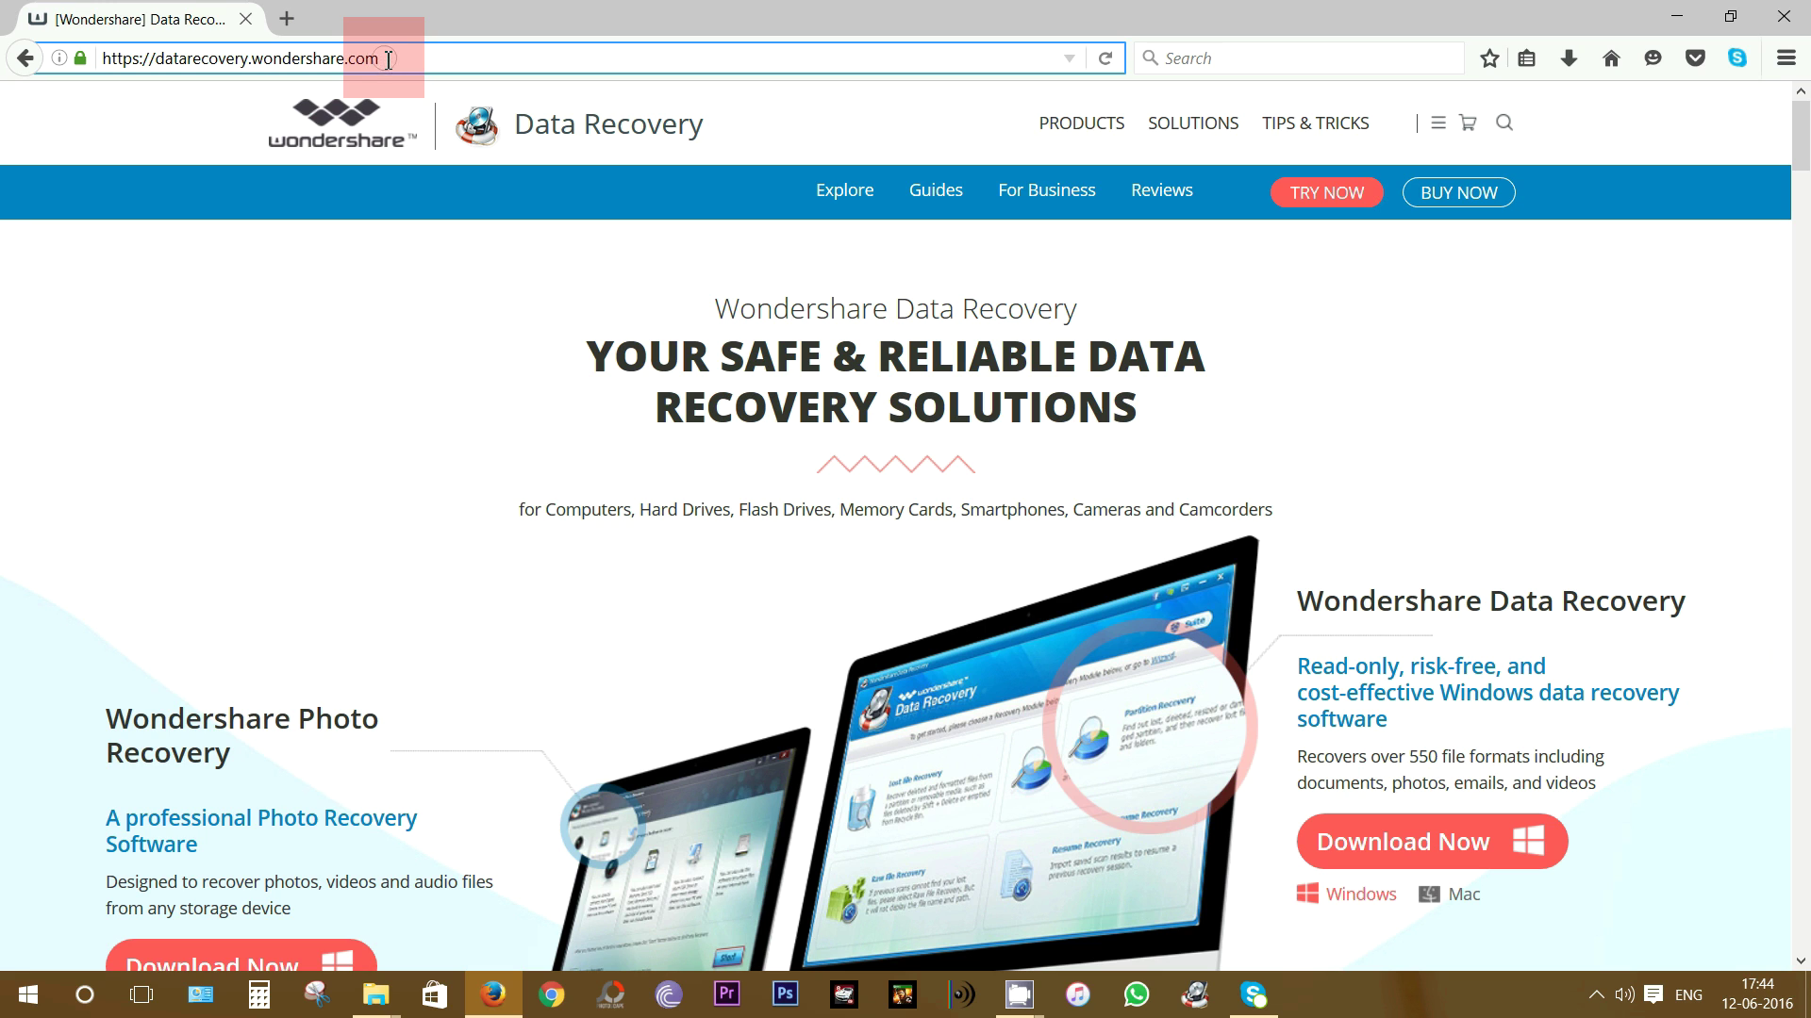
mouse_move(1125, 376)
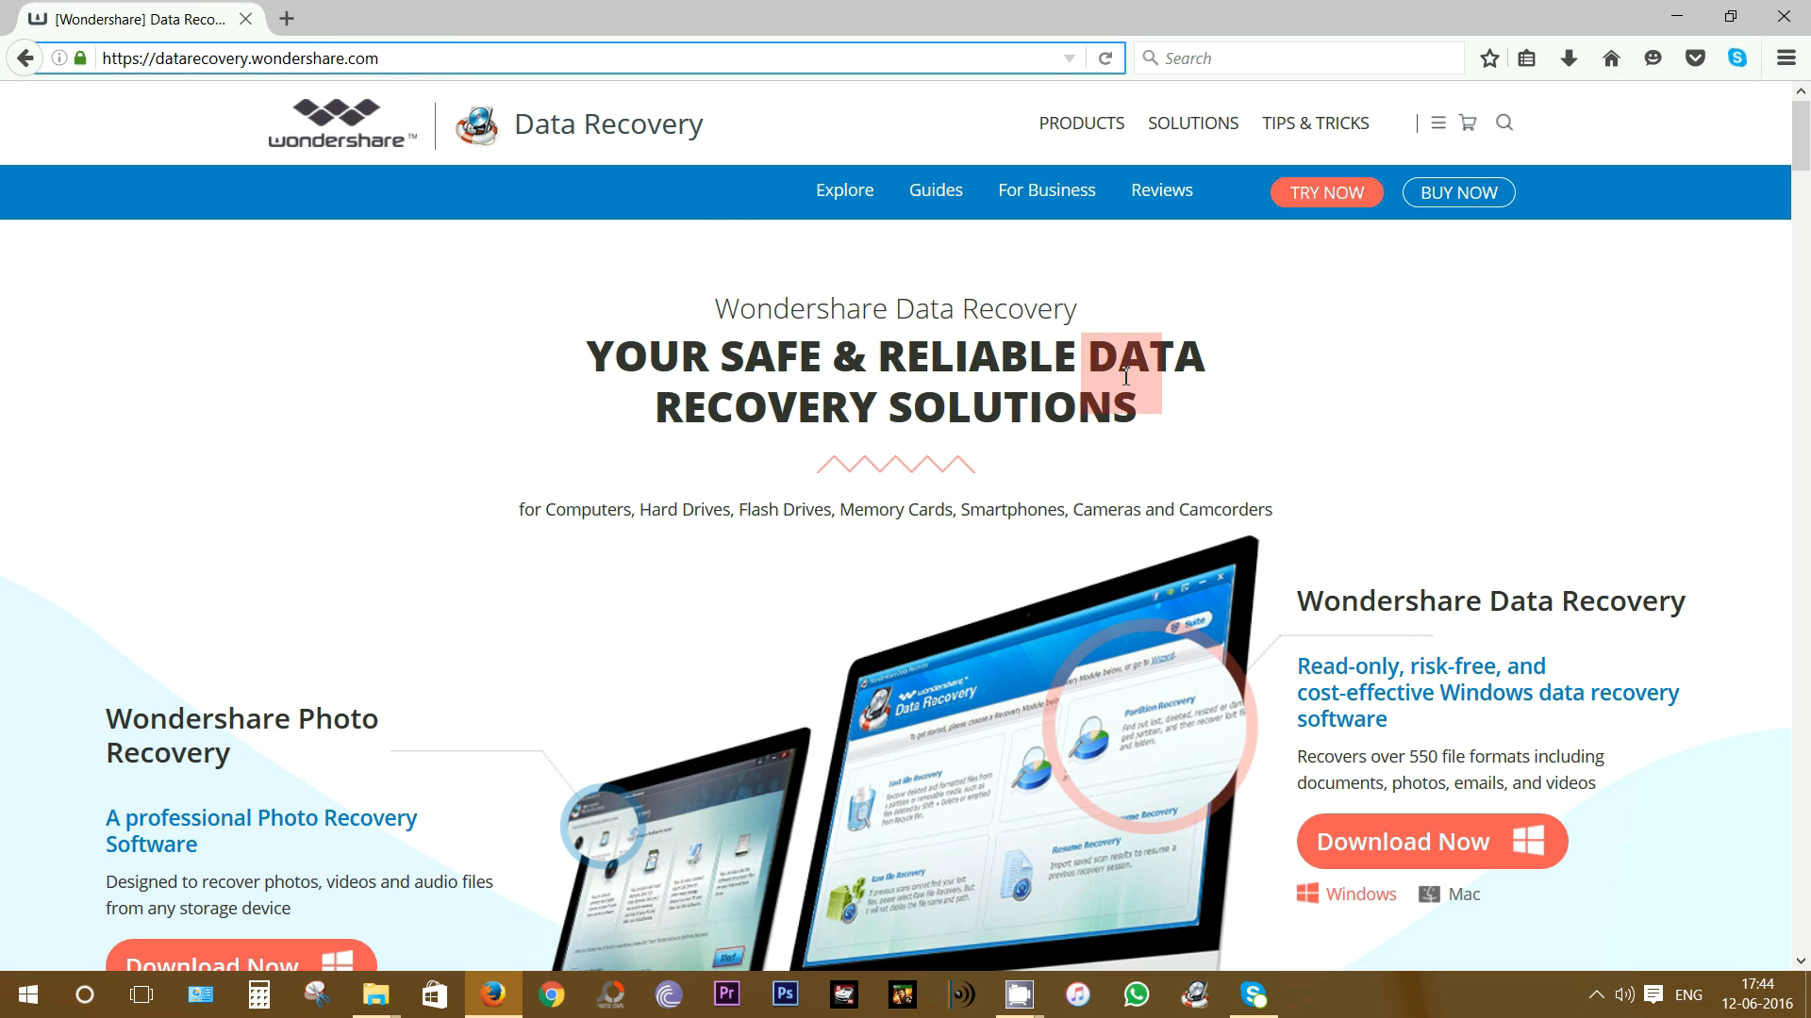
scroll(down, 3)
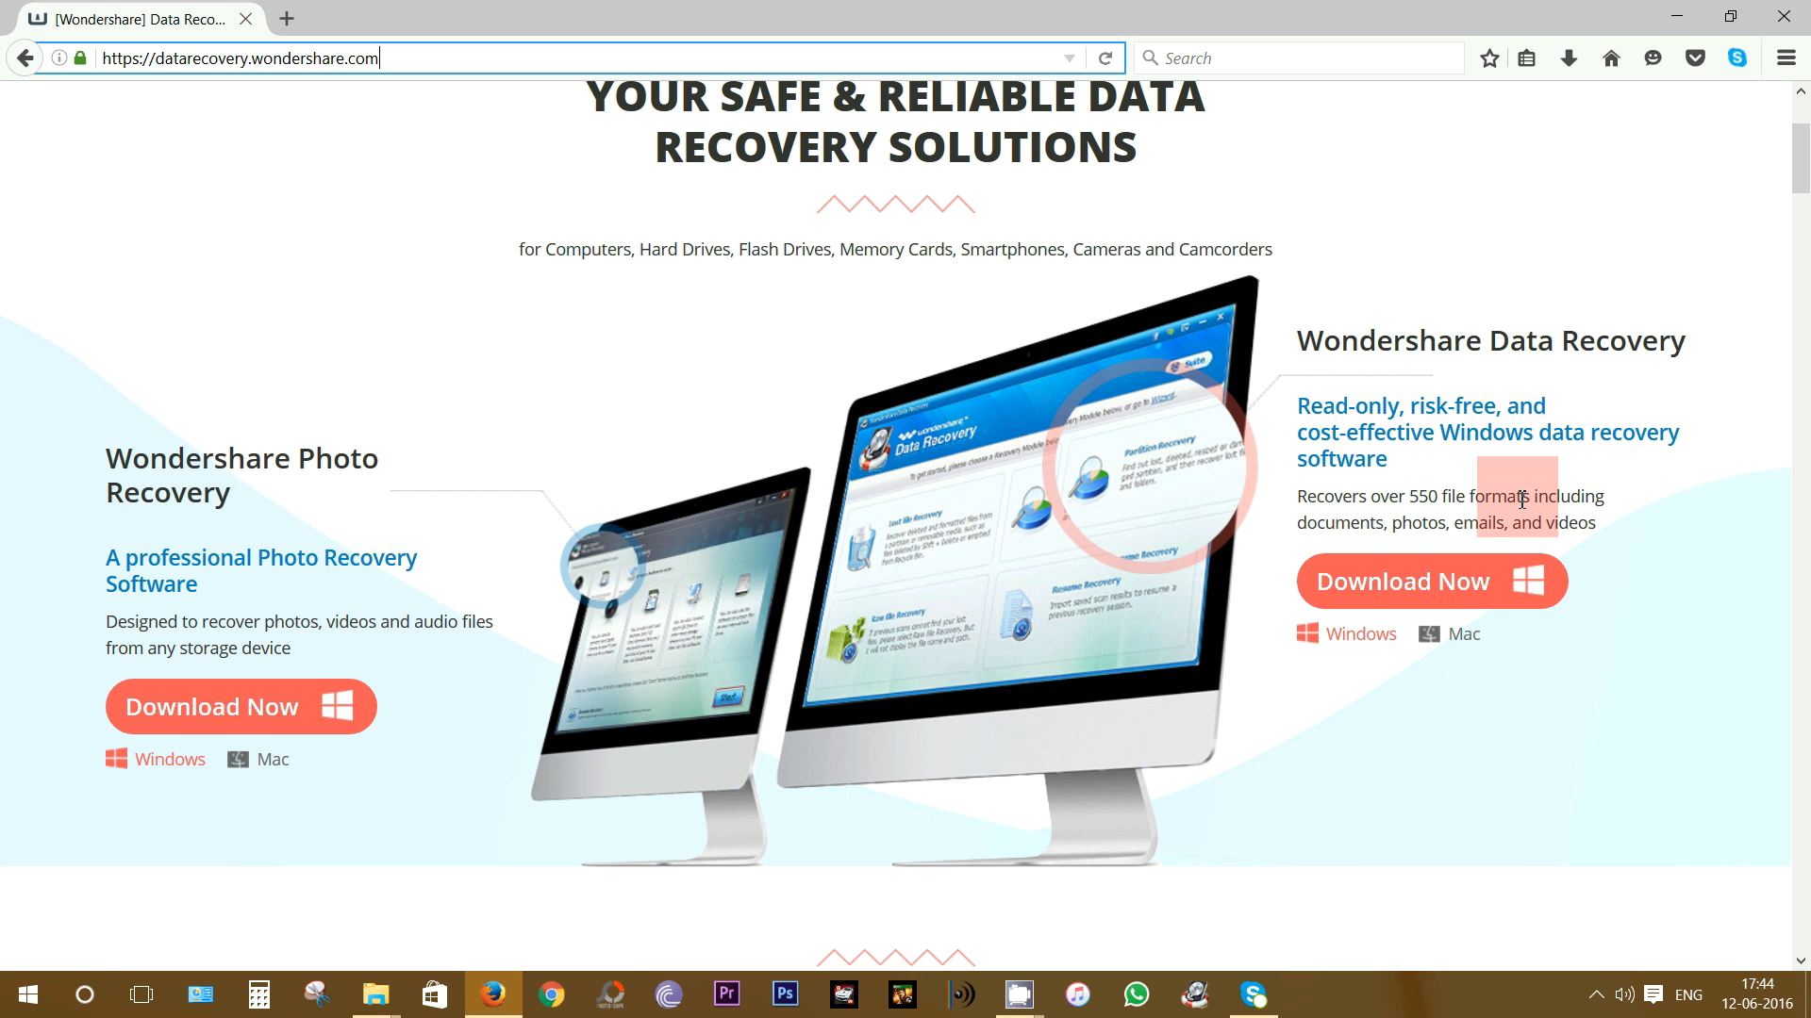
scroll(down, 3)
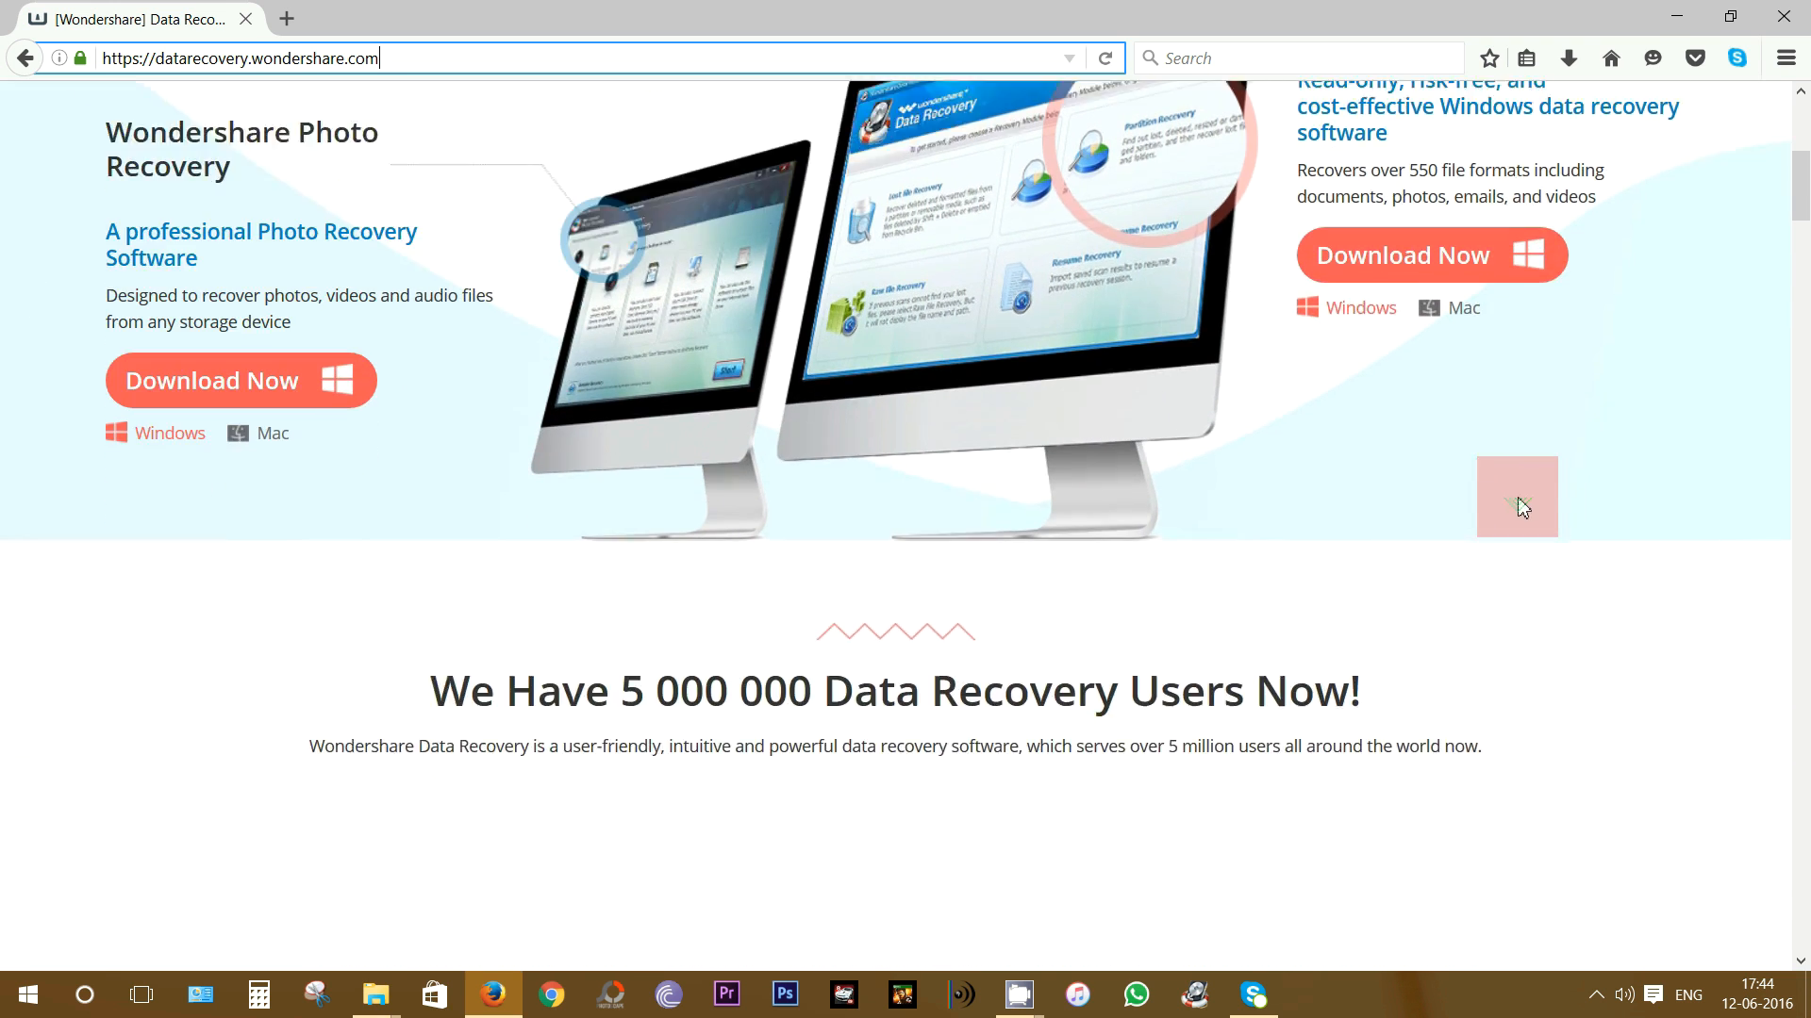
scroll(down, 3)
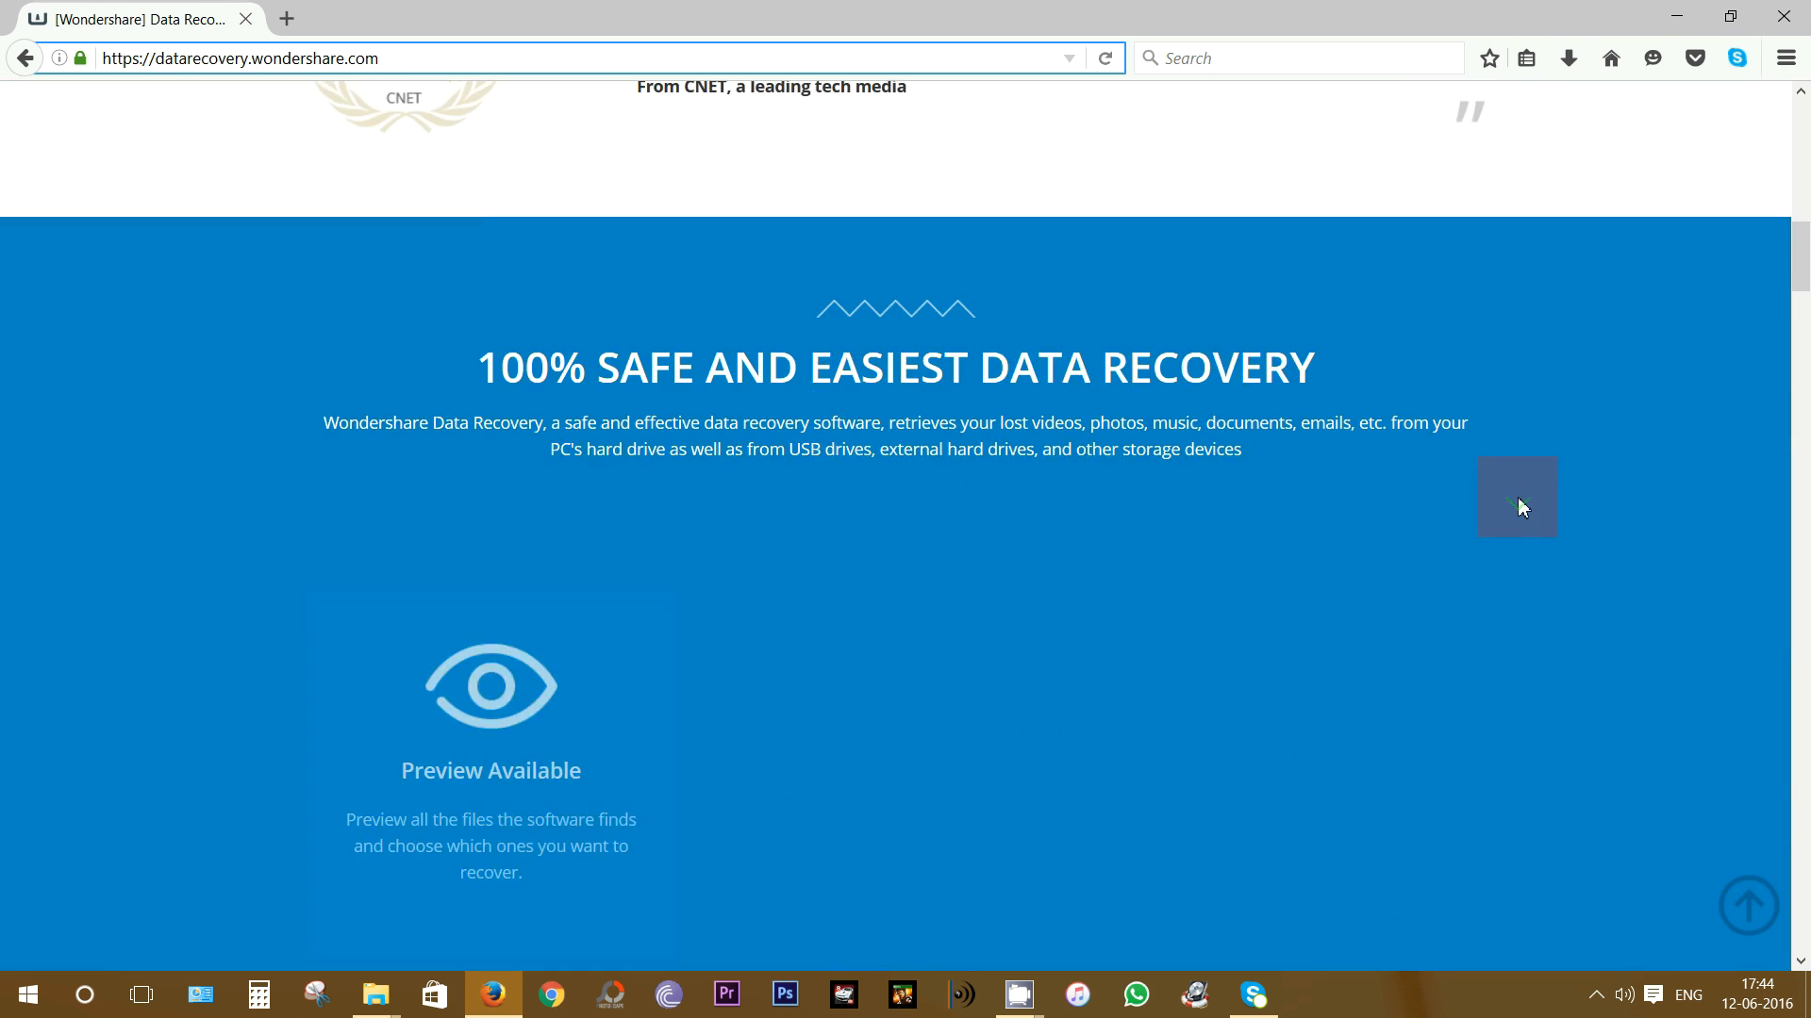
scroll(down, 3)
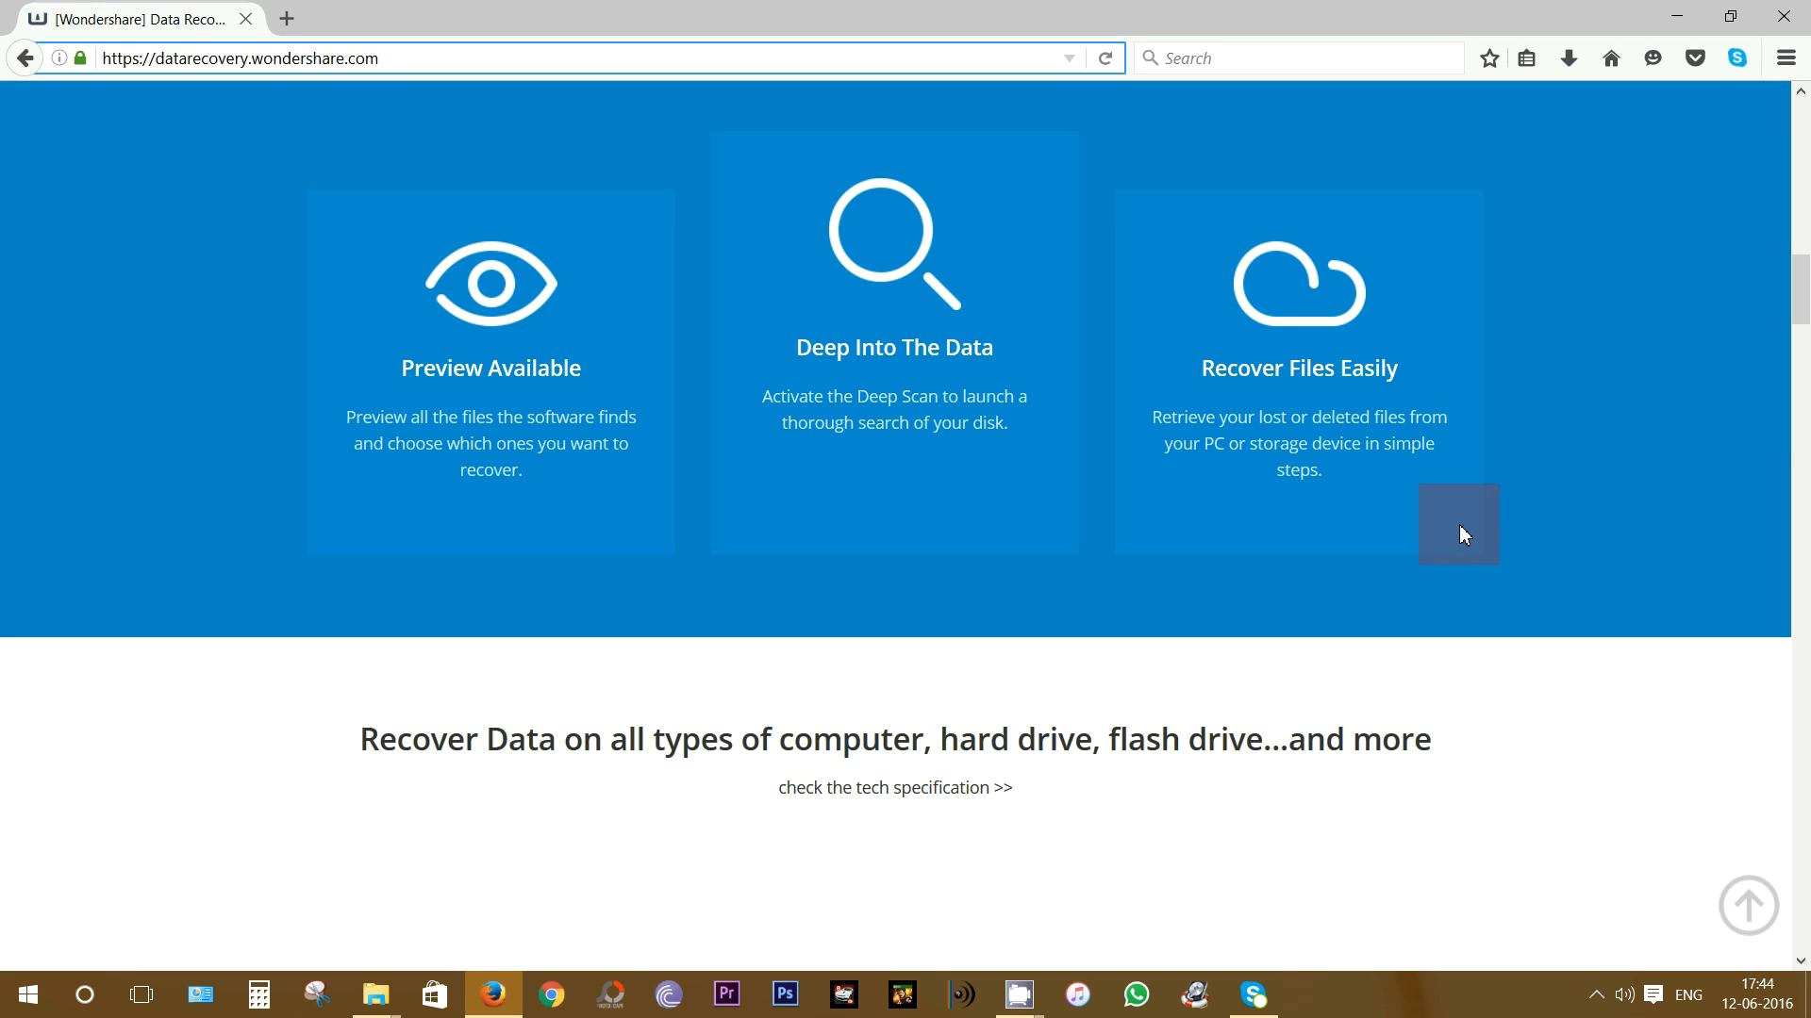
mouse_move(933, 603)
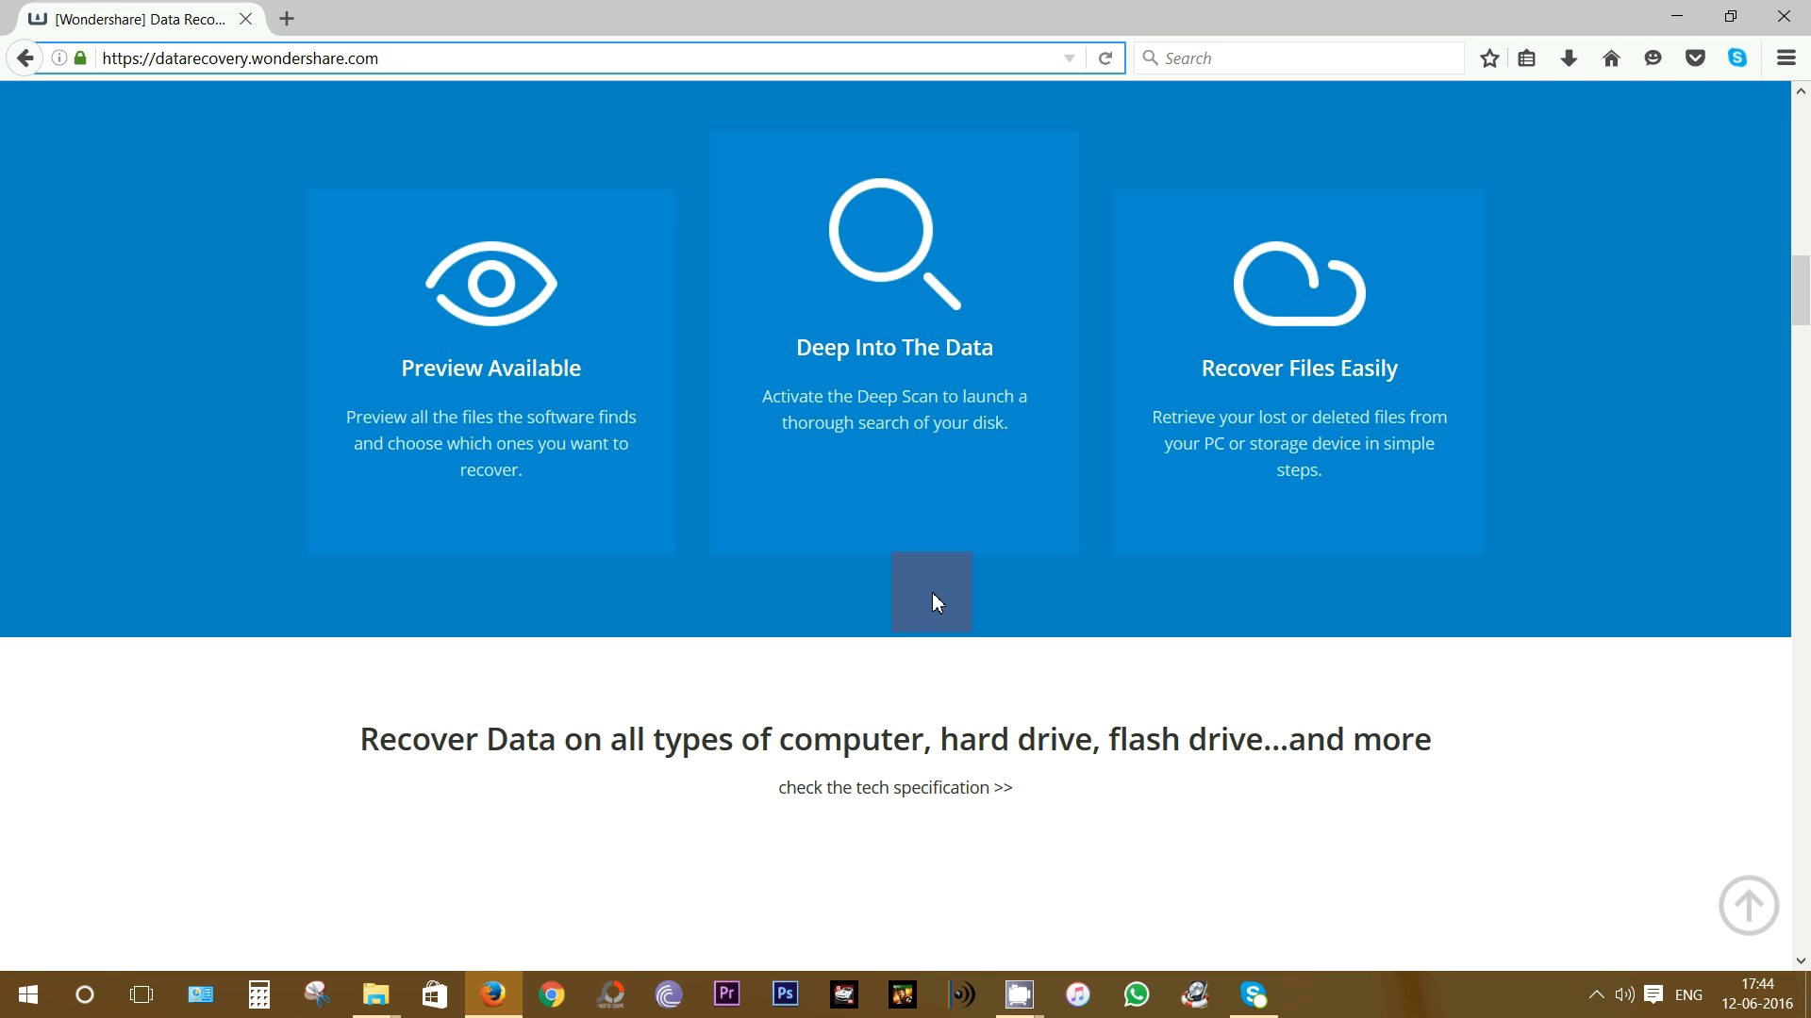
scroll(down, 3)
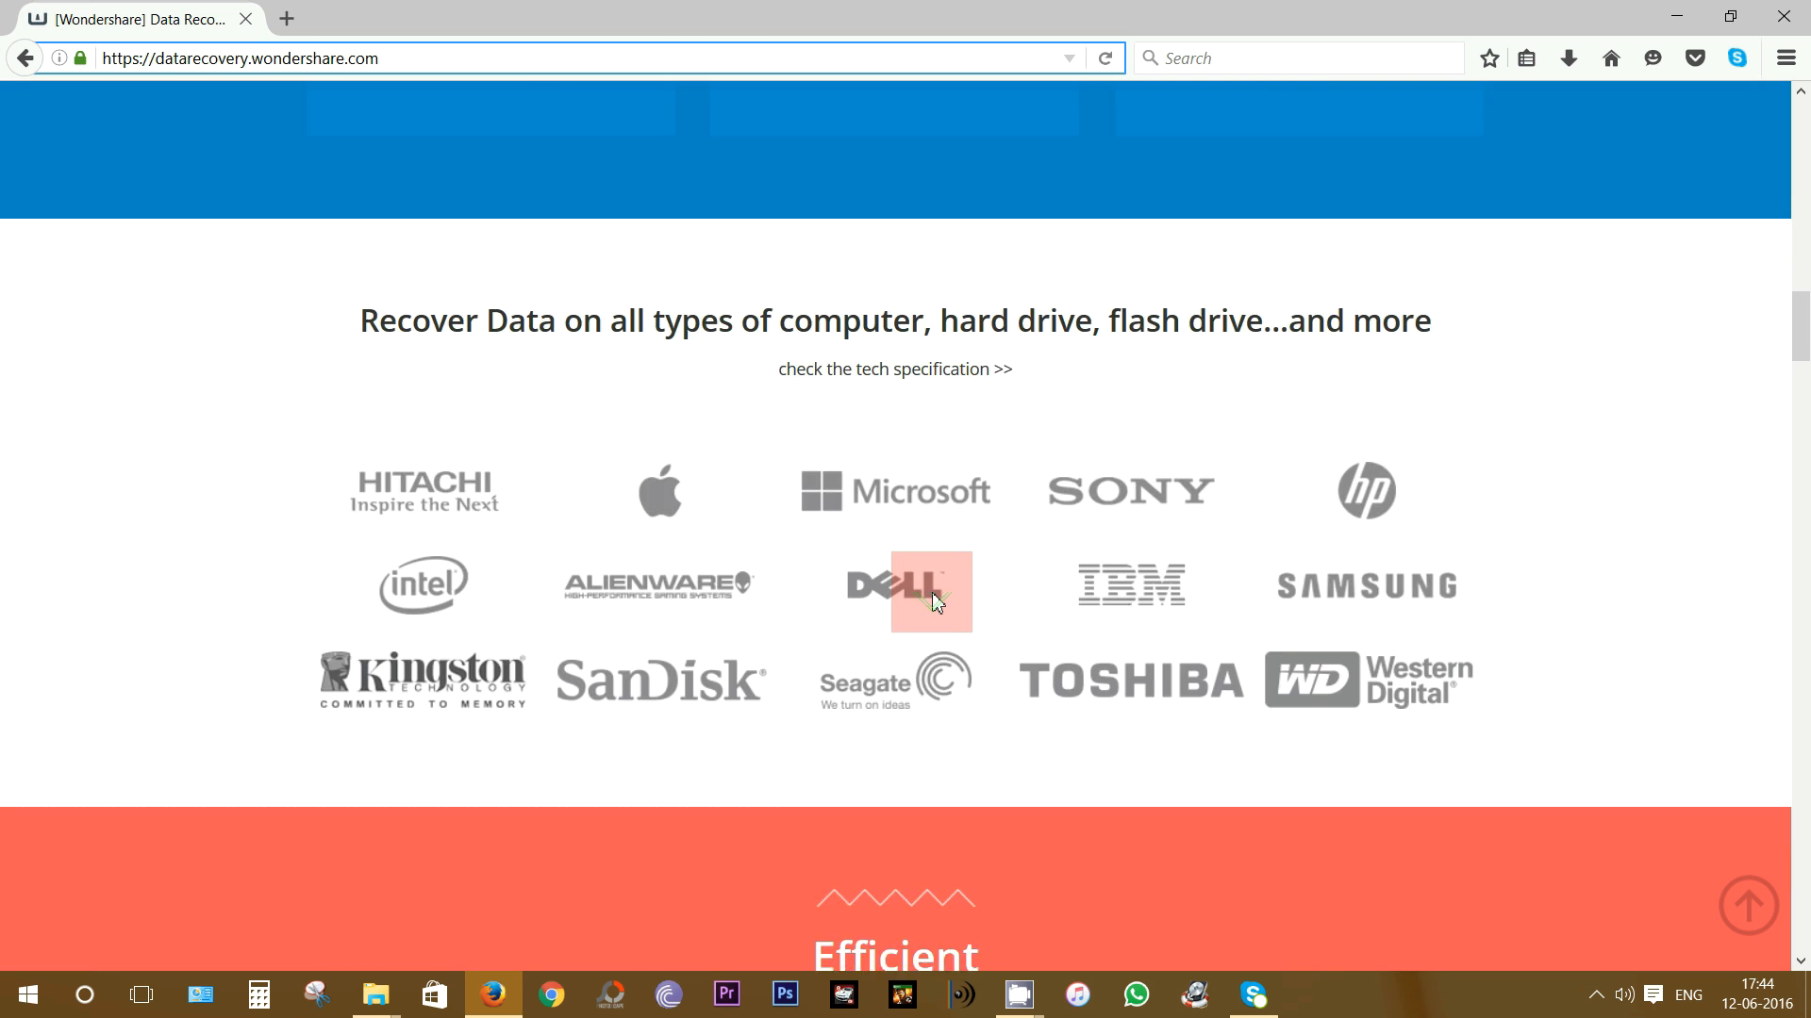
scroll(down, 3)
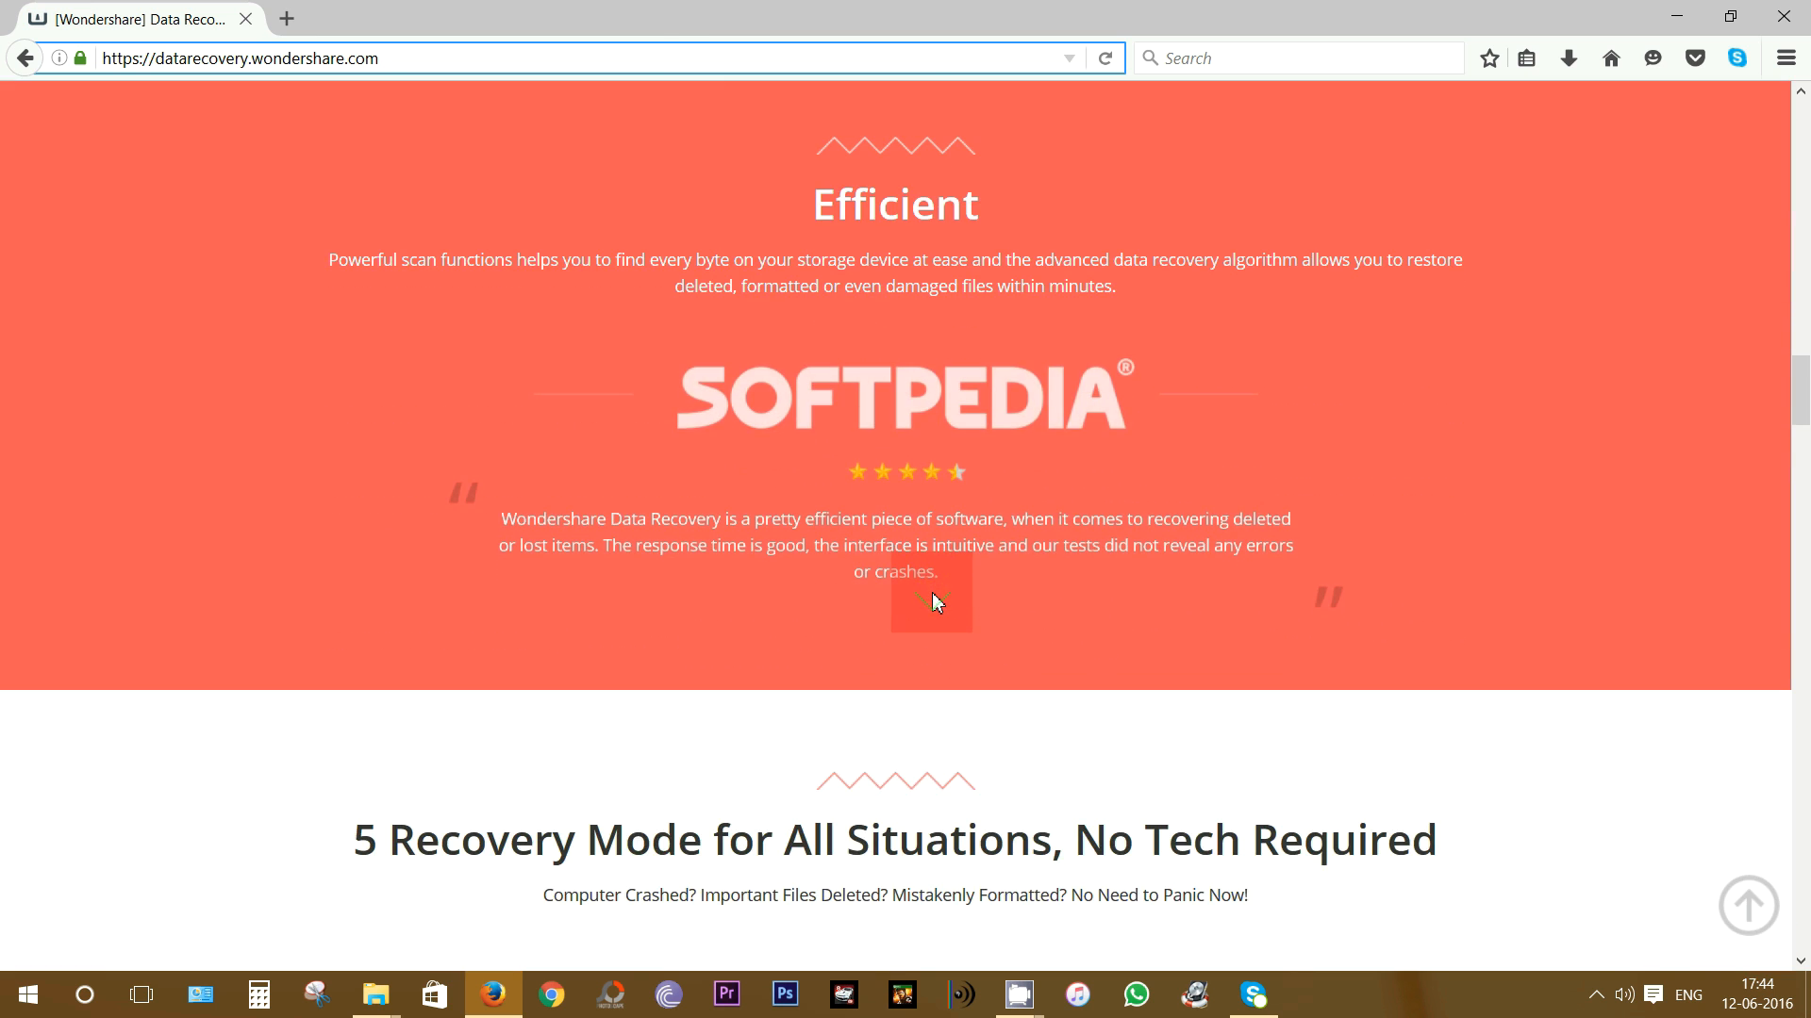
scroll(down, 3)
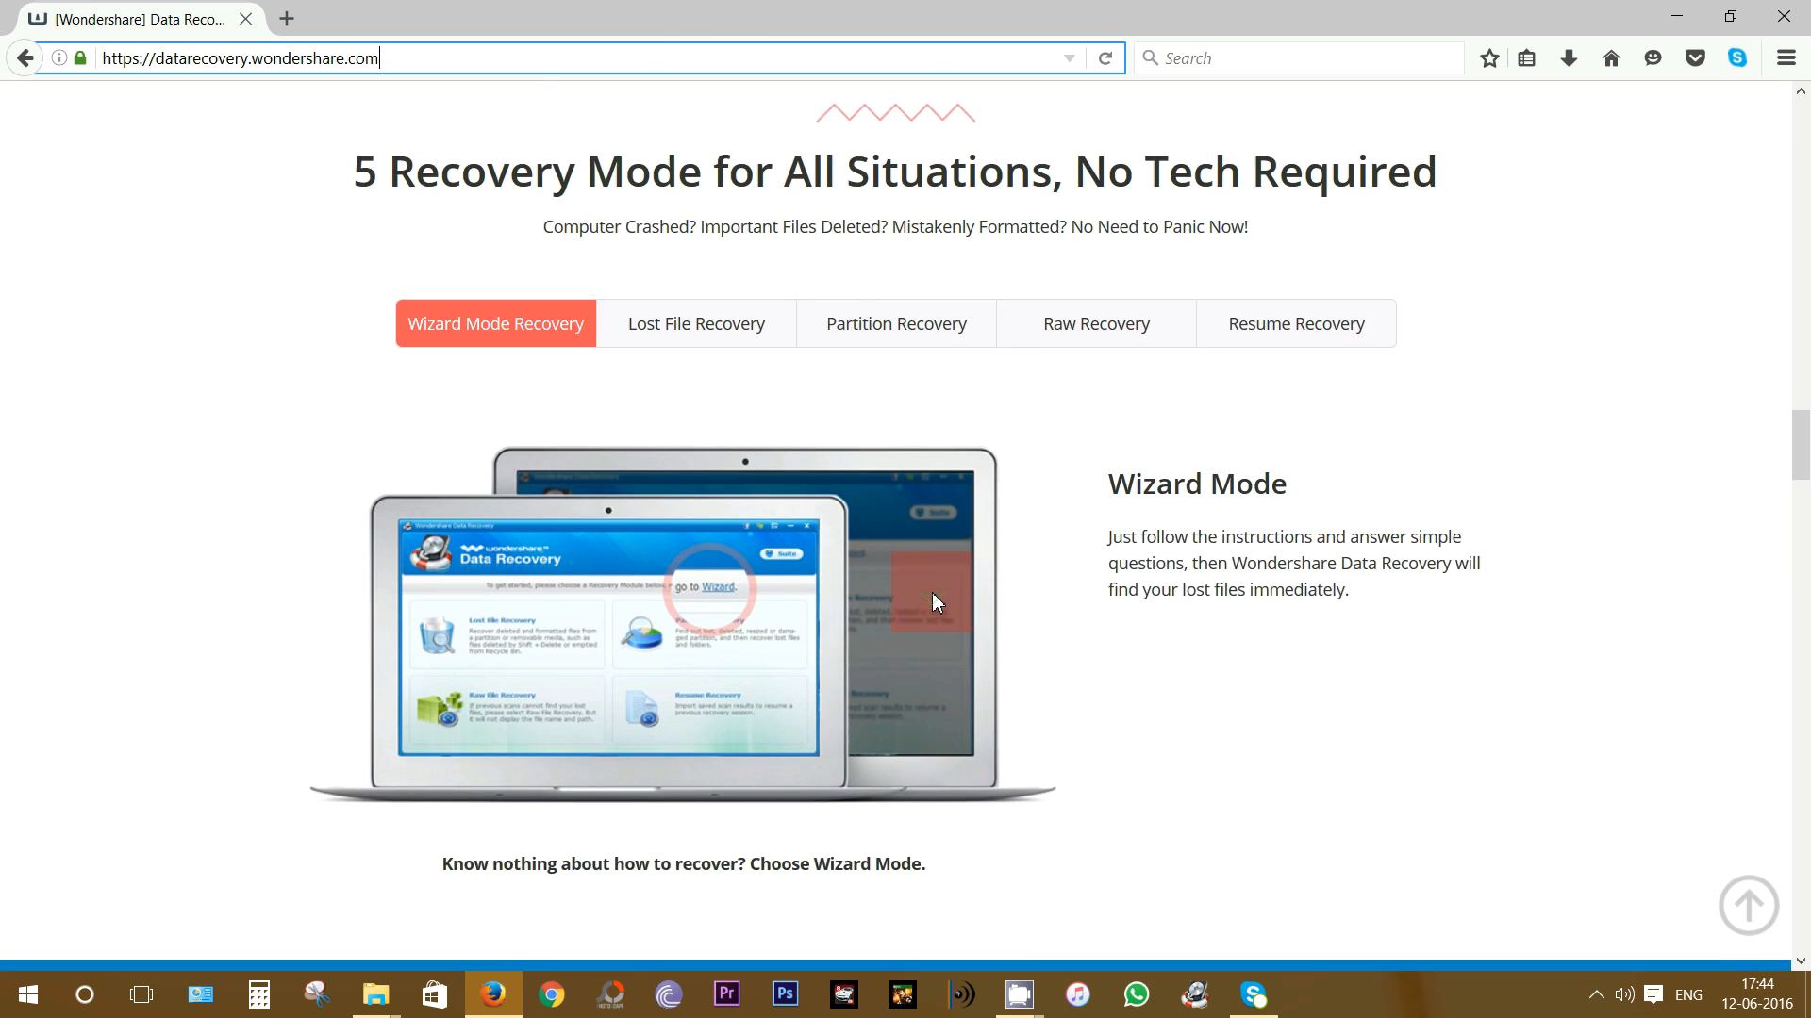
scroll(down, 3)
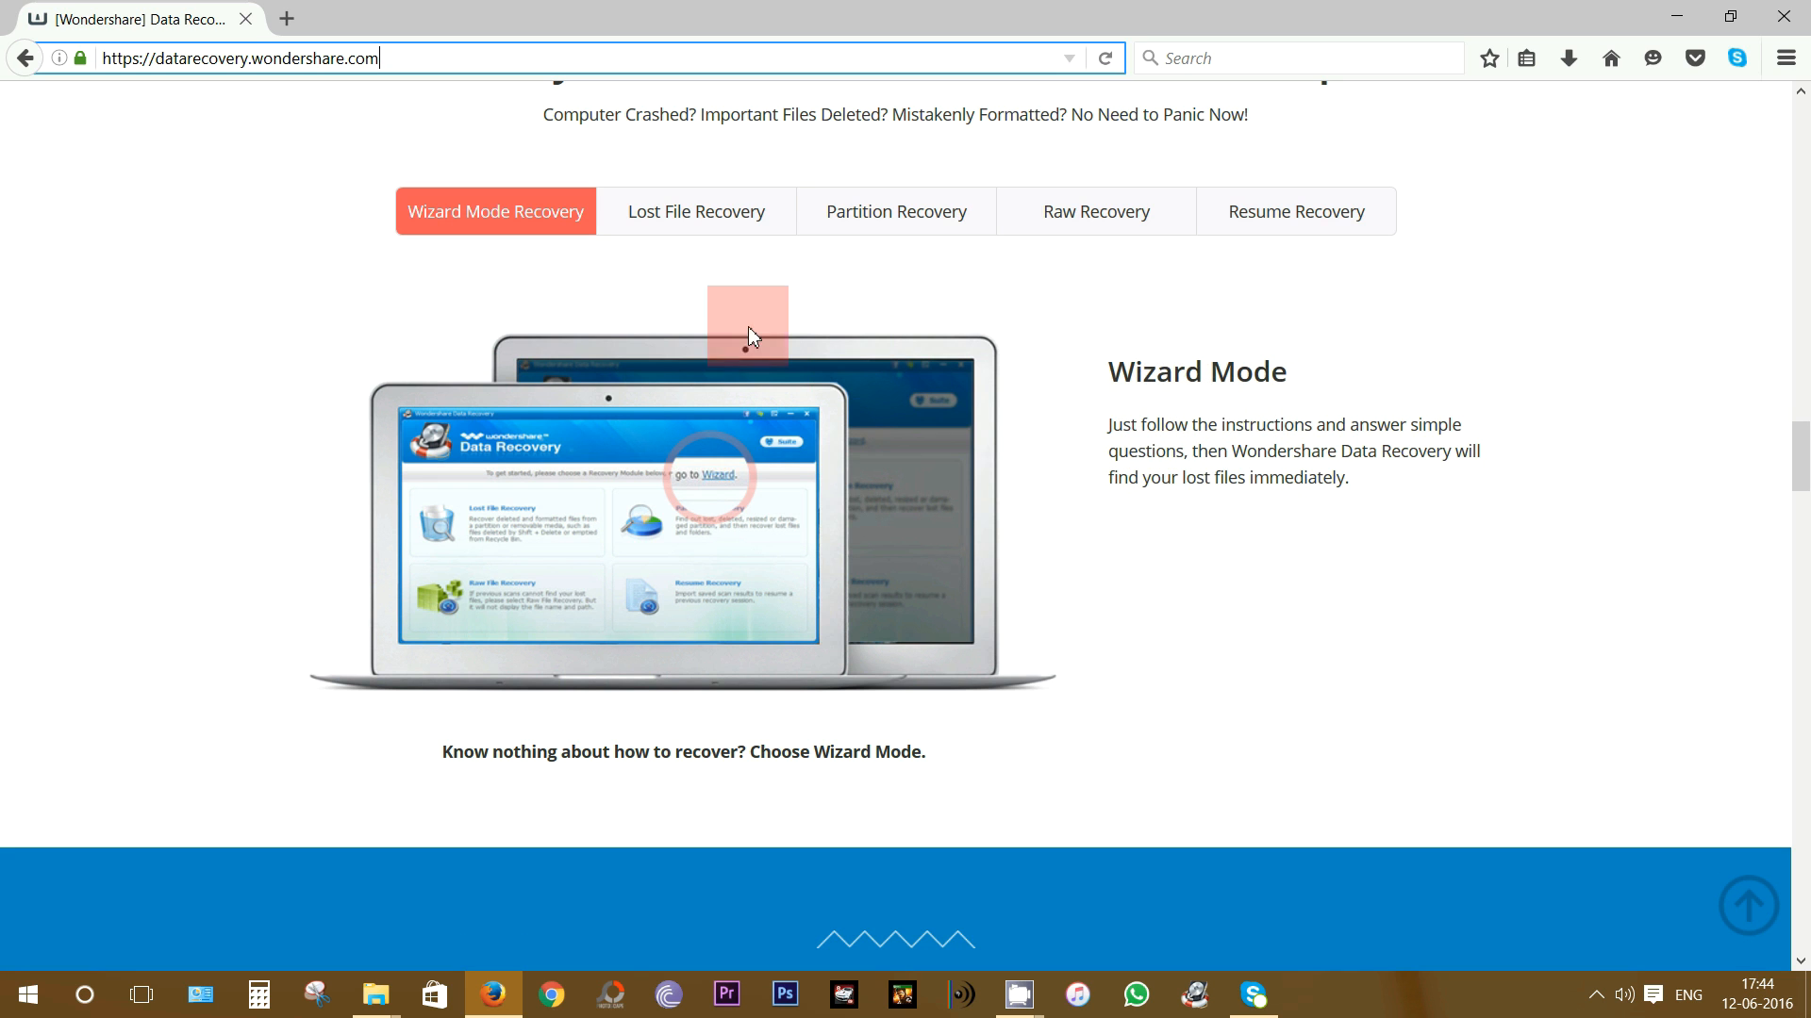
Step: View the Lost File Recovery and Raw Recovery modes, then How It Works step 2, Scan
click(695, 211)
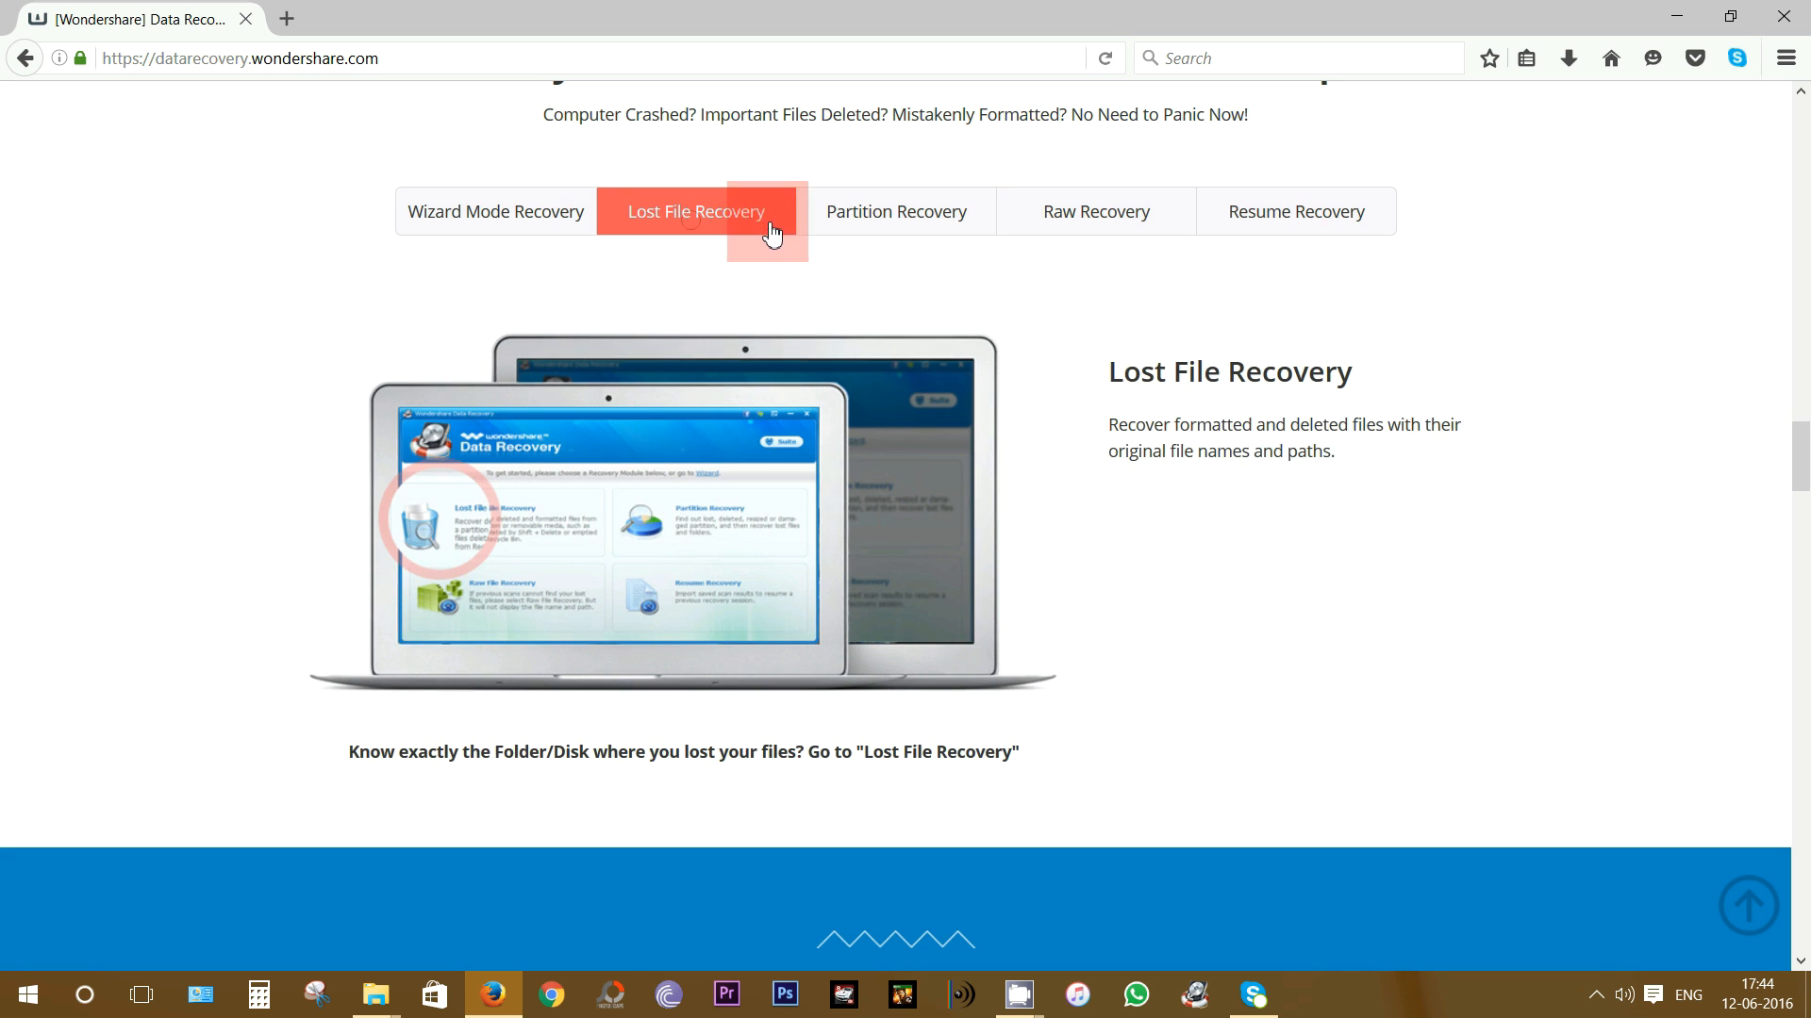
click(1095, 212)
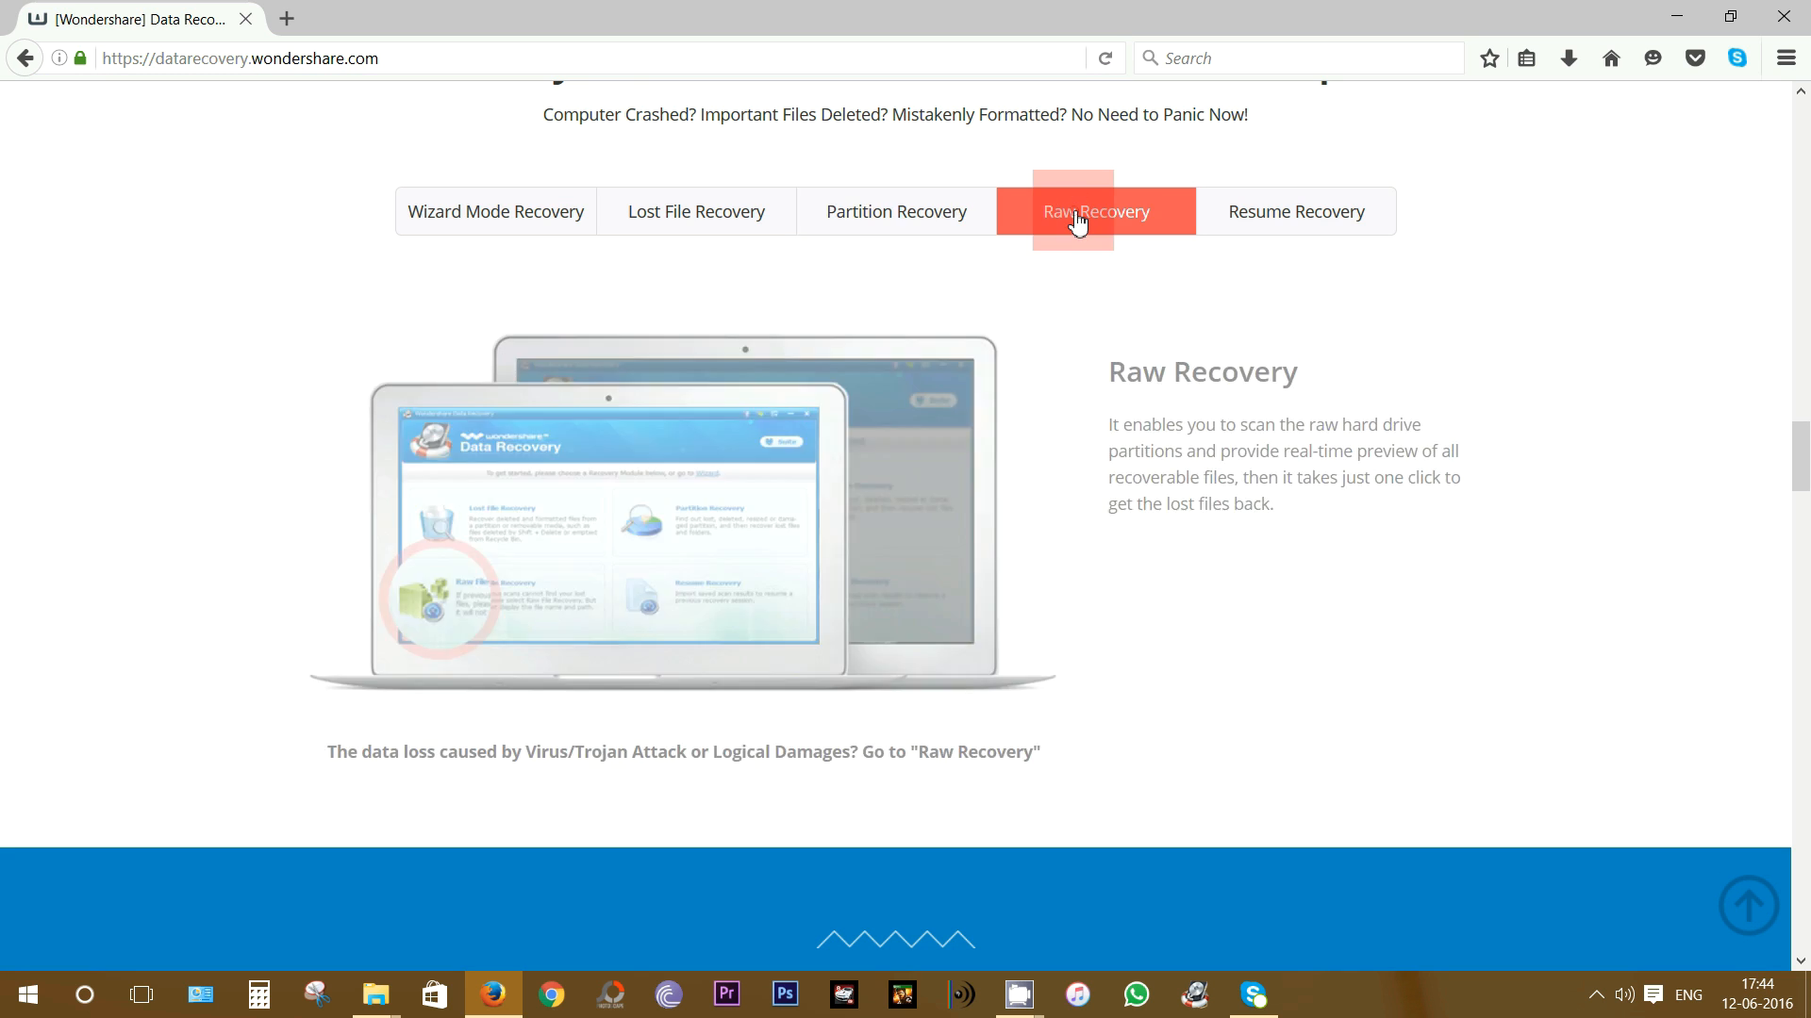
click(495, 211)
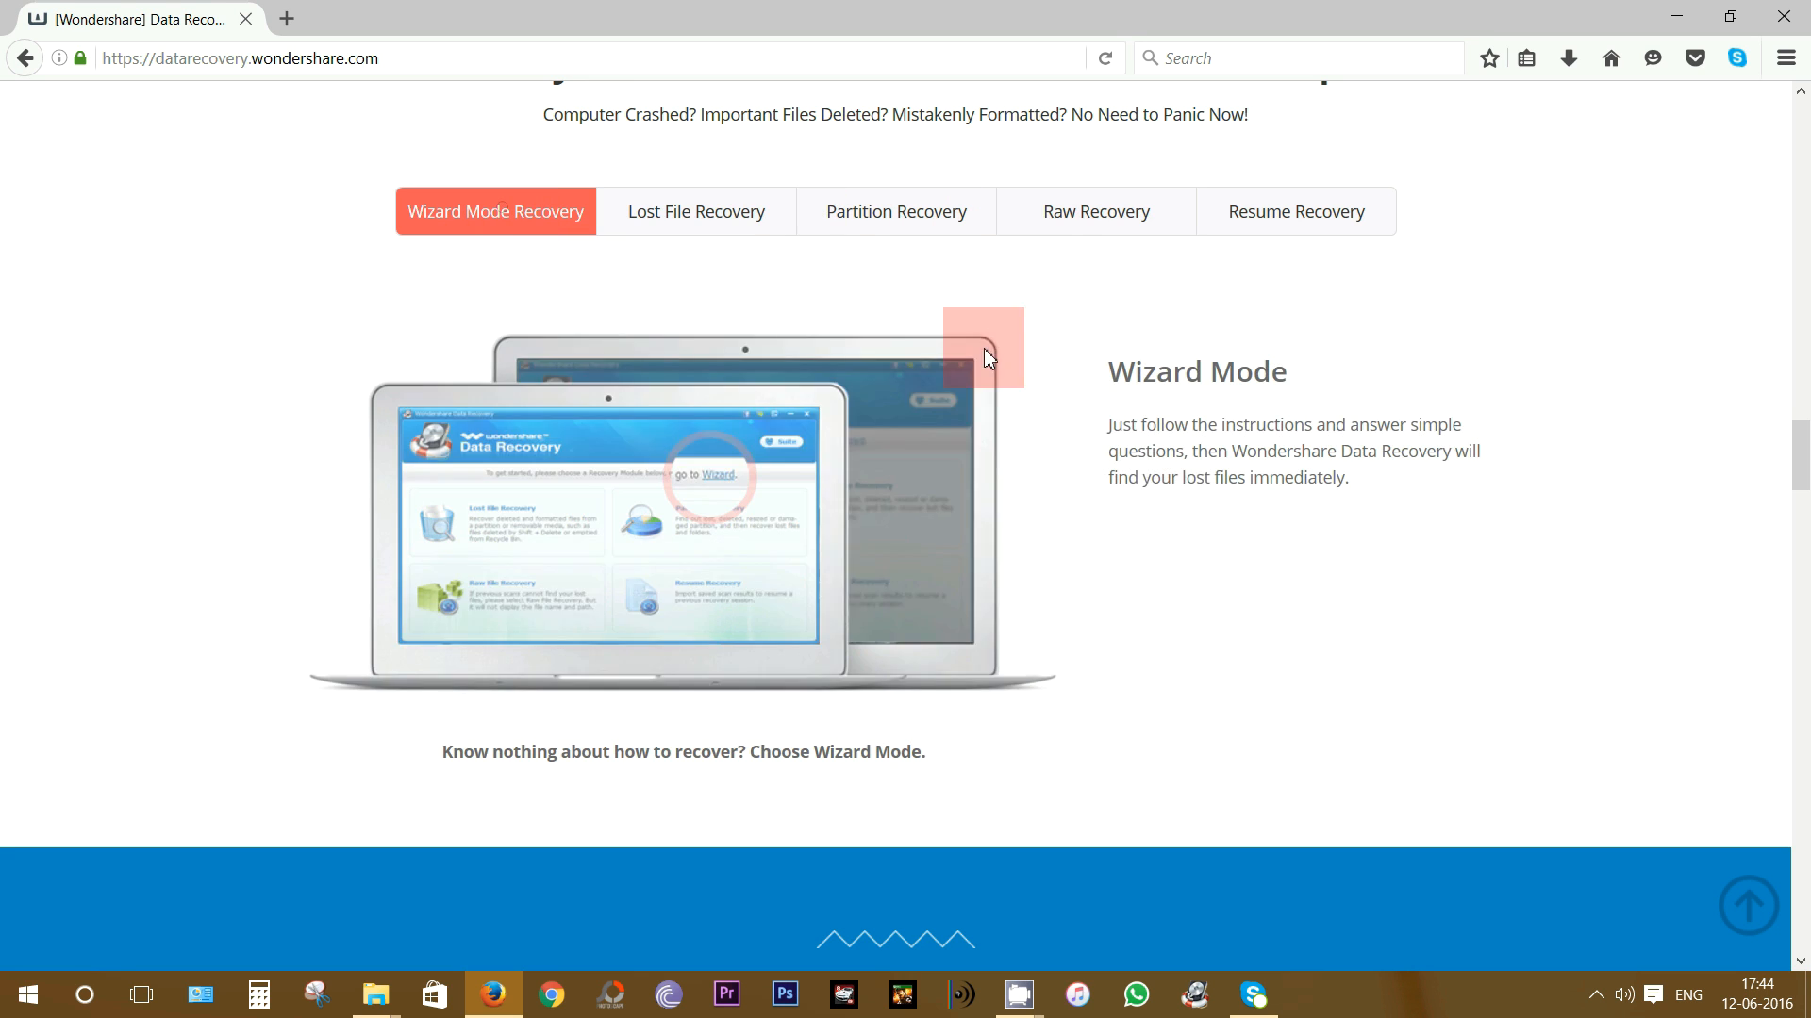
scroll(down, 3)
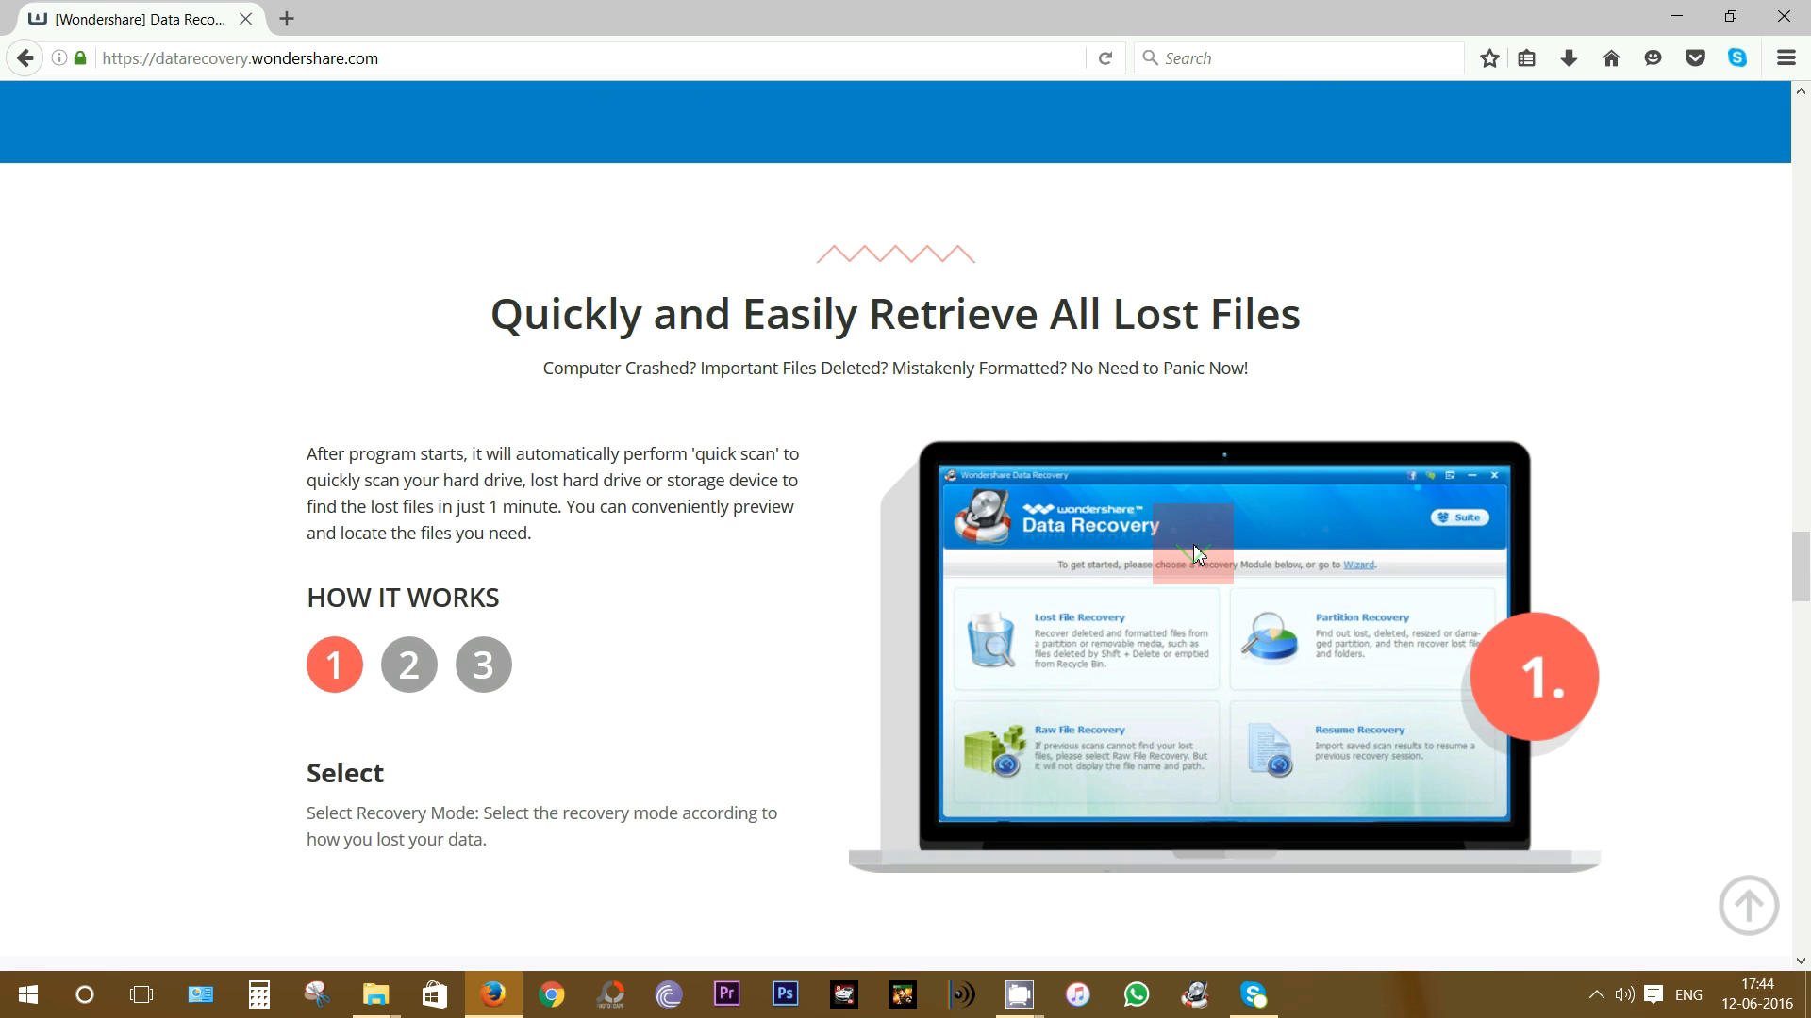
click(407, 663)
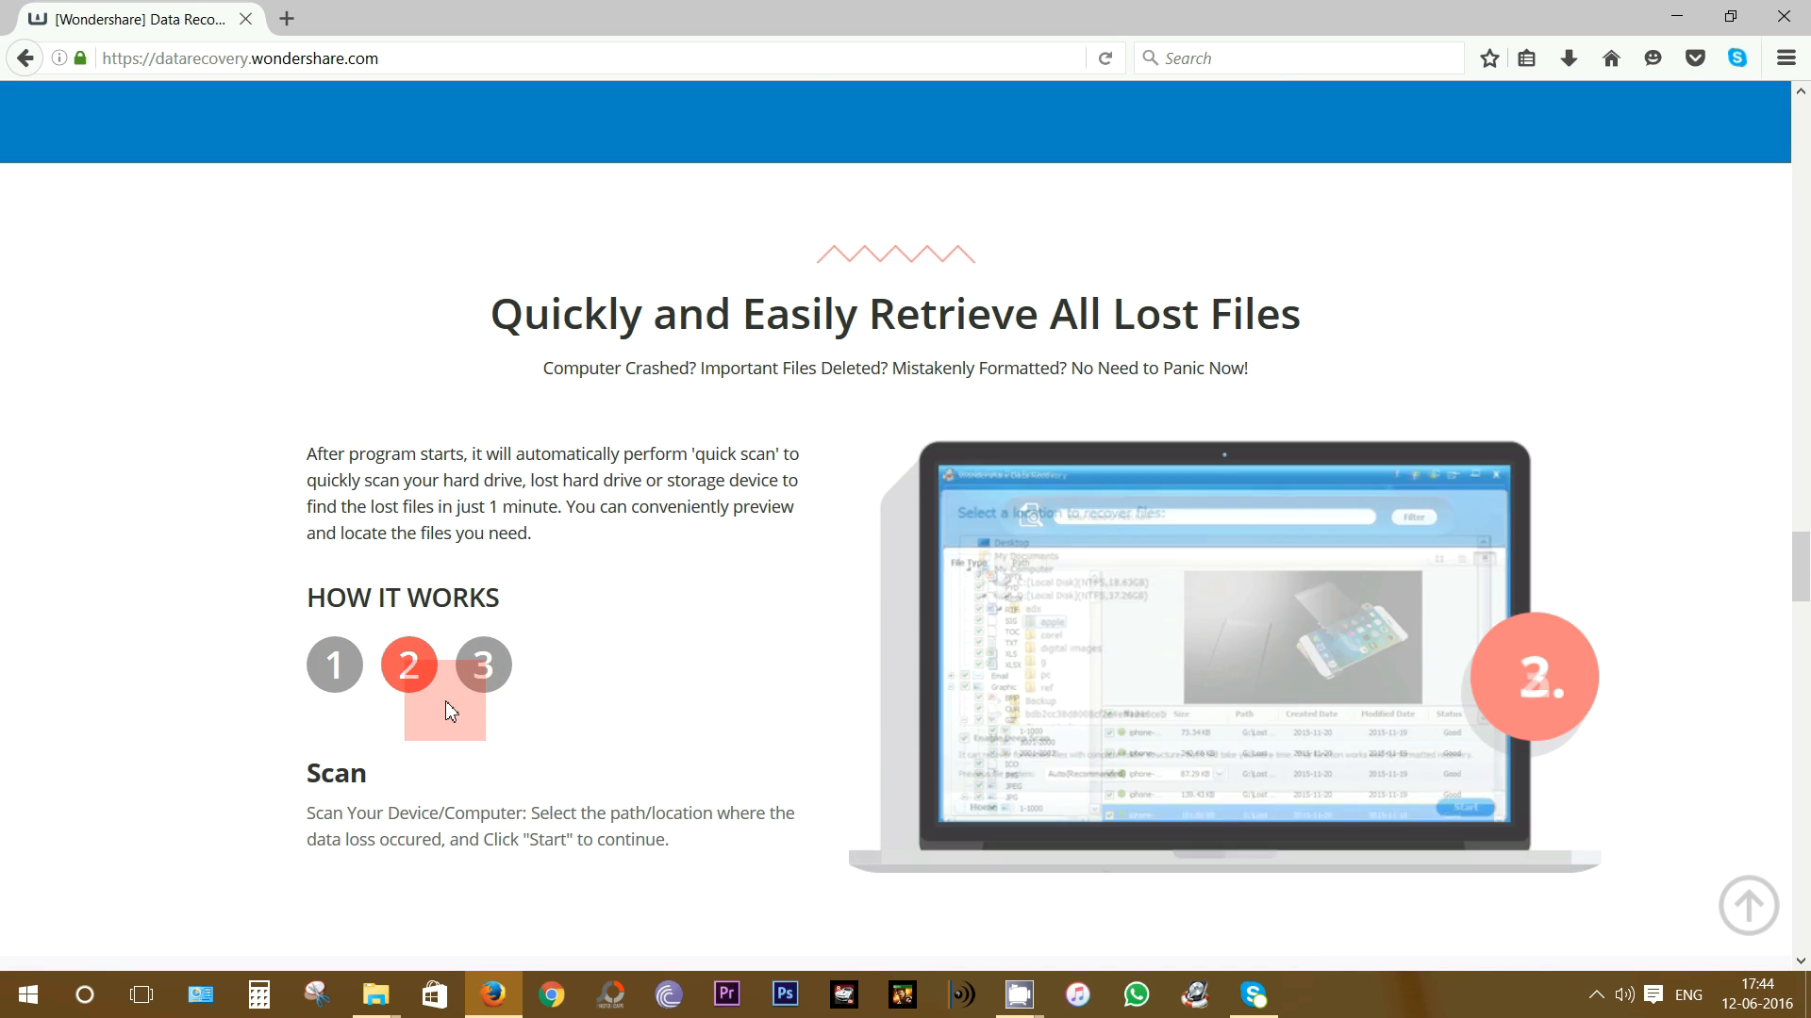
scroll(down, 3)
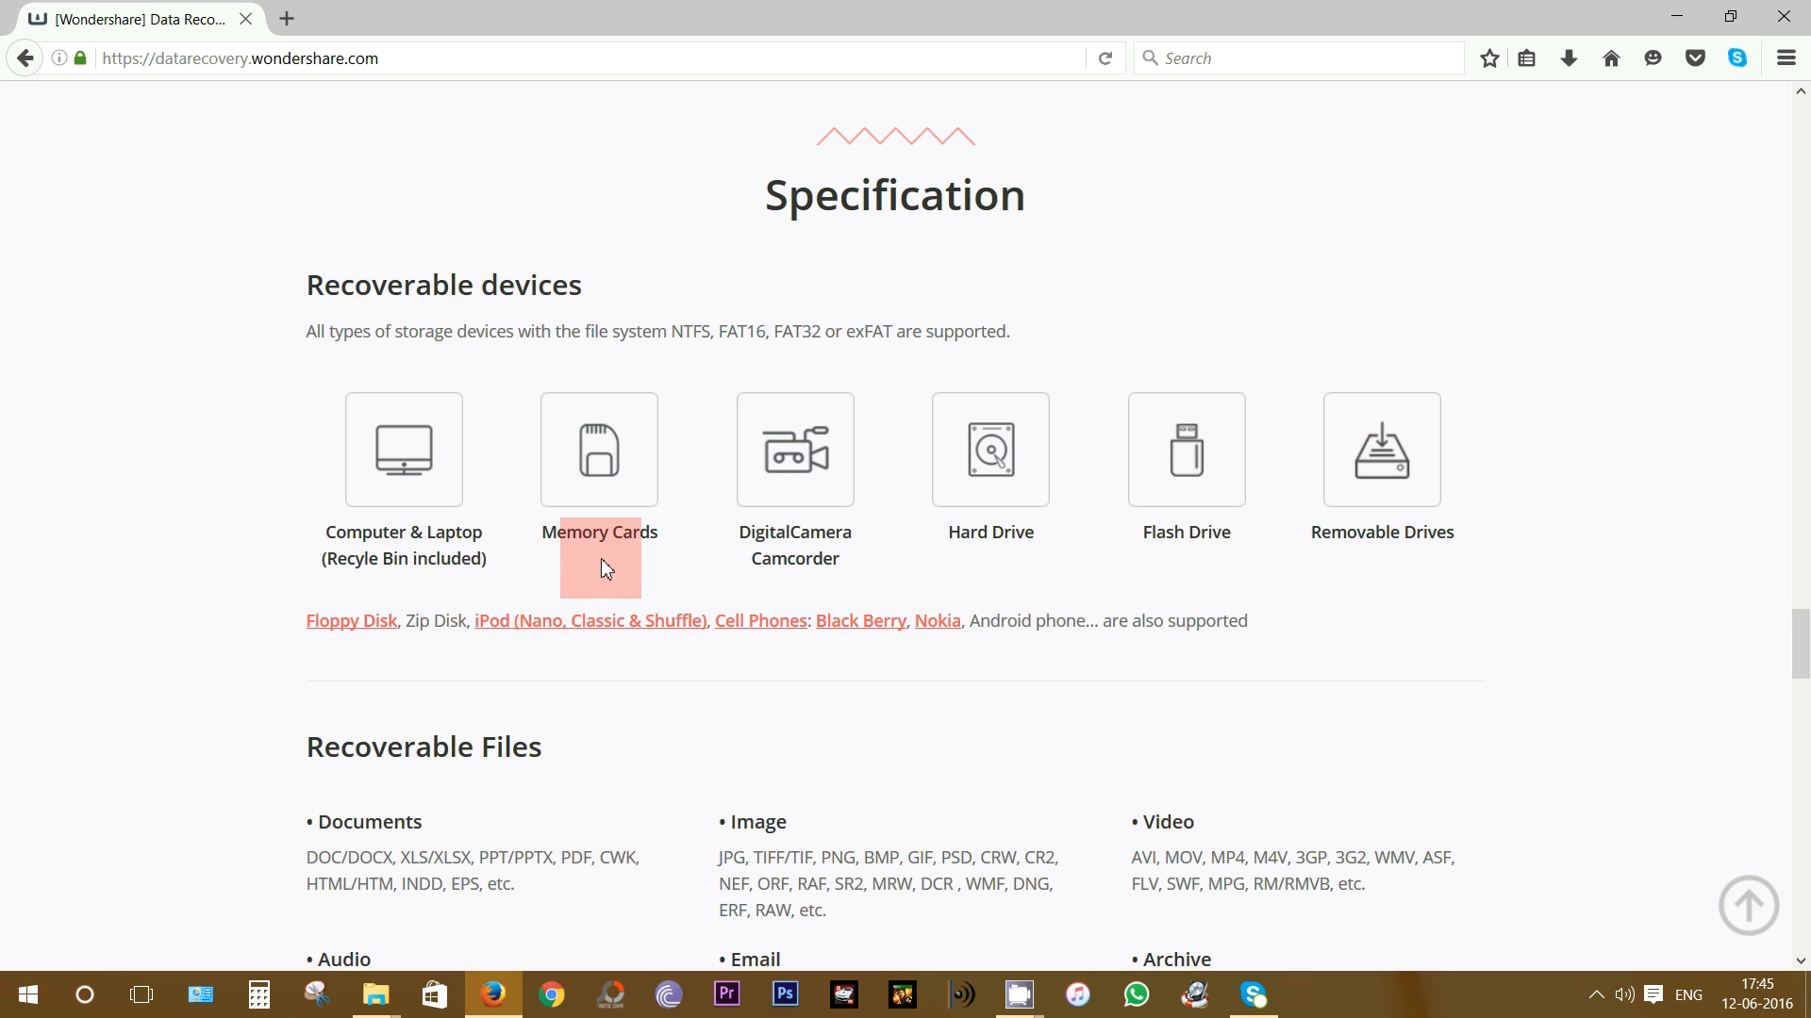
mouse_move(829, 568)
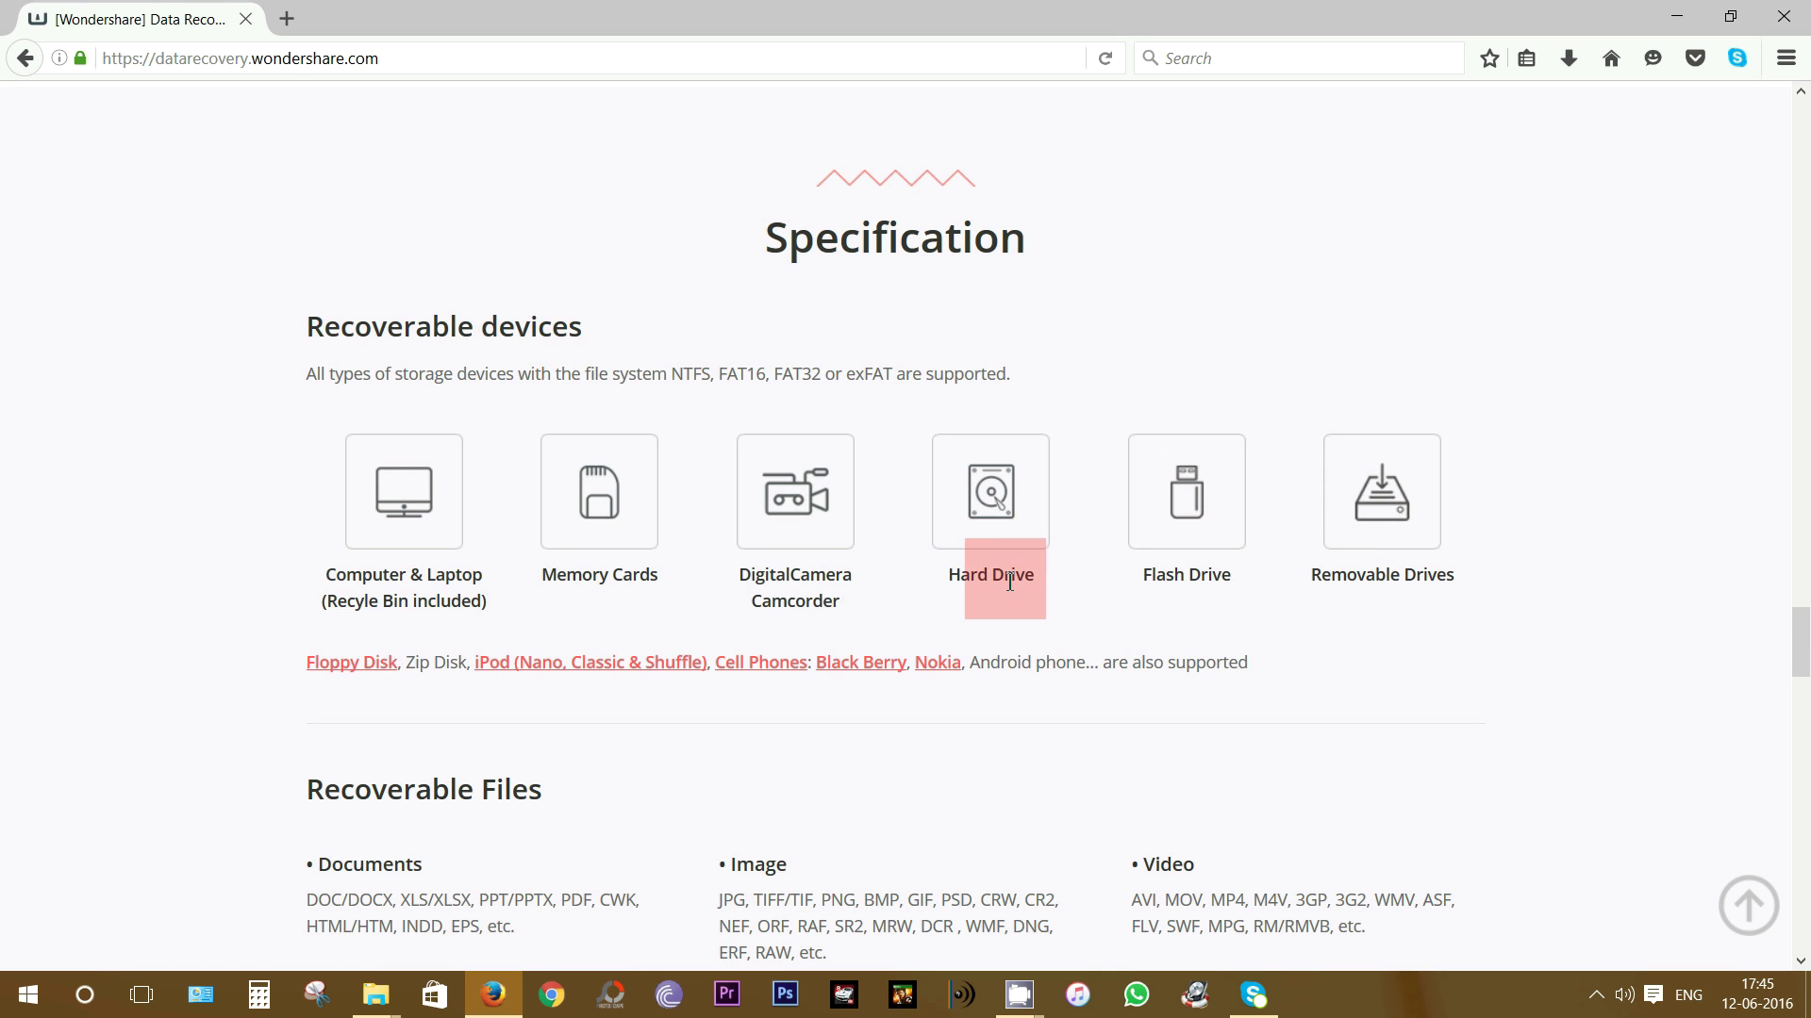
mouse_move(1320, 586)
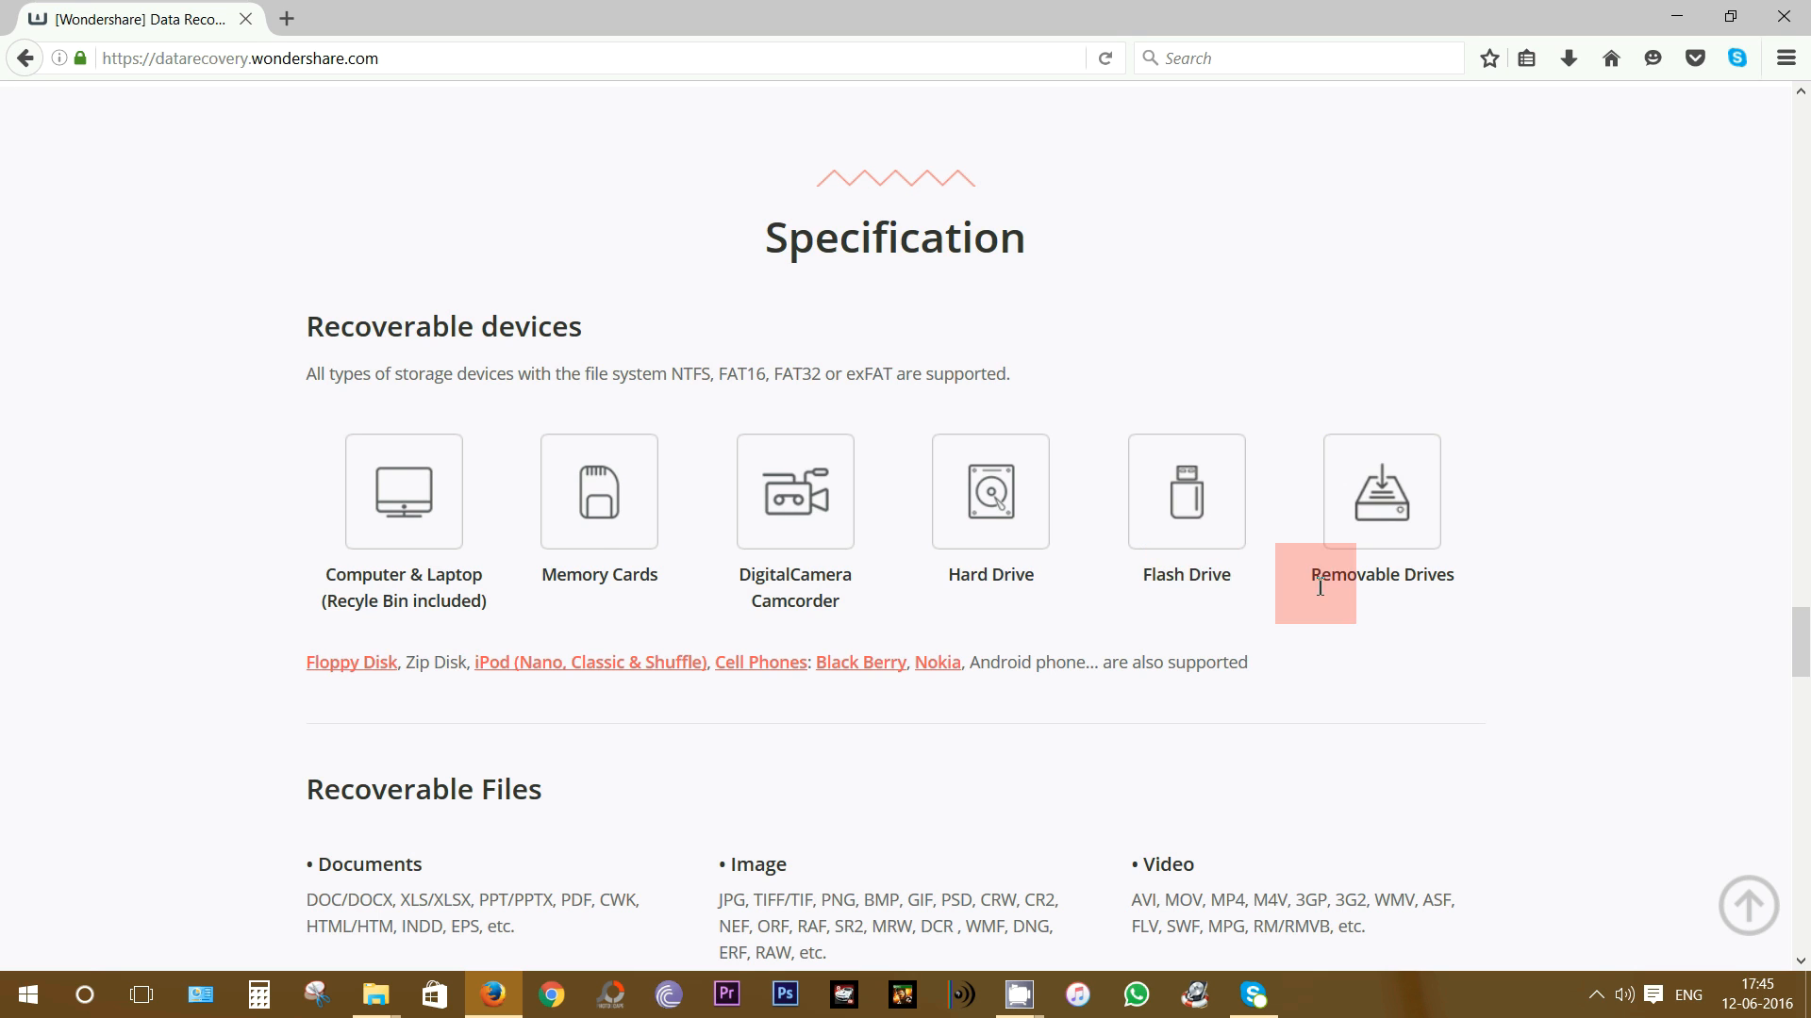
Step: Browse file types, data loss situations and system requirements, then return to the page top
scroll(down, 3)
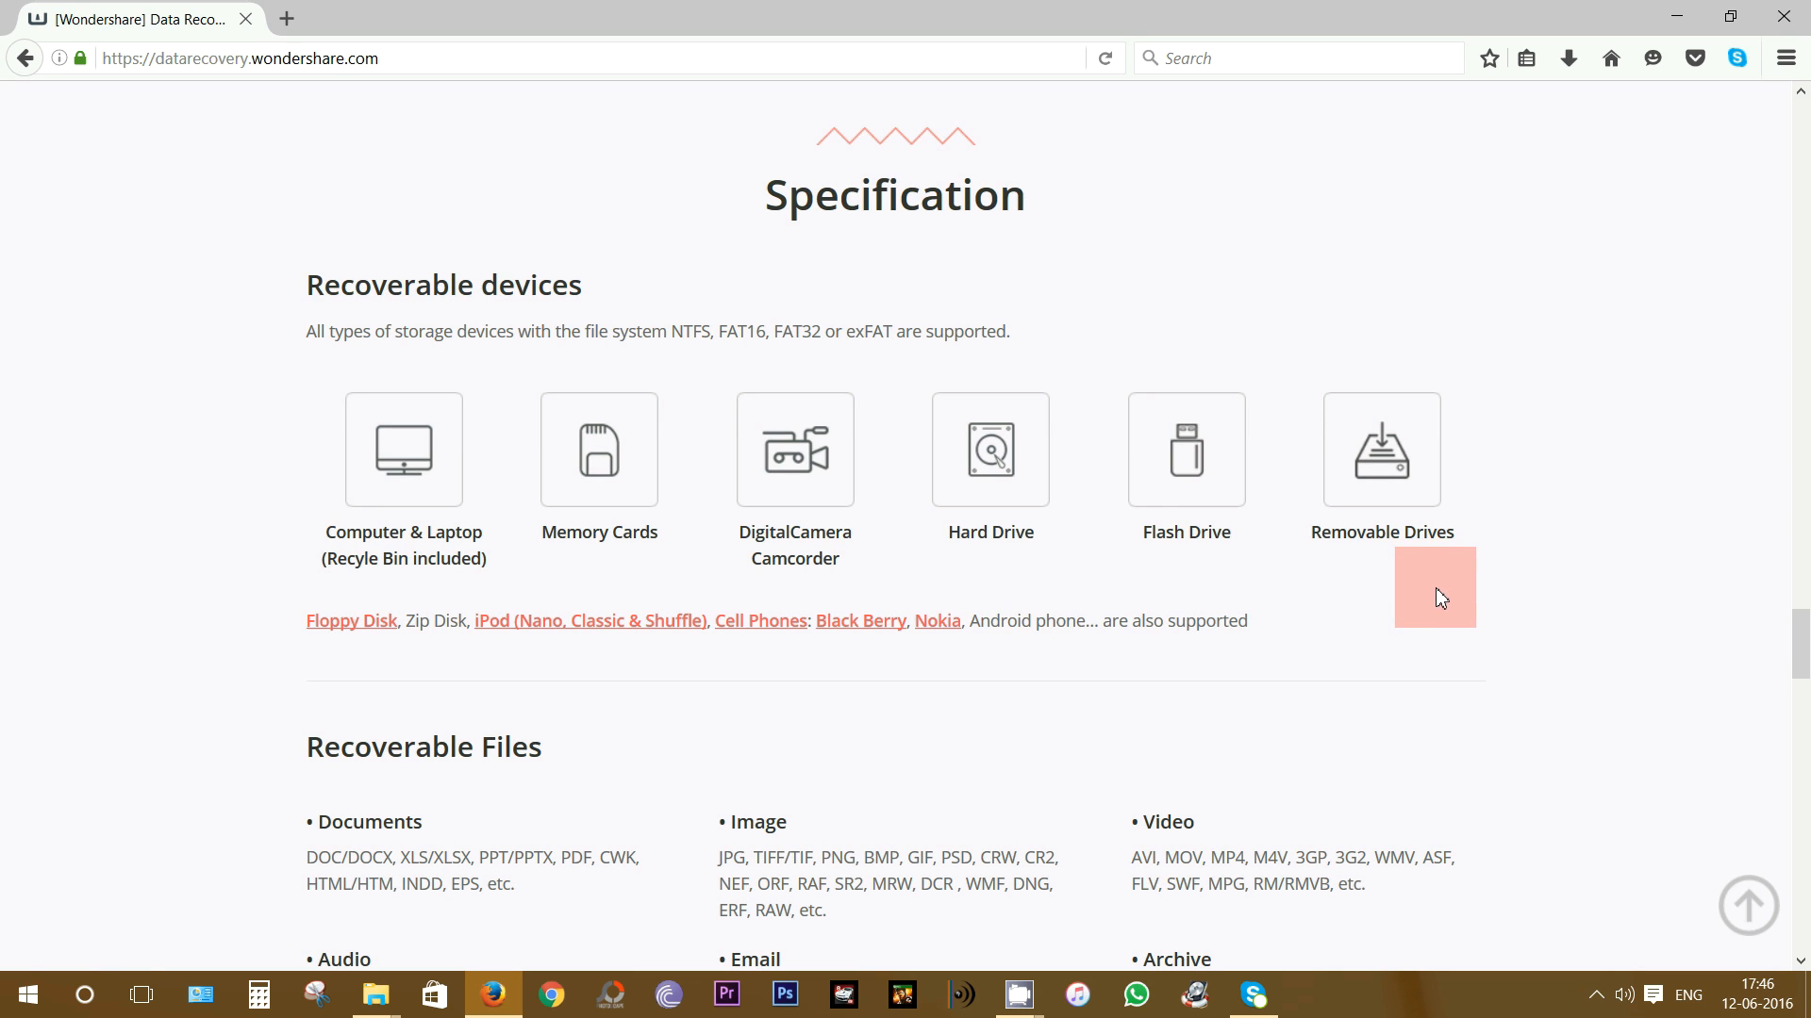
mouse_move(711, 644)
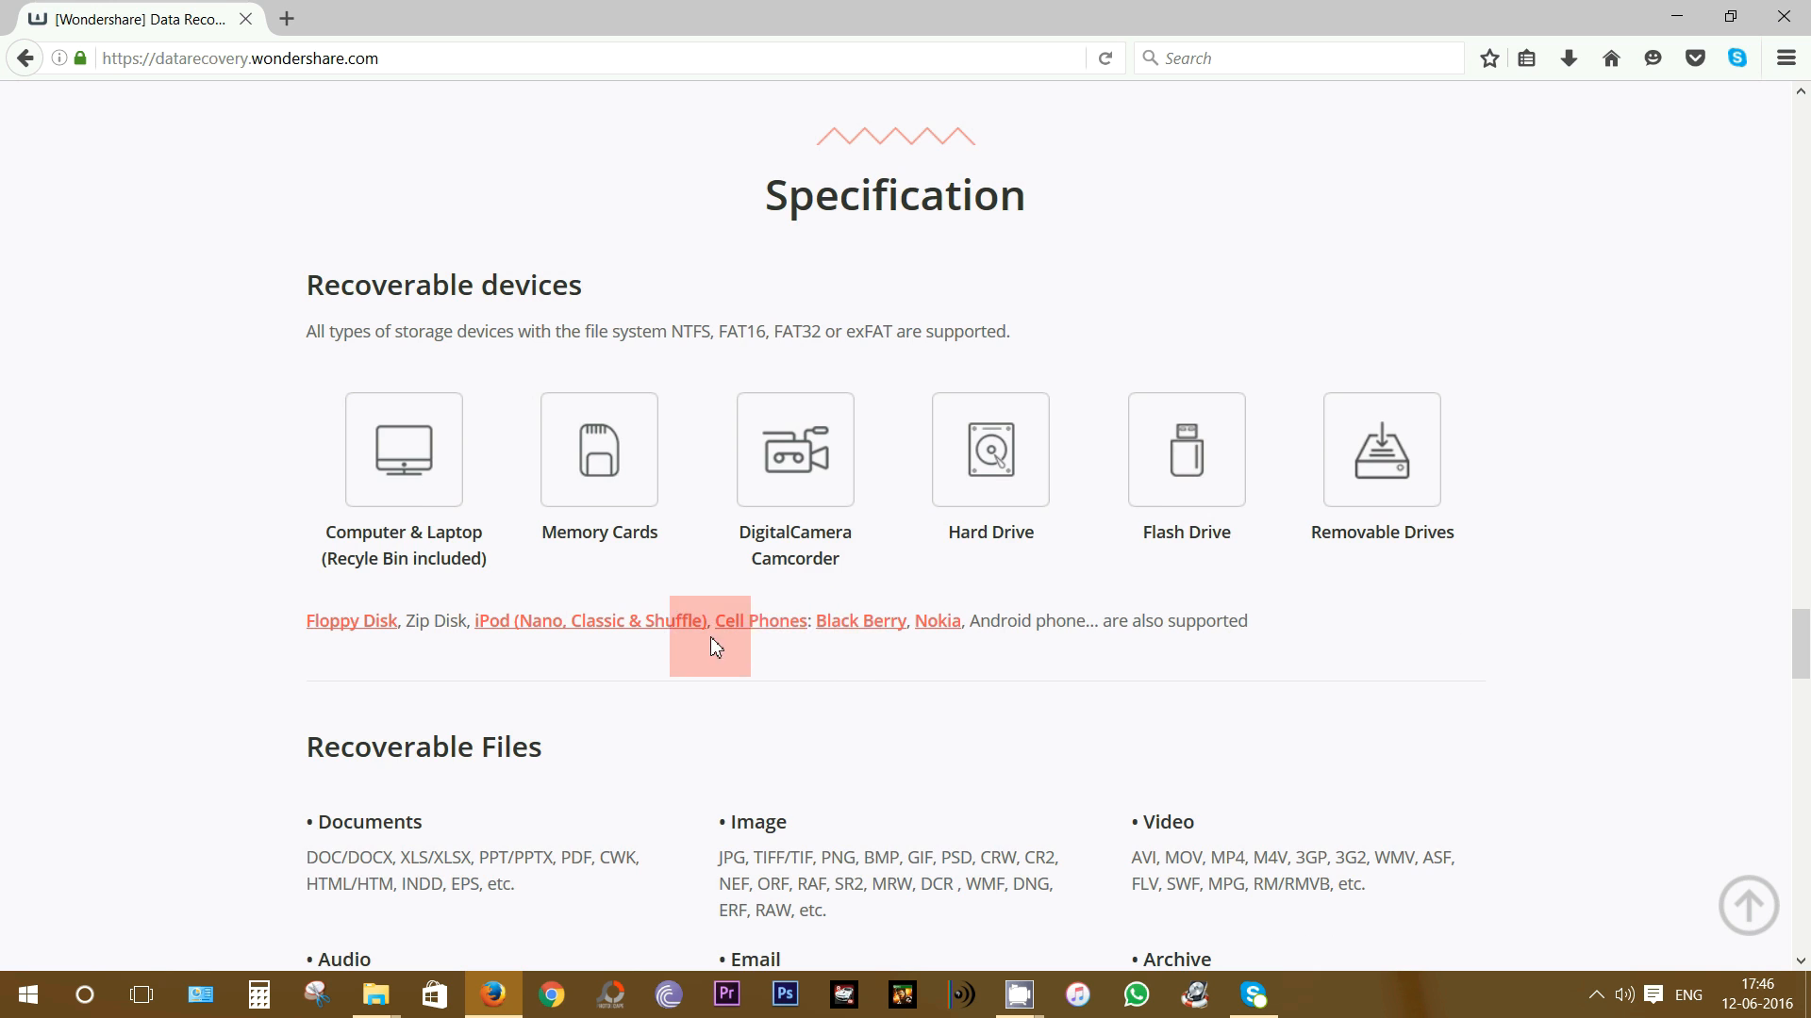
scroll(down, 3)
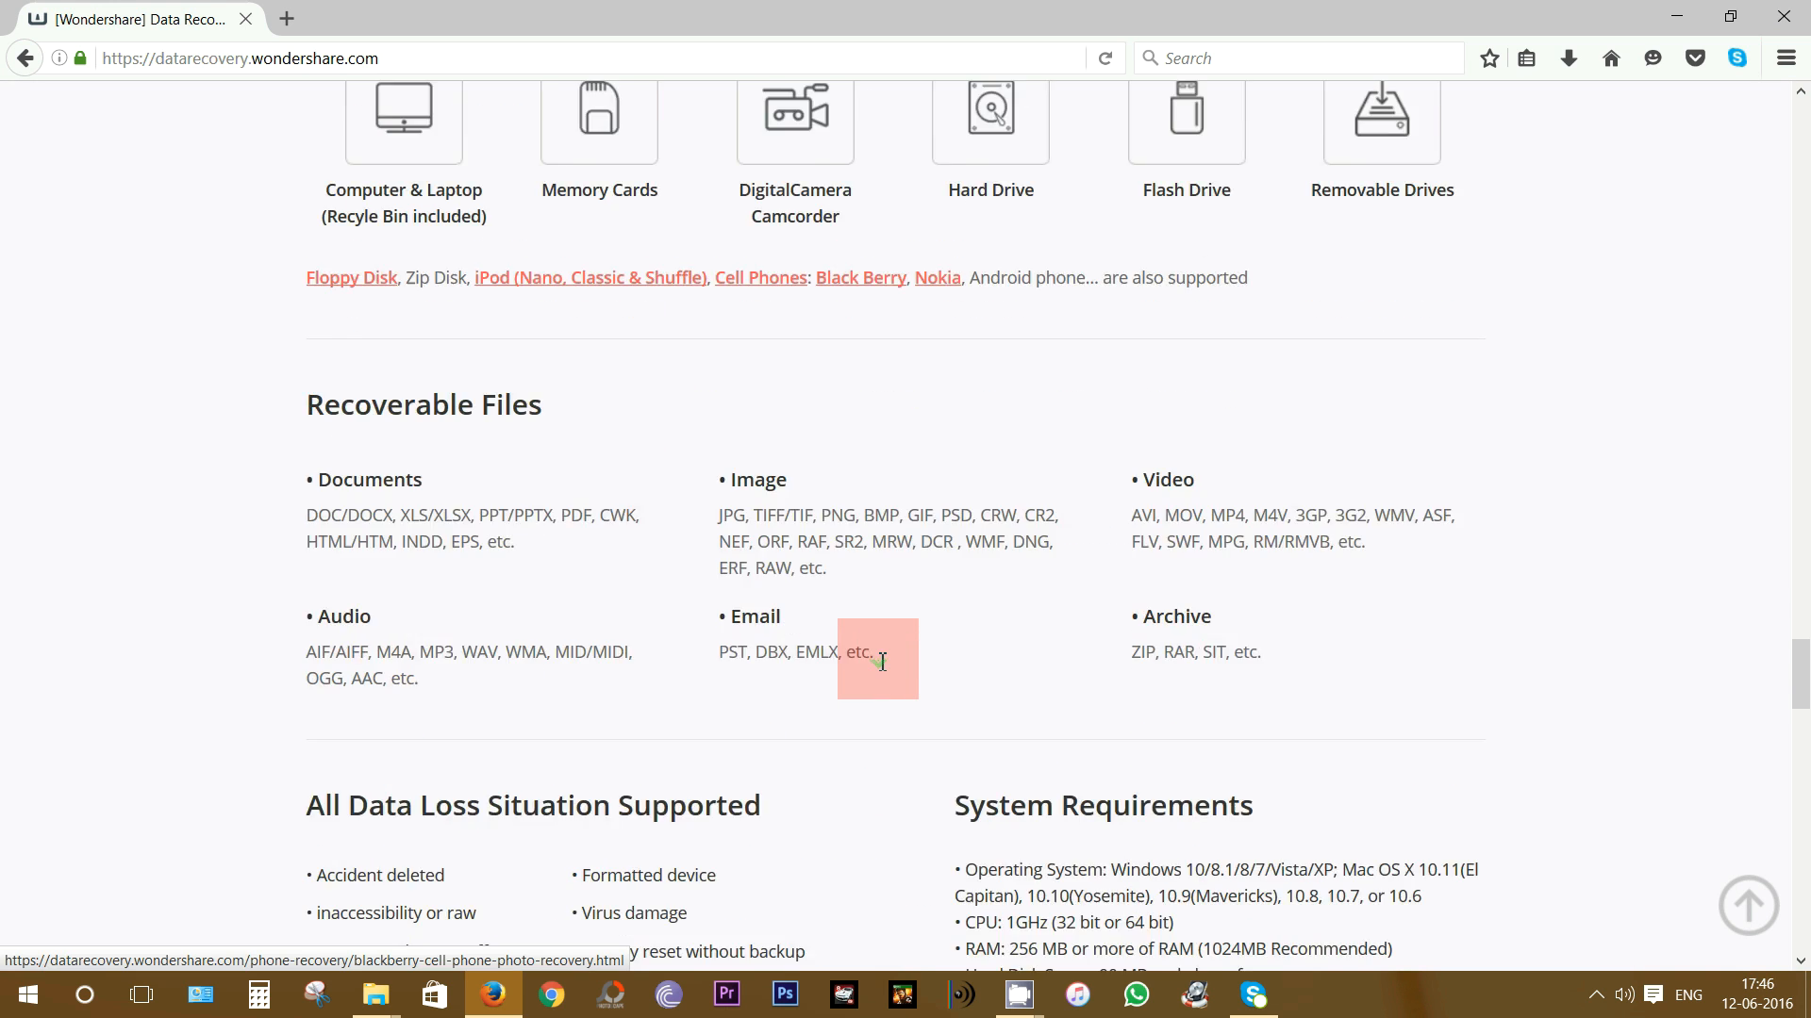
scroll(down, 3)
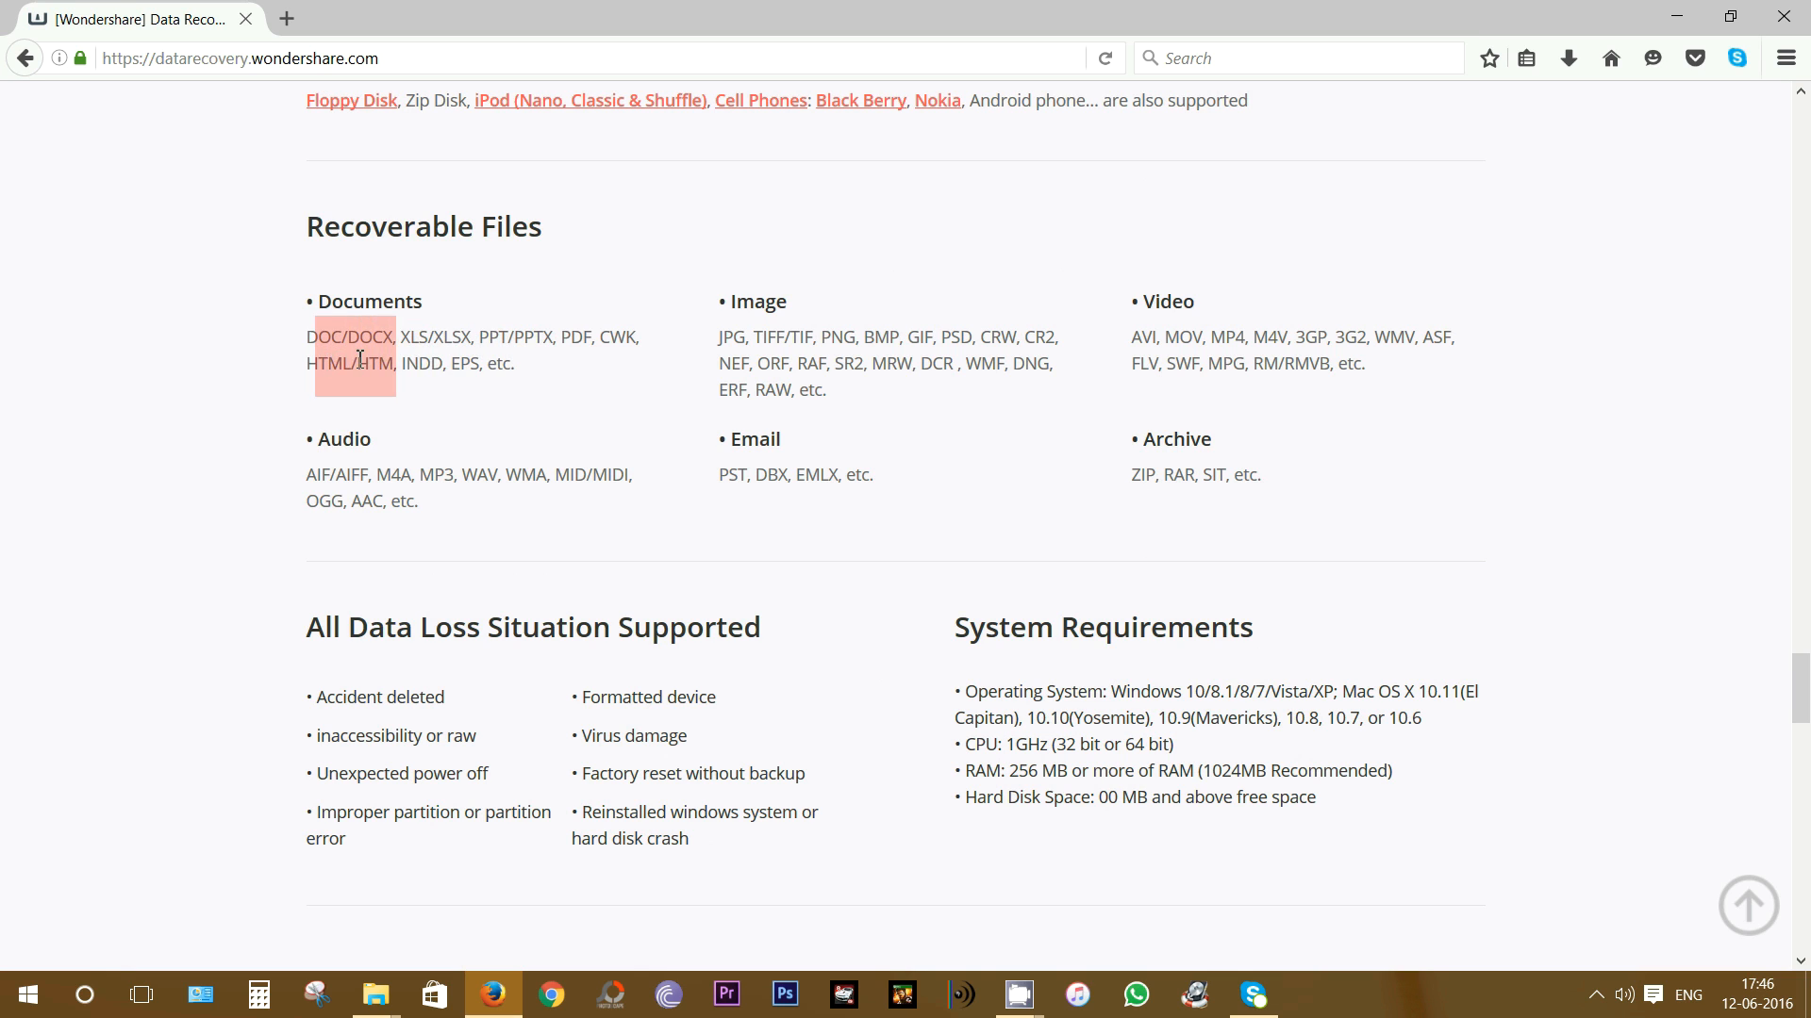
mouse_move(581, 359)
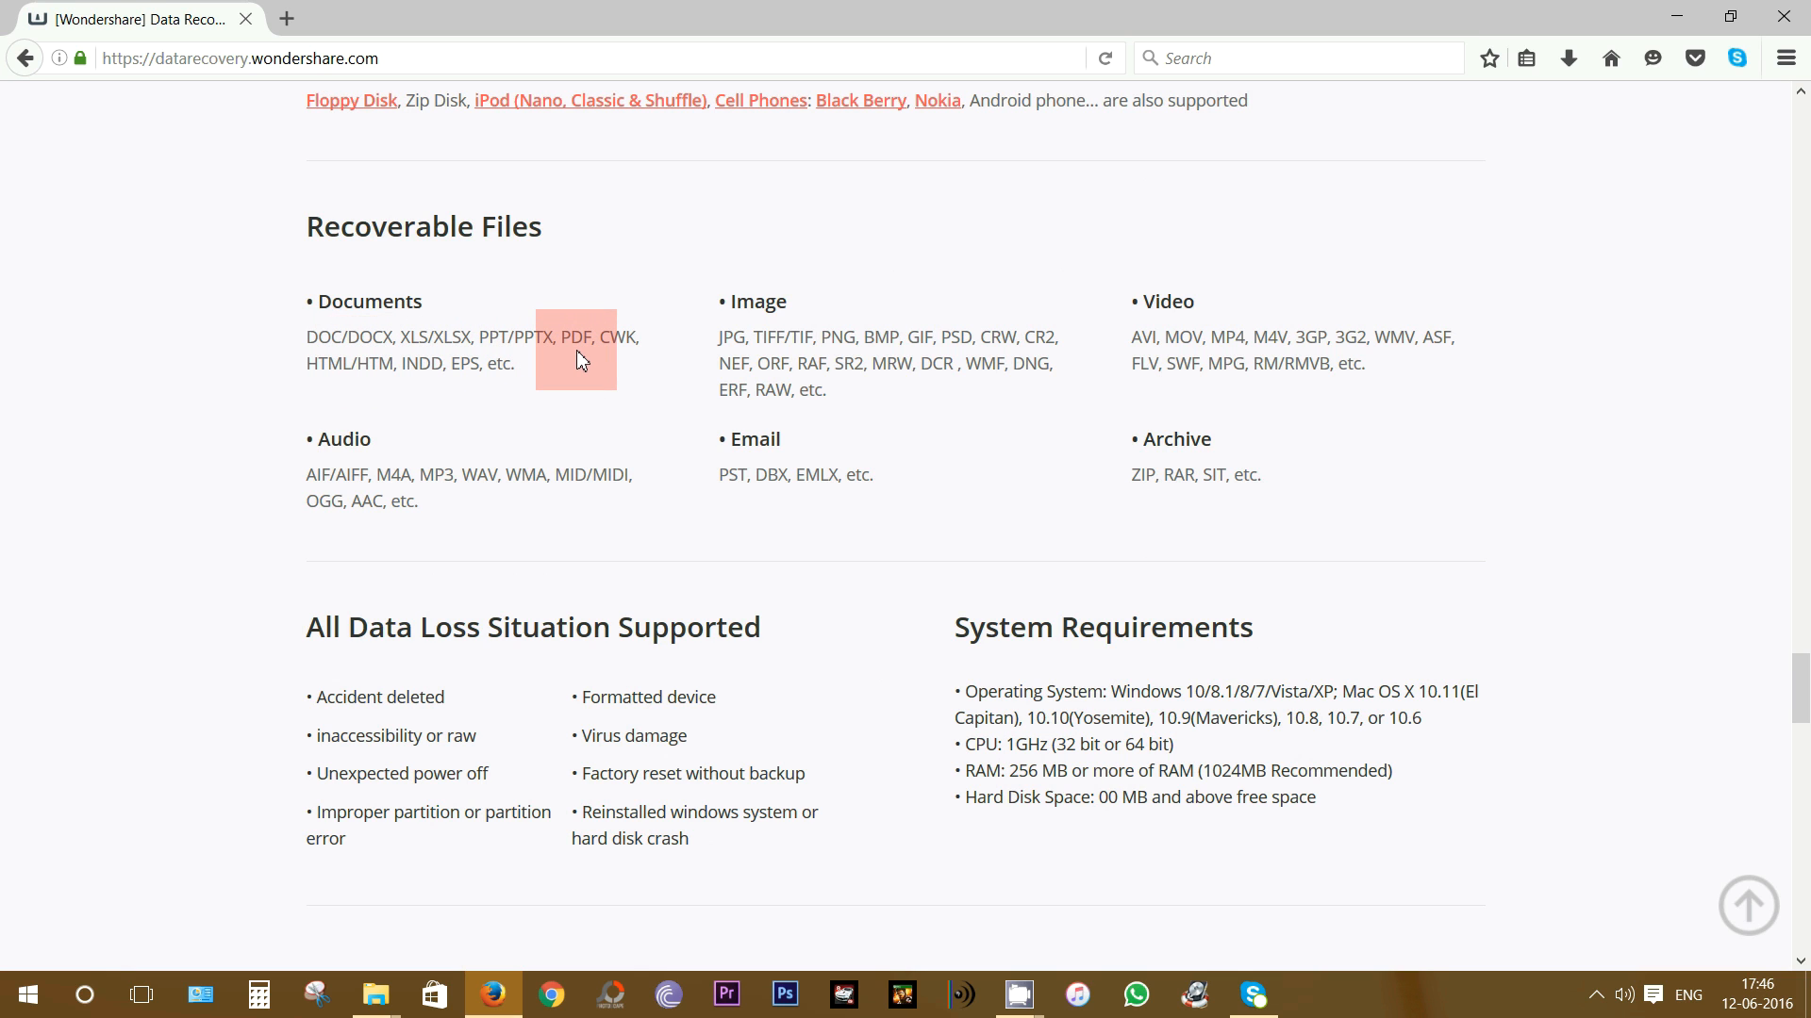
scroll(down, 3)
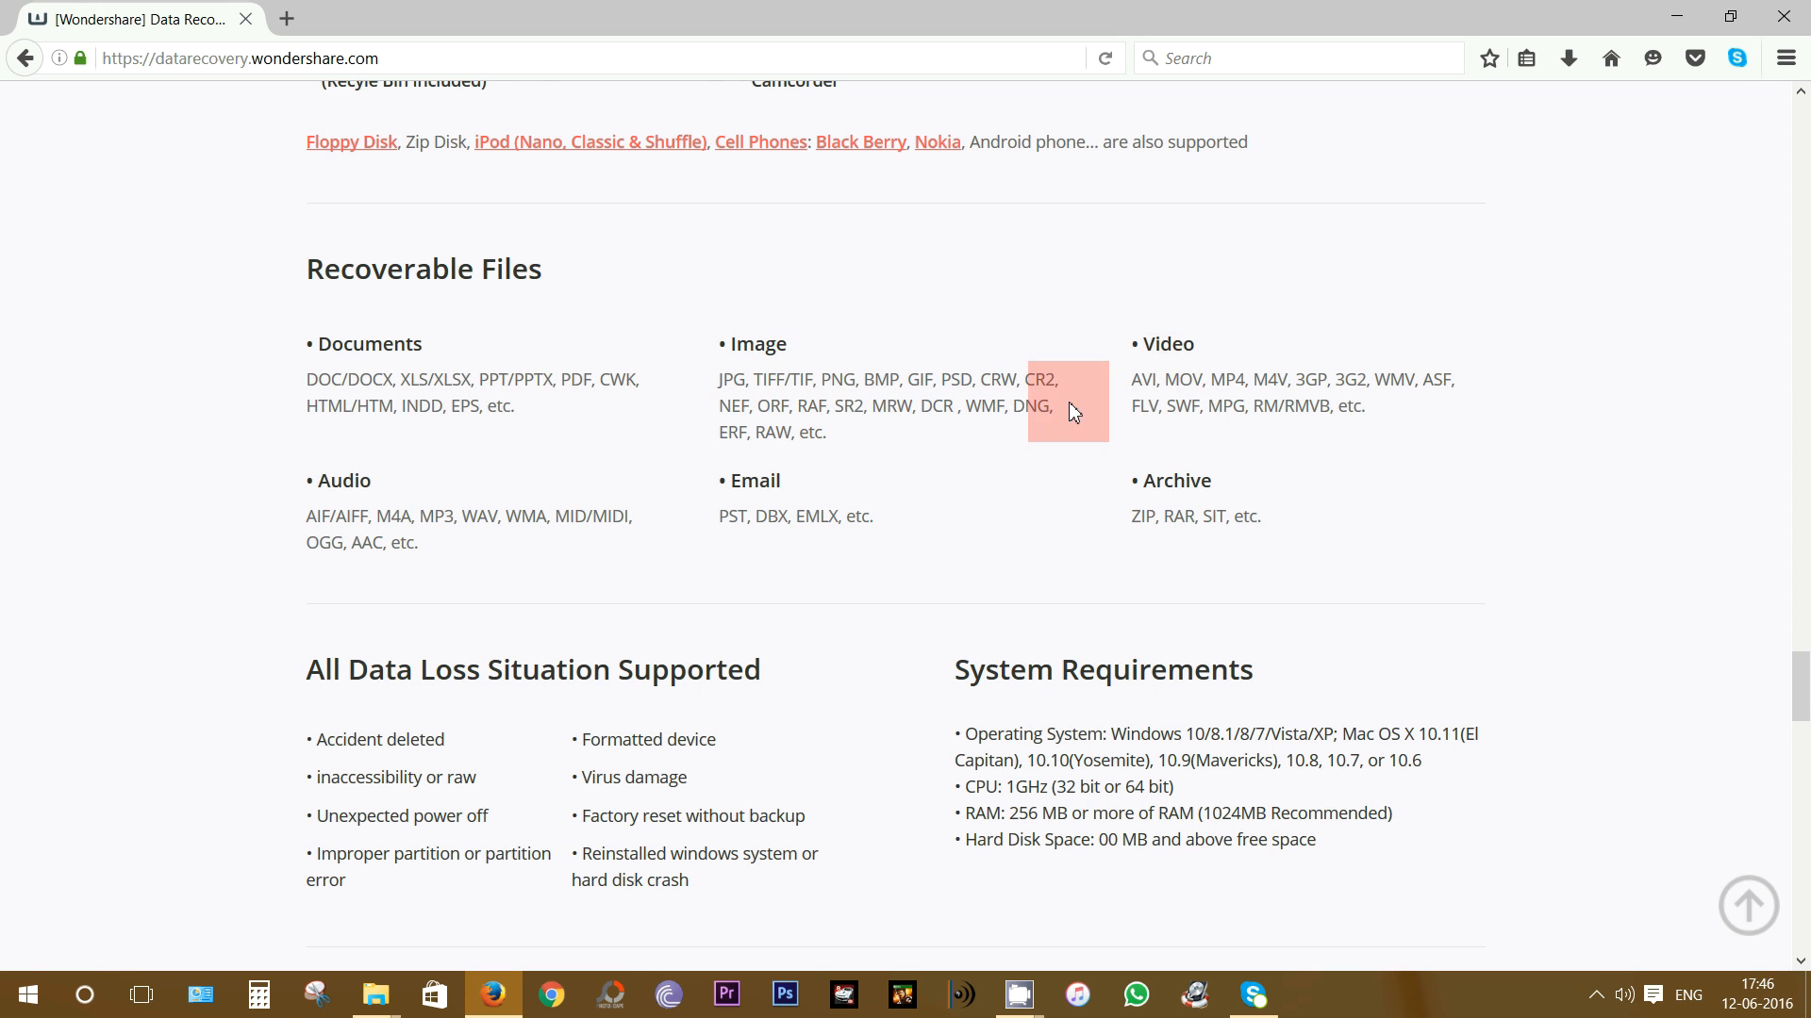
scroll(up, 3)
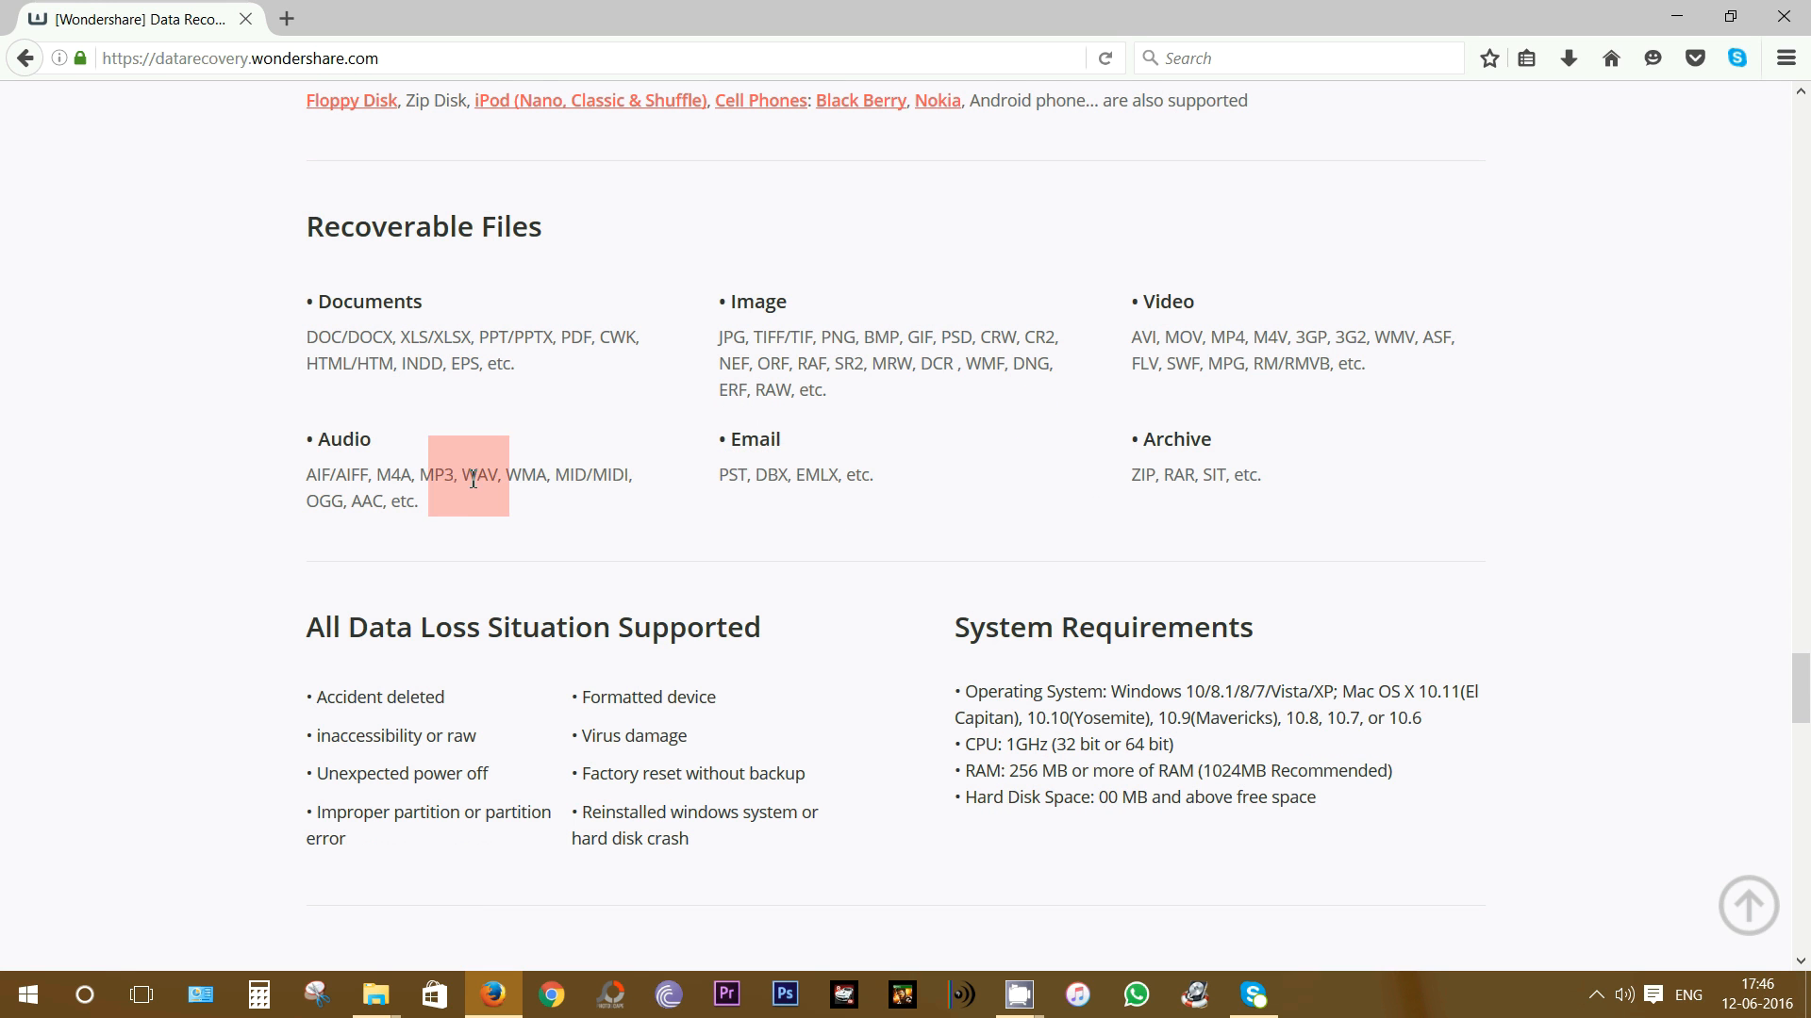
click(1745, 907)
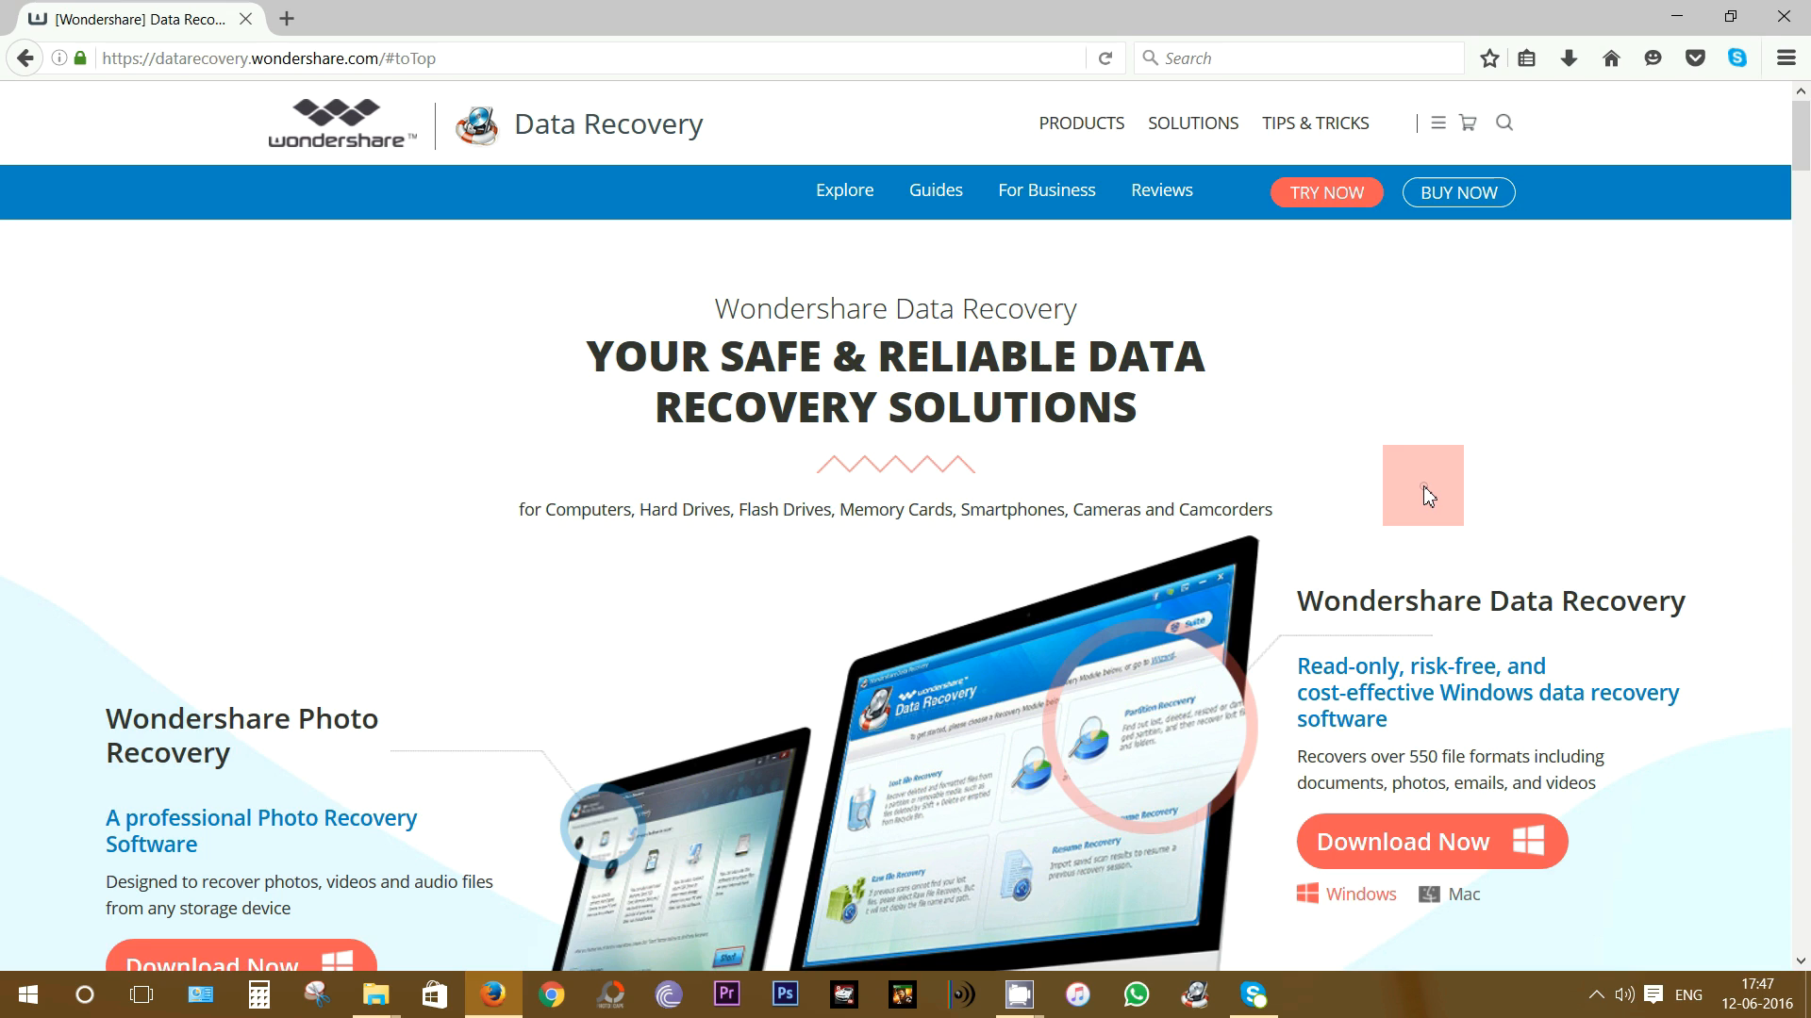
mouse_move(1457, 191)
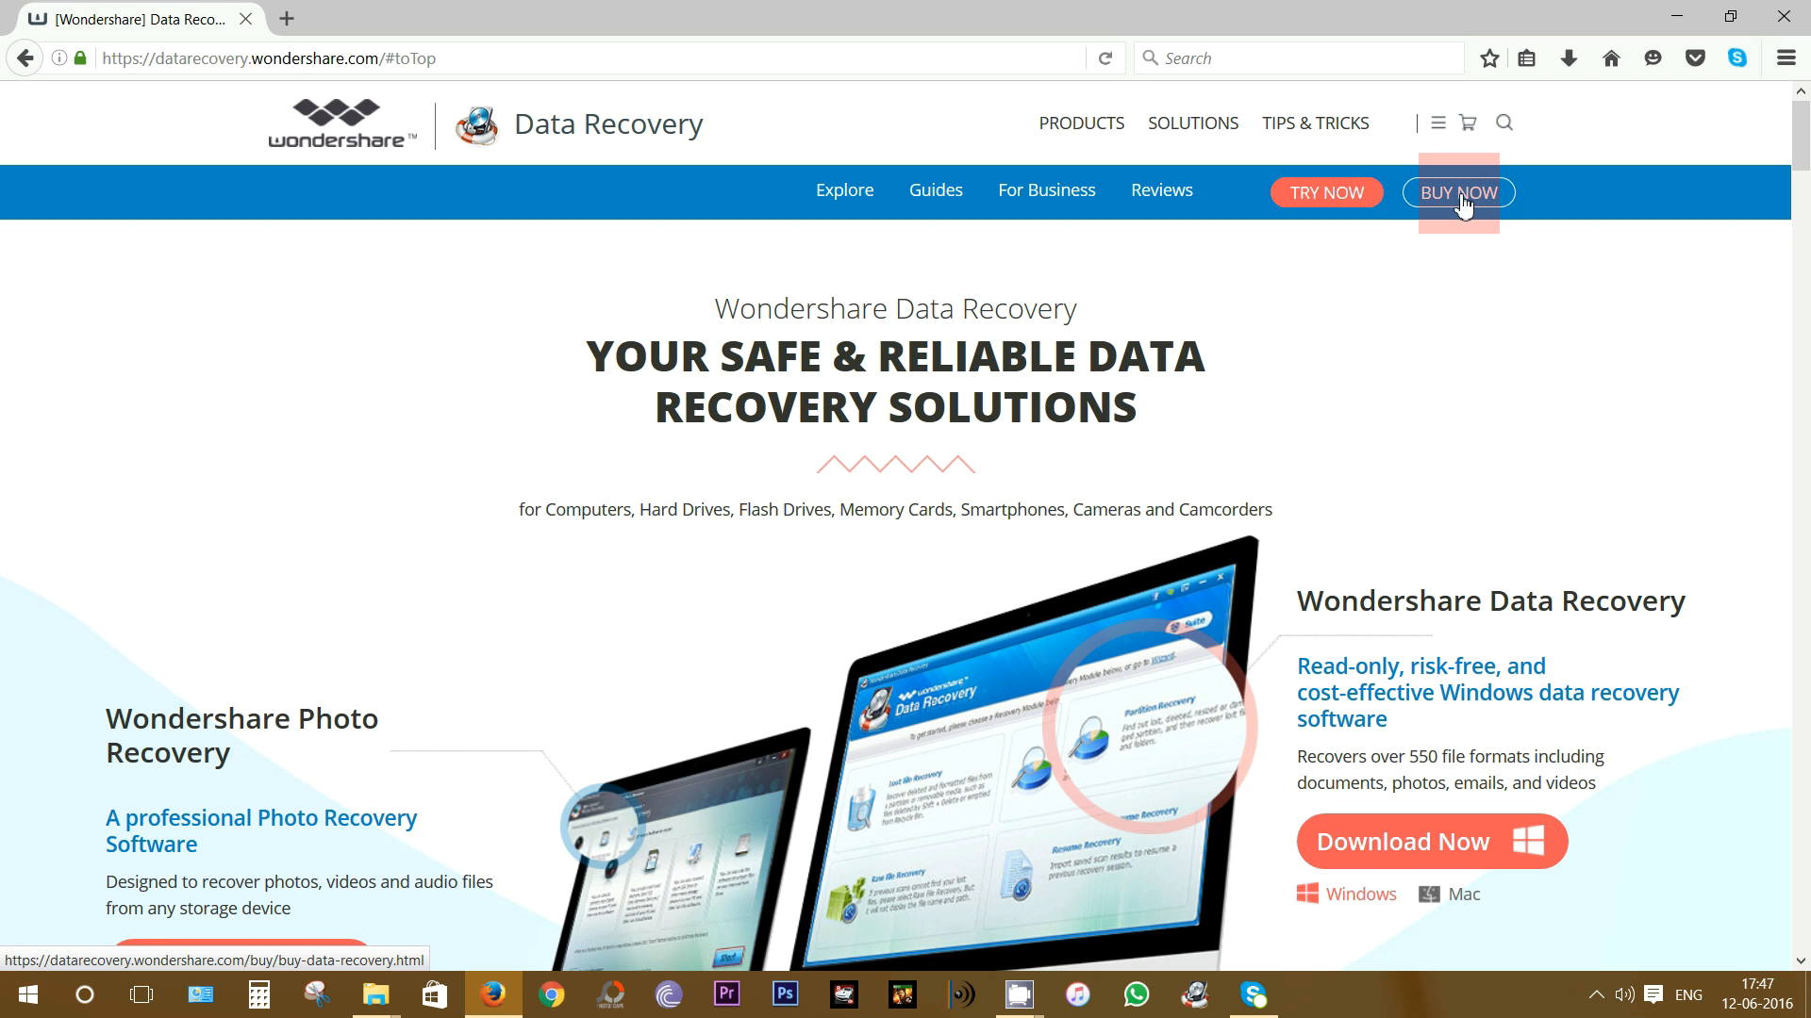
mouse_move(1522, 391)
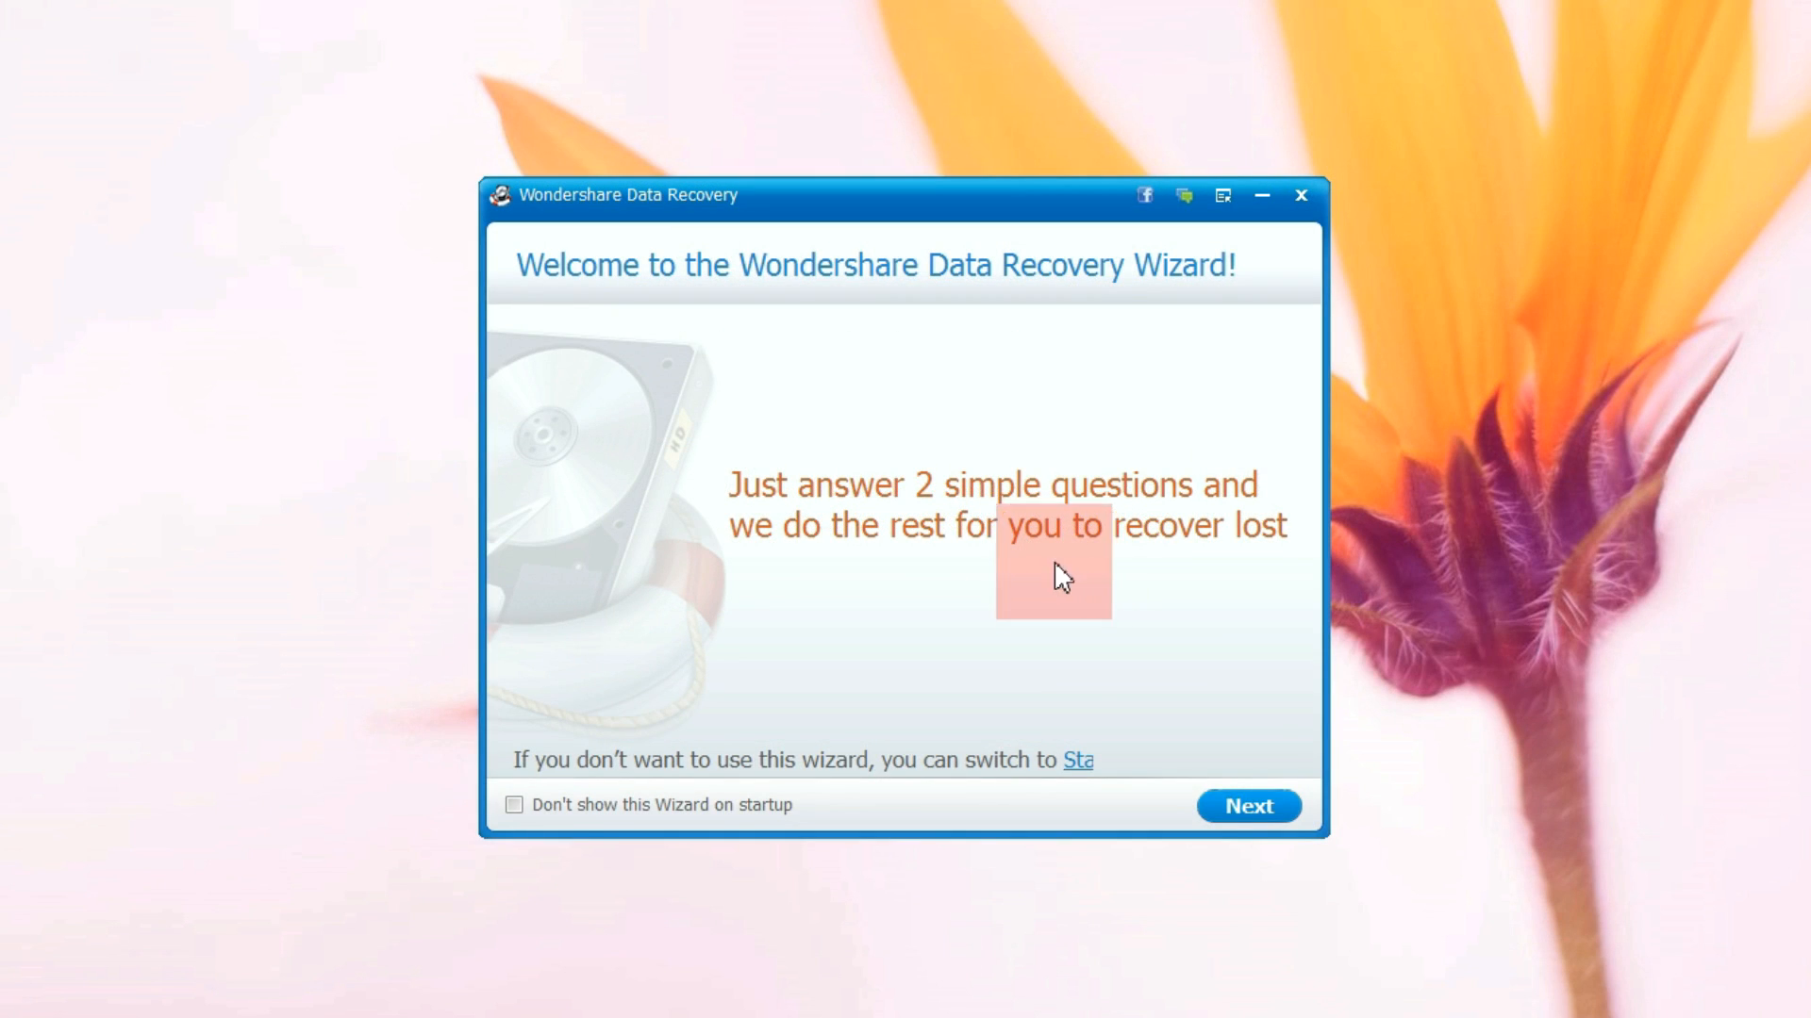
mouse_move(1060, 305)
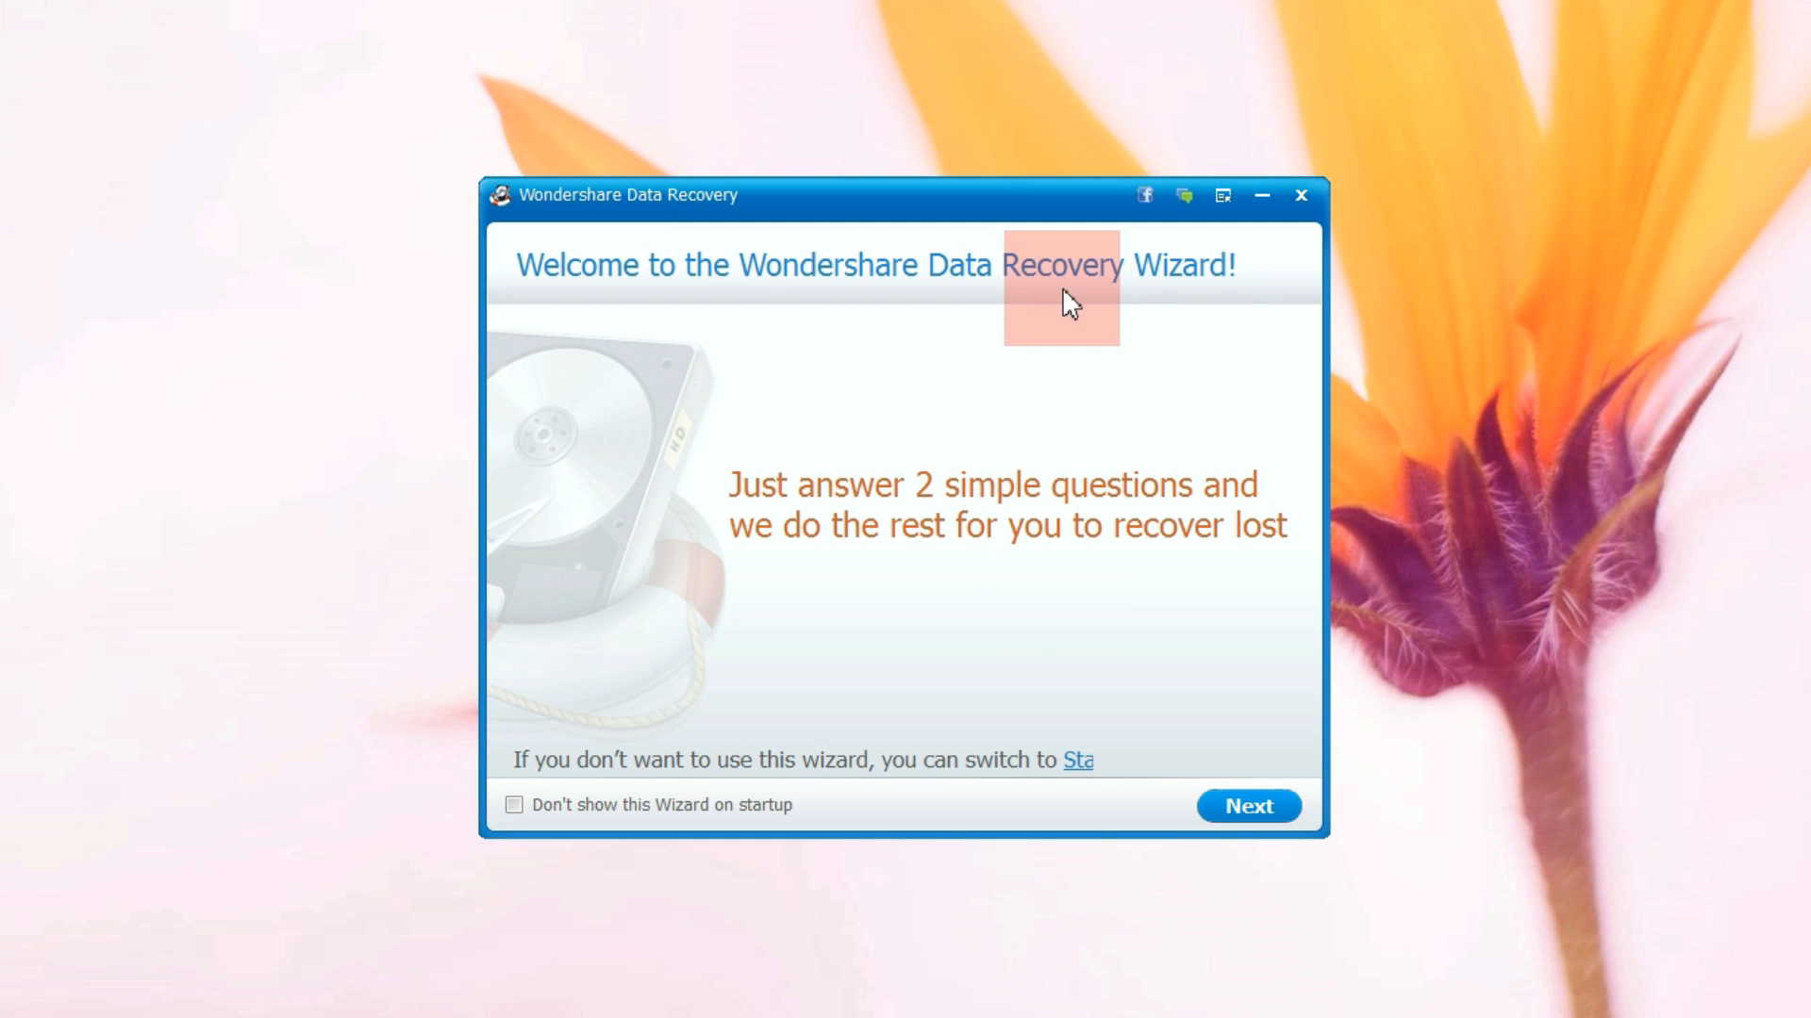
mouse_move(1189, 302)
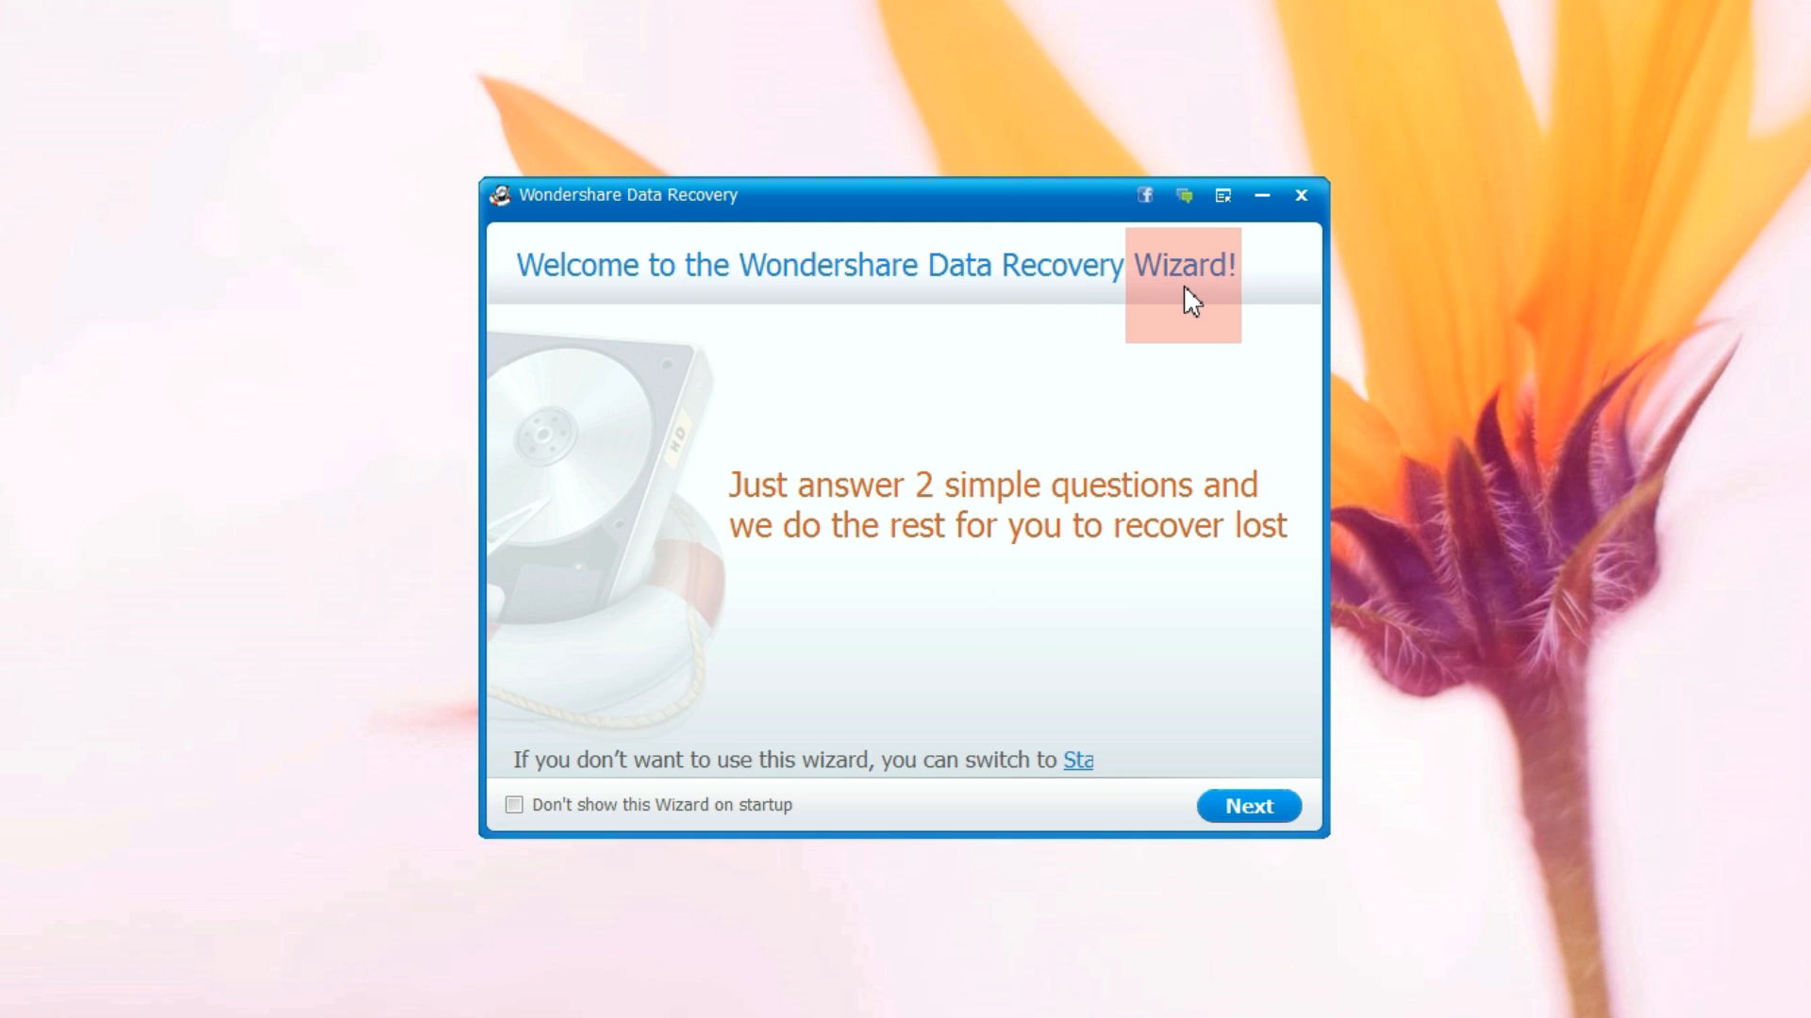
mouse_move(1207, 305)
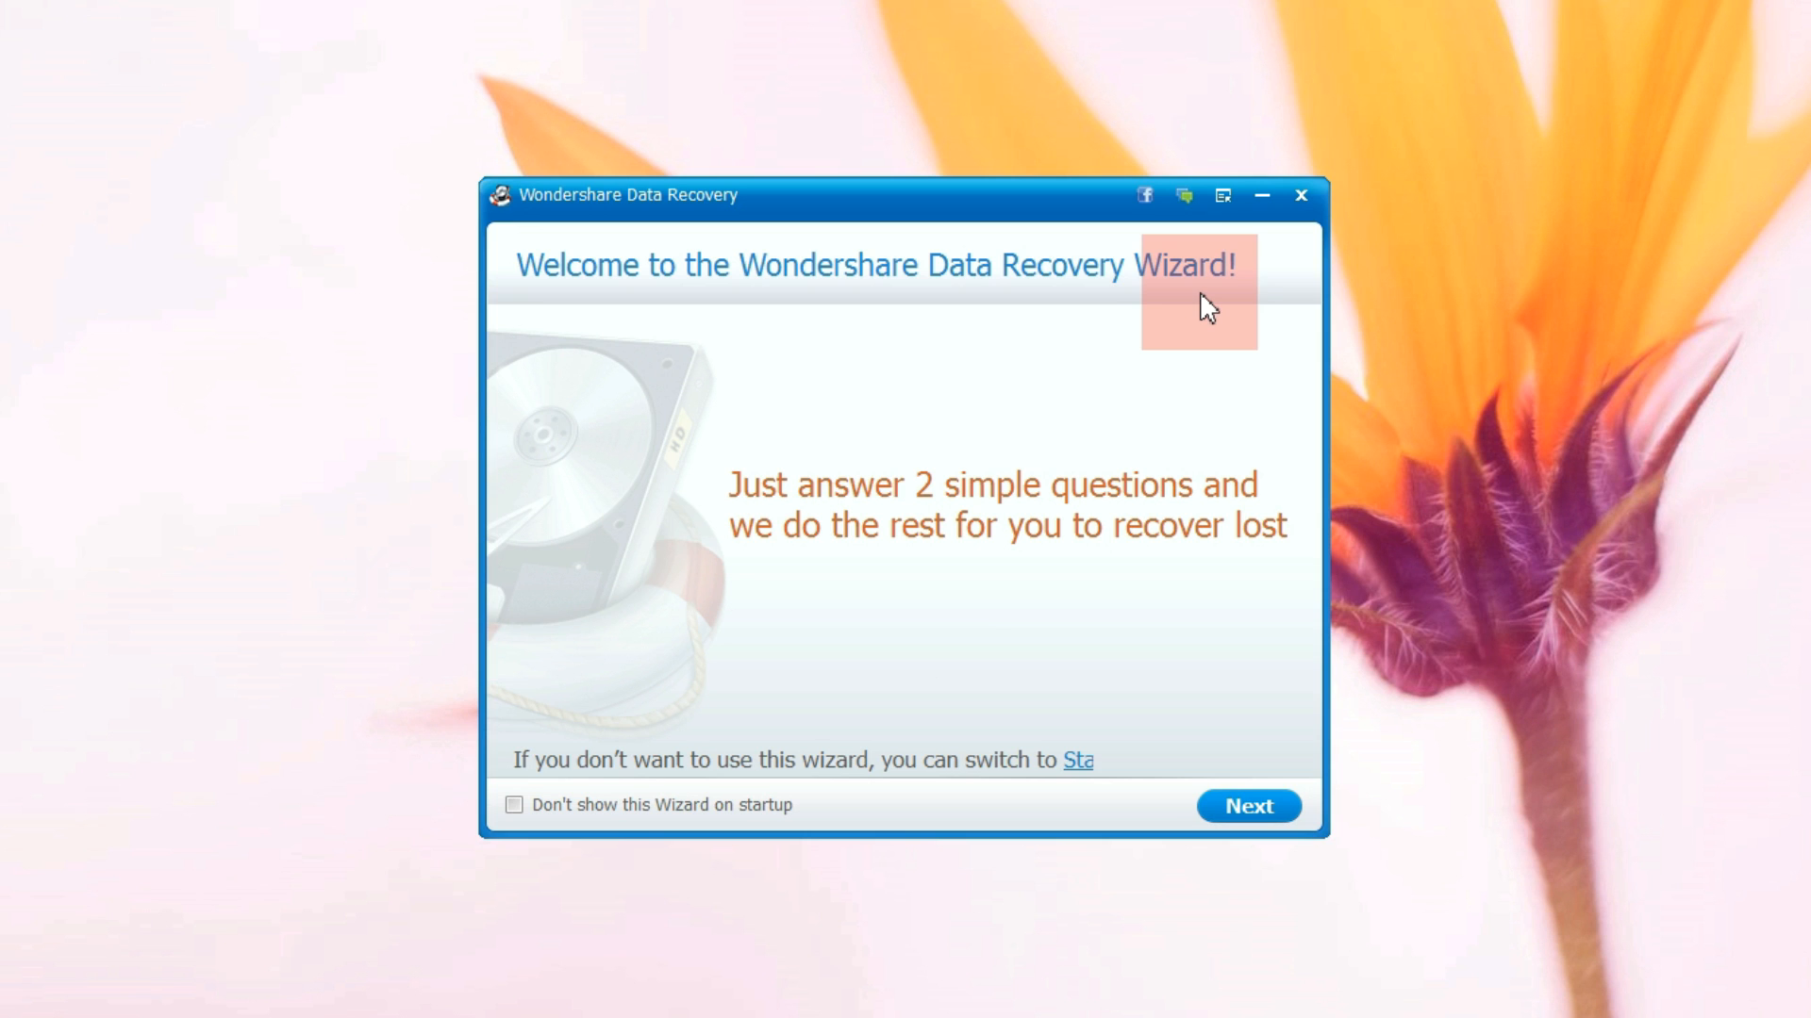
mouse_move(1218, 405)
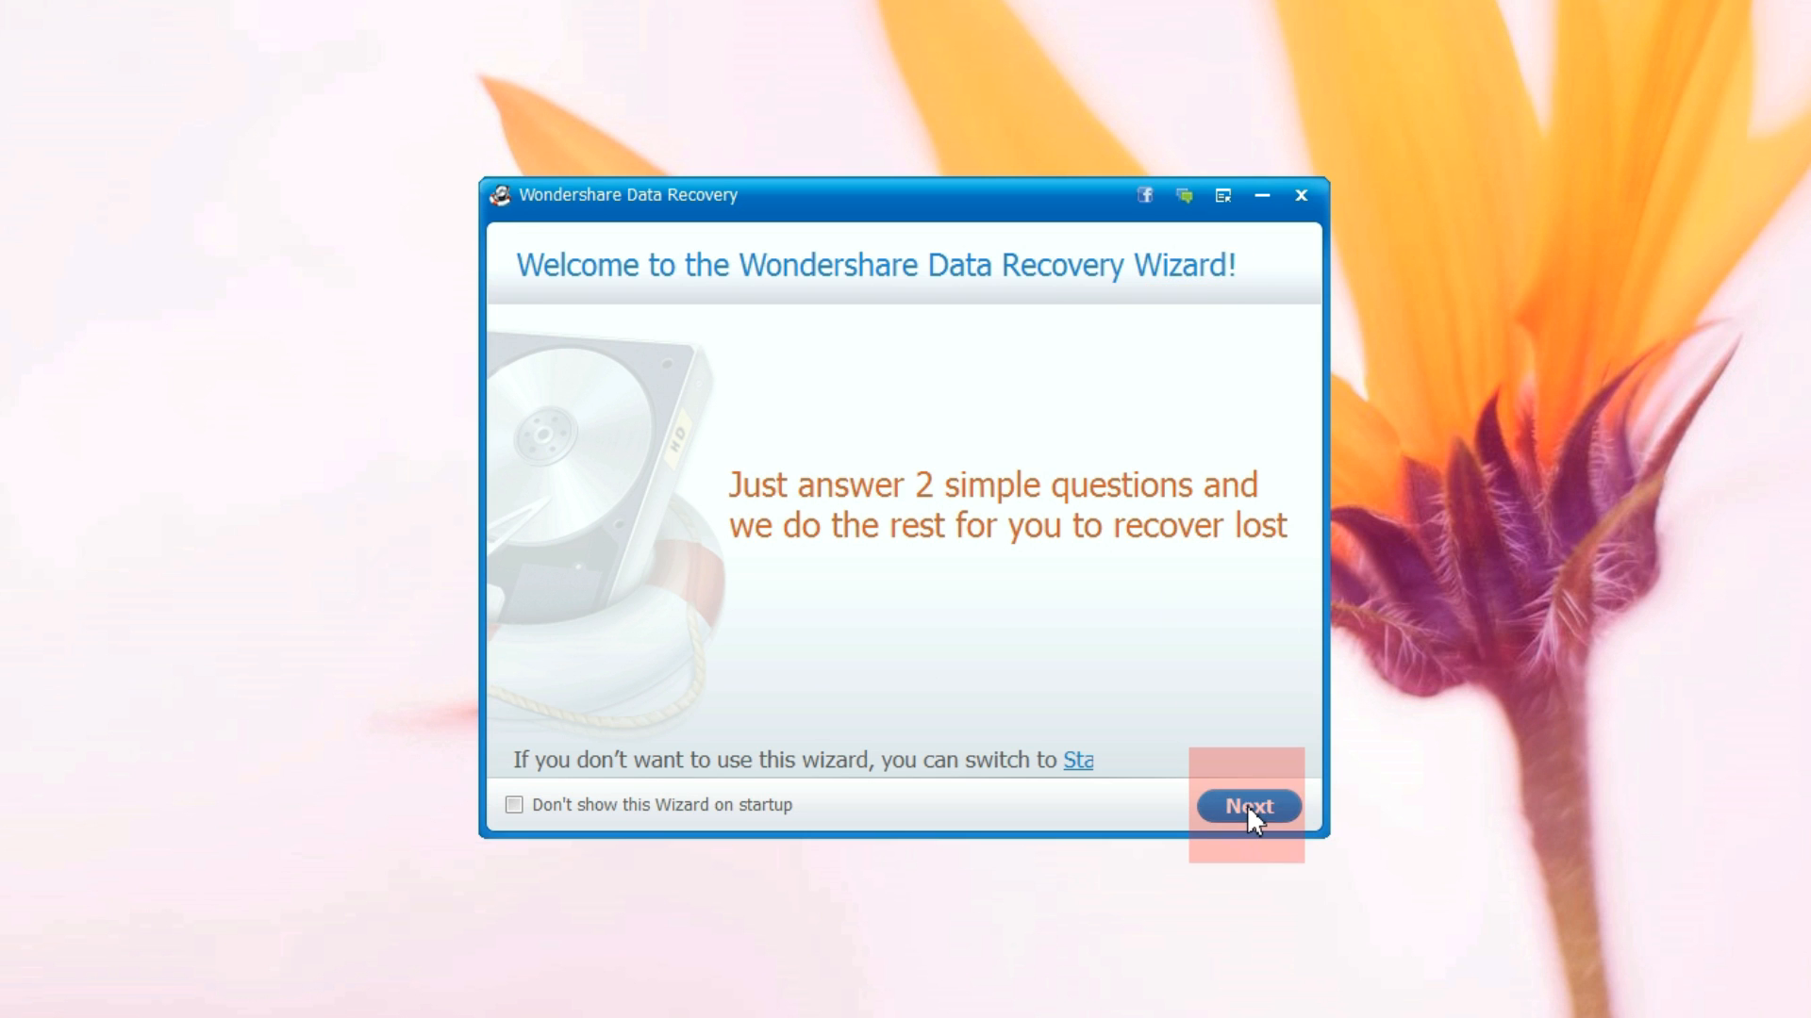
Step: Set the recovery wizard to scan drive SUKESH (J:) for Photo/Graphic files
click(1248, 806)
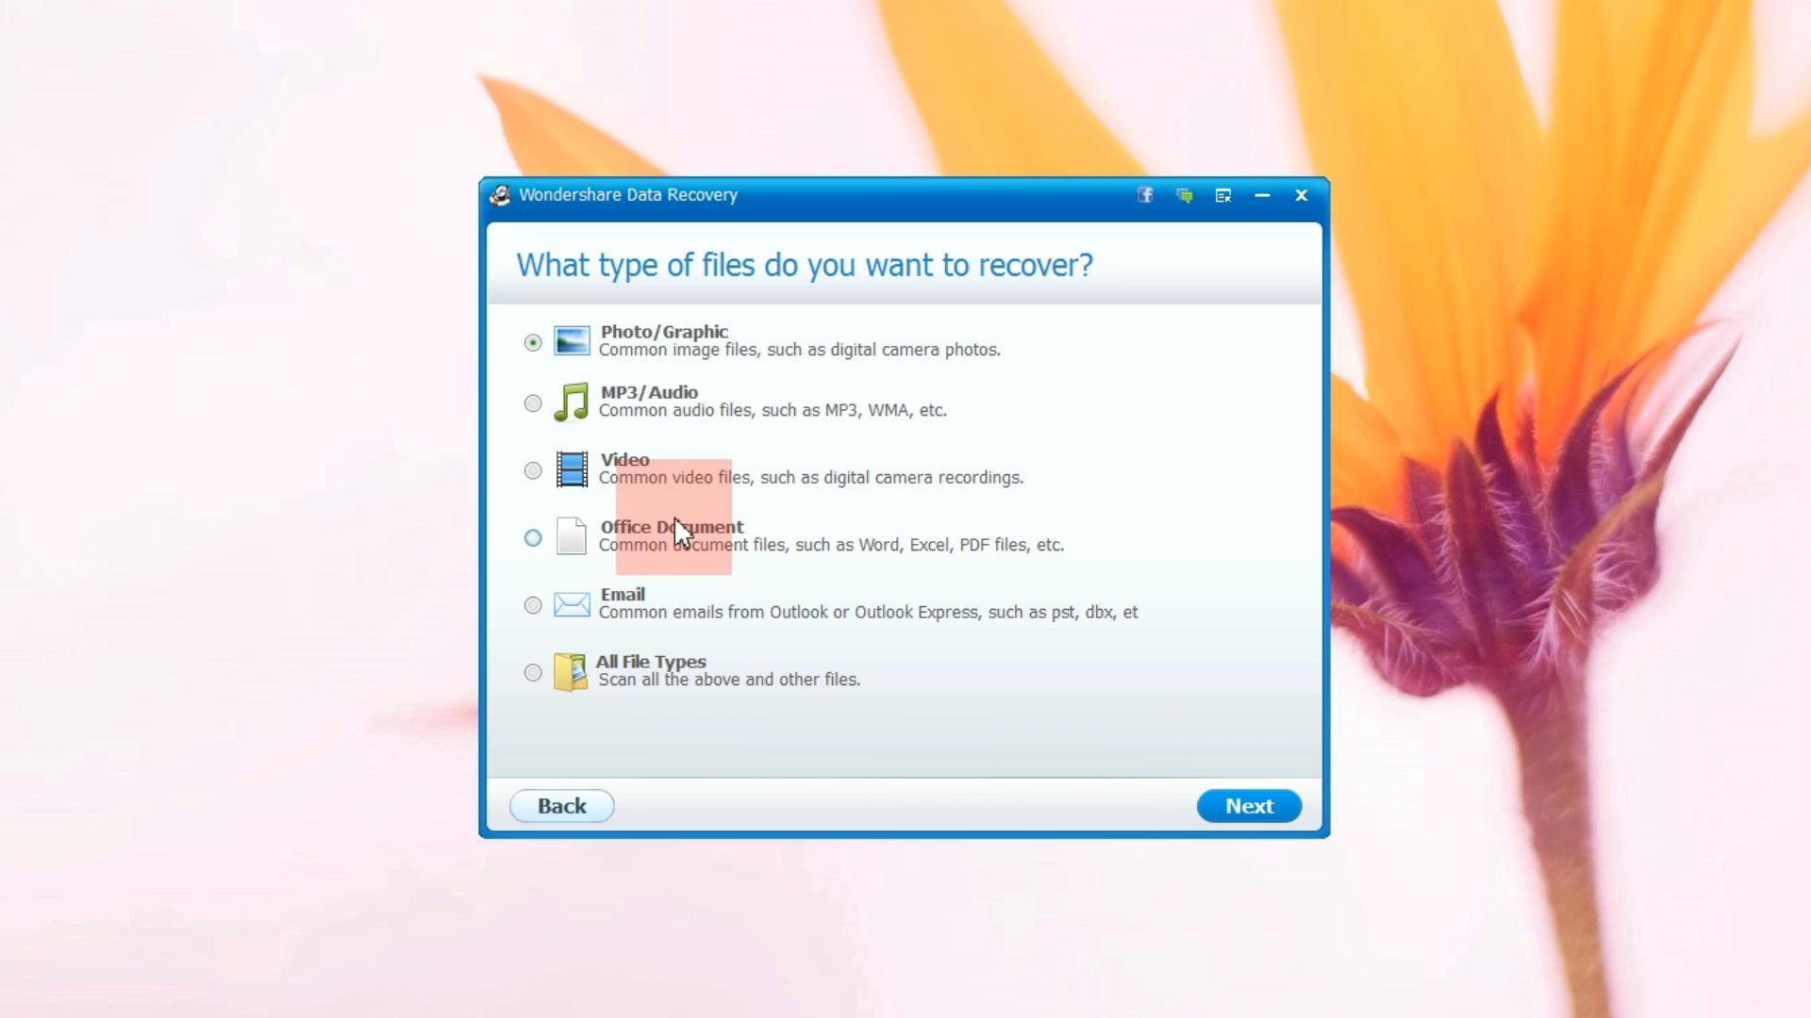
mouse_move(1180, 704)
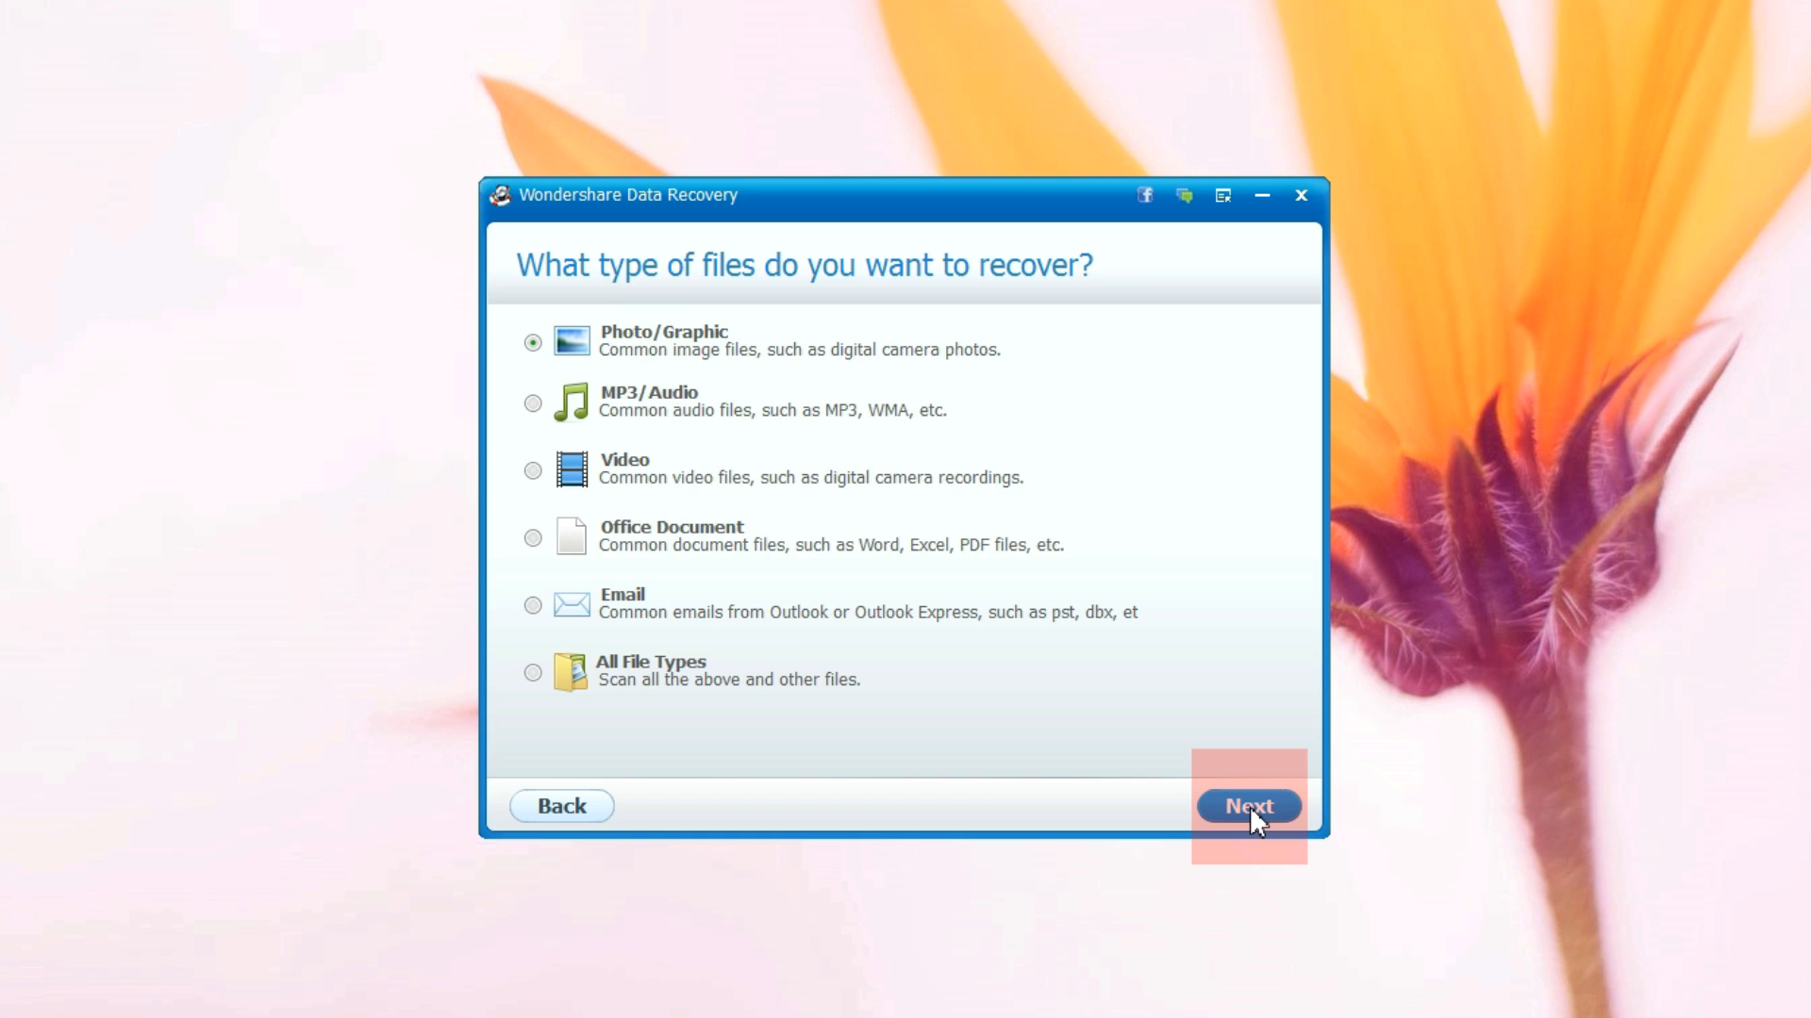
click(1249, 804)
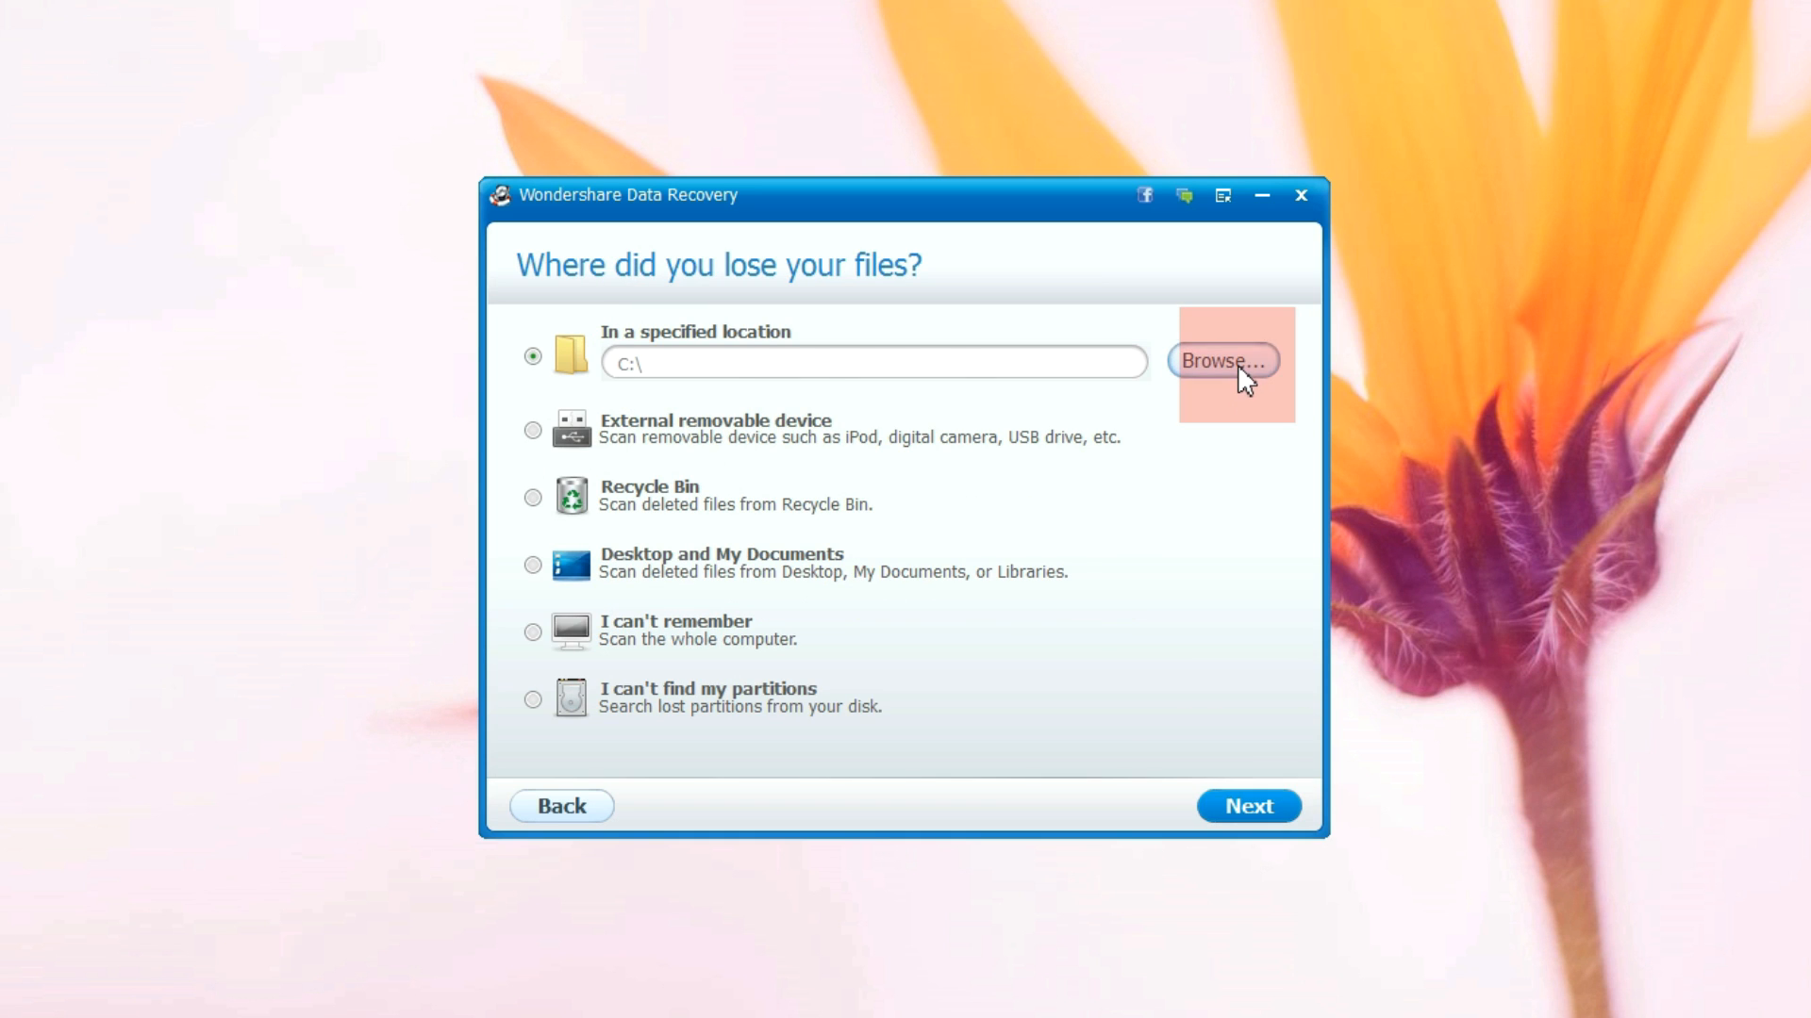
click(1222, 360)
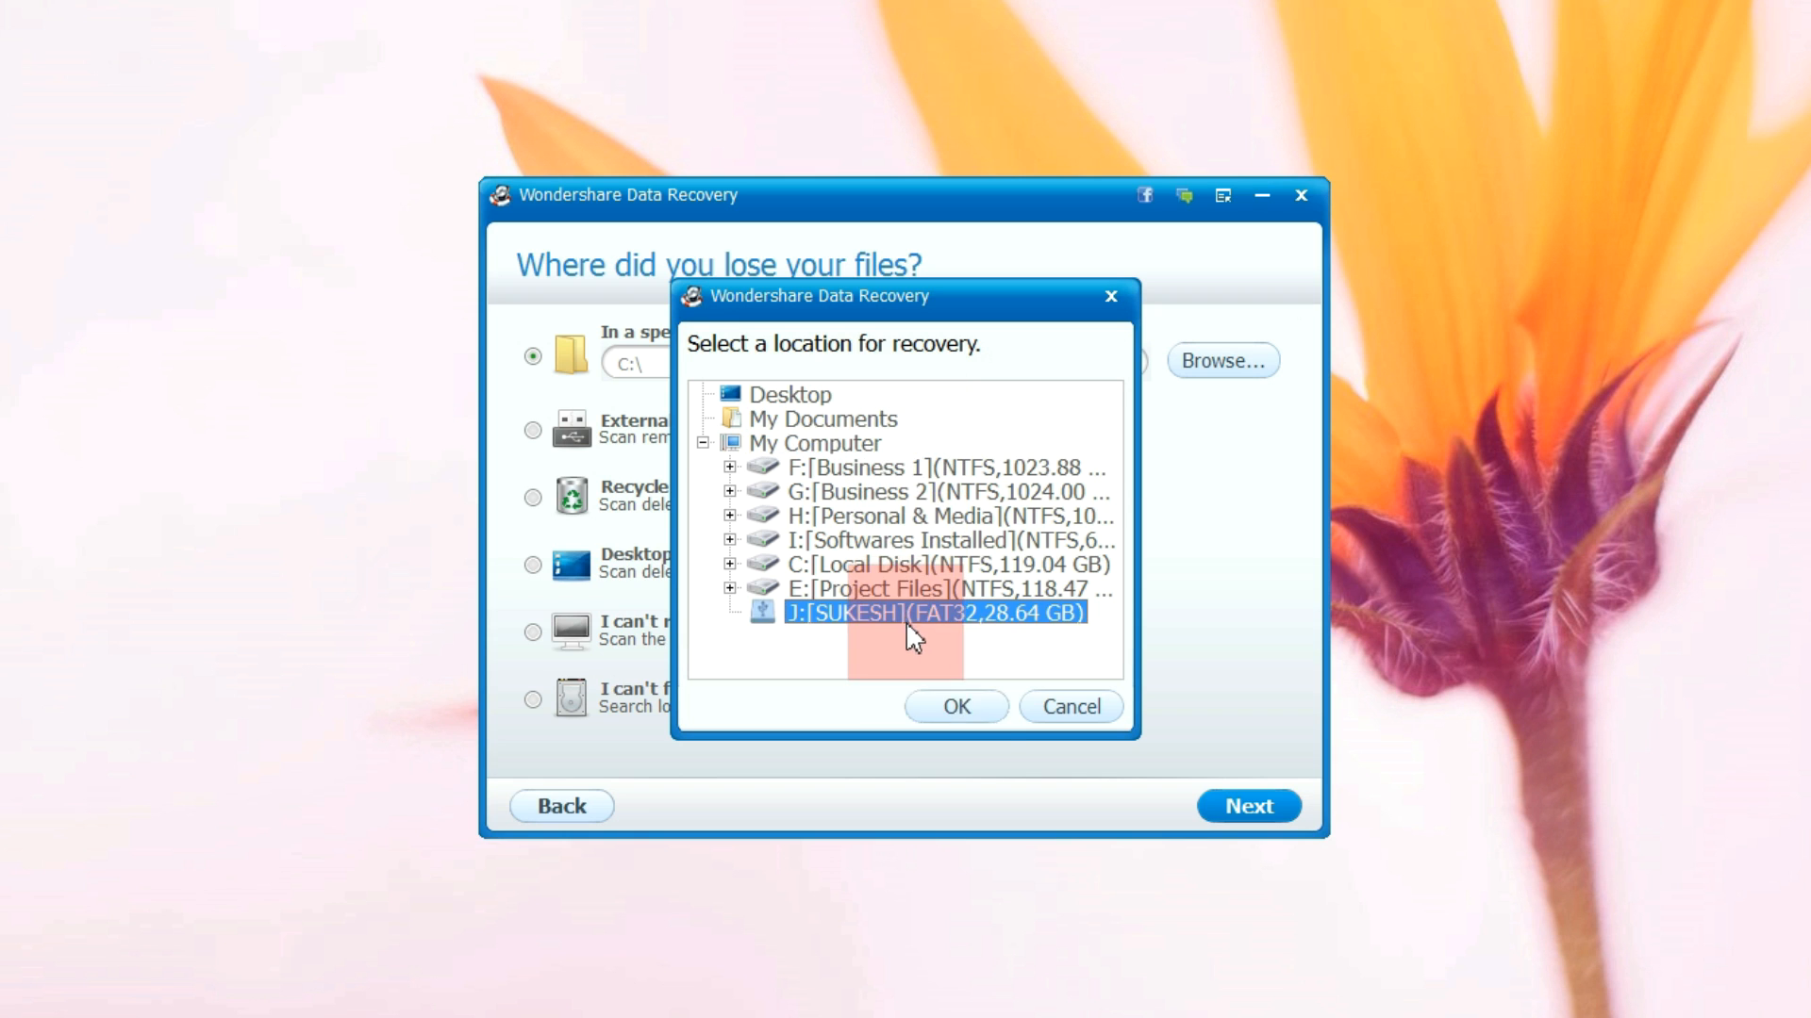
click(955, 705)
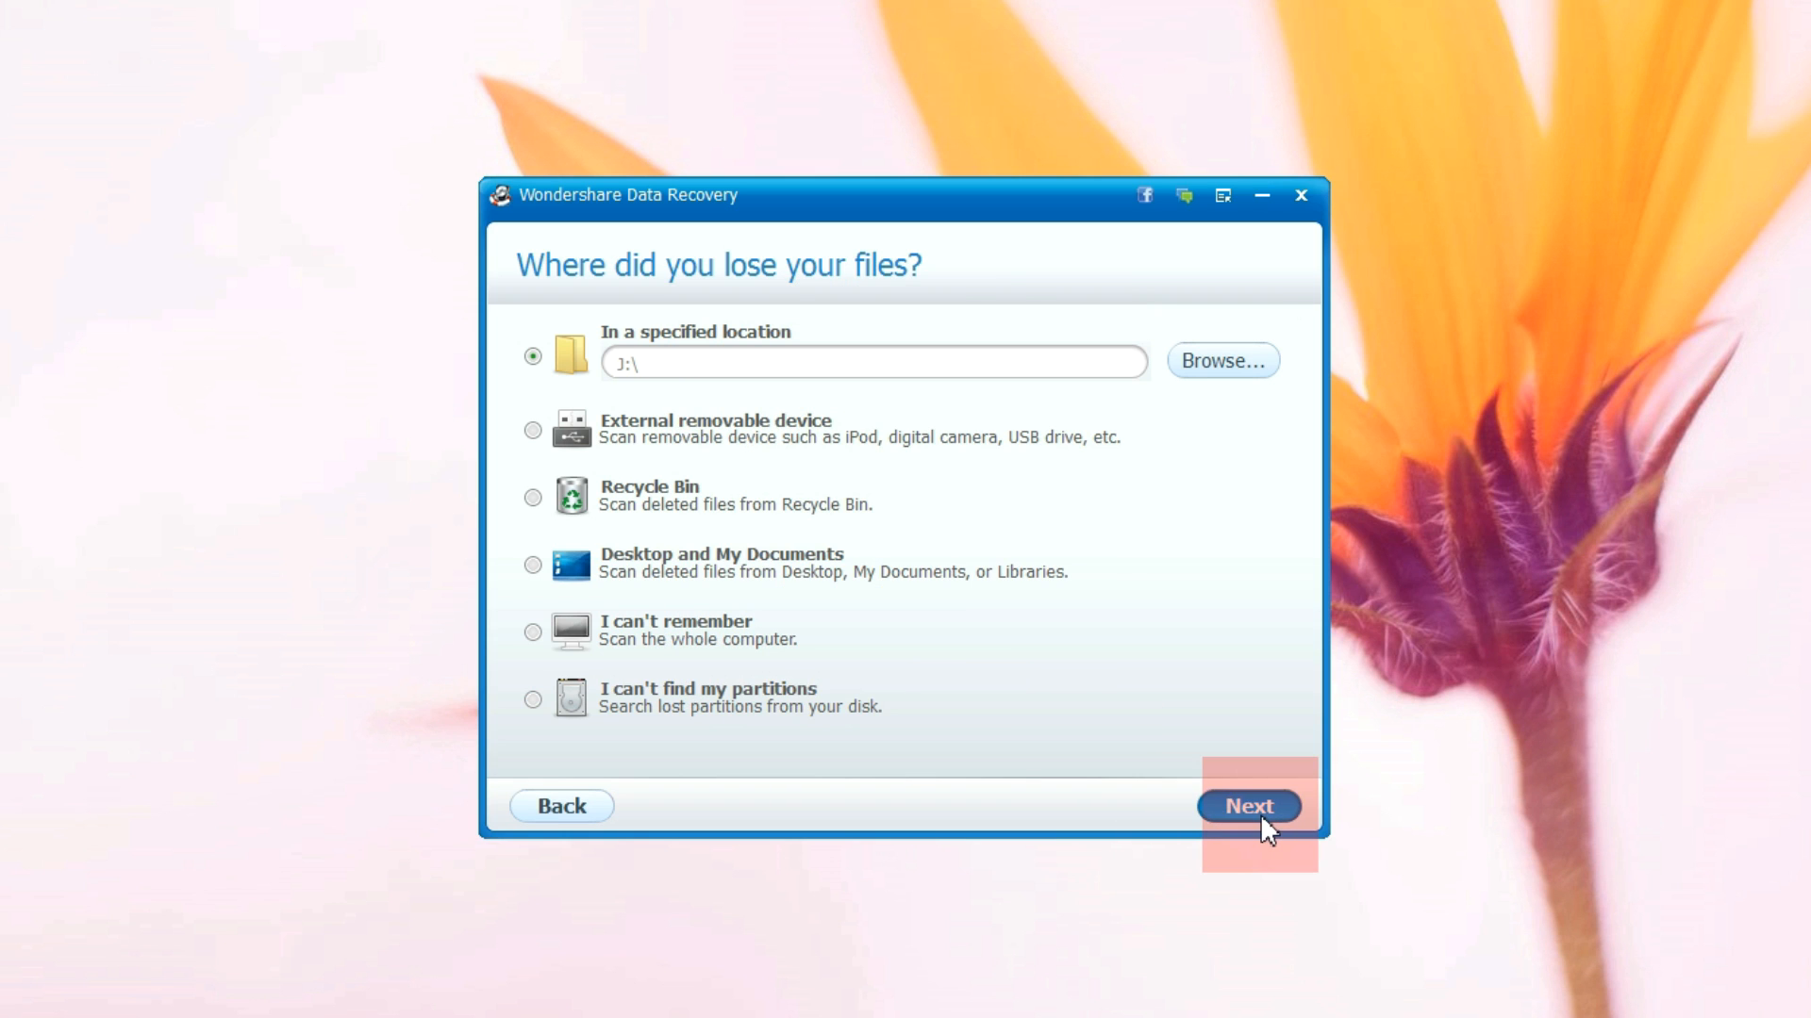
click(1248, 806)
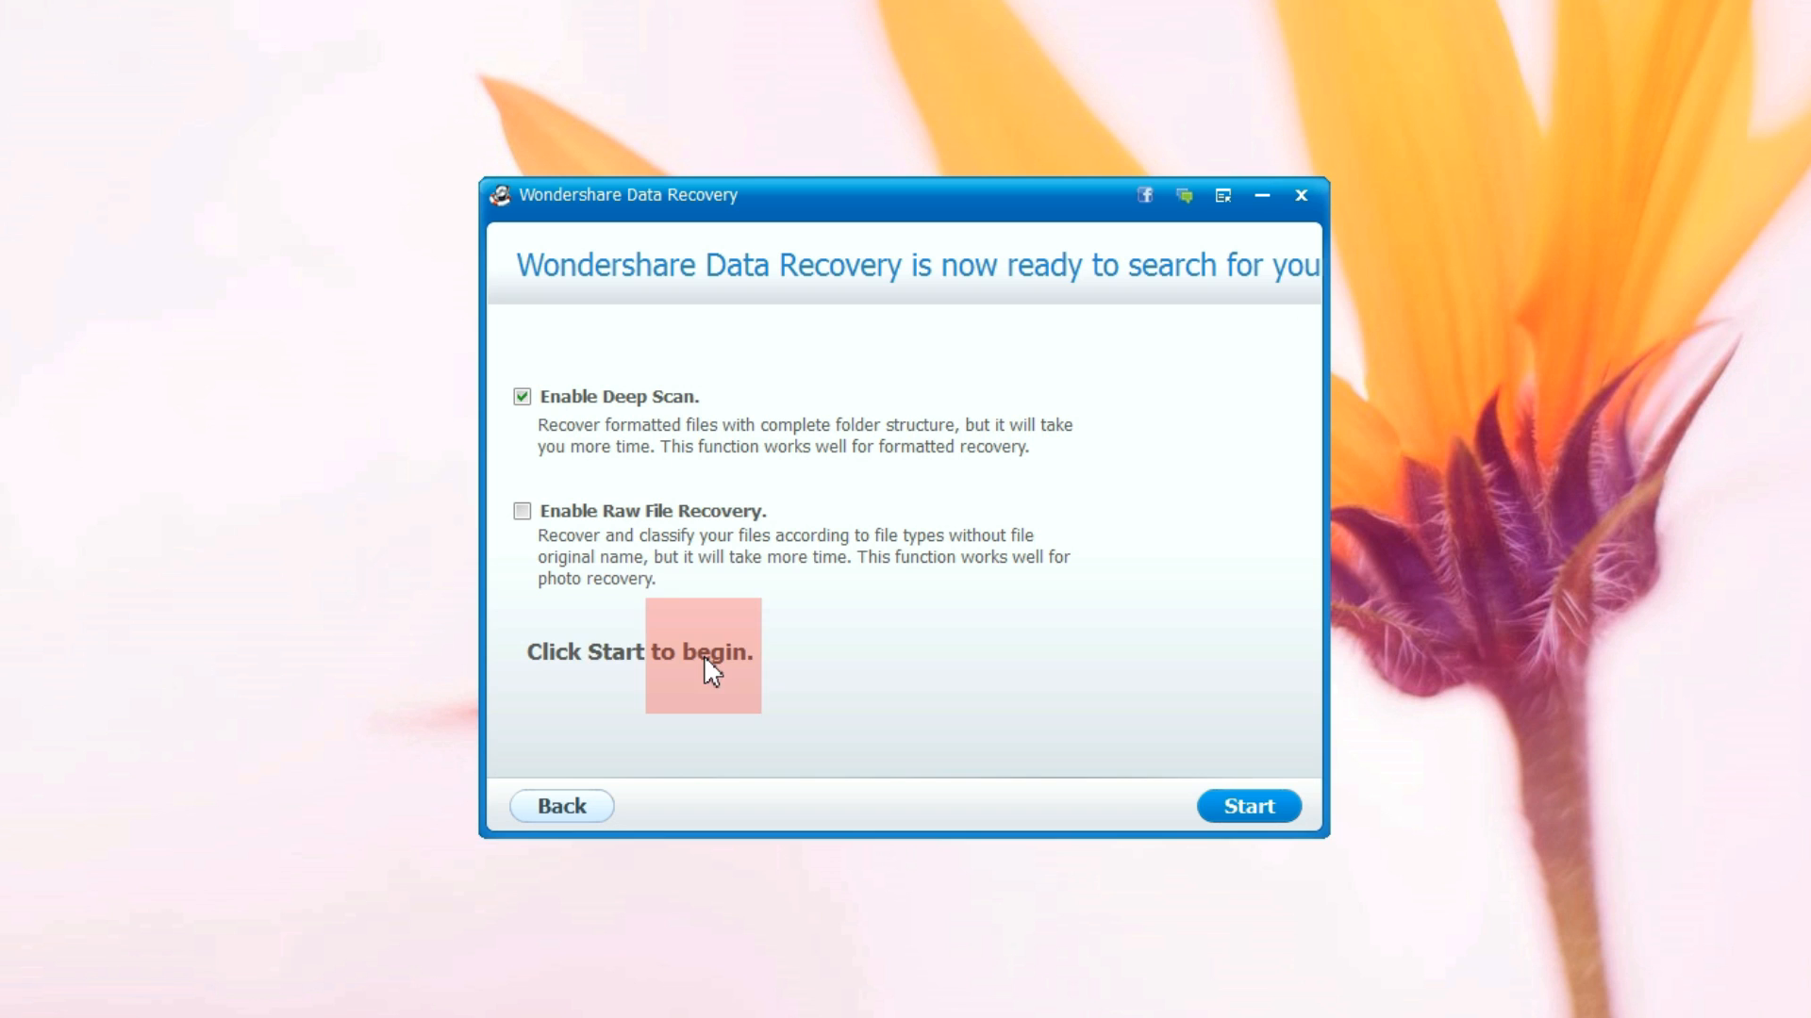
mouse_move(653, 595)
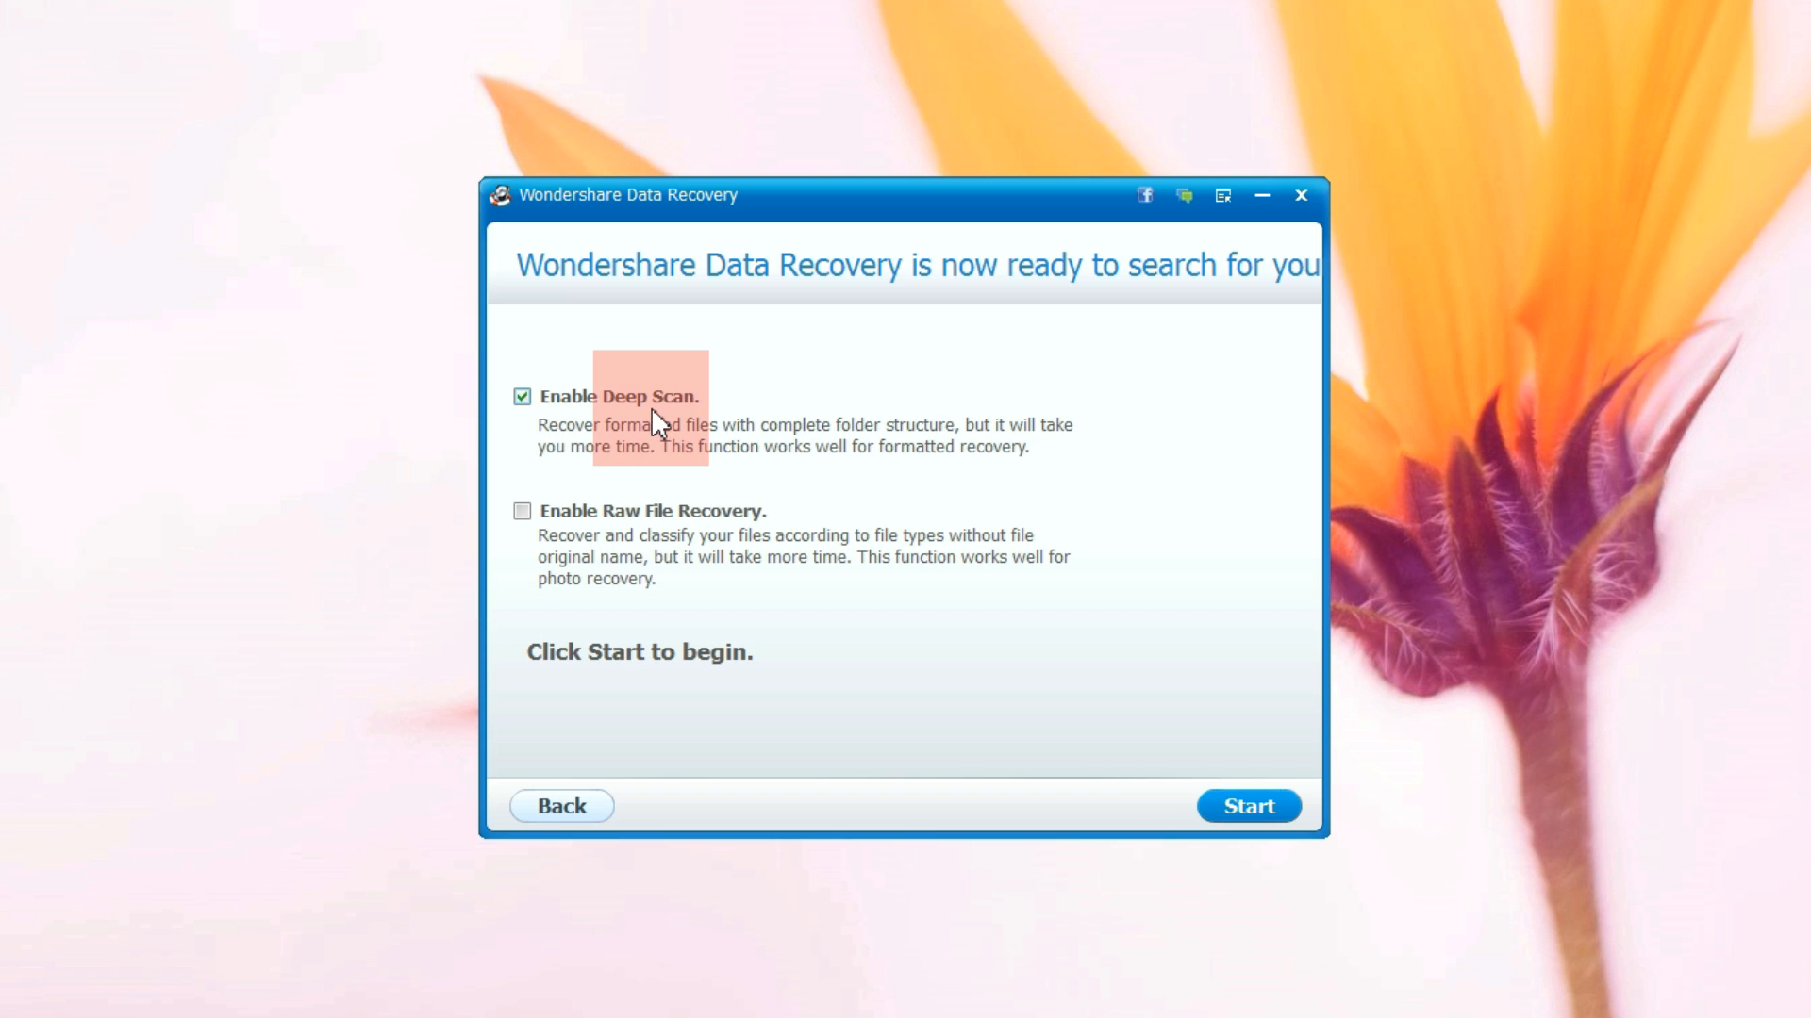
mouse_move(606, 418)
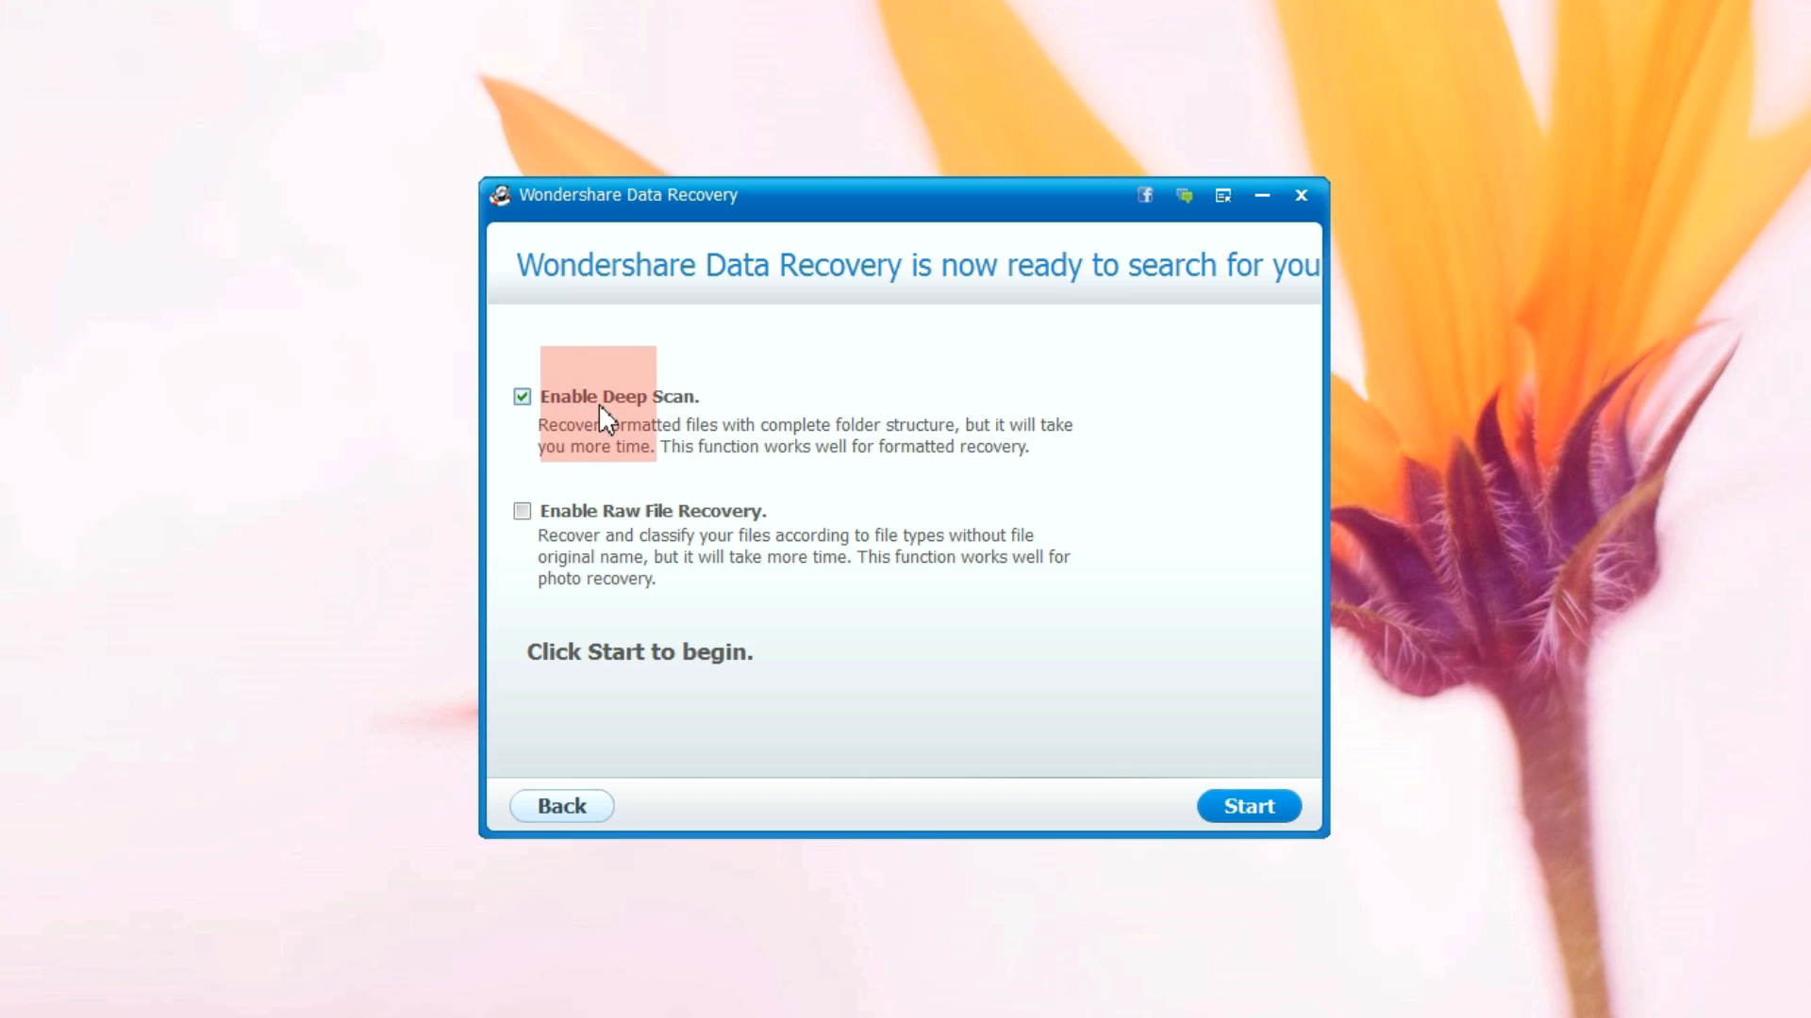
mouse_move(655, 427)
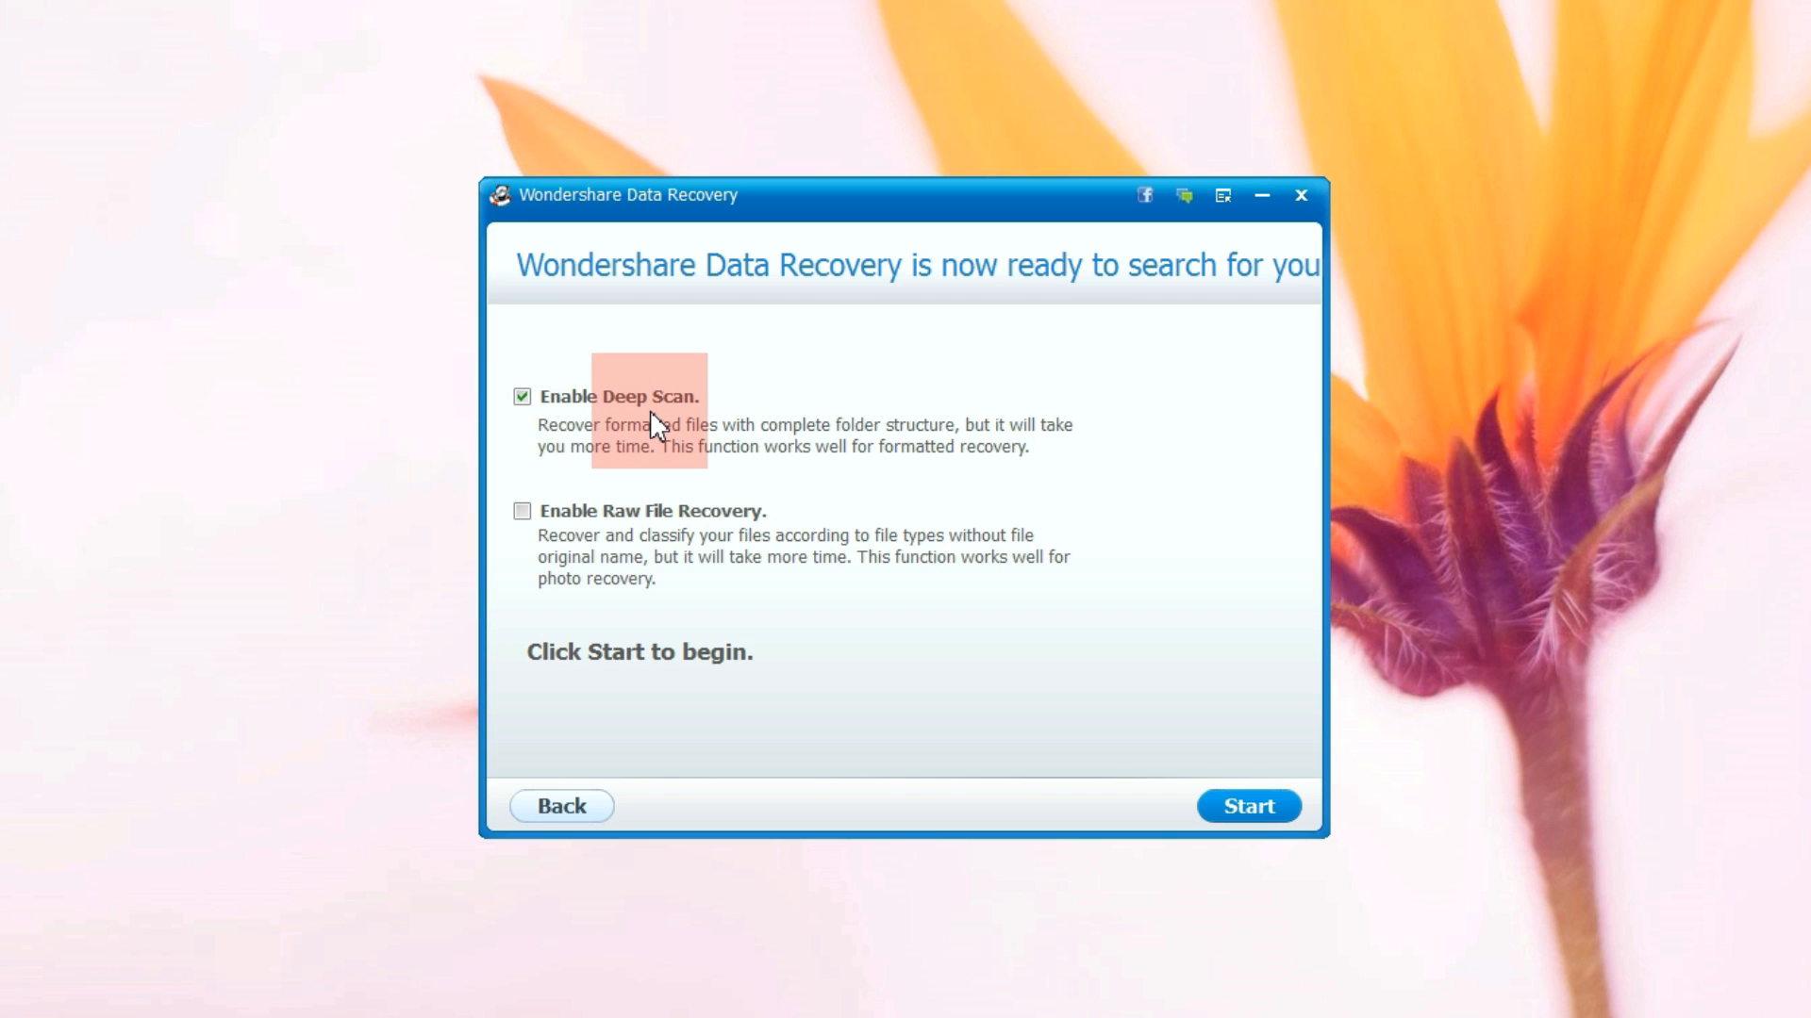
mouse_move(598, 562)
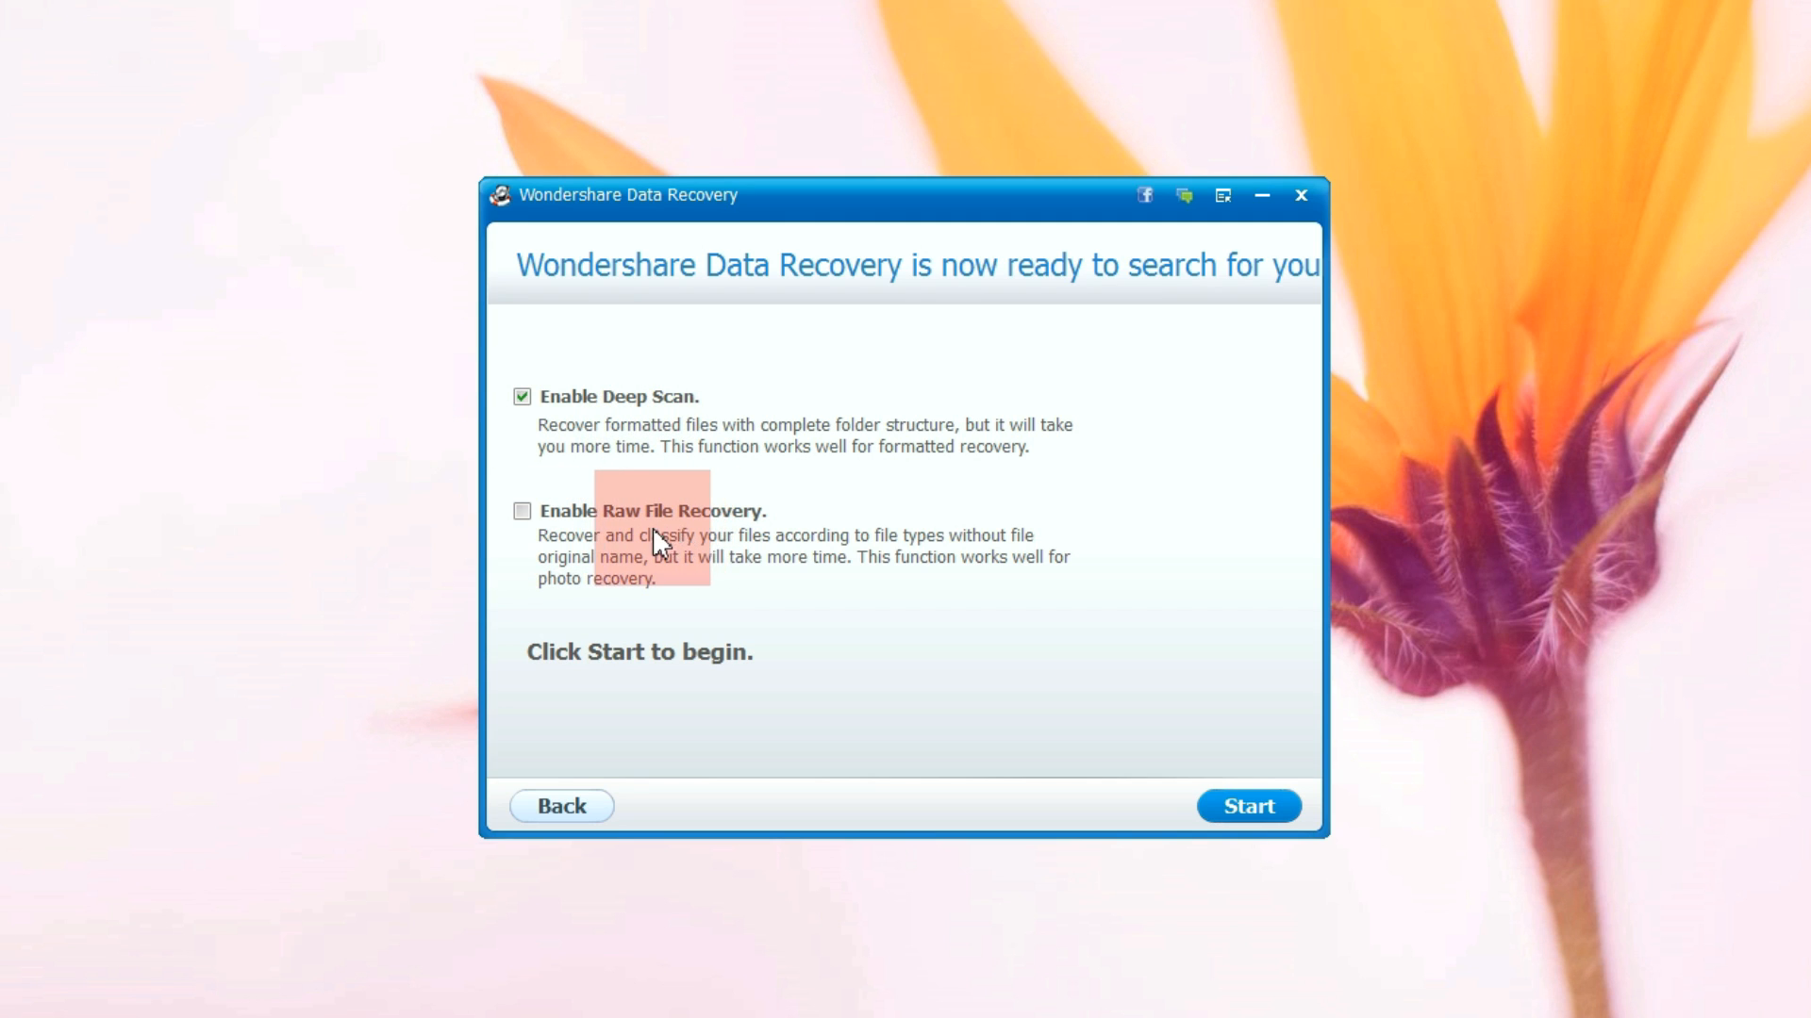
mouse_move(690, 534)
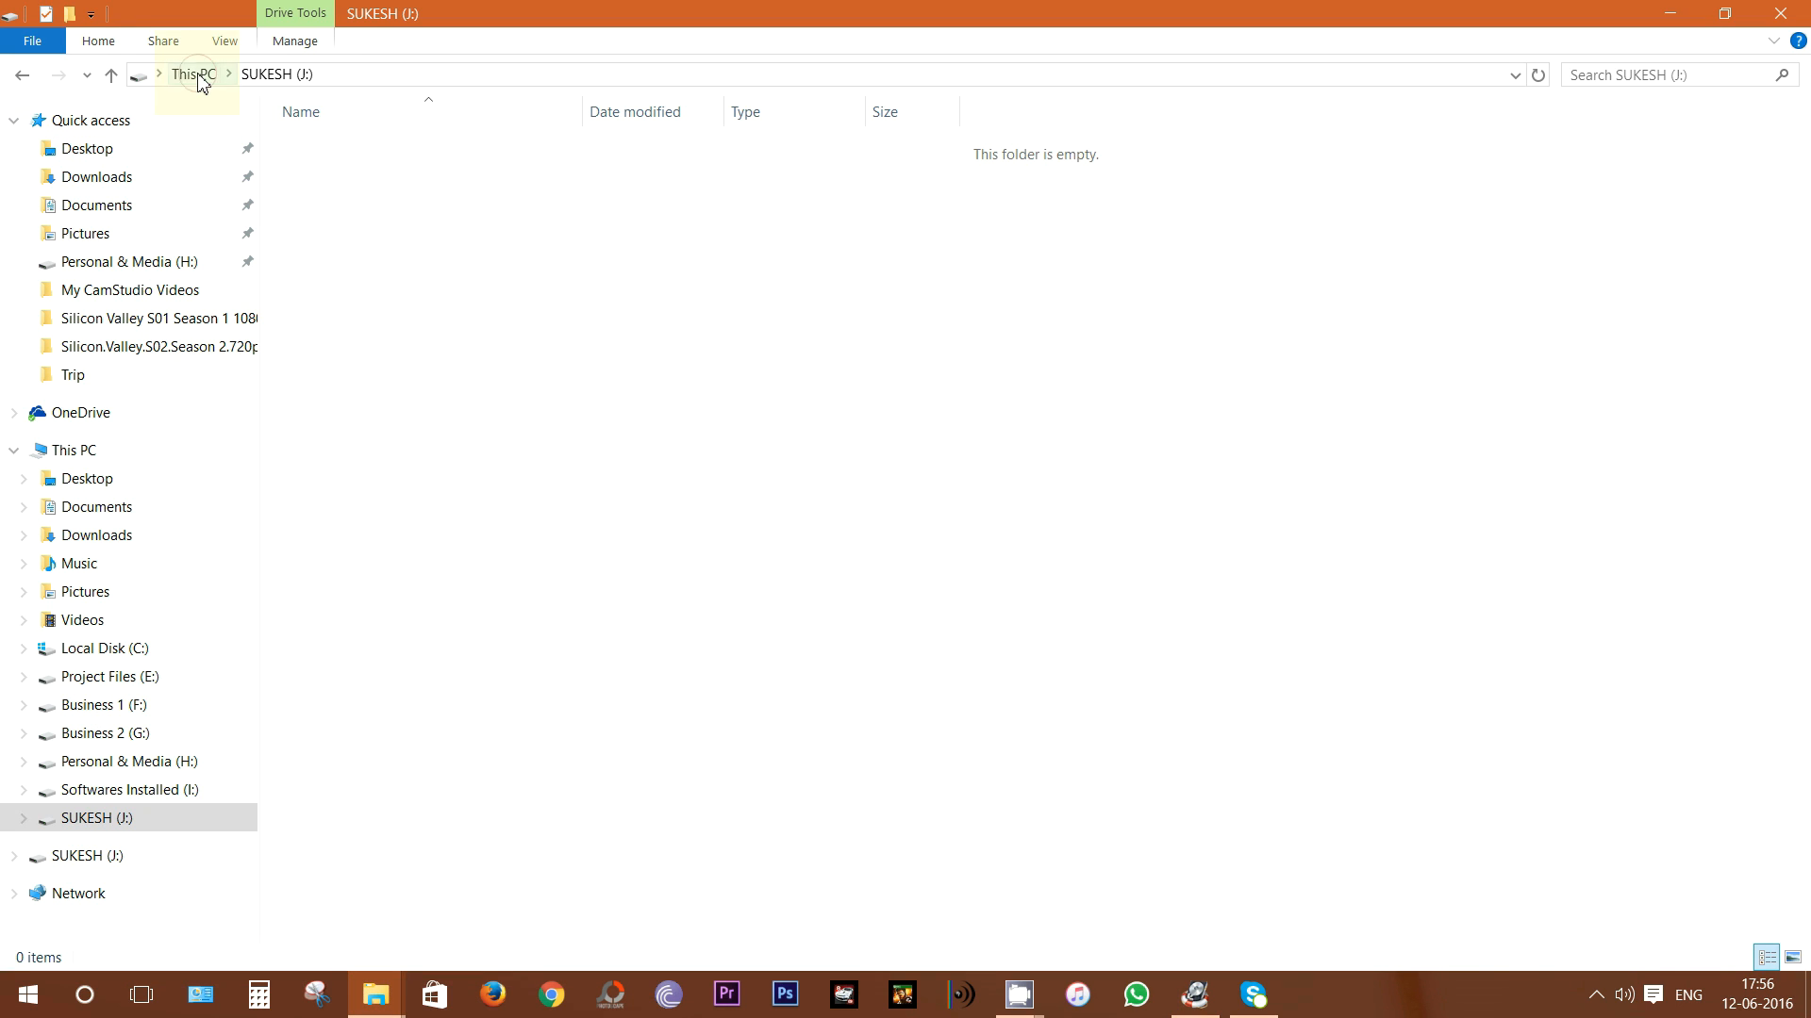
Step: Move the two resort PDFs from the Trip folder onto the SUKESH (J:) drive
click(190, 73)
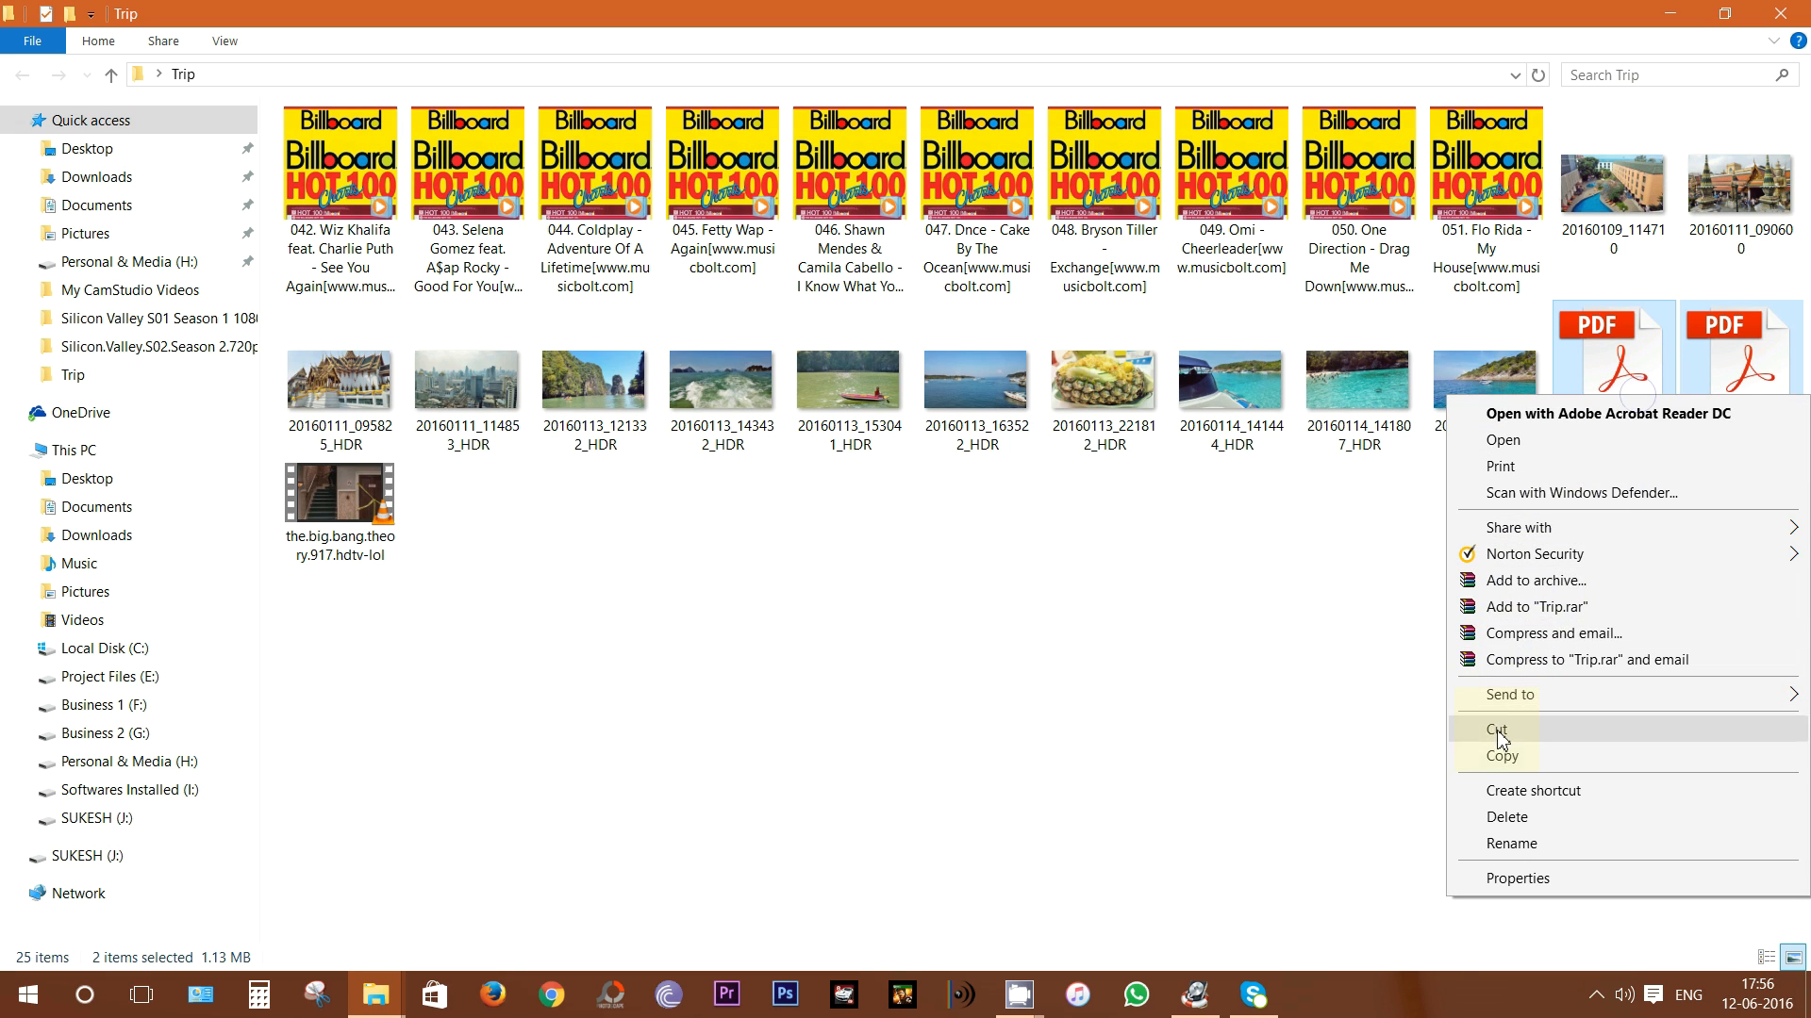
click(1497, 729)
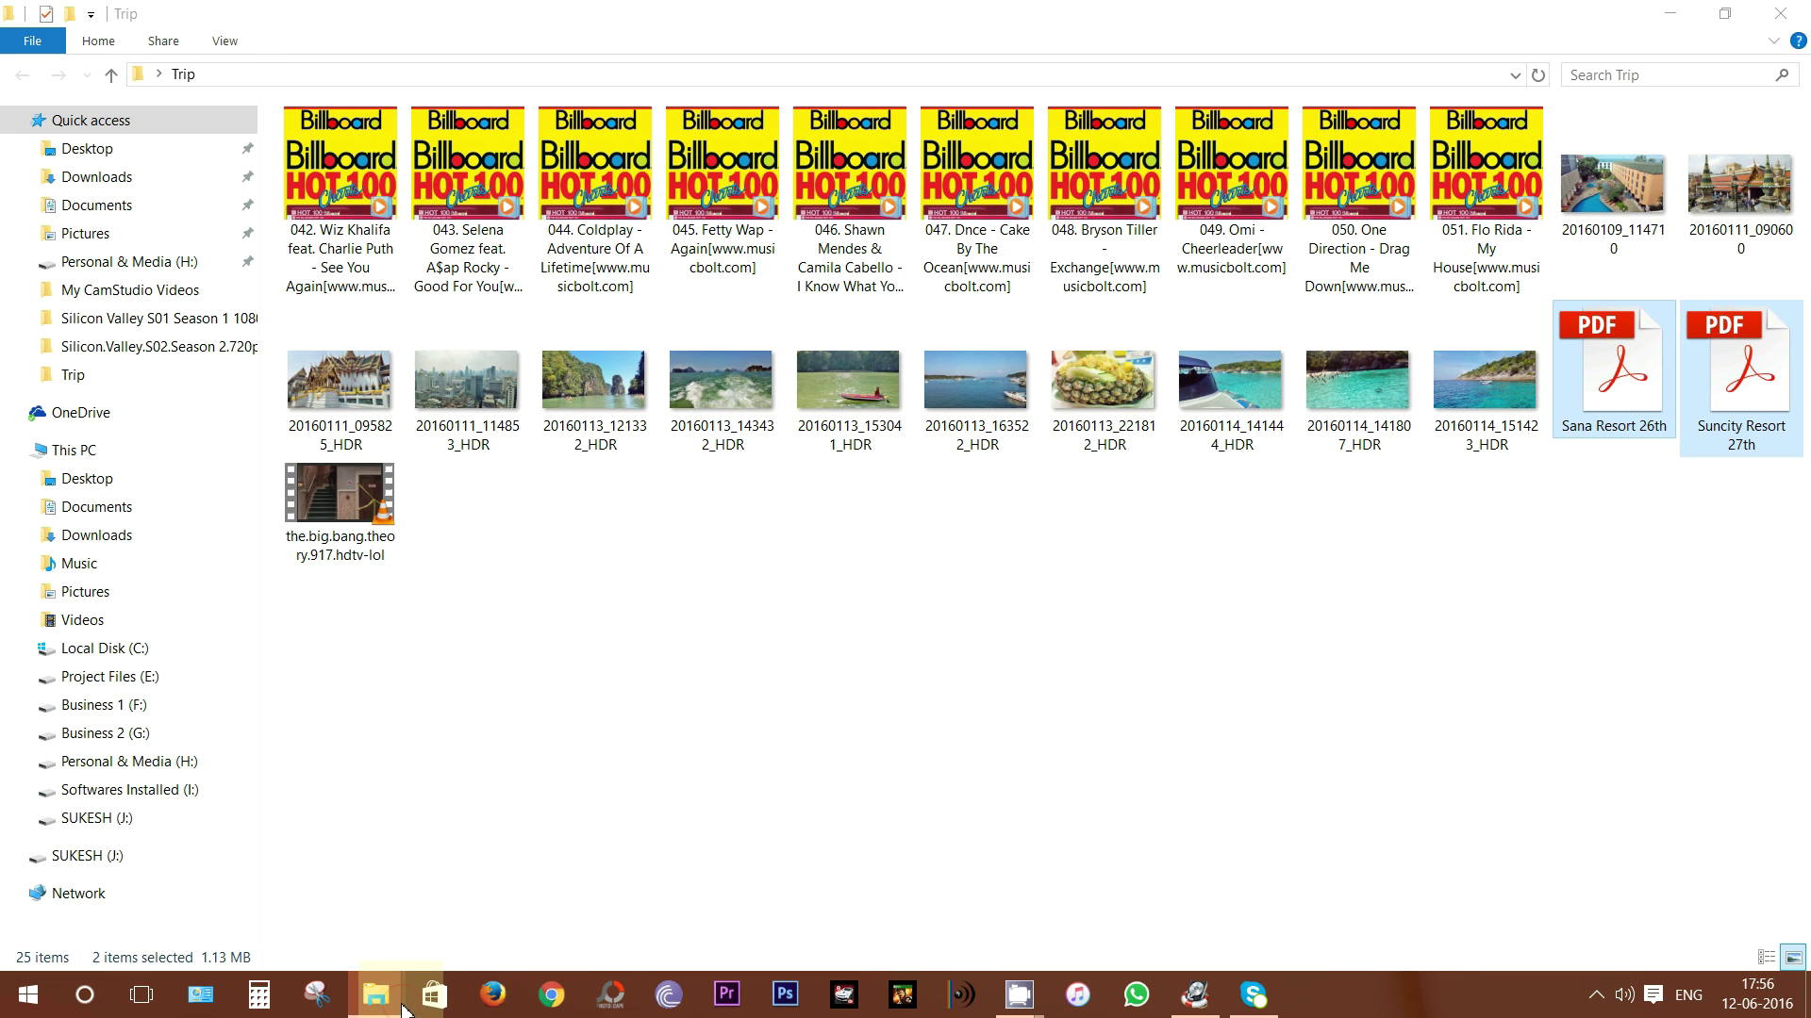
click(72, 448)
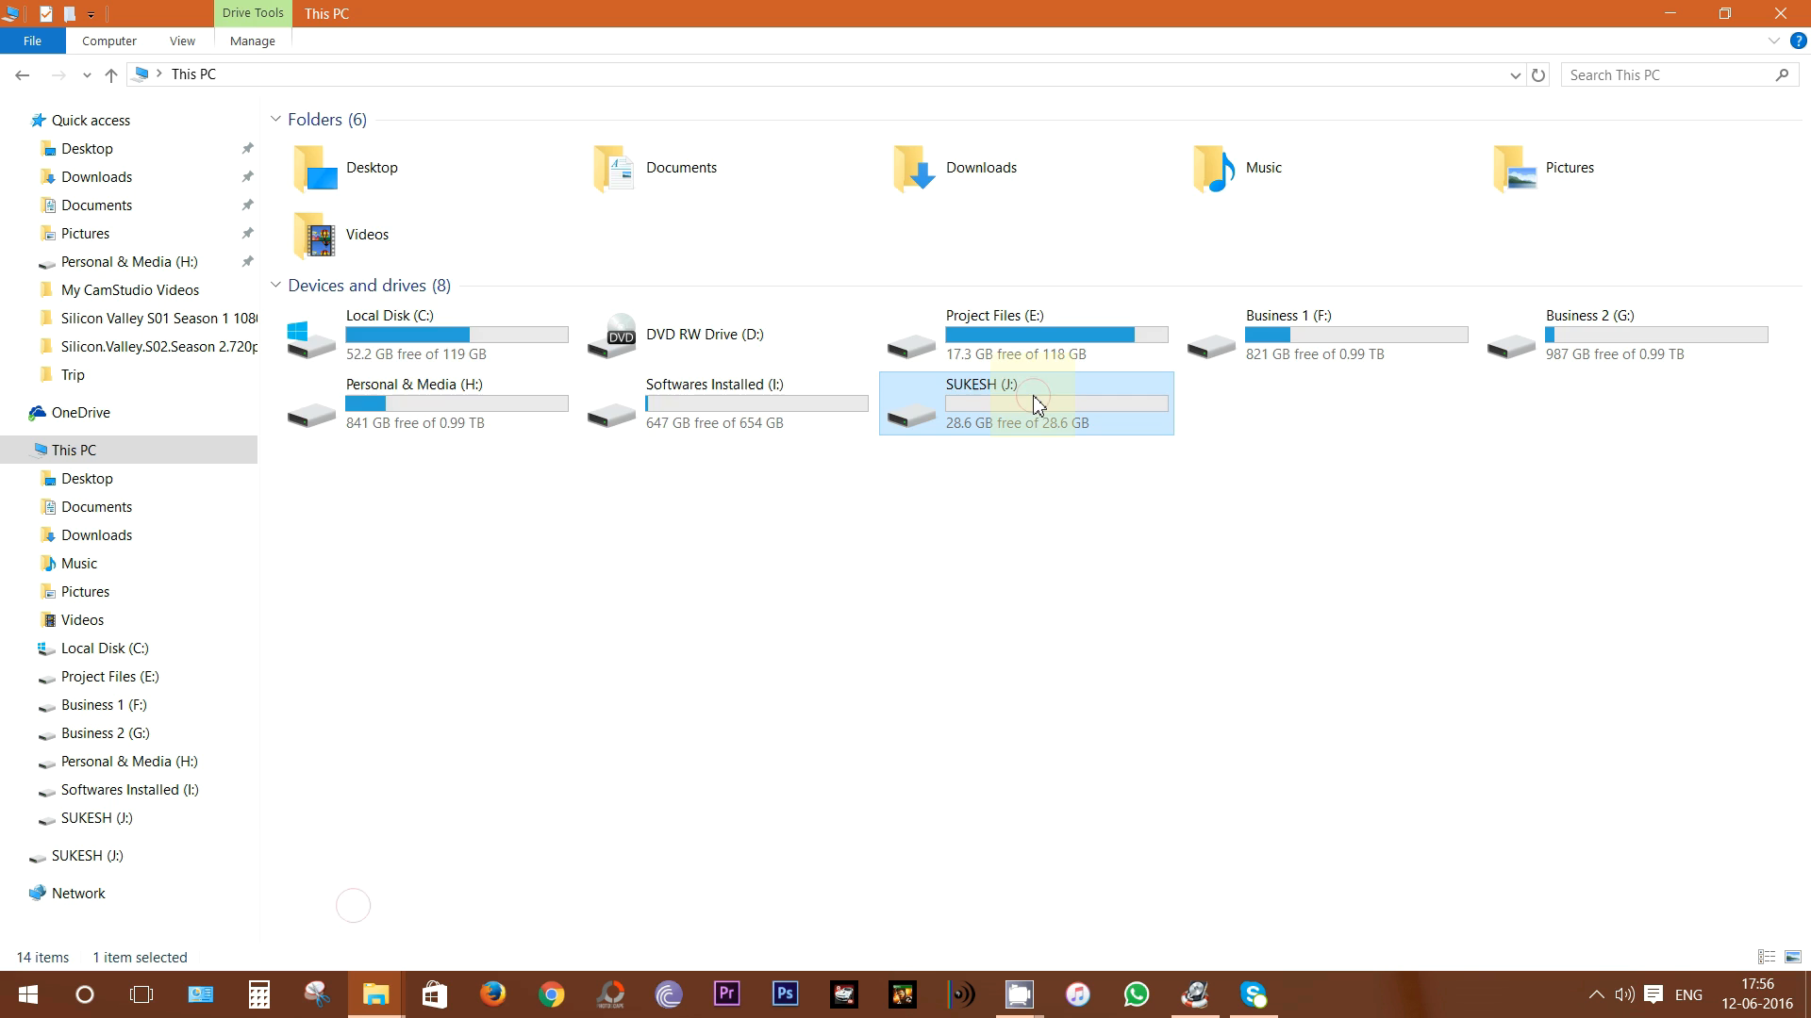
double_click(1036, 405)
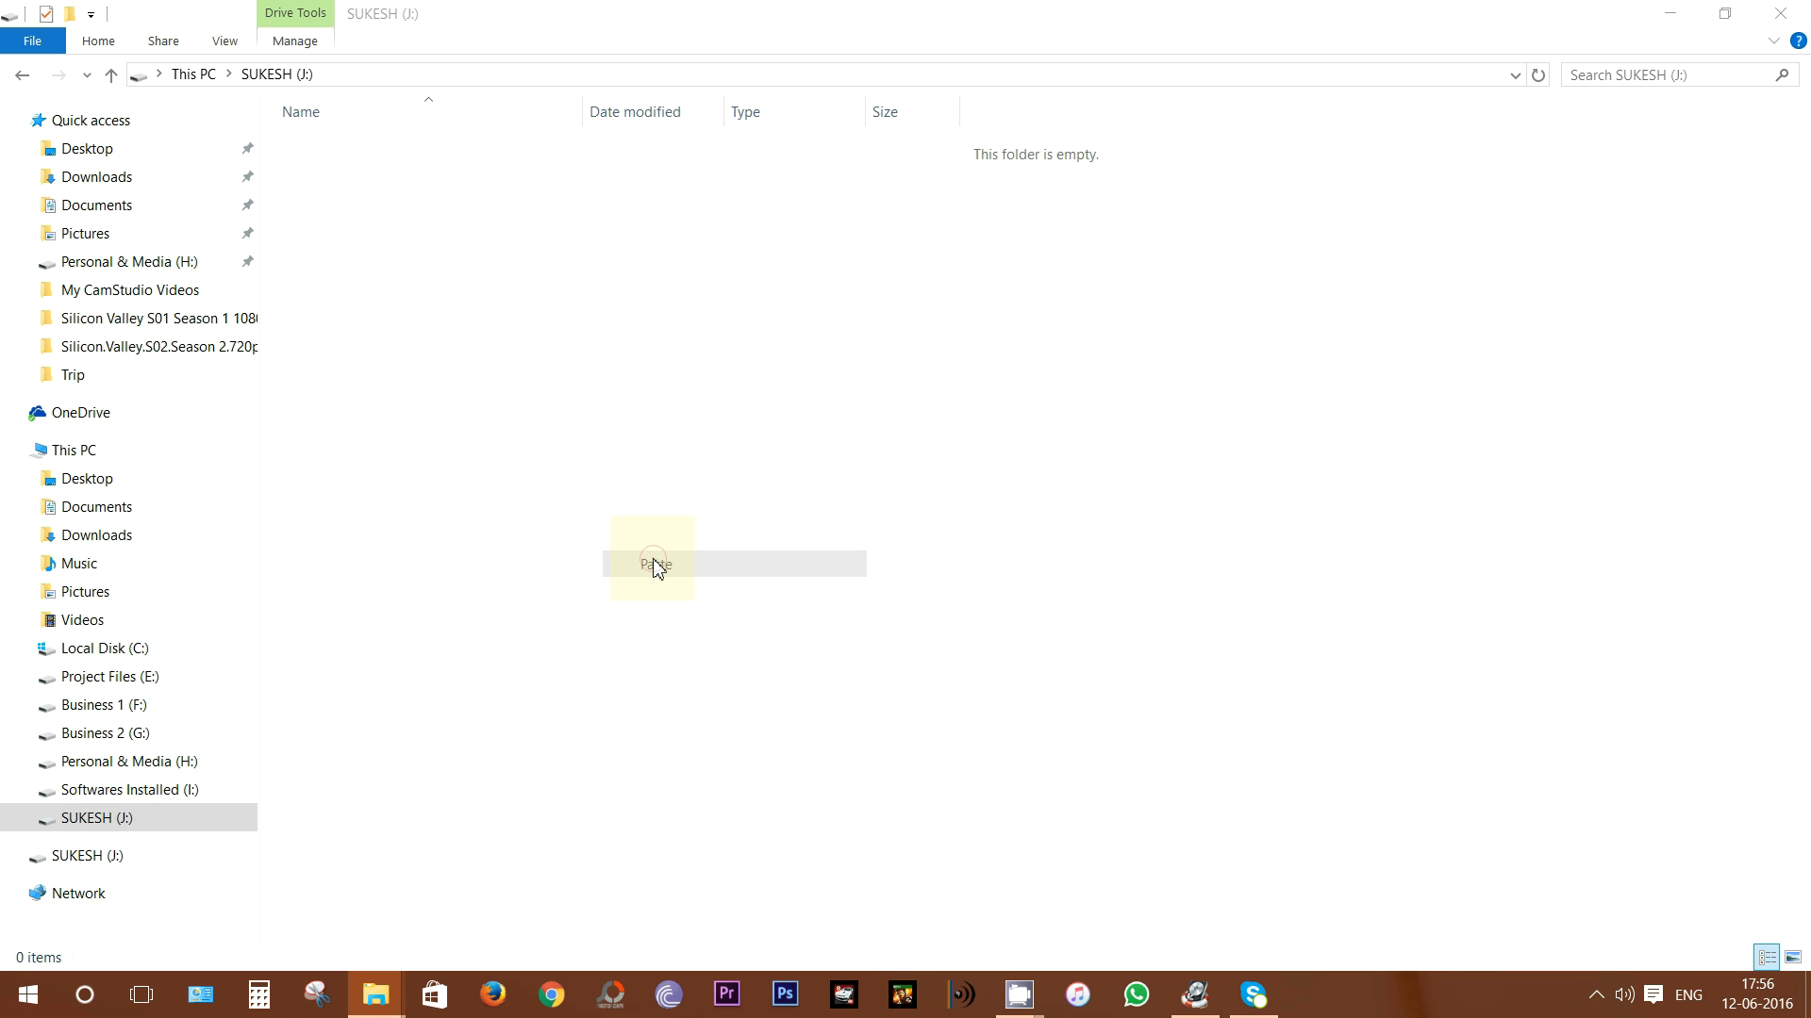
click(655, 564)
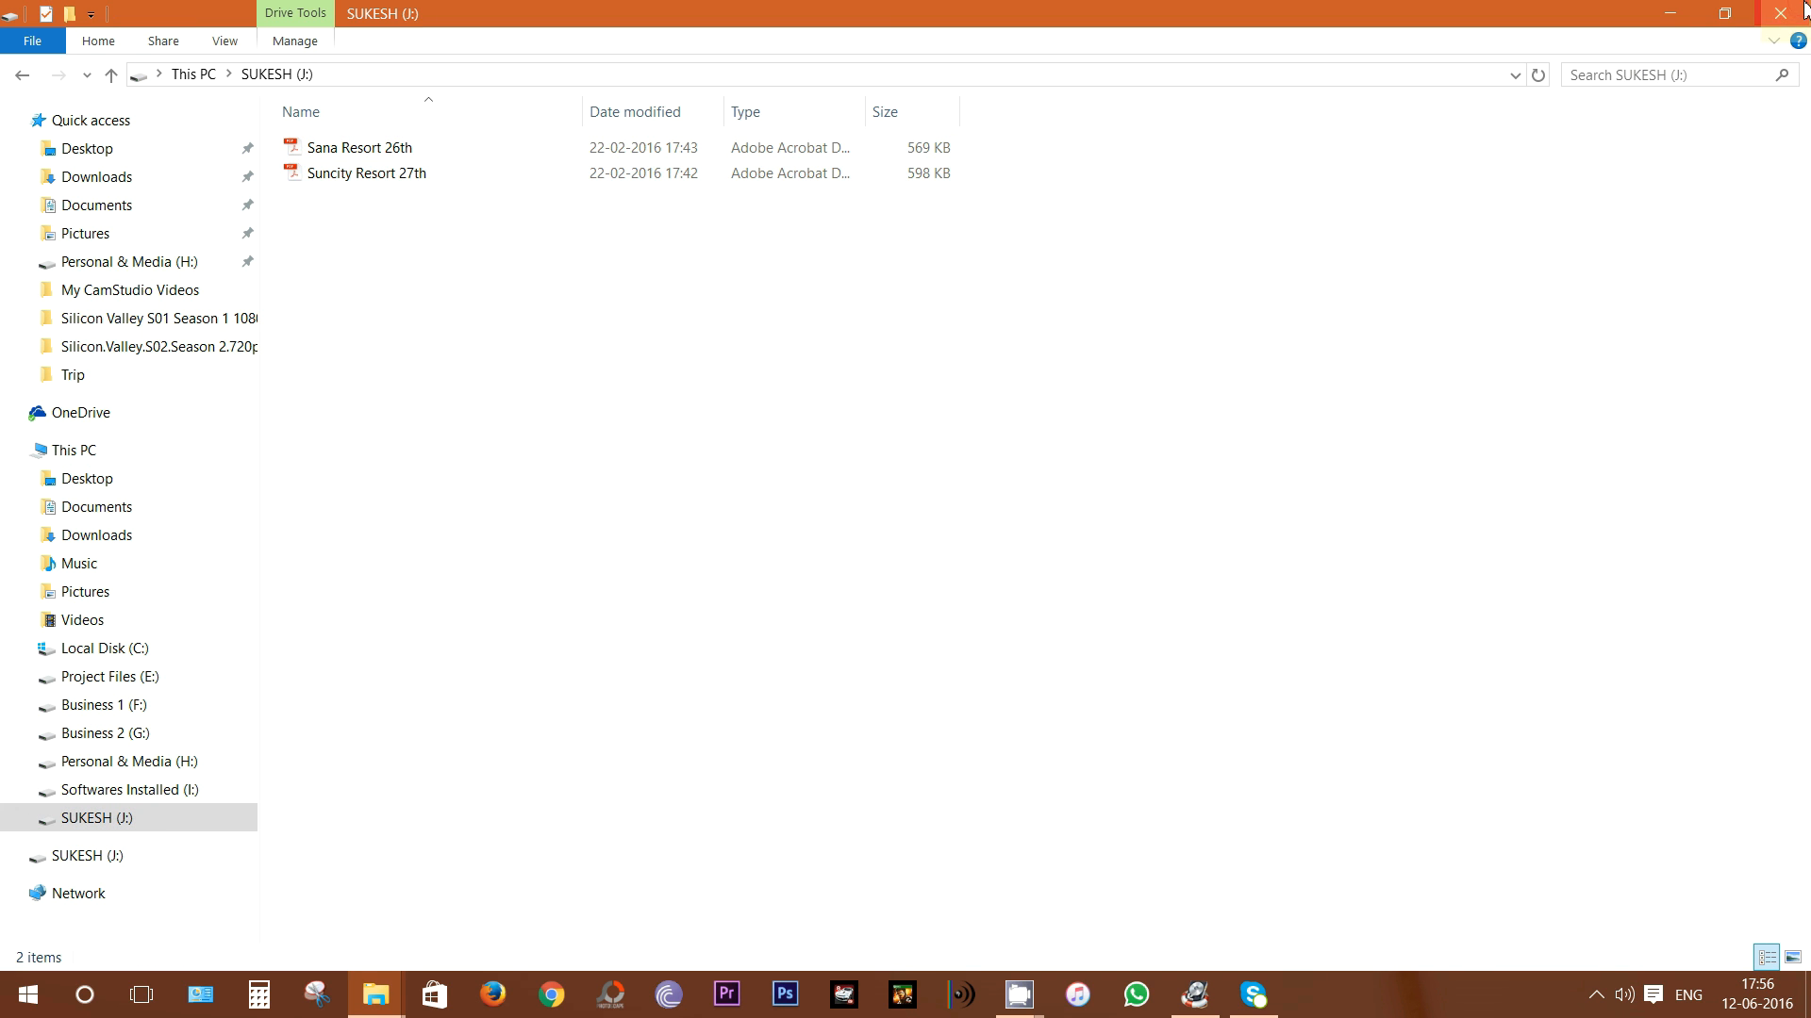
Step: Reopen SUKESH (J:) and delete the two resort PDFs from it
click(72, 375)
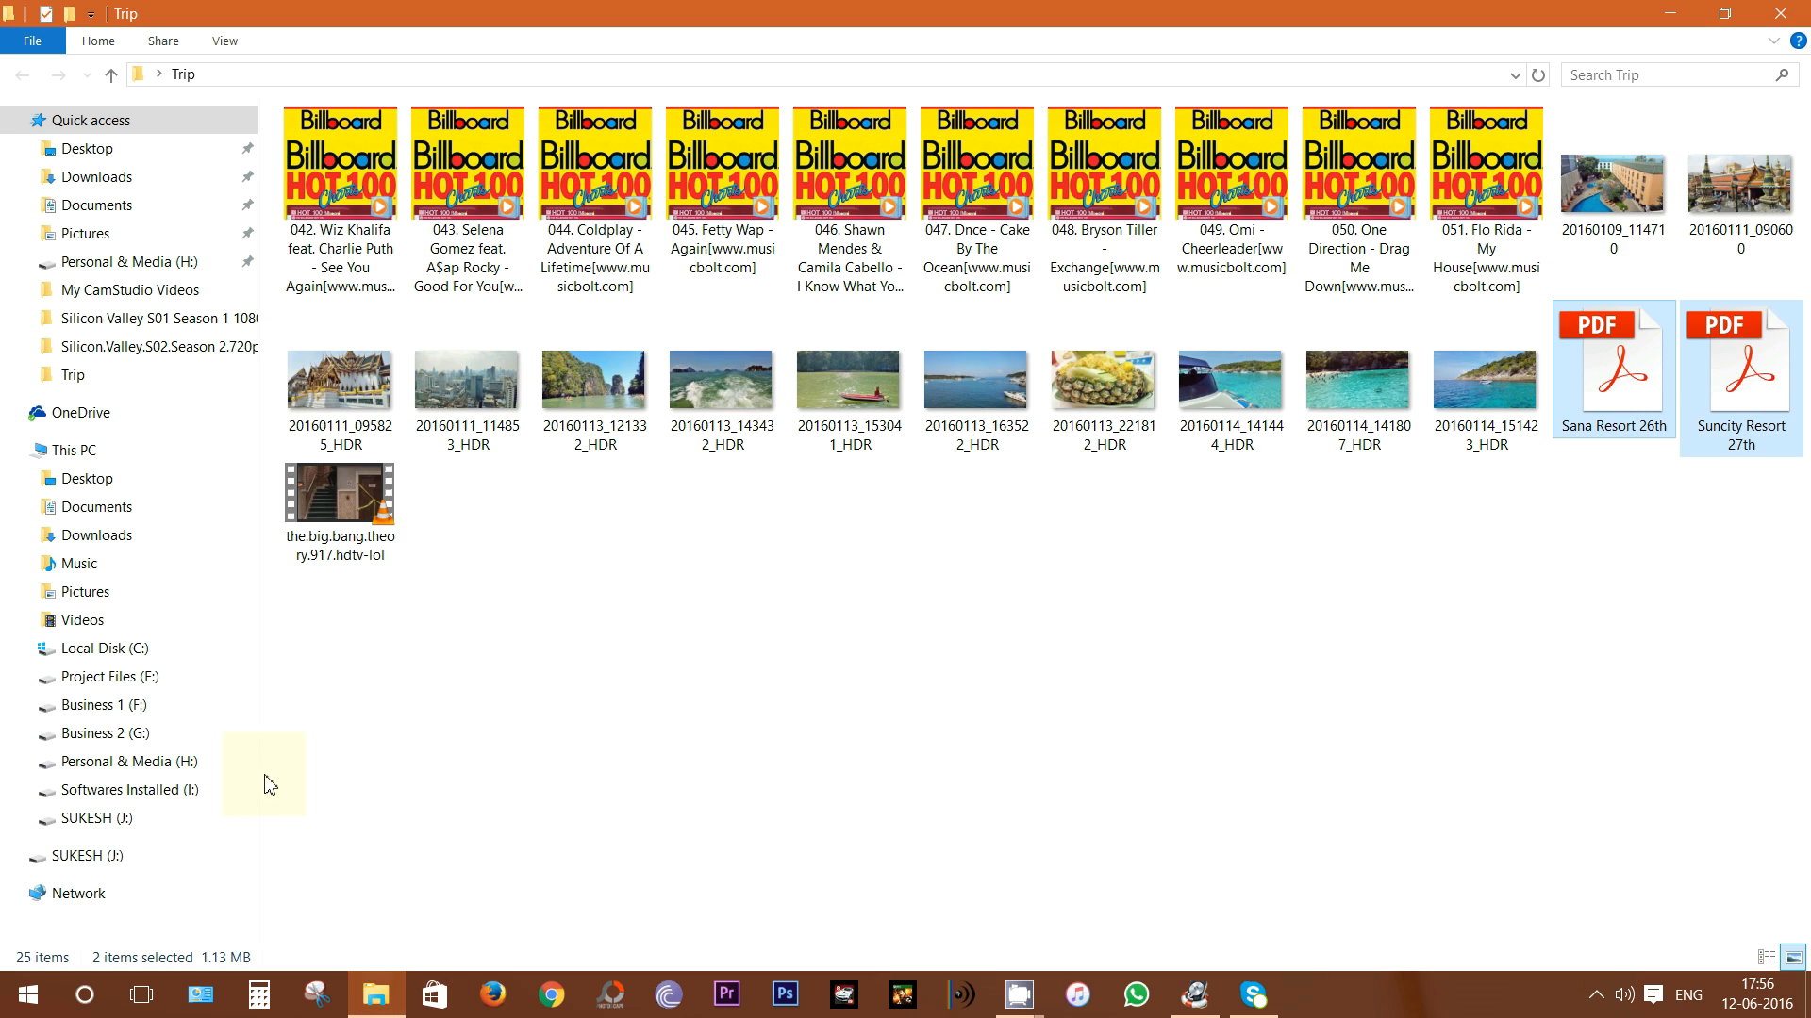
click(77, 449)
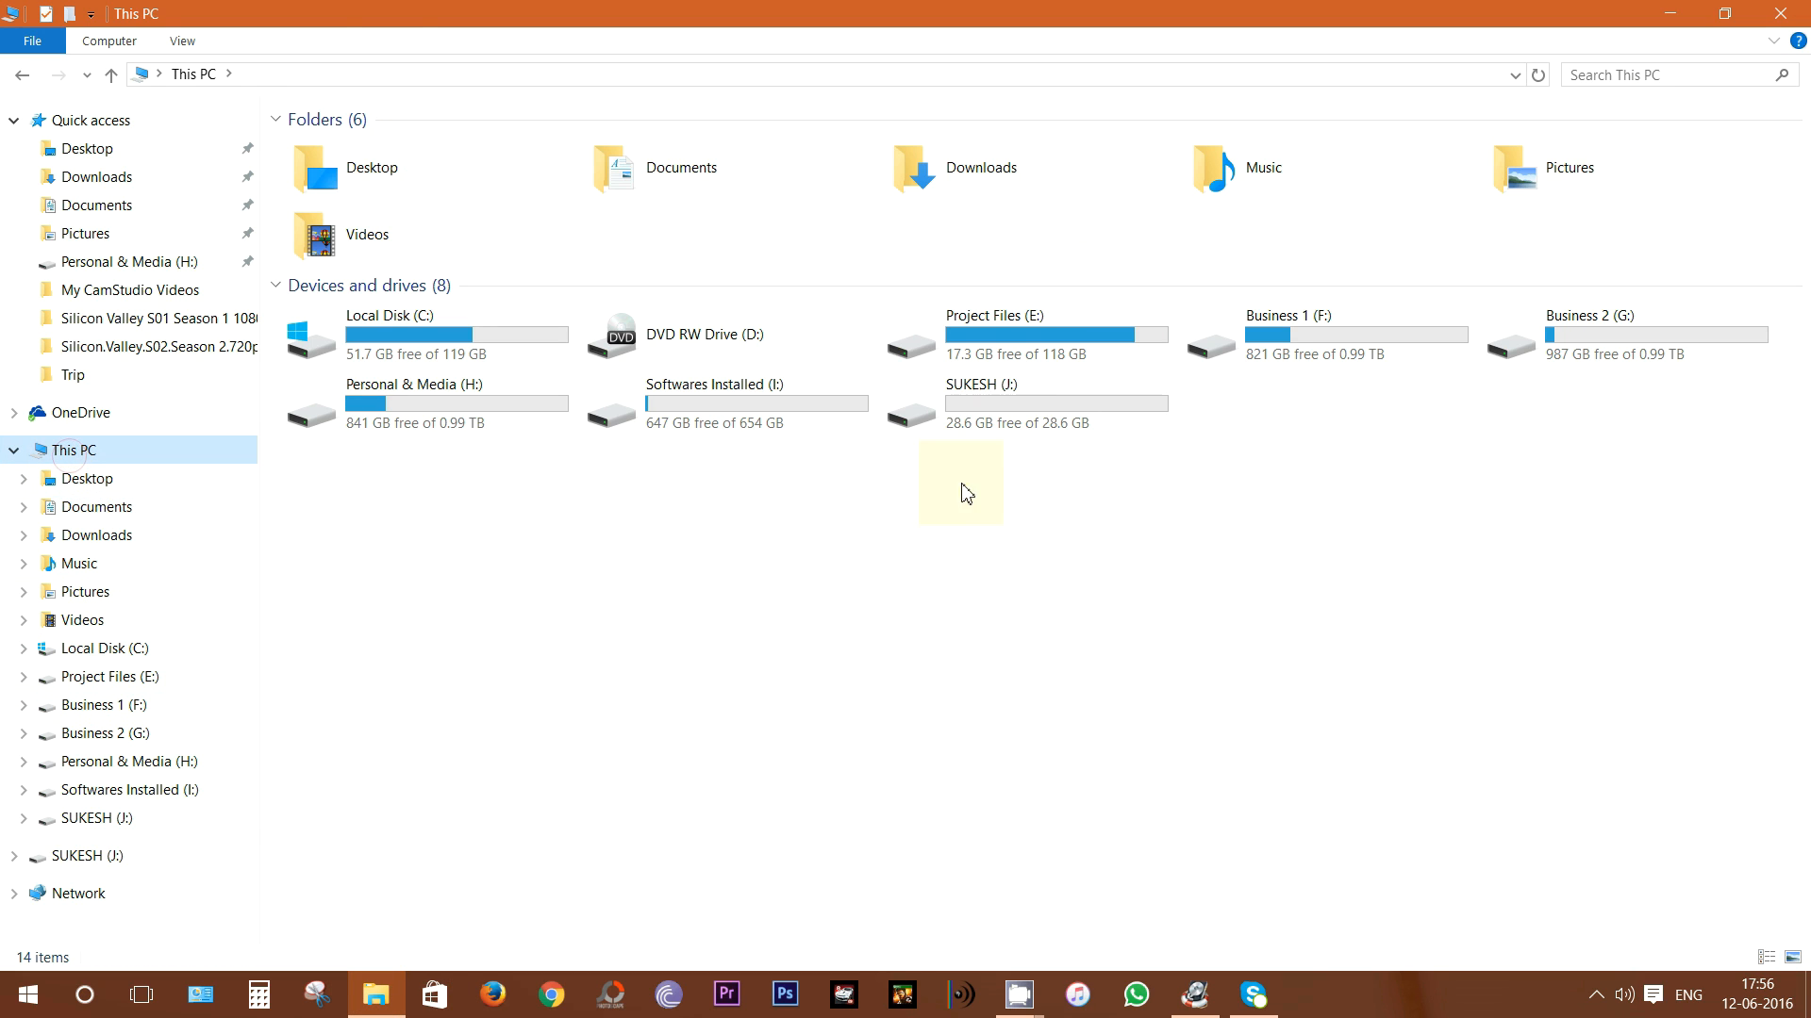
double_click(1017, 403)
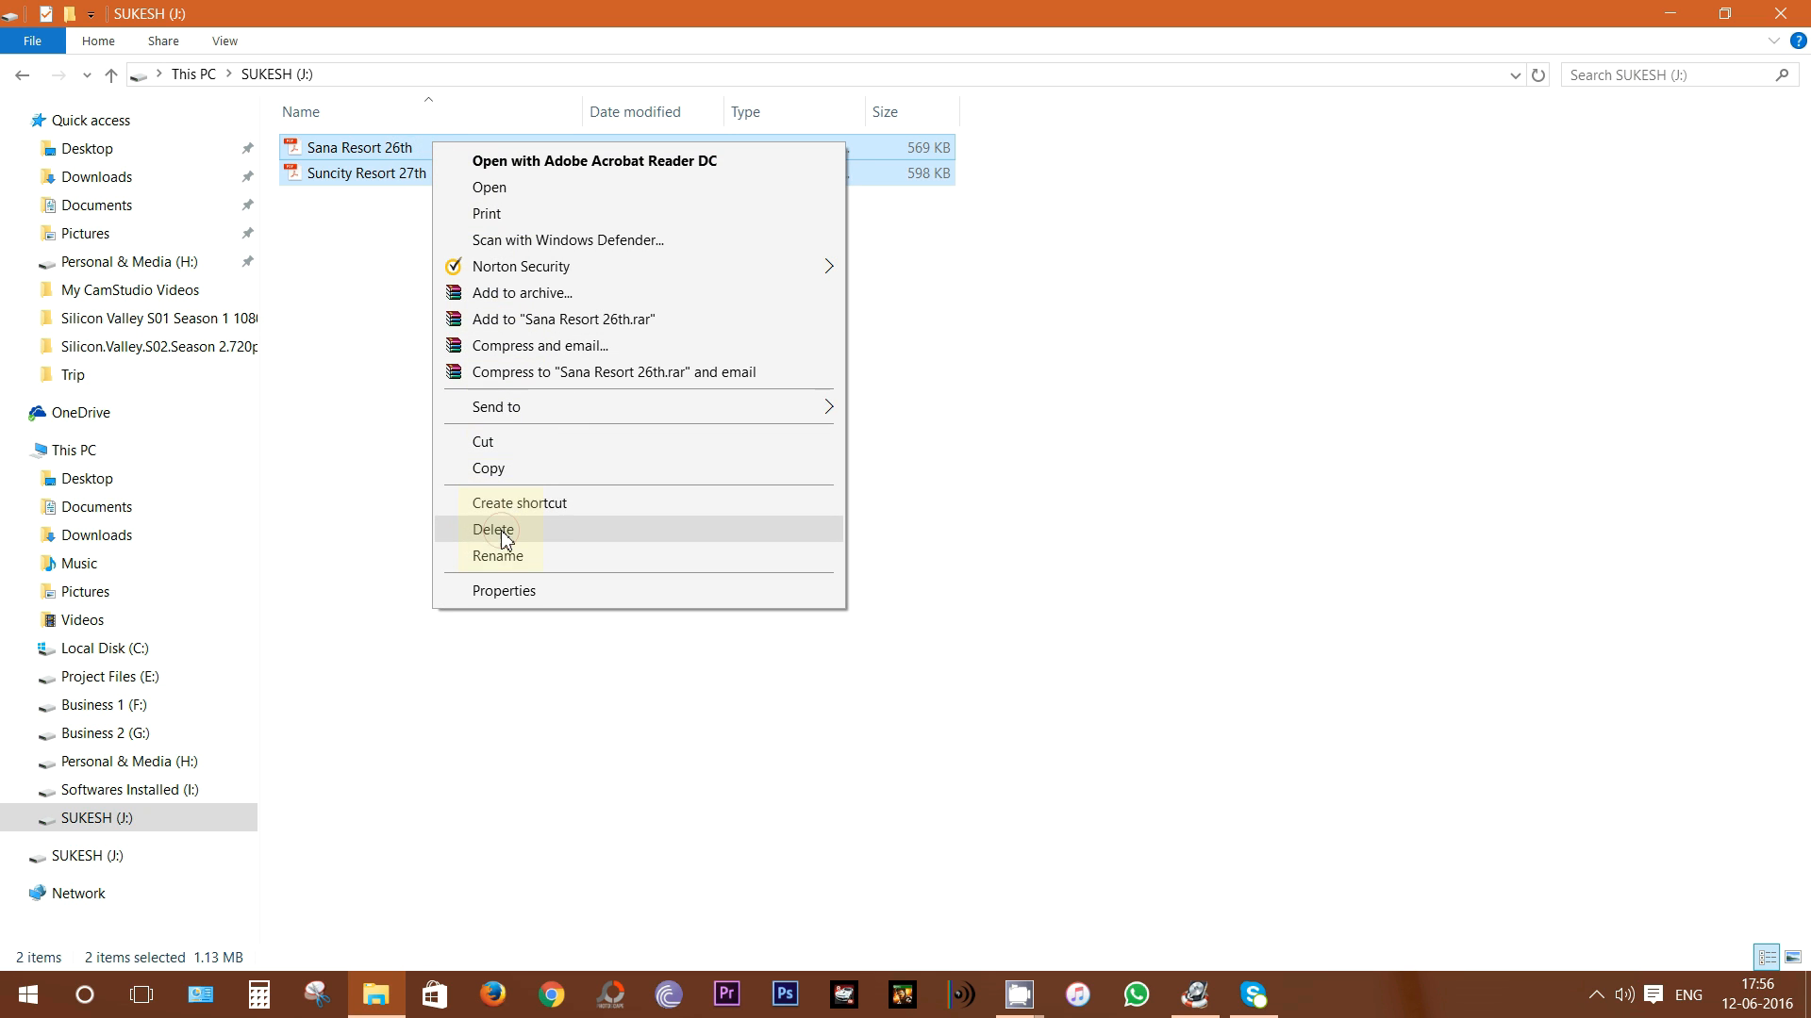
click(494, 530)
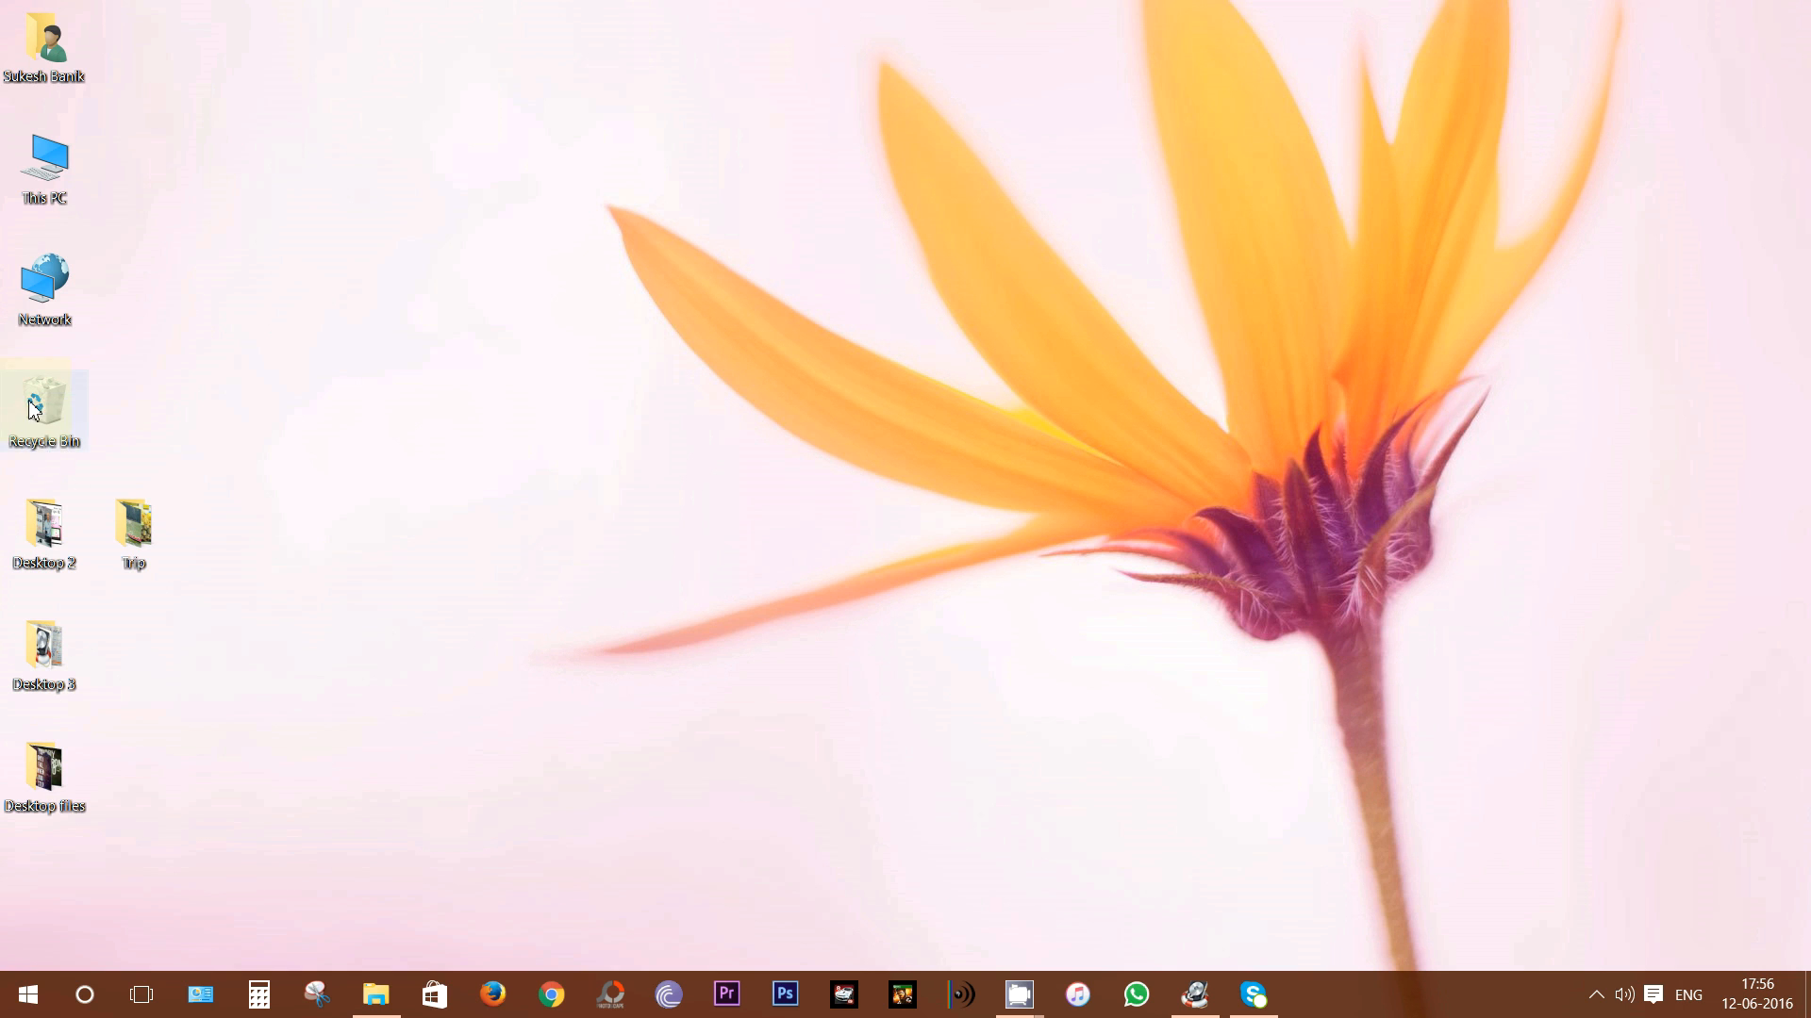
Step: Permanently empty the Recycle Bin and bring Wondershare Data Recovery back on screen
right_click(45, 405)
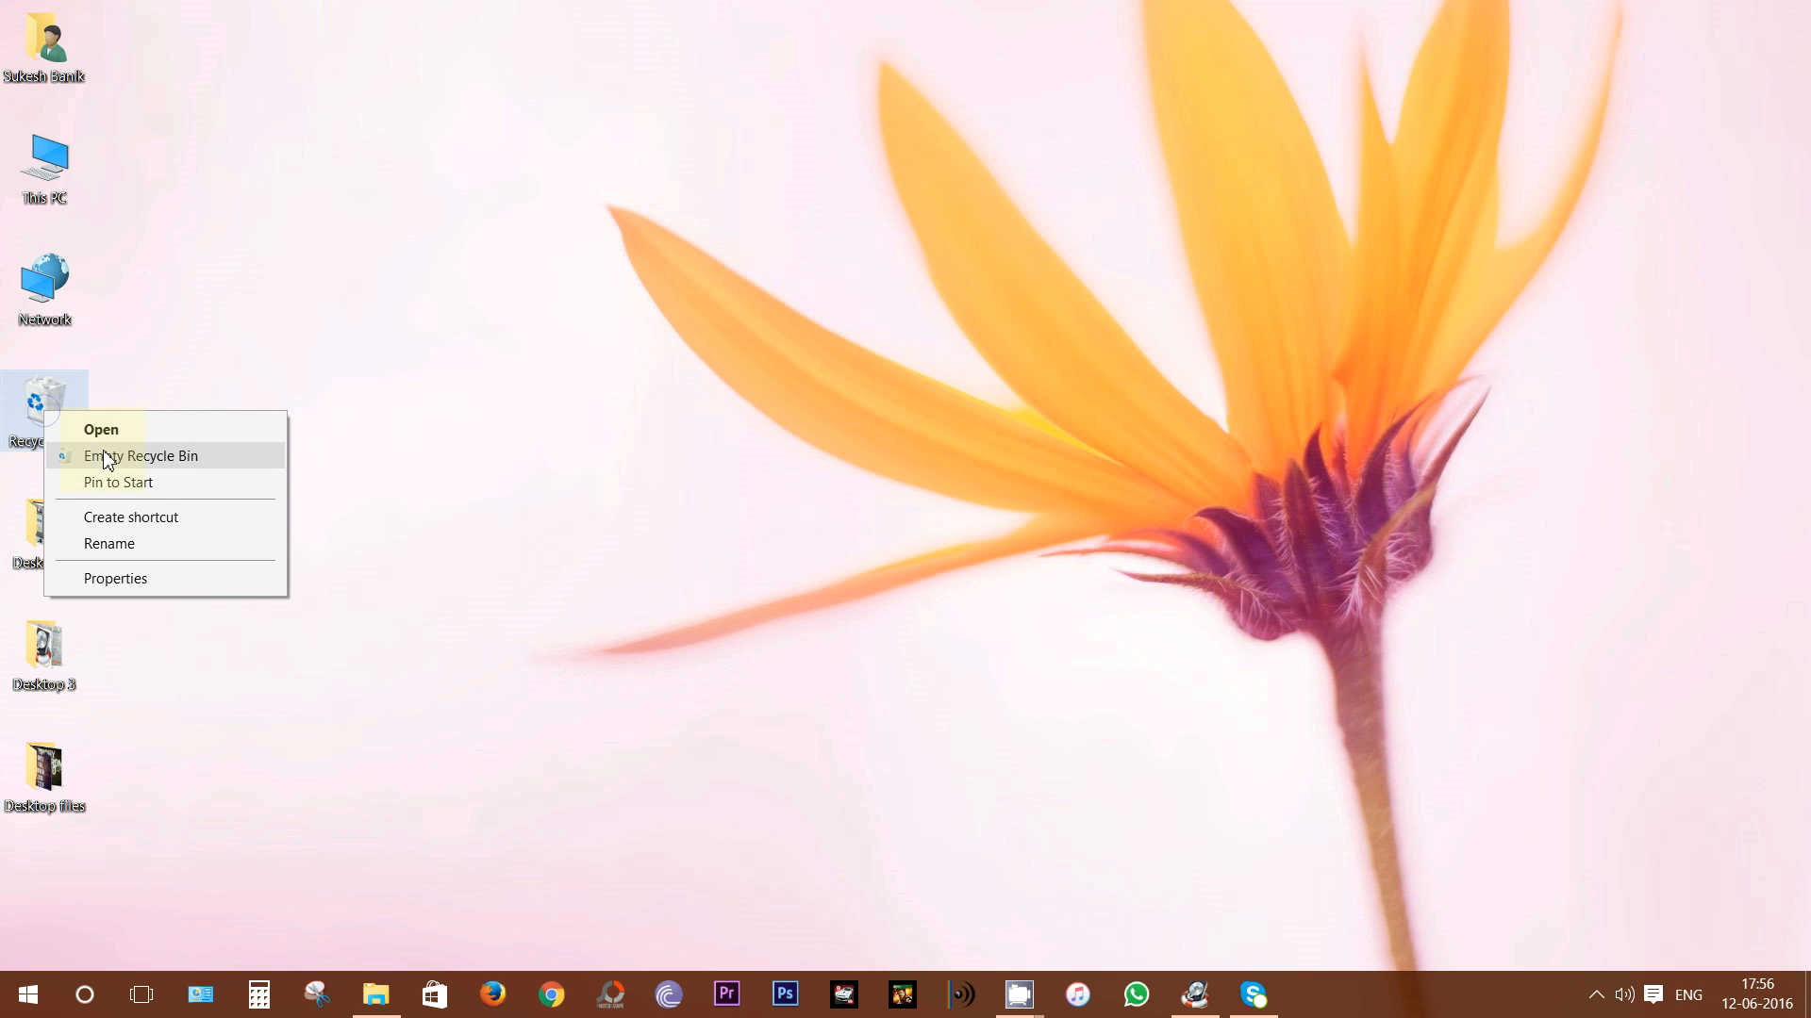
click(140, 455)
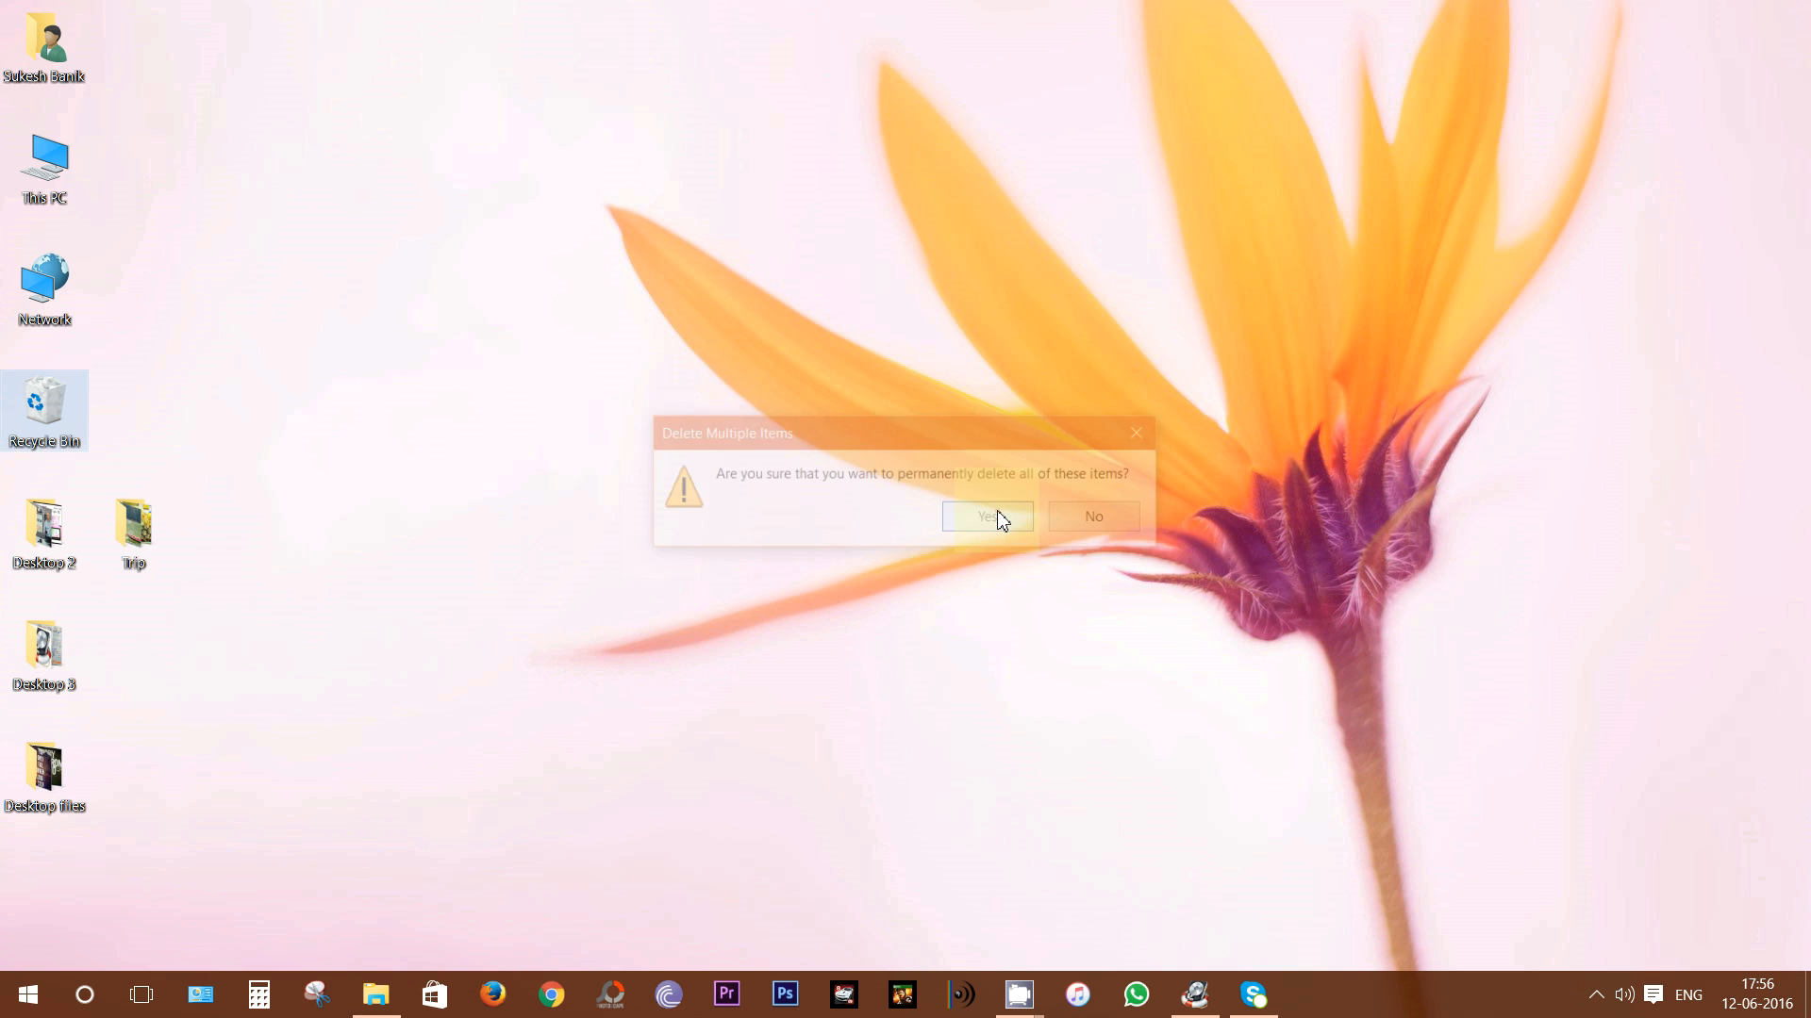
click(985, 516)
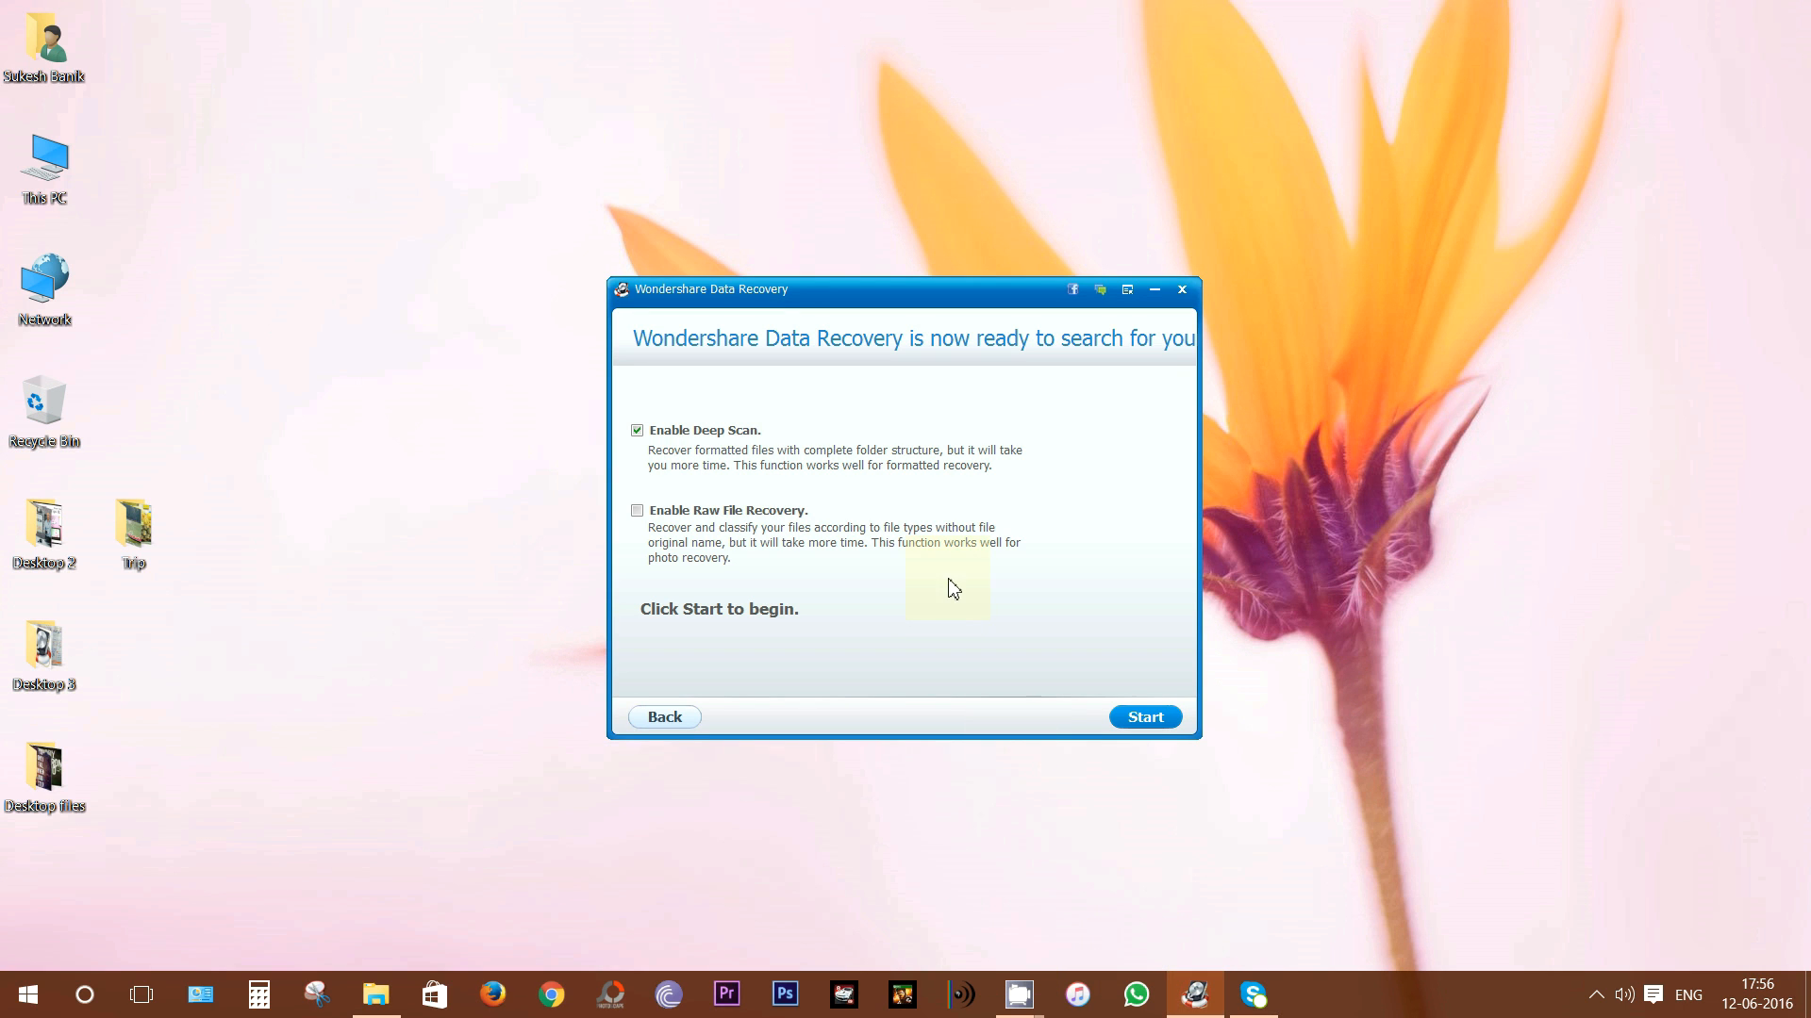
Step: Change the file type to Office Document and start a deep scan of J:\
click(664, 716)
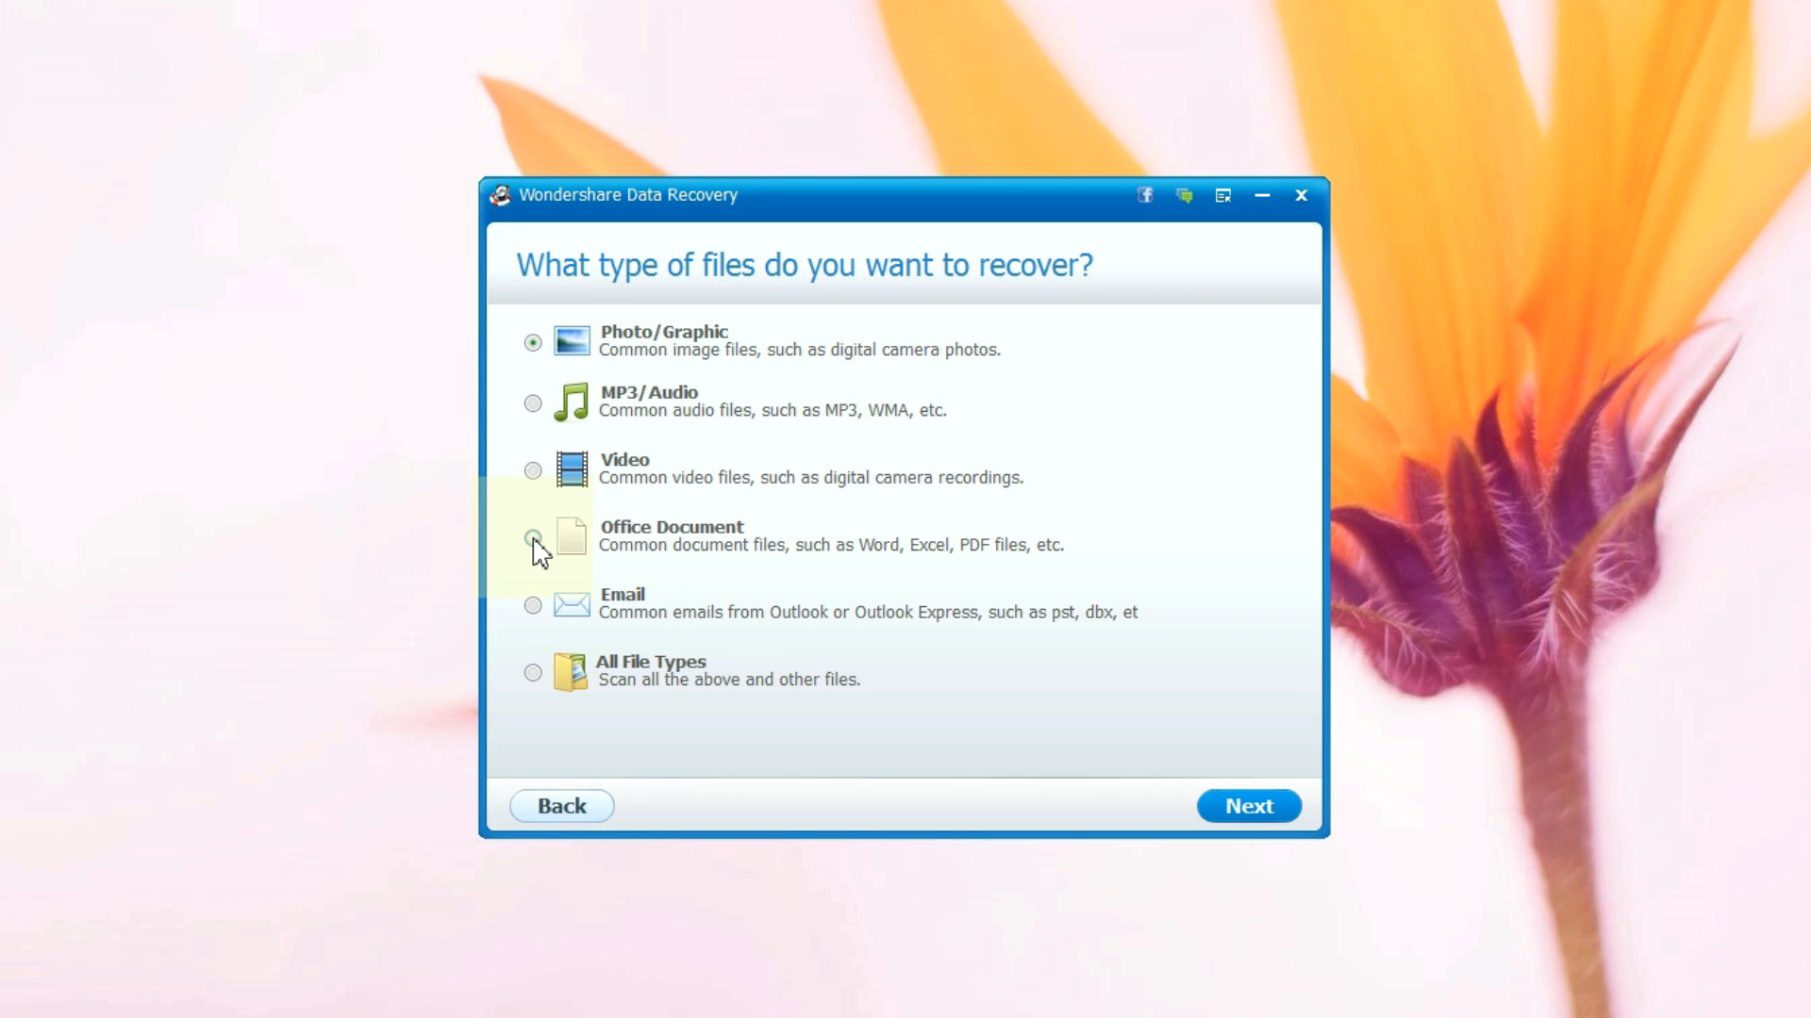
click(532, 539)
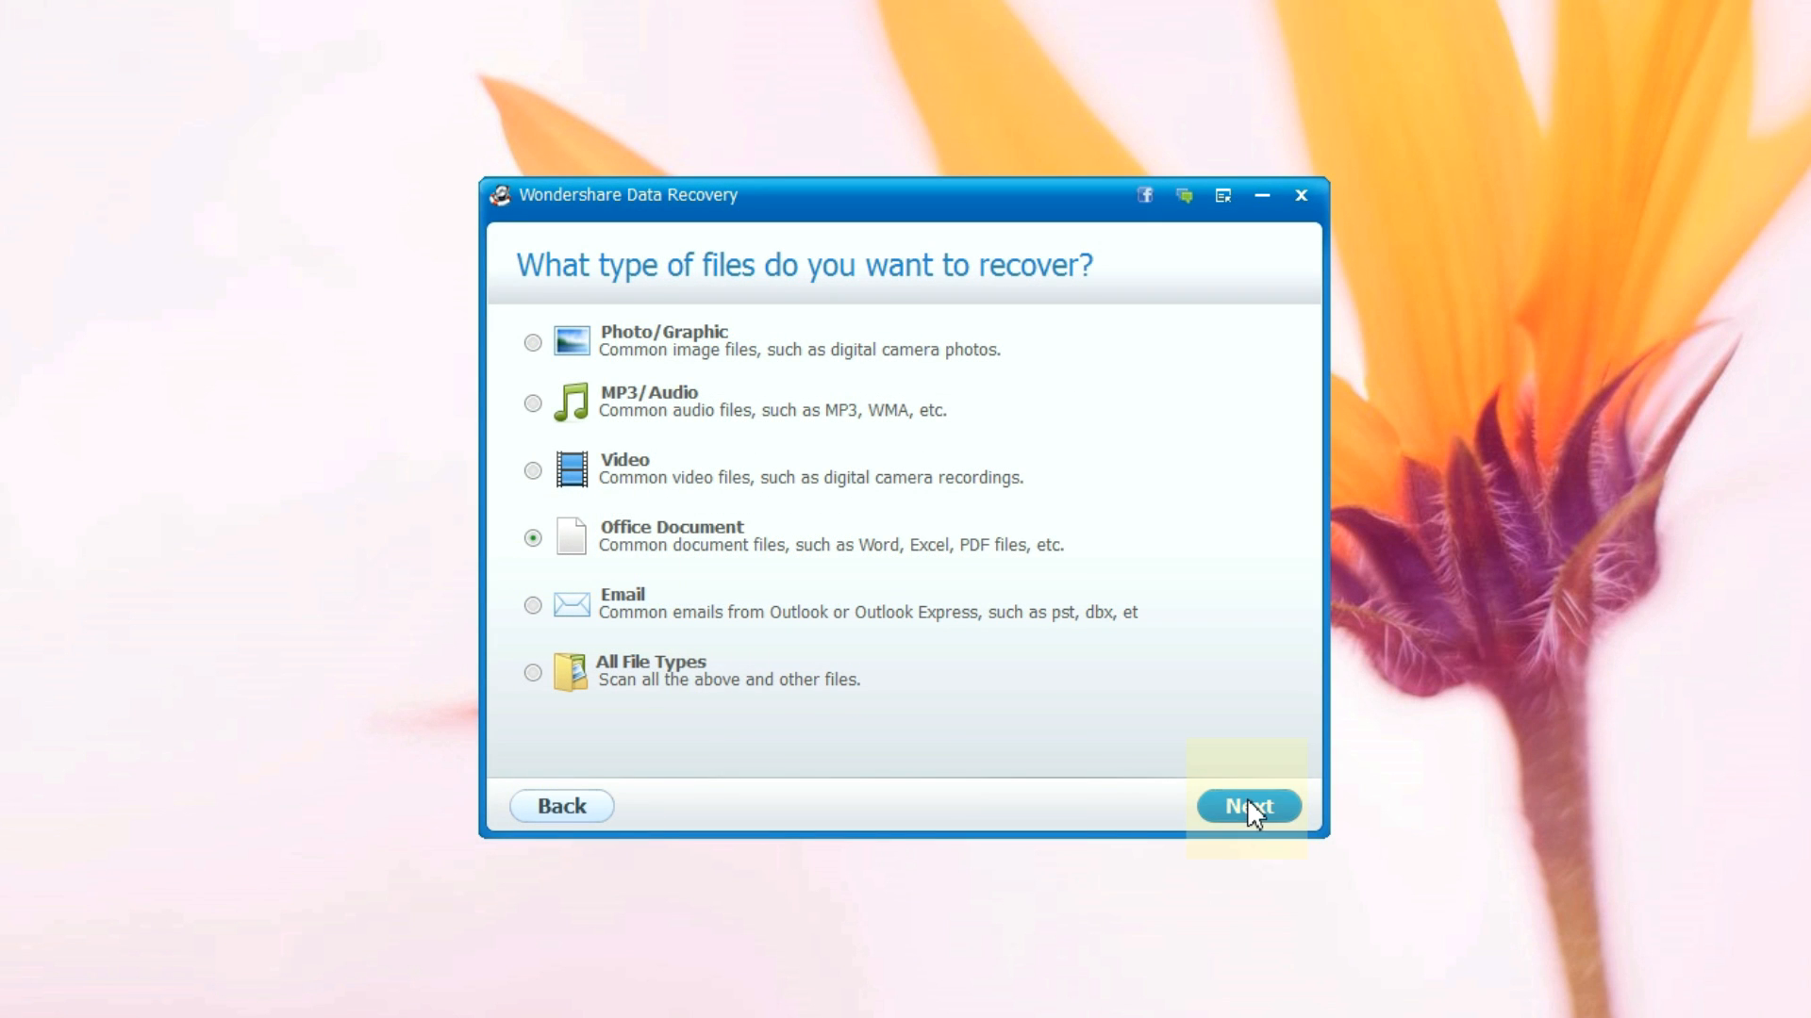
click(1249, 806)
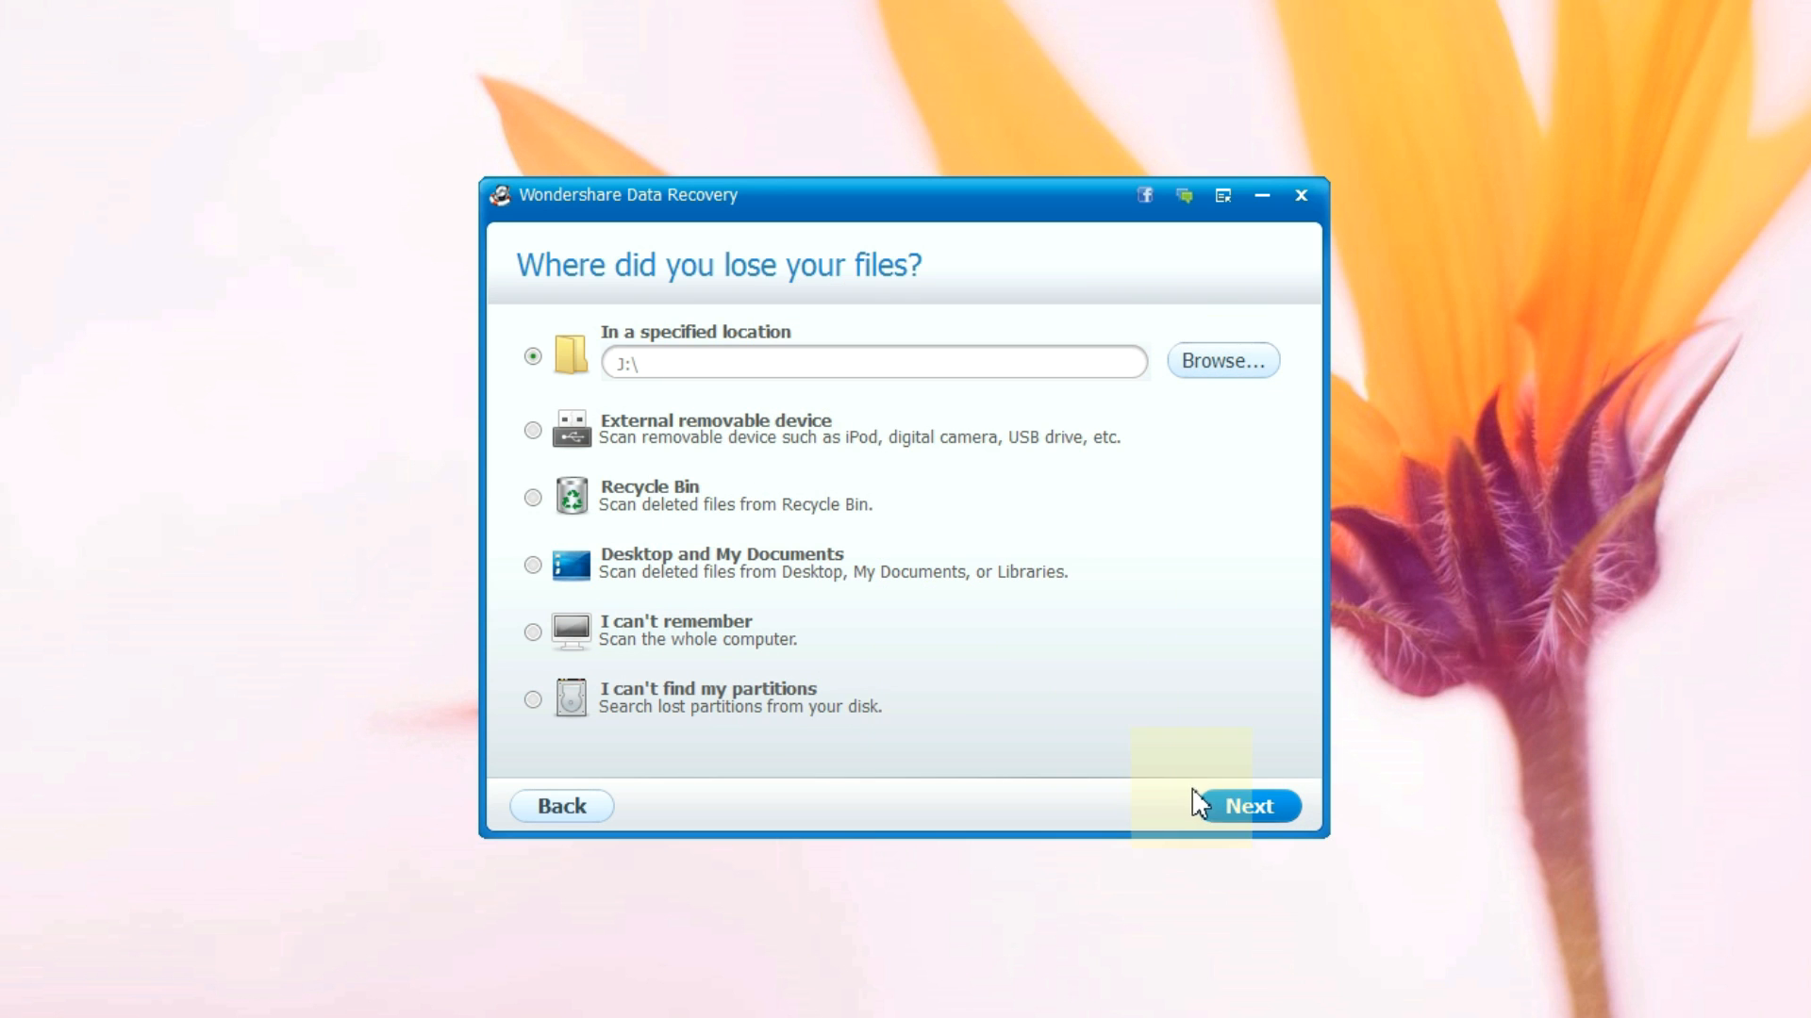
click(1247, 806)
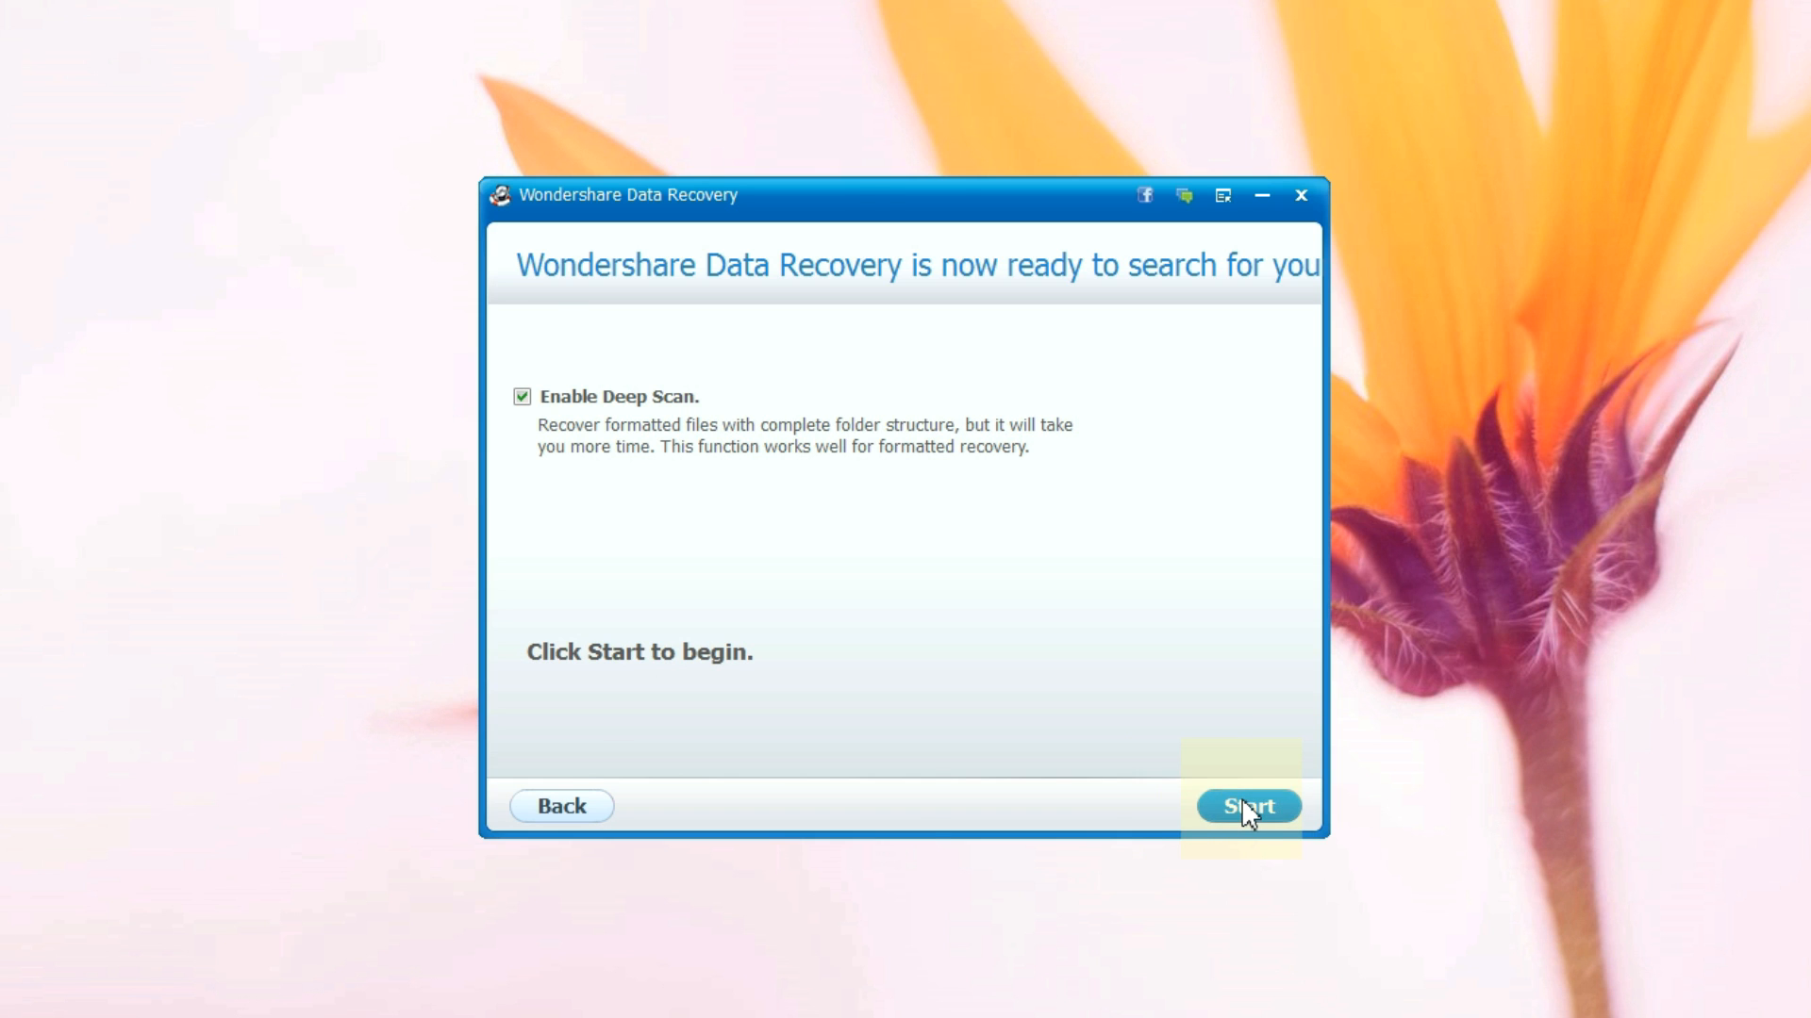
click(1248, 806)
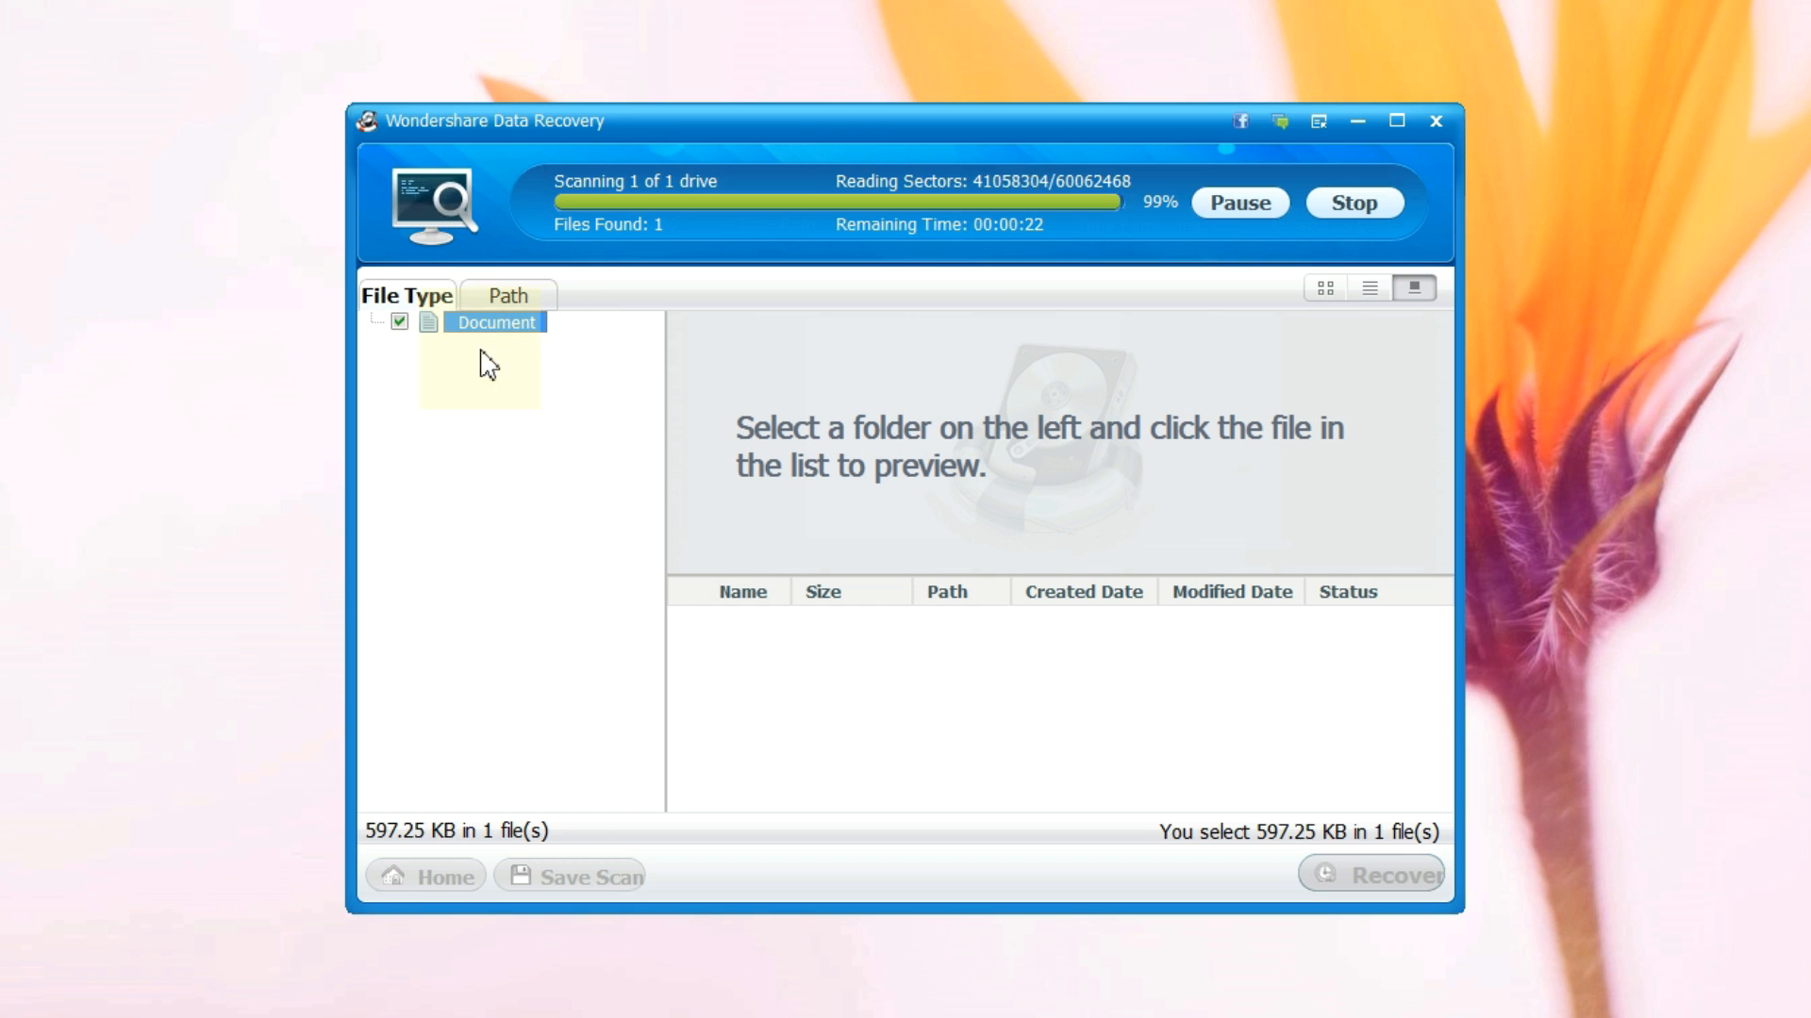
mouse_move(508, 295)
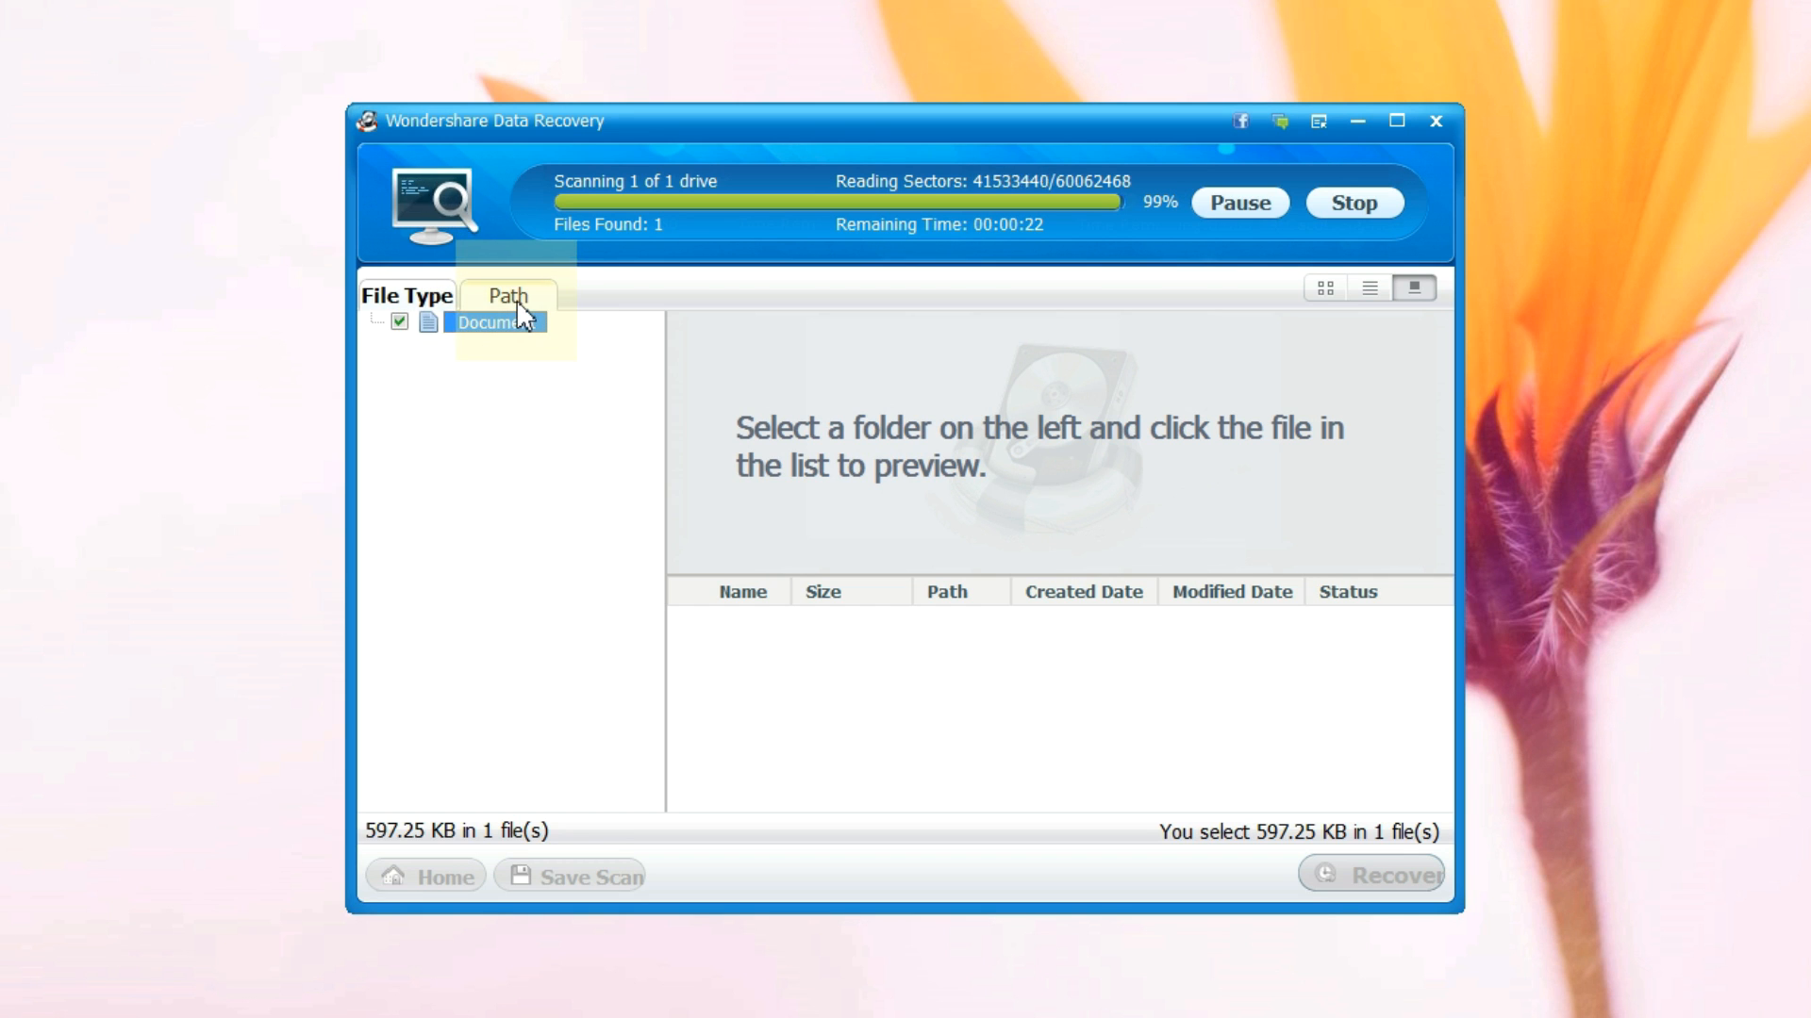
Step: List results by path and preview the recovered documents, including the hotel confirmation voucher
click(506, 295)
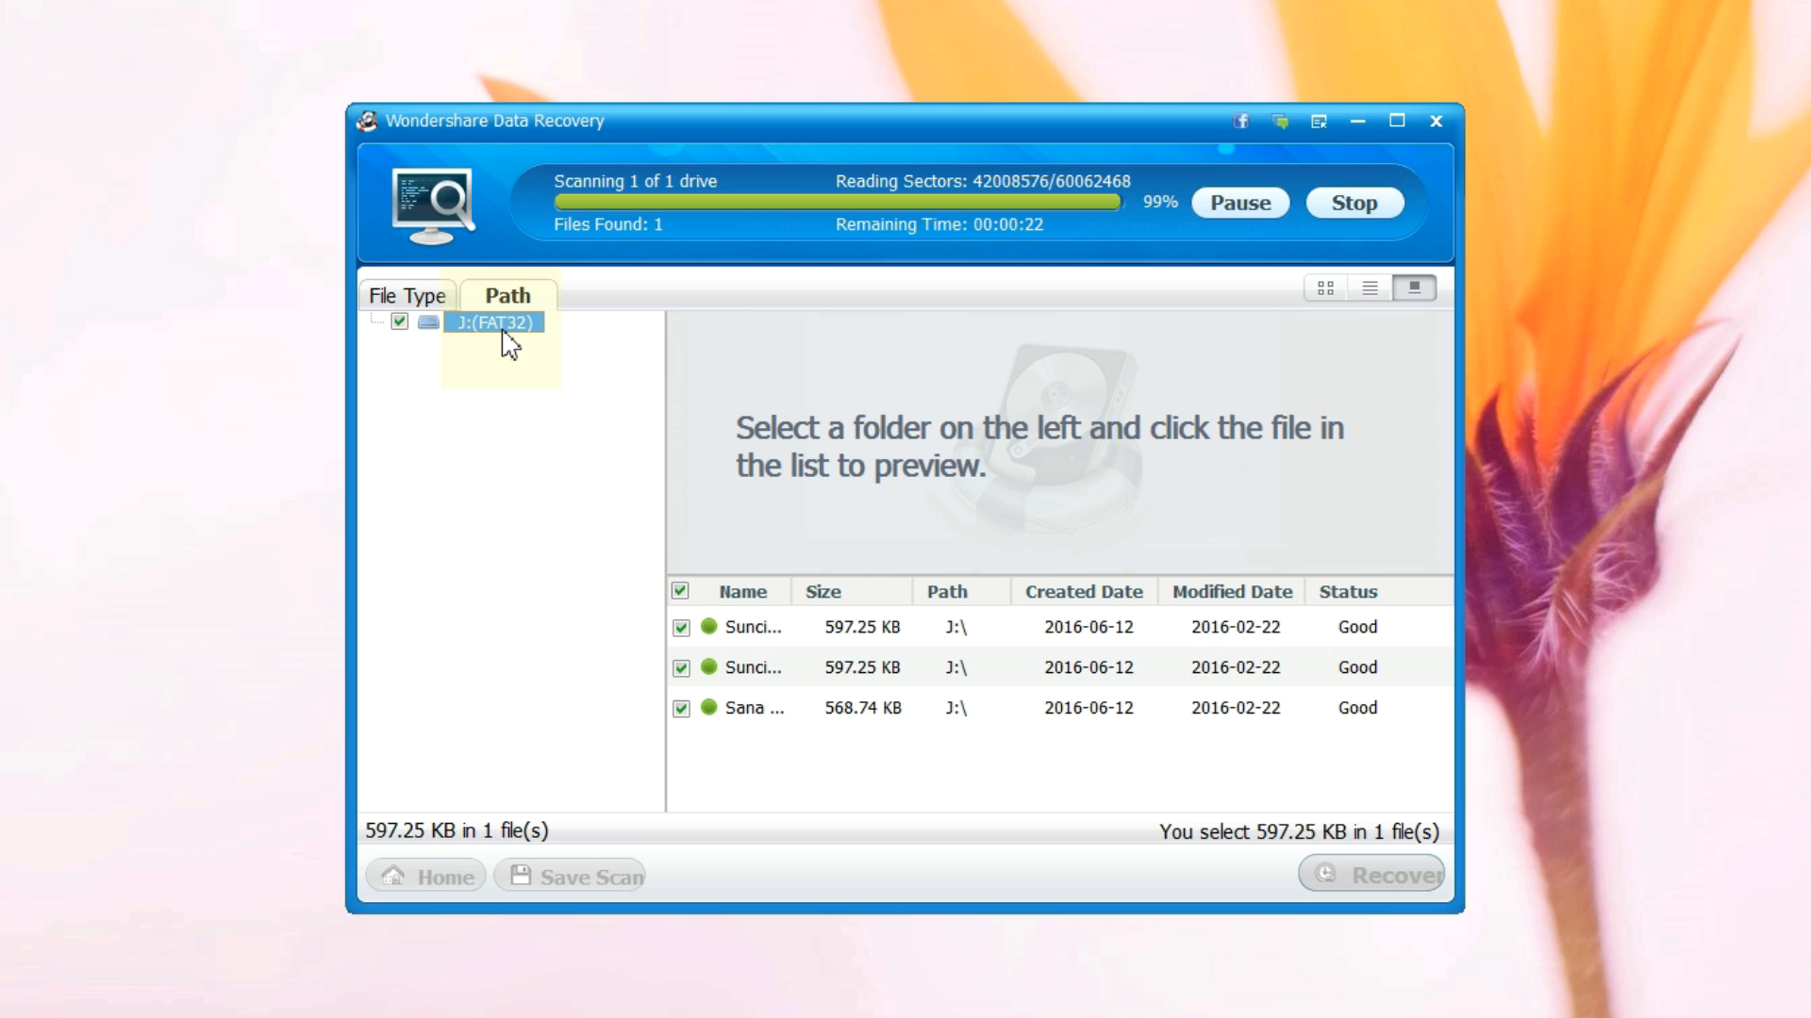
mouse_move(791, 724)
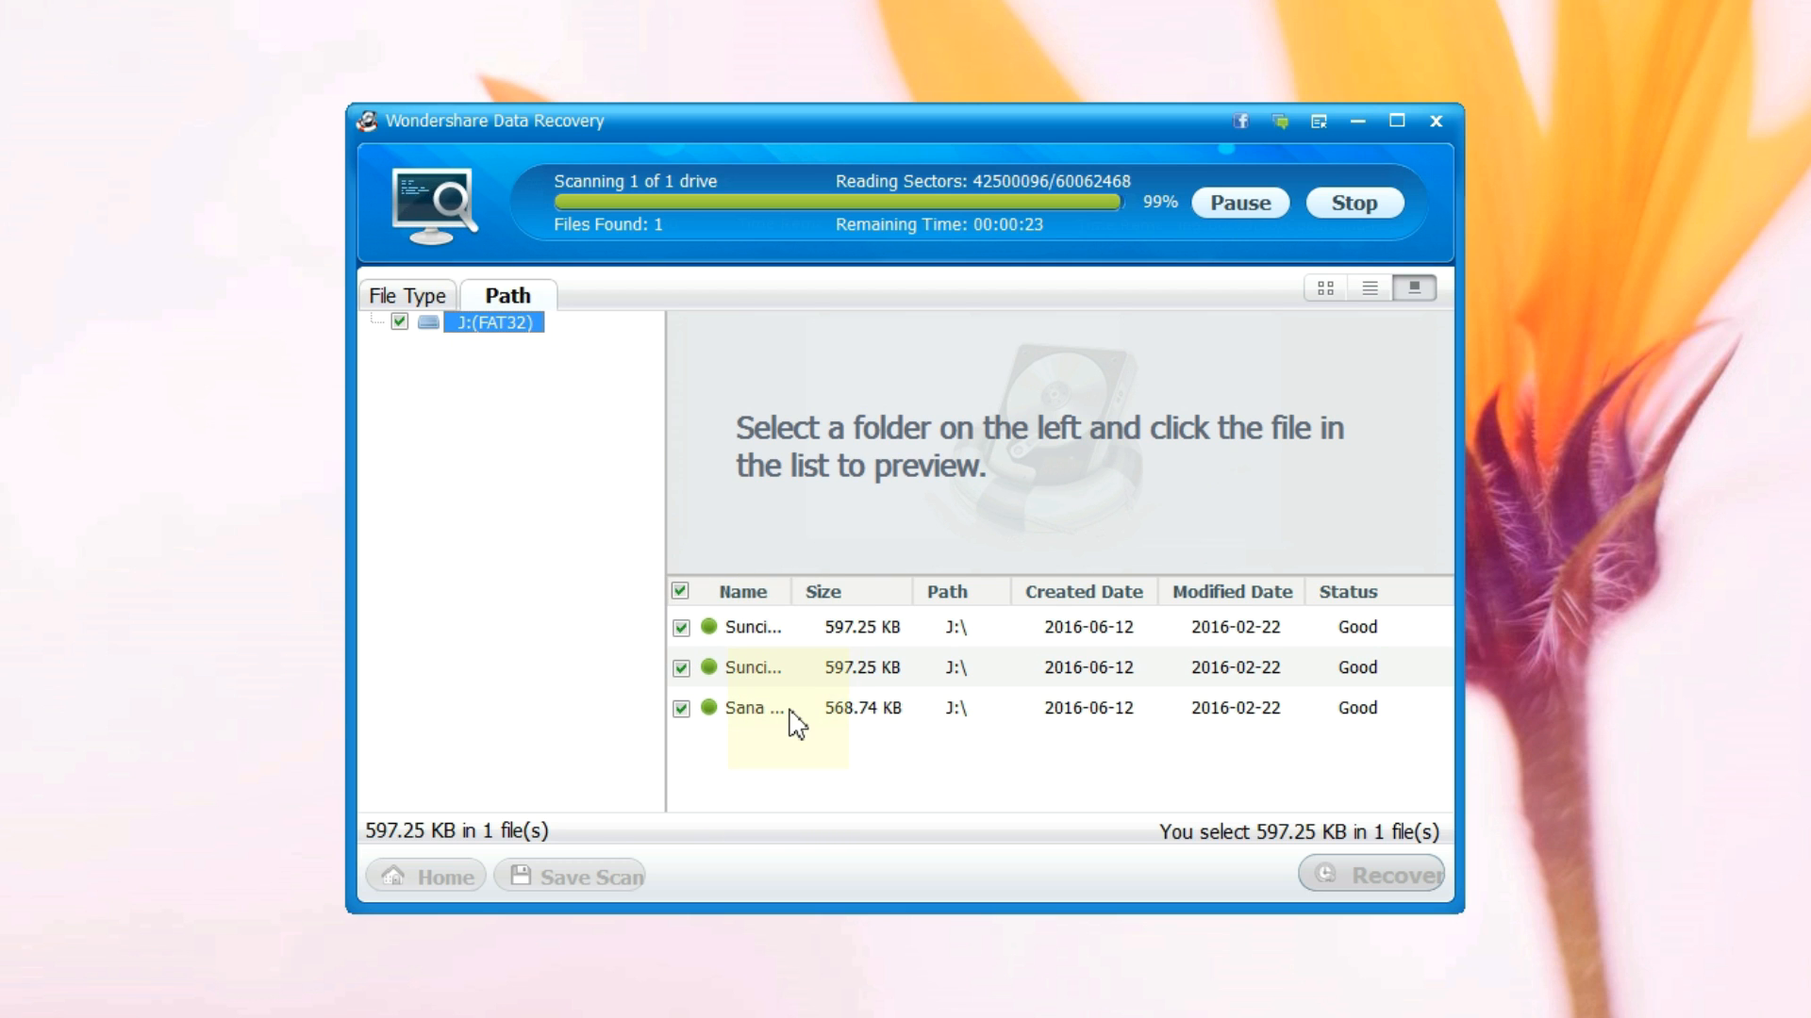
mouse_move(935, 498)
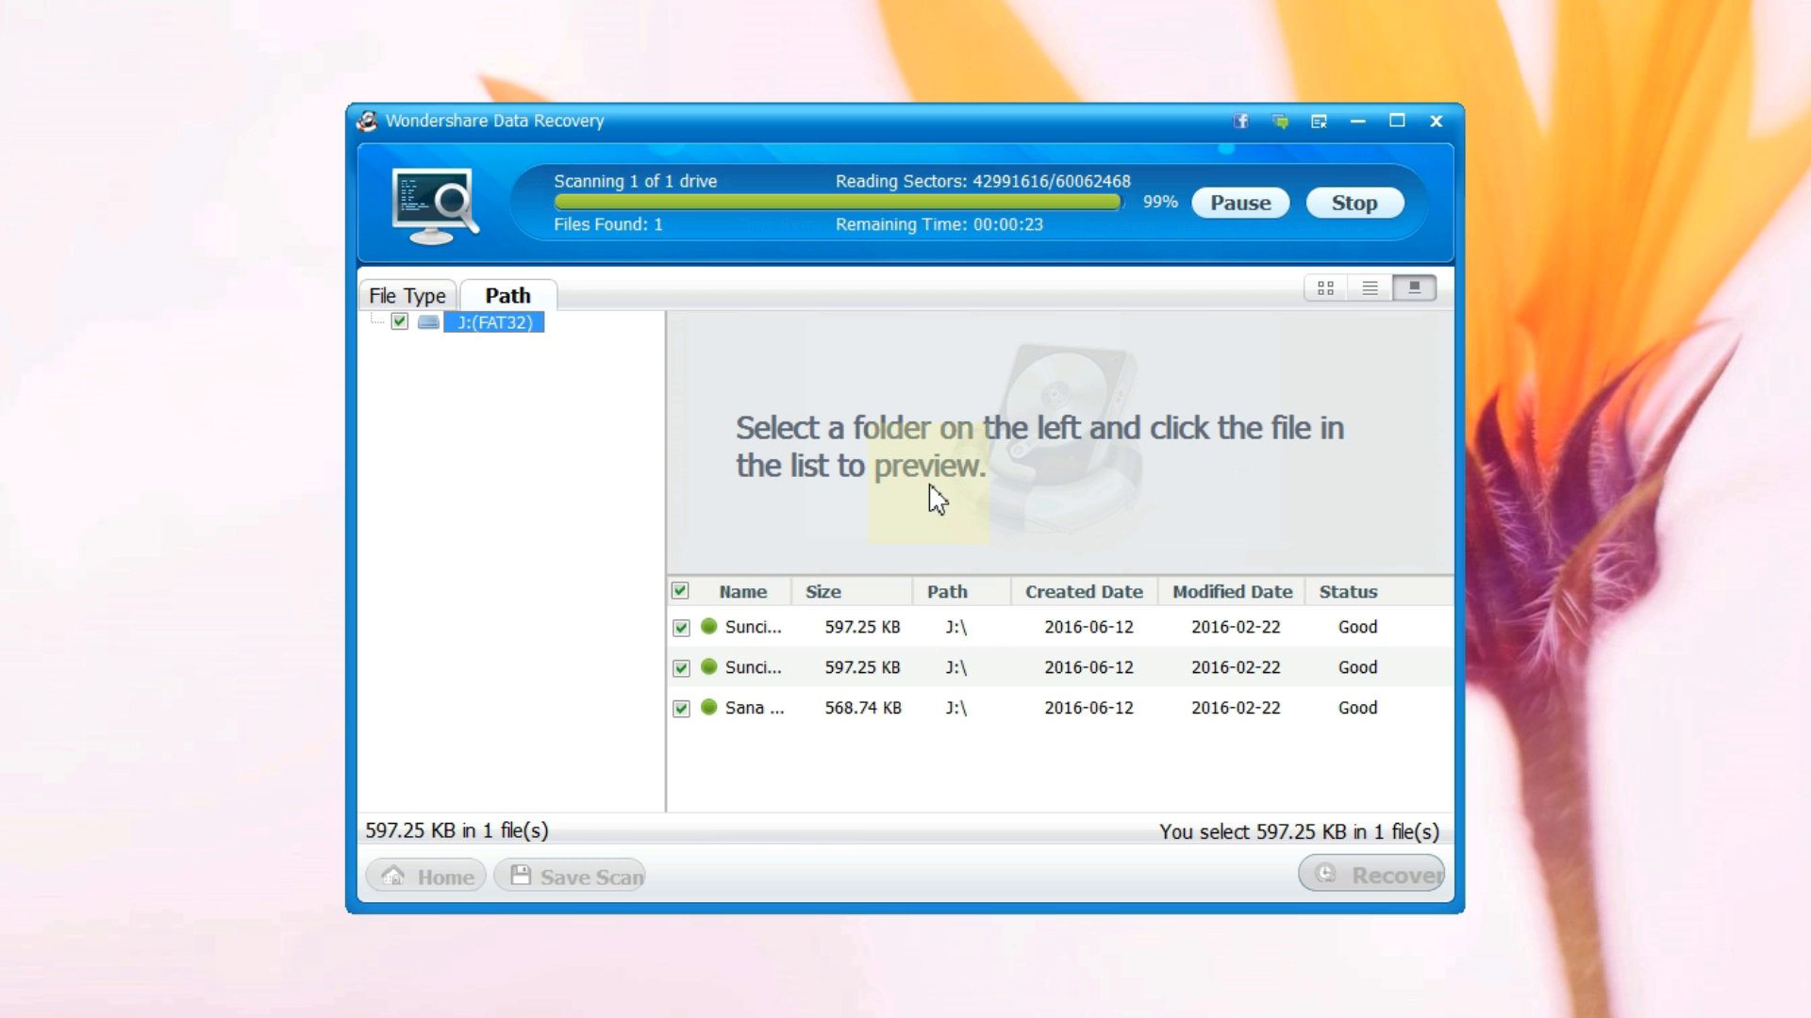
click(751, 667)
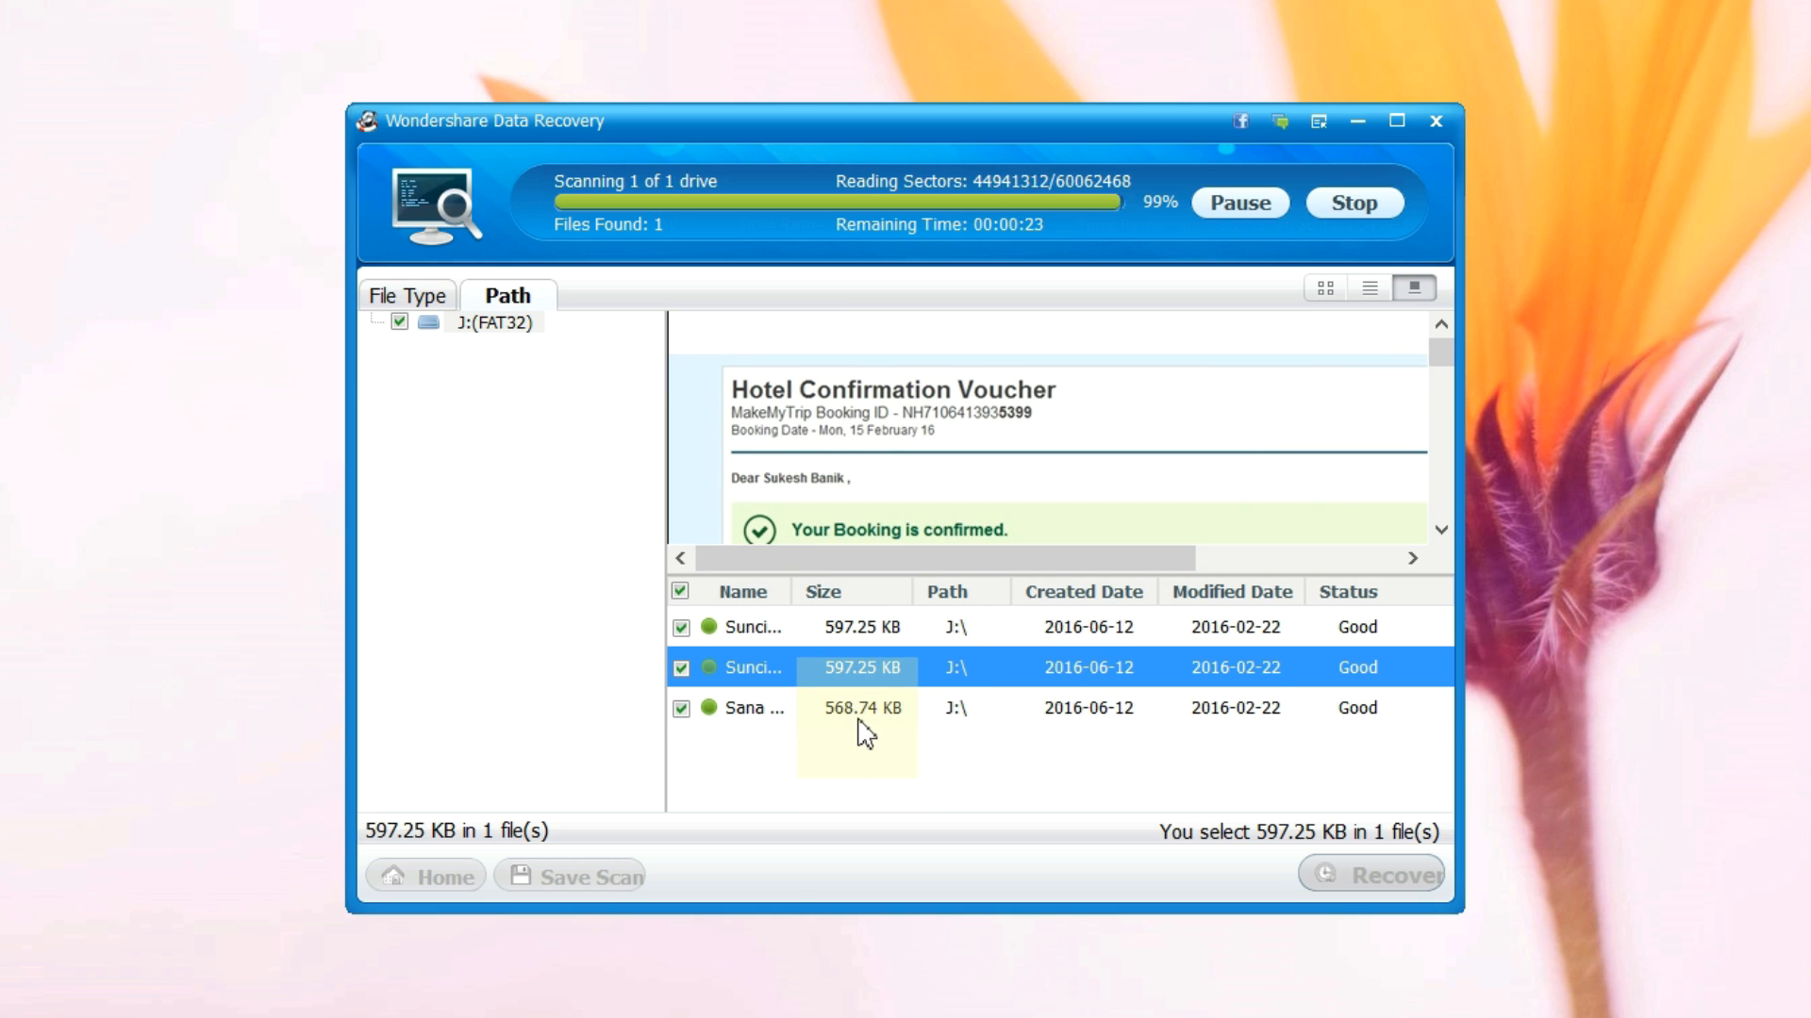
click(751, 708)
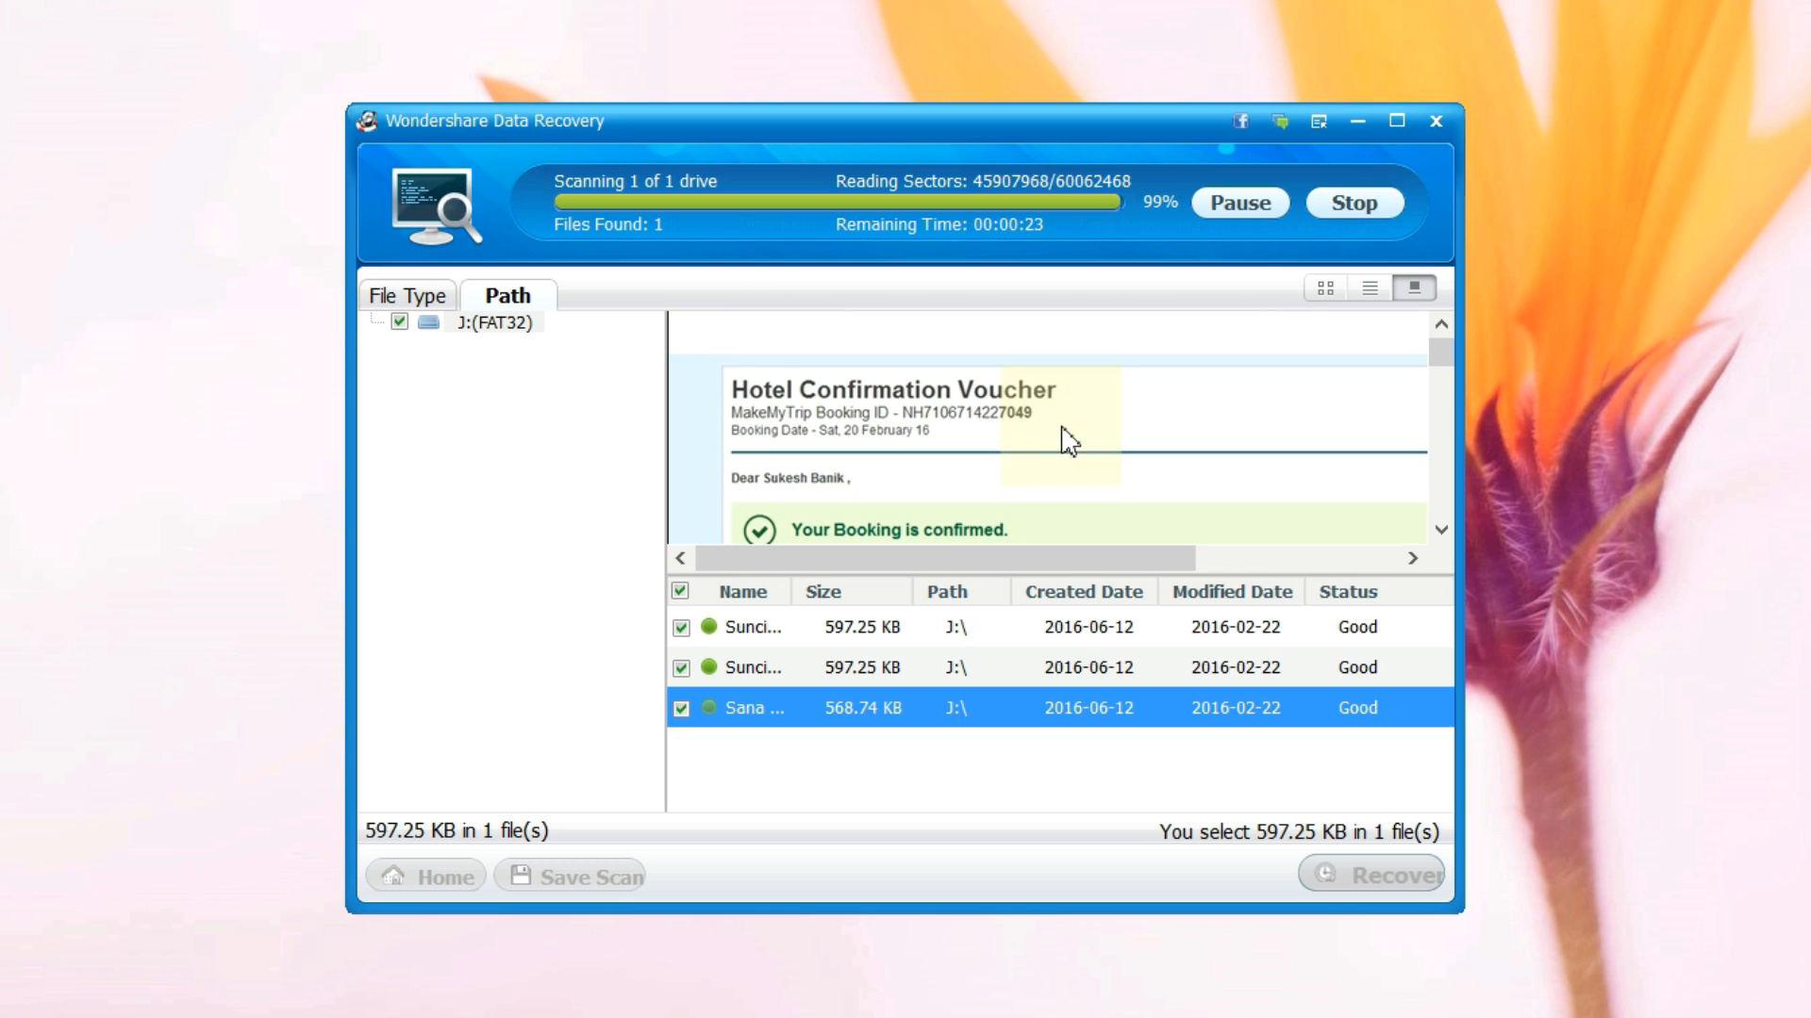
click(878, 667)
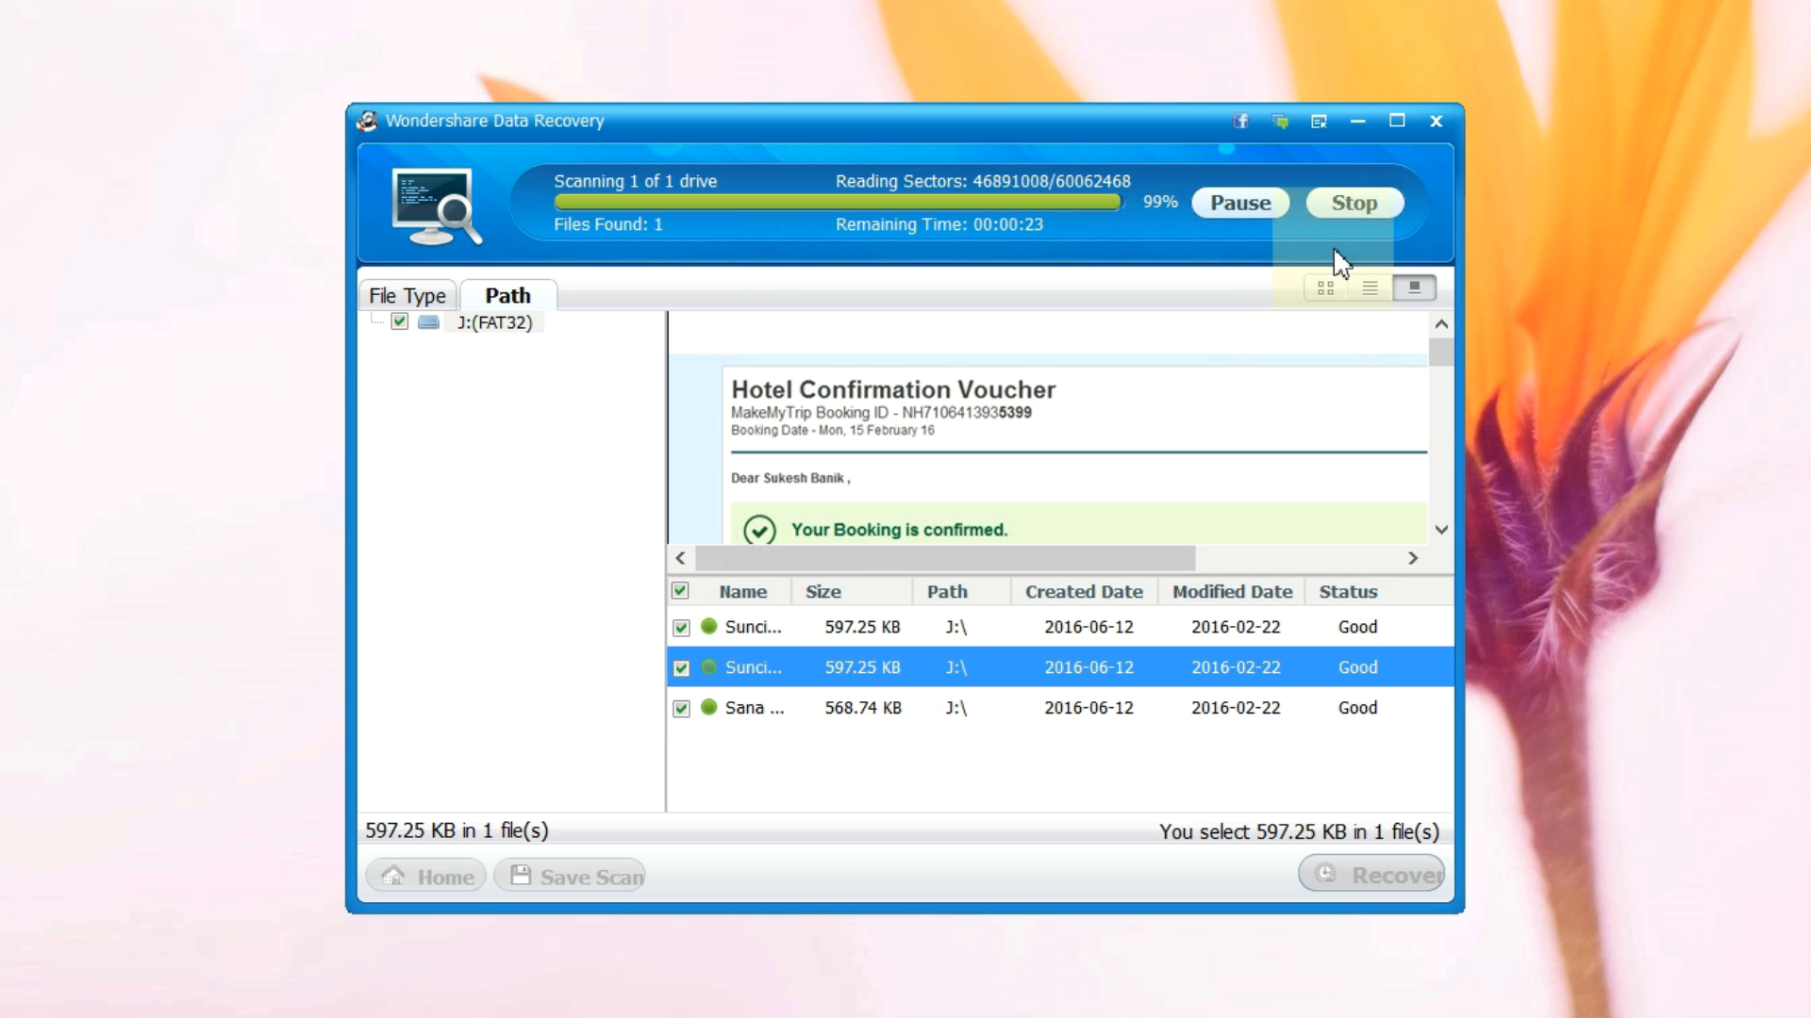
Step: Stop the running scan and recover the three found documents
click(1352, 201)
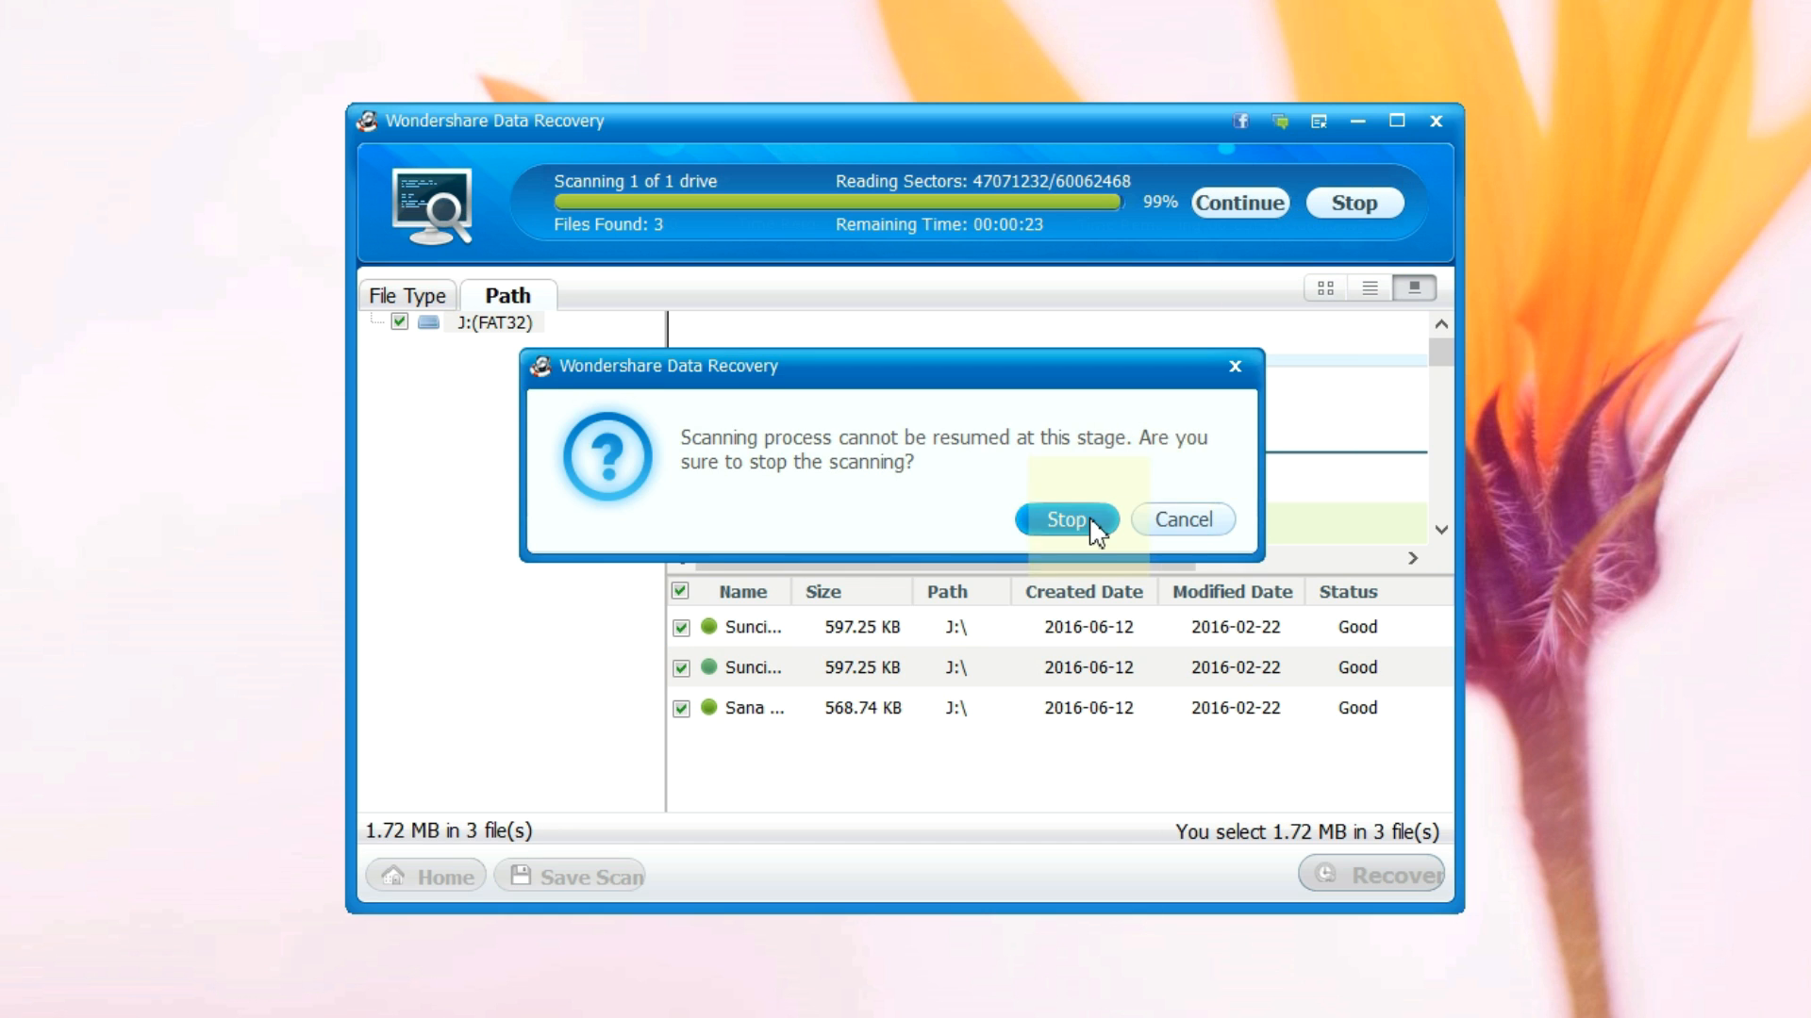
click(1063, 520)
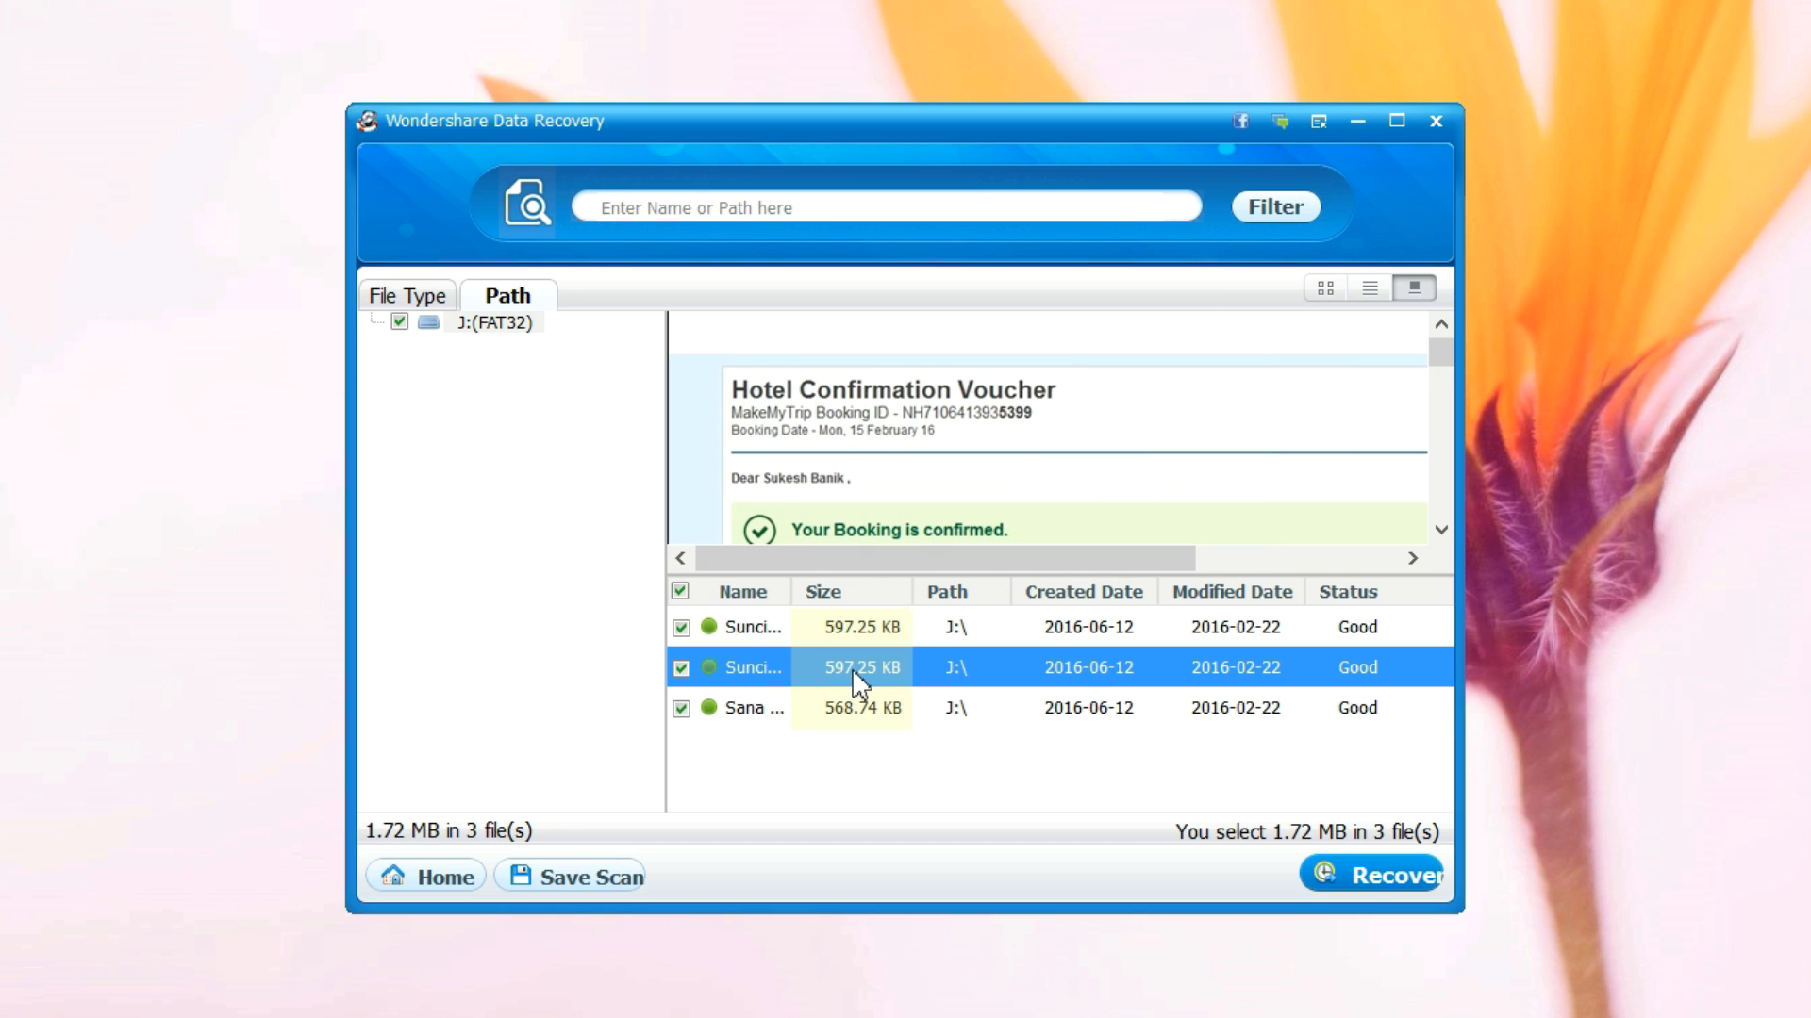
click(1374, 876)
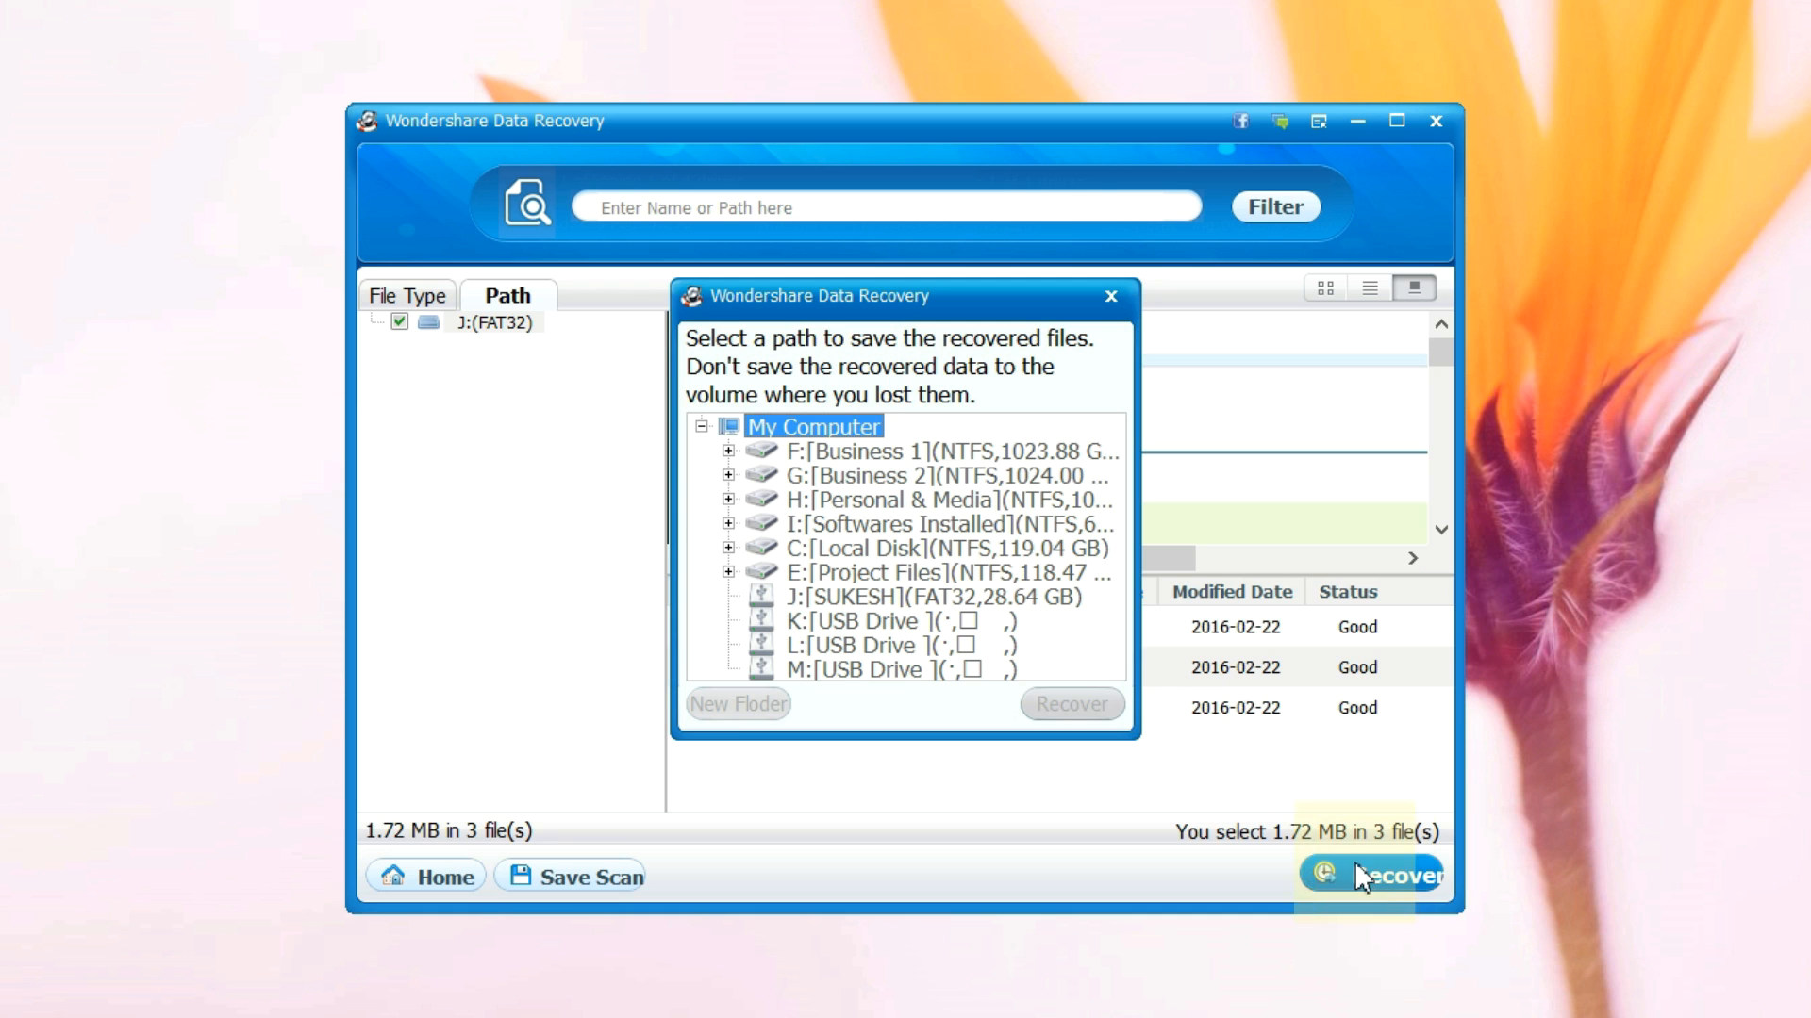
mouse_move(937, 467)
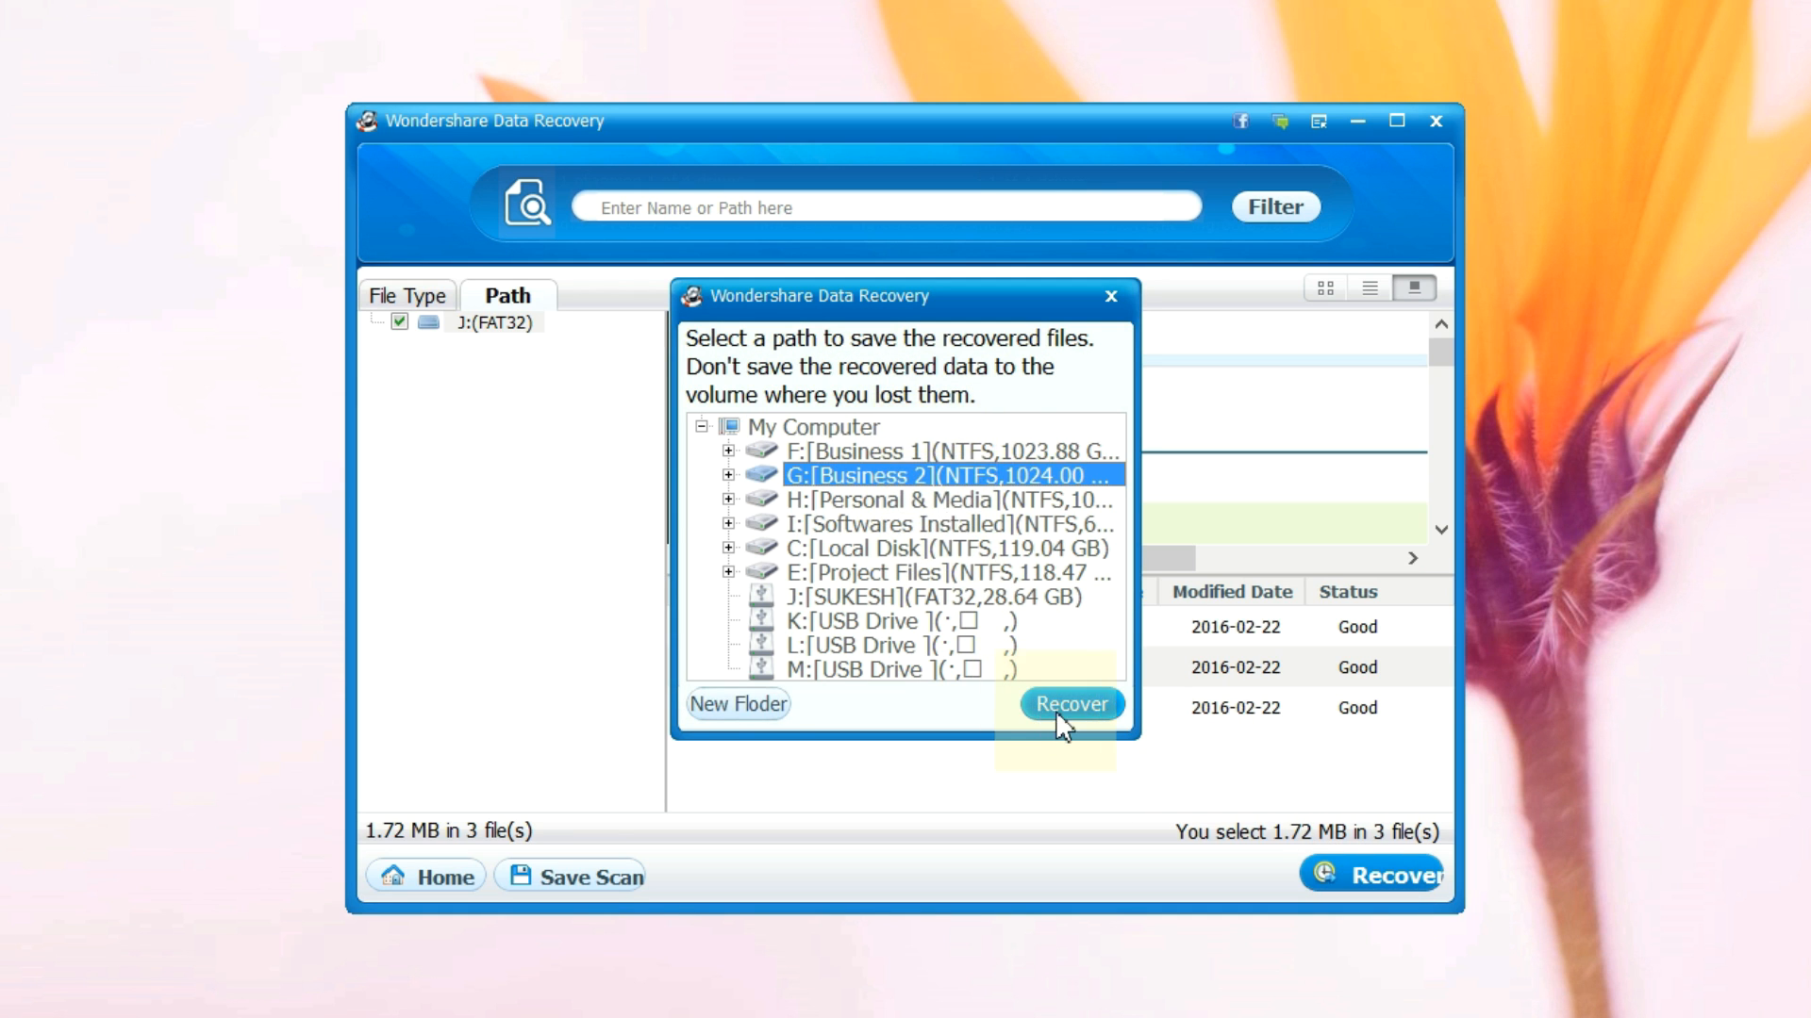
Step: Save the recovered files to Business 2 (G:) and open Sana Resort 26th from the J folder
click(1068, 704)
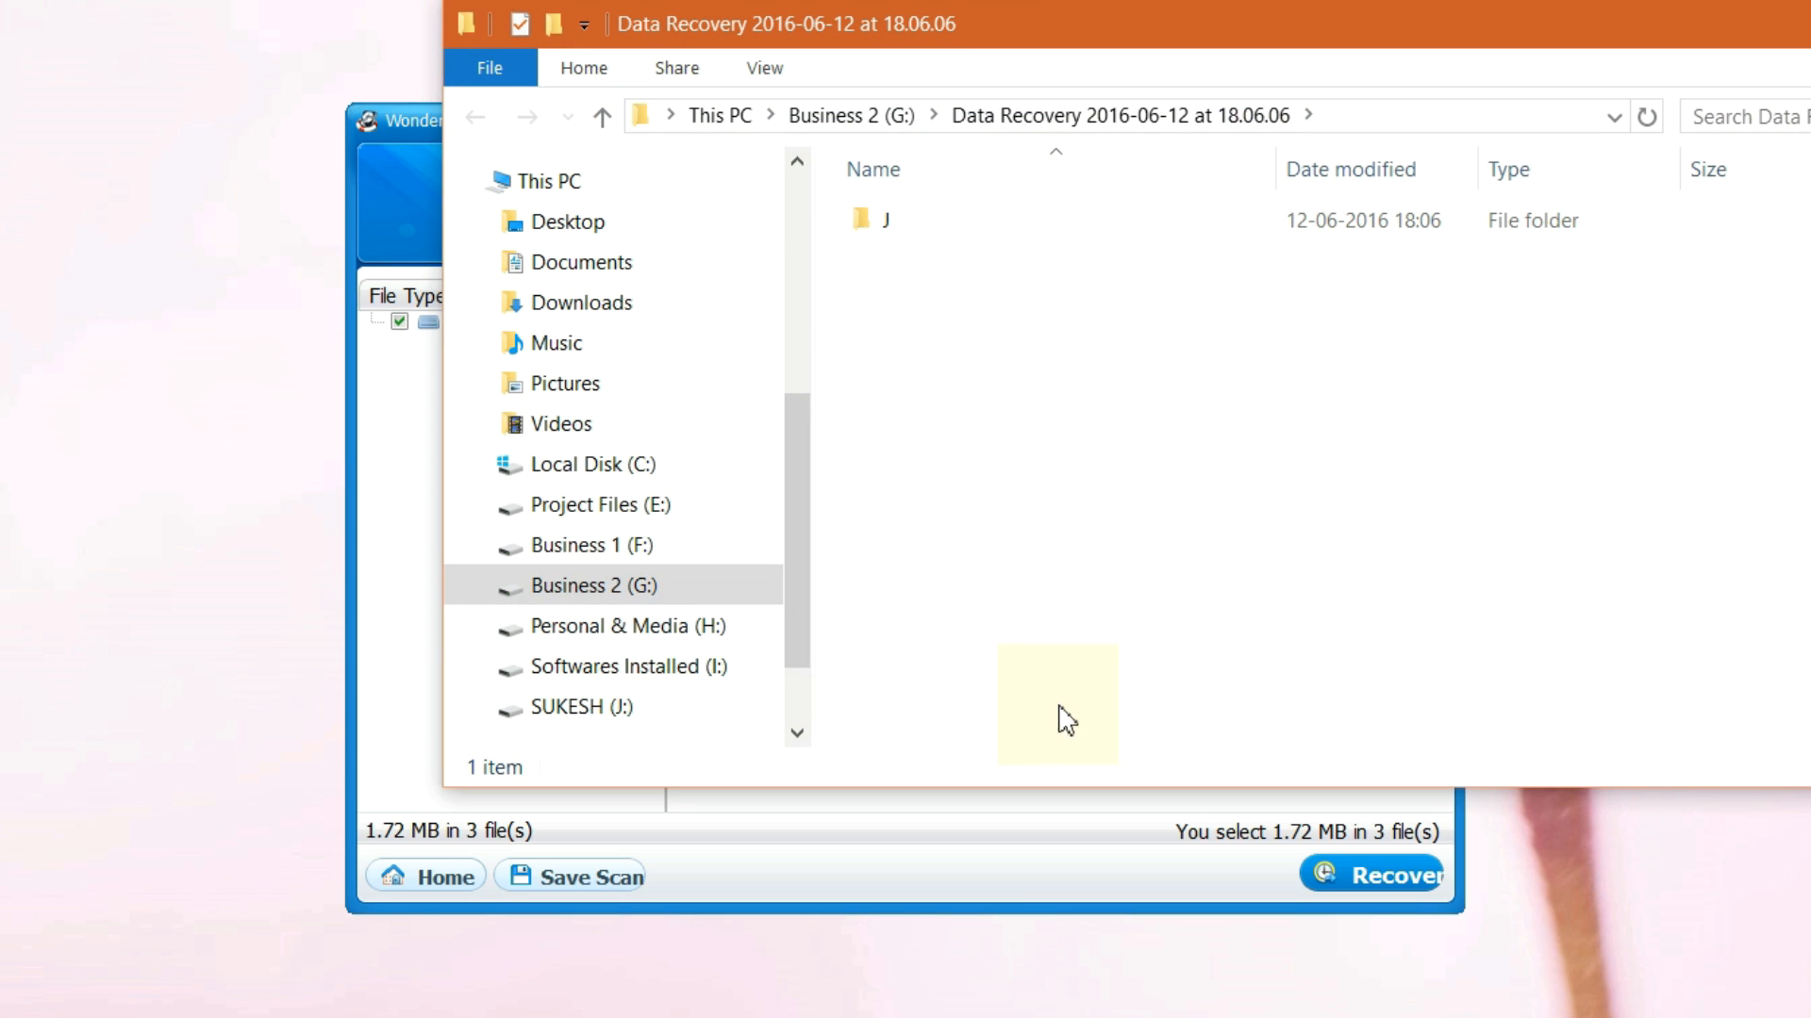
double_click(884, 219)
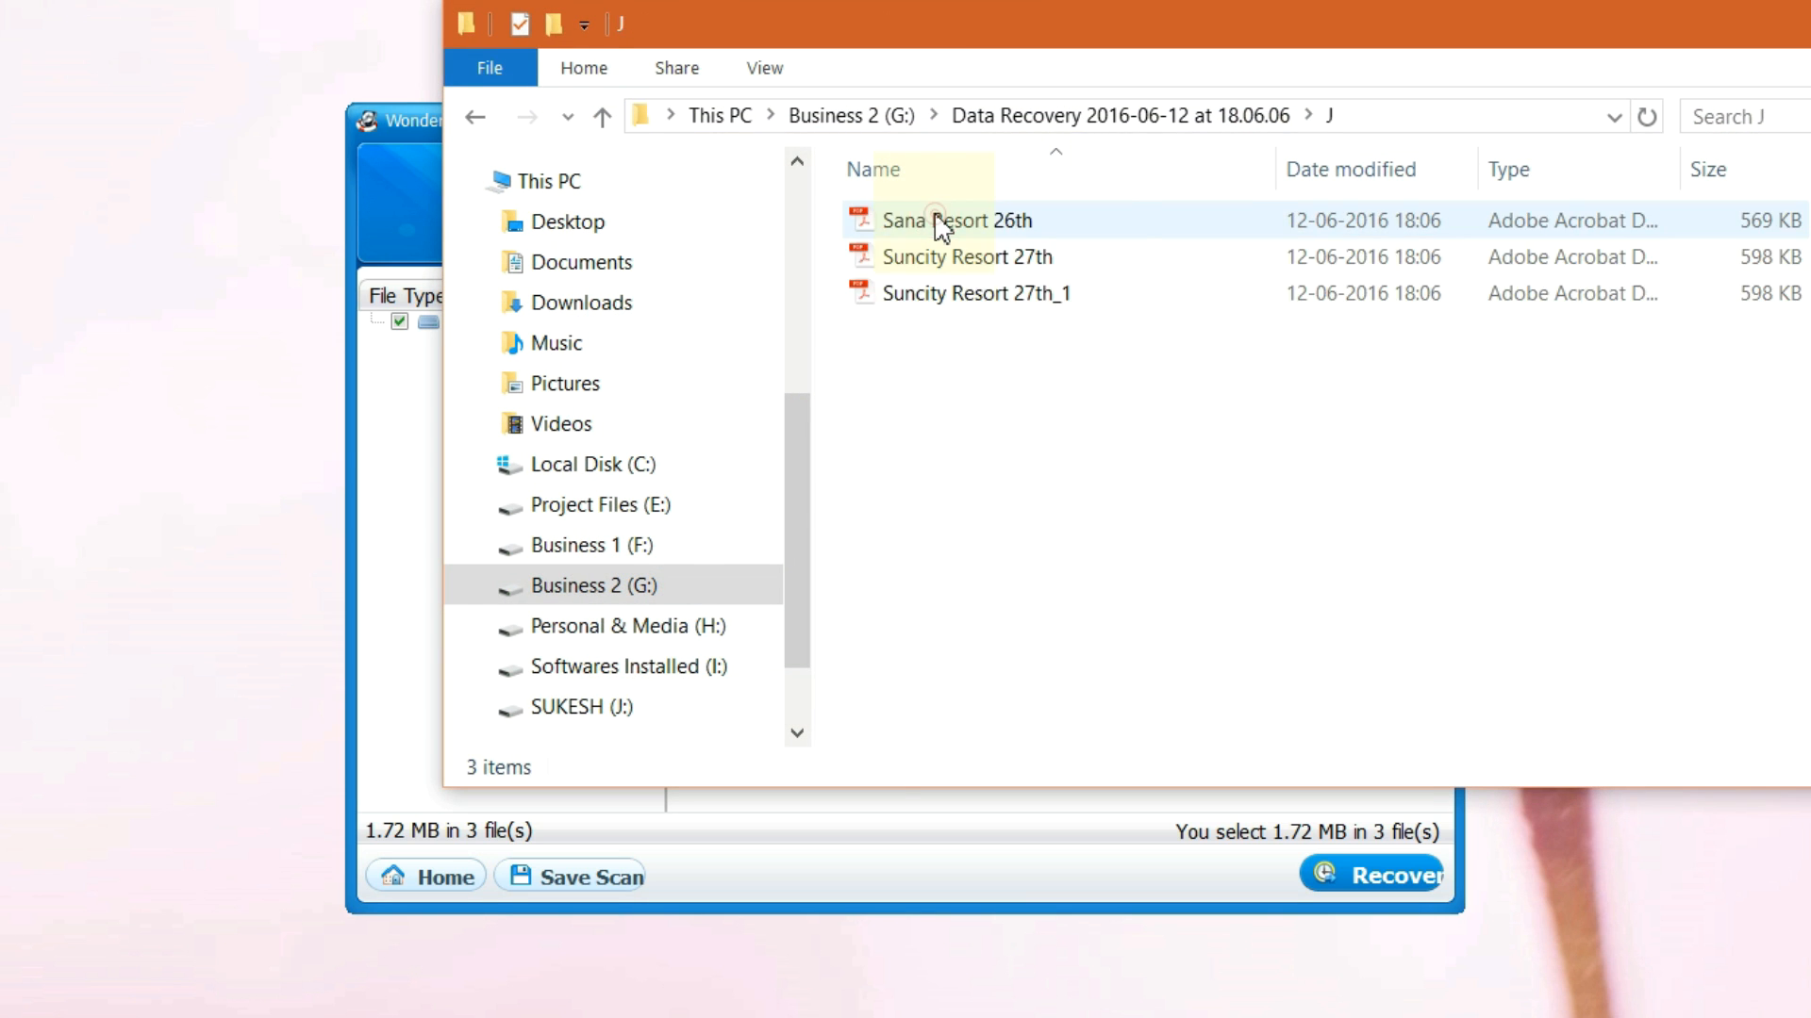
double_click(952, 220)
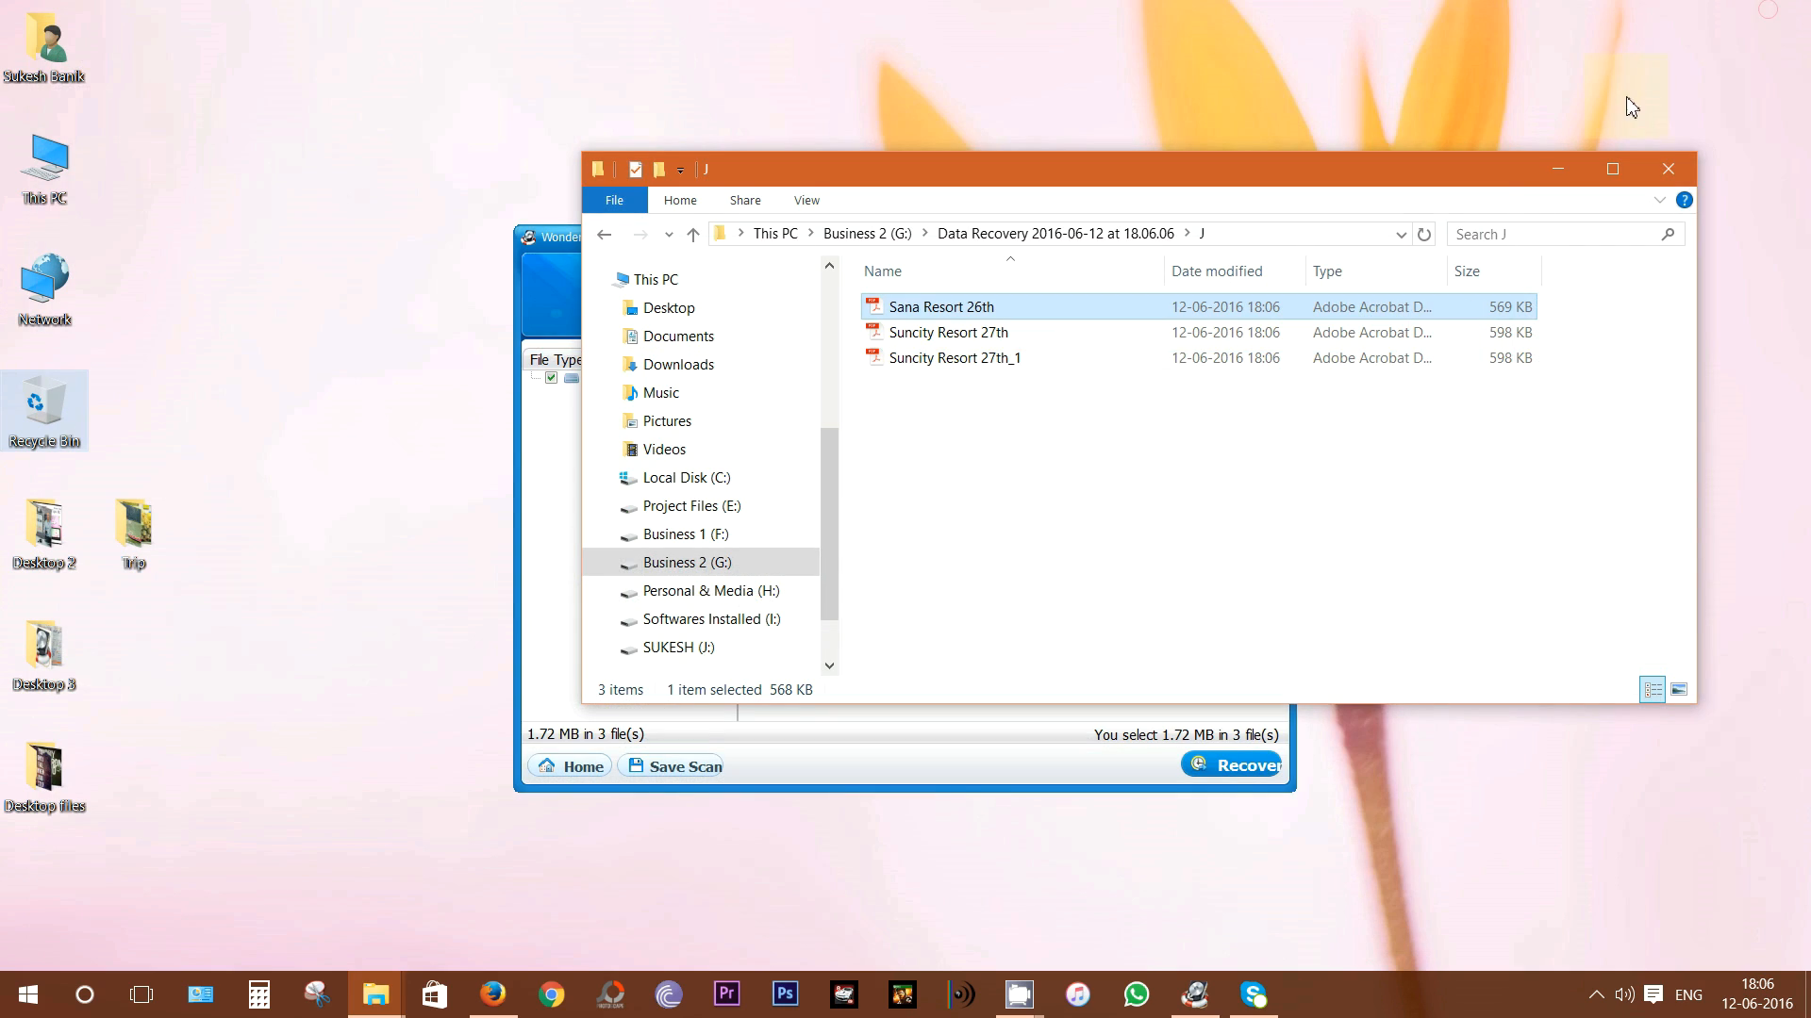
Step: Dismiss the completion message, return Home without saving scan results, and cancel the result browser
click(1244, 765)
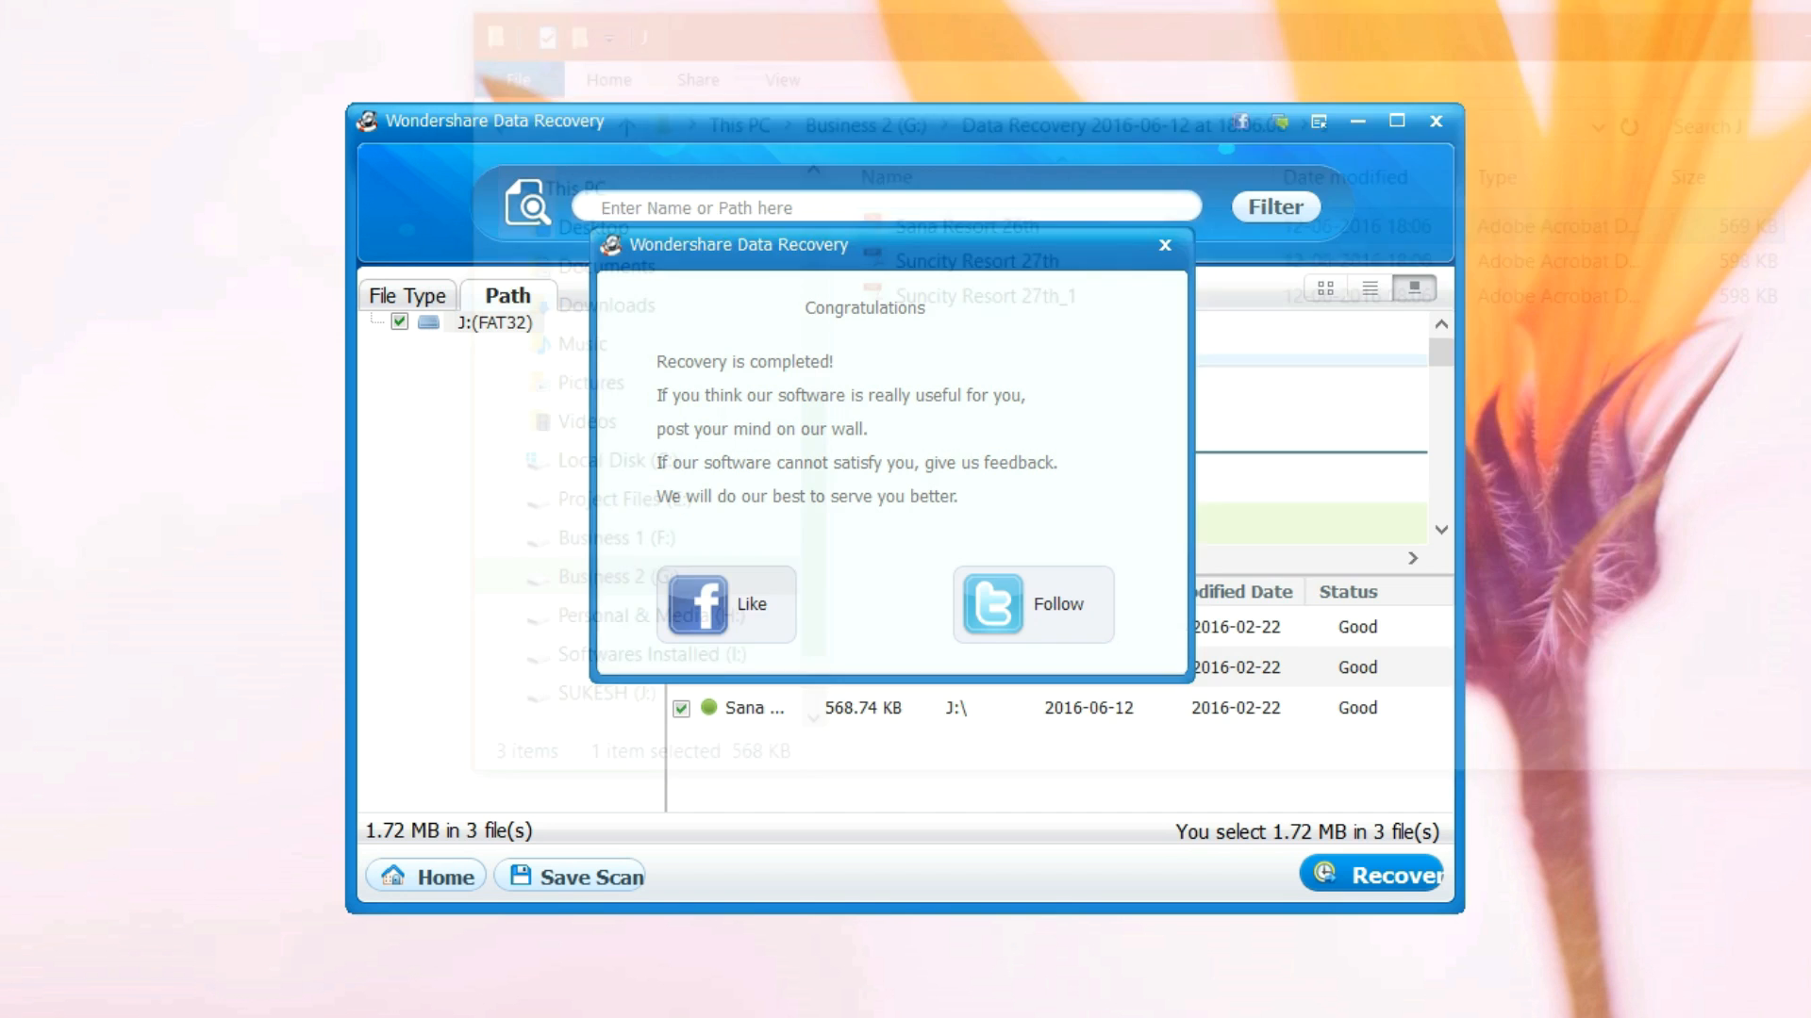
click(1163, 245)
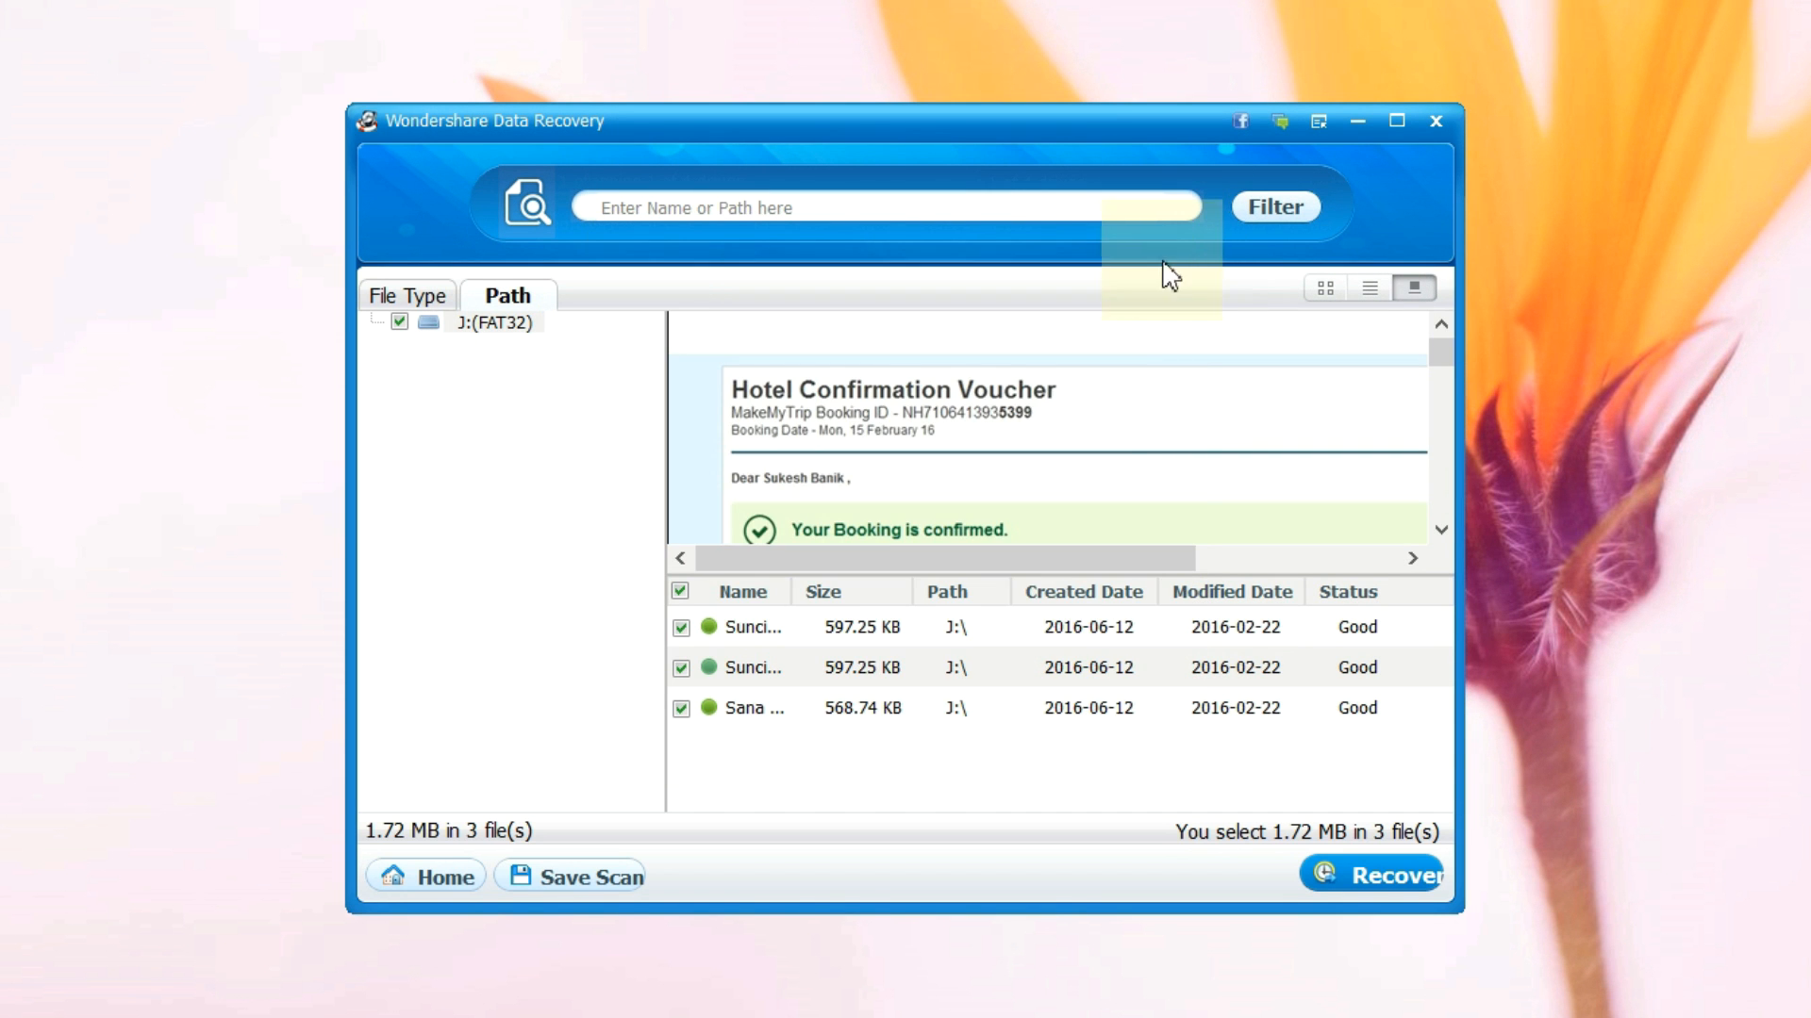
click(444, 876)
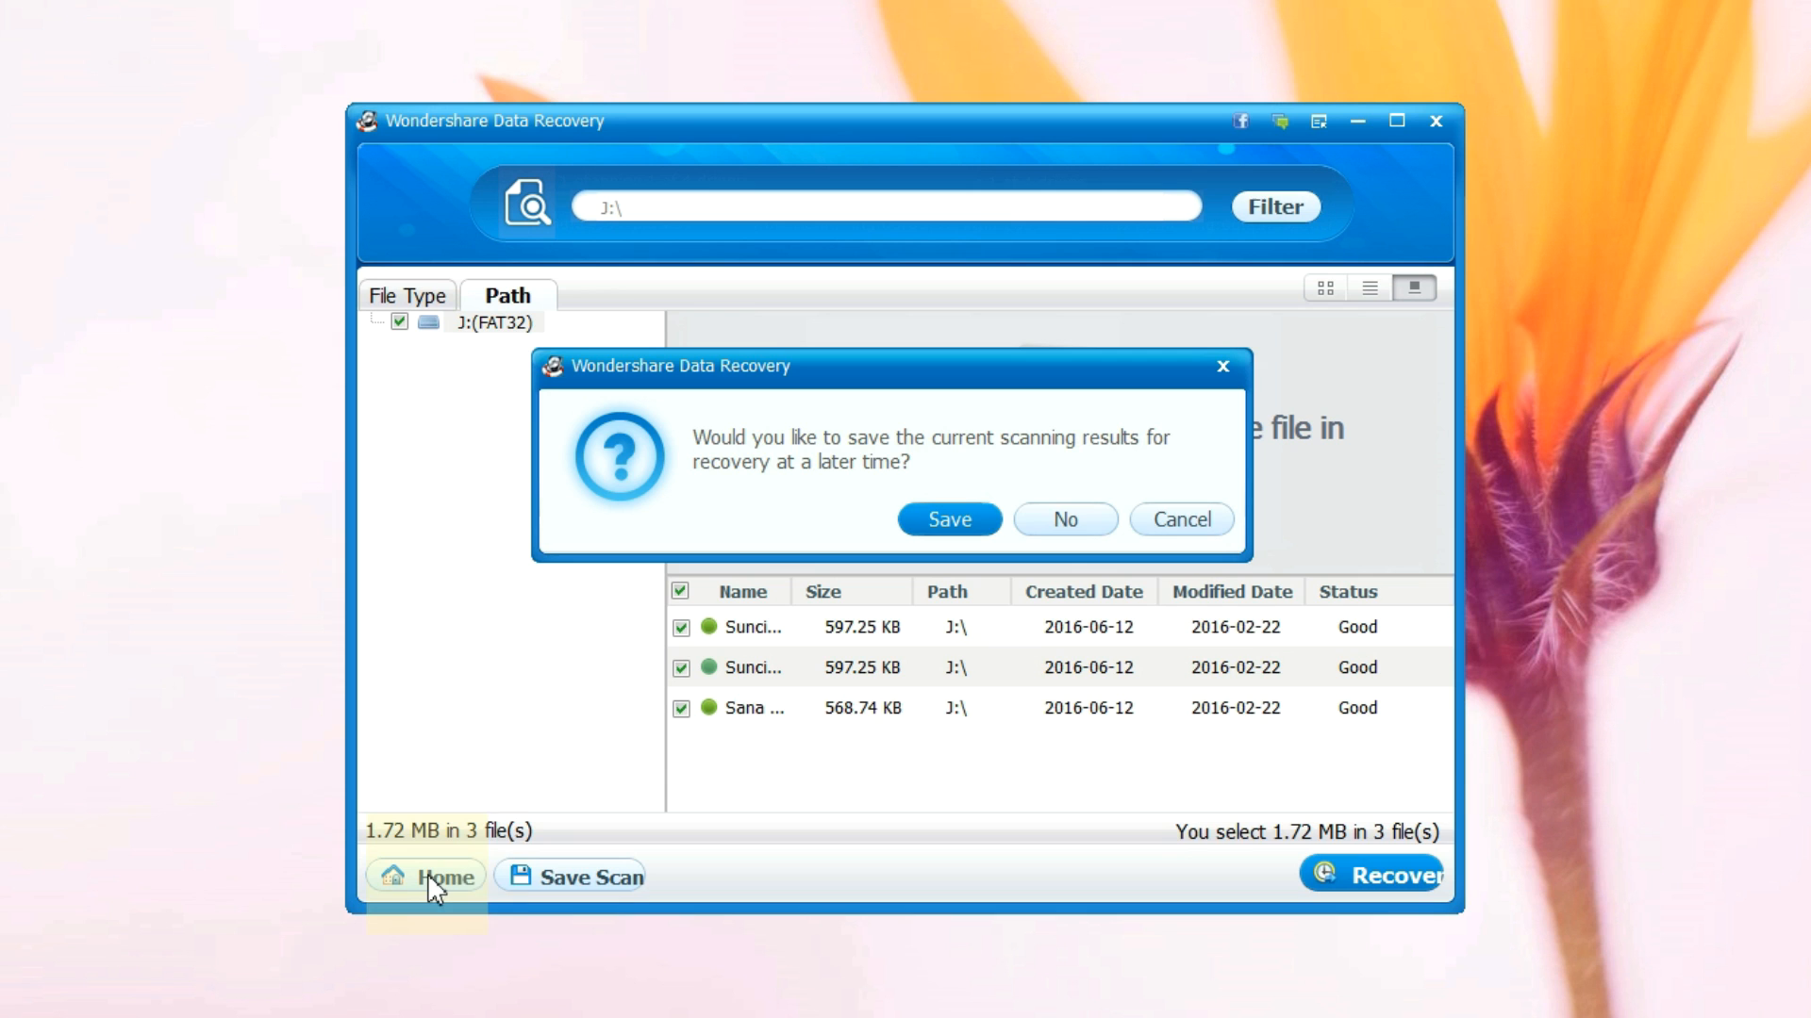
mouse_move(757, 464)
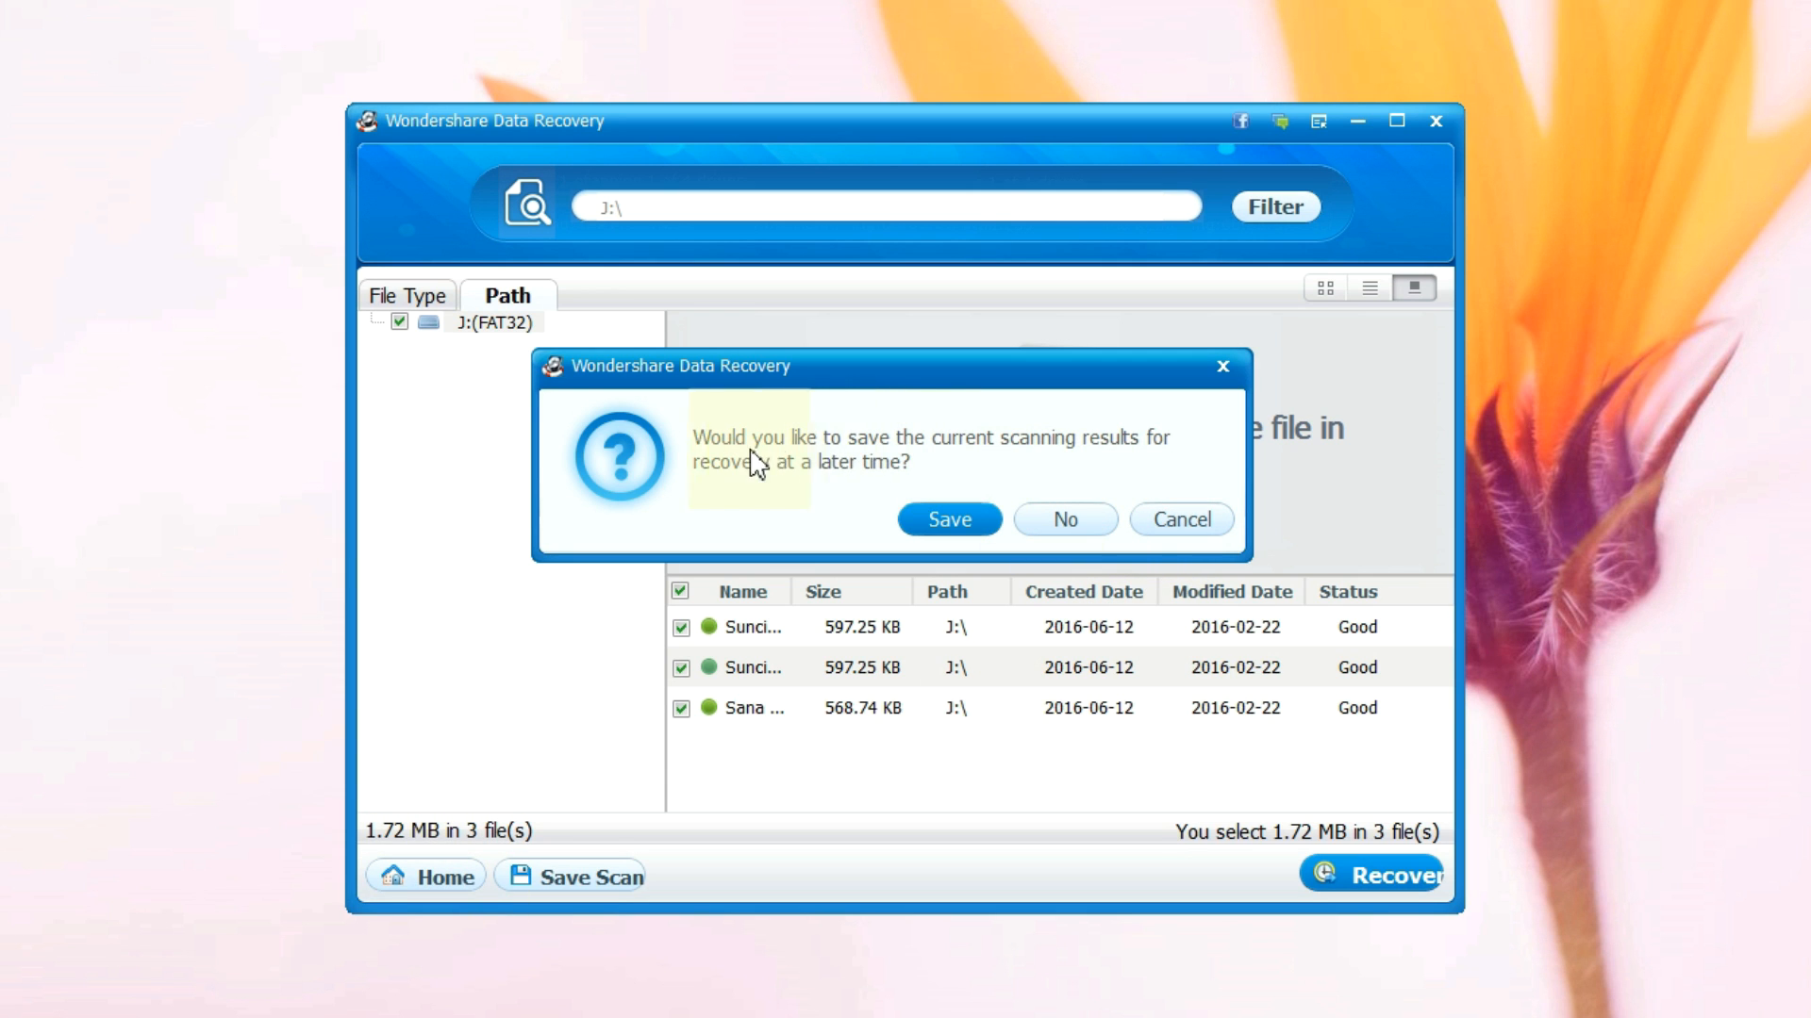
mouse_move(739, 494)
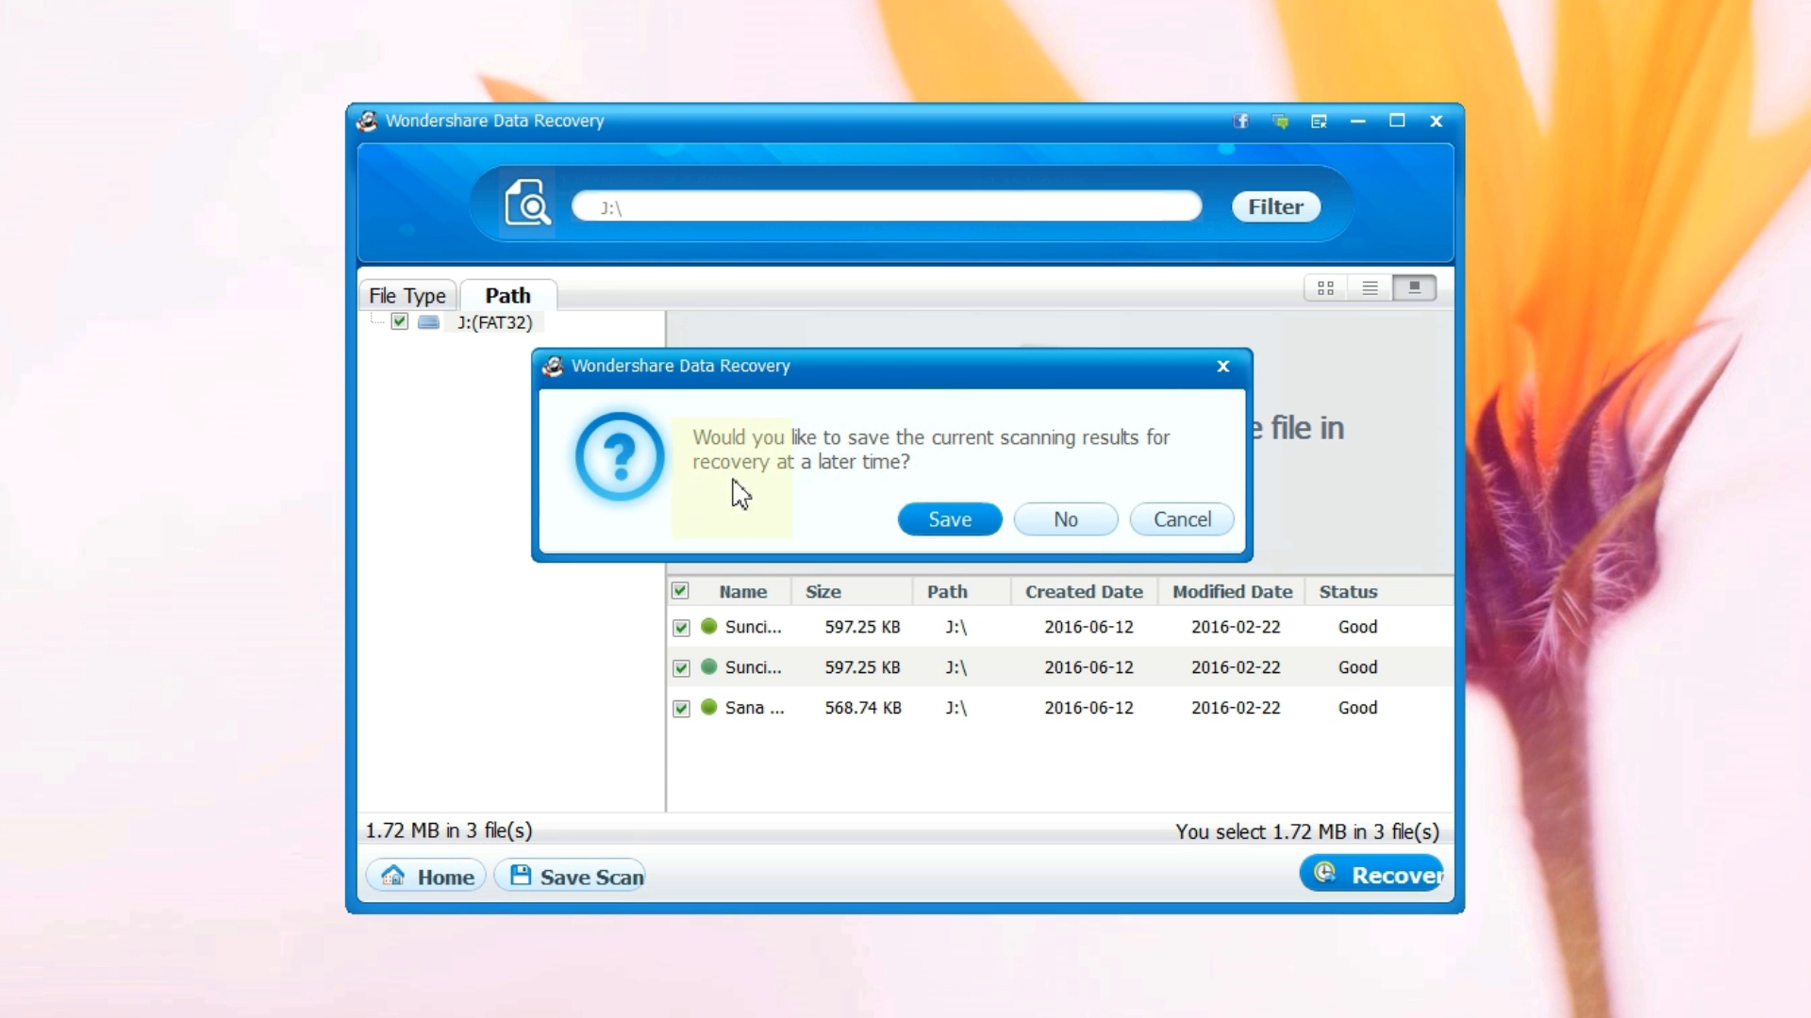
click(1063, 518)
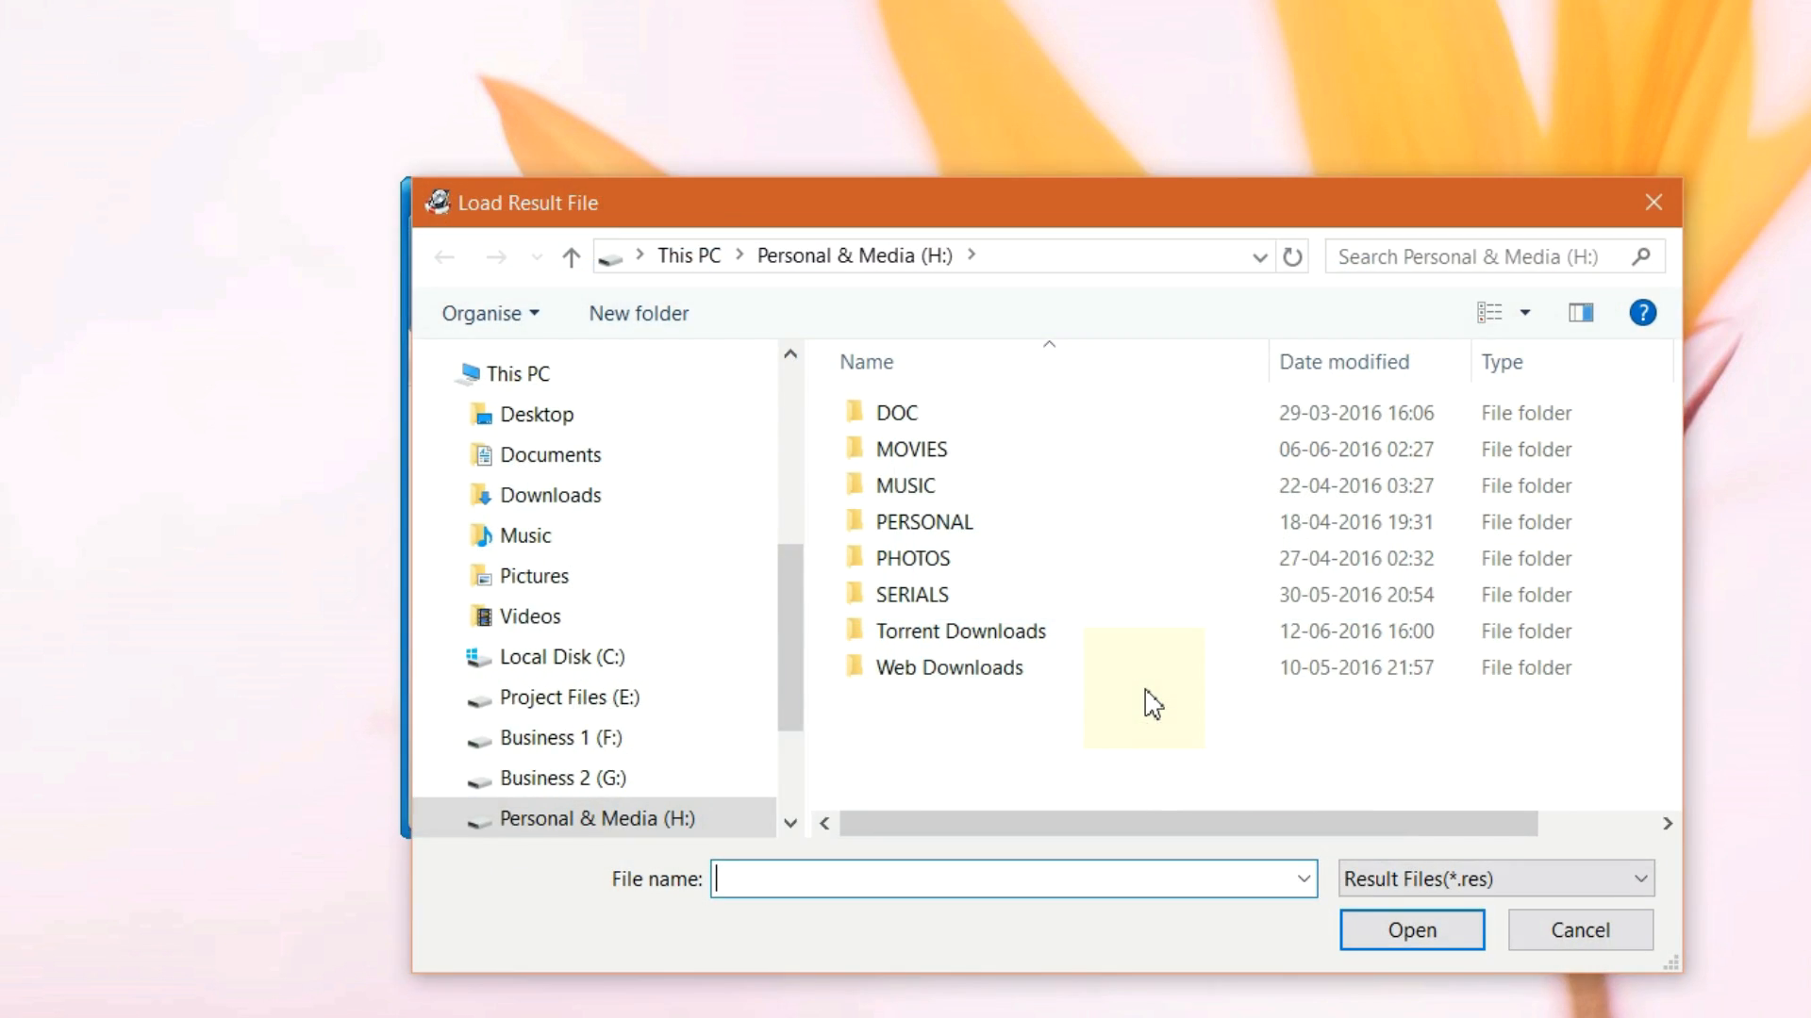
click(1577, 930)
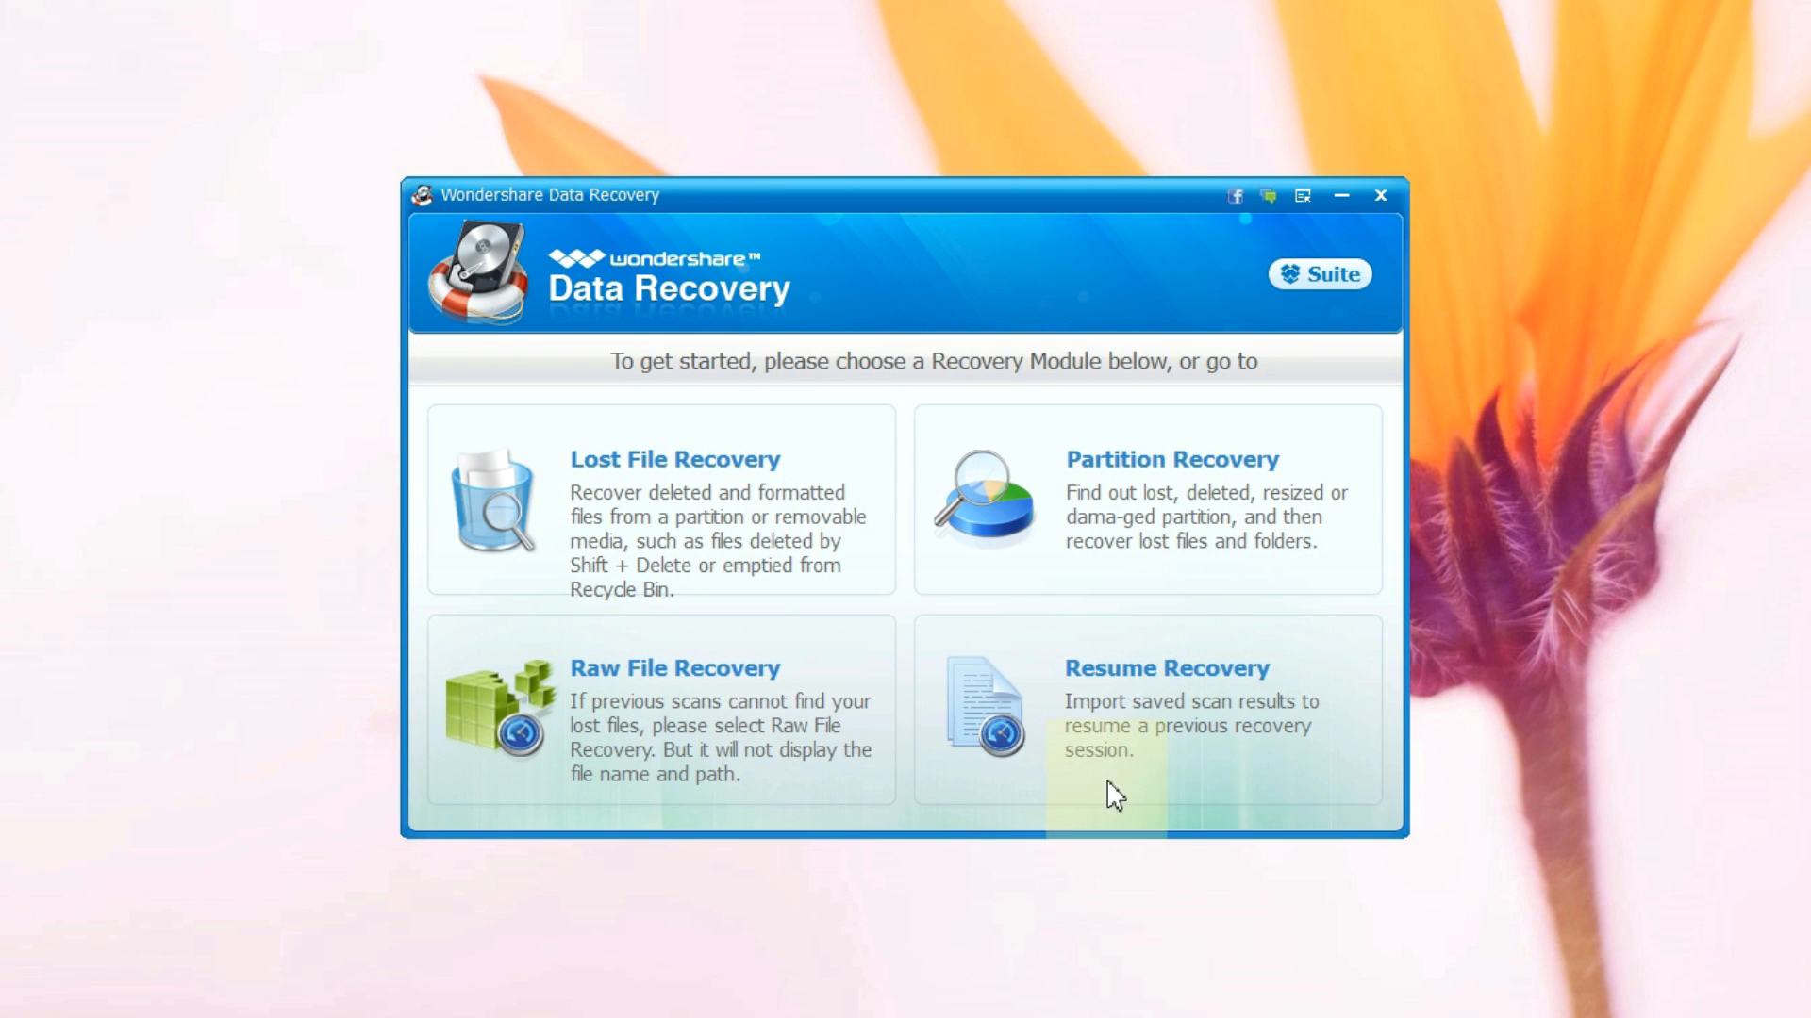
mouse_move(983, 624)
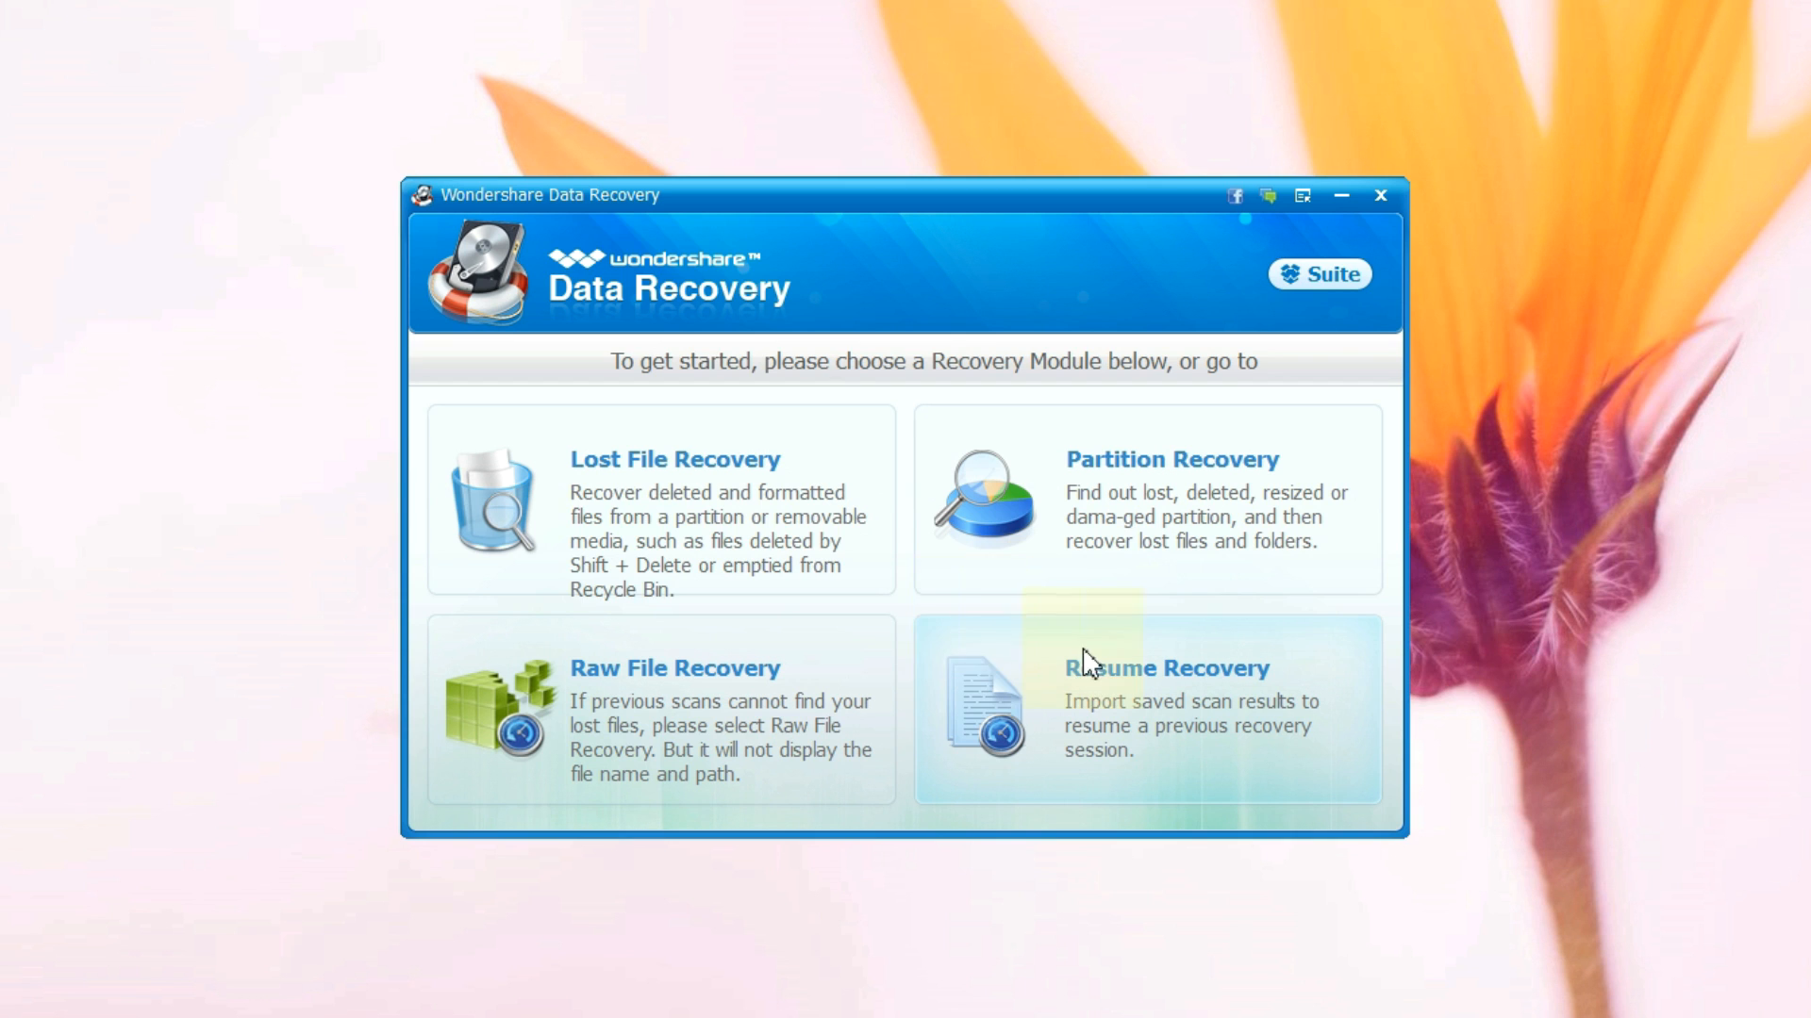
mouse_move(641, 499)
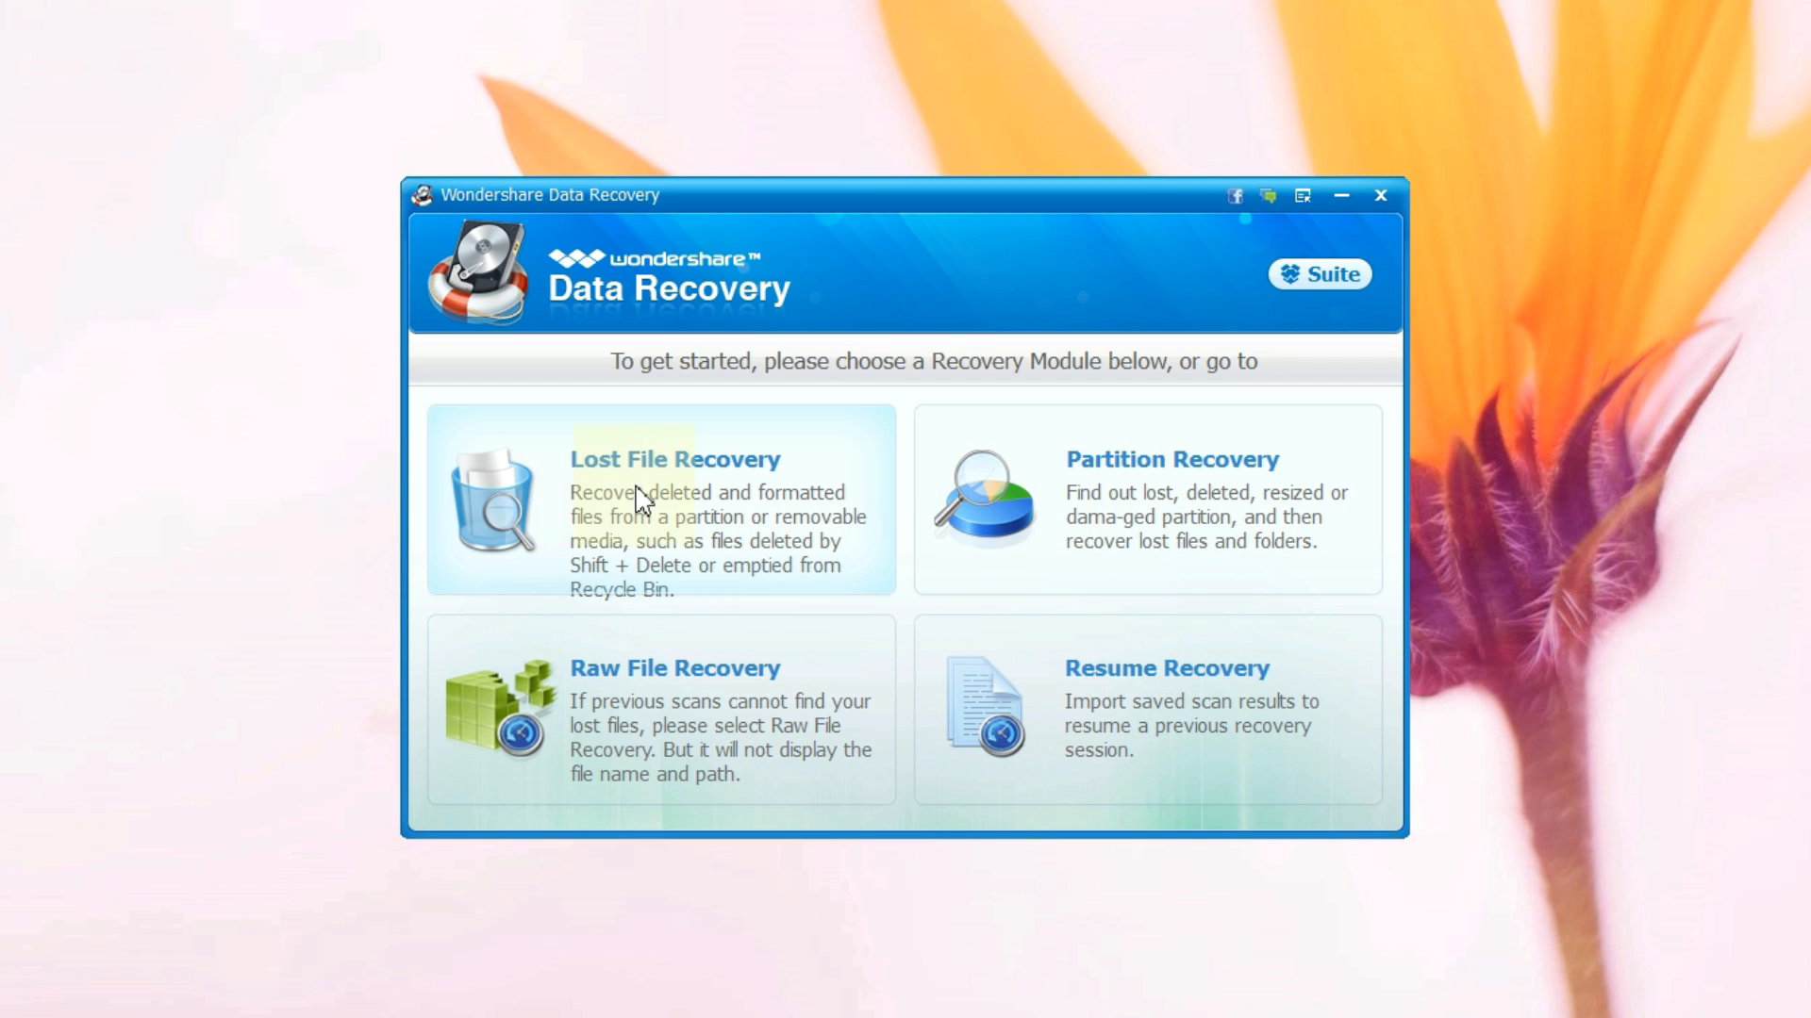
mouse_move(1253, 490)
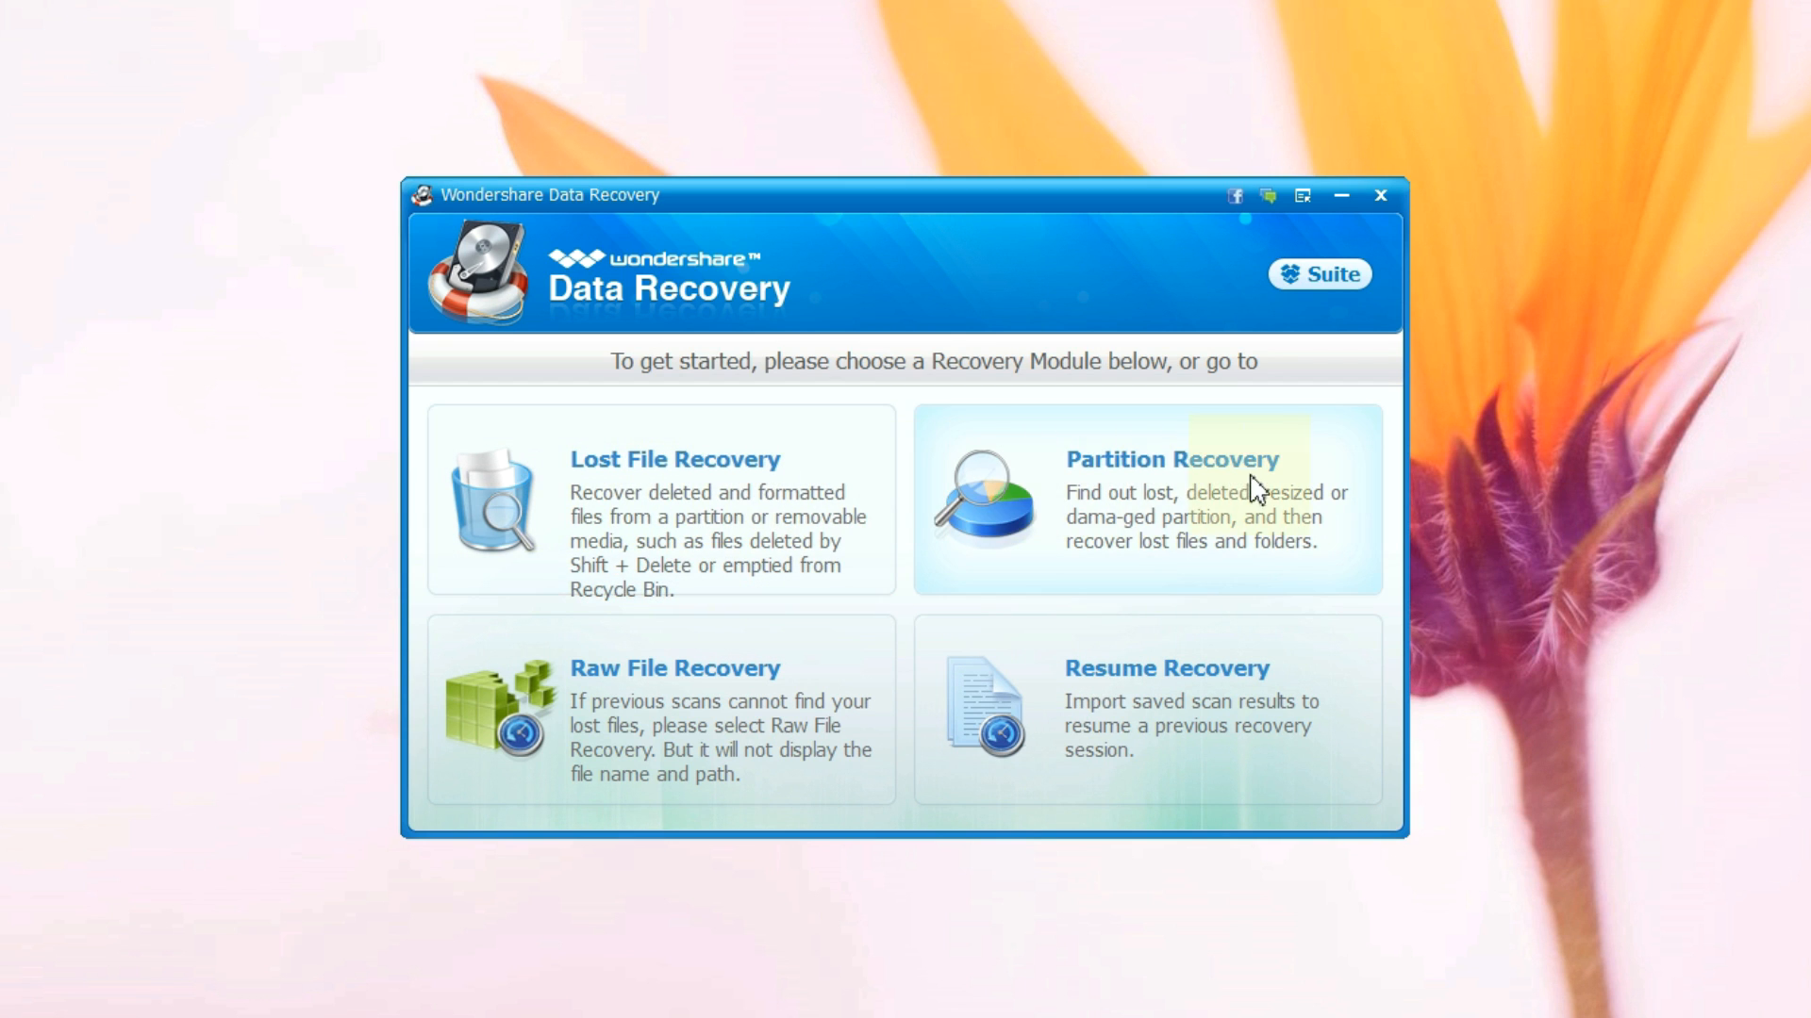
mouse_move(932, 619)
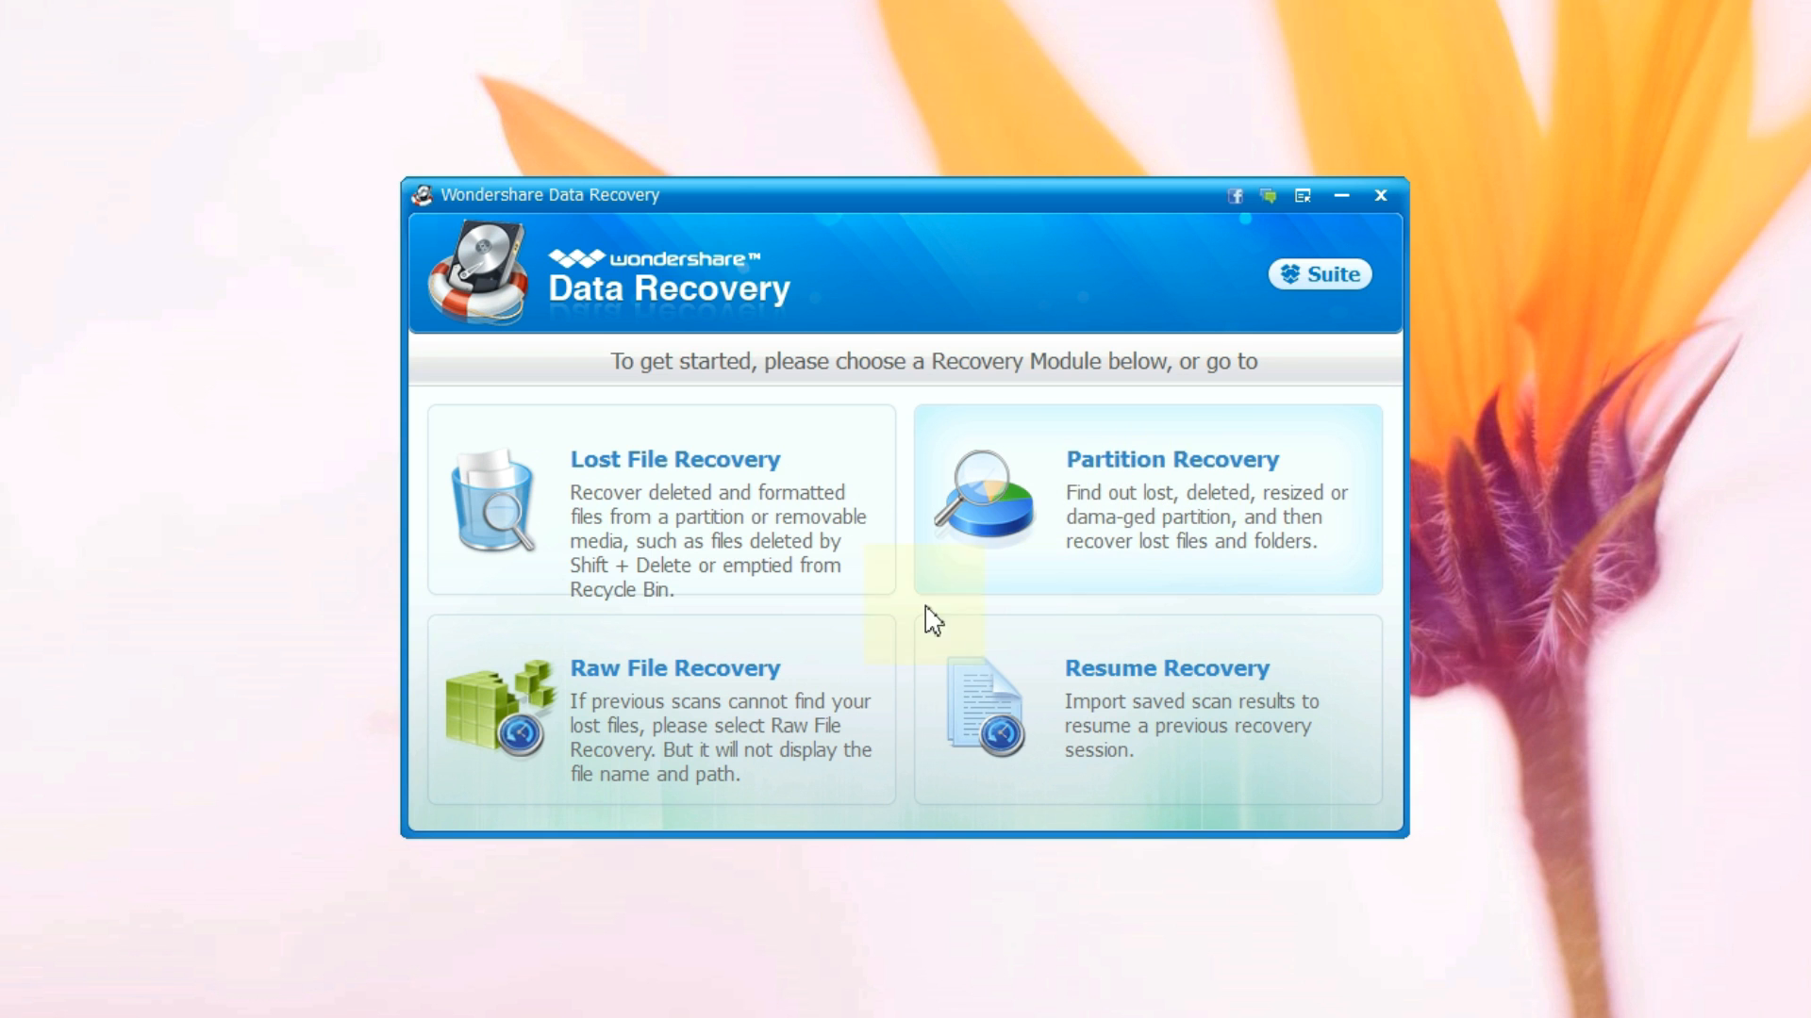
mouse_move(688, 714)
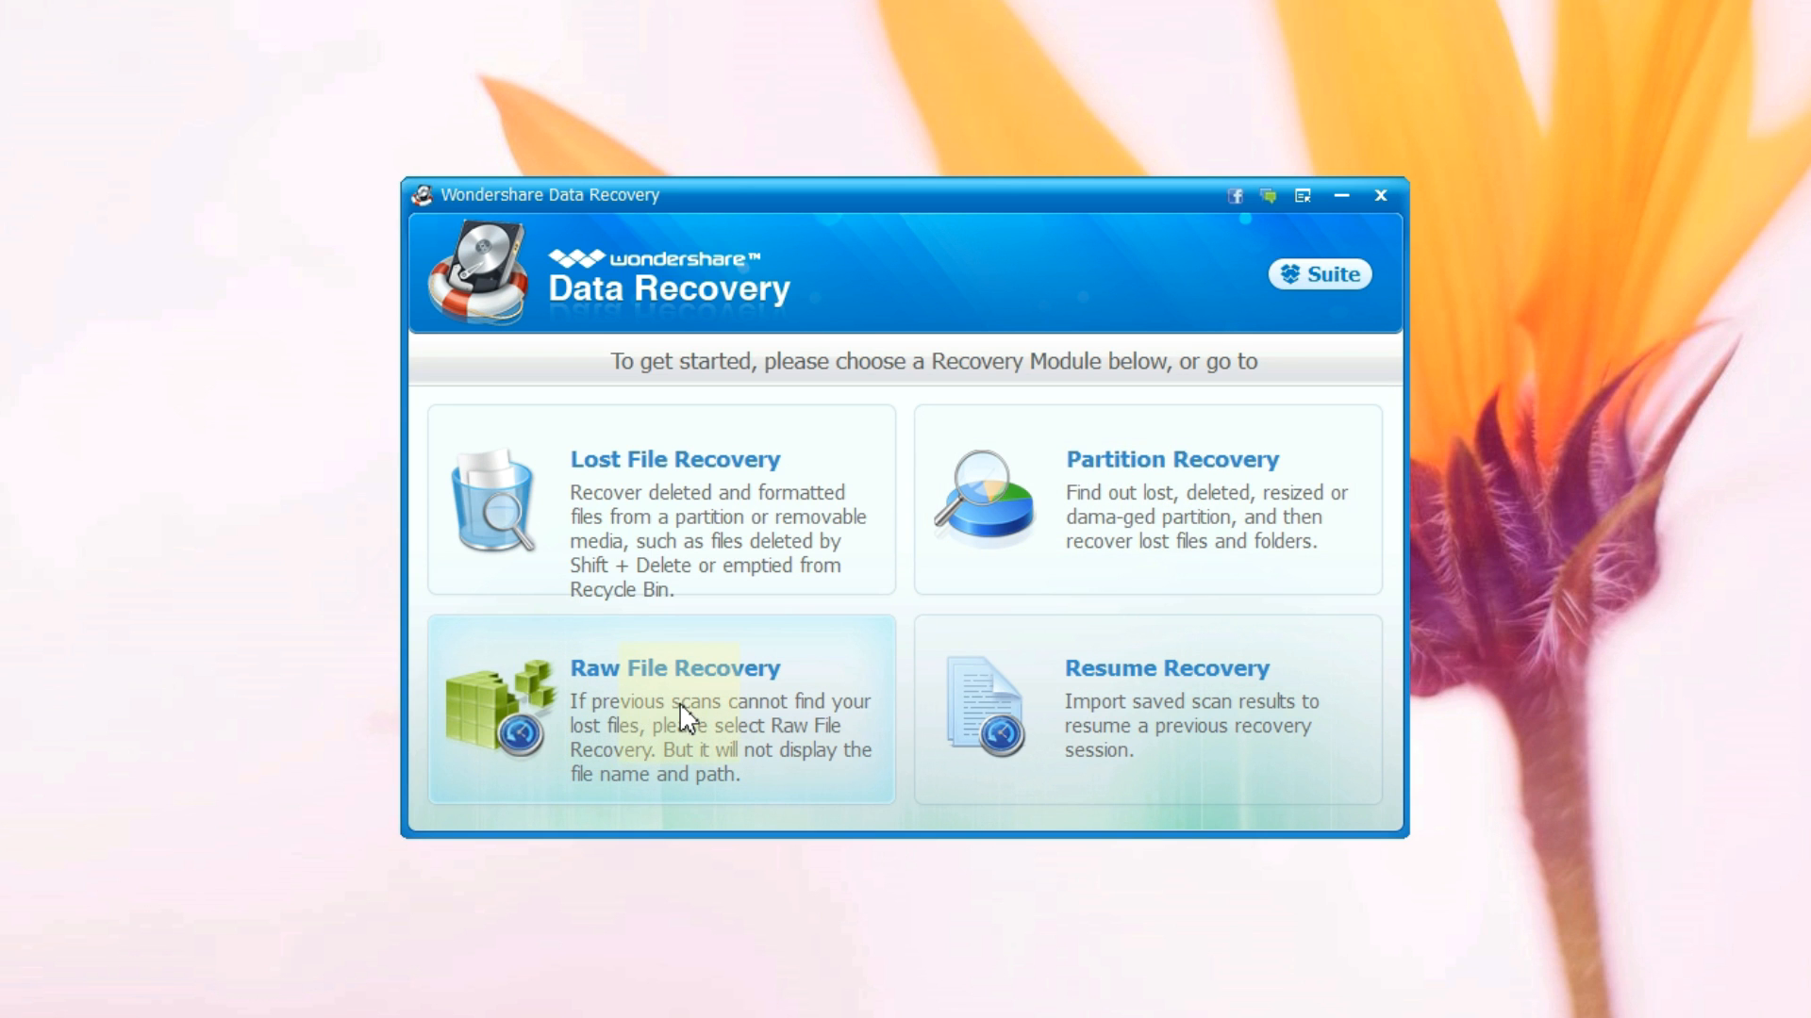
mouse_move(693, 508)
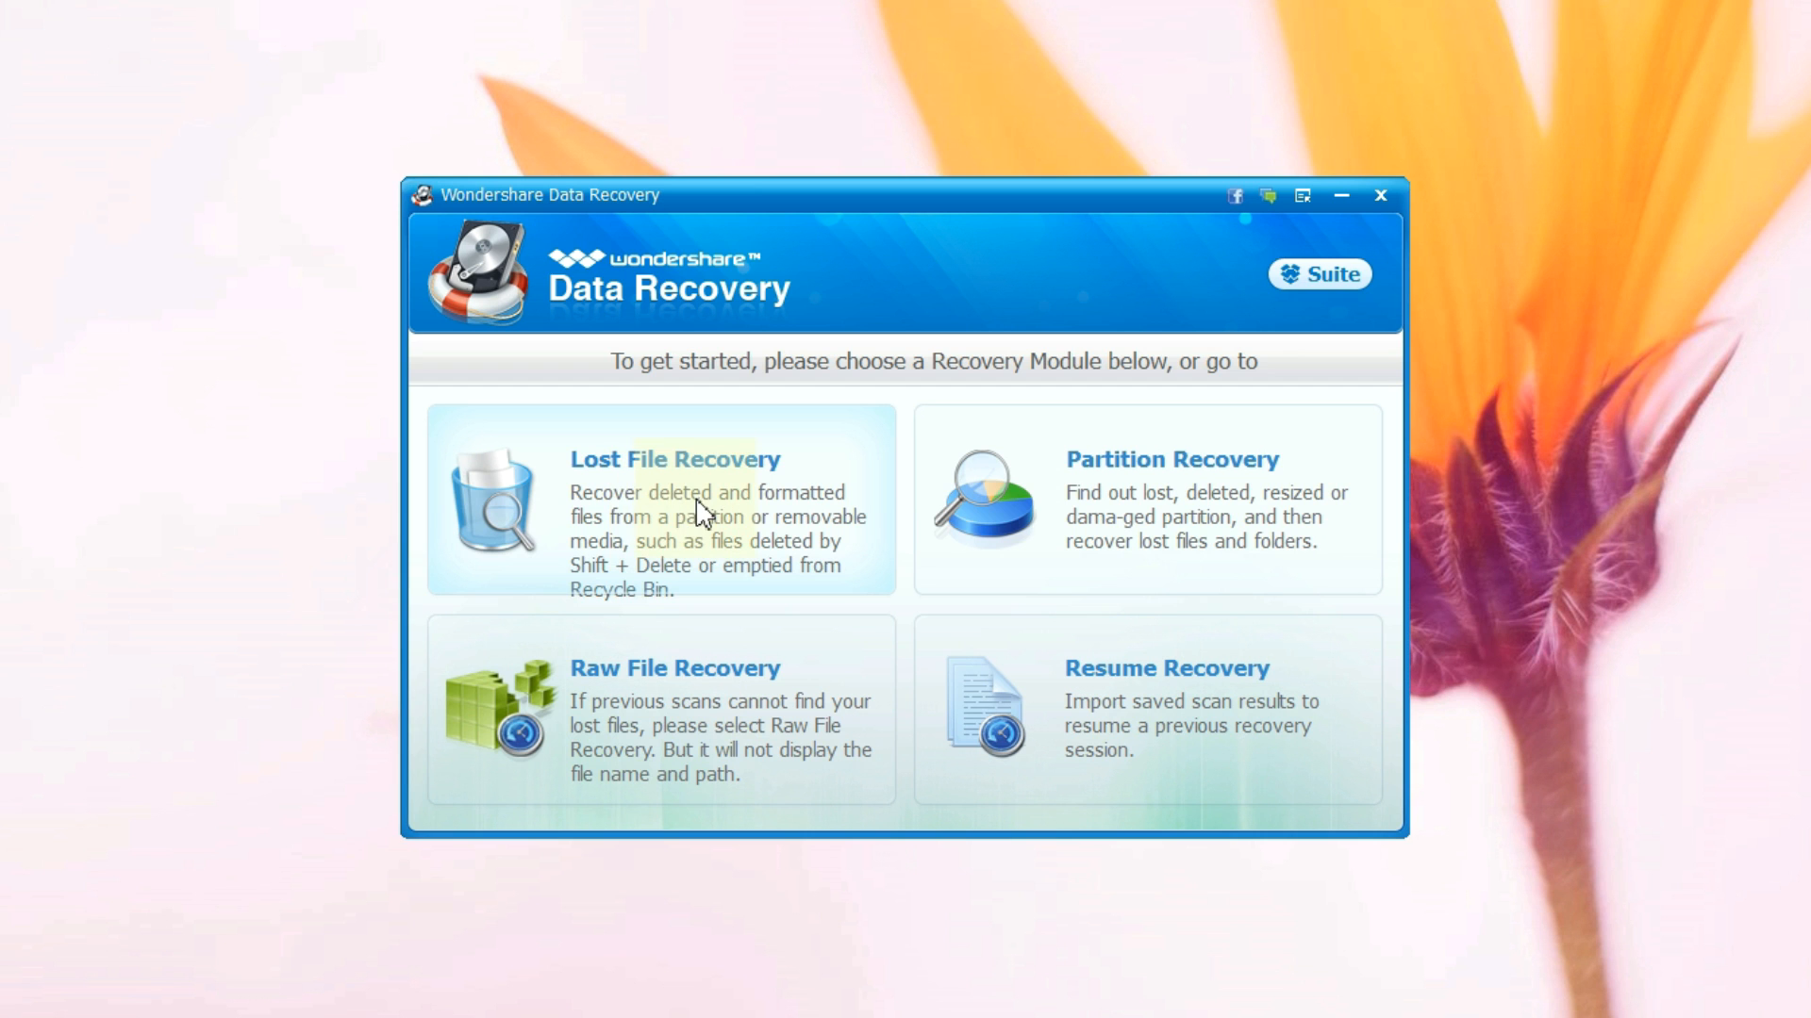
mouse_move(690, 477)
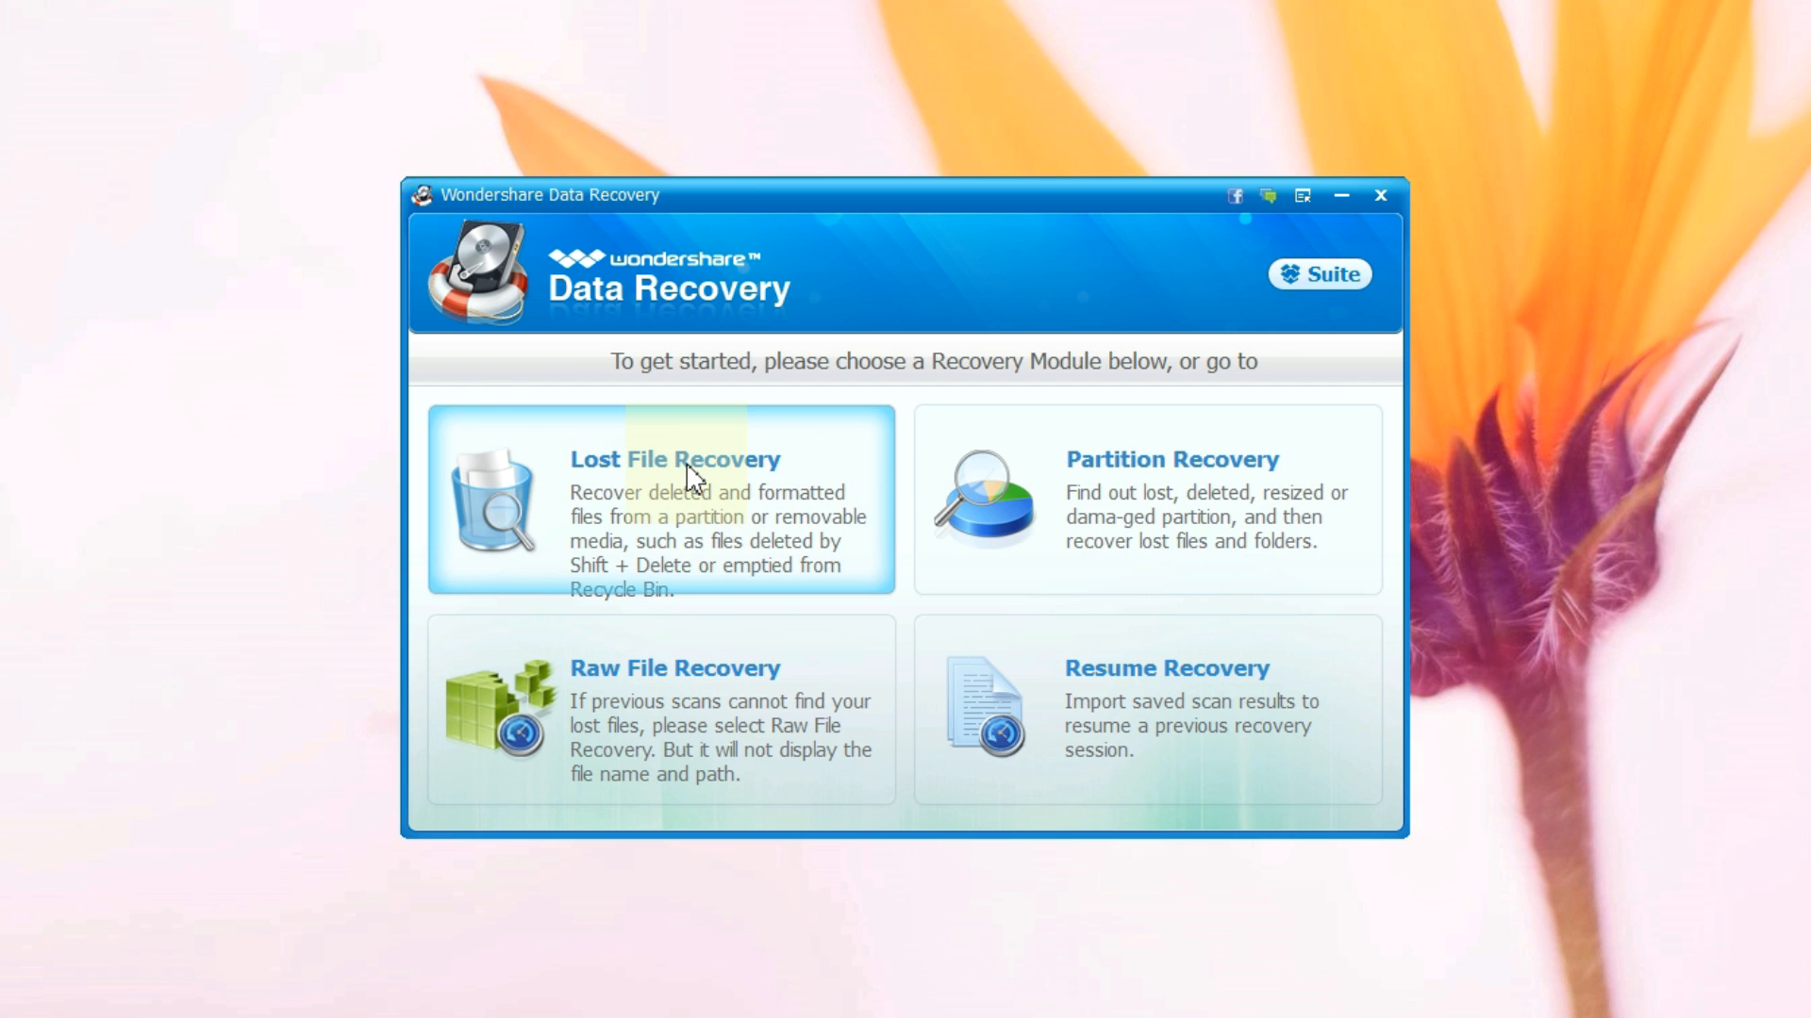
Step: Choose Lost File Recovery with the SUKESH (J:) FAT32 drive as the location, Deep Scan off
click(675, 459)
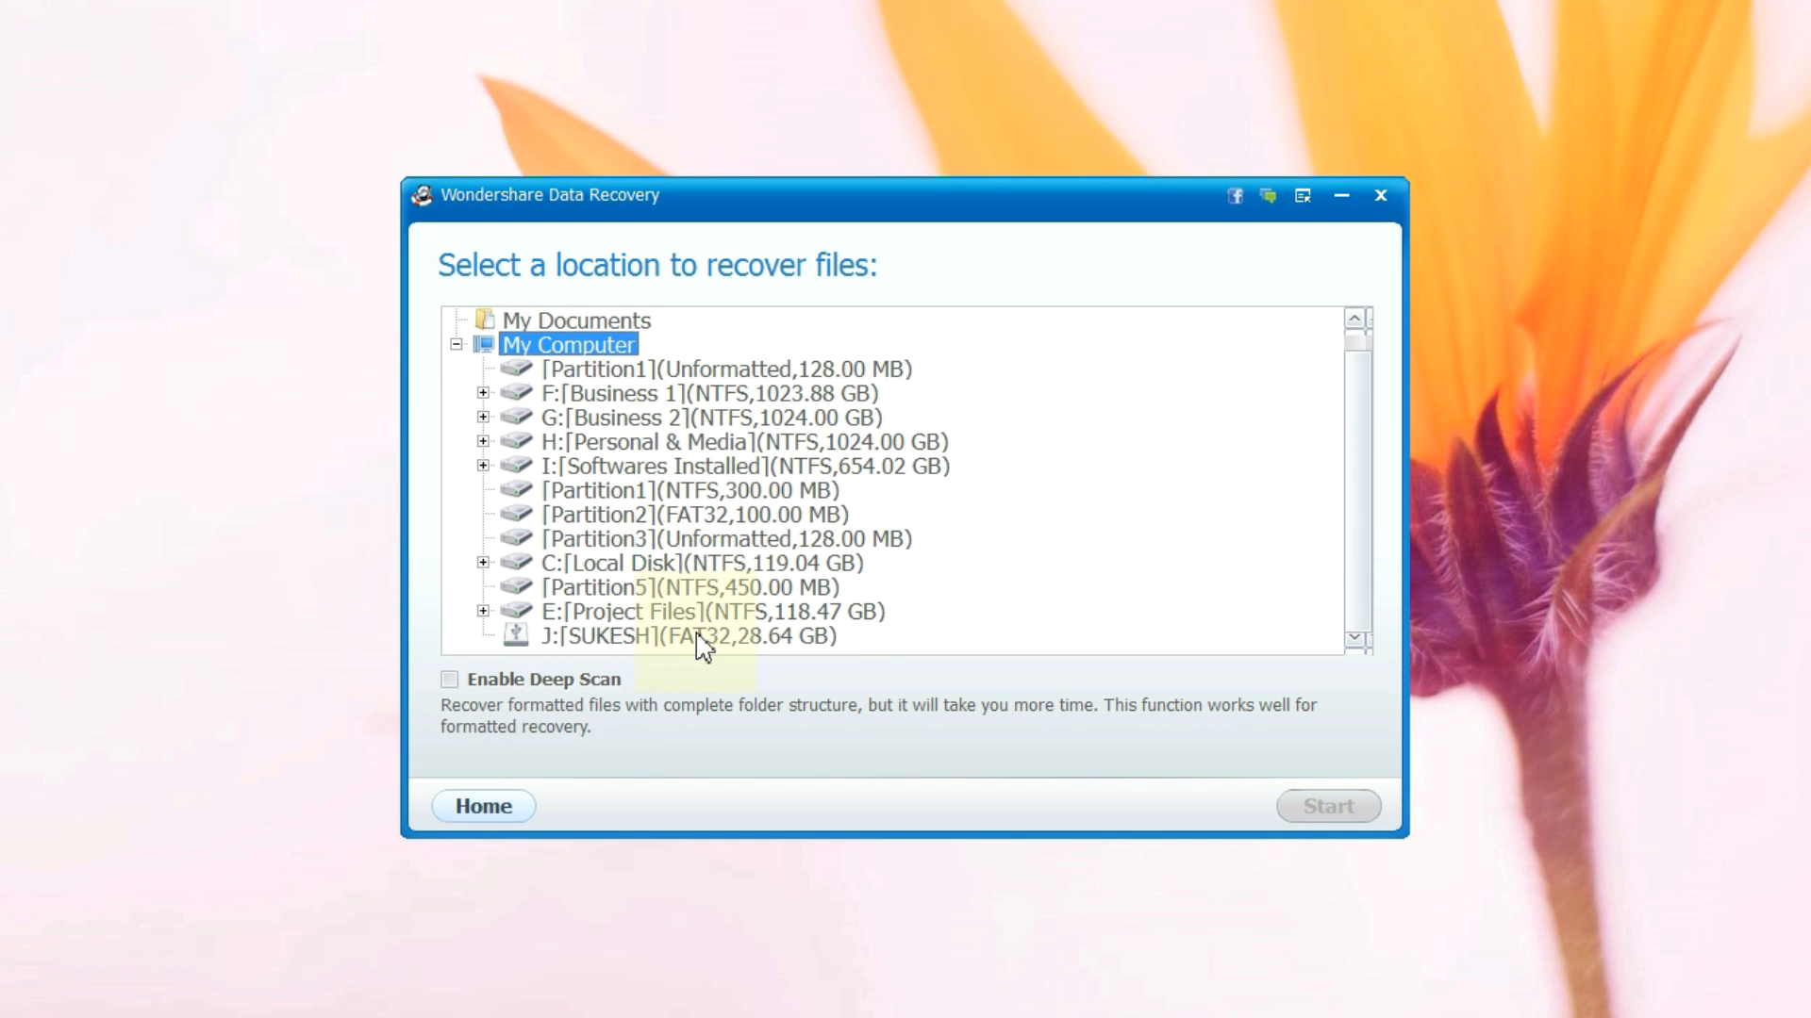
click(687, 637)
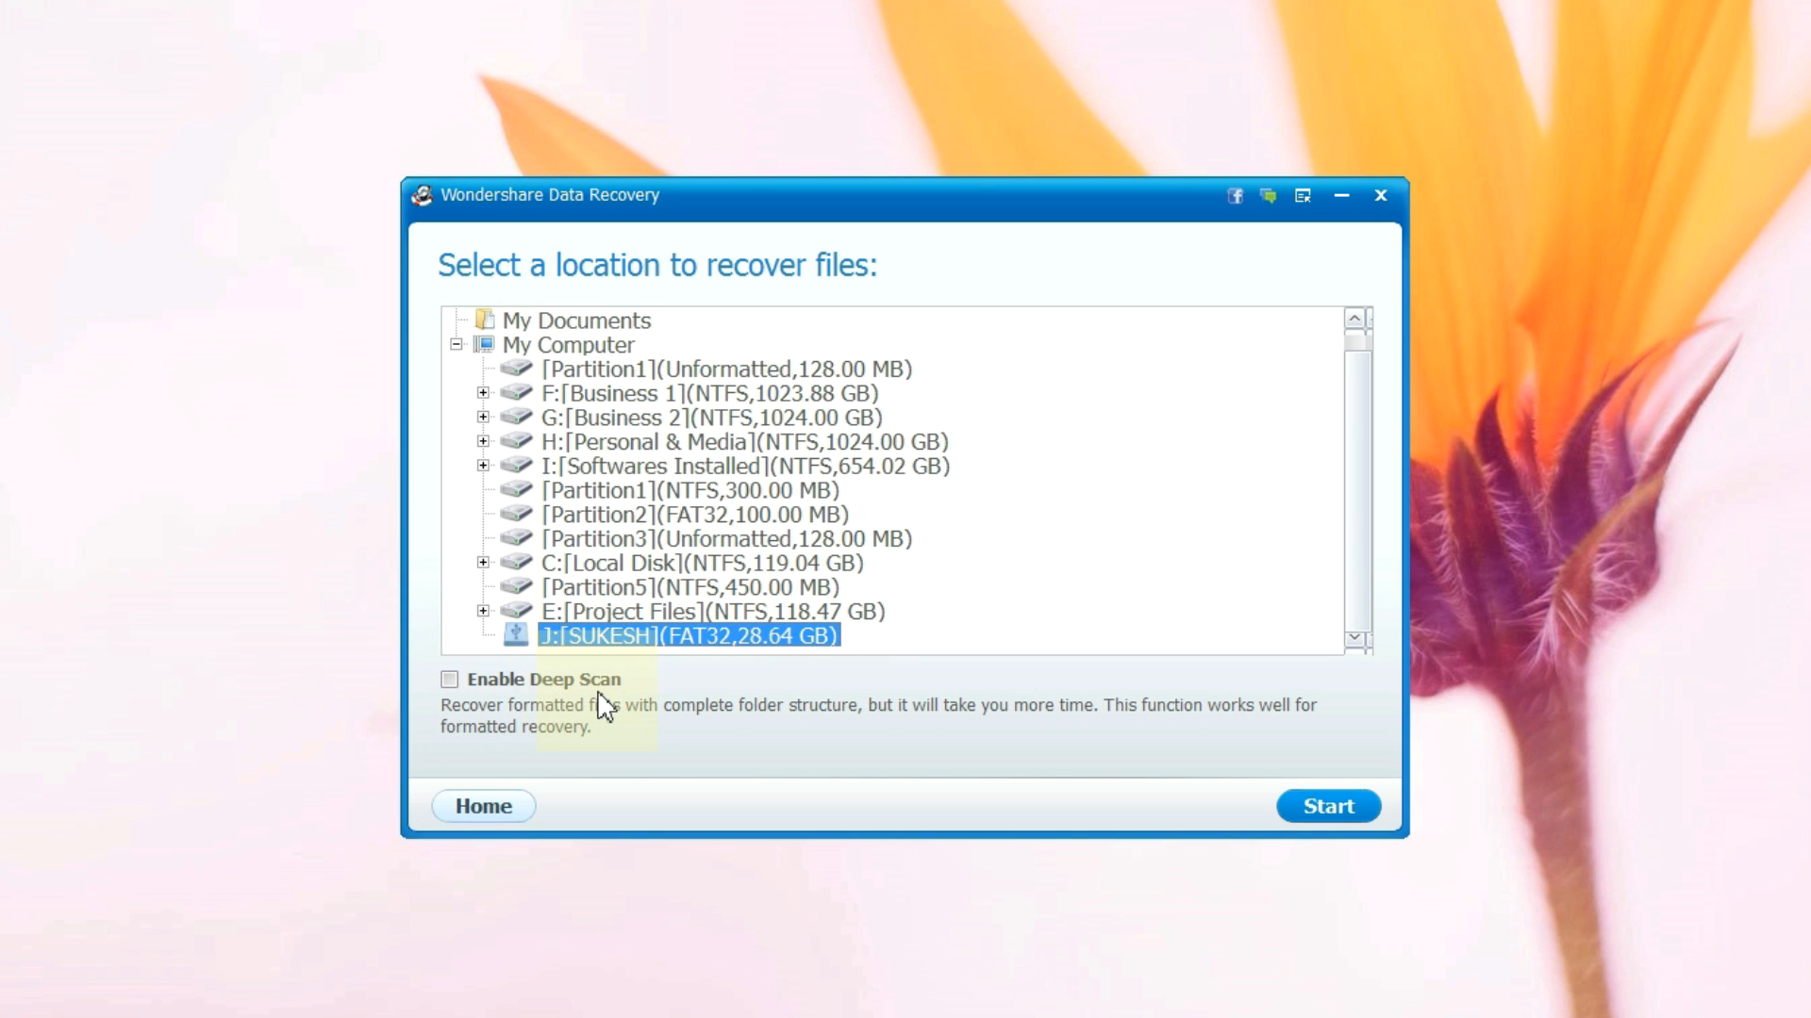
mouse_move(840, 734)
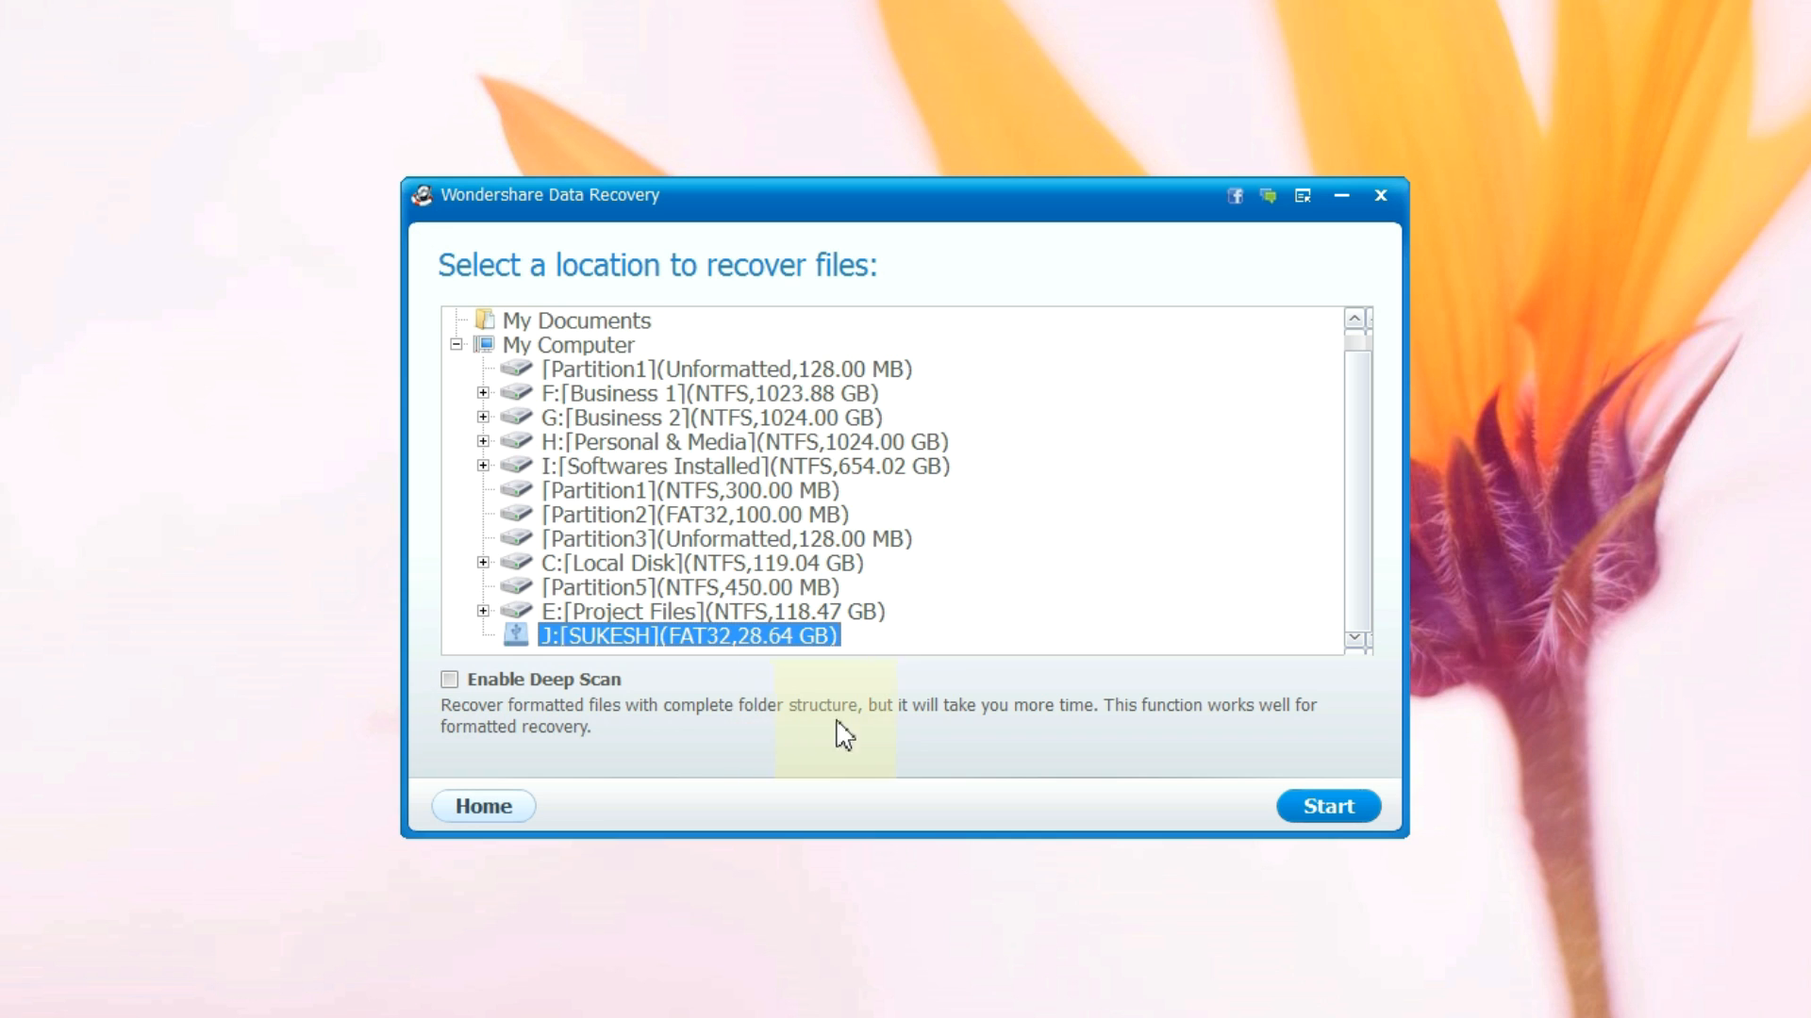
mouse_move(963, 740)
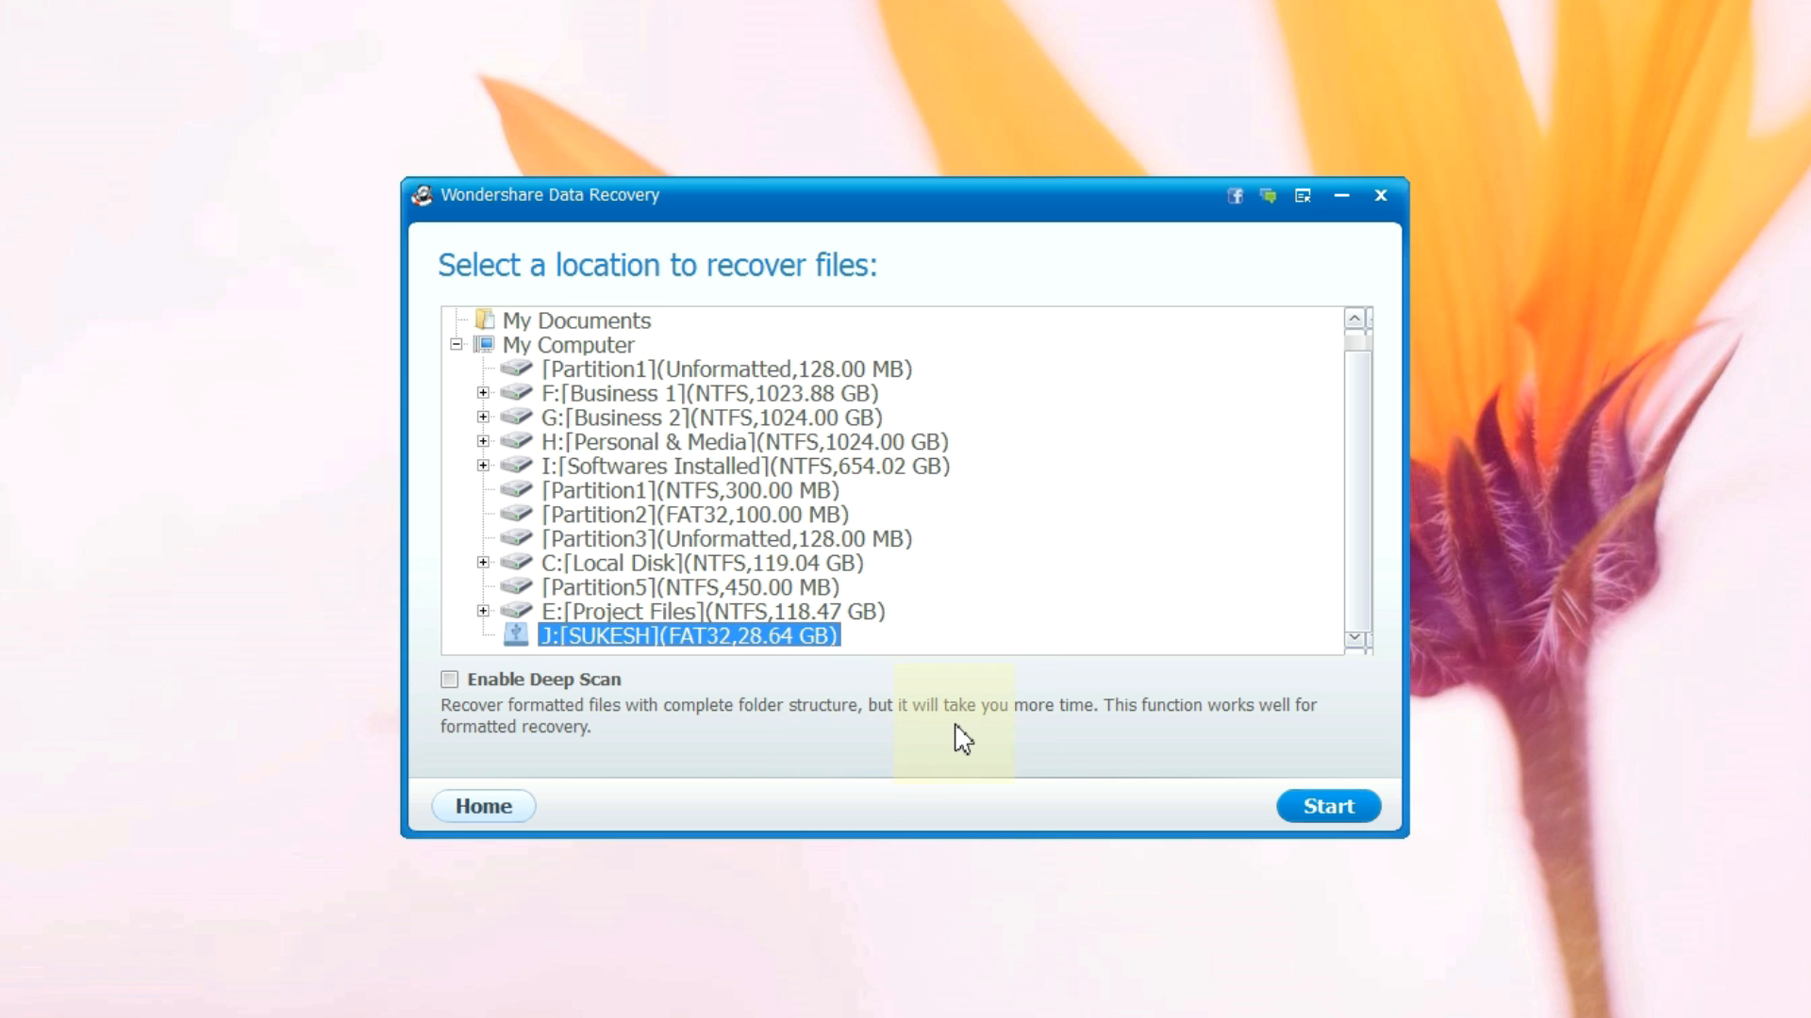
mouse_move(1327, 806)
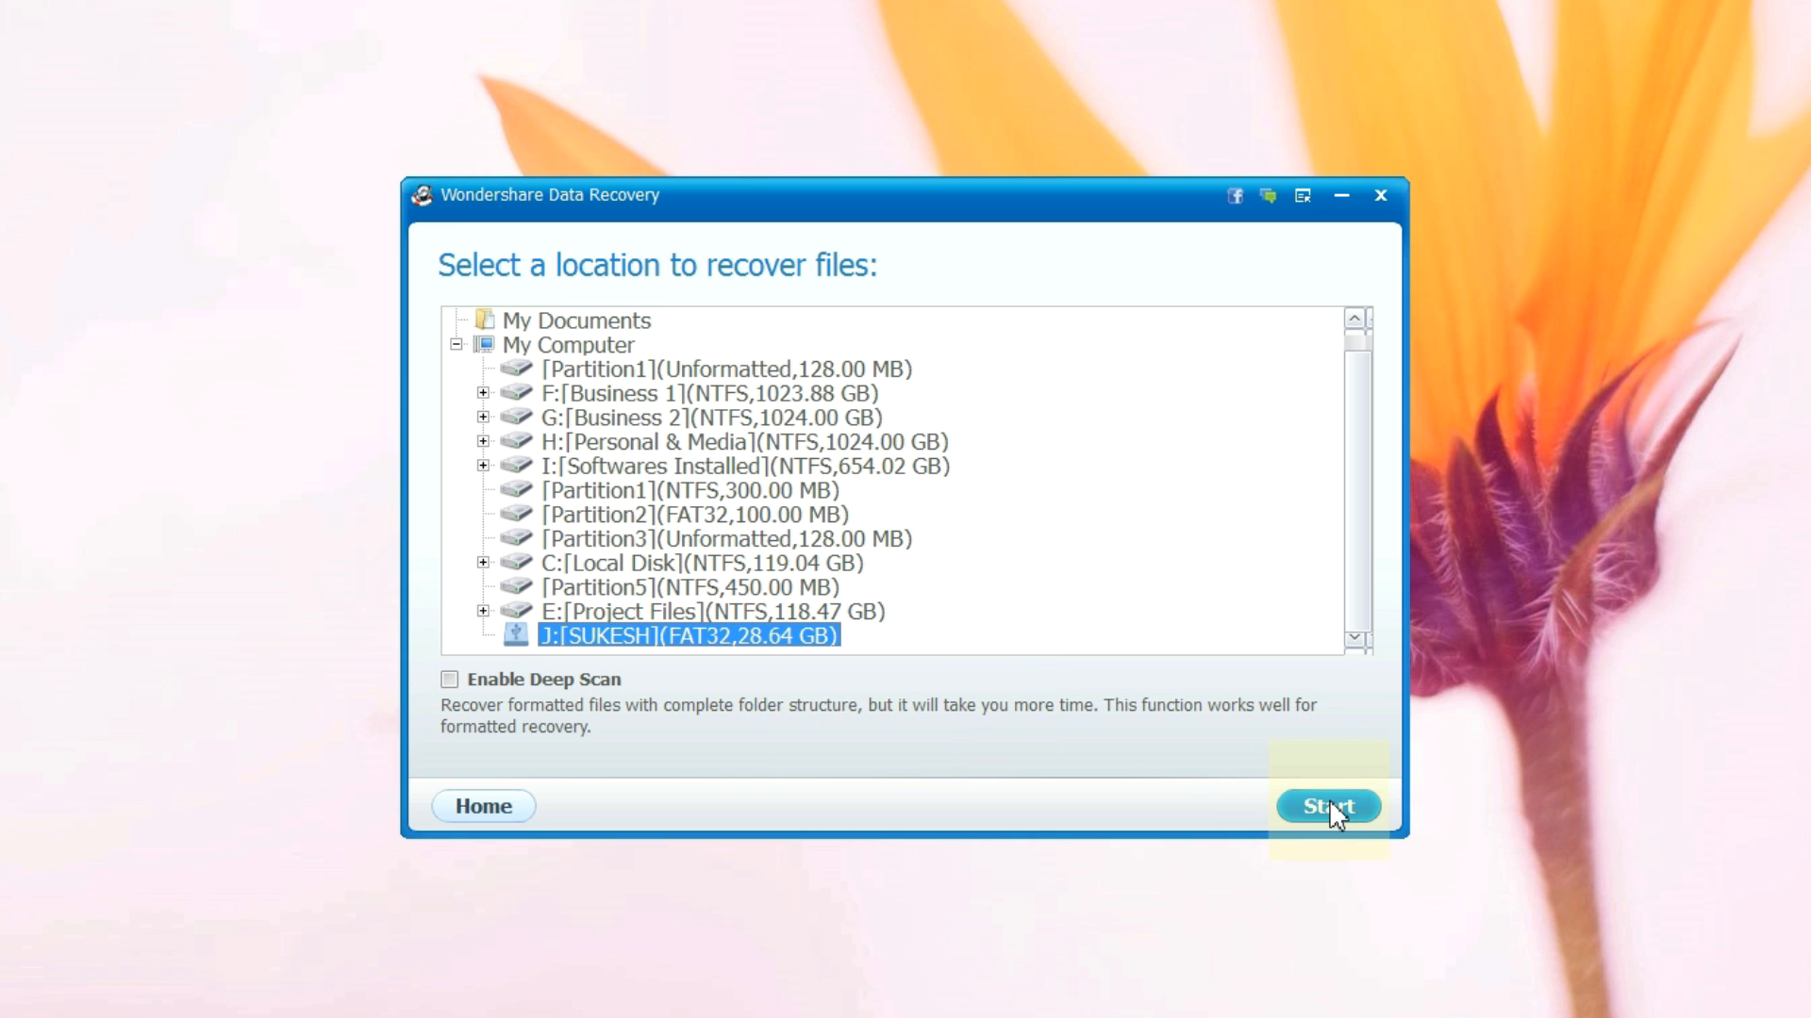
Step: Scan drive J and list the four found PDFs, including Sana Resort 26th.pdf, by path
click(1327, 806)
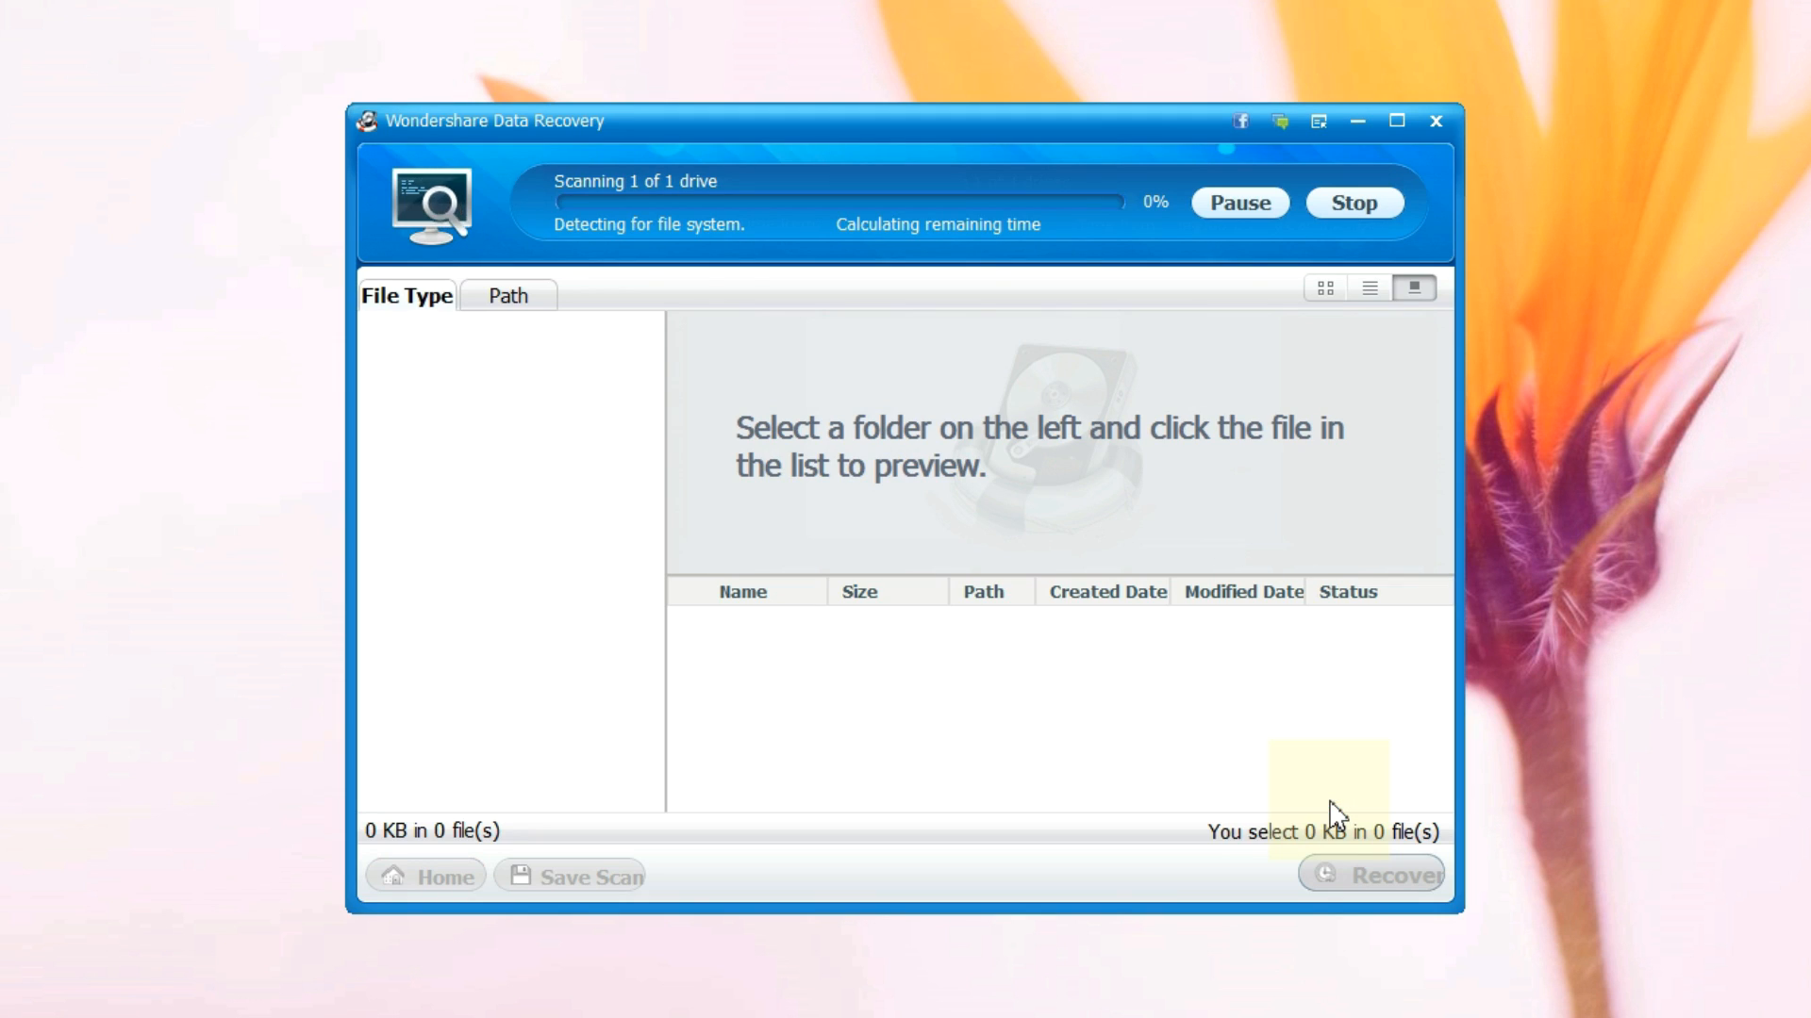
mouse_move(1102, 713)
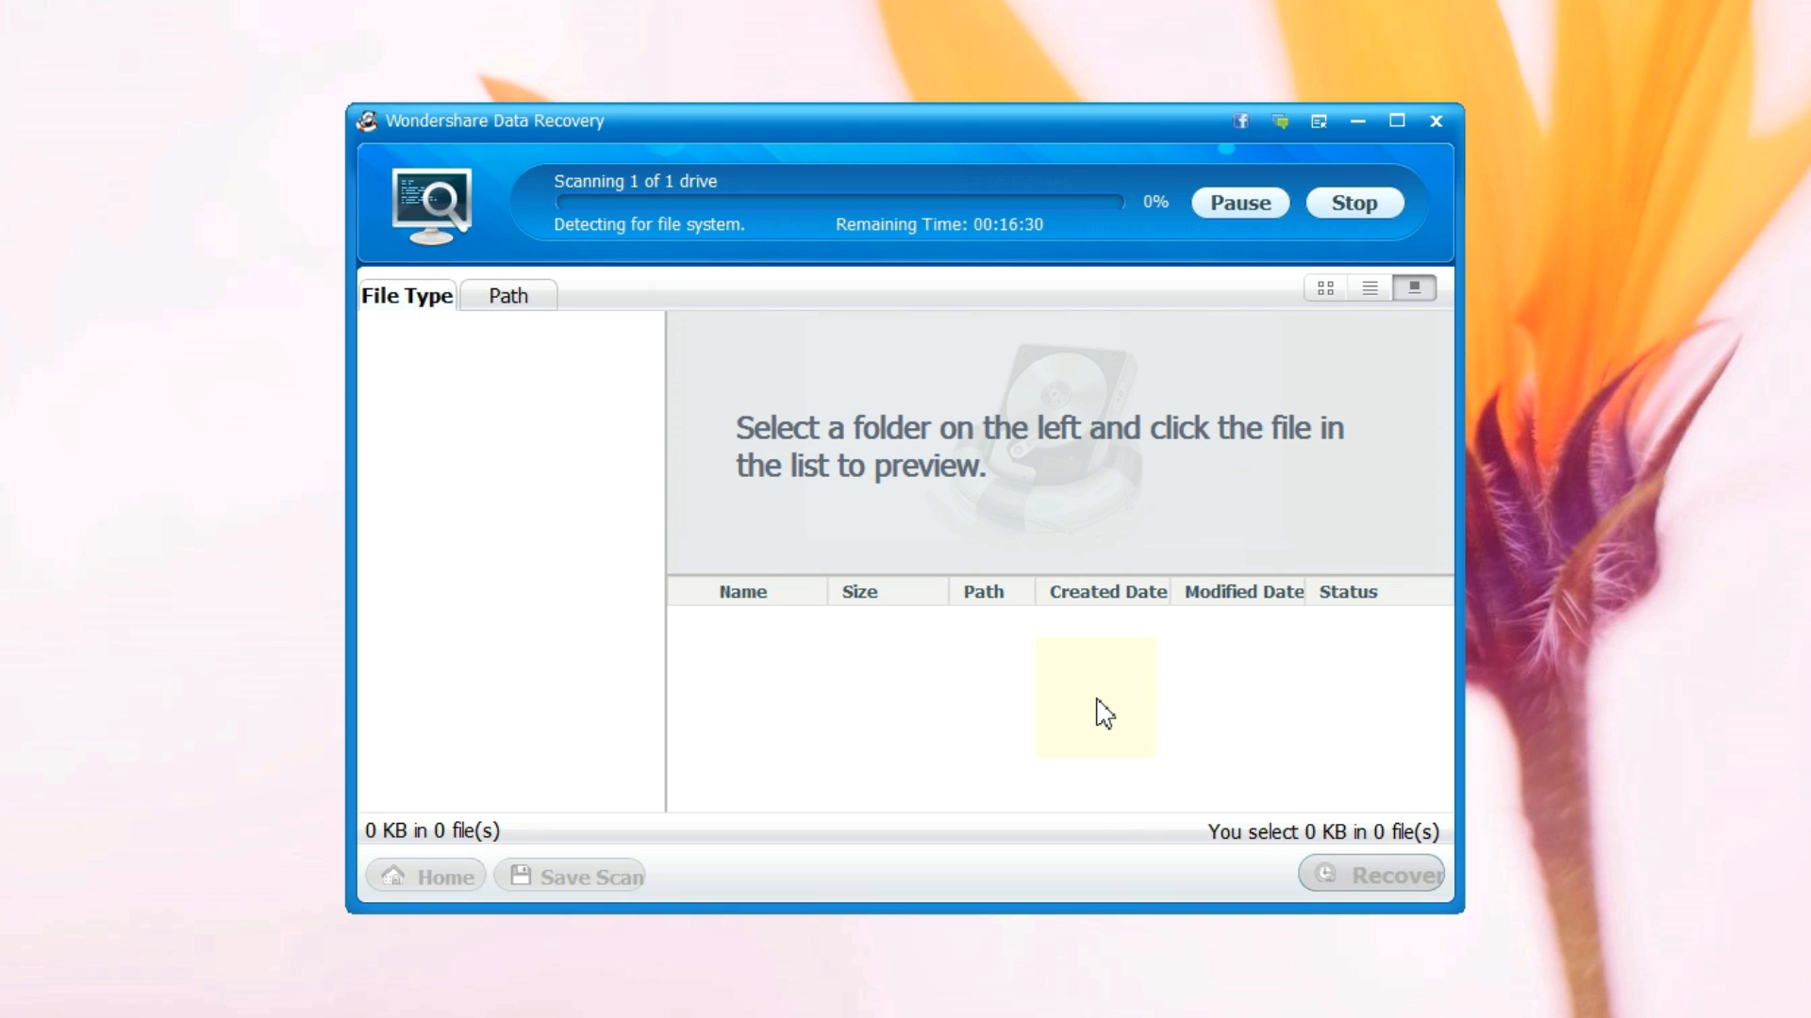
mouse_move(1117, 714)
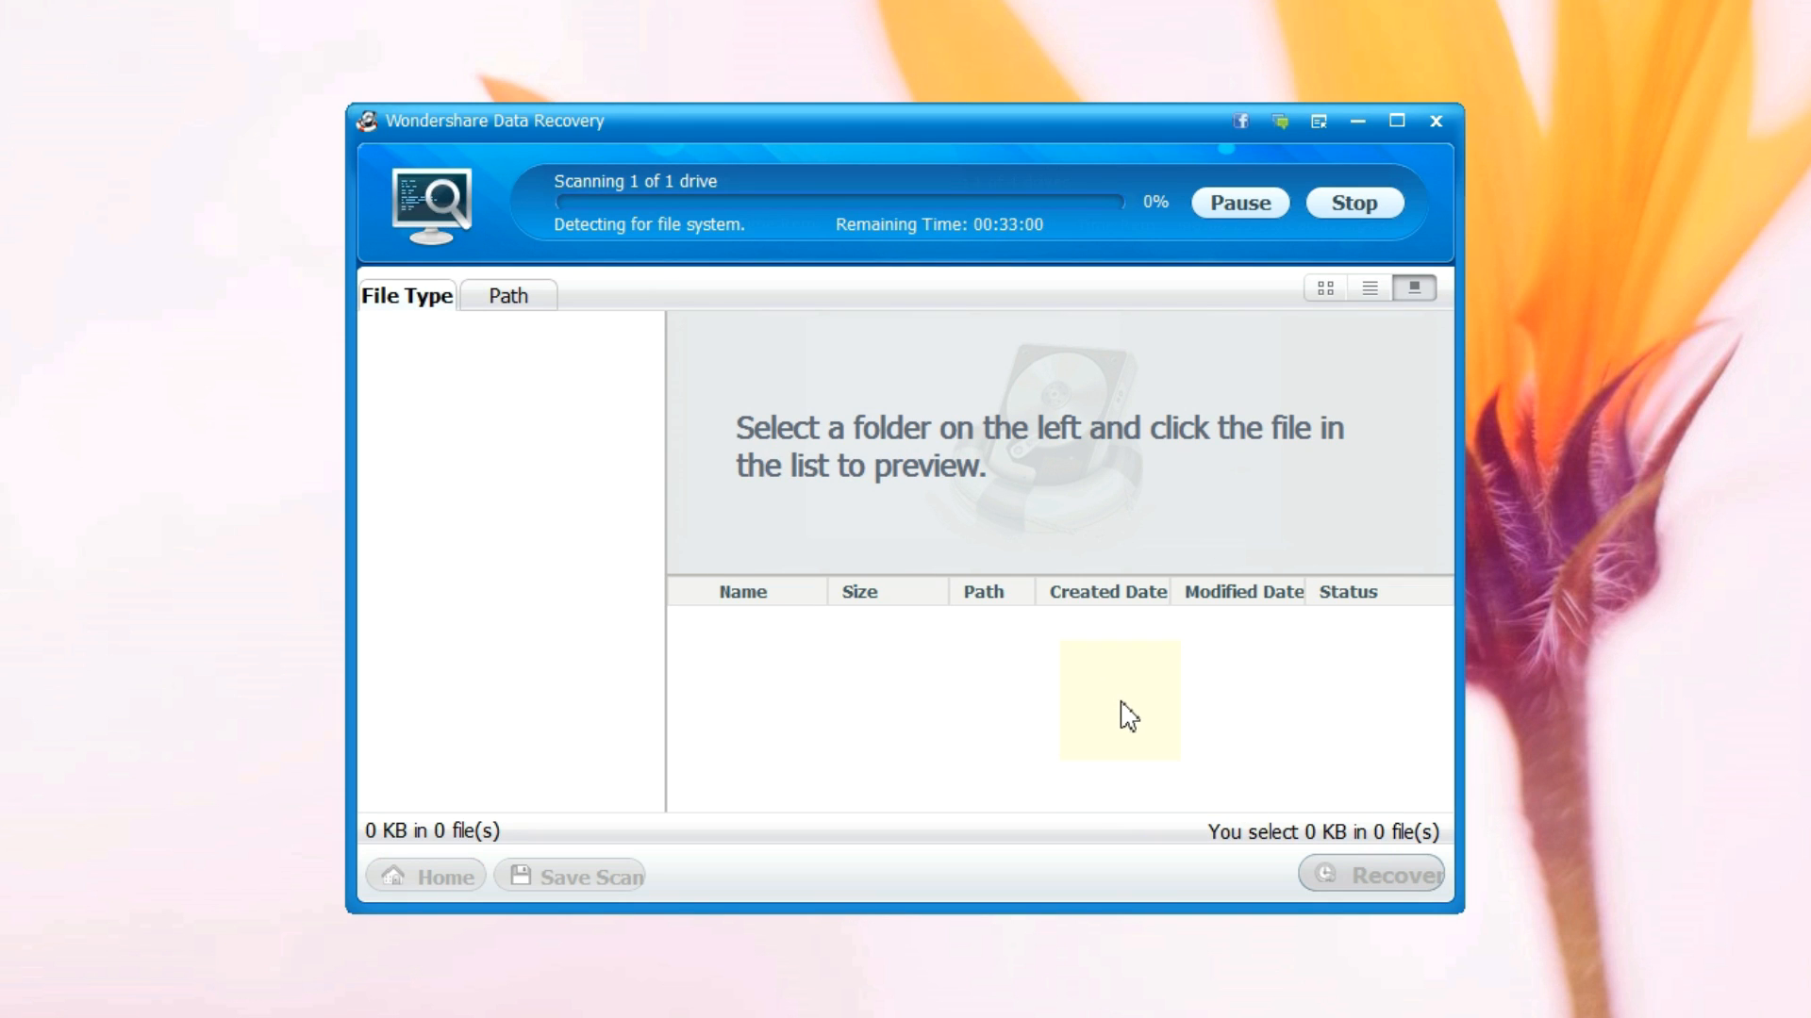
mouse_move(557, 669)
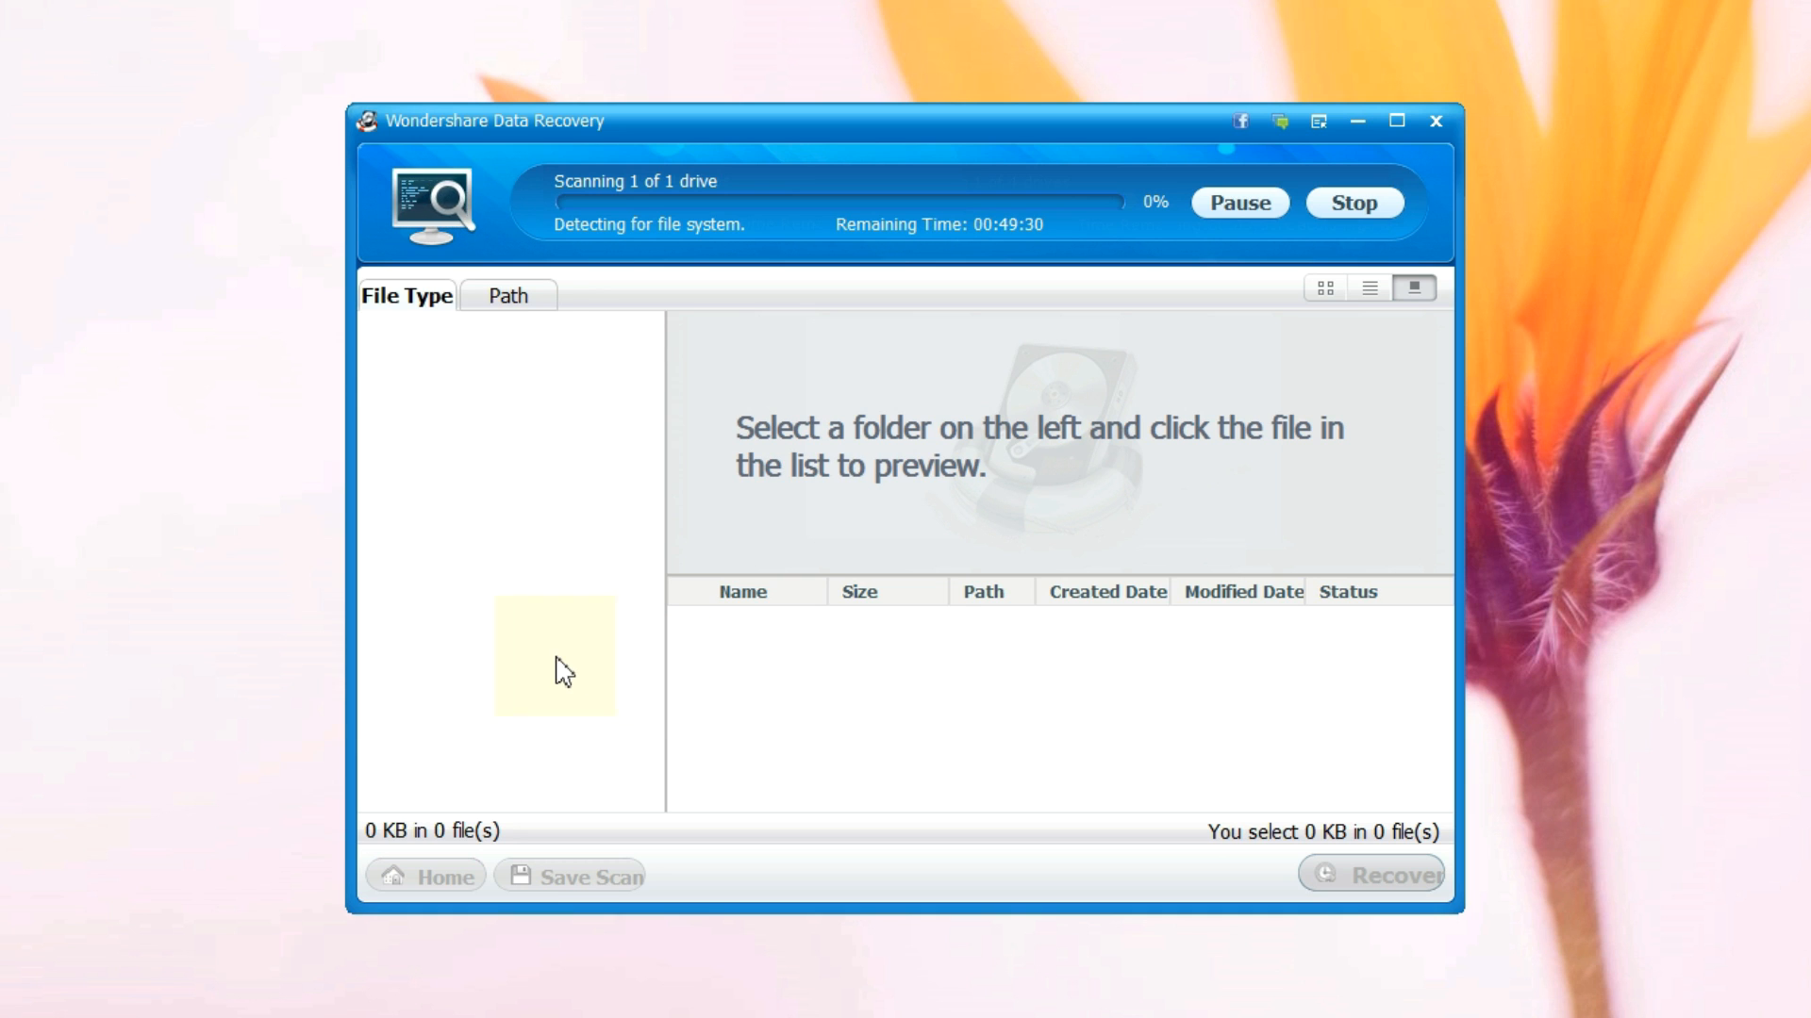
mouse_move(993, 283)
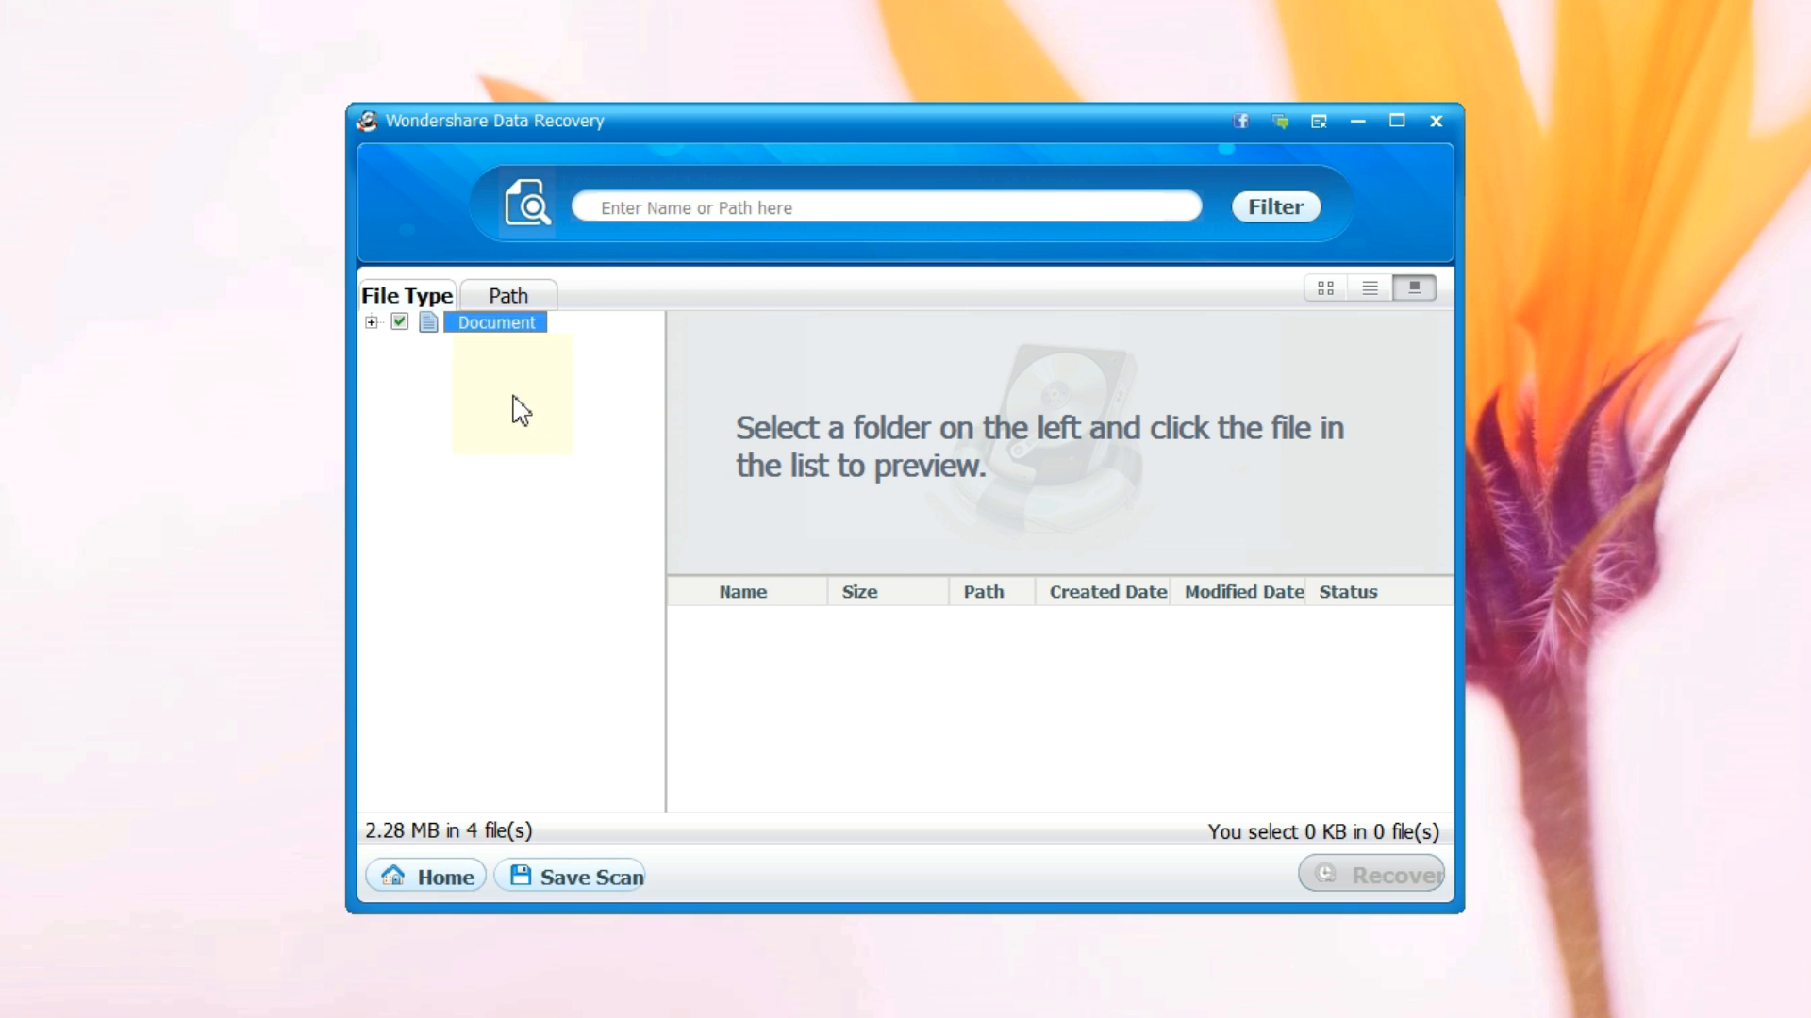
click(508, 295)
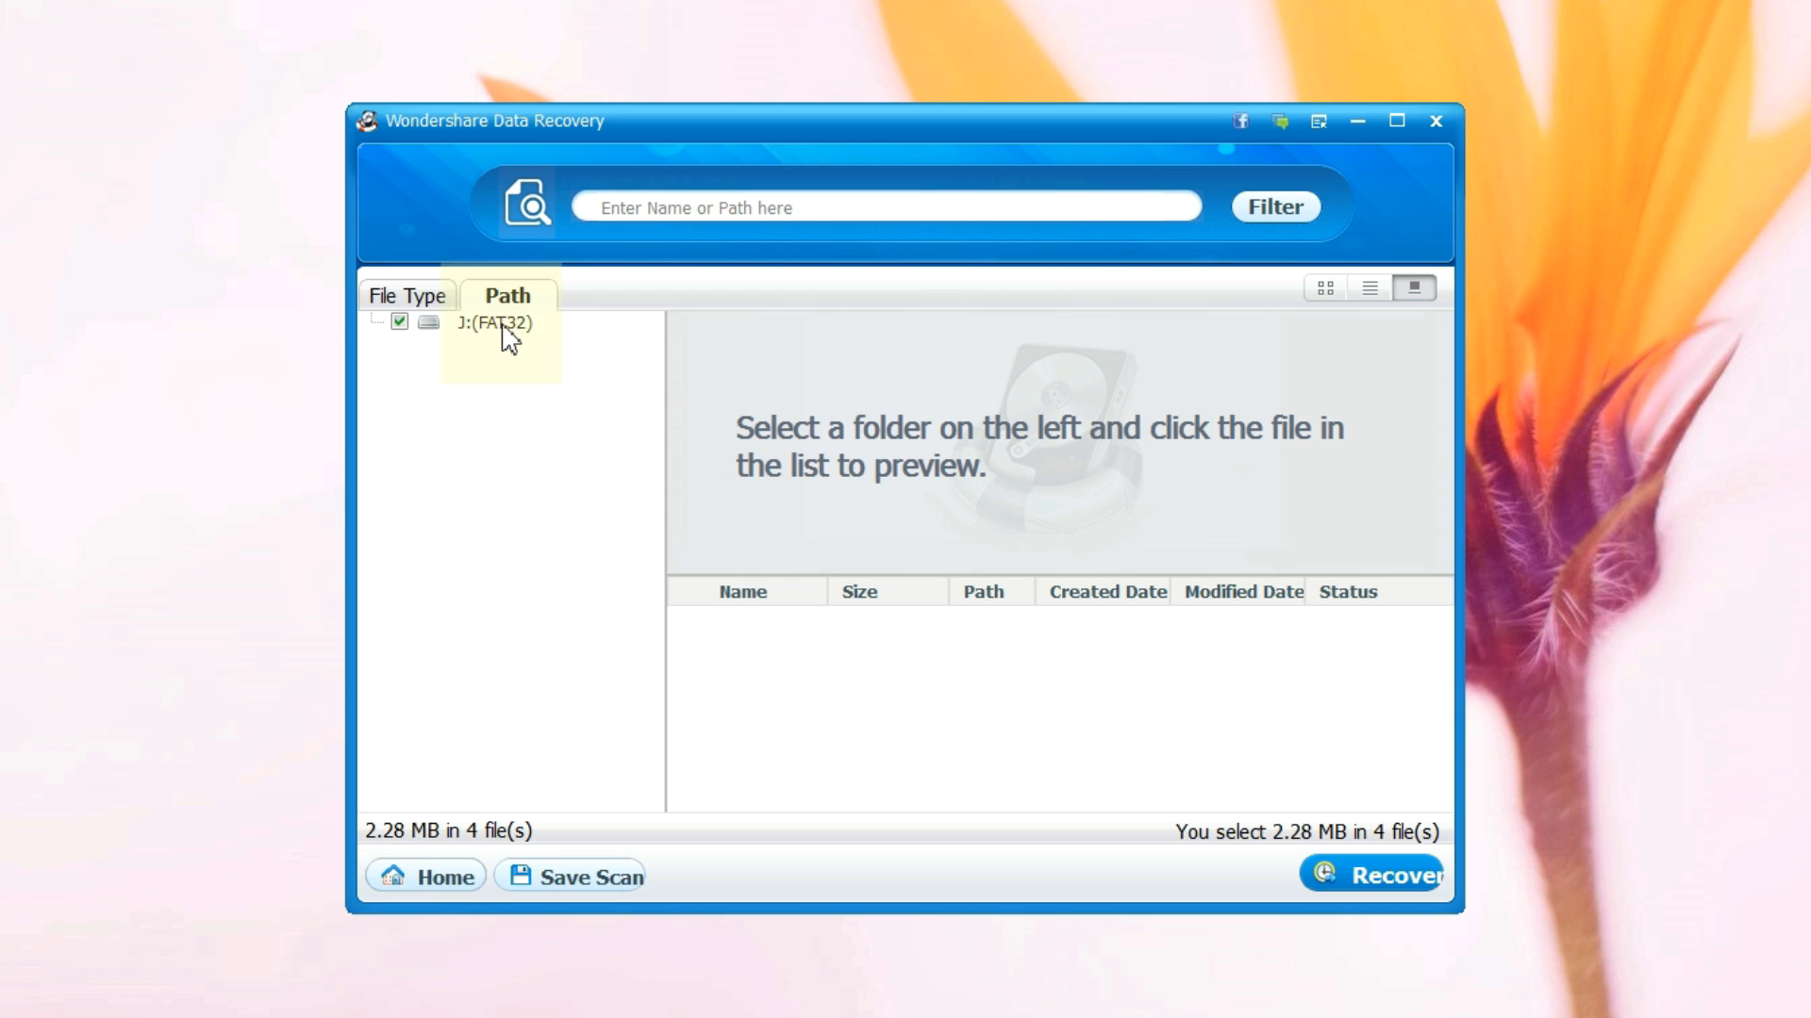
click(493, 322)
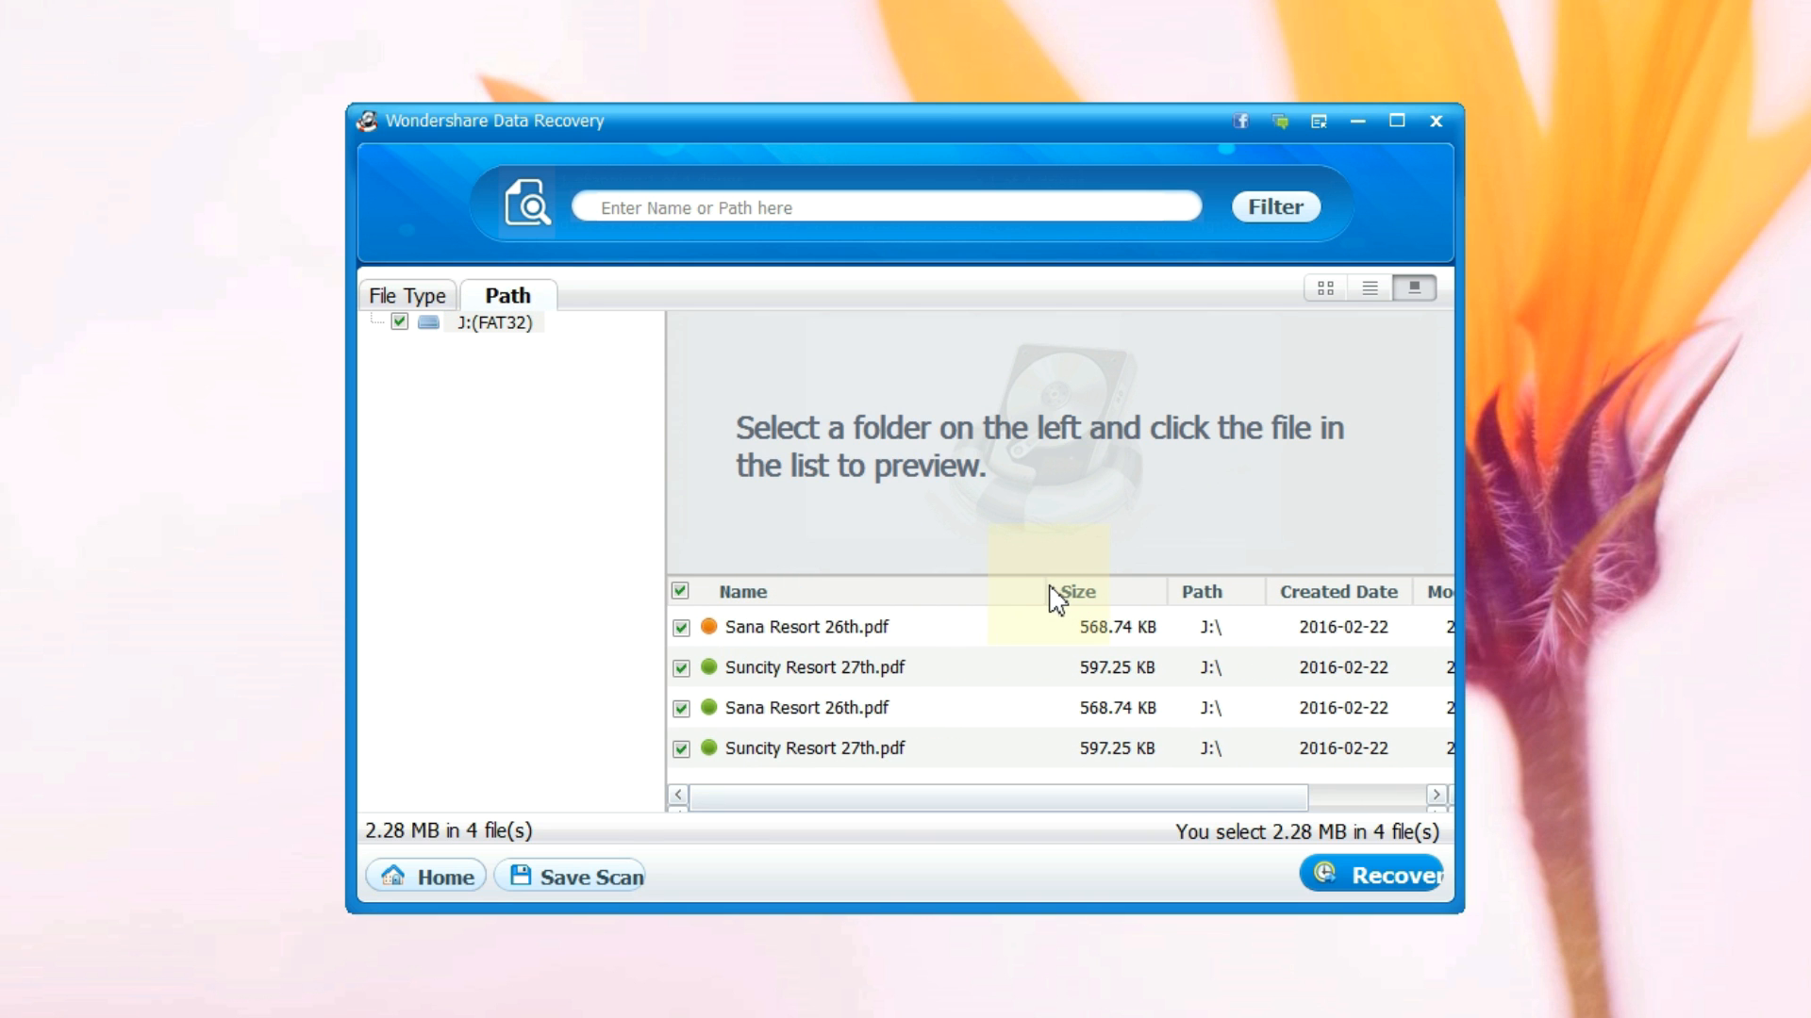
mouse_move(818, 771)
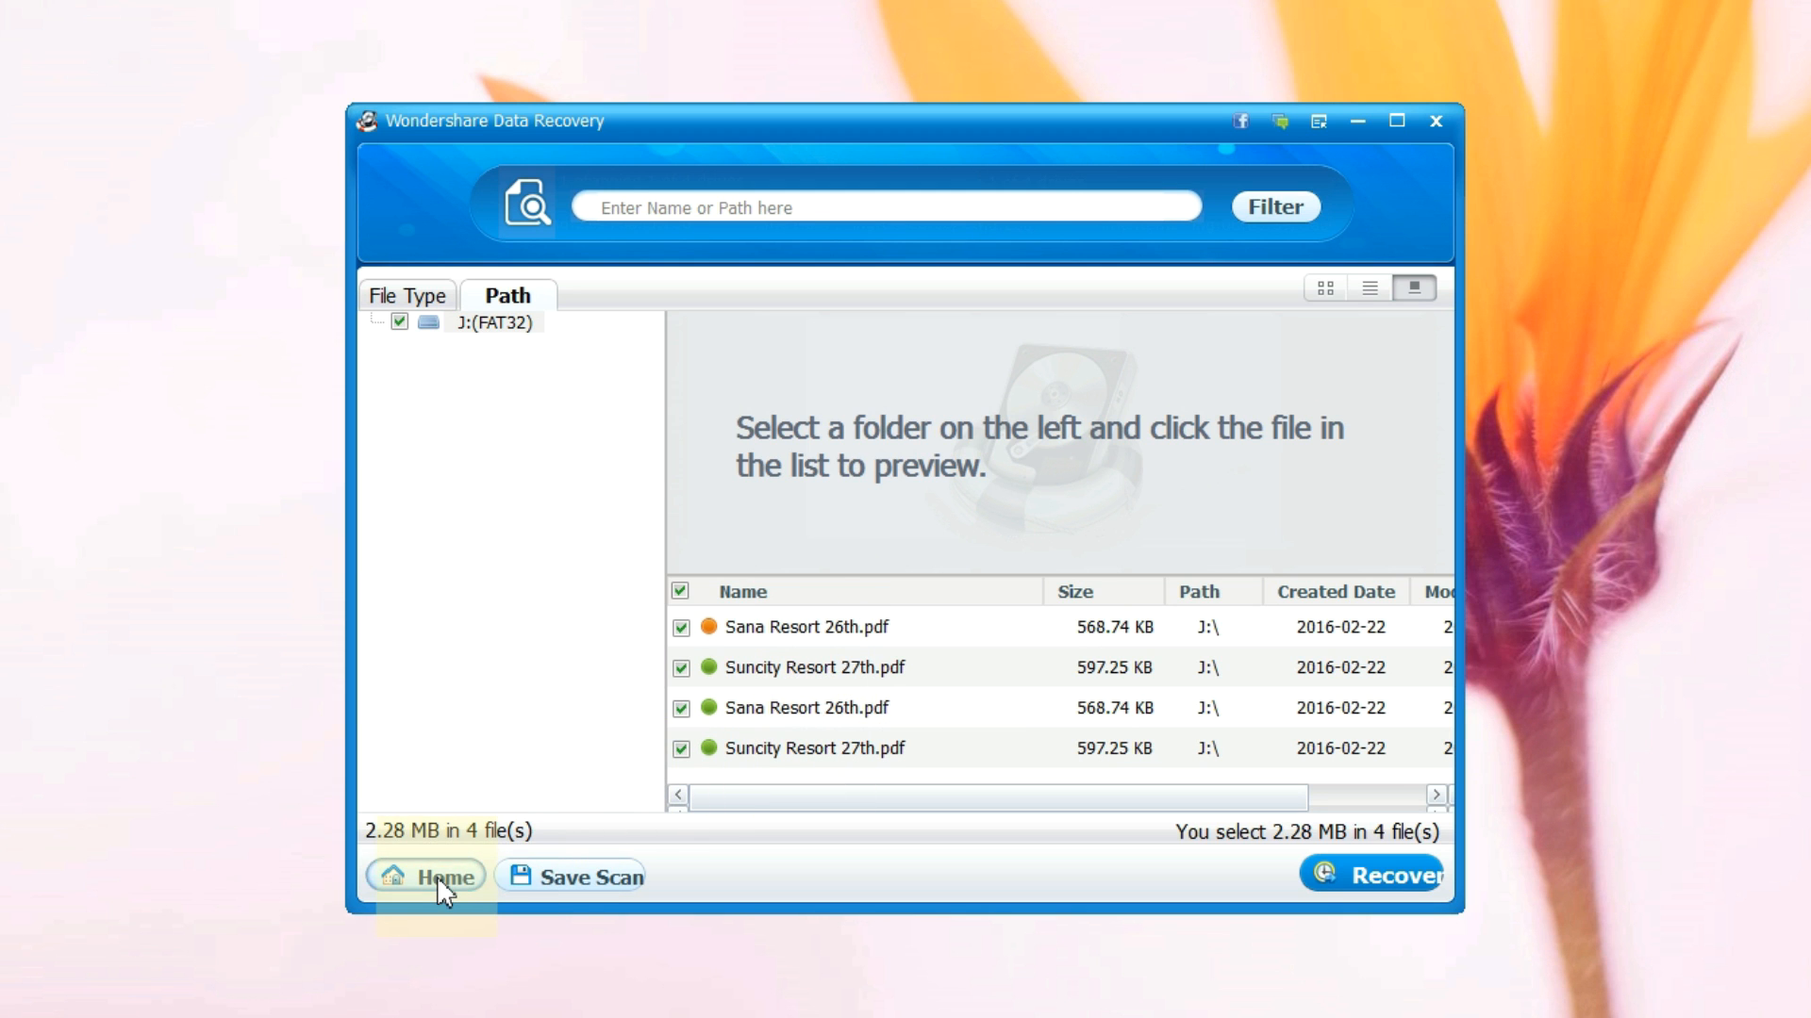
mouse_move(1045, 534)
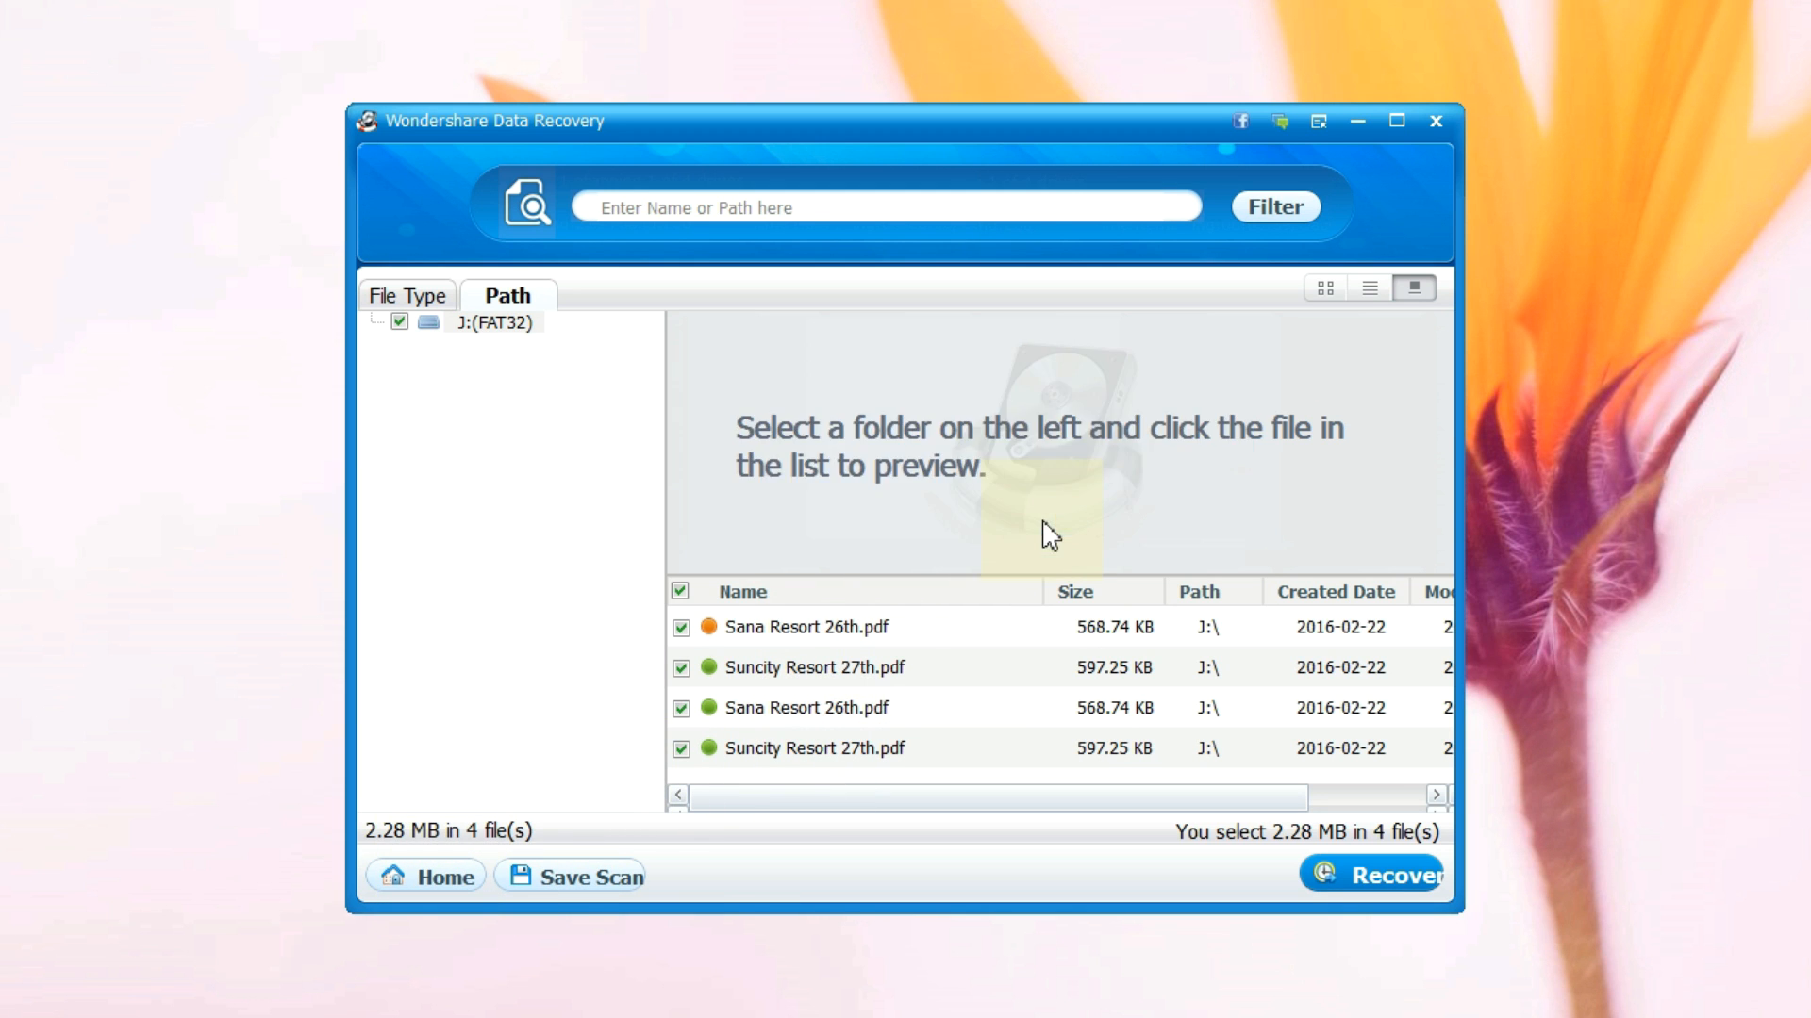
Step: Review the 16 items on SUKESH (J:) in File Explorer, then return to Data Recovery
click(425, 876)
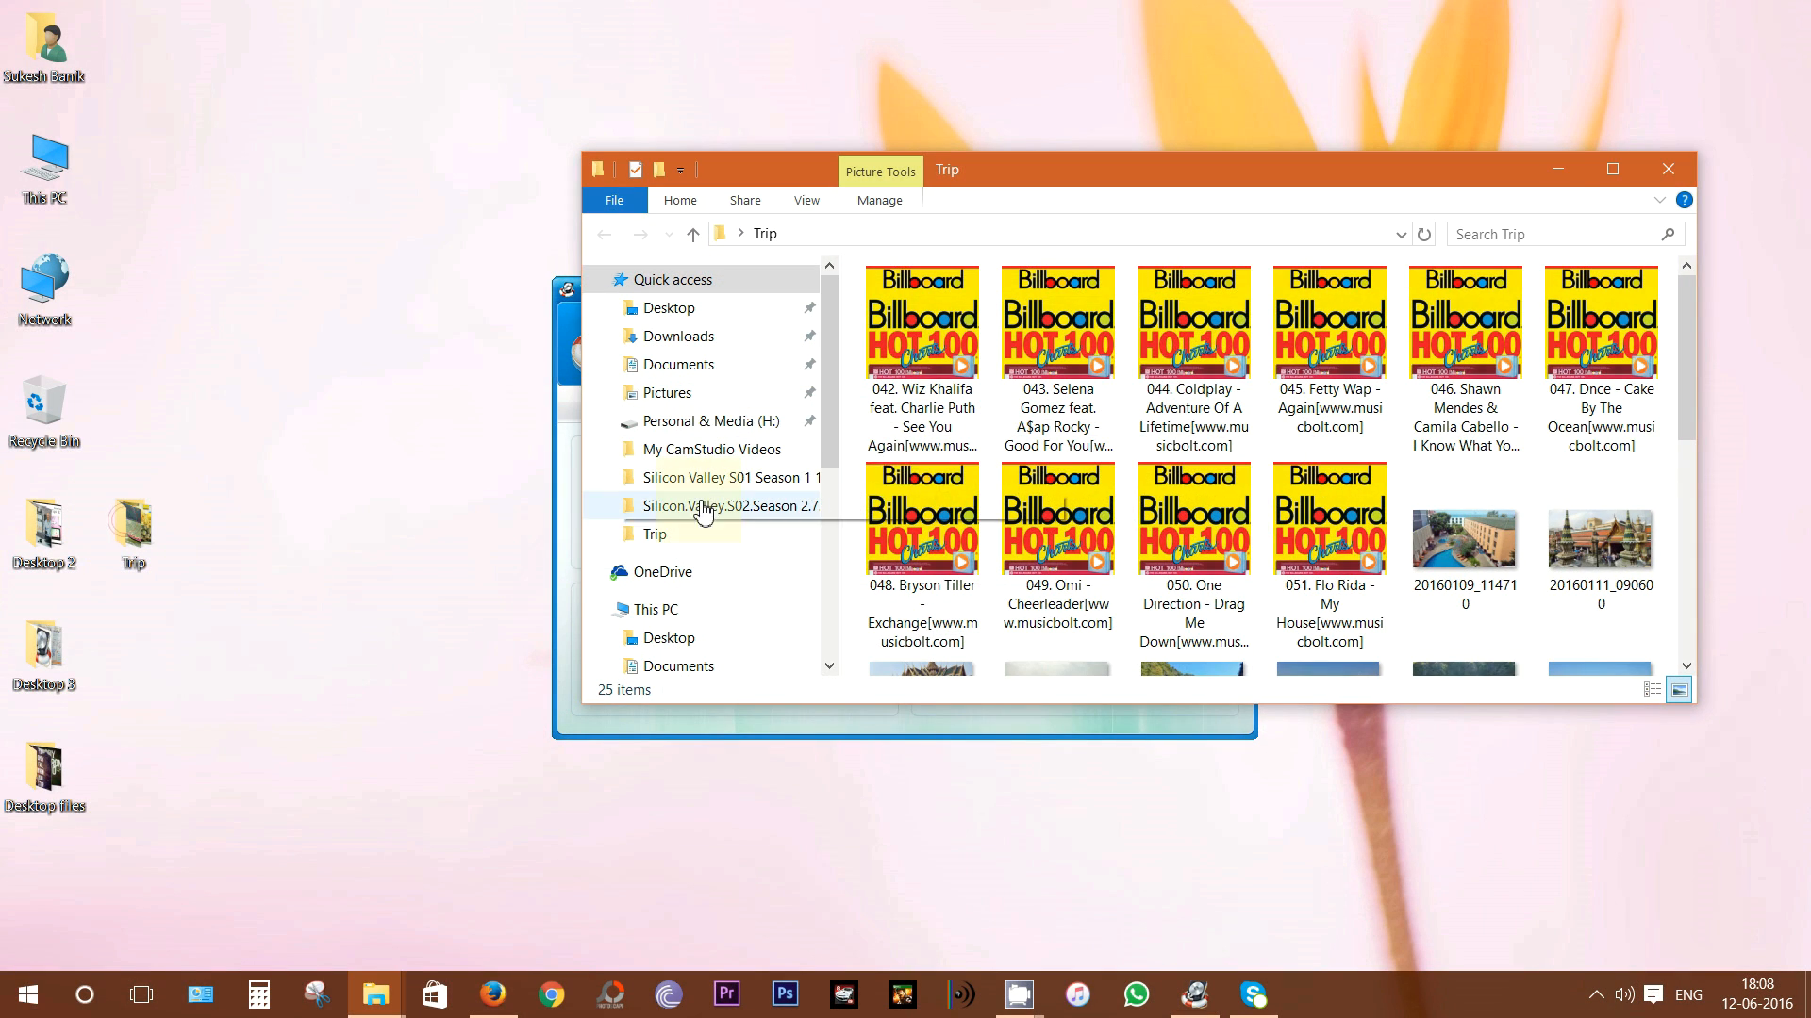
click(1610, 169)
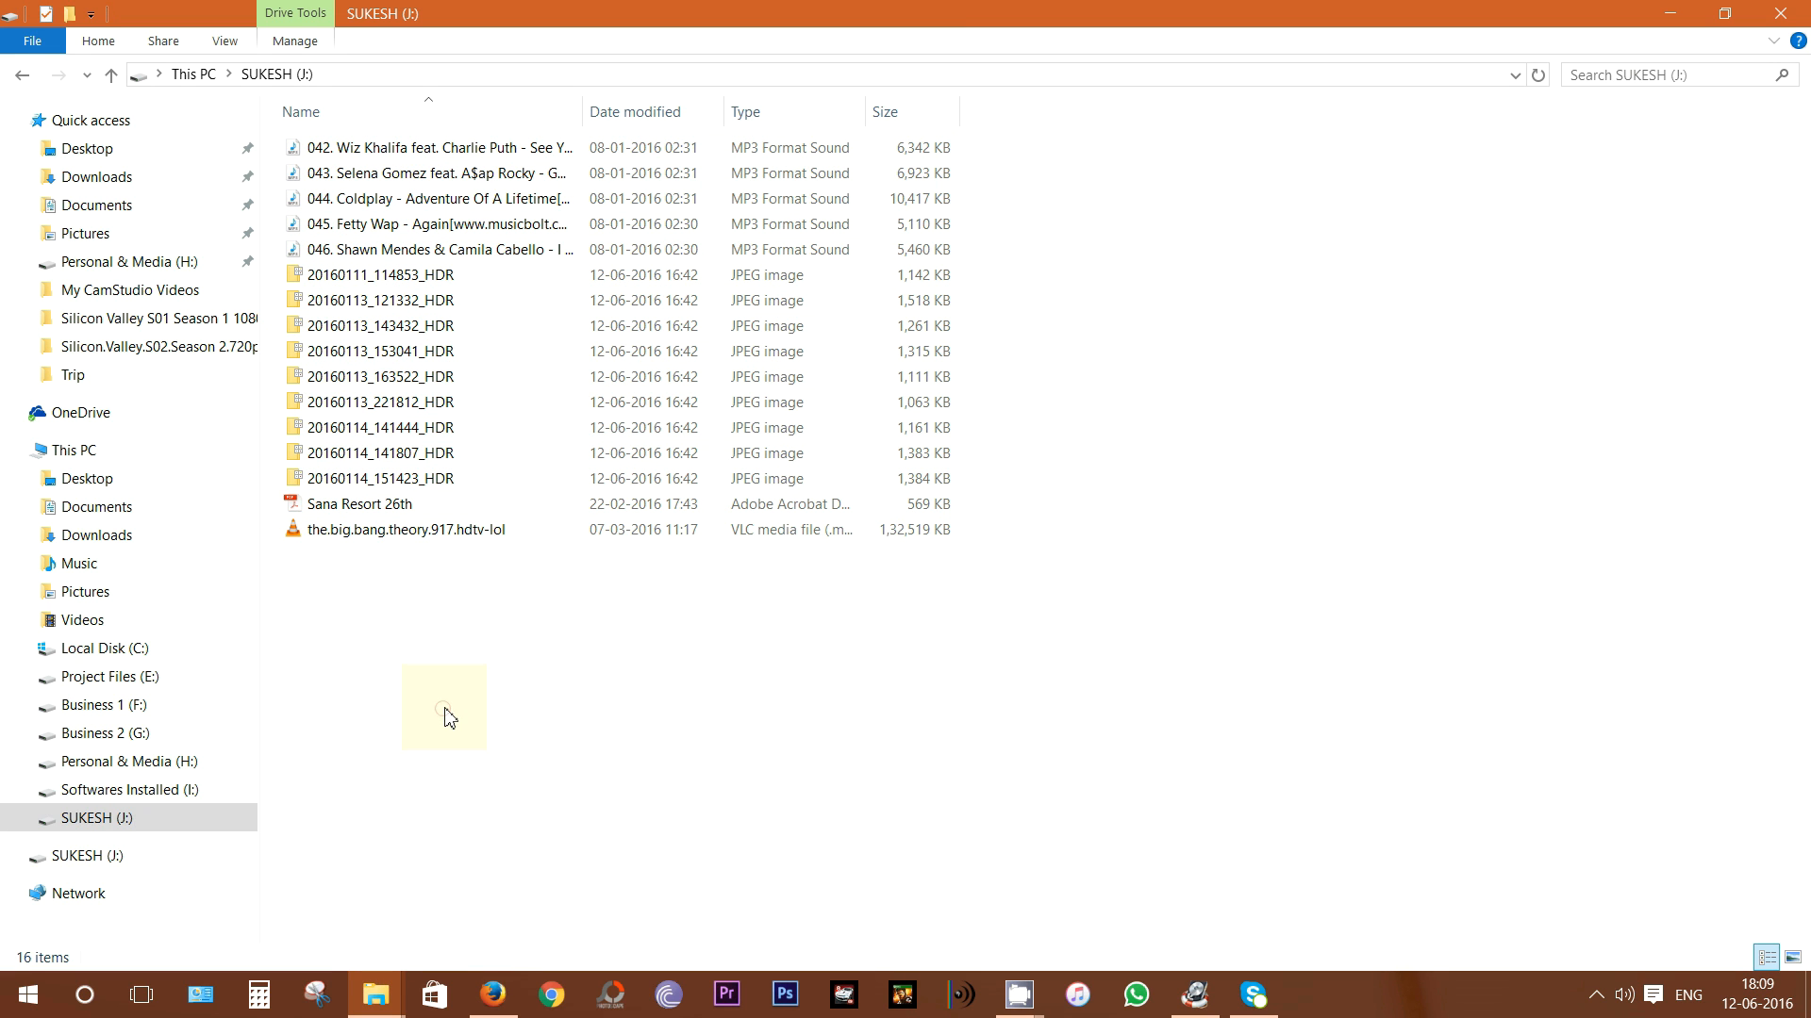
right_click(436, 147)
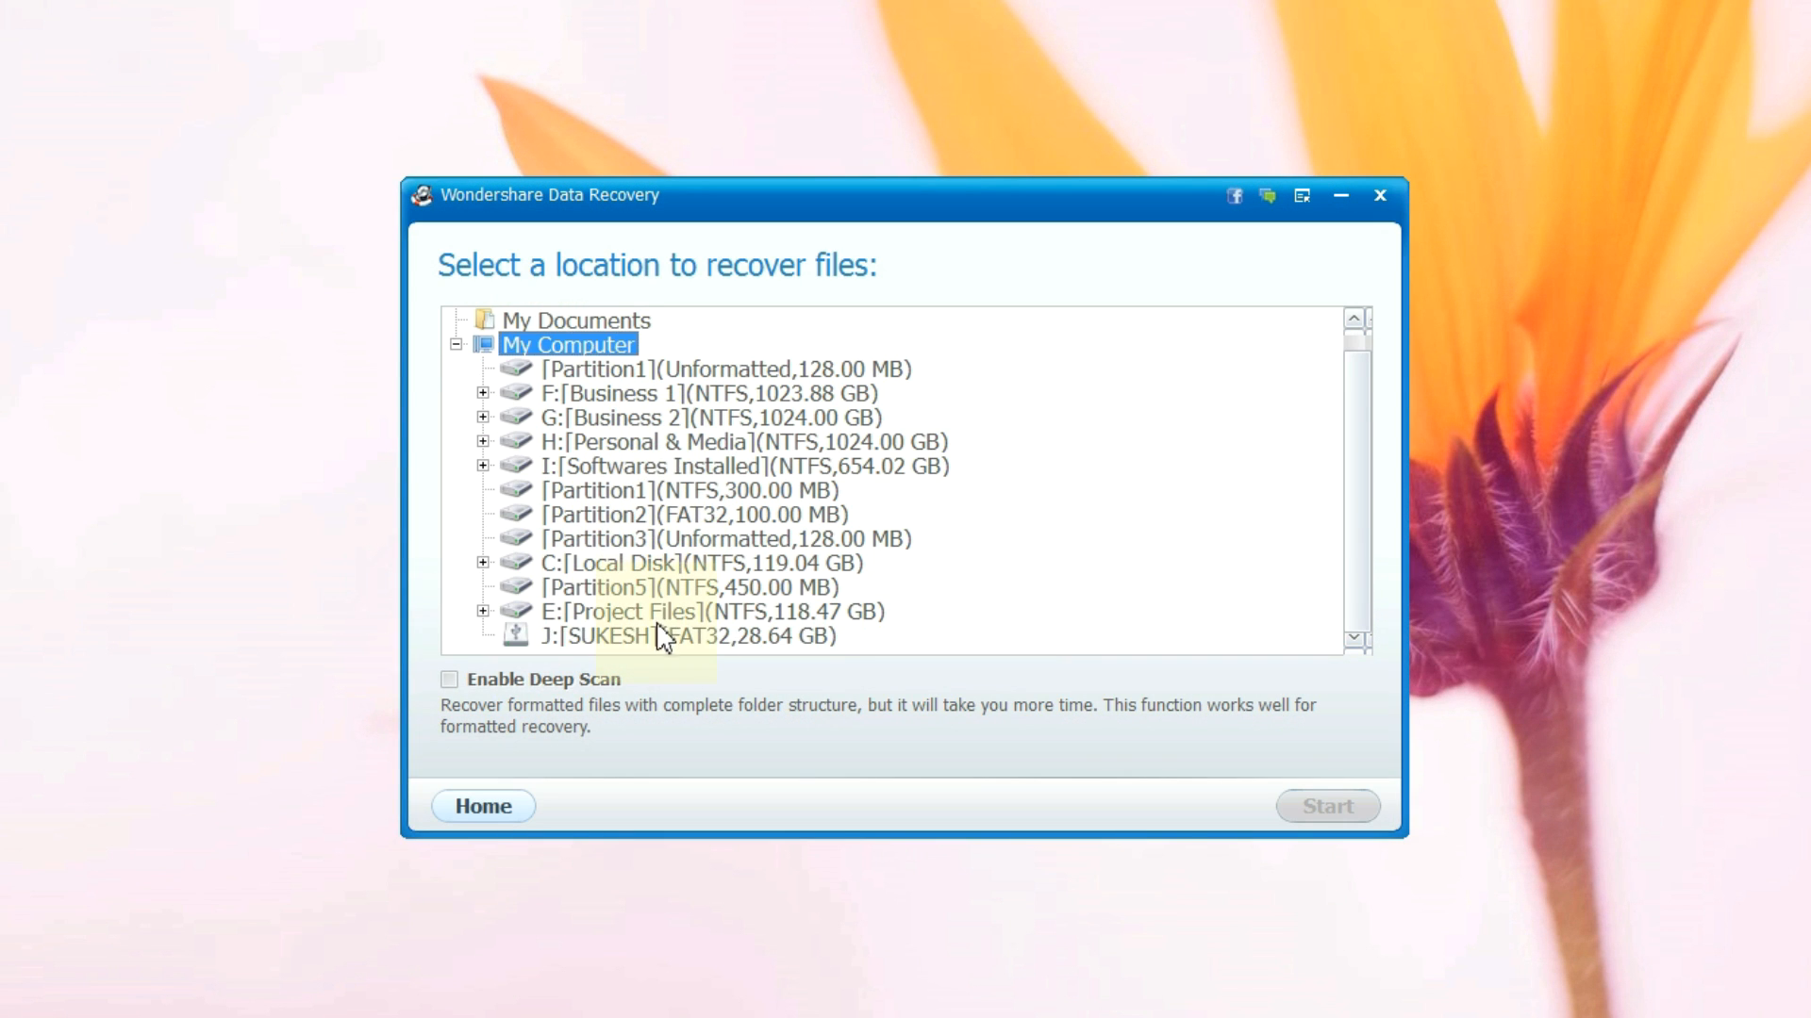
Step: Rescan the SUKESH drive, list recovered PDFs, and preview the recovered JPG photos
click(1326, 806)
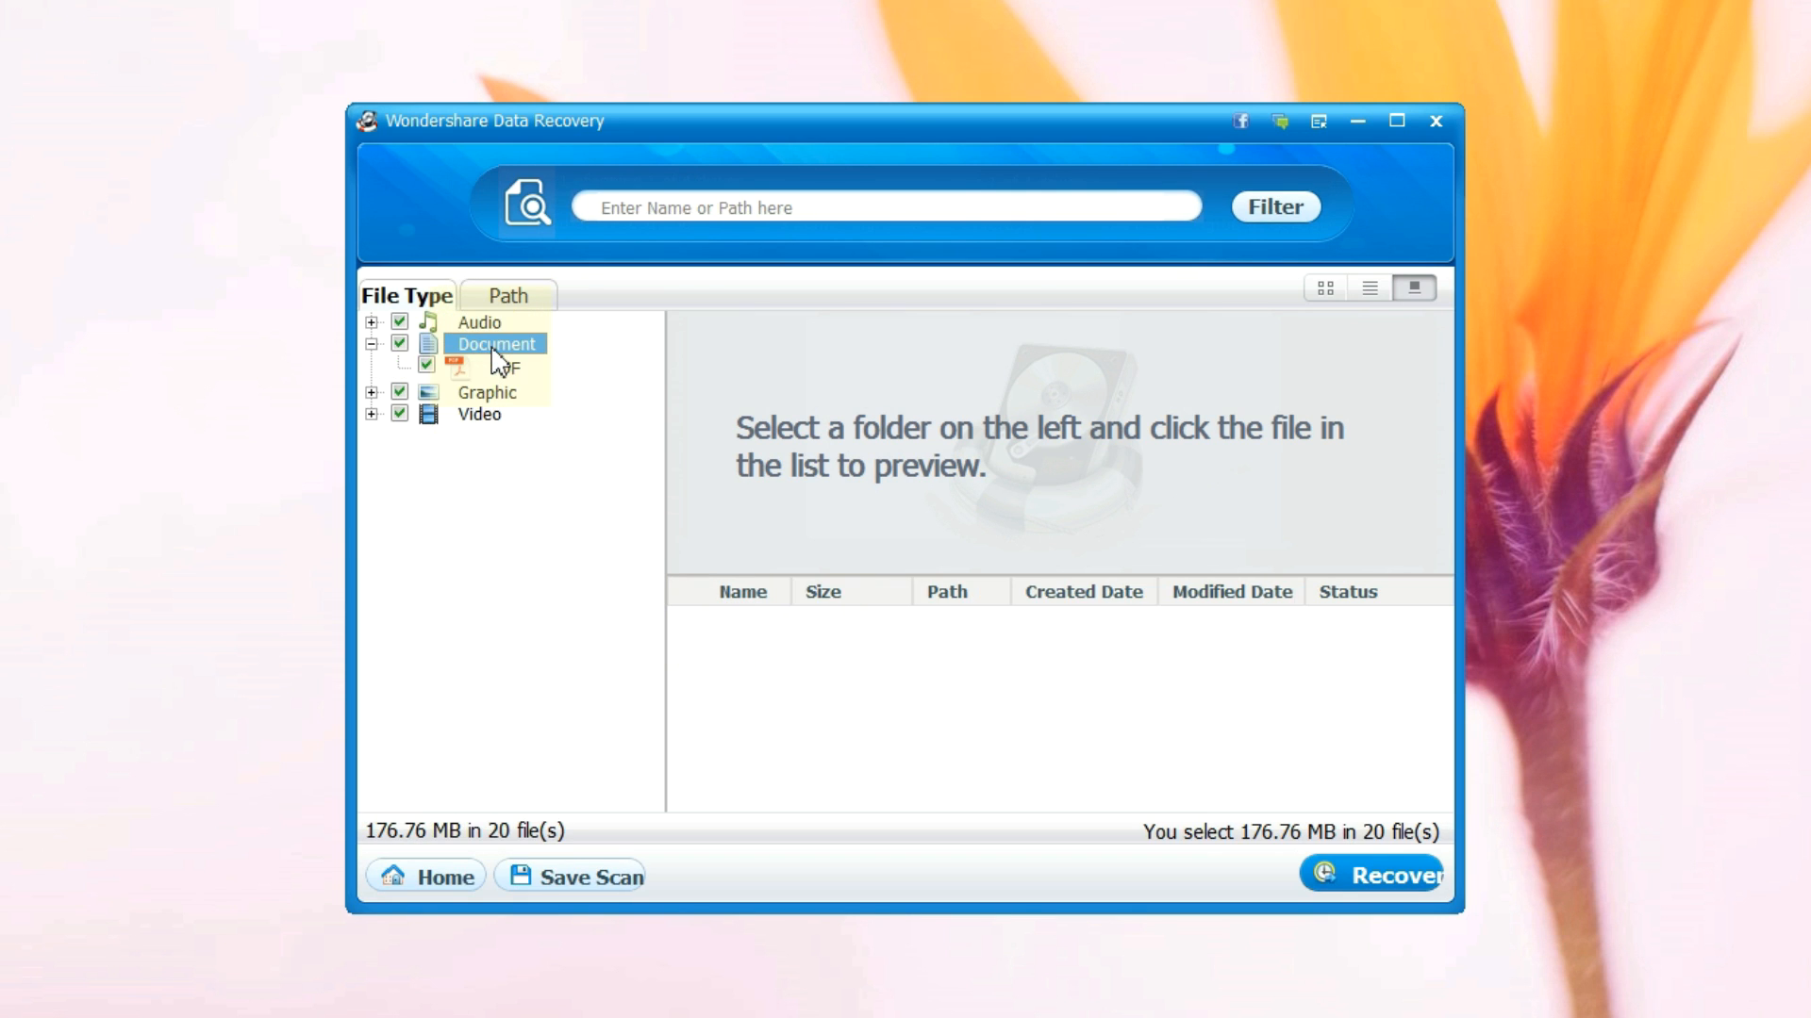
click(504, 367)
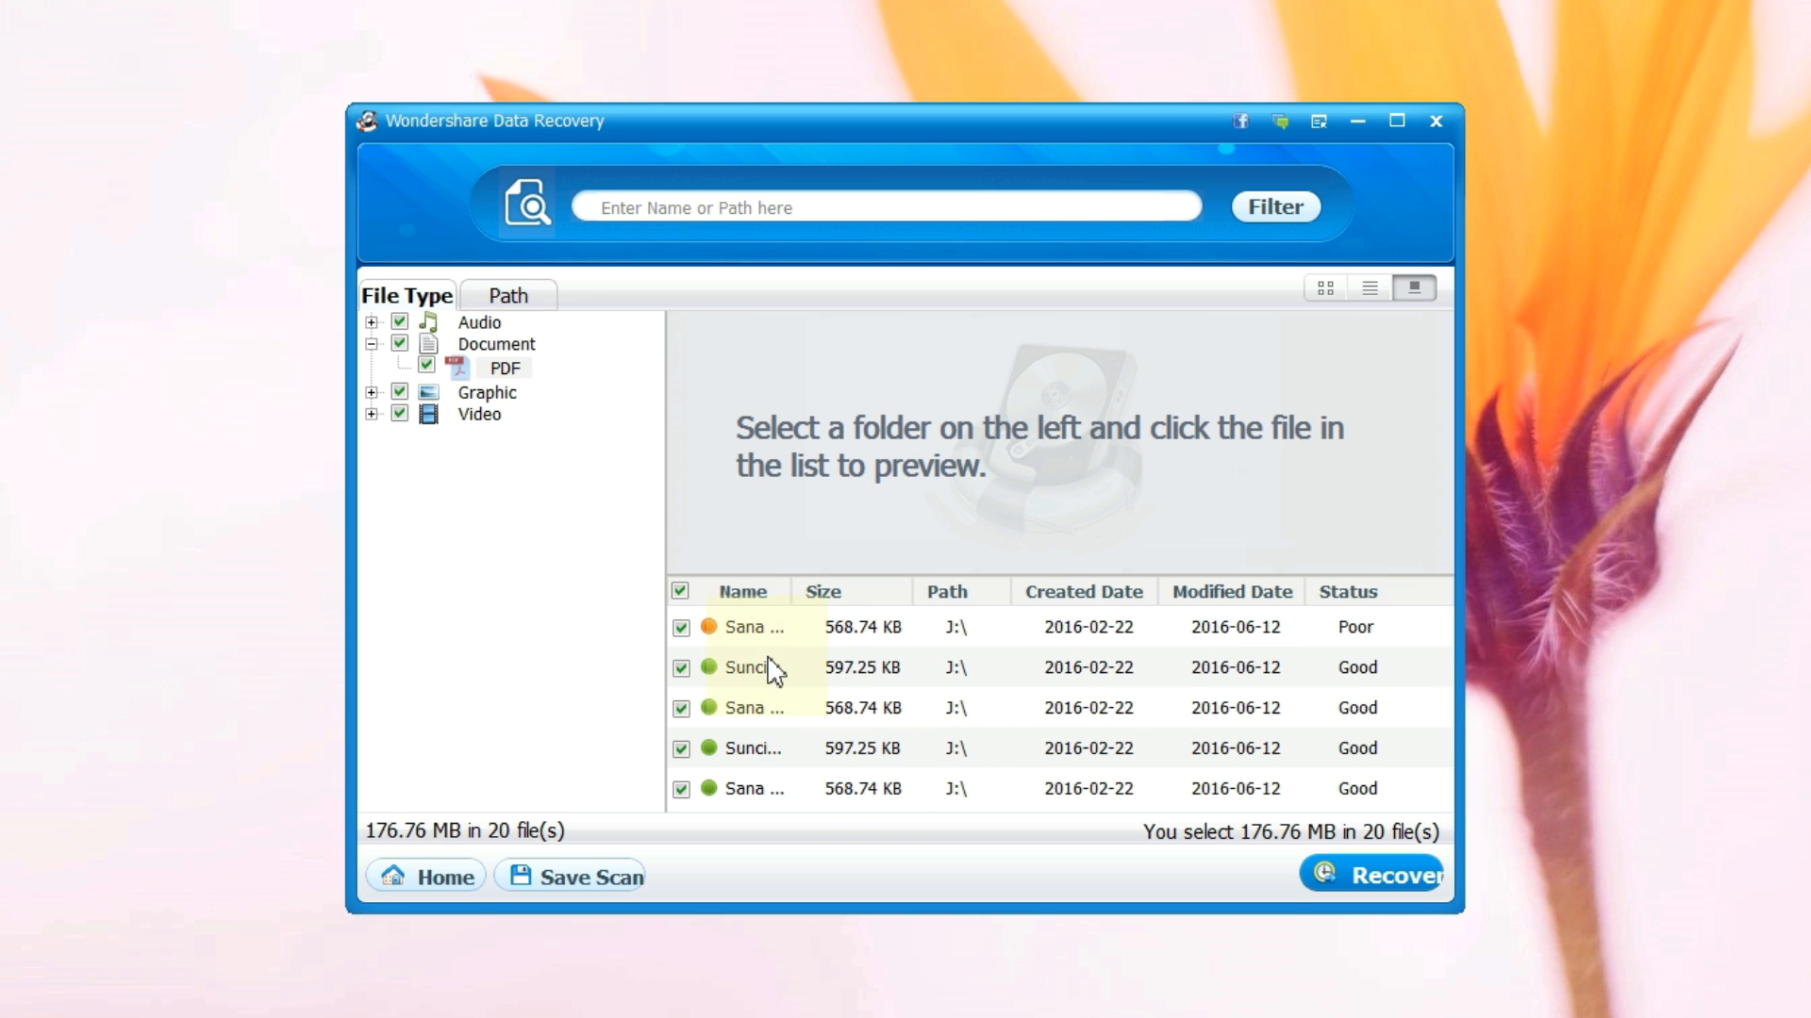
click(371, 391)
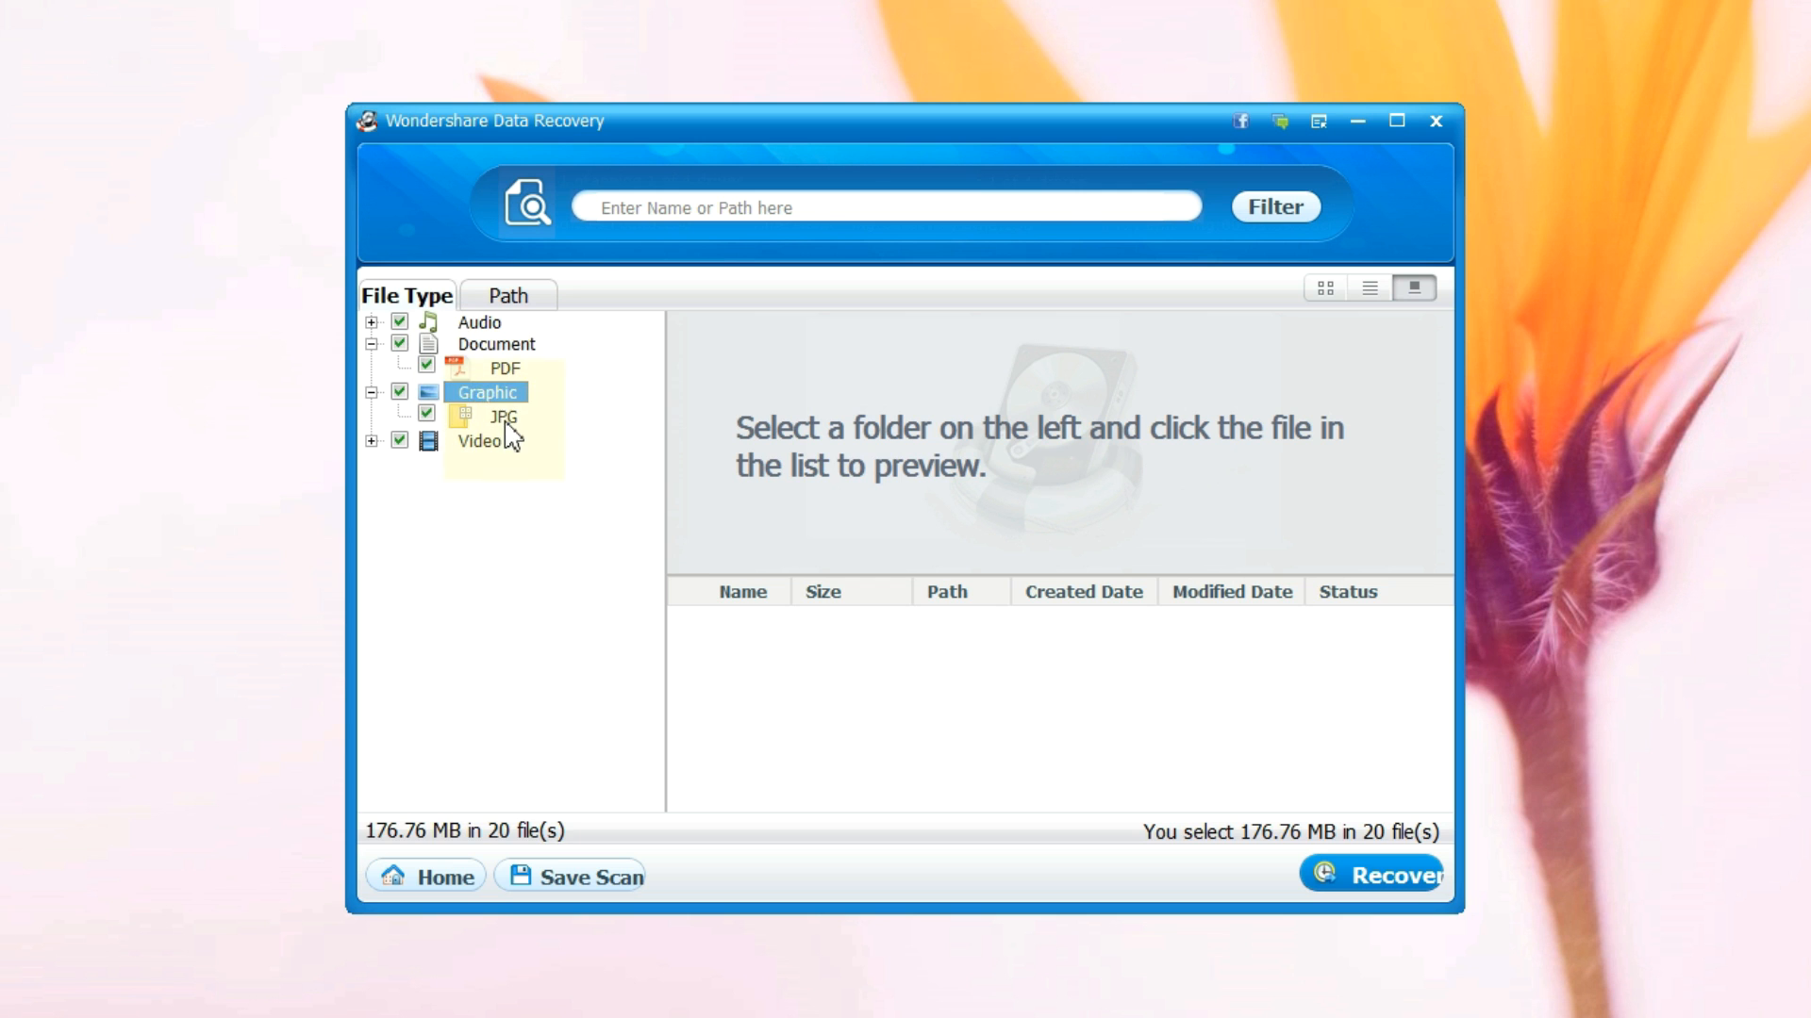
click(503, 415)
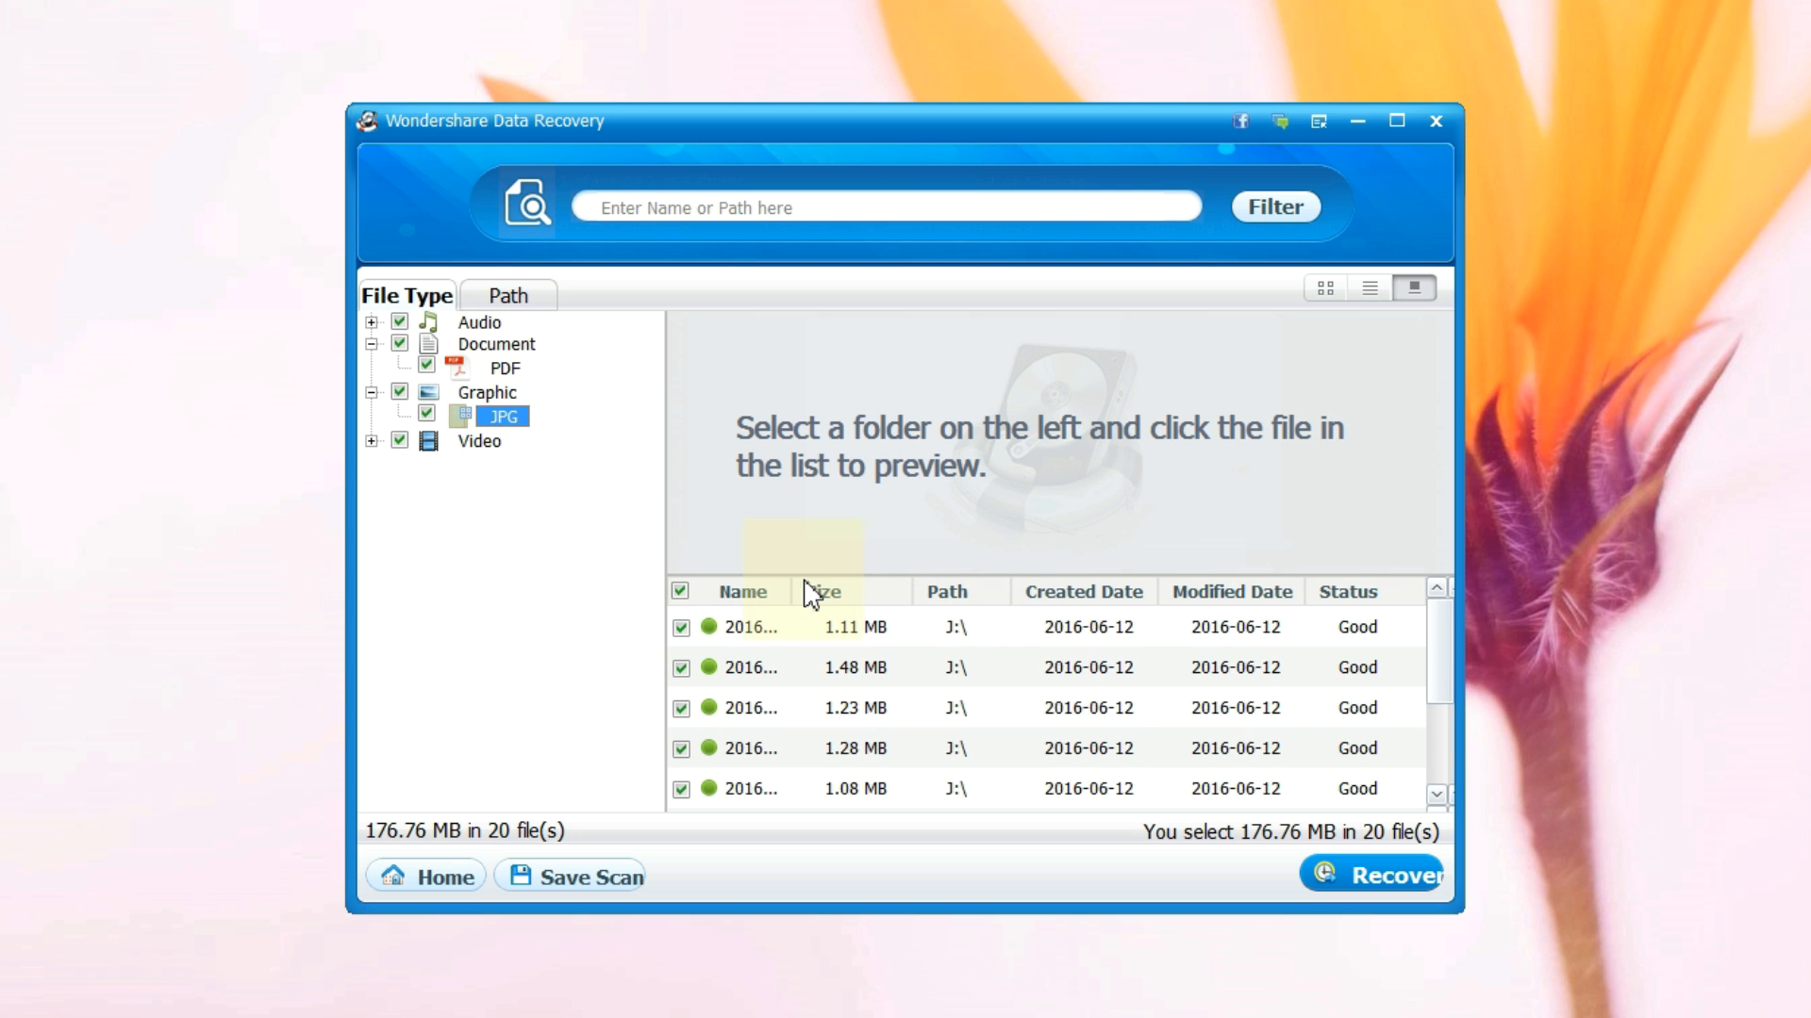
click(814, 668)
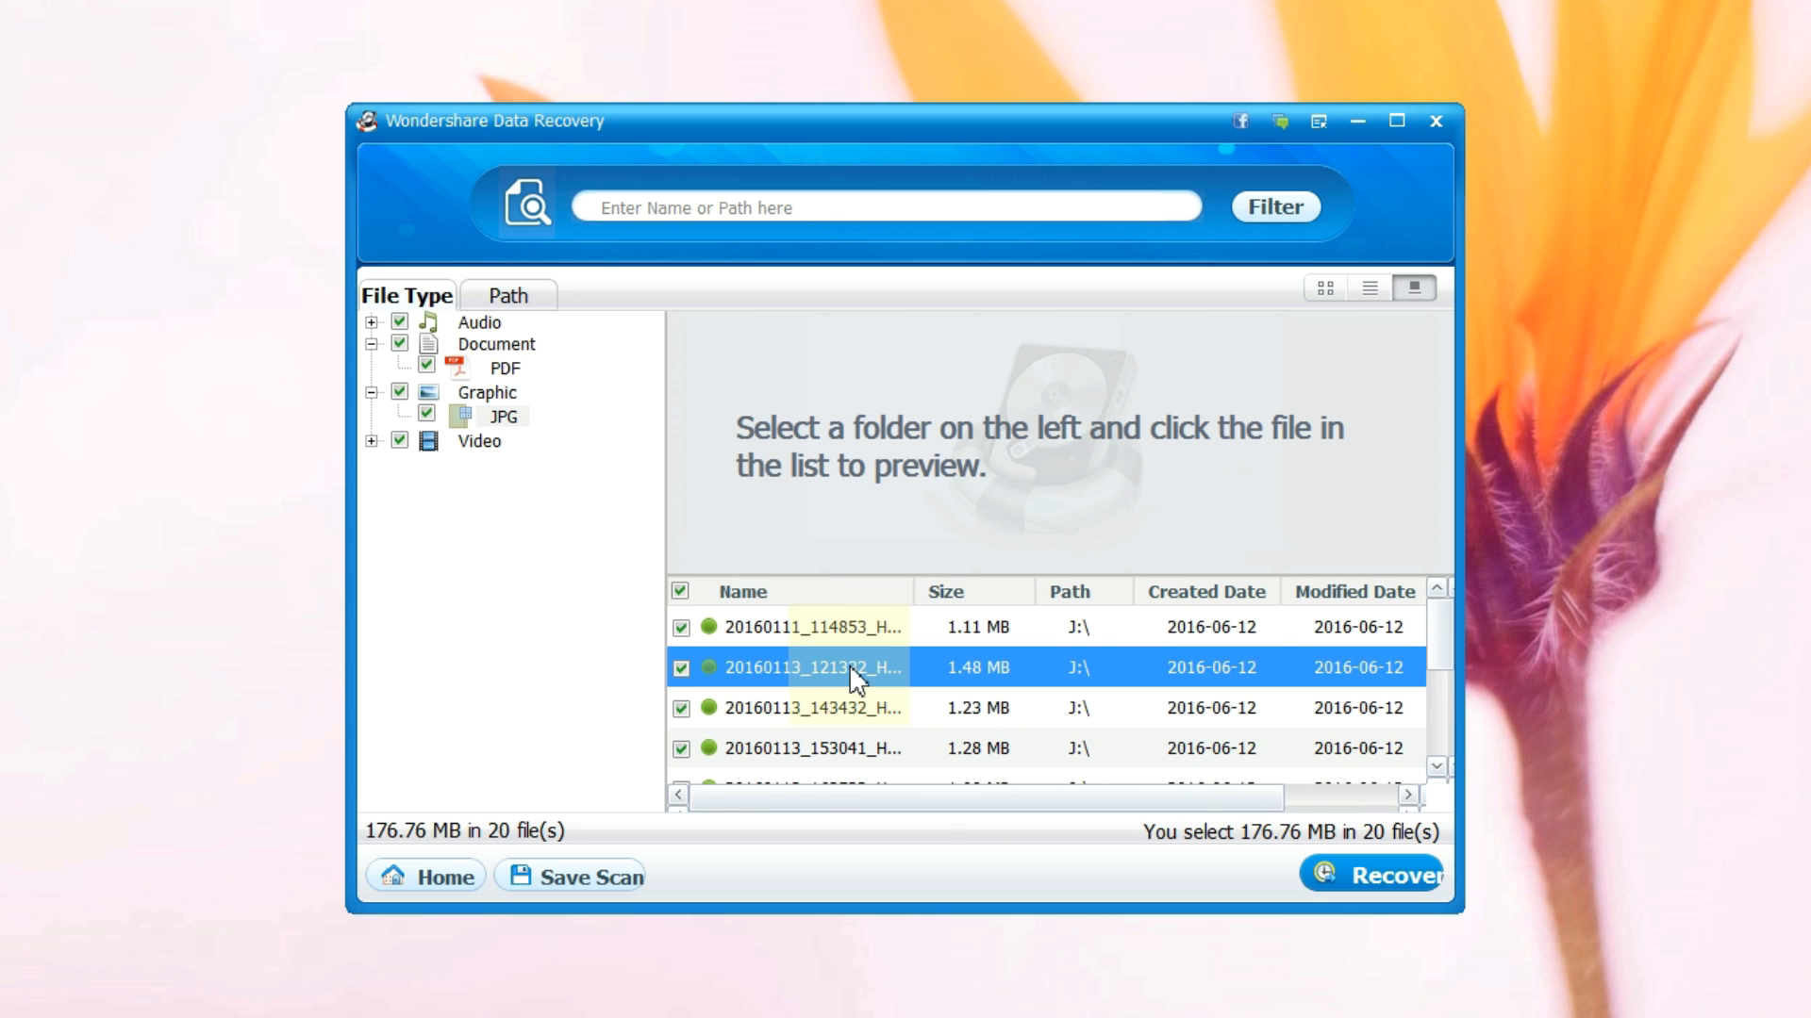
click(812, 708)
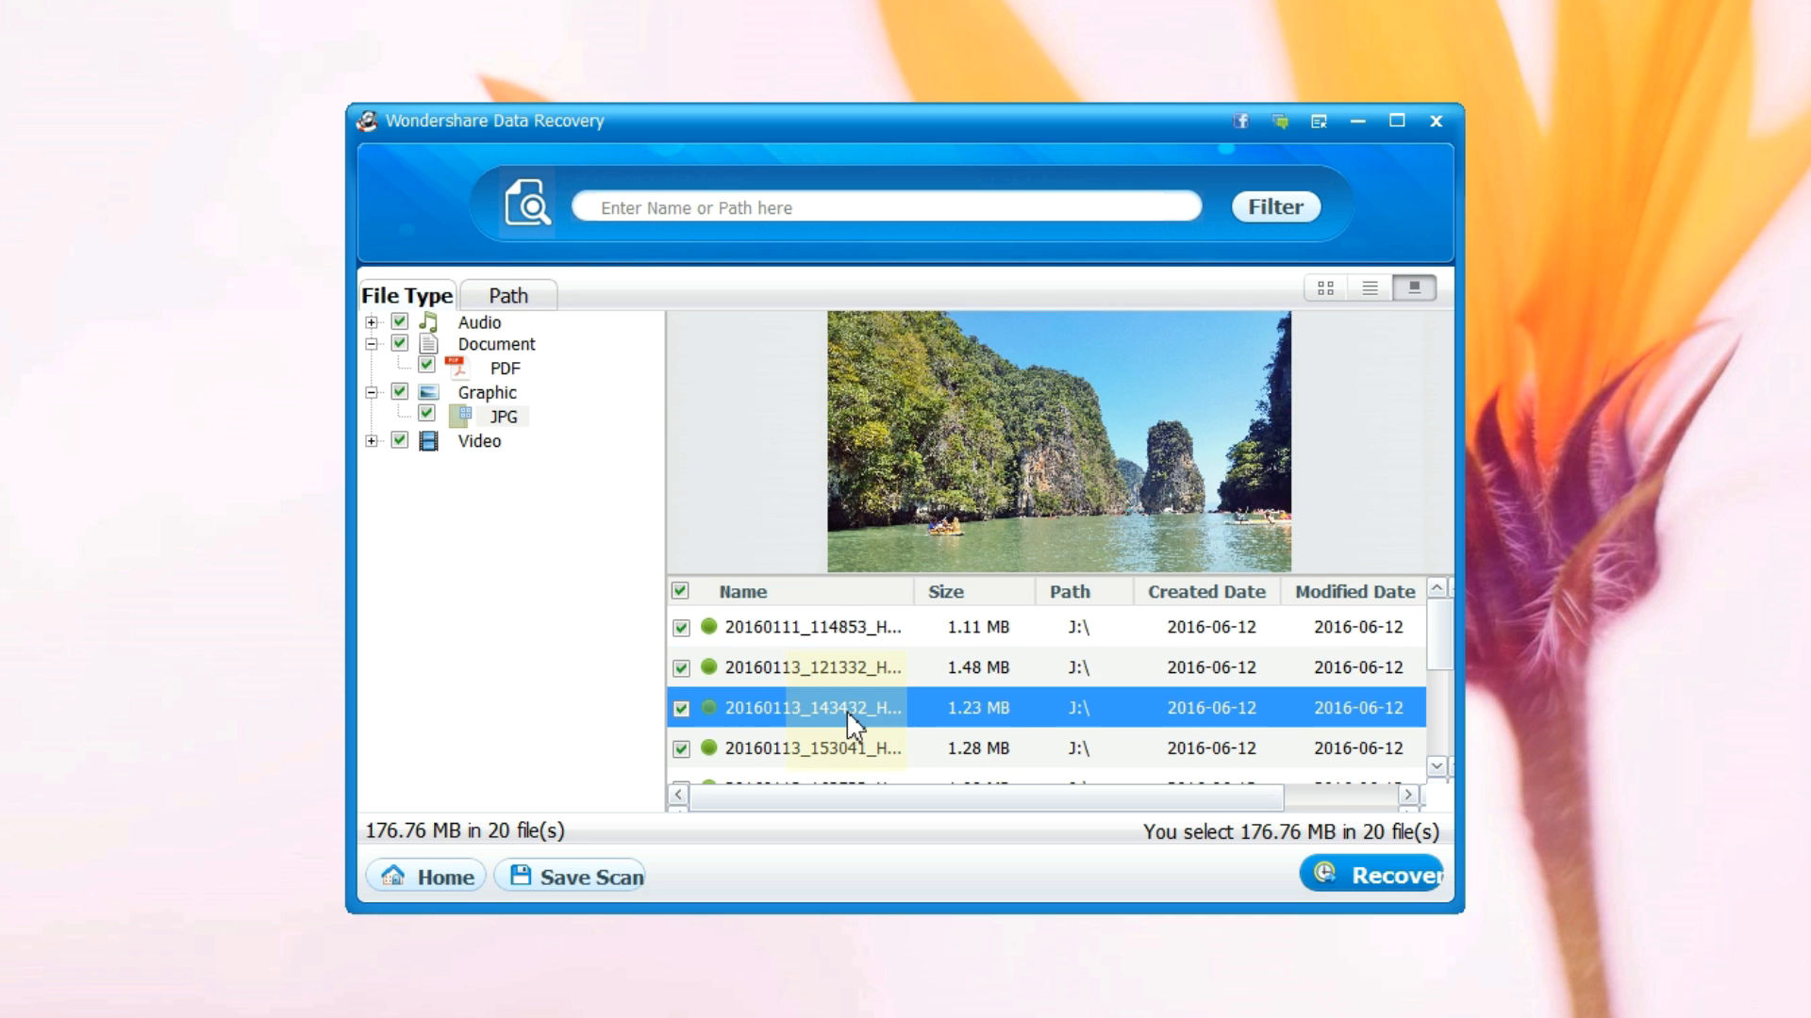
Step: Expand the Video and Audio groups to view the recovered MP4 video and MP3 tracks
click(811, 748)
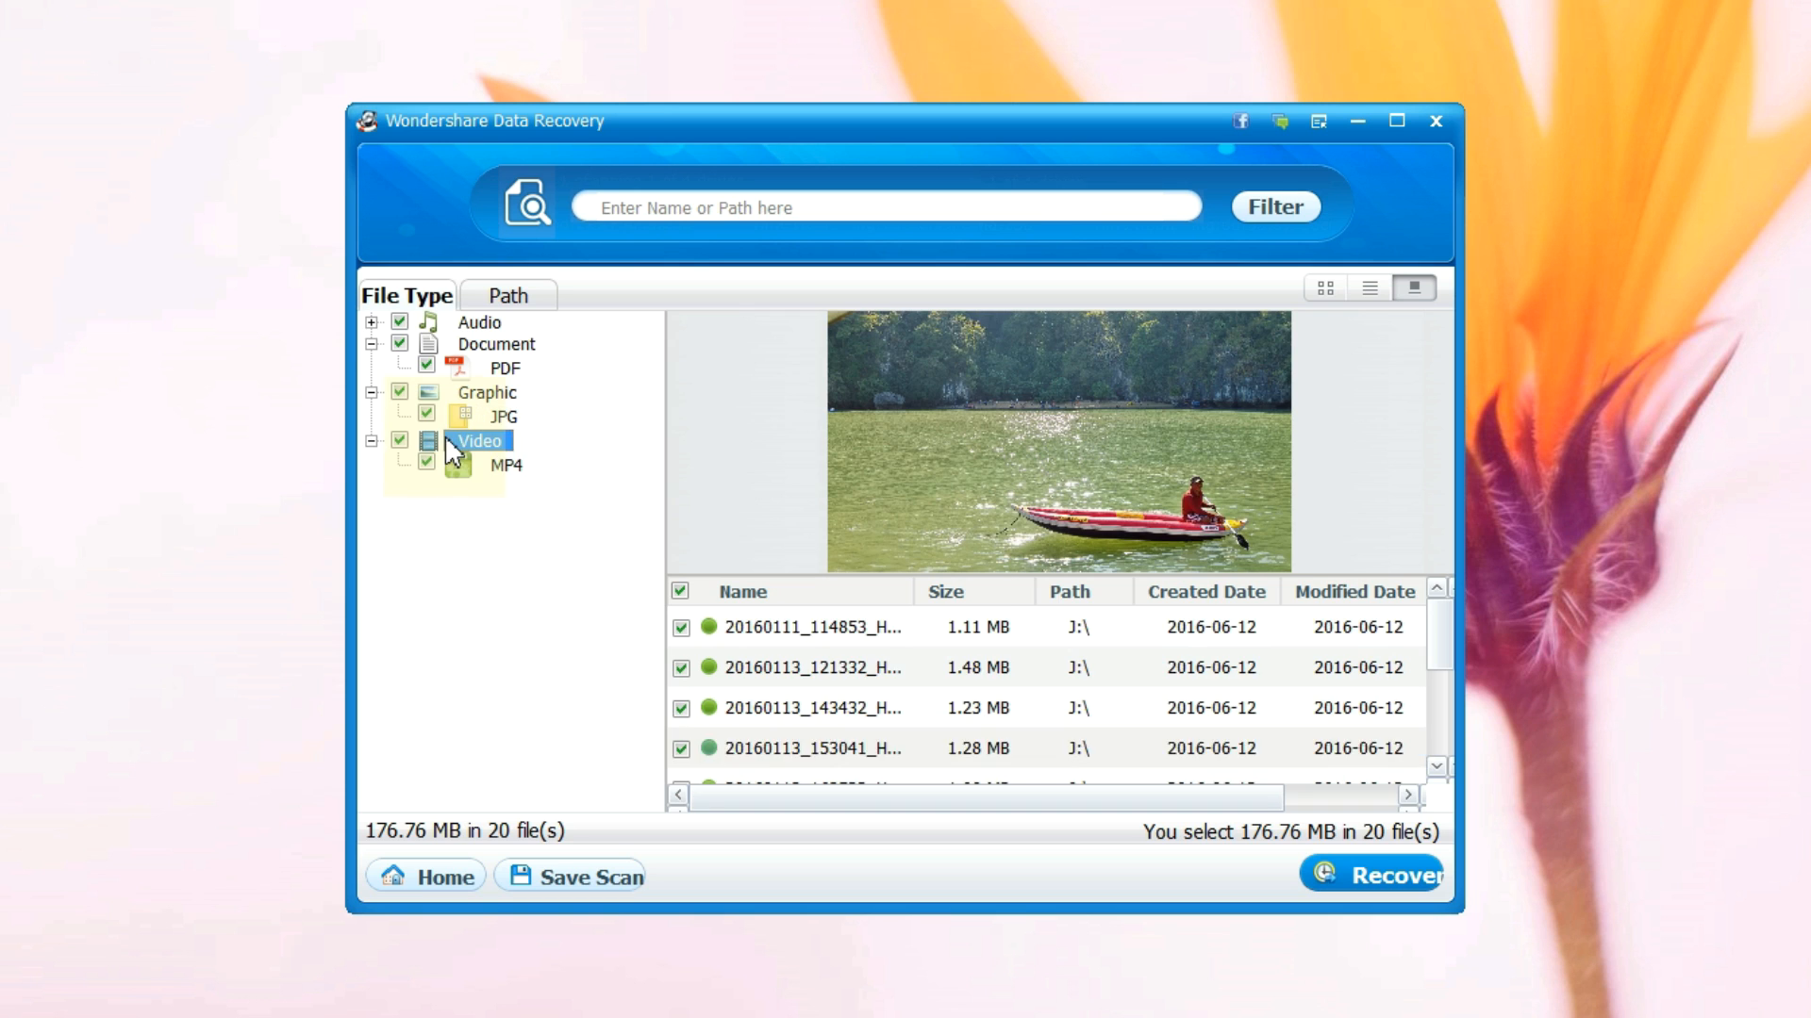
click(505, 465)
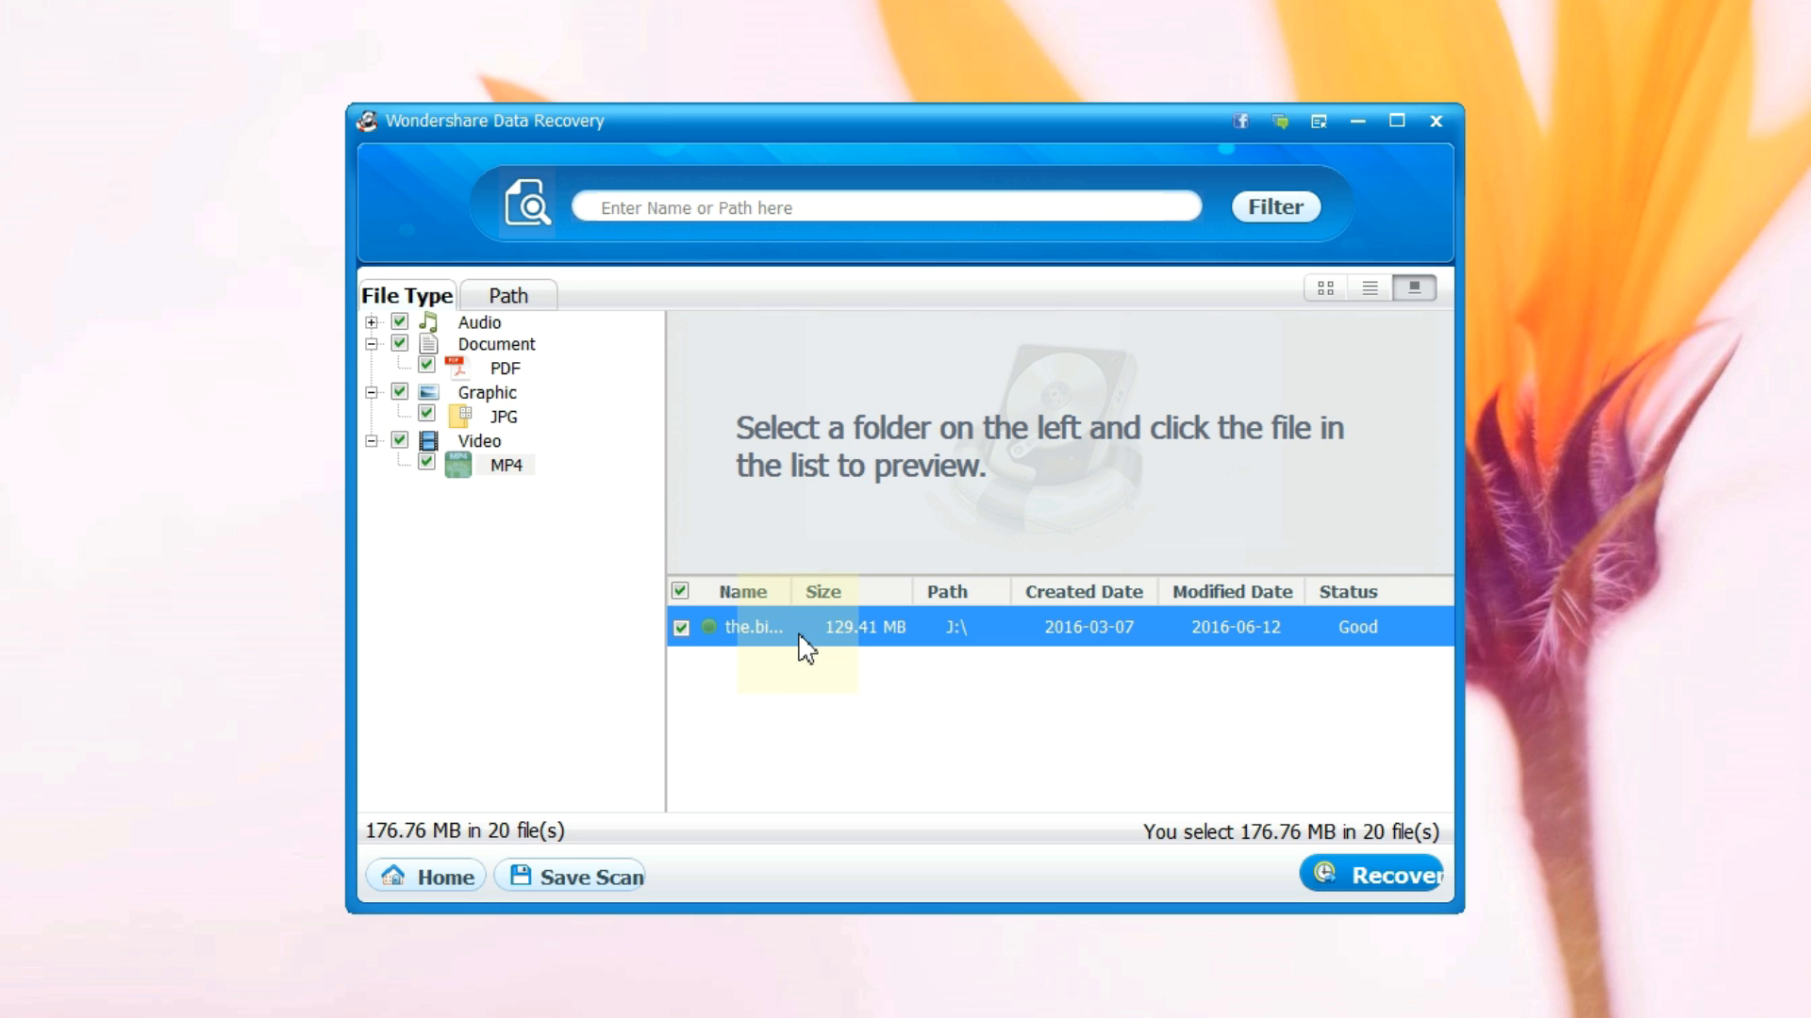
click(751, 627)
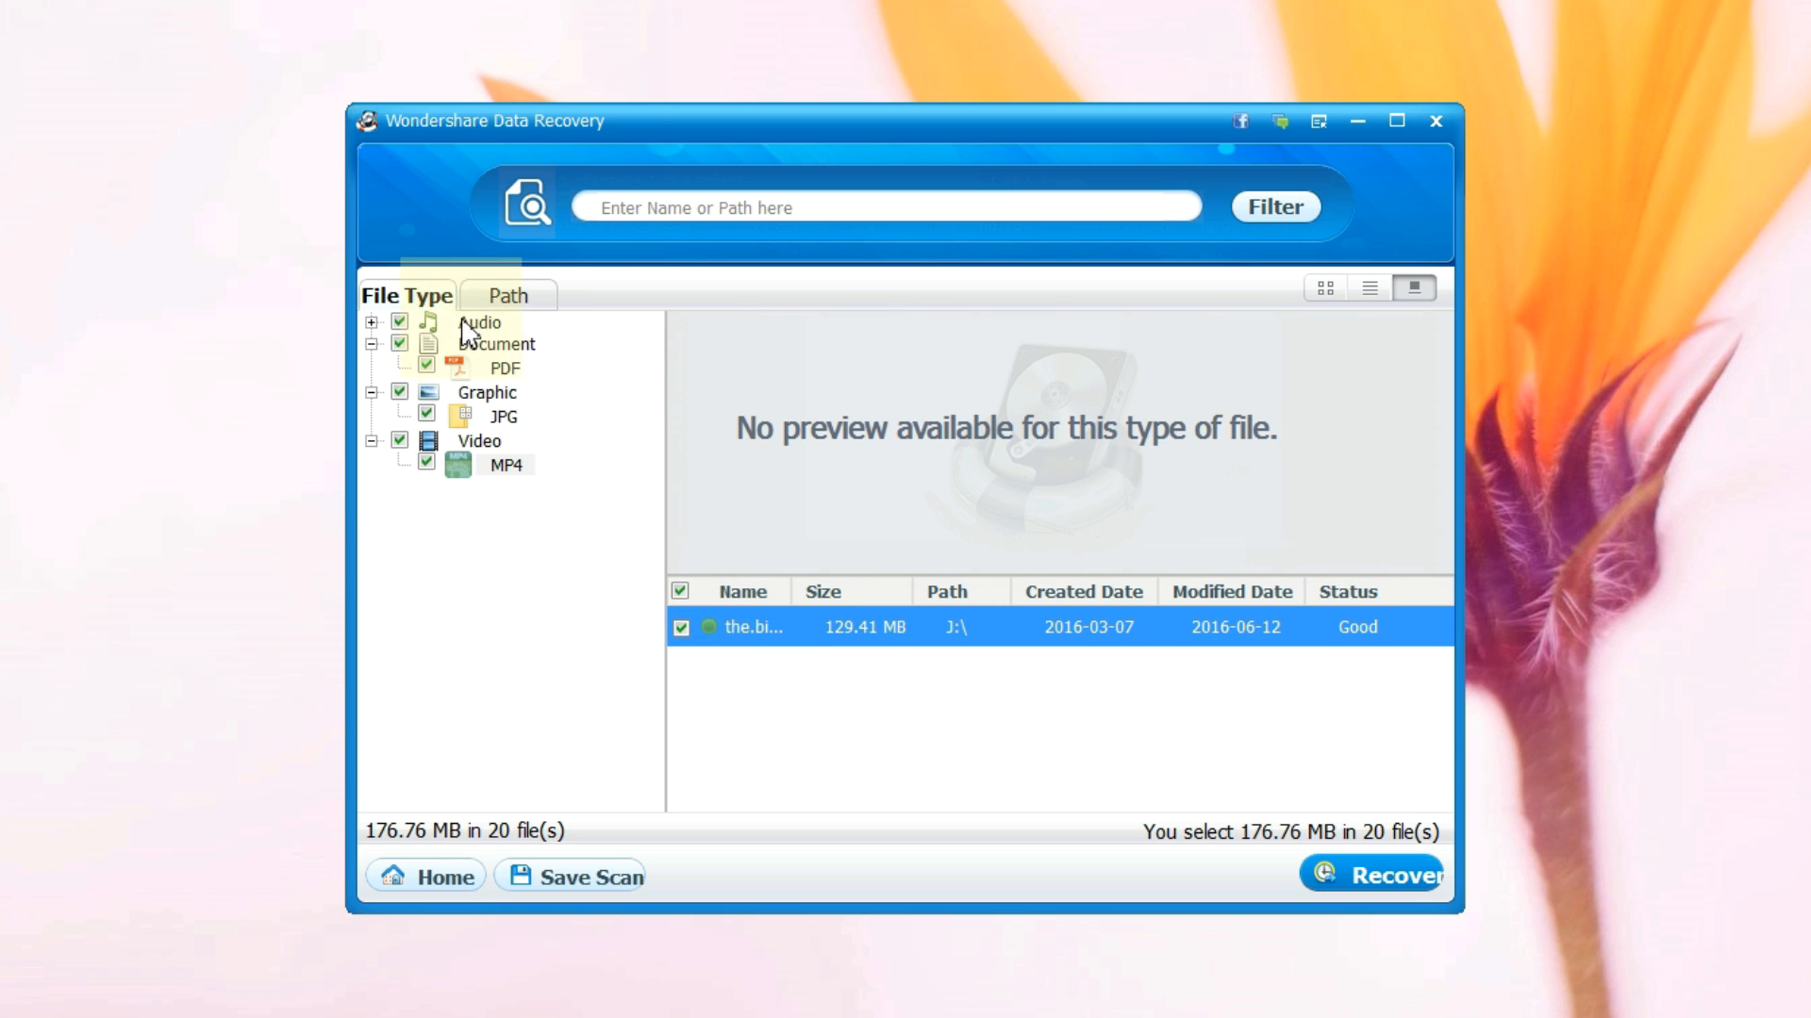
click(504, 346)
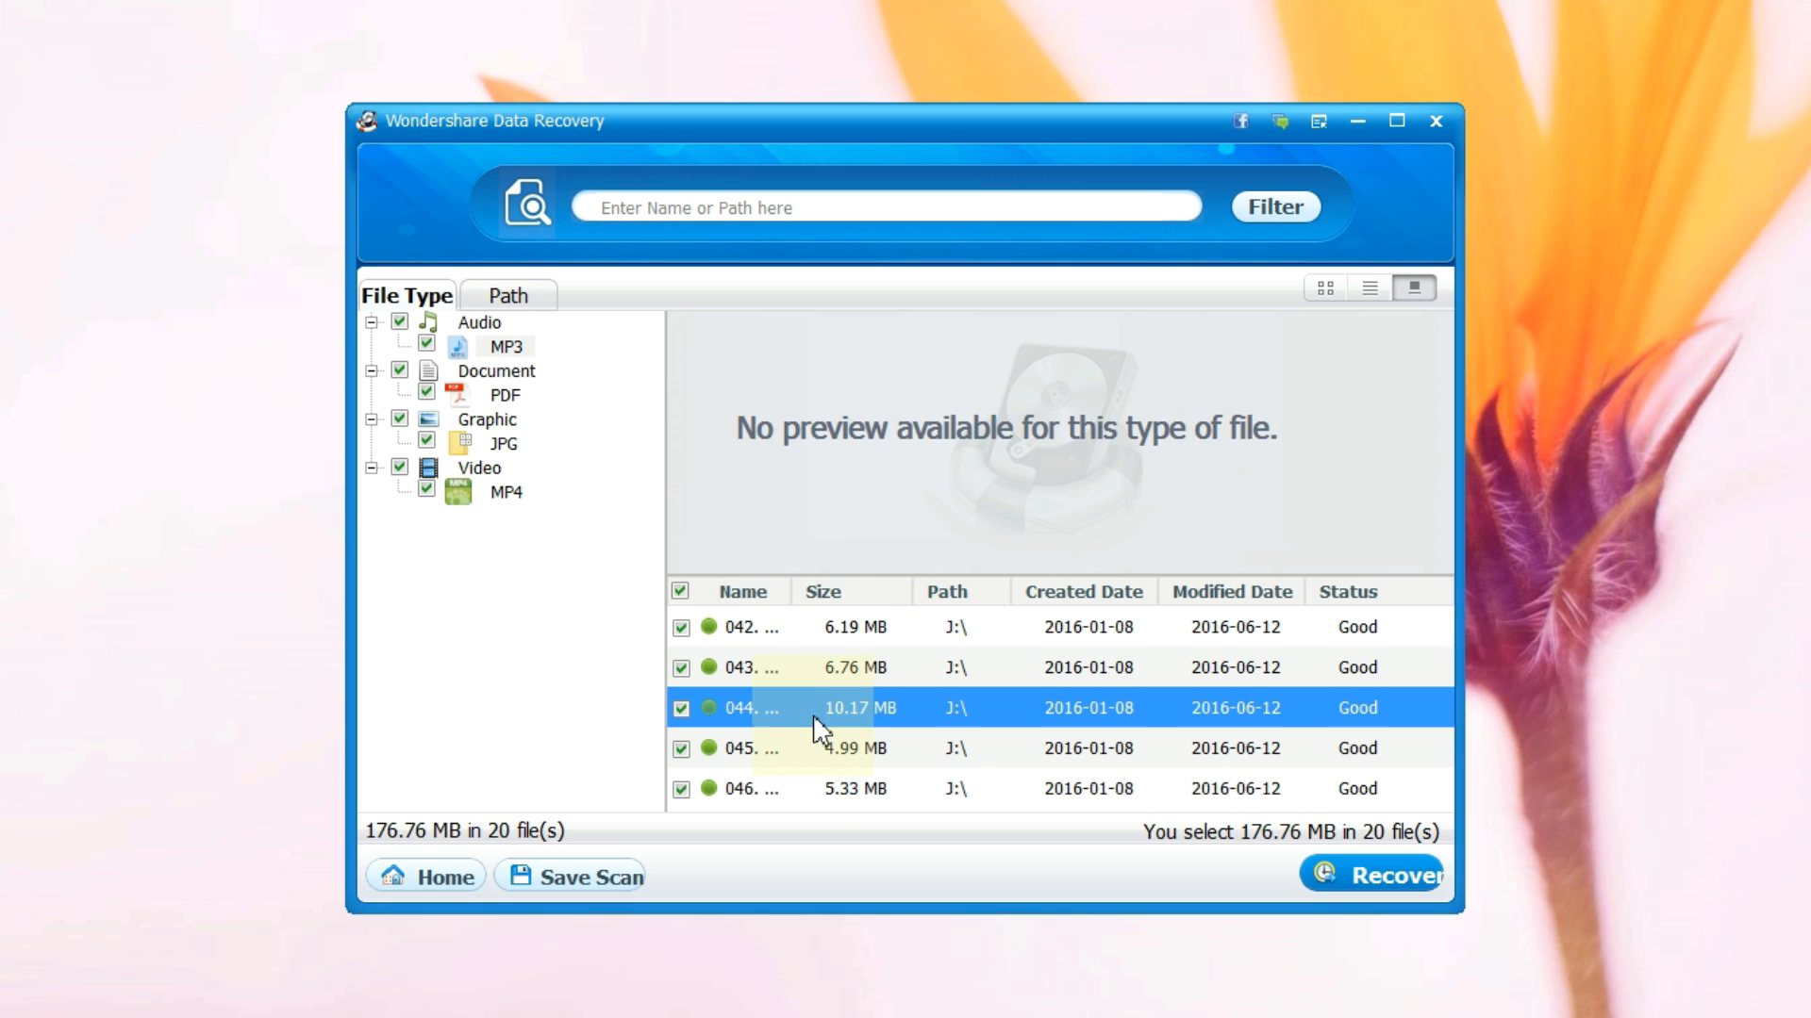
click(1396, 120)
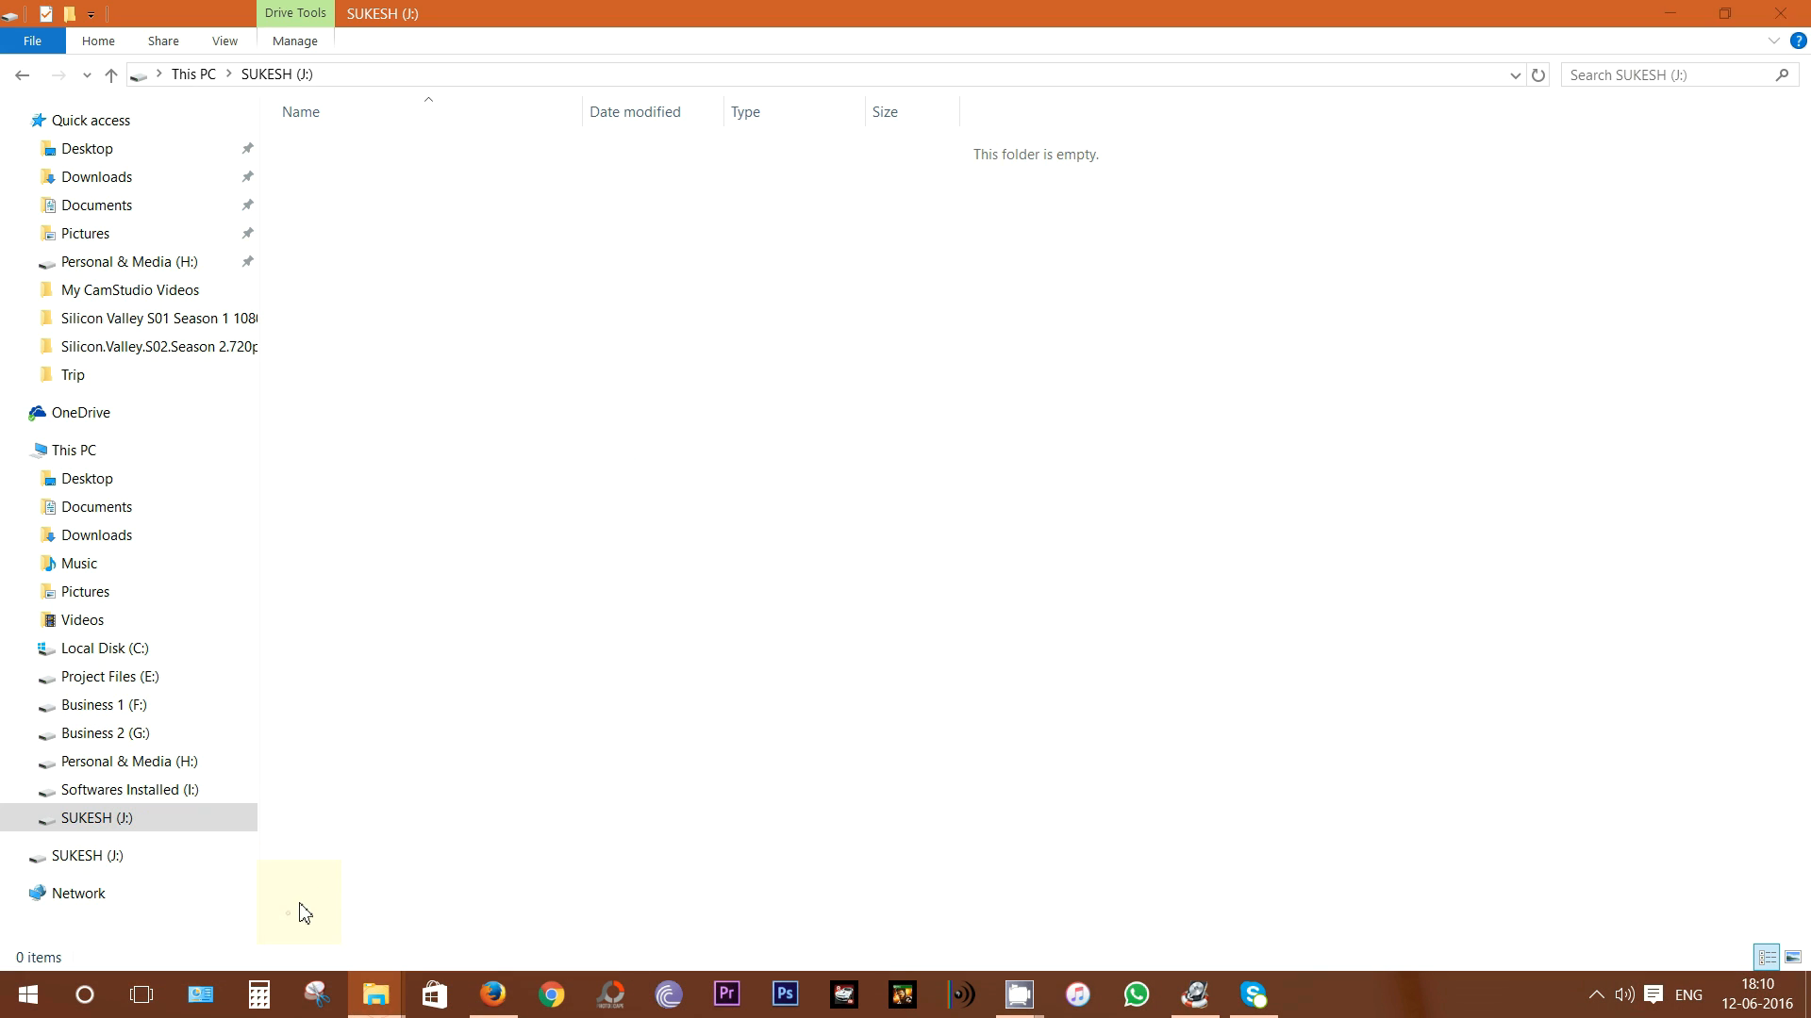
mouse_move(1023, 955)
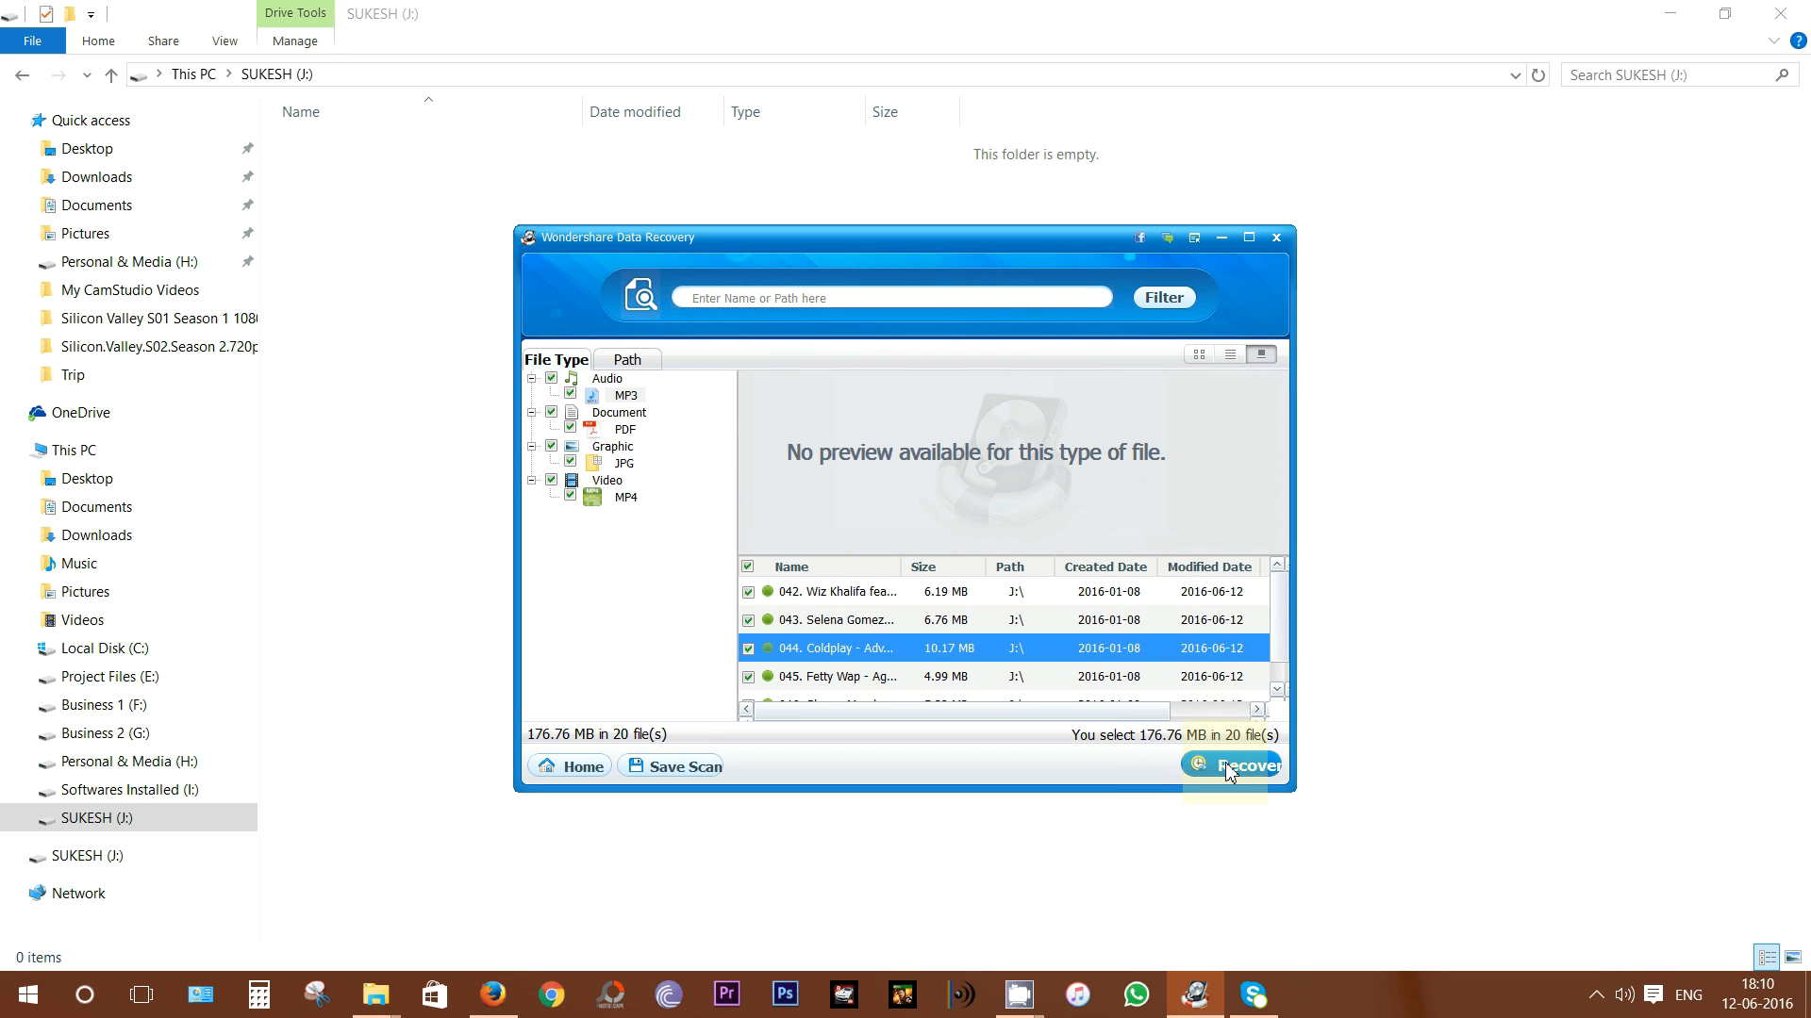
Step: Recover all 20 checked files into a Data Recovery folder on Business 2 (G:)
click(1231, 765)
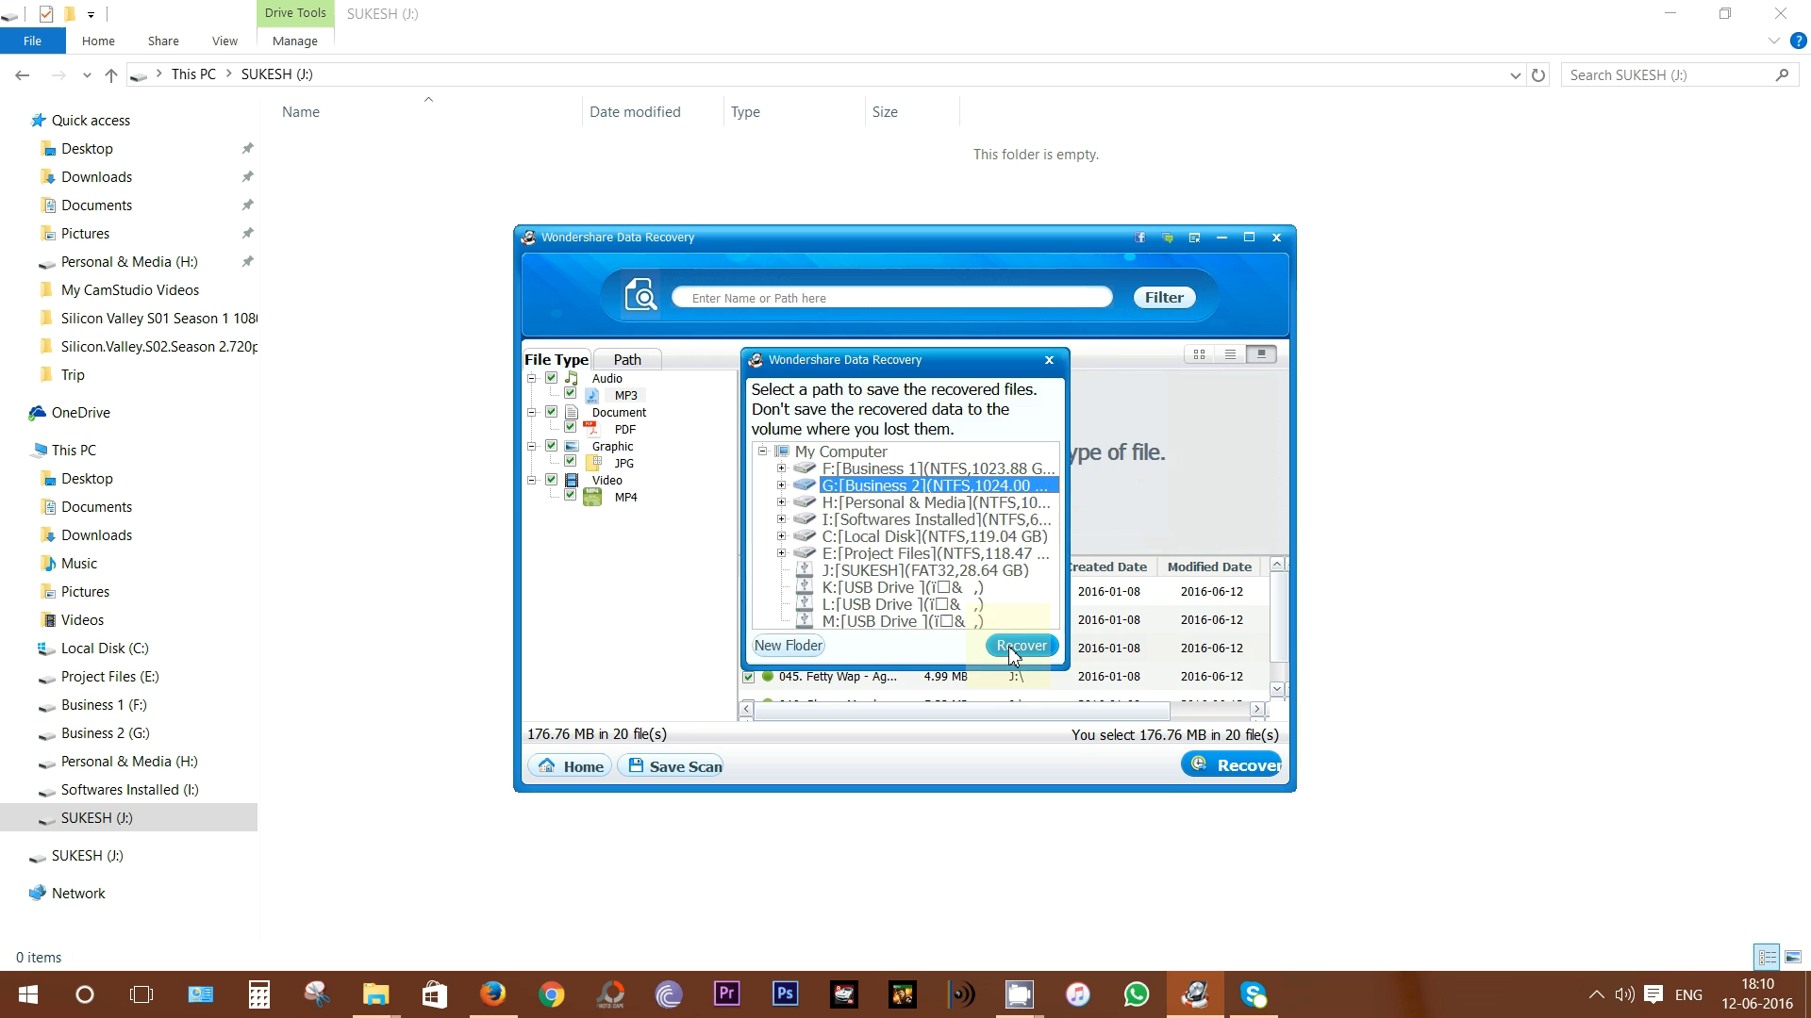
click(1018, 645)
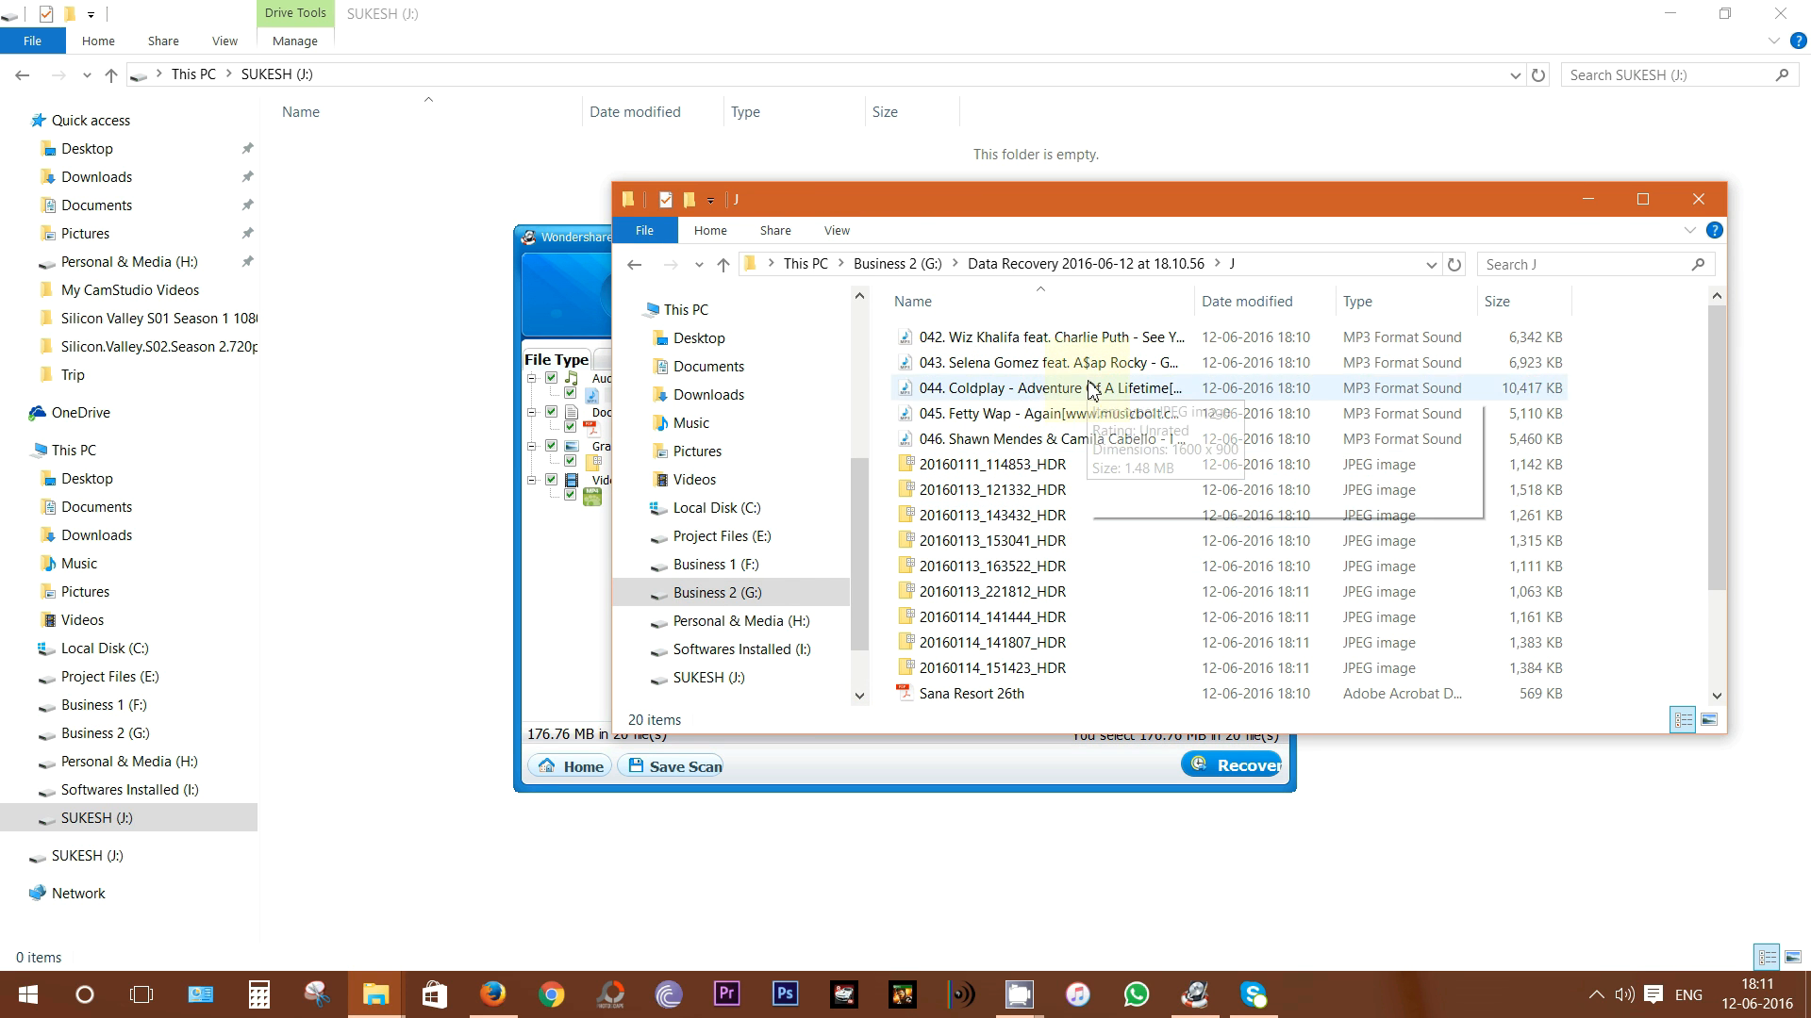
Step: Open a recovered HDR photo in Photo Viewer and page through the next three
double_click(996, 489)
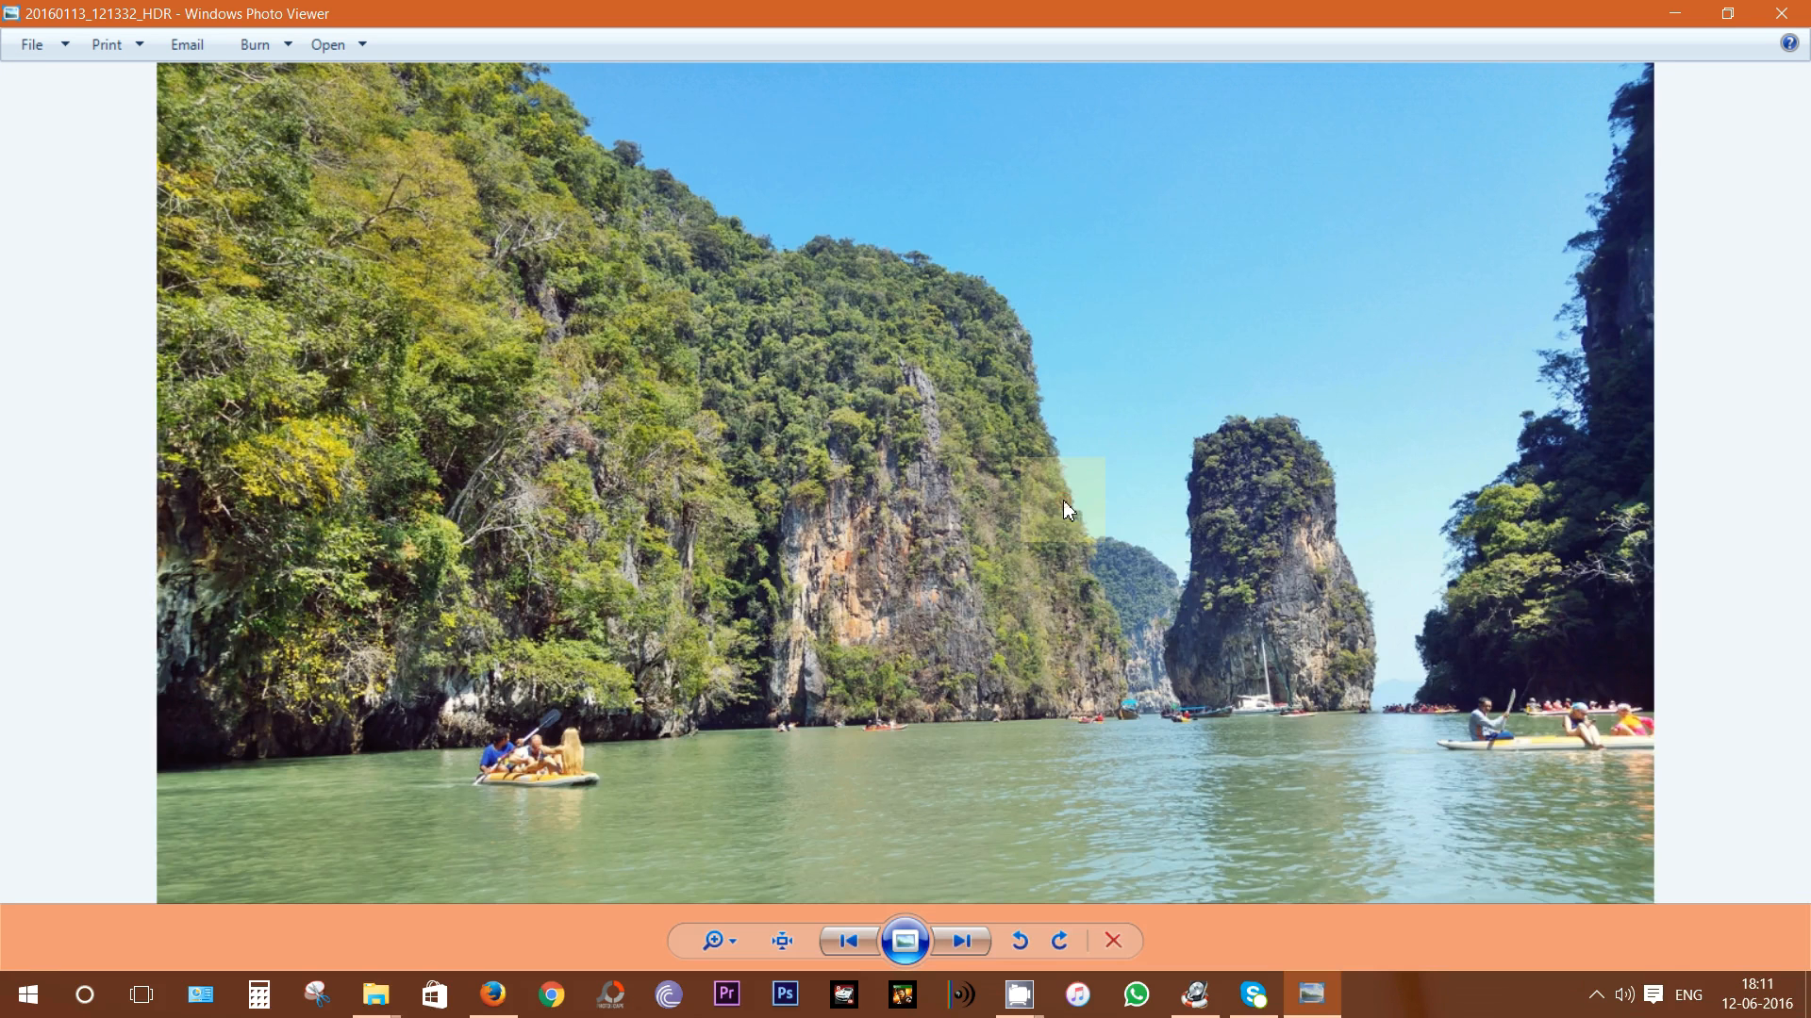
click(960, 940)
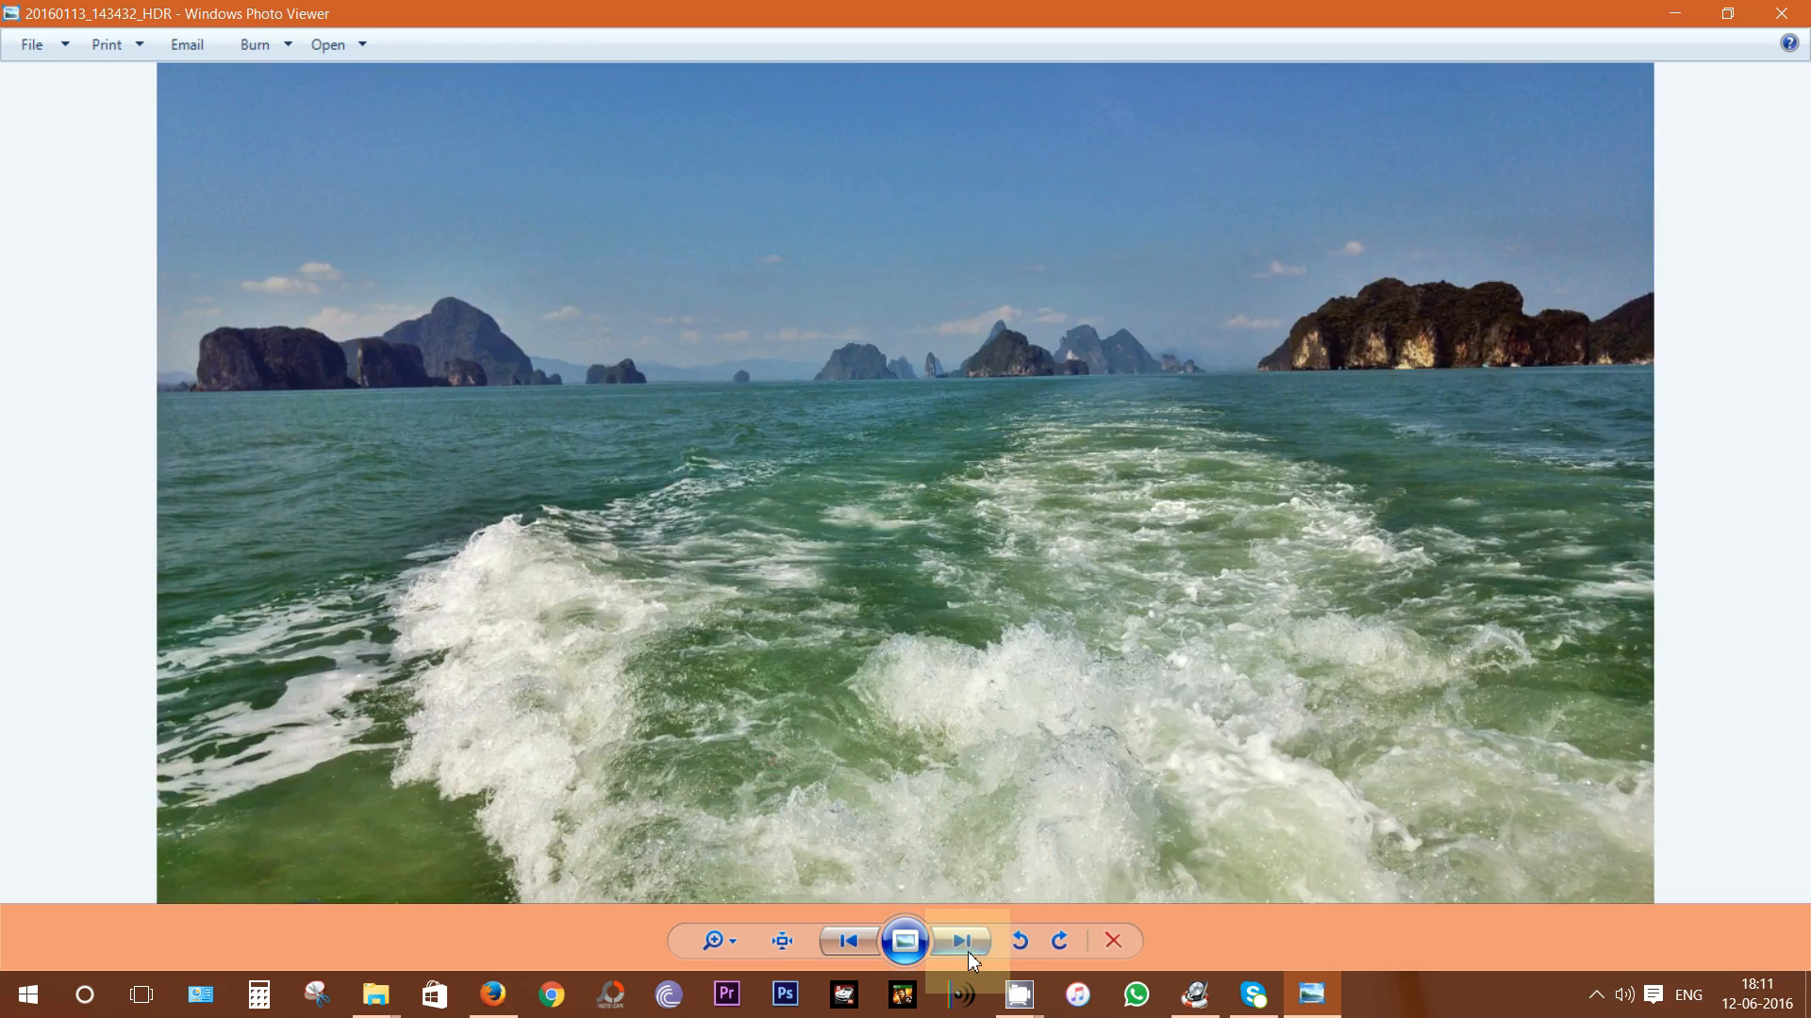
click(962, 941)
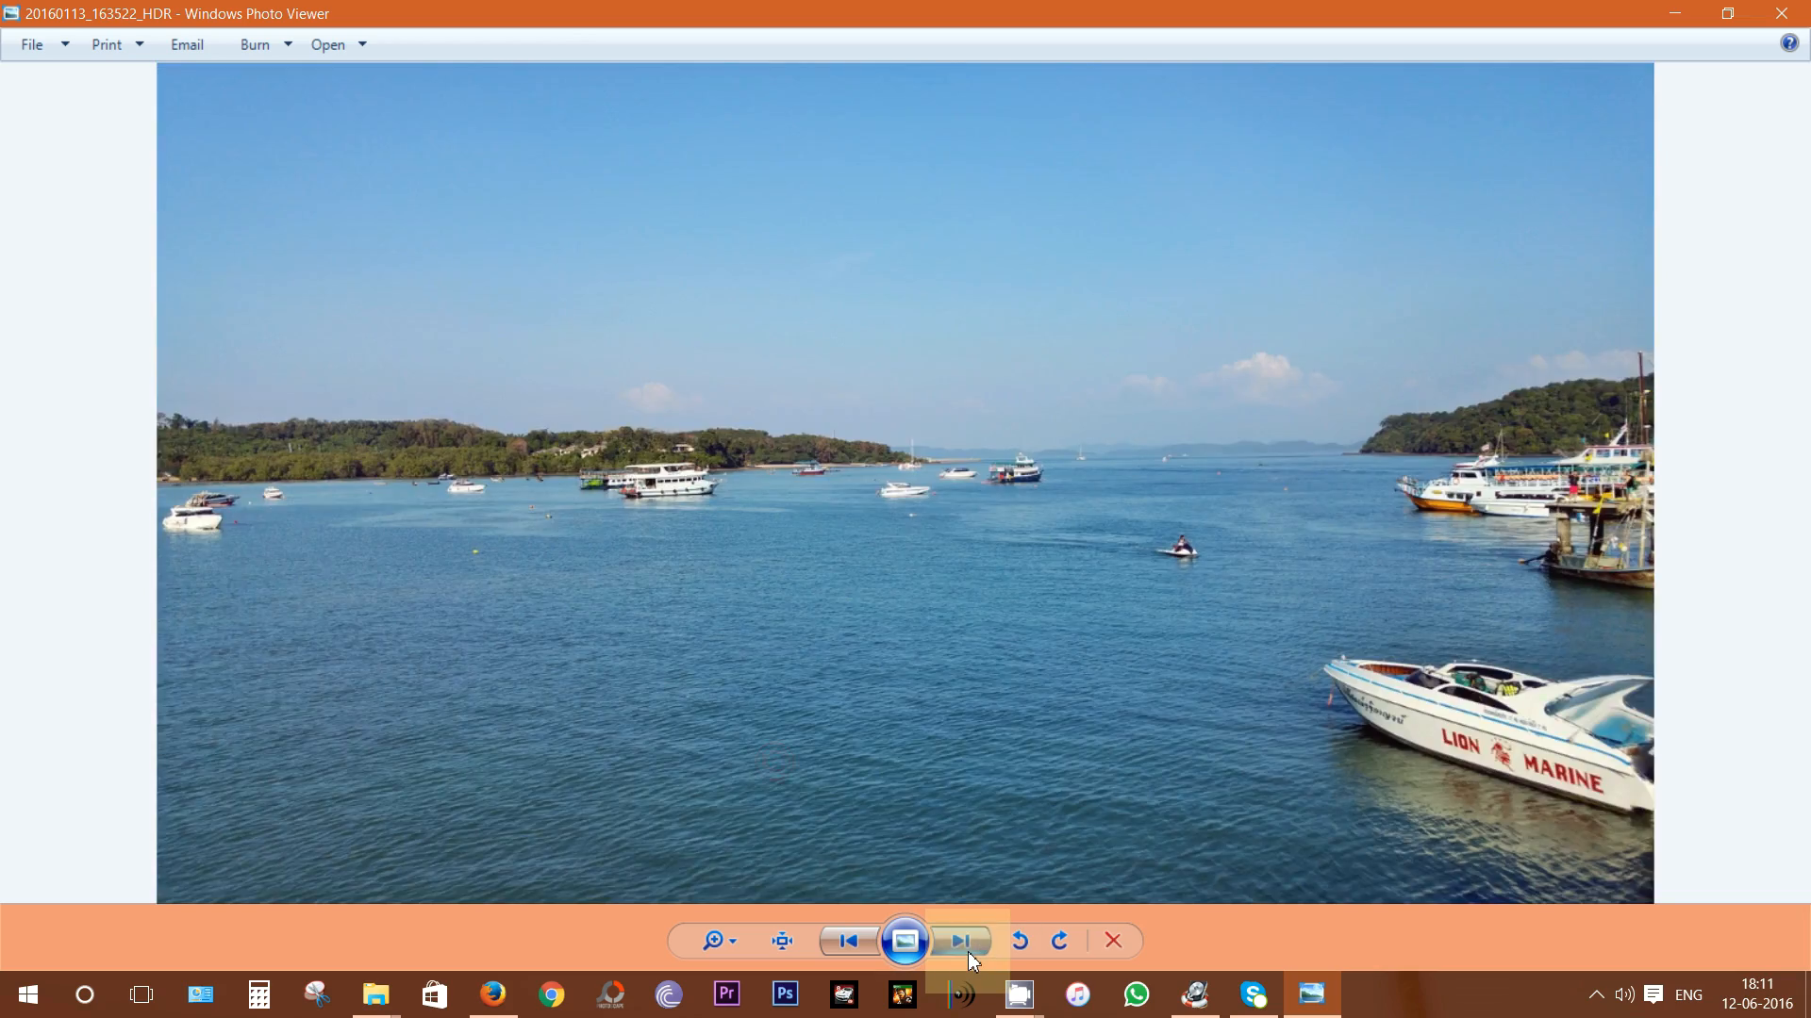
click(961, 941)
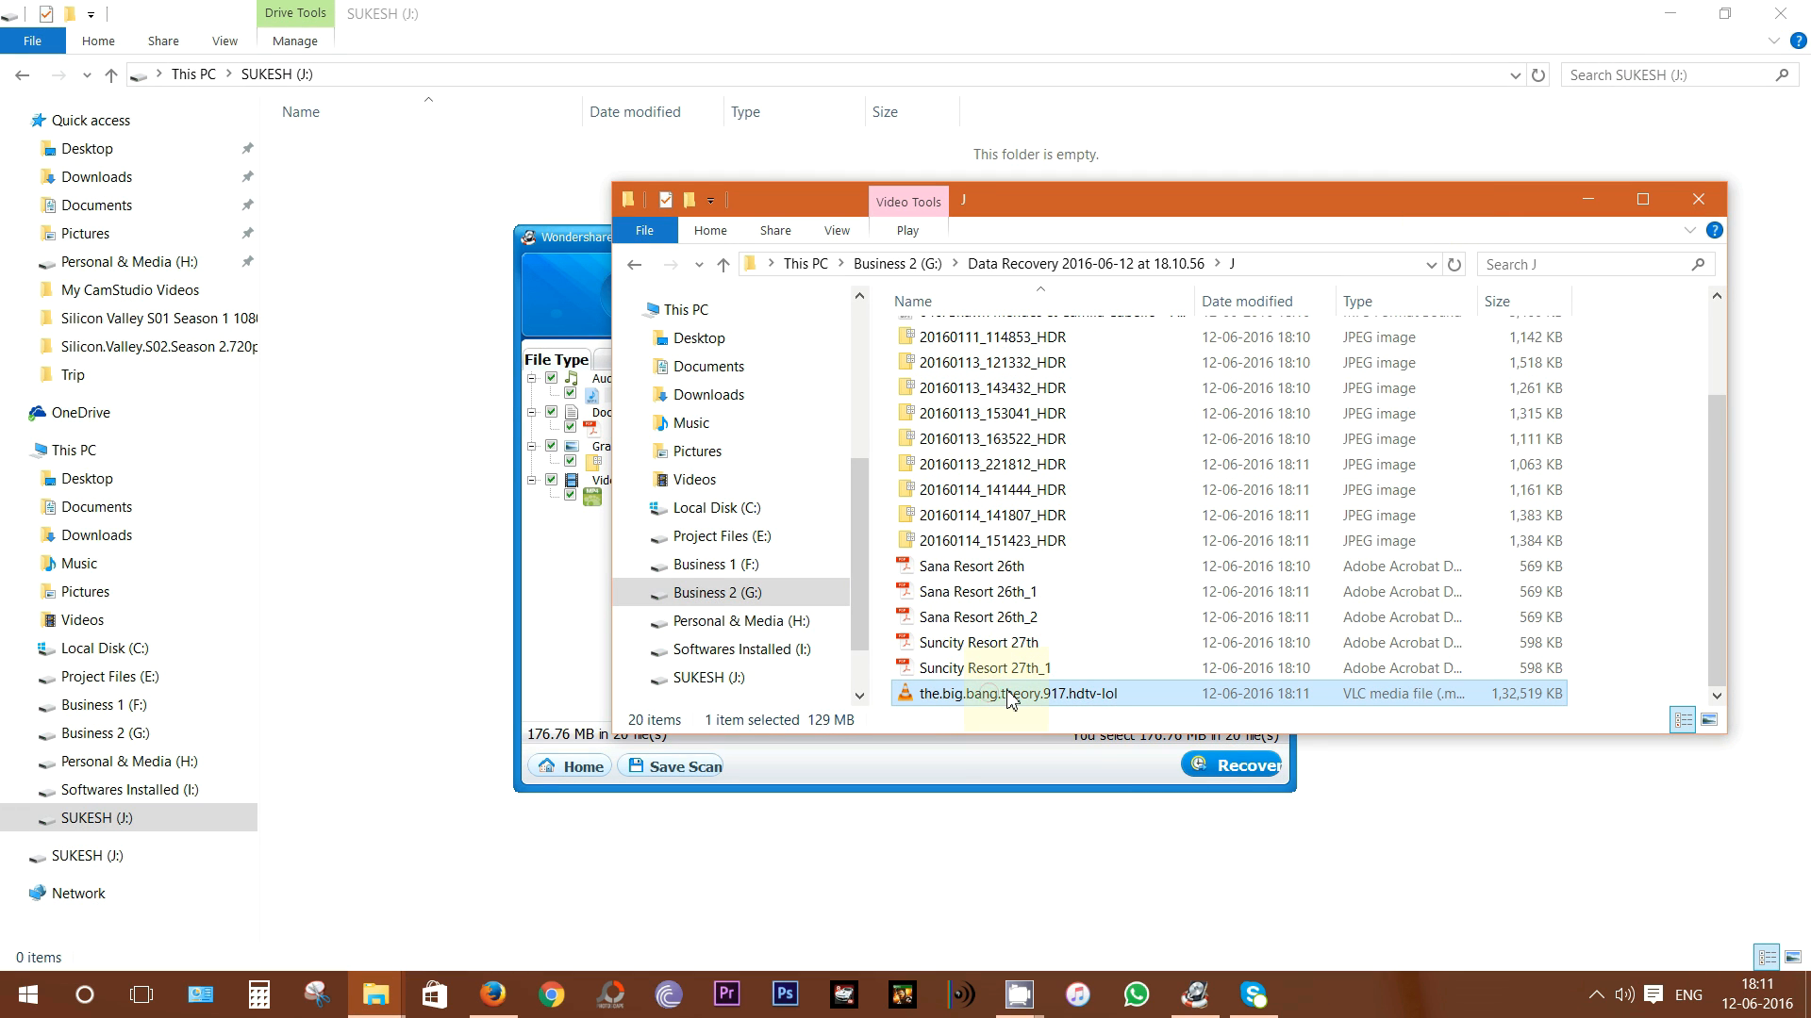
Step: Play the recovered the.big.bang.theory.917.hdtv-lol video to verify it
double_click(1013, 693)
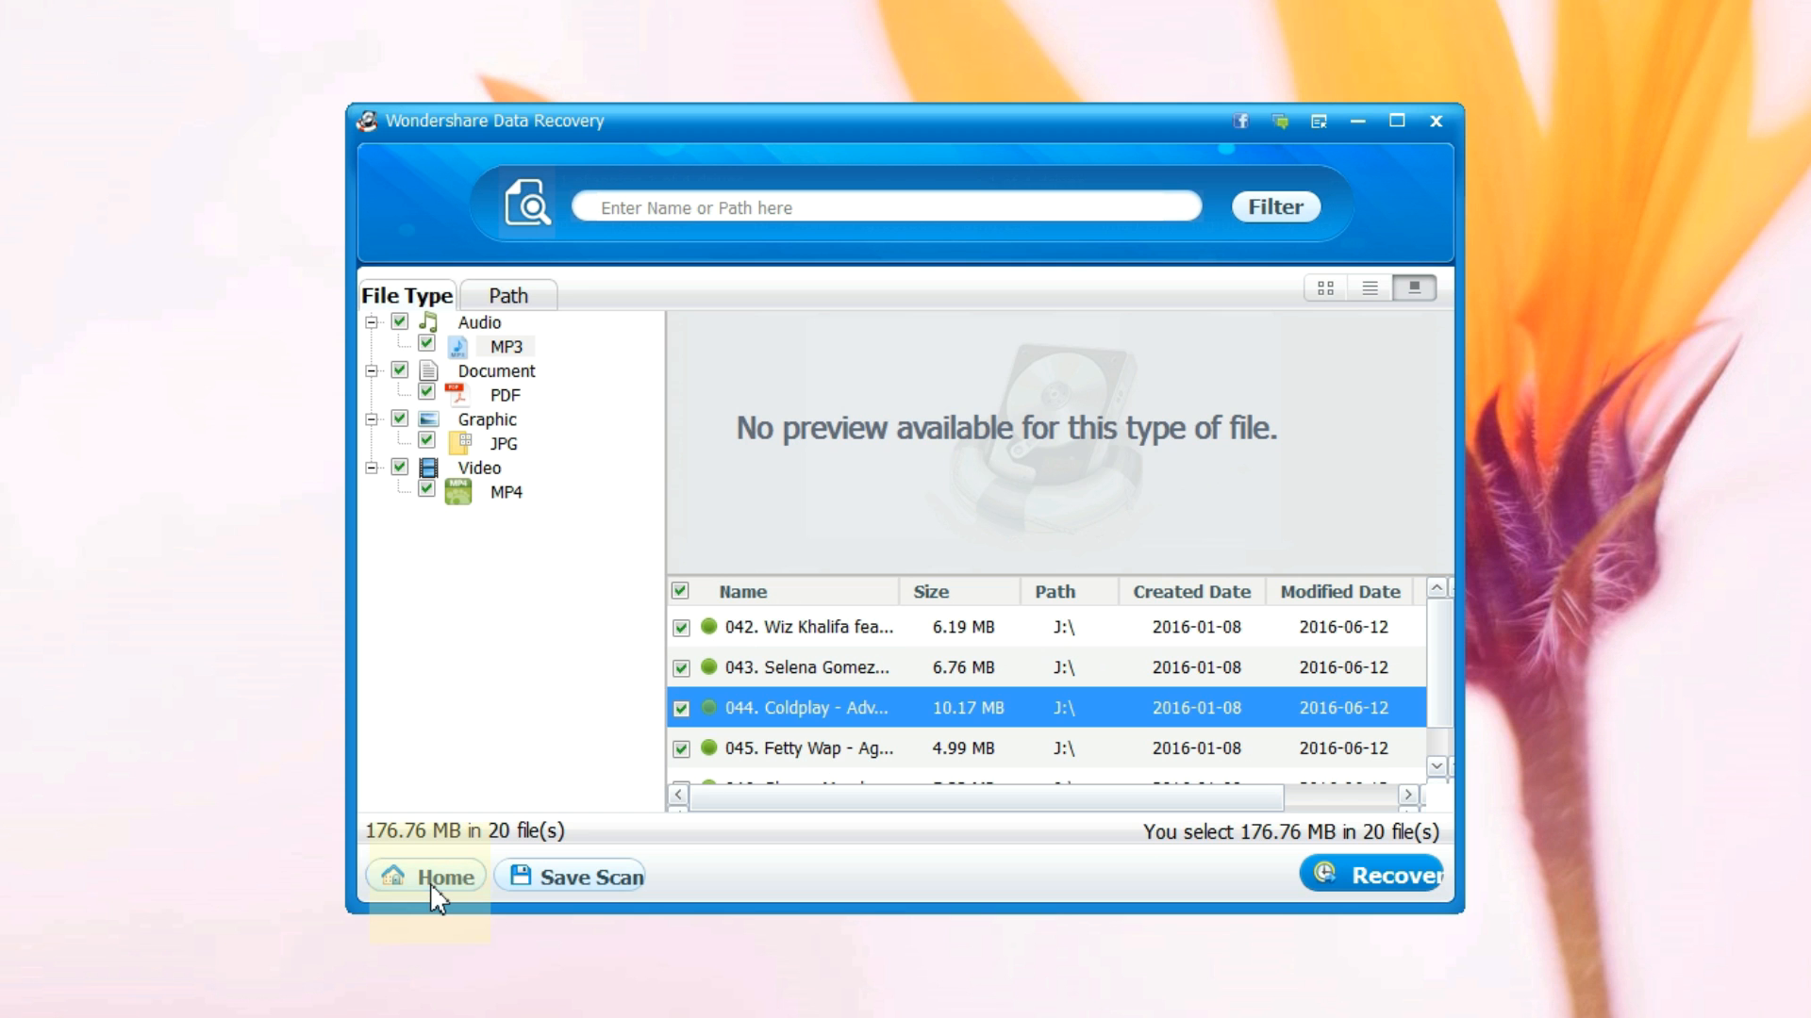
Step: Select SUKESH (J:) on the partition screen with the For All Files scan option
click(426, 876)
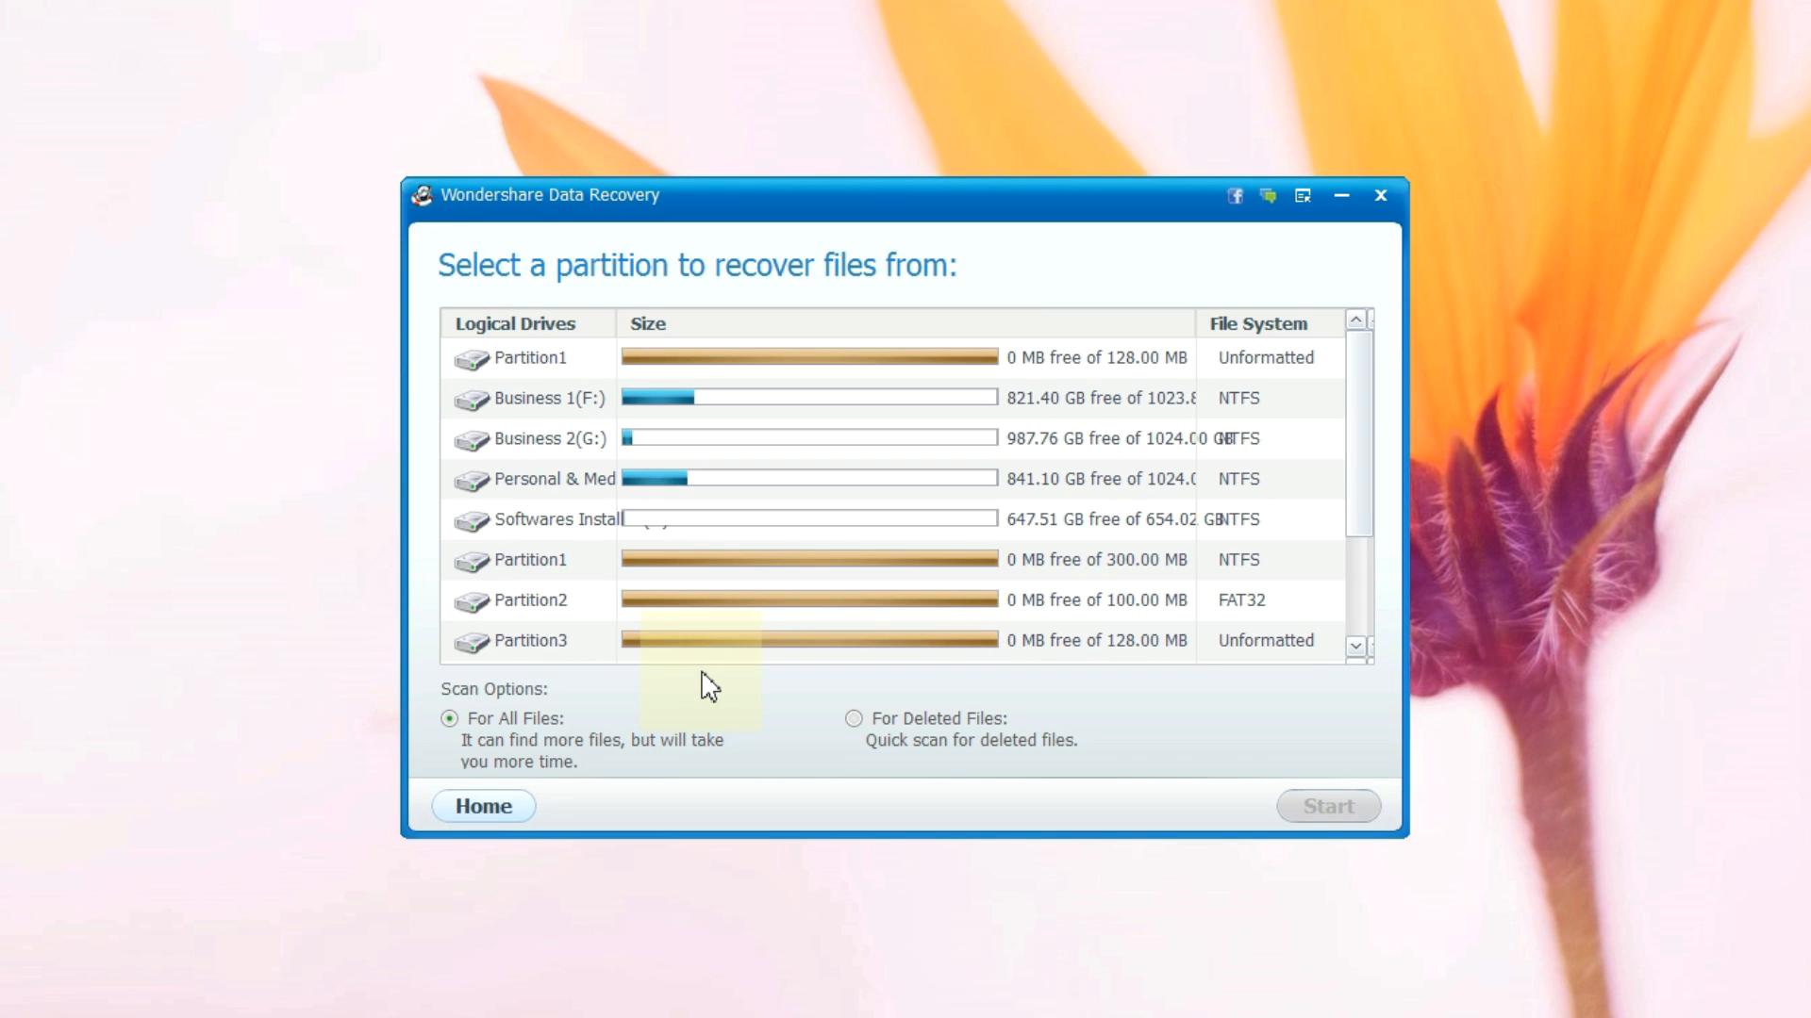
scroll(down, 3)
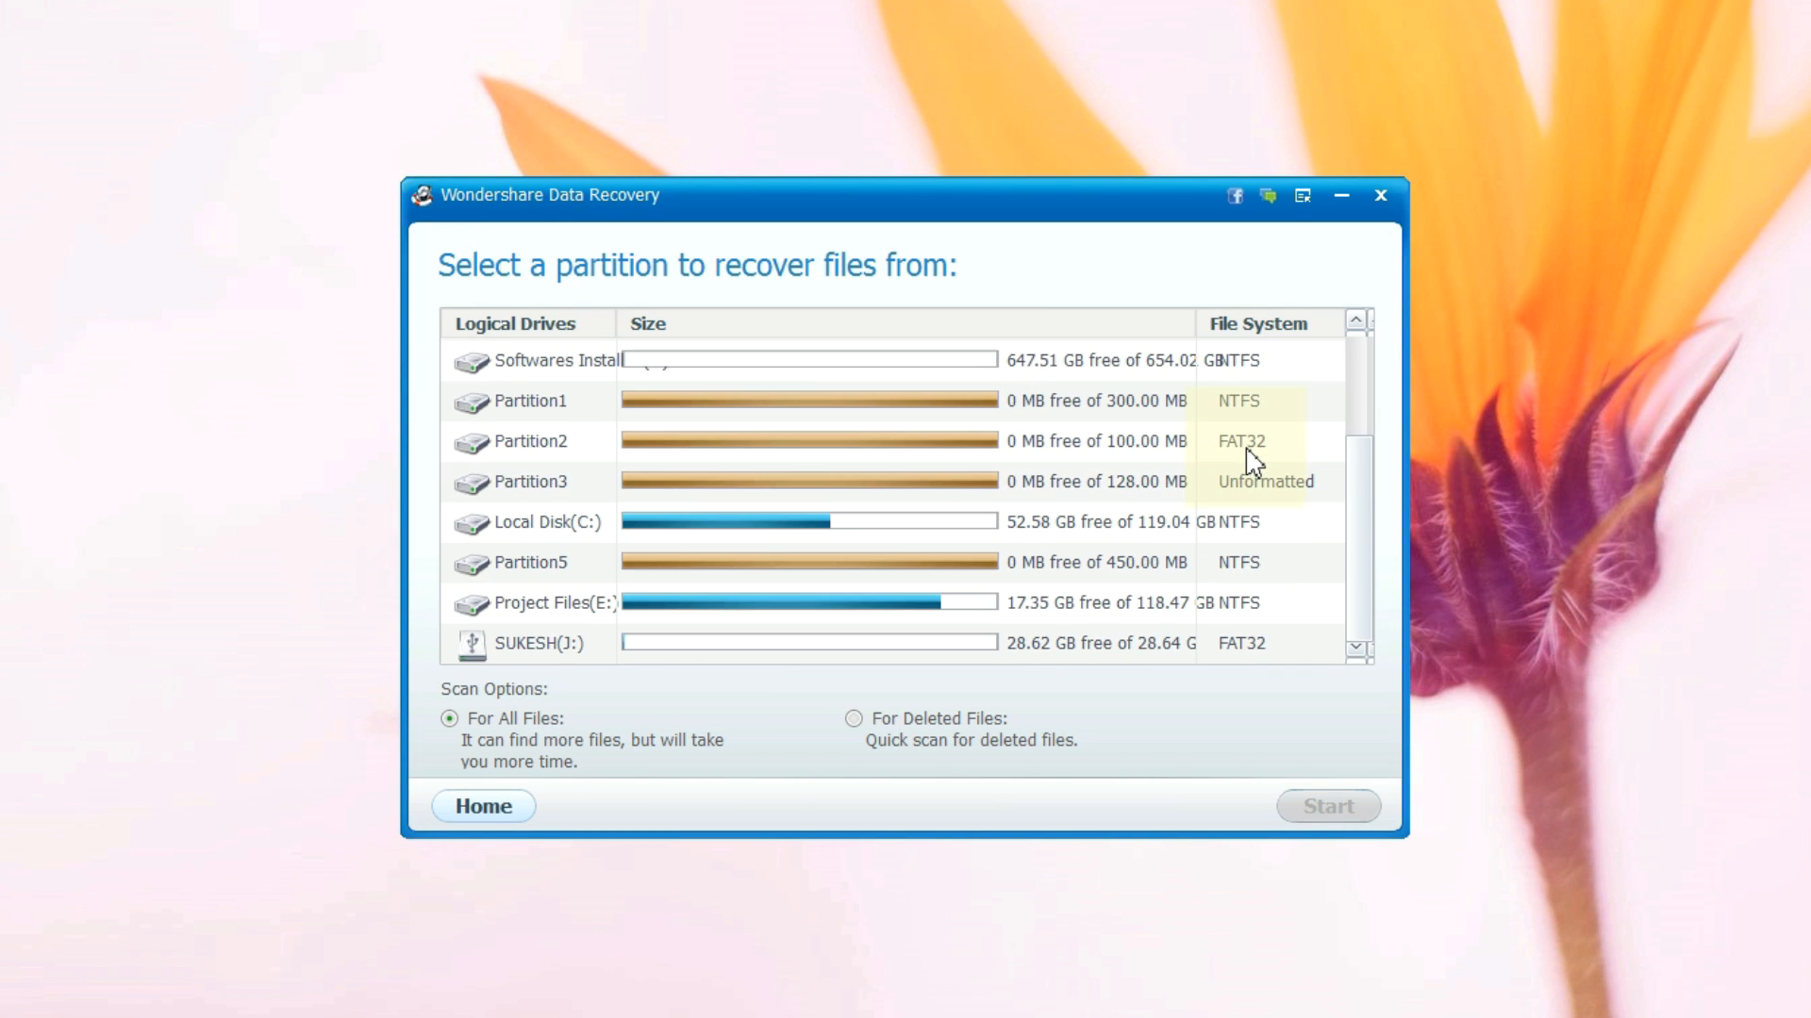
click(536, 643)
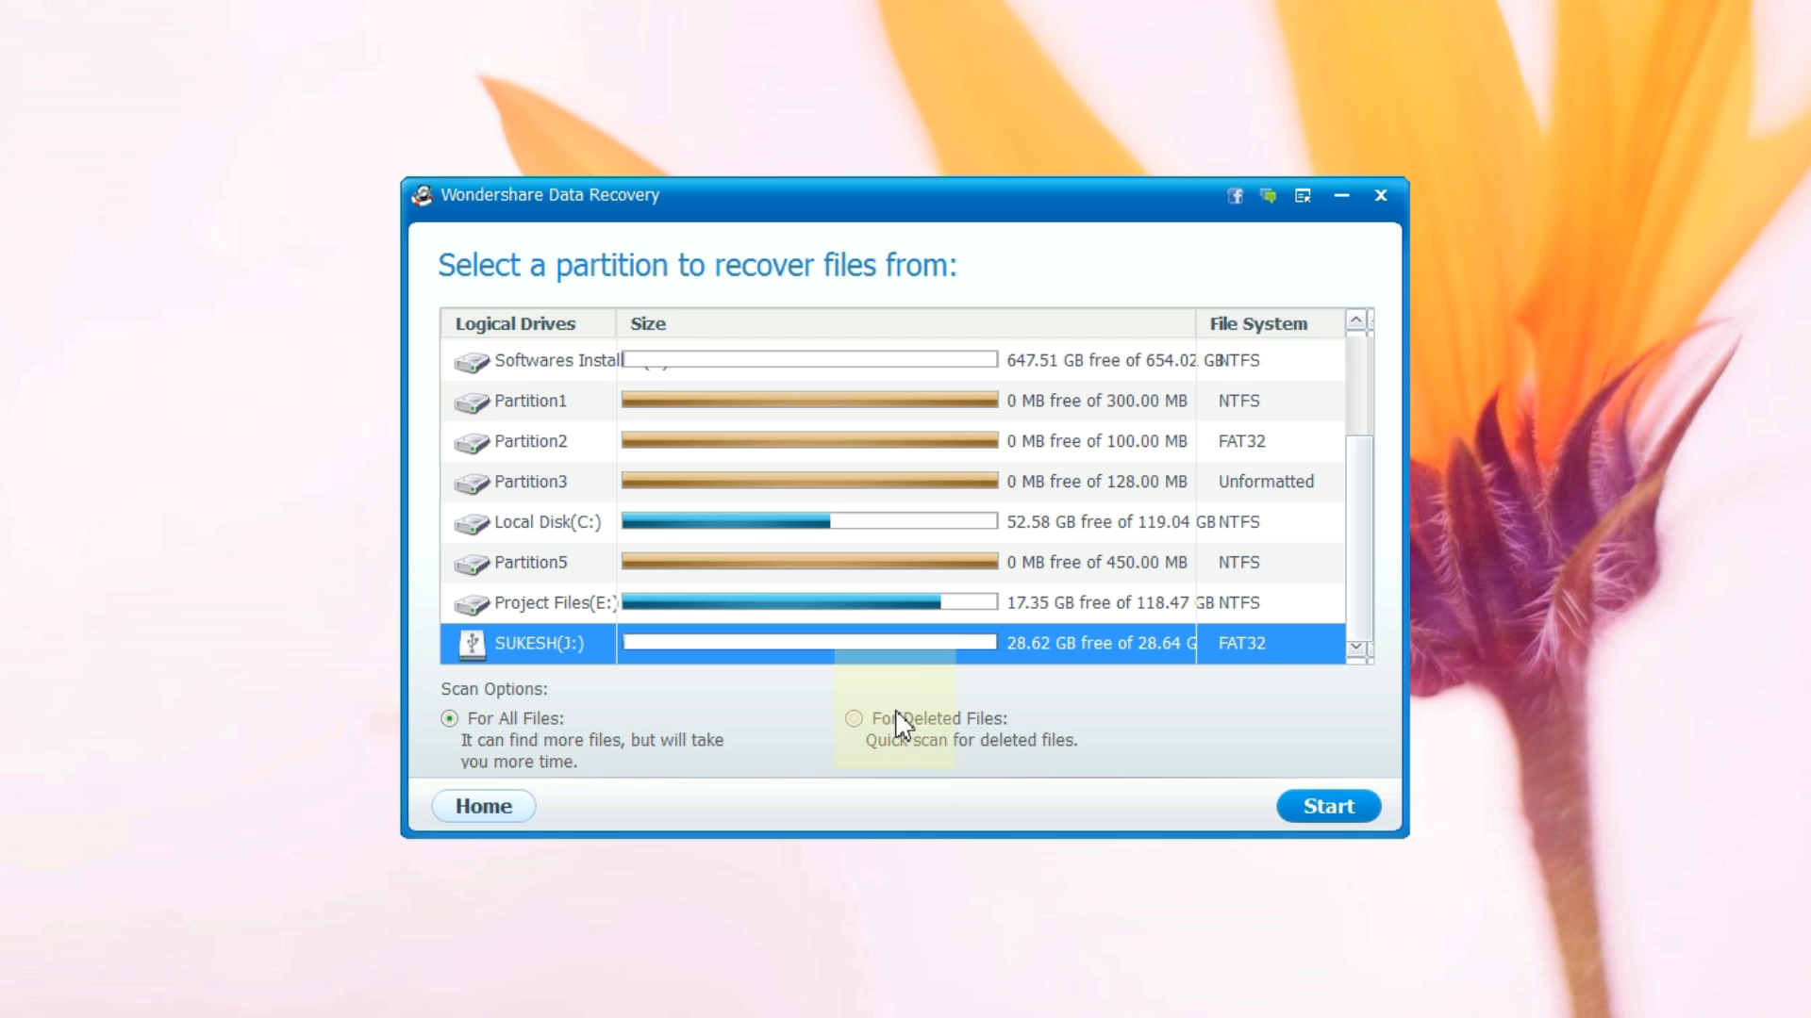
mouse_move(996, 748)
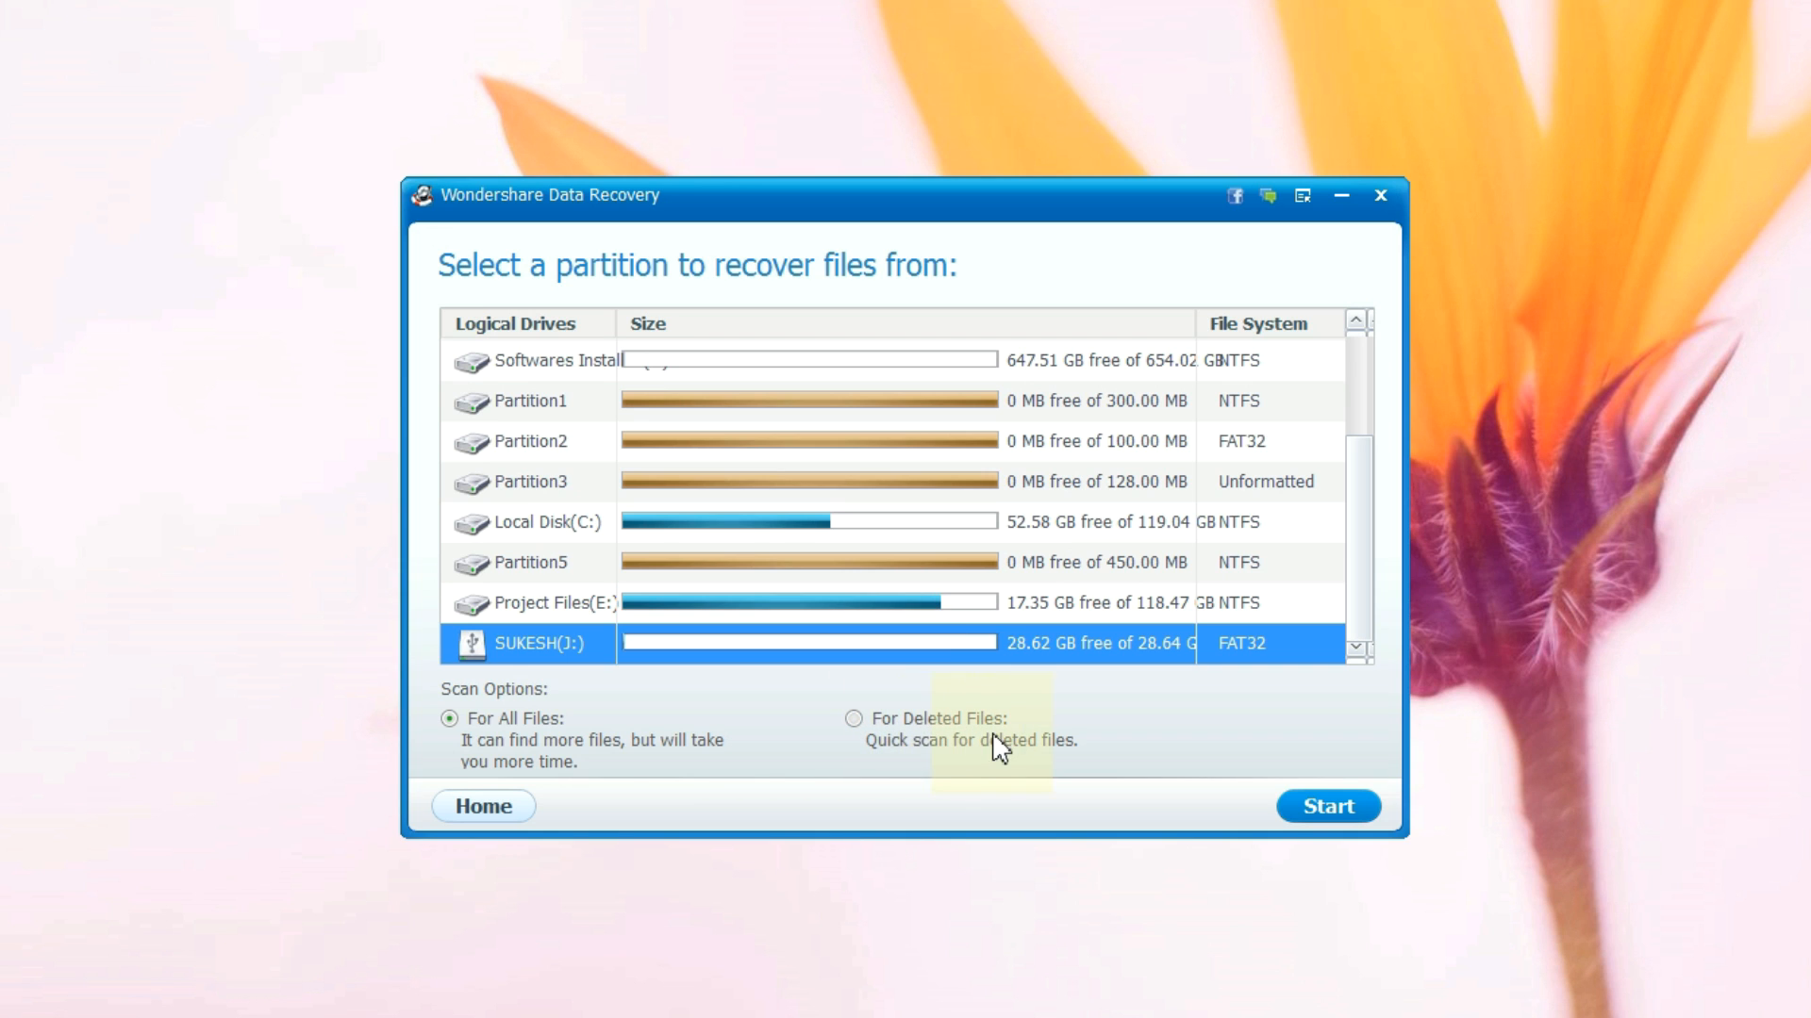
mouse_move(854, 718)
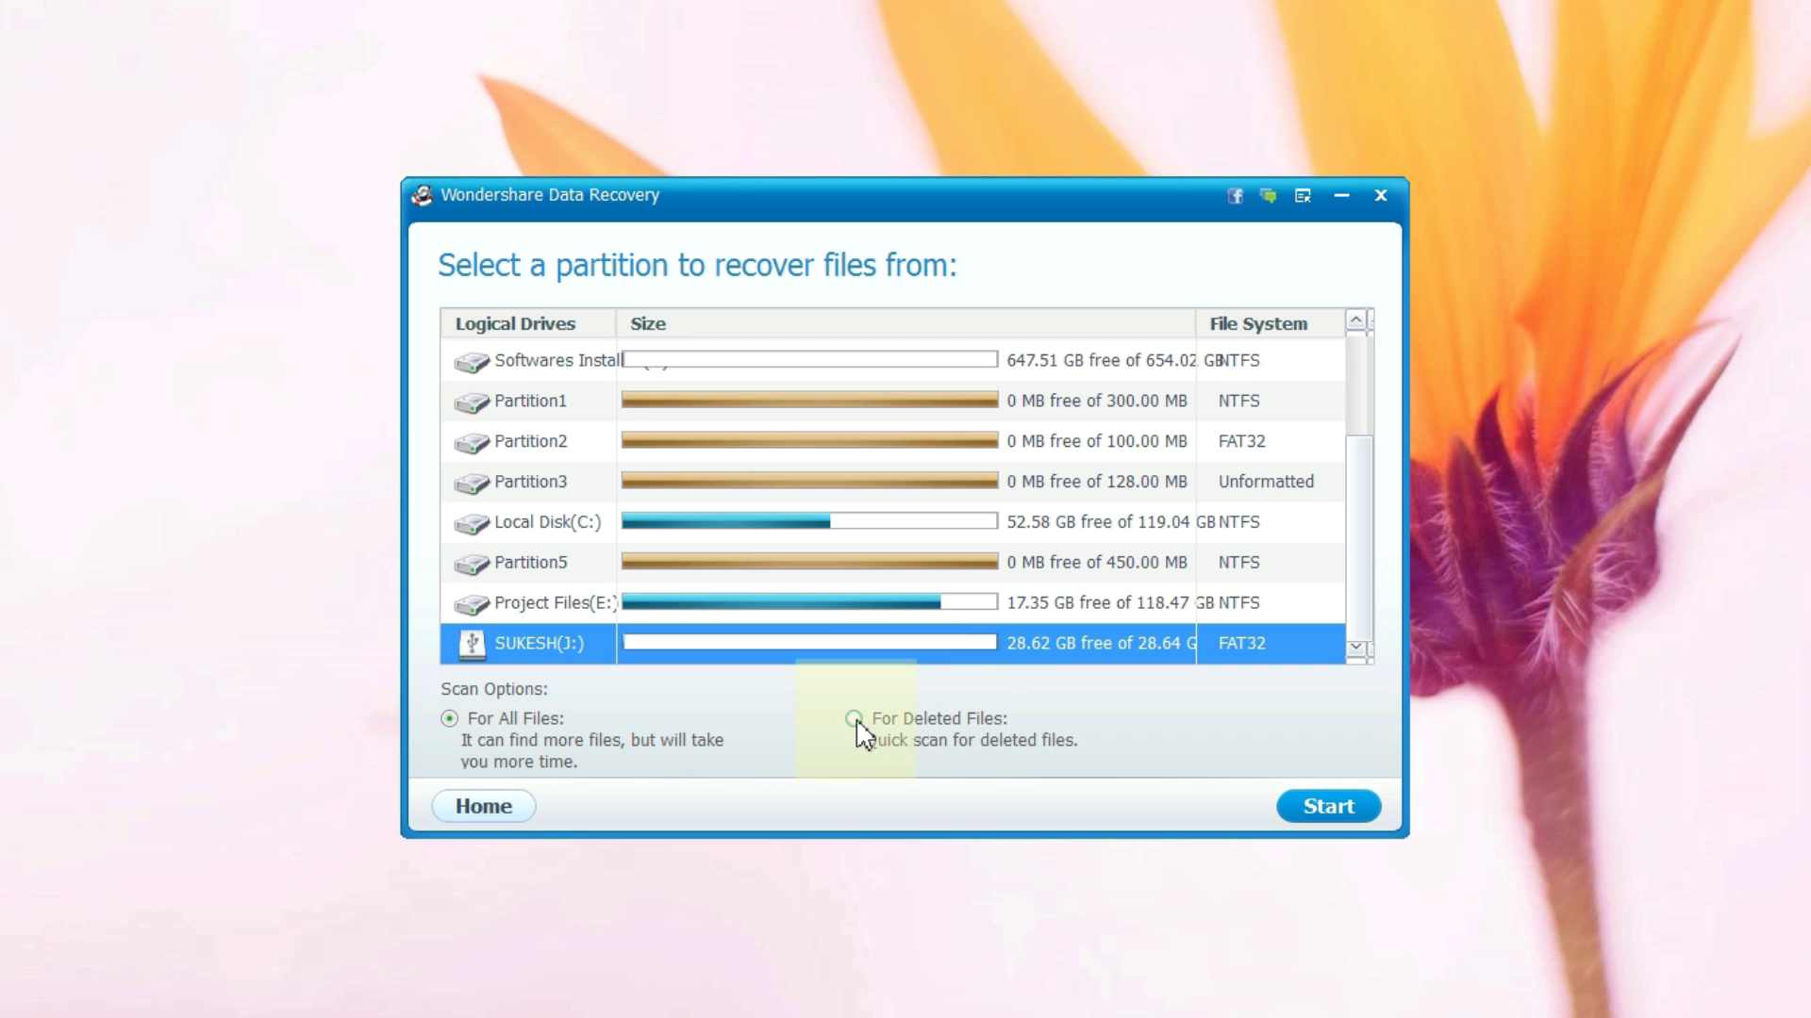
click(853, 719)
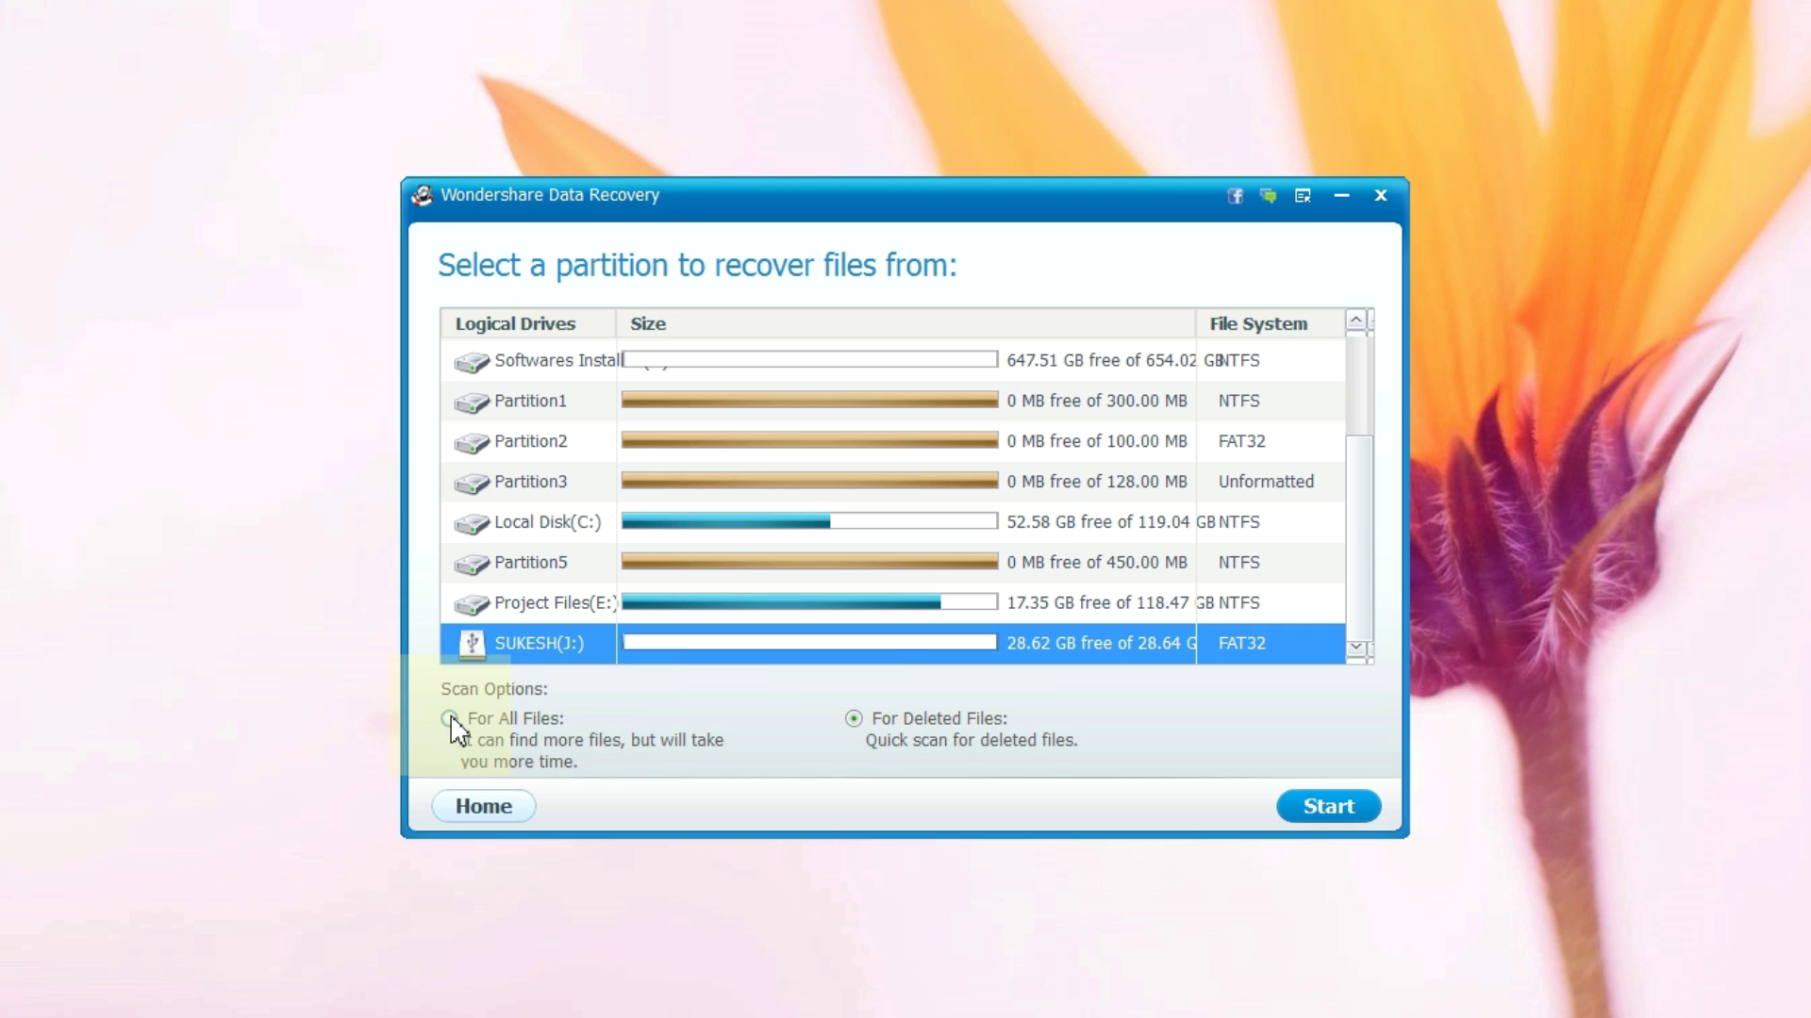
click(451, 719)
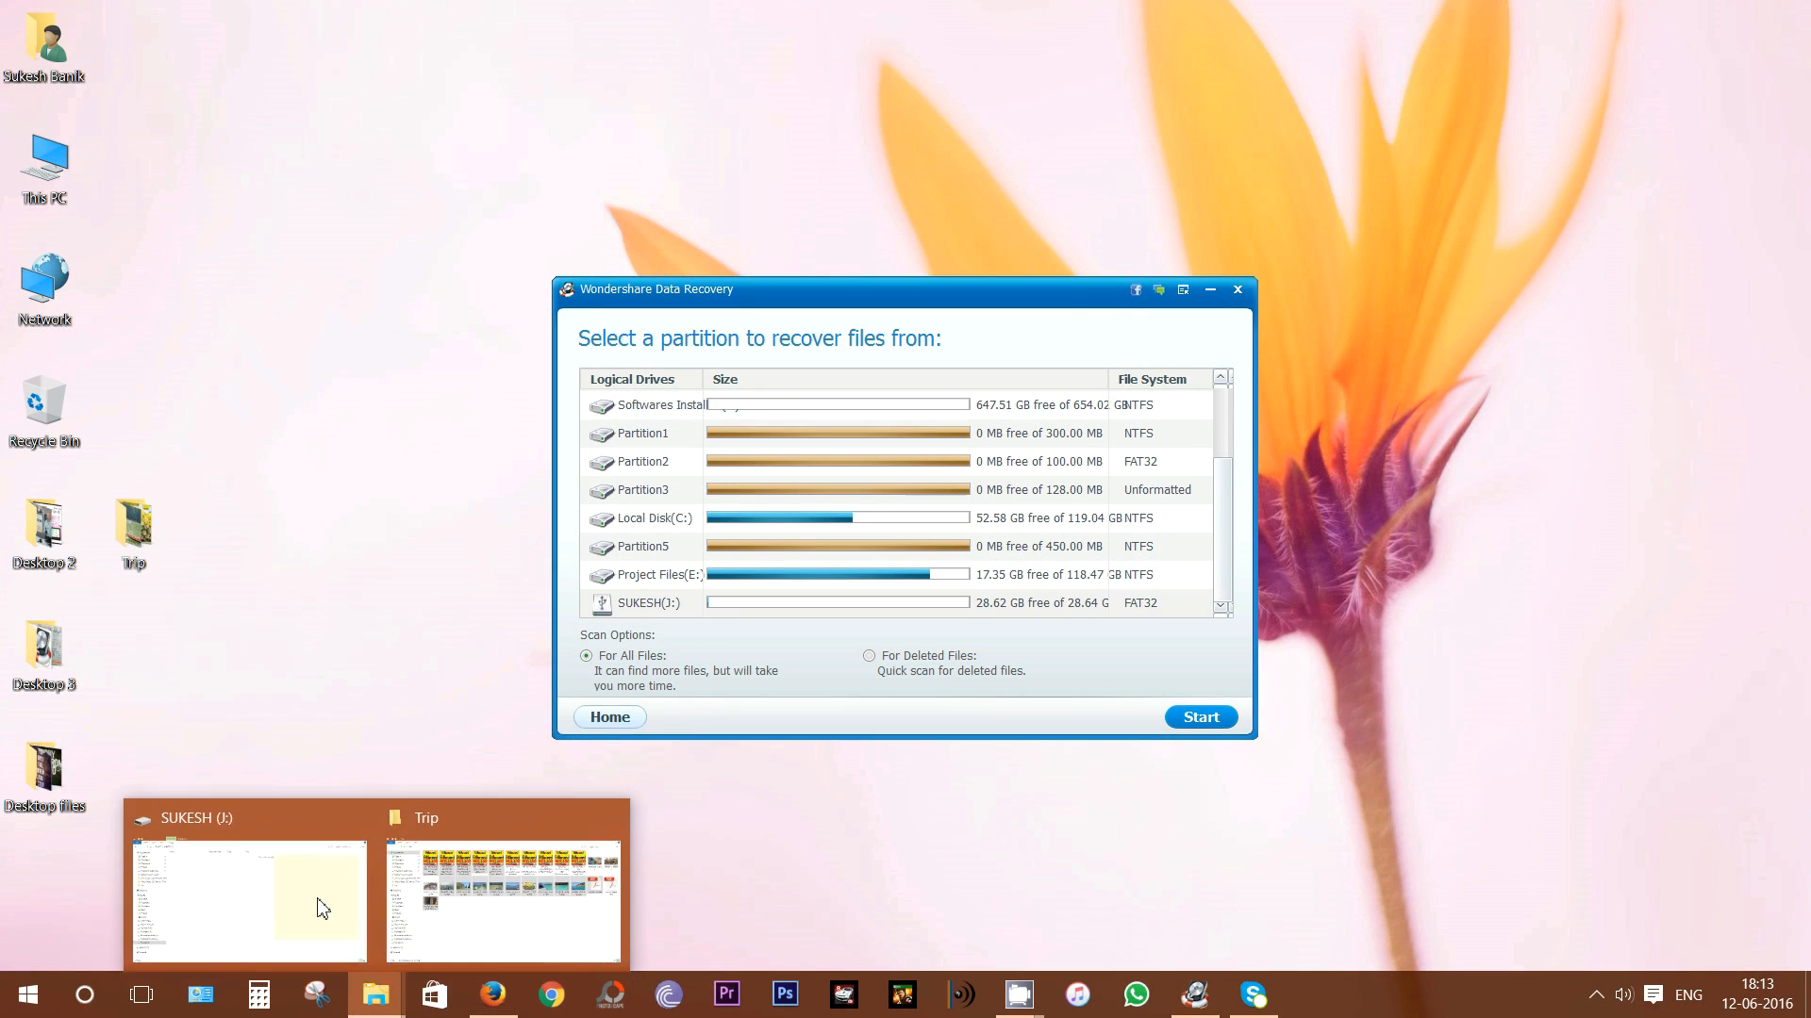
click(247, 900)
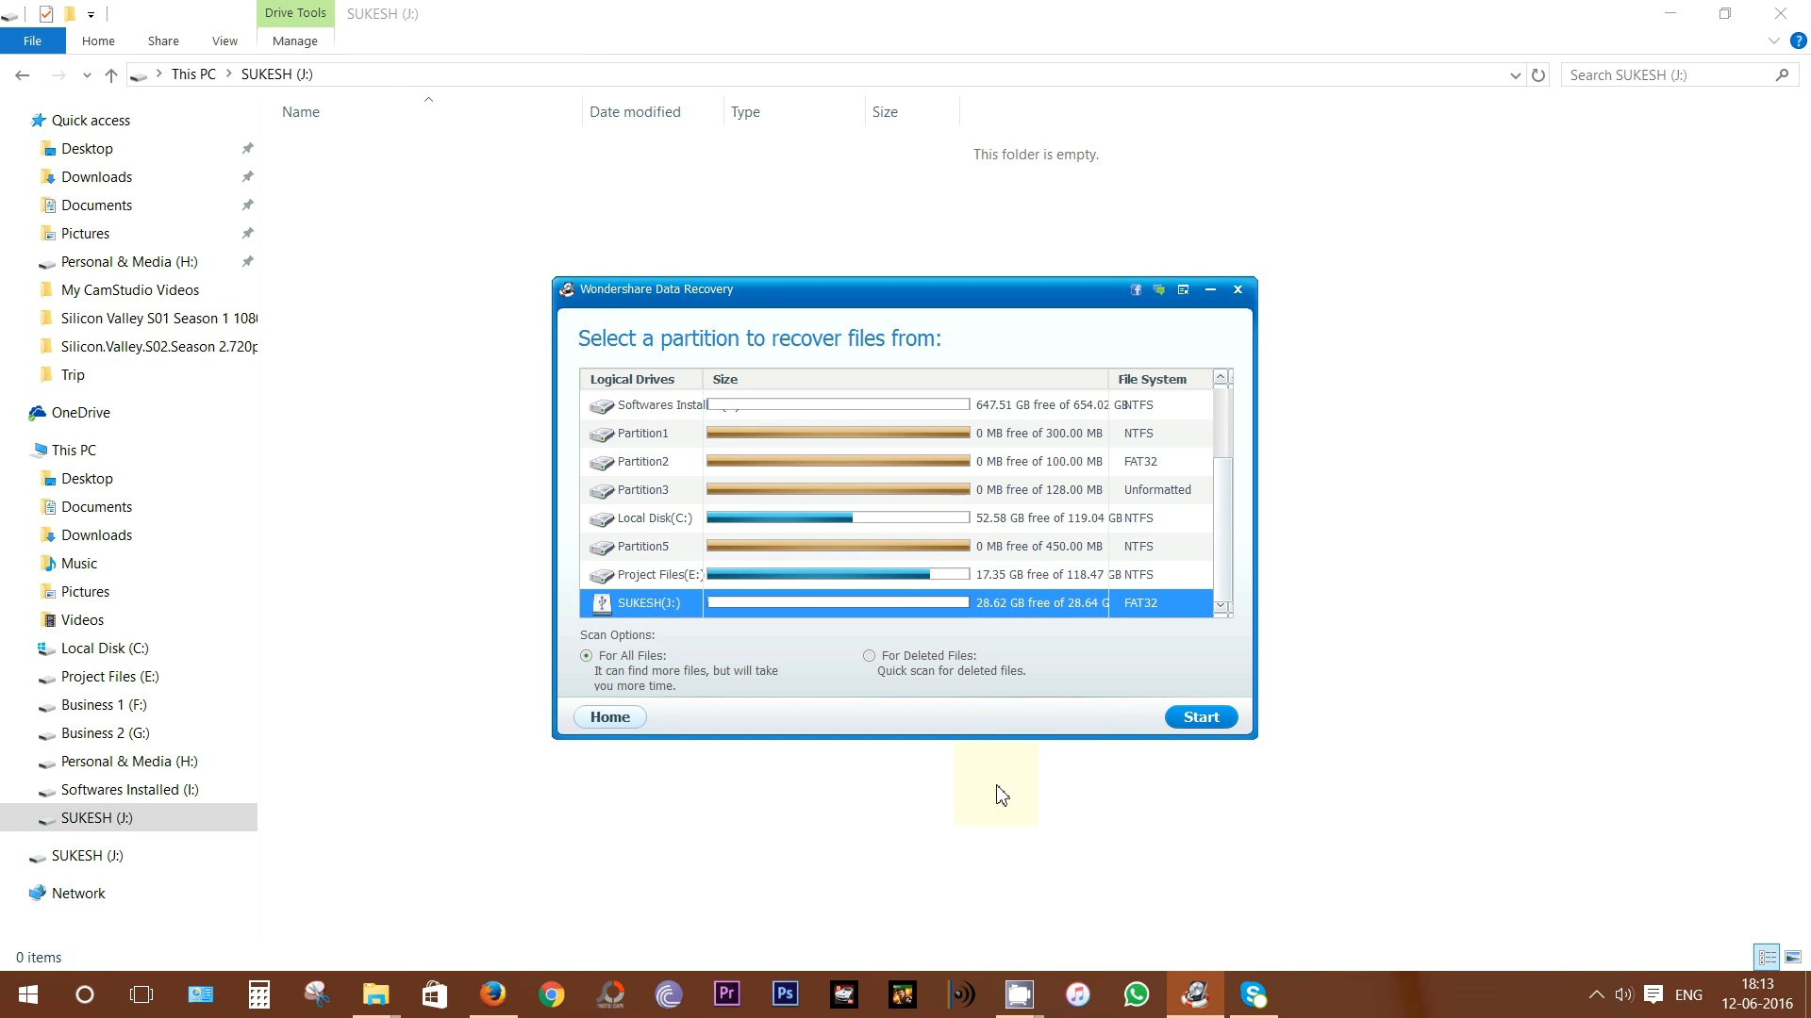
mouse_move(1163, 704)
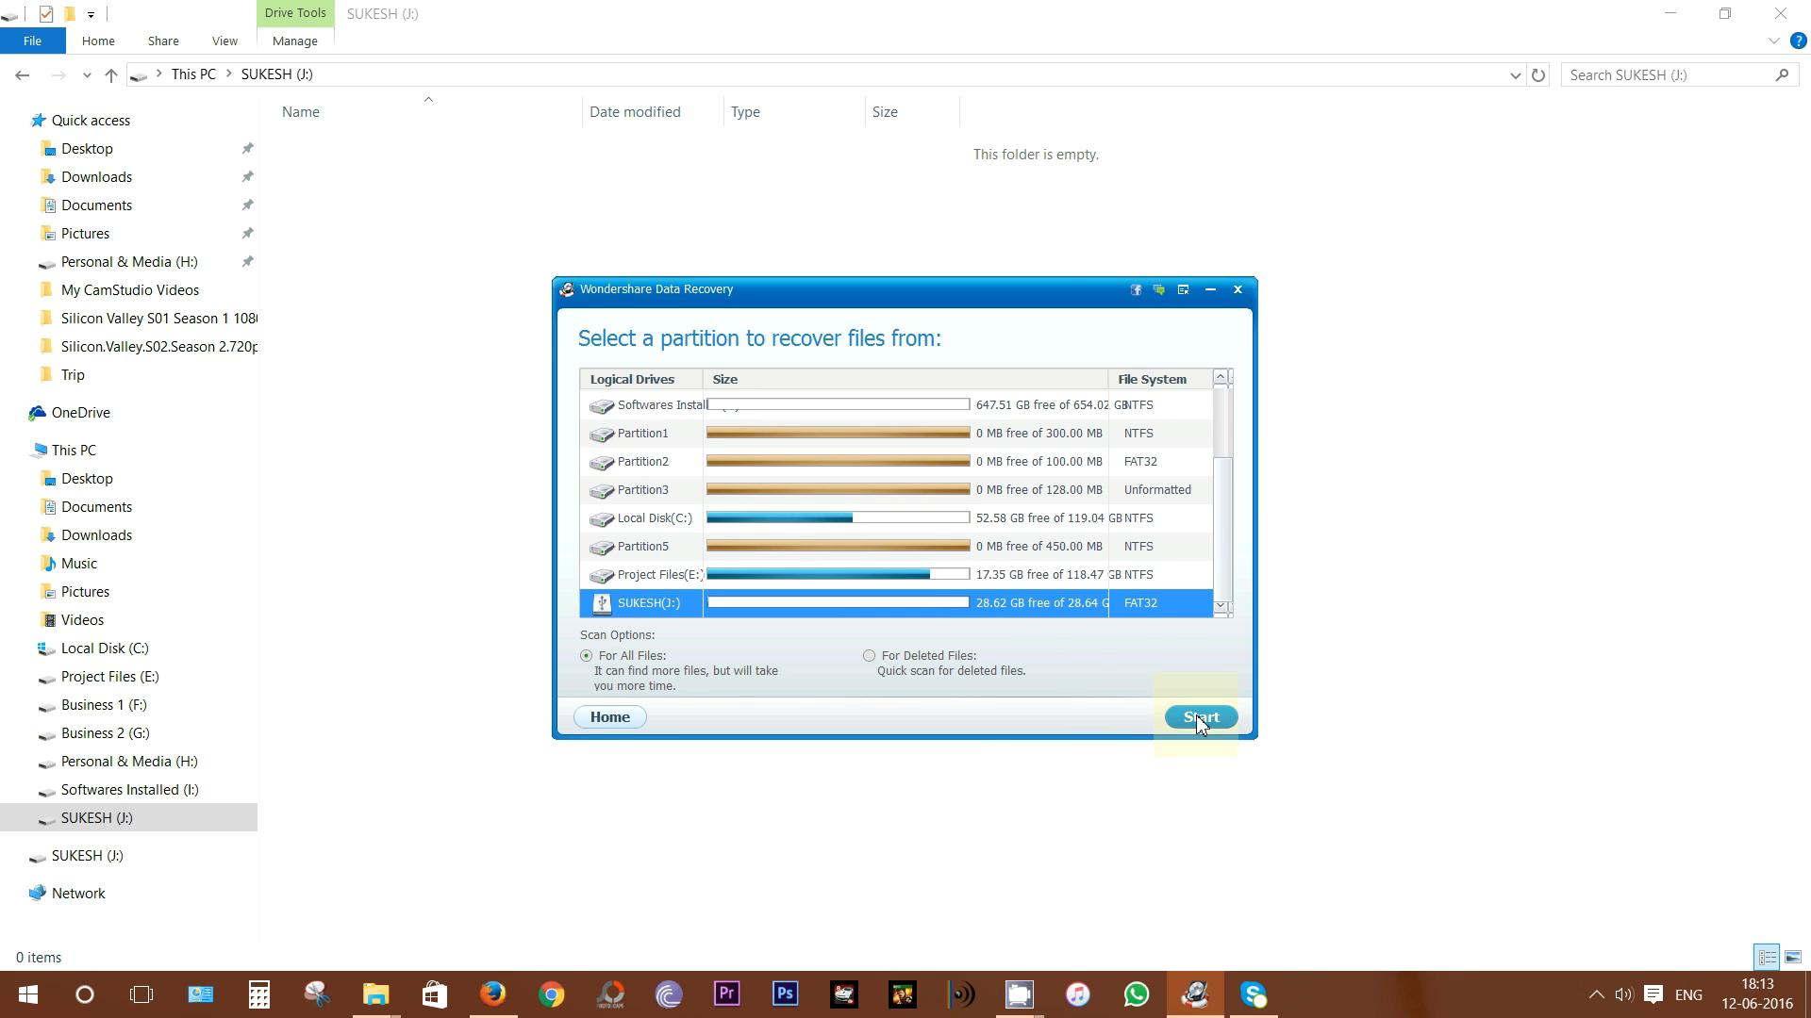
Step: Start the partition scan of the USB drive and browse the recovered MP4 and M4V videos
click(1201, 716)
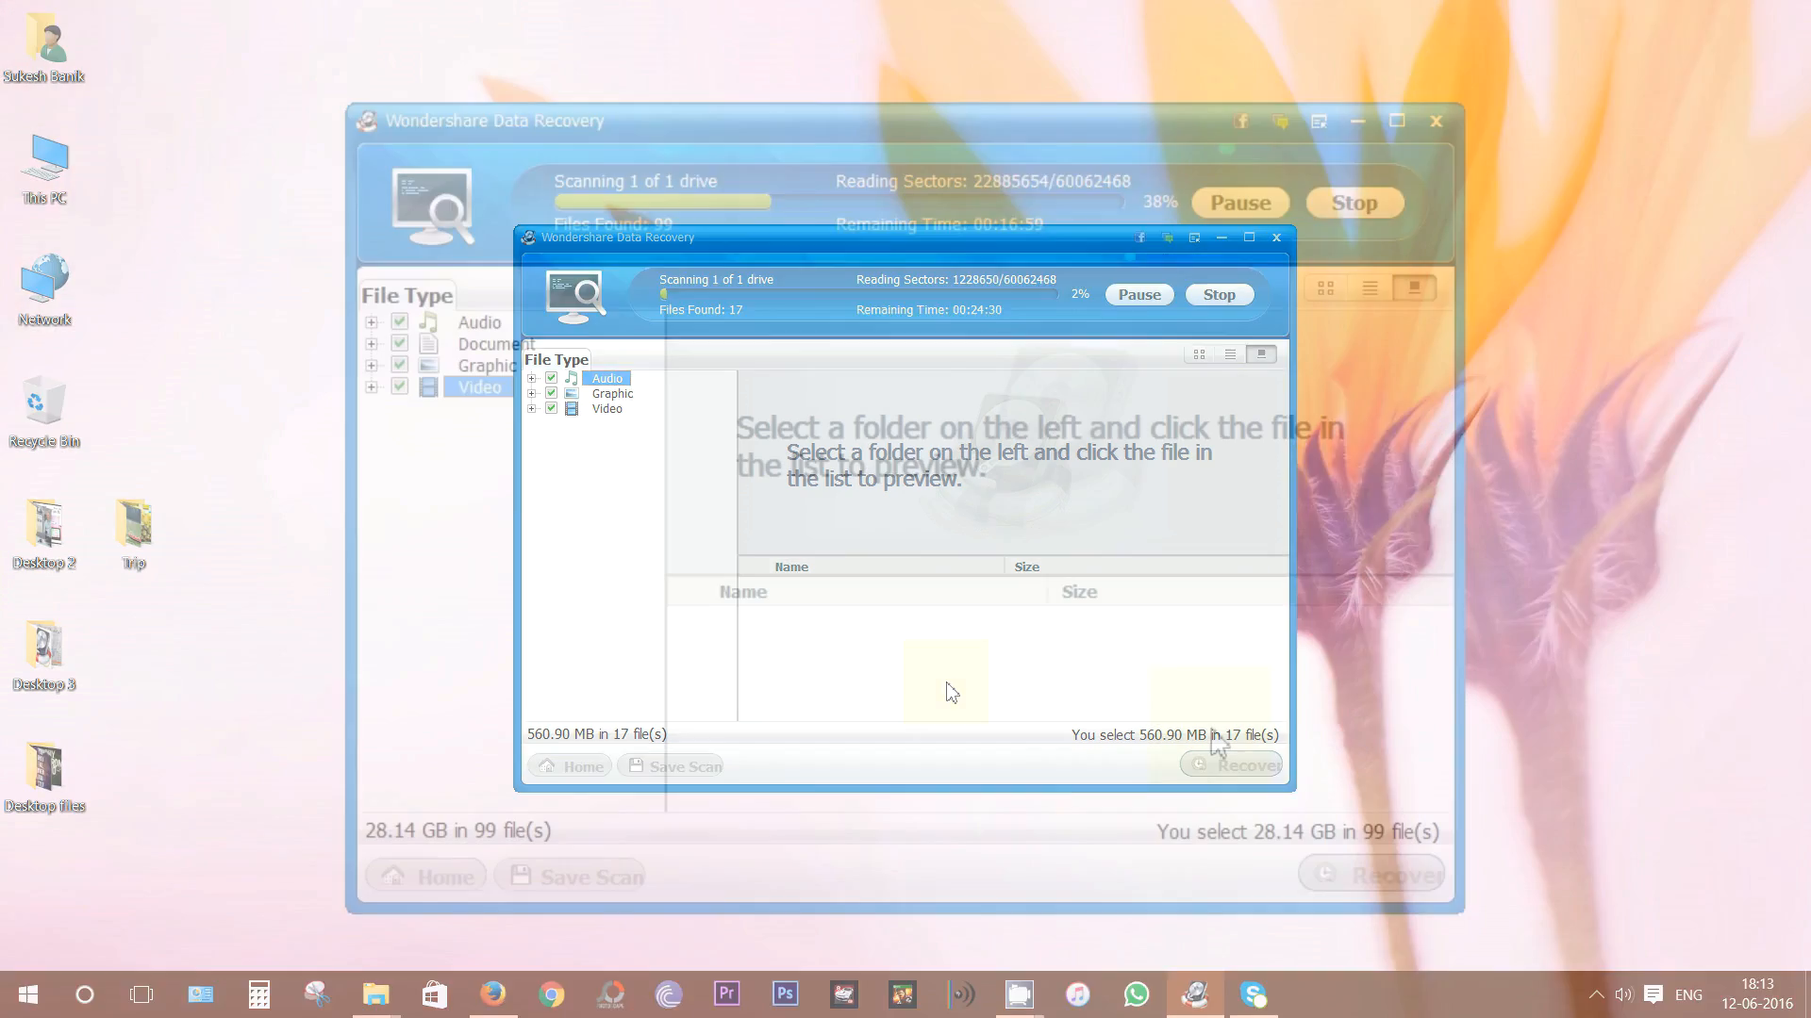
click(1275, 237)
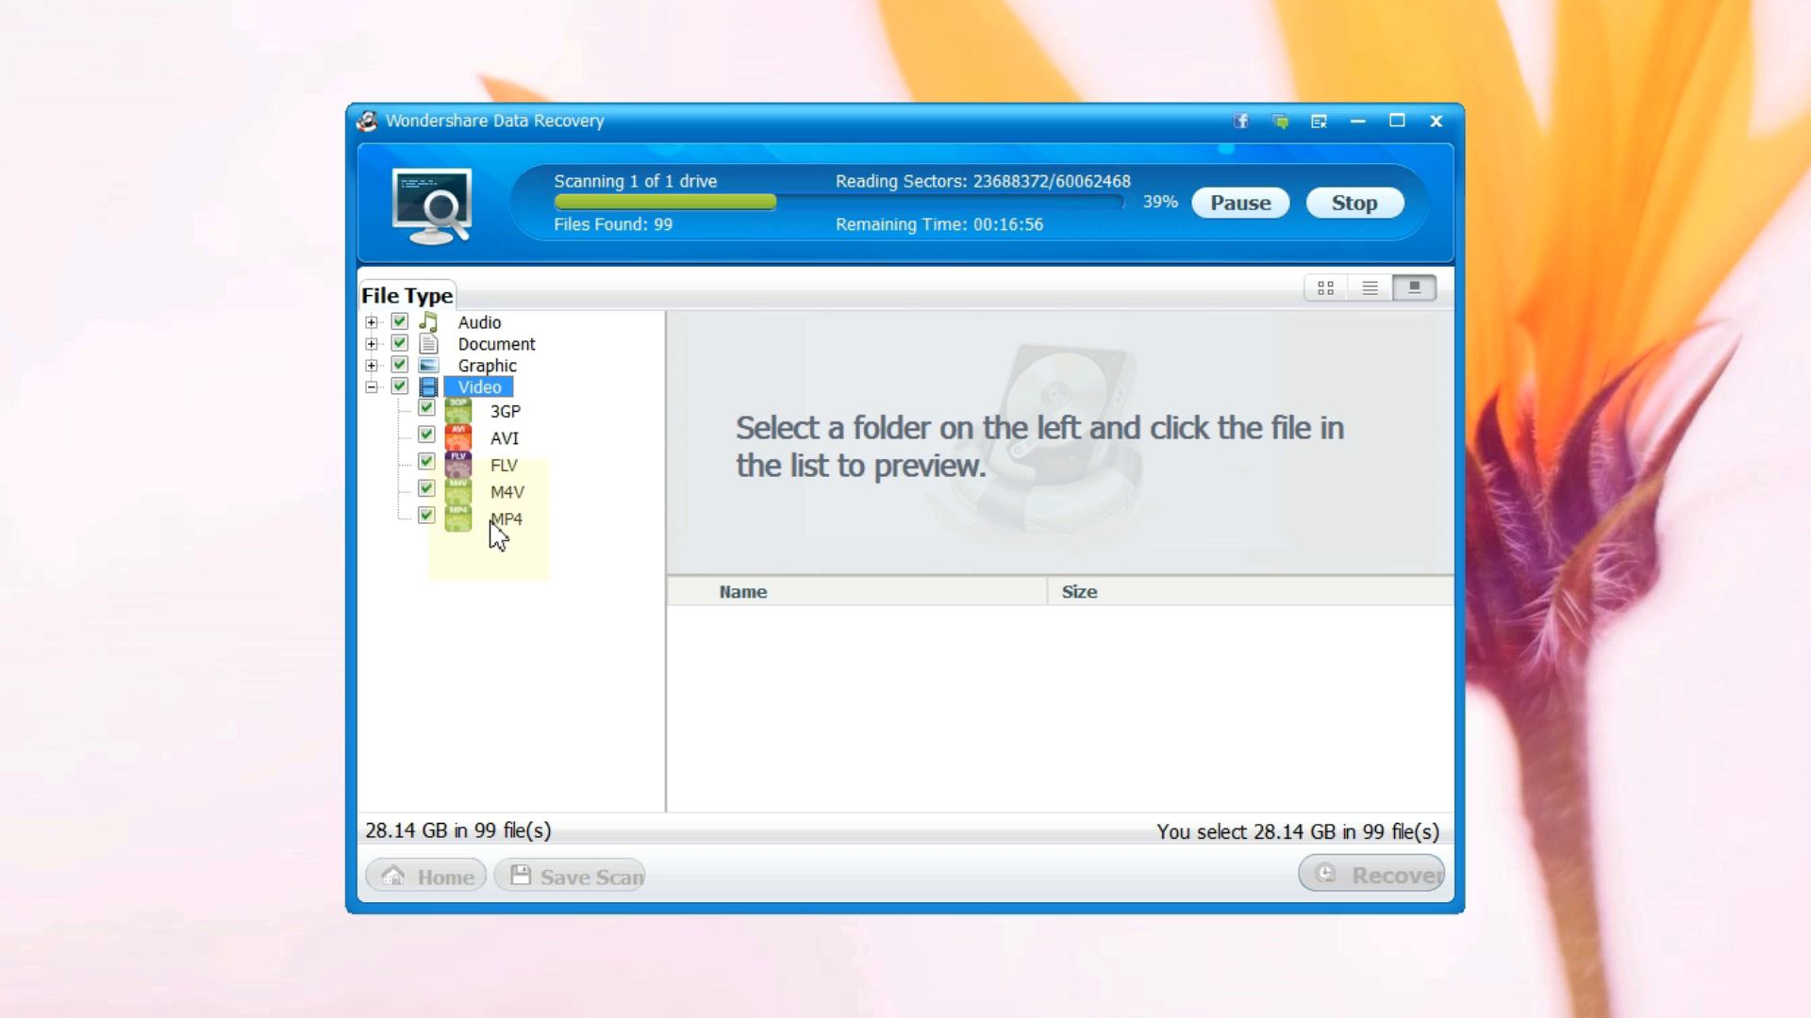
click(505, 518)
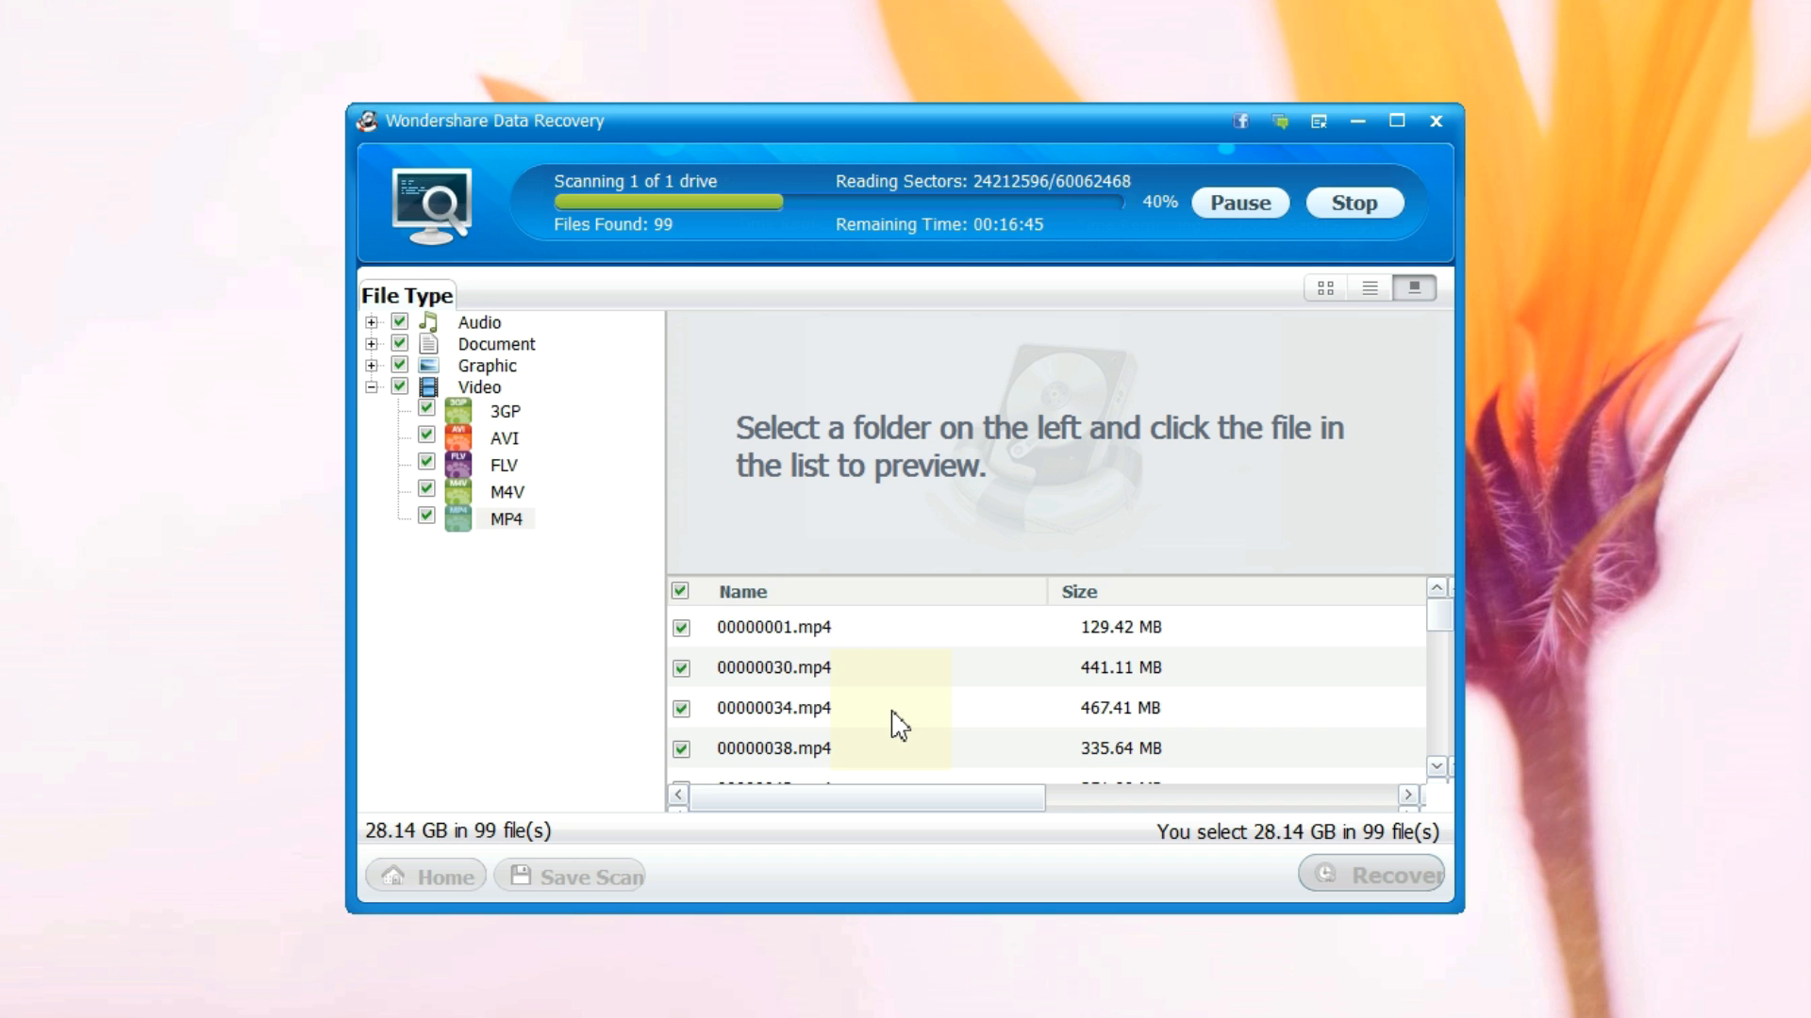
click(505, 492)
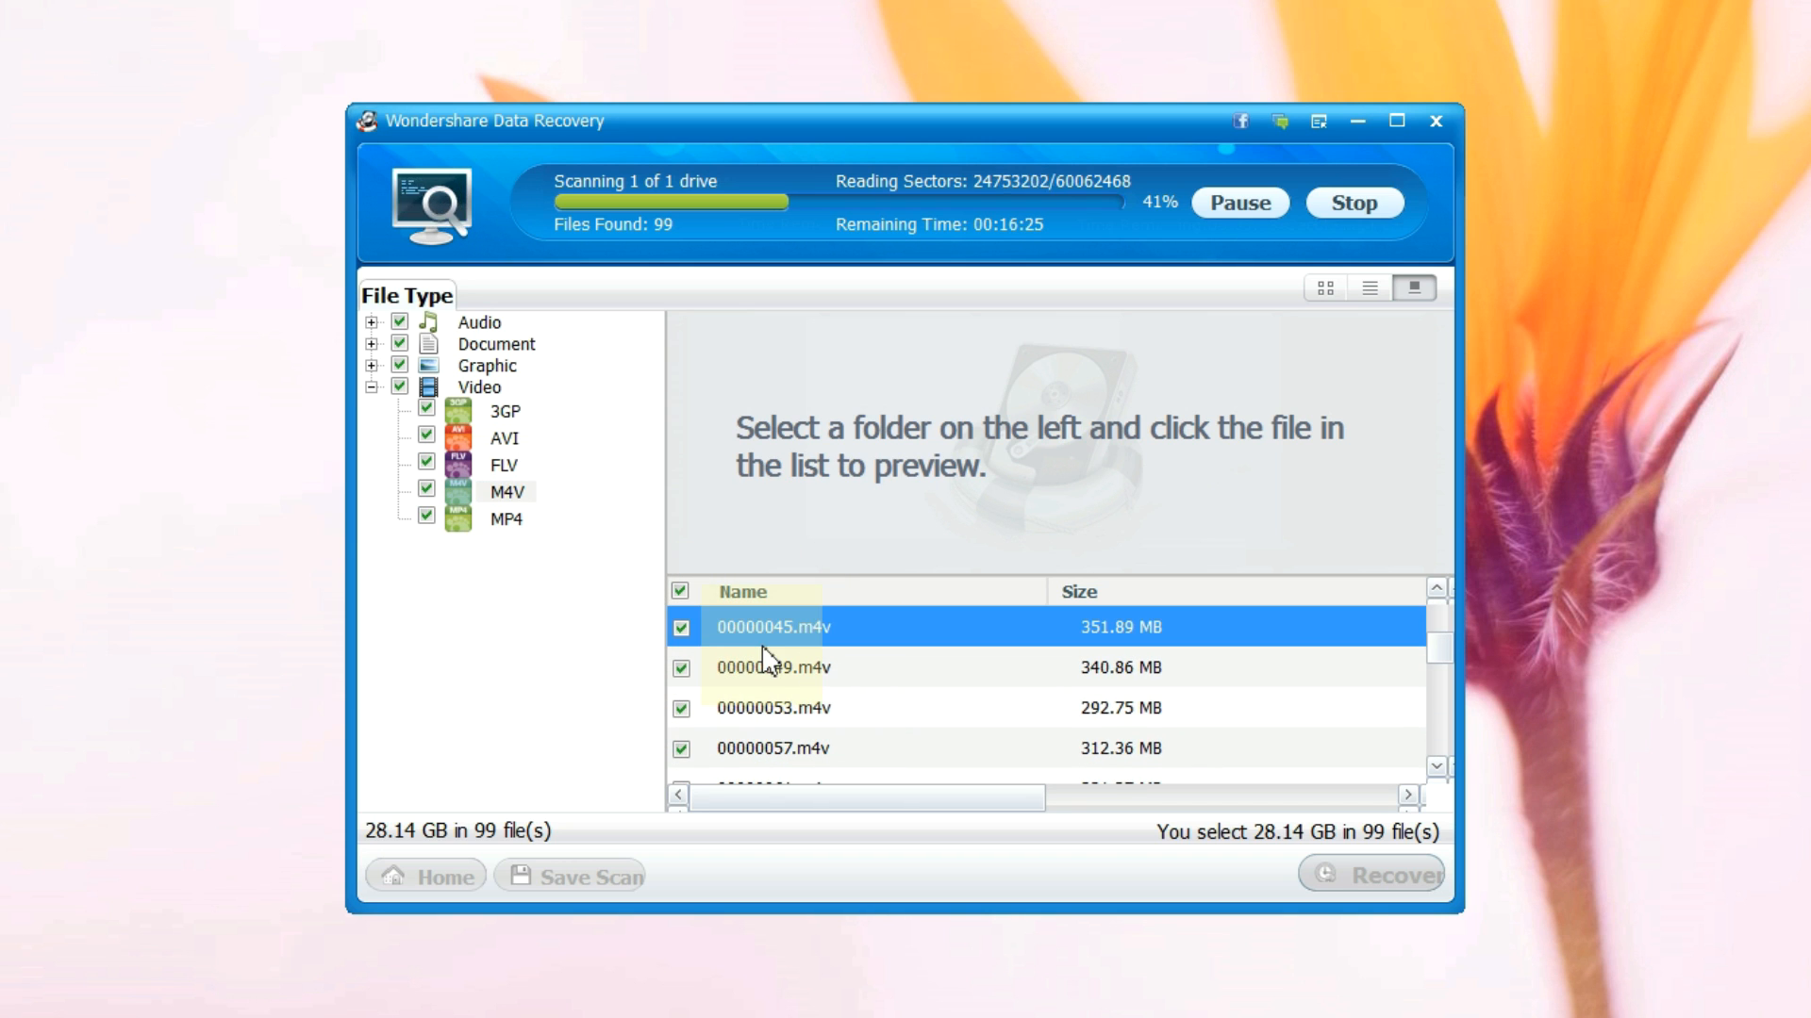
Step: Browse the FLV, AVI and M4A results, then stop the scan at 48%
click(503, 464)
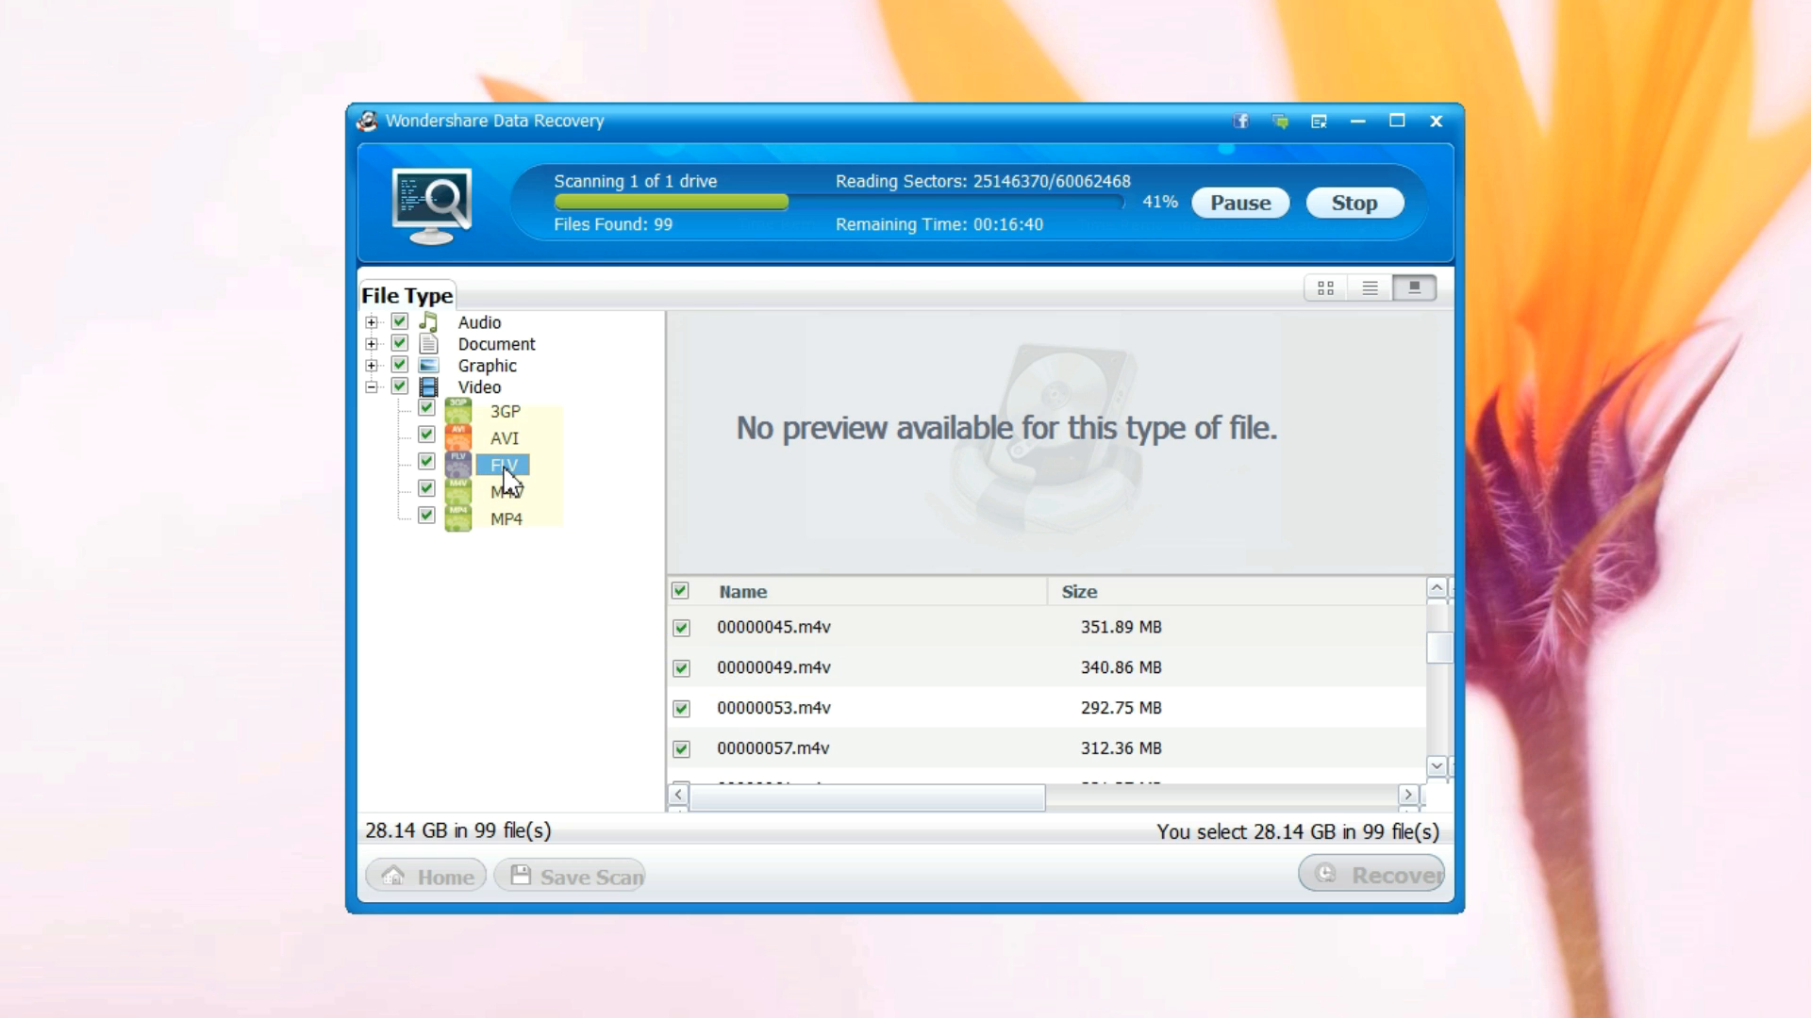
click(503, 438)
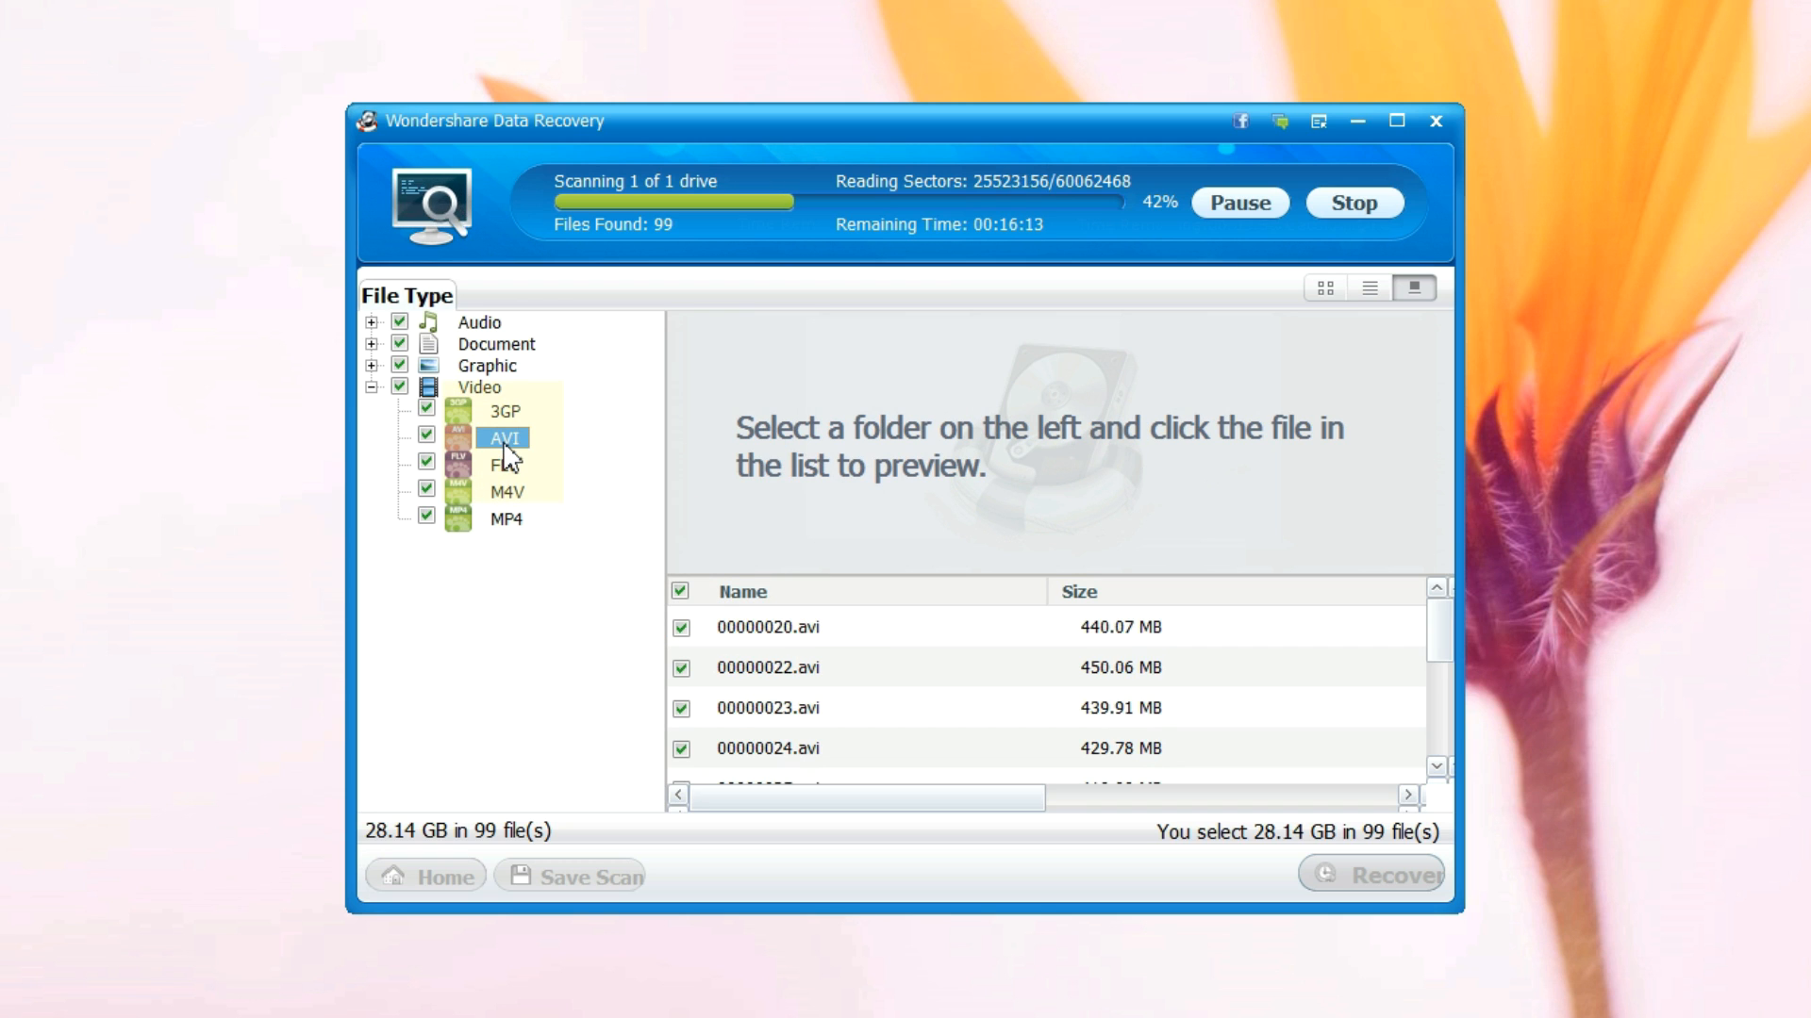
click(505, 345)
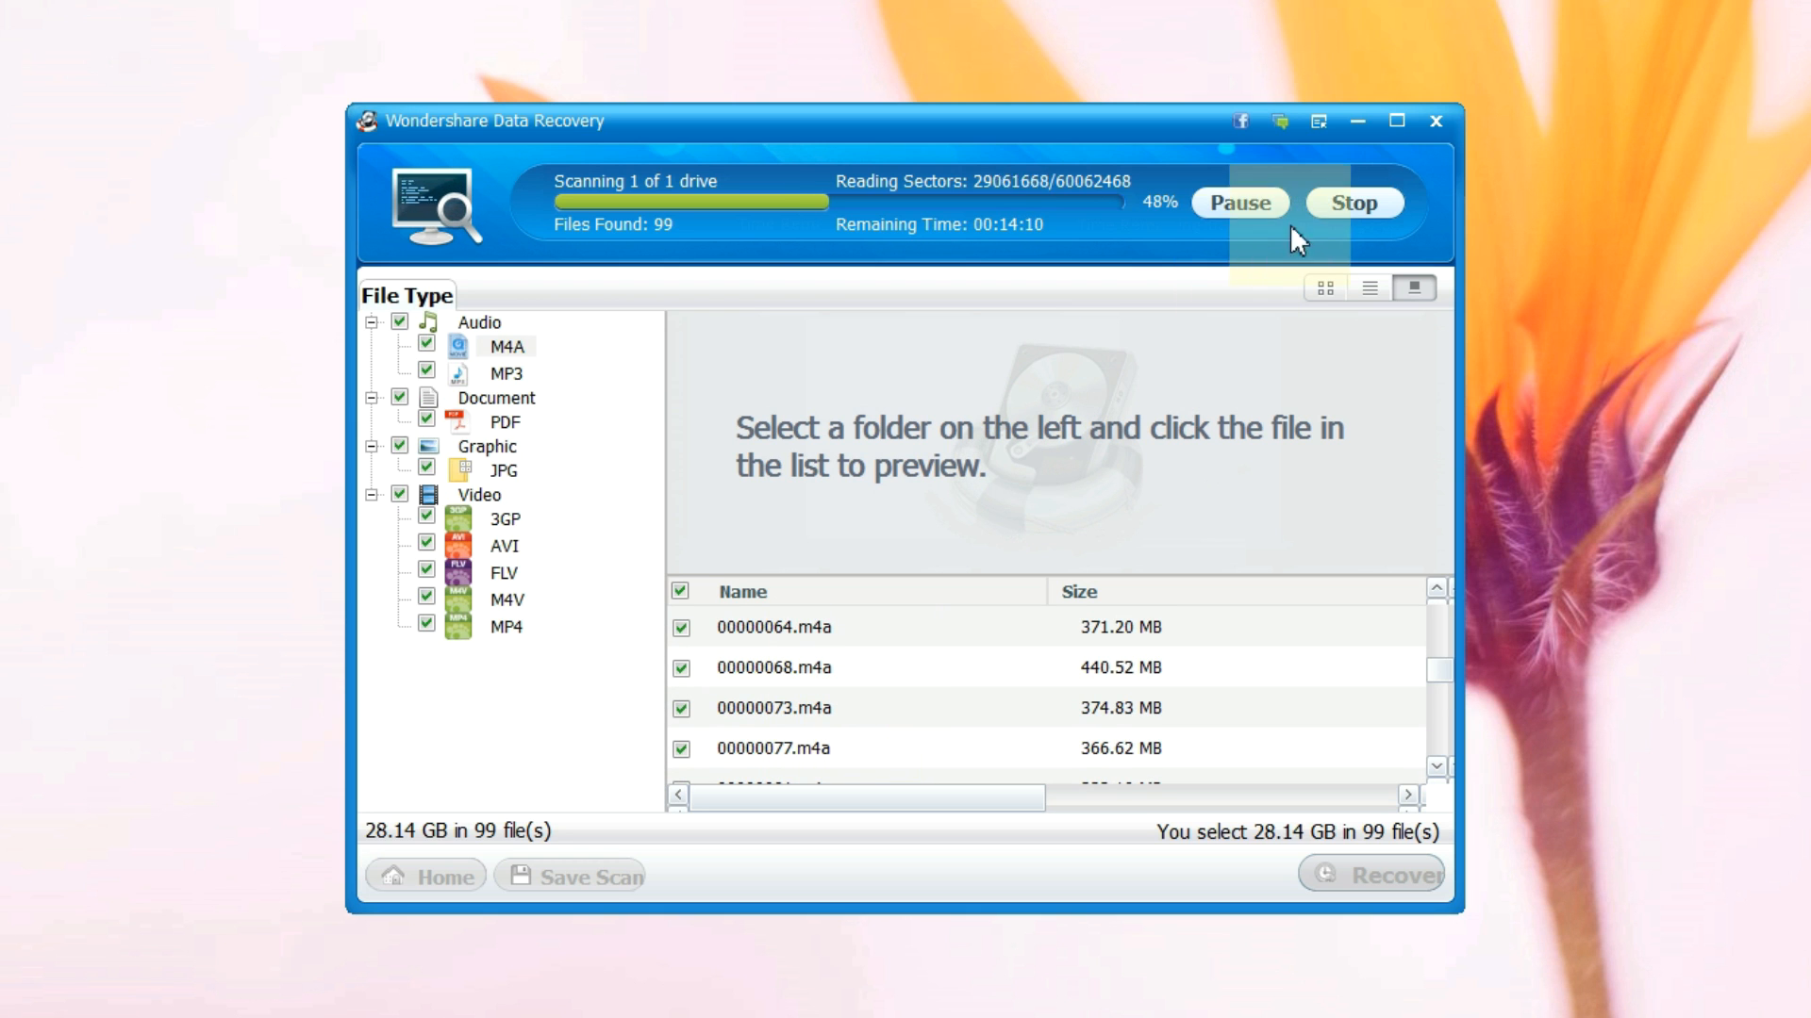
click(1352, 202)
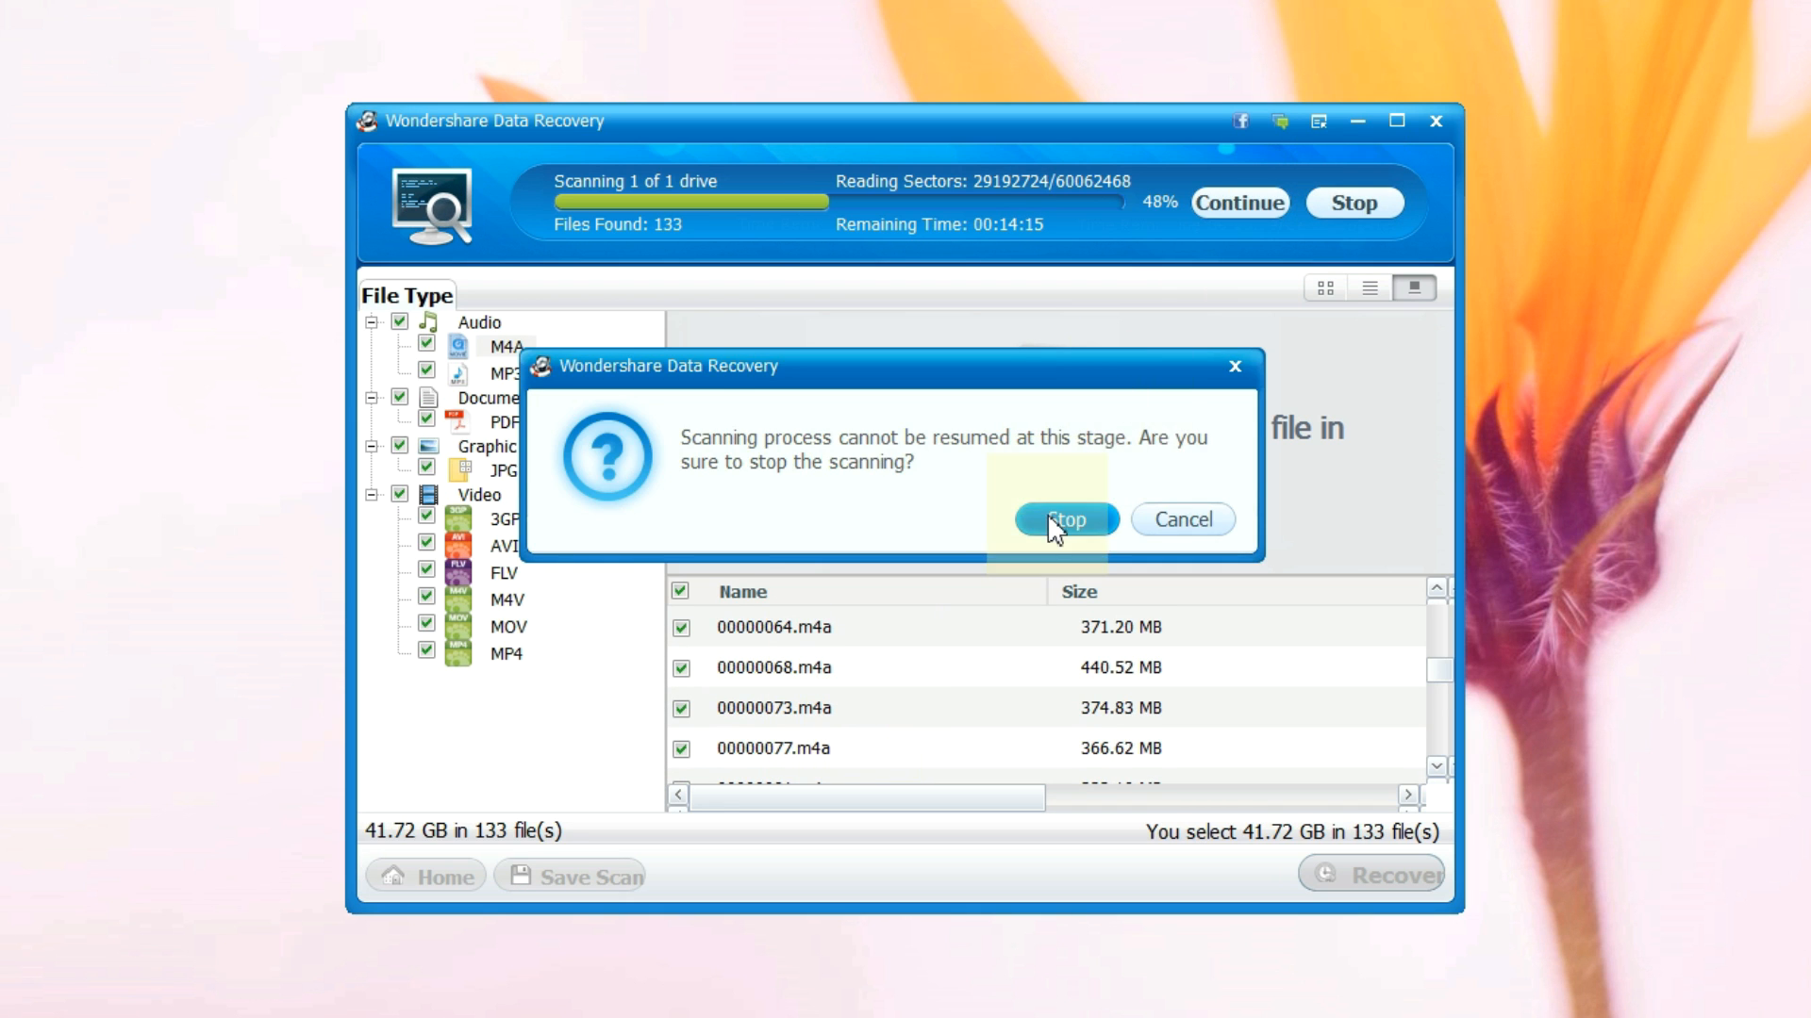
click(1064, 519)
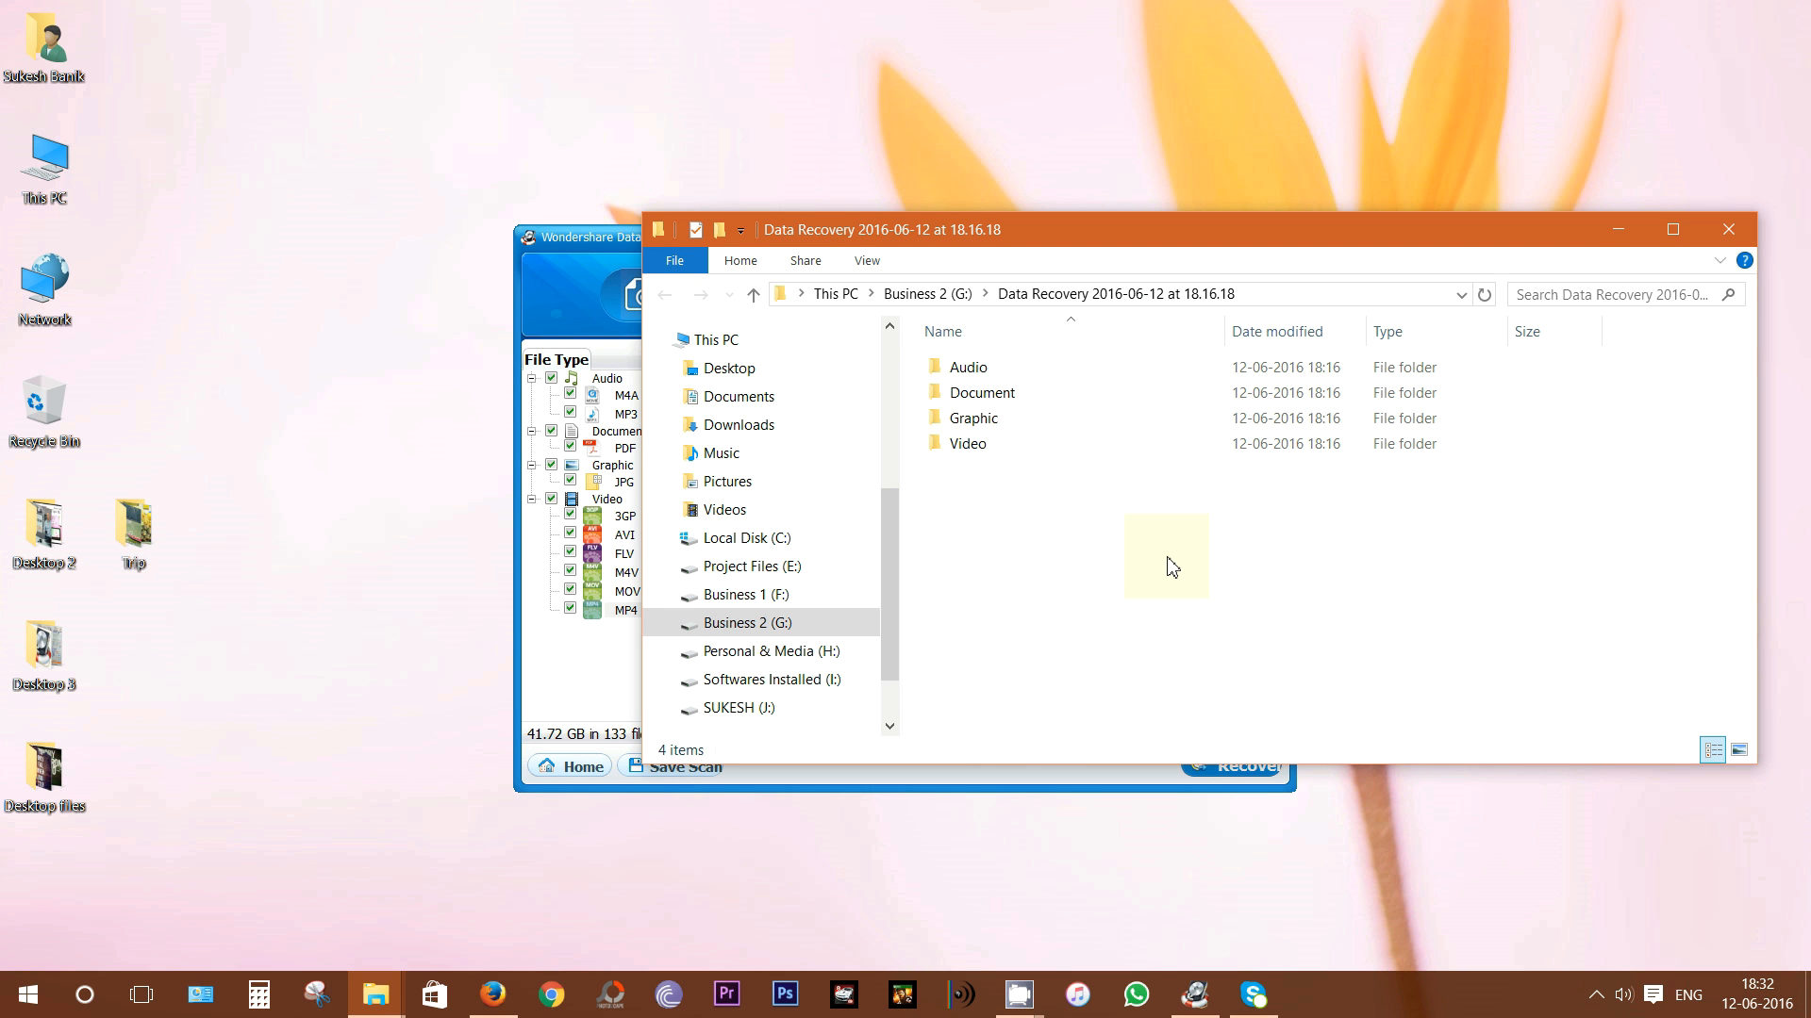
Step: Open the recovered Video folder on G: and its mp4 subfolder
click(968, 443)
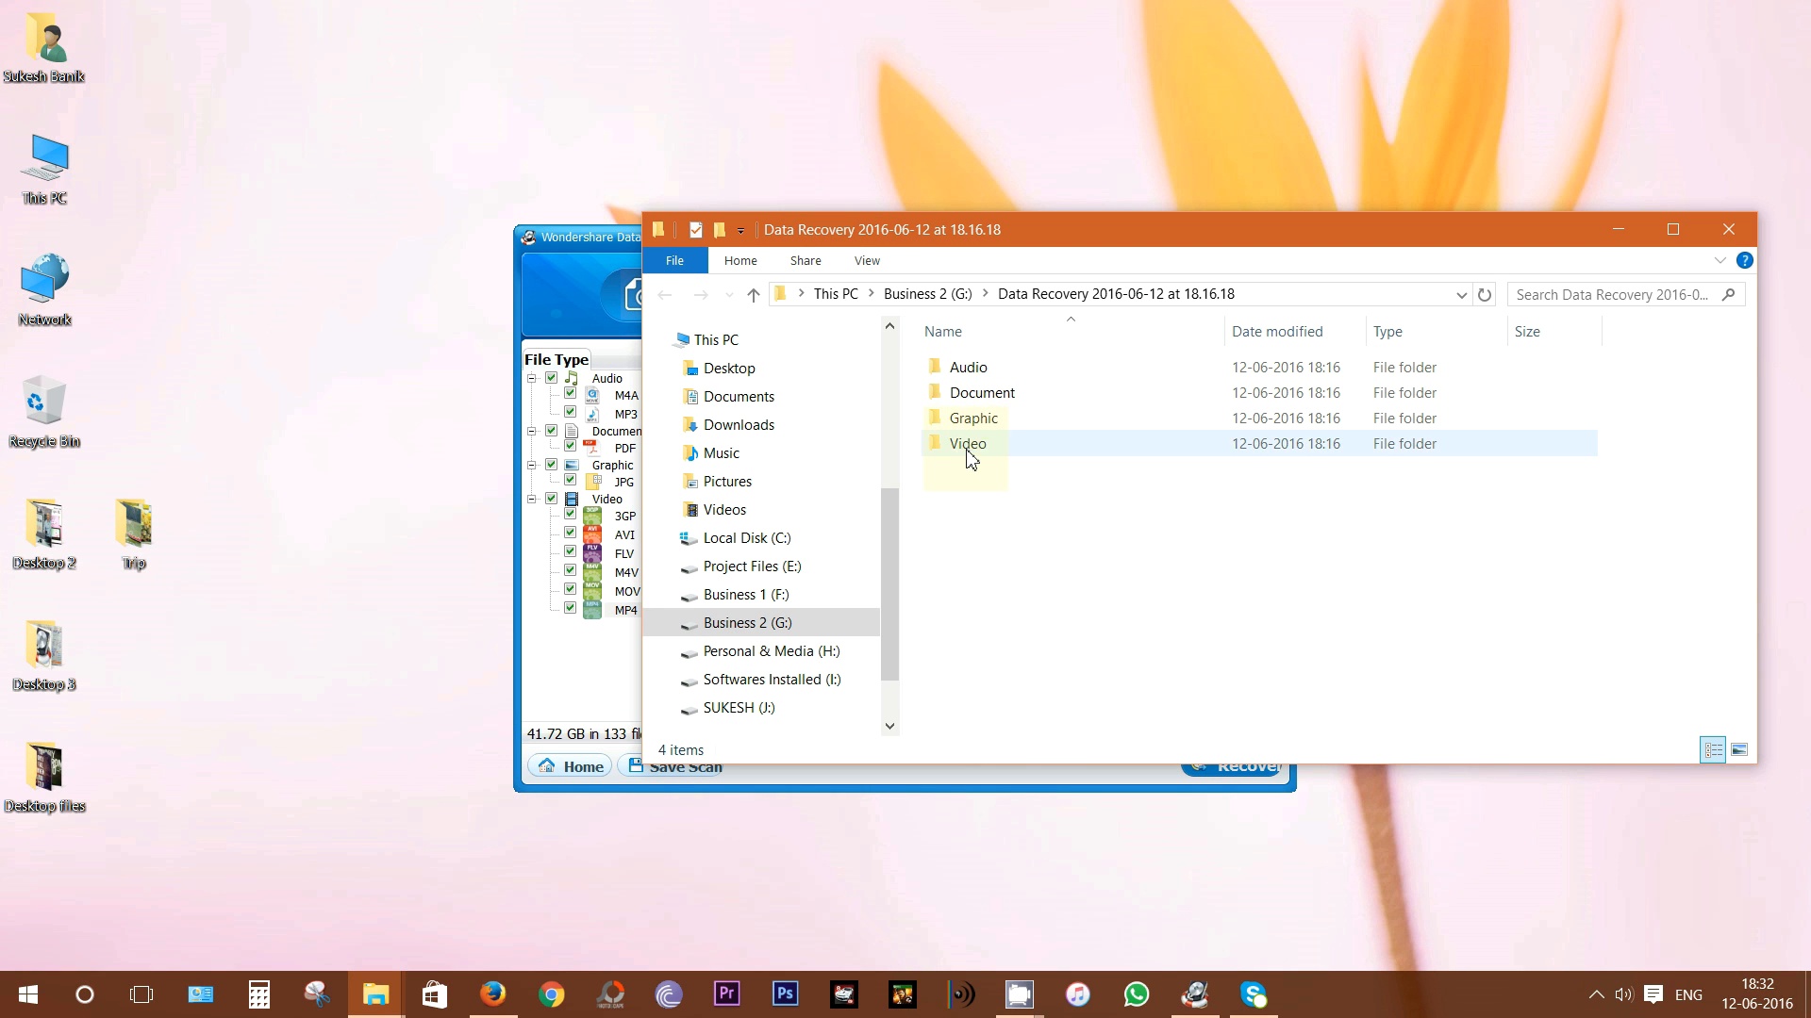
double_click(967, 443)
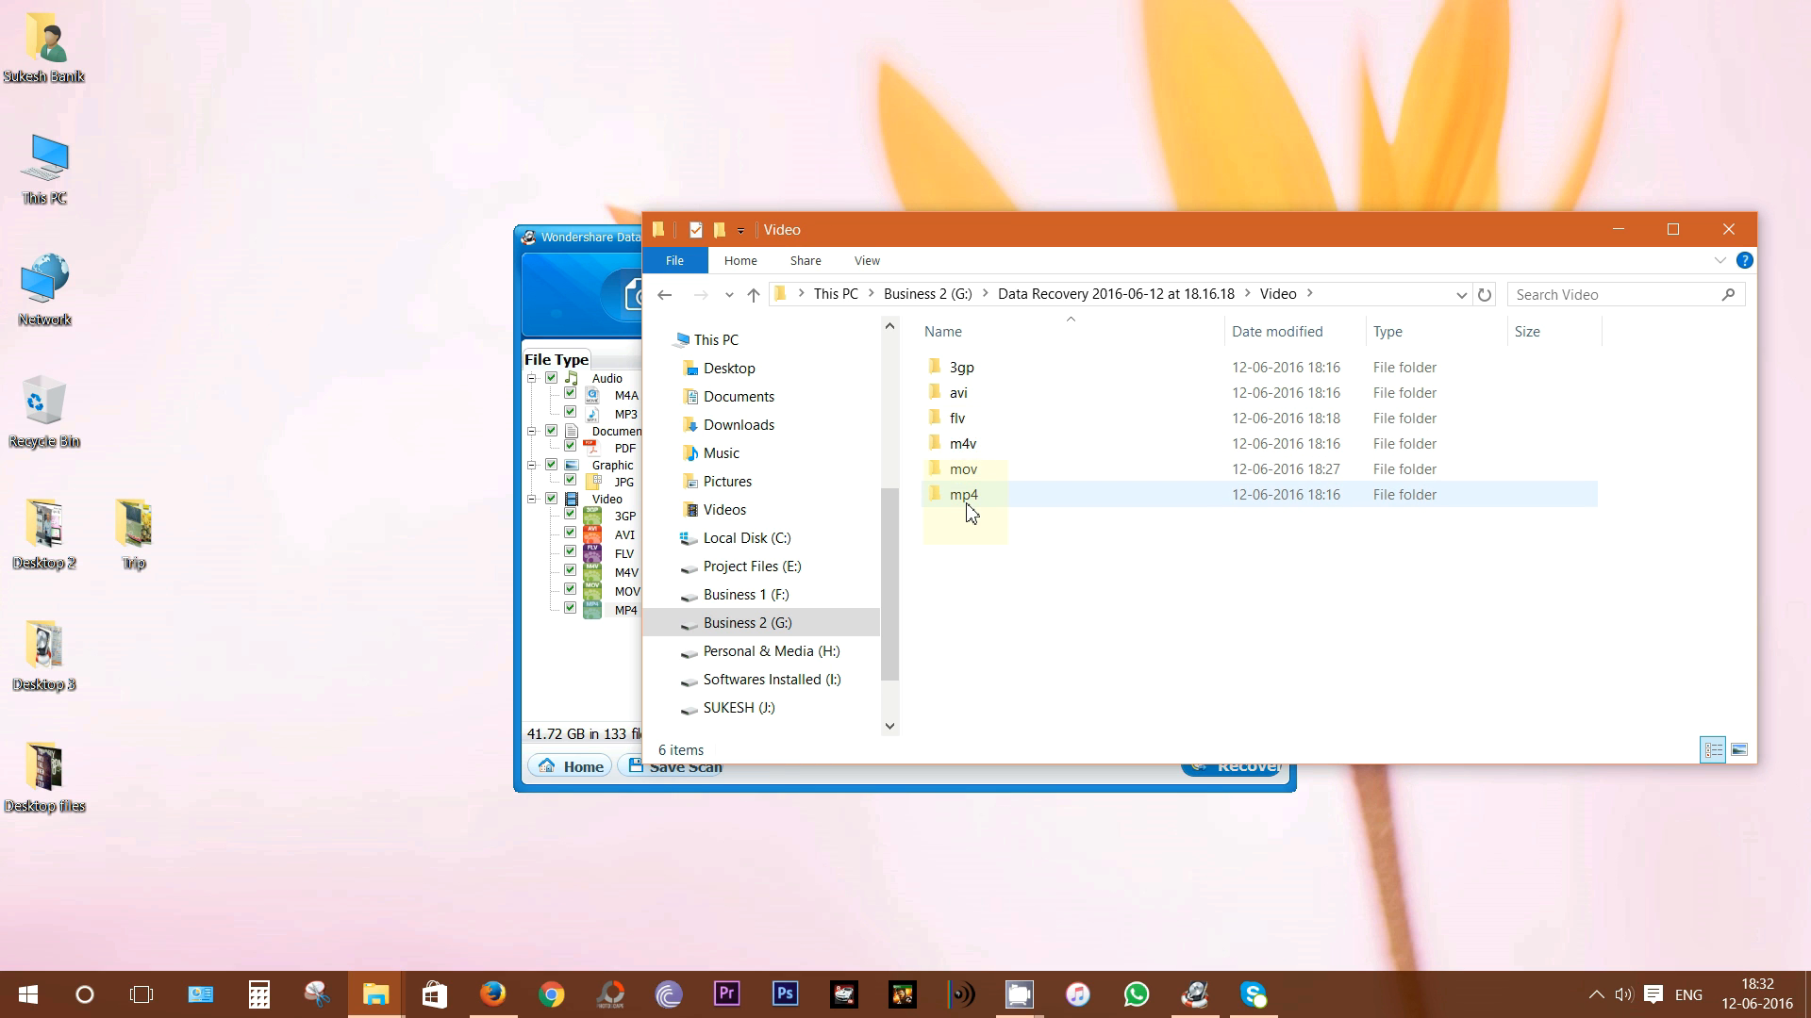
double_click(963, 494)
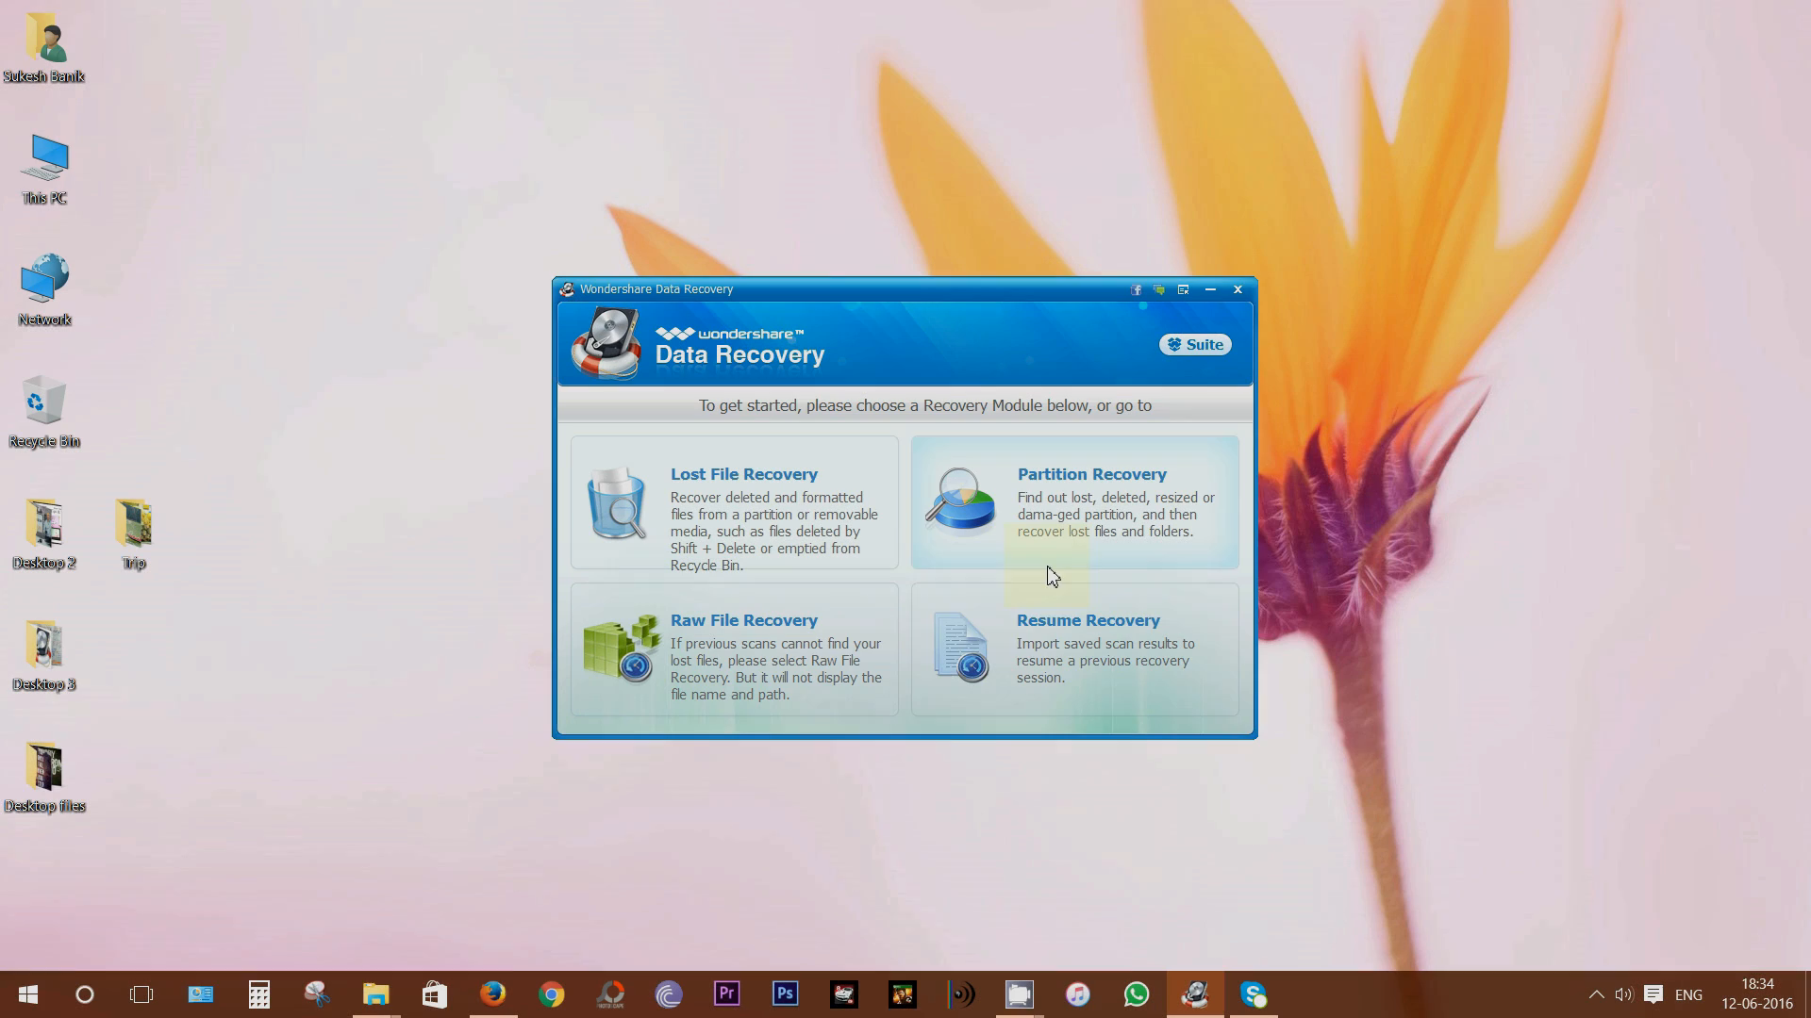
mouse_move(374, 993)
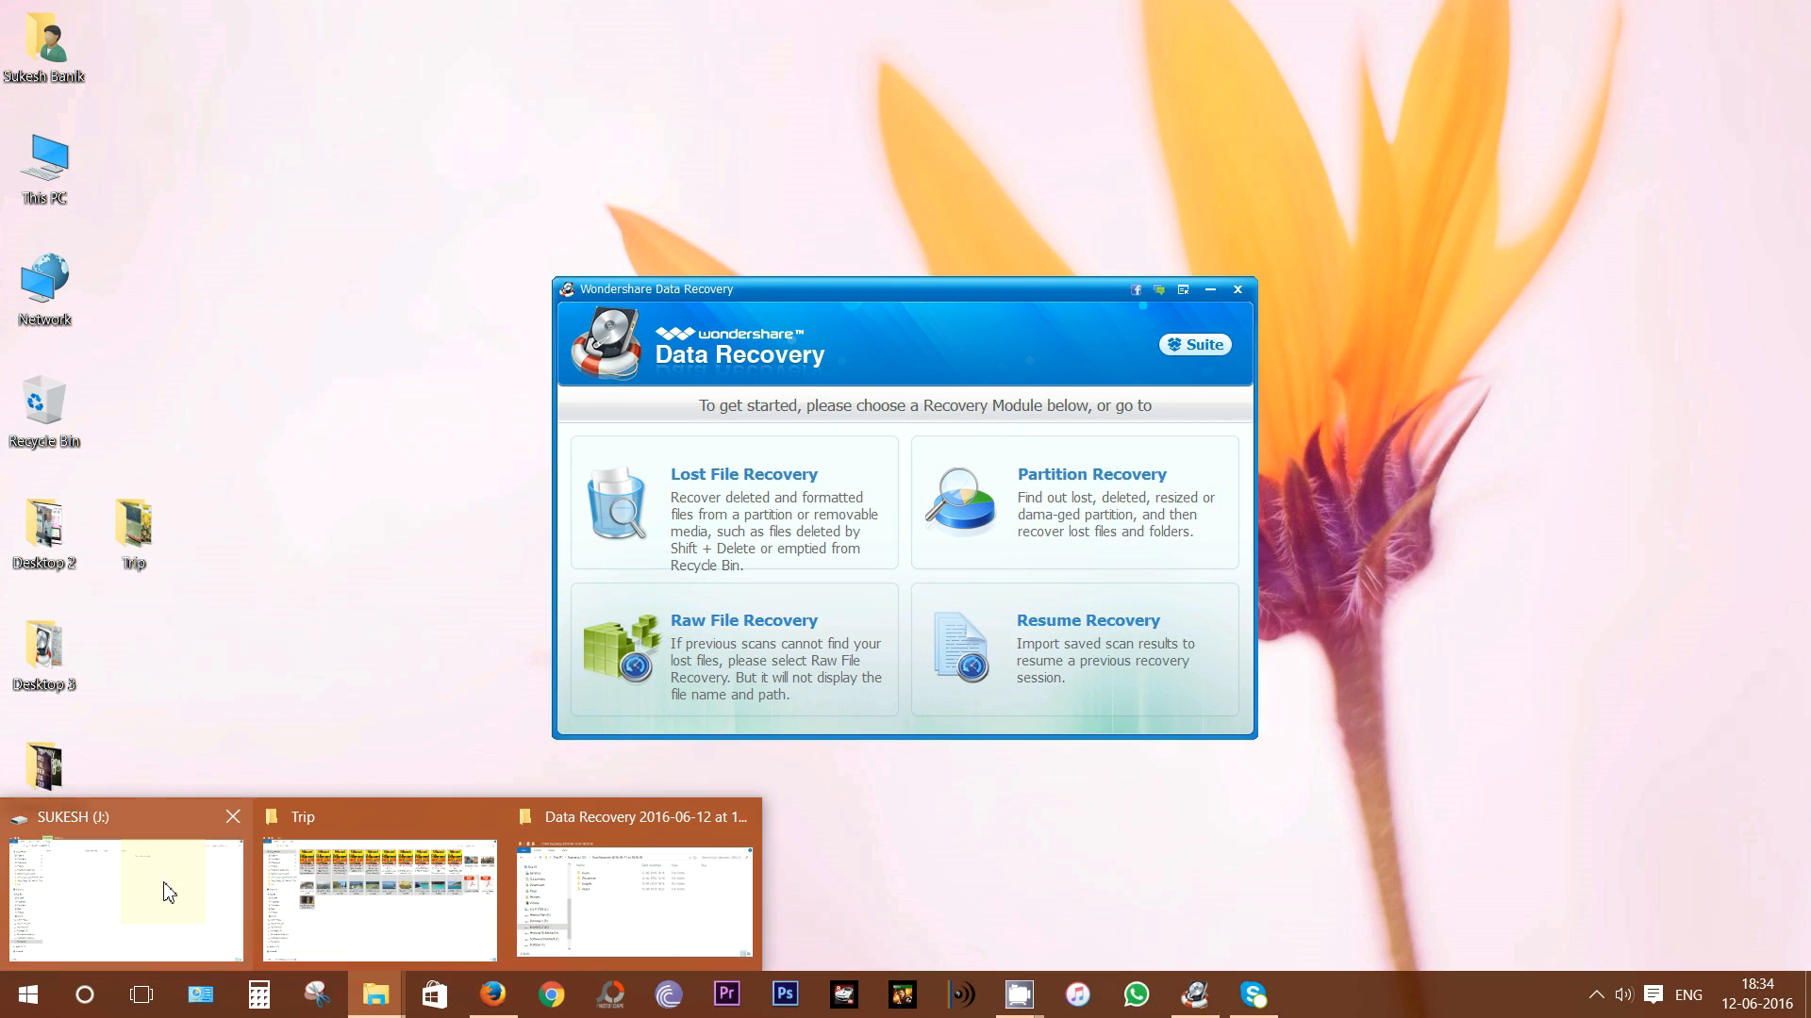
Step: Quick-format the SUKESH (J:) USB drive from This PC and acknowledge Format Complete
click(124, 897)
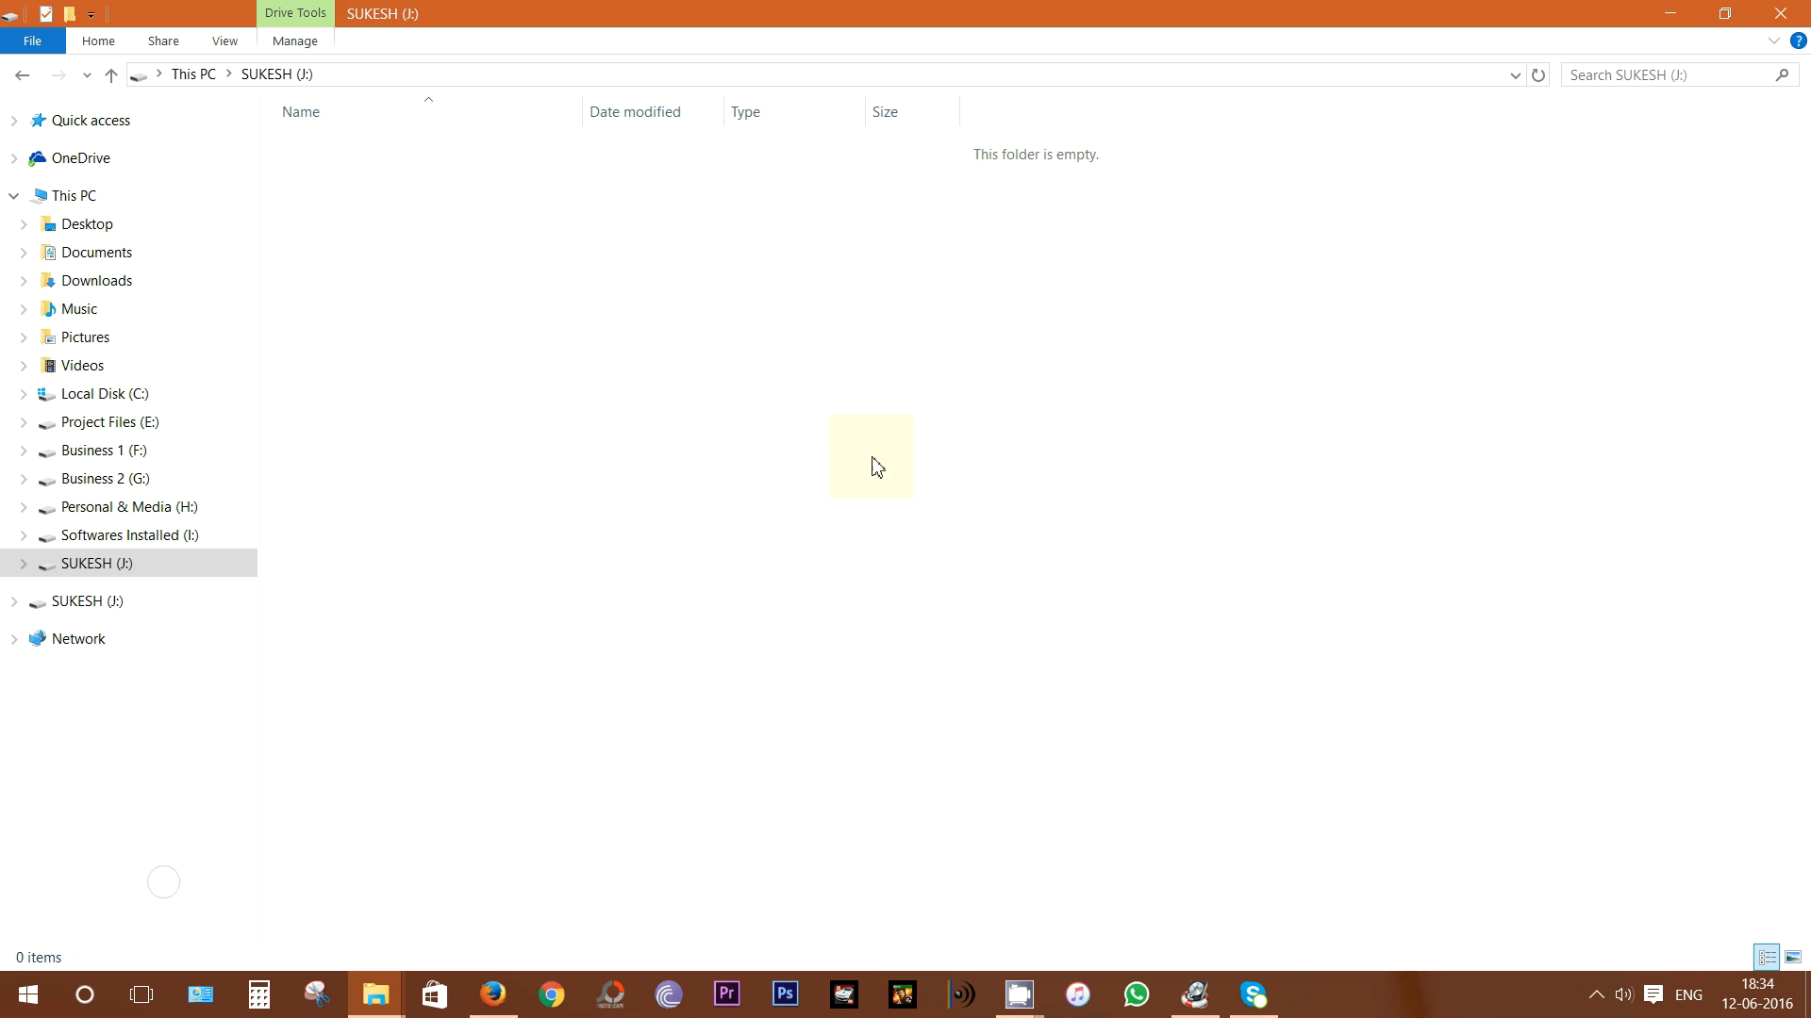
right_click(941, 405)
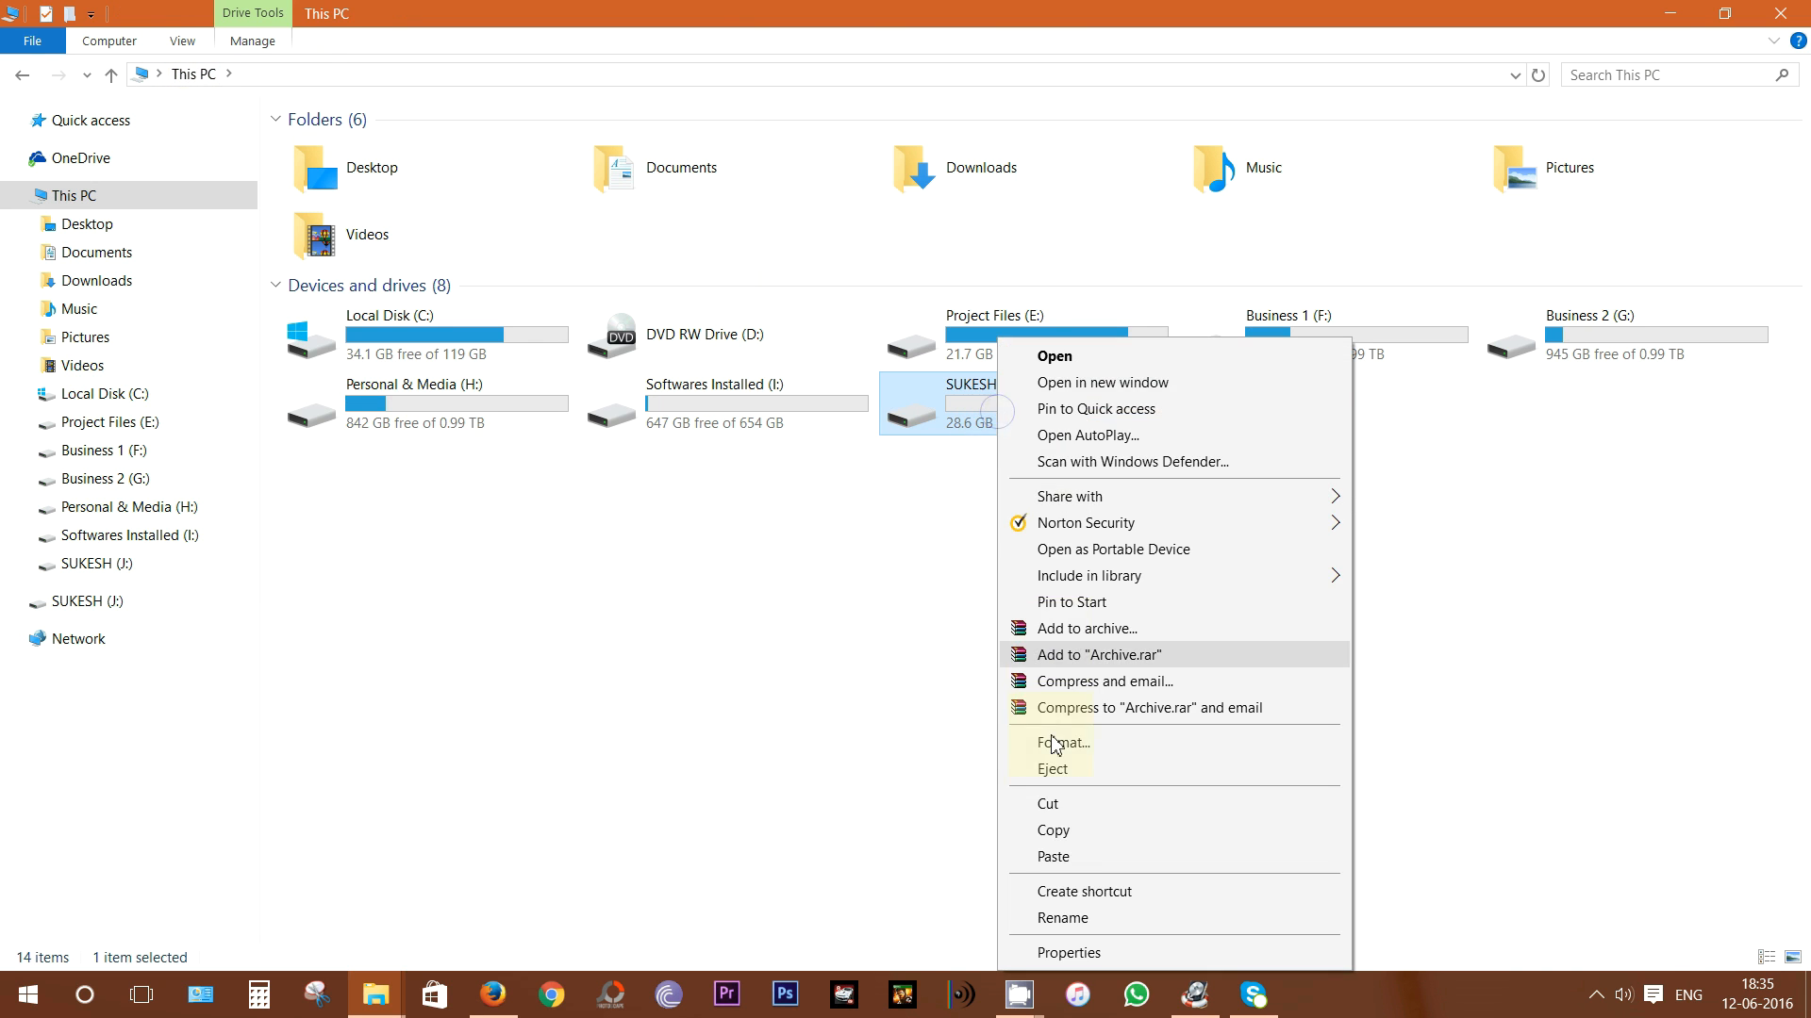
click(1061, 743)
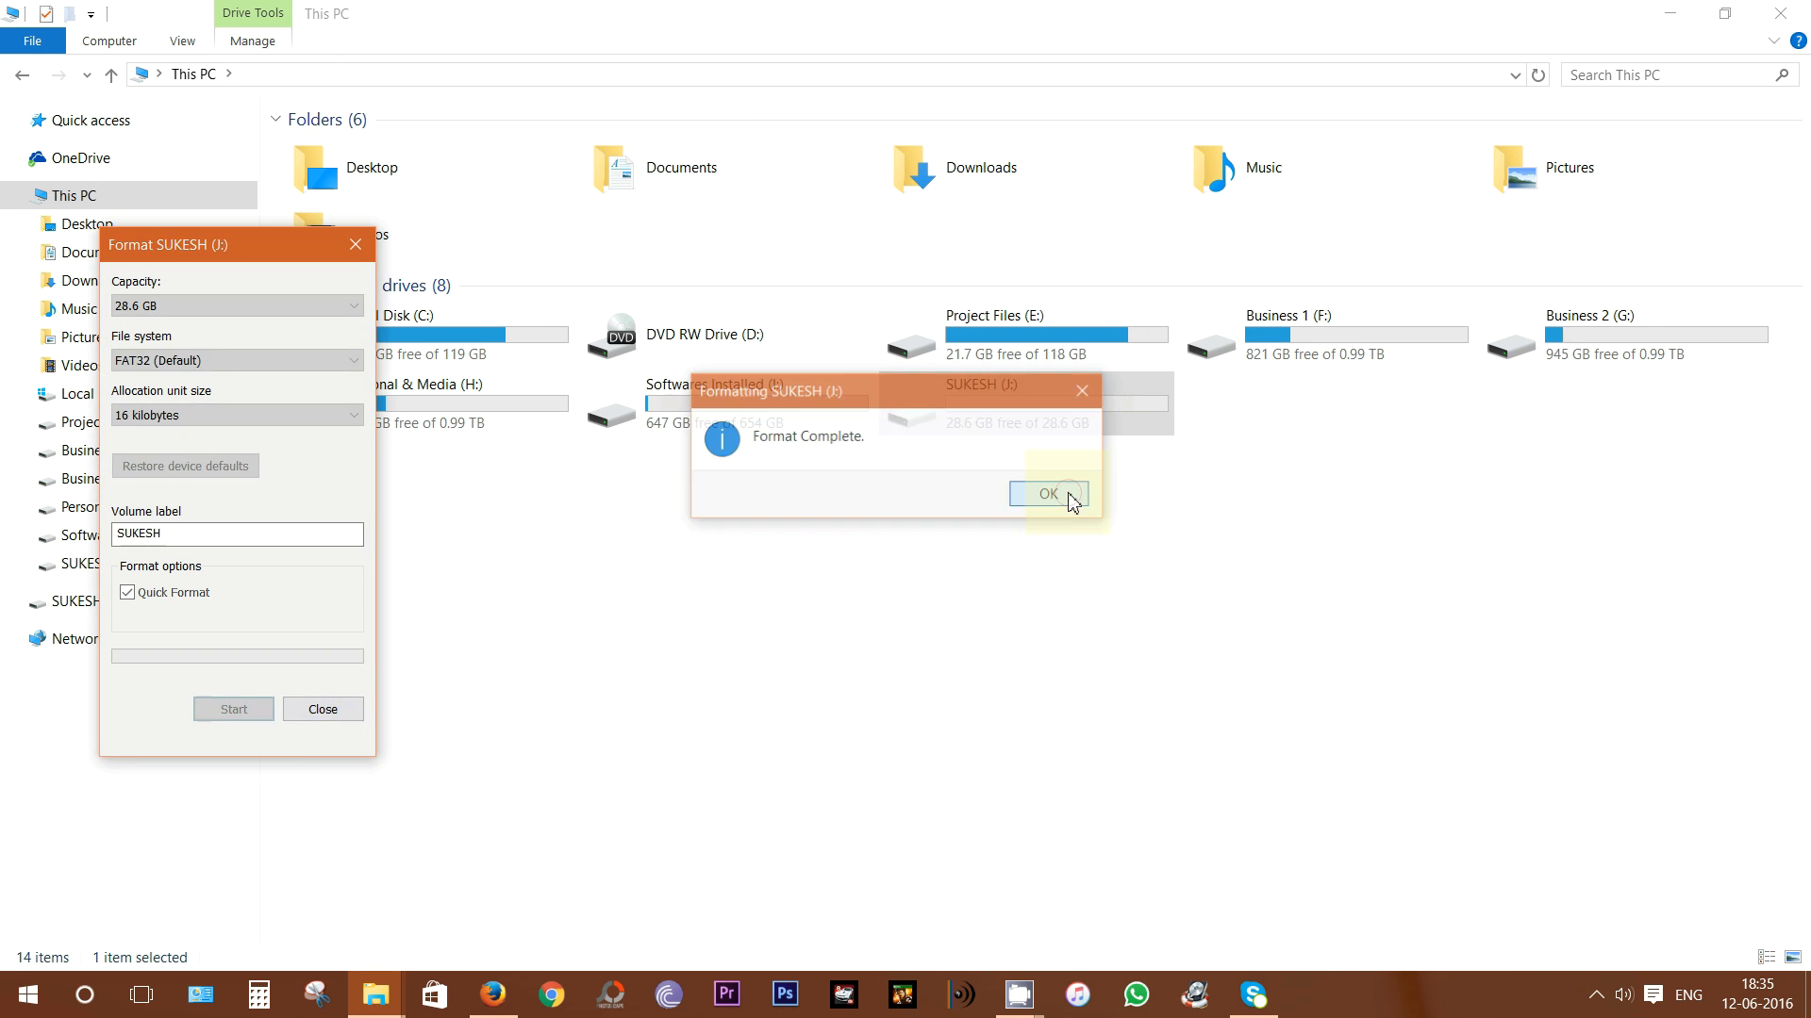
click(1045, 493)
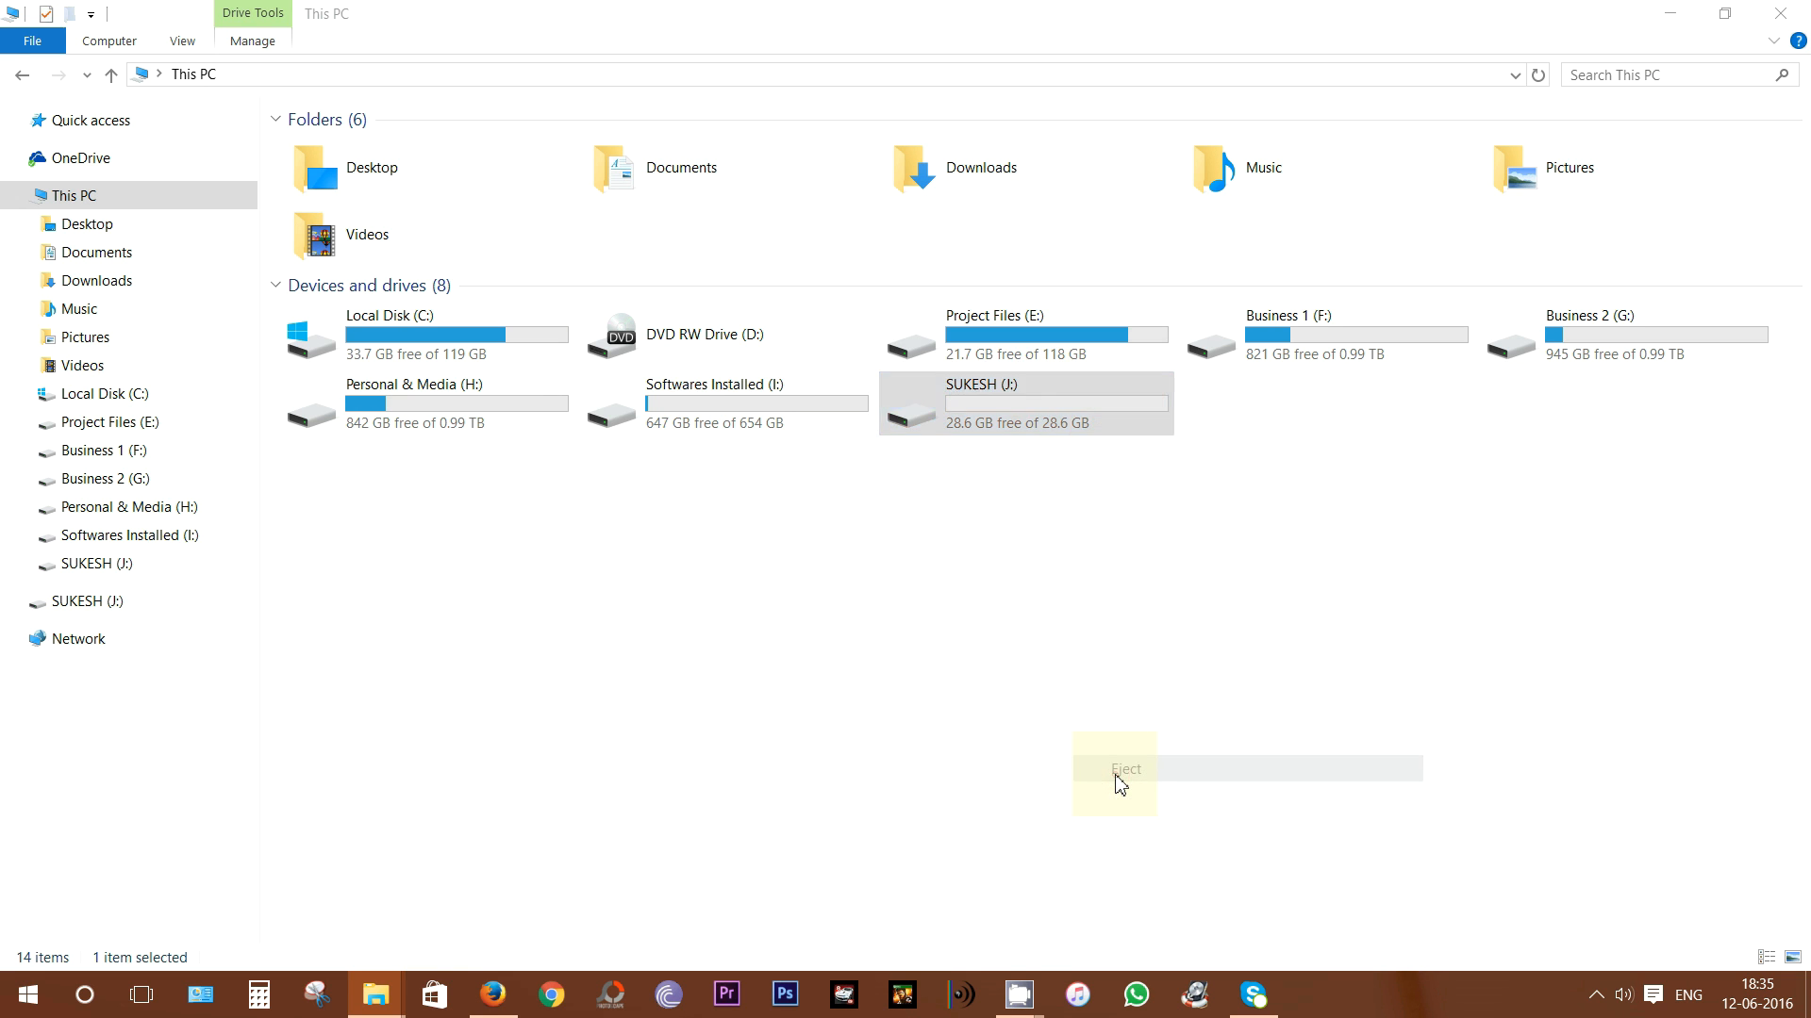
click(1125, 769)
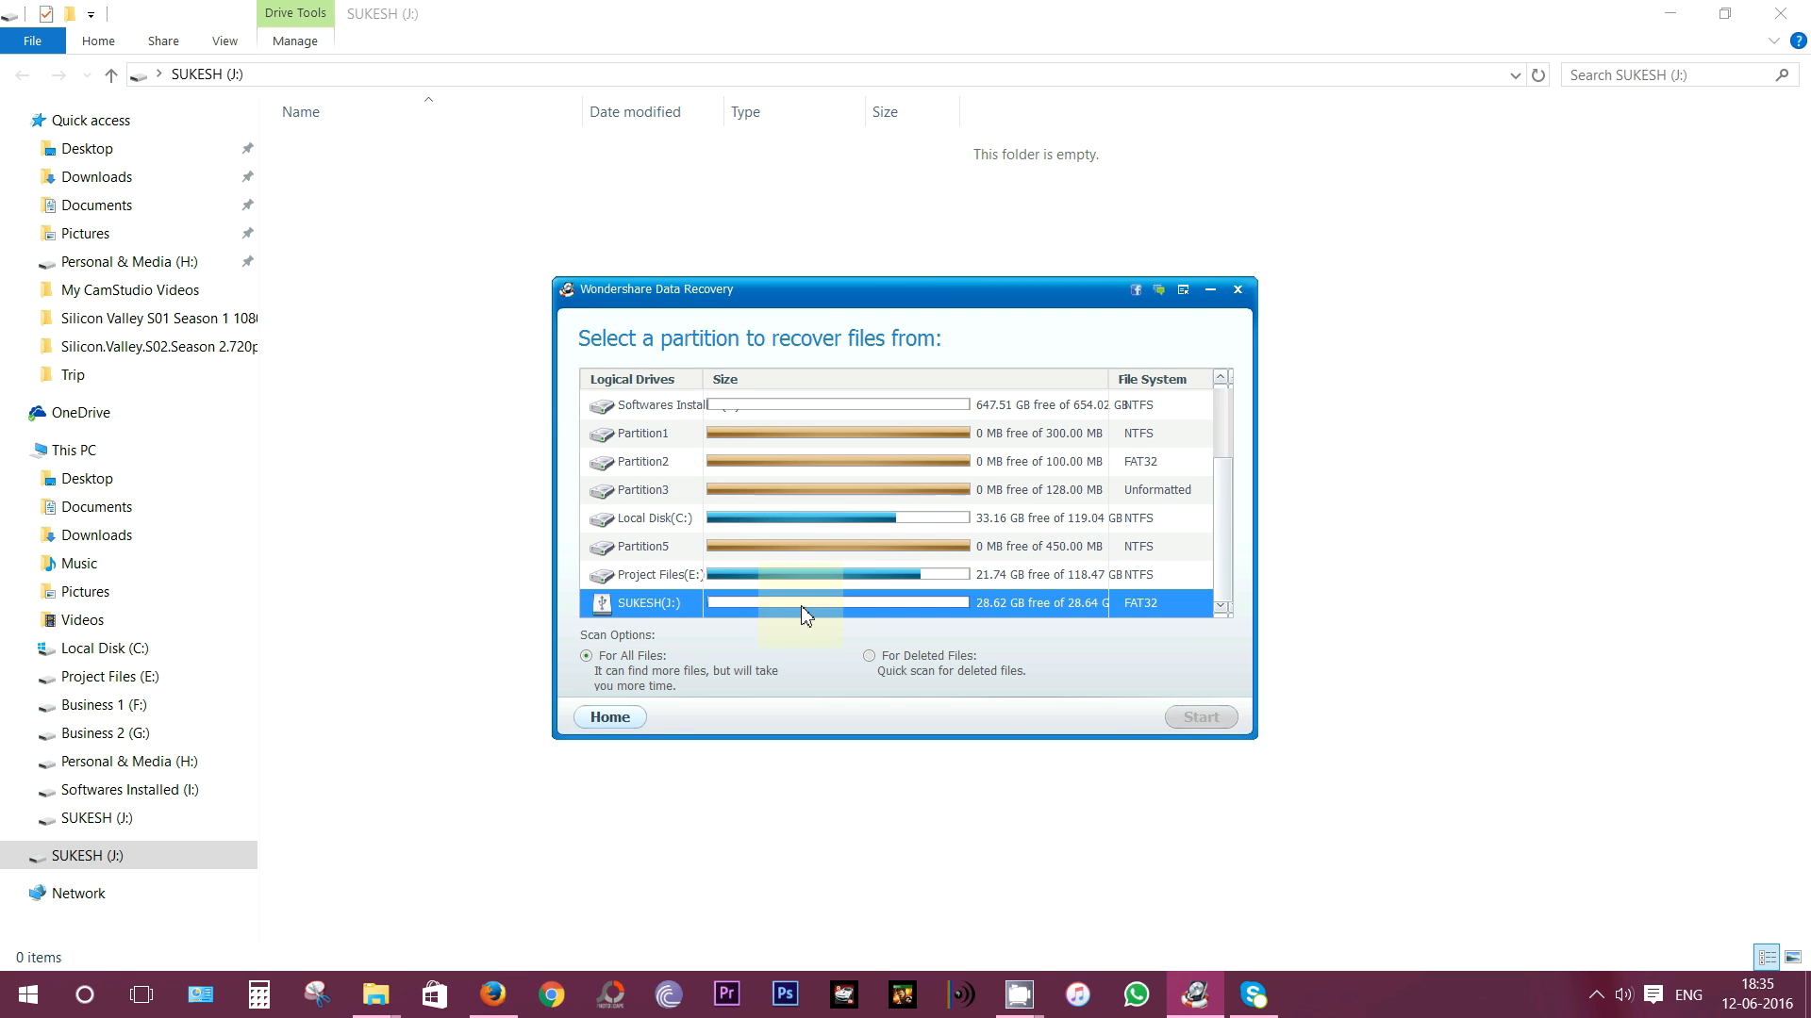
Step: Scan formatted drive J, preview photos 00000012.jpg and 00000017.jpg, then stop the scan
click(1199, 717)
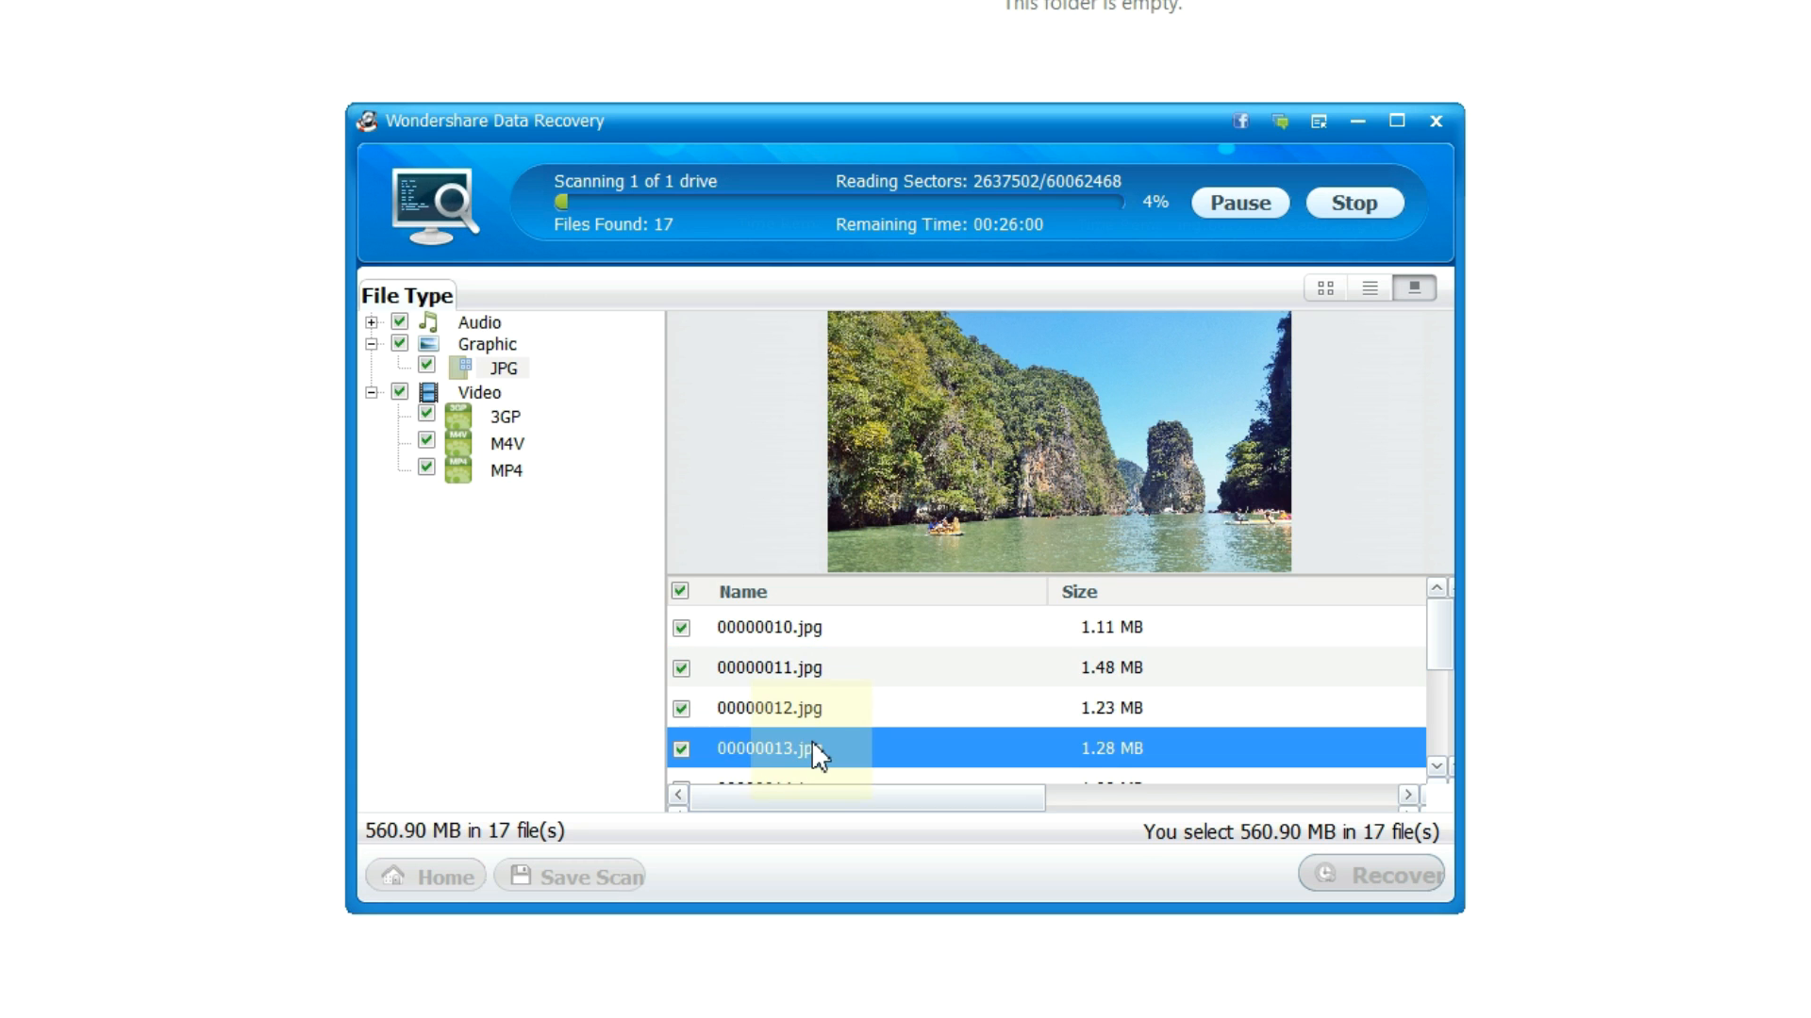
click(770, 708)
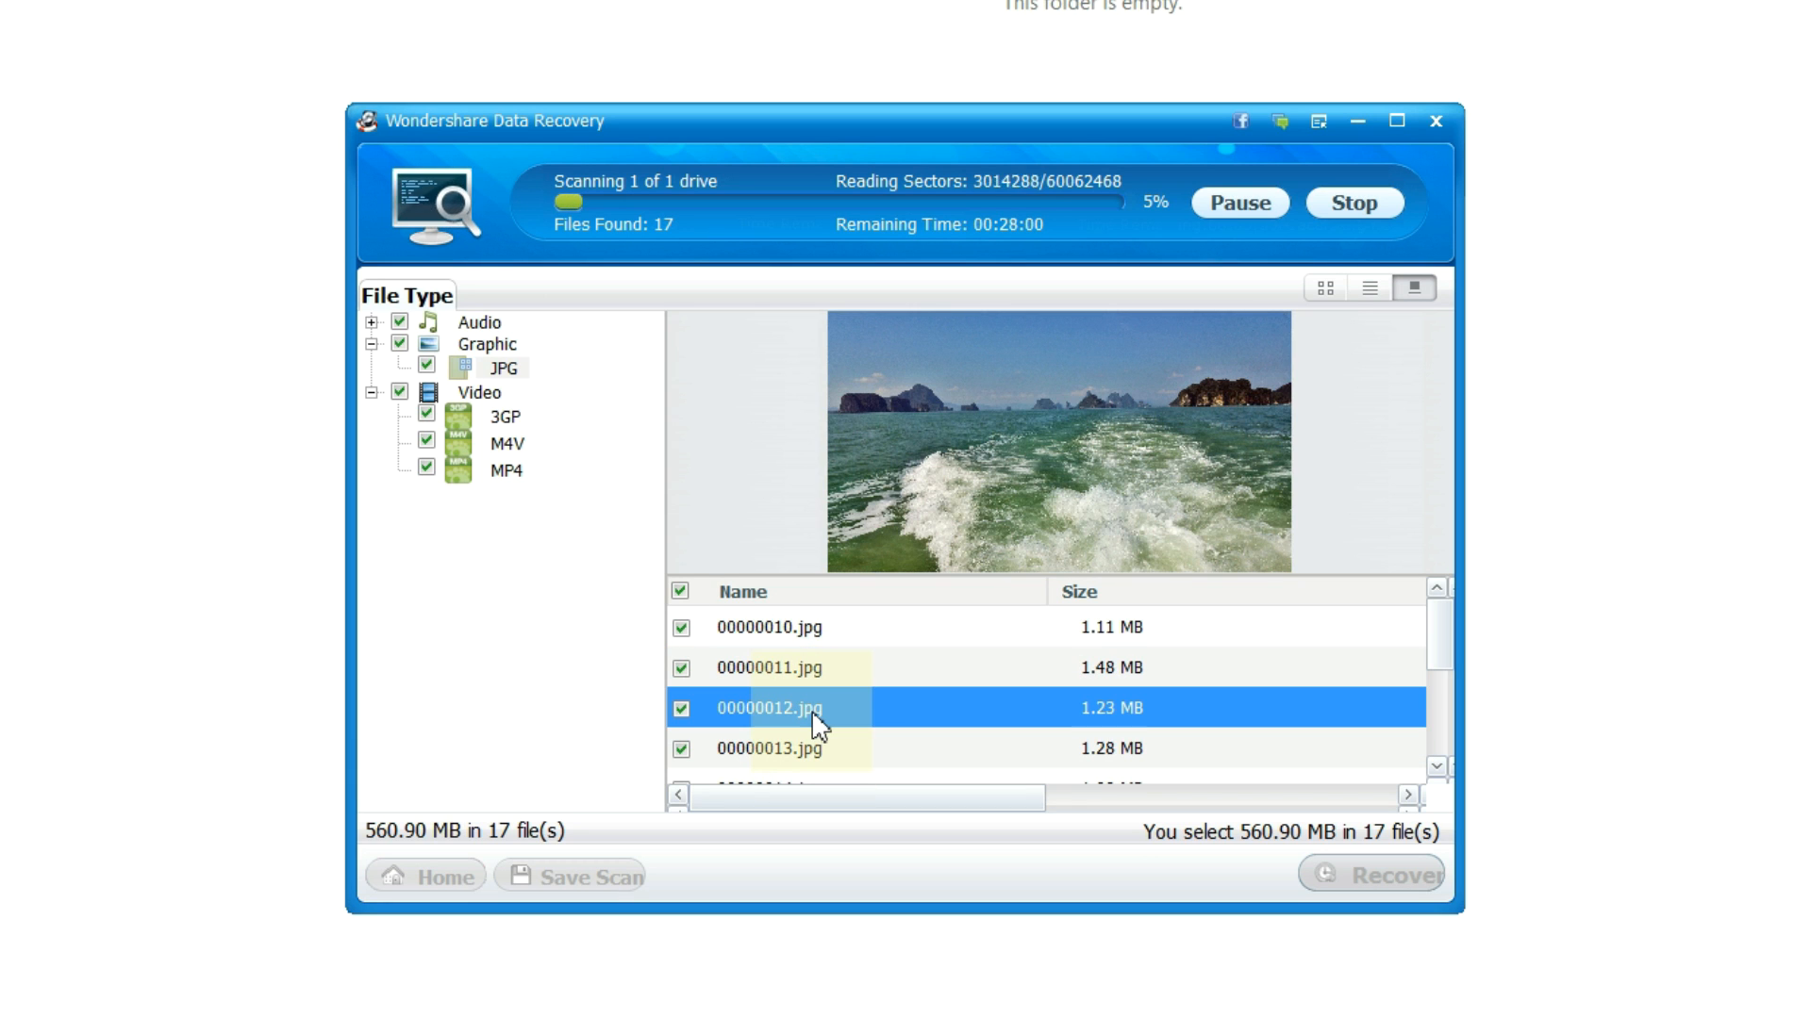
scroll(down, 3)
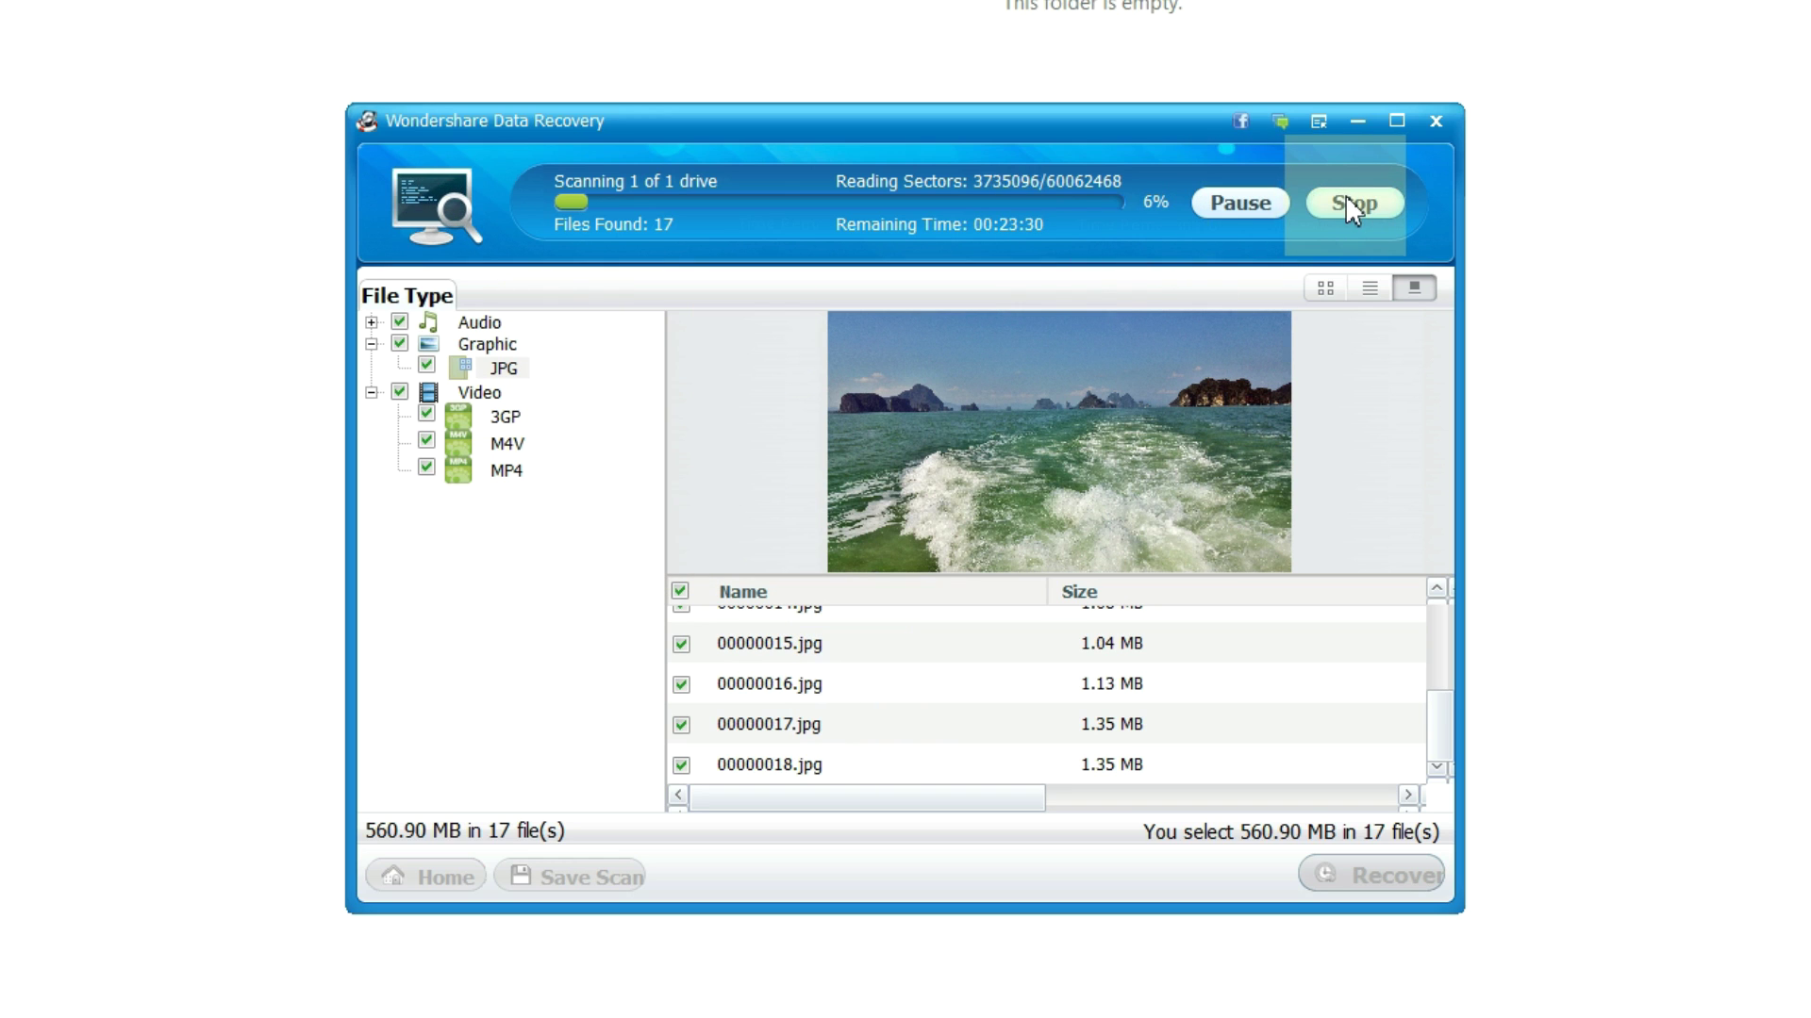
click(1239, 201)
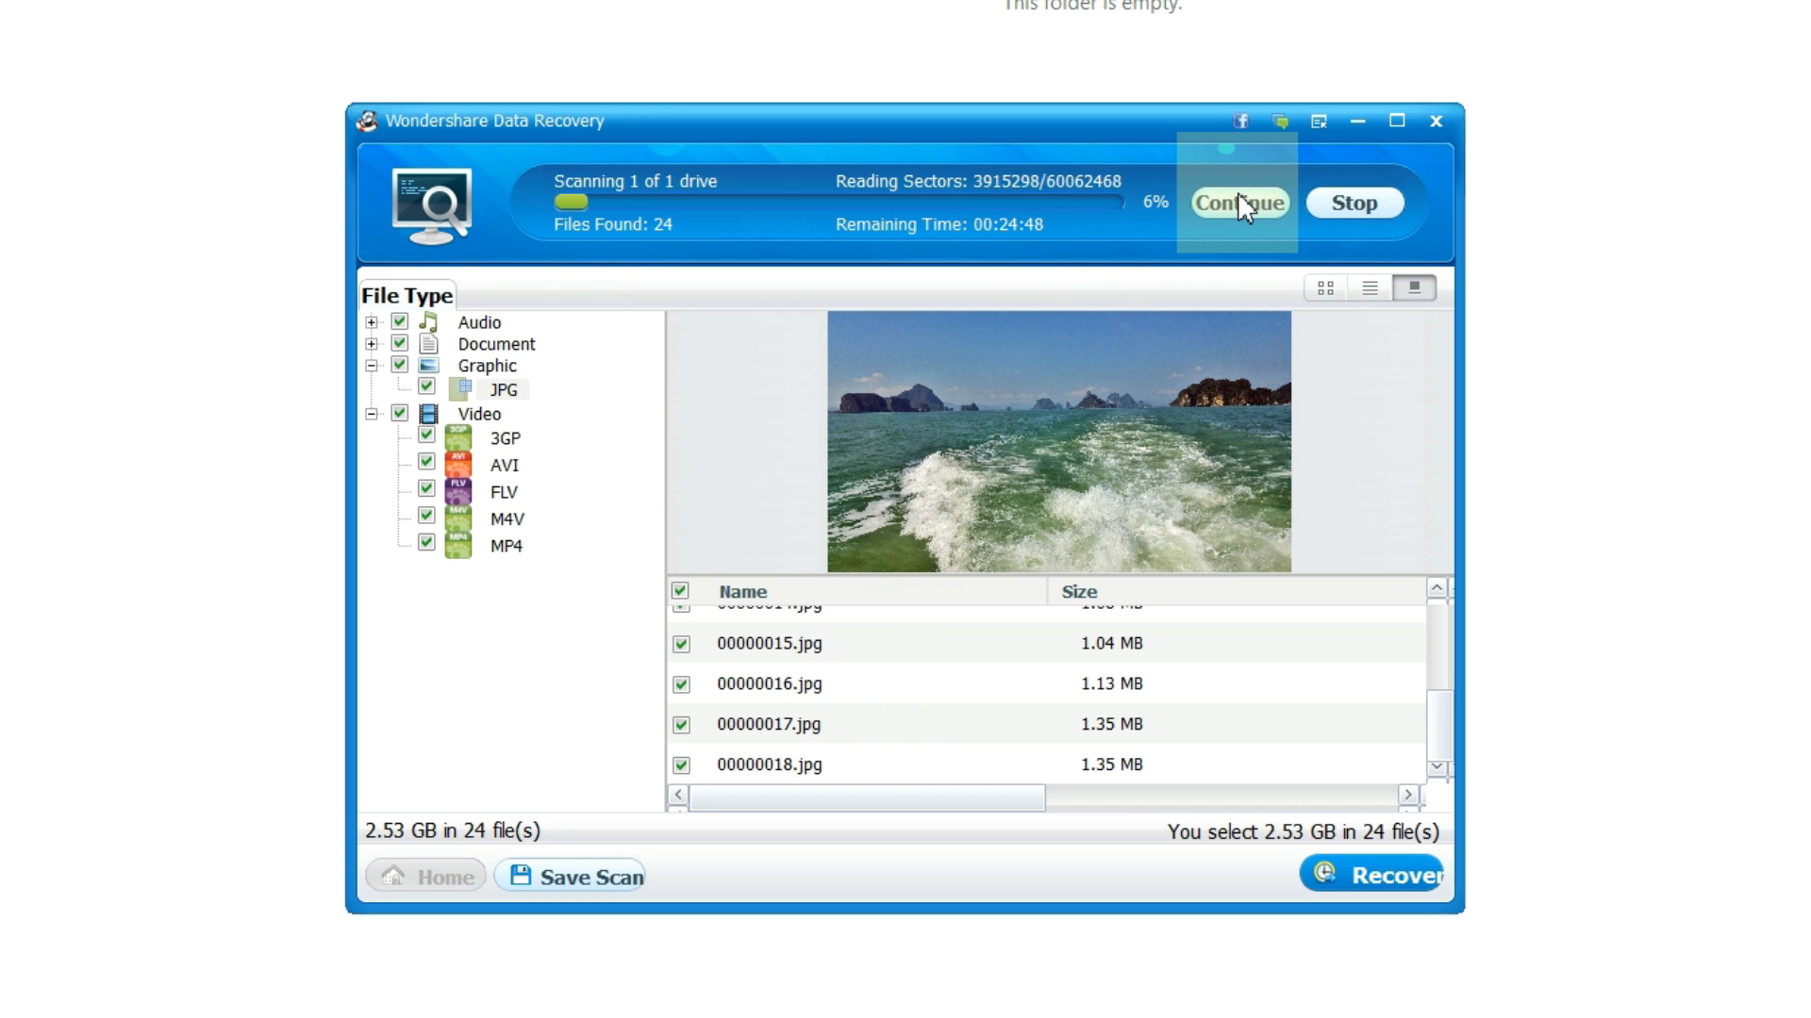
mouse_move(1317, 716)
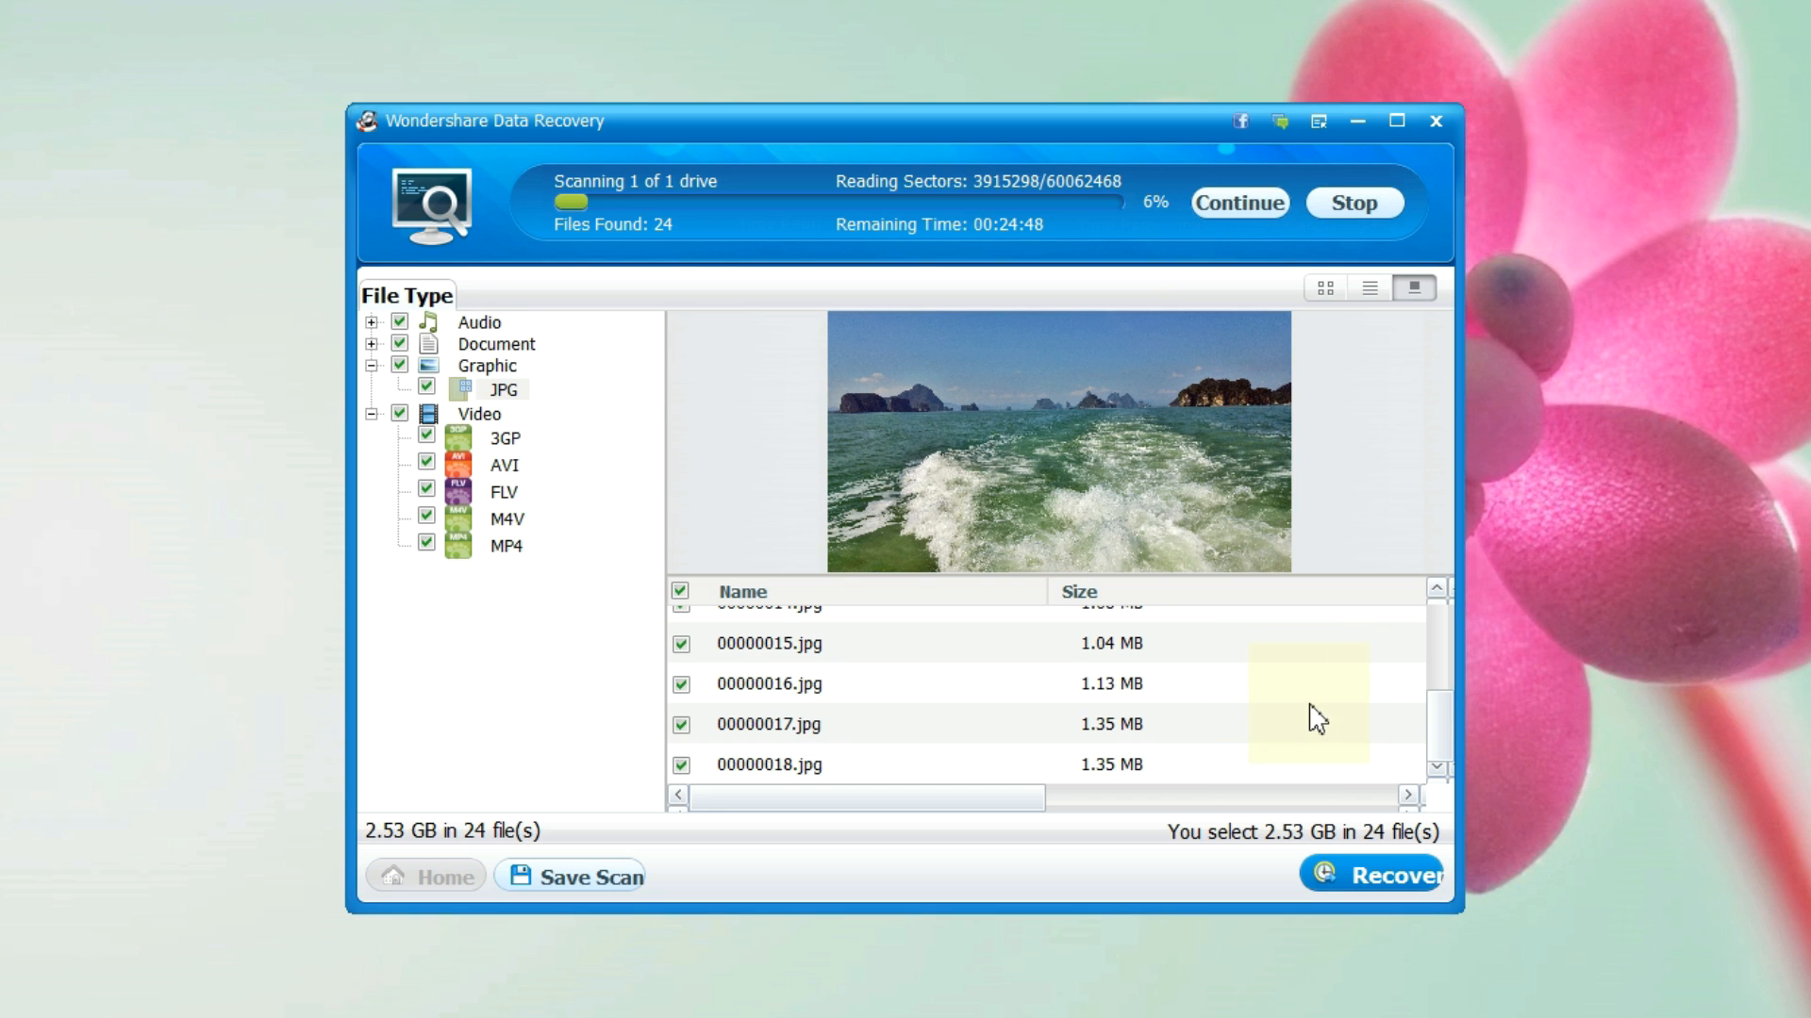
click(768, 724)
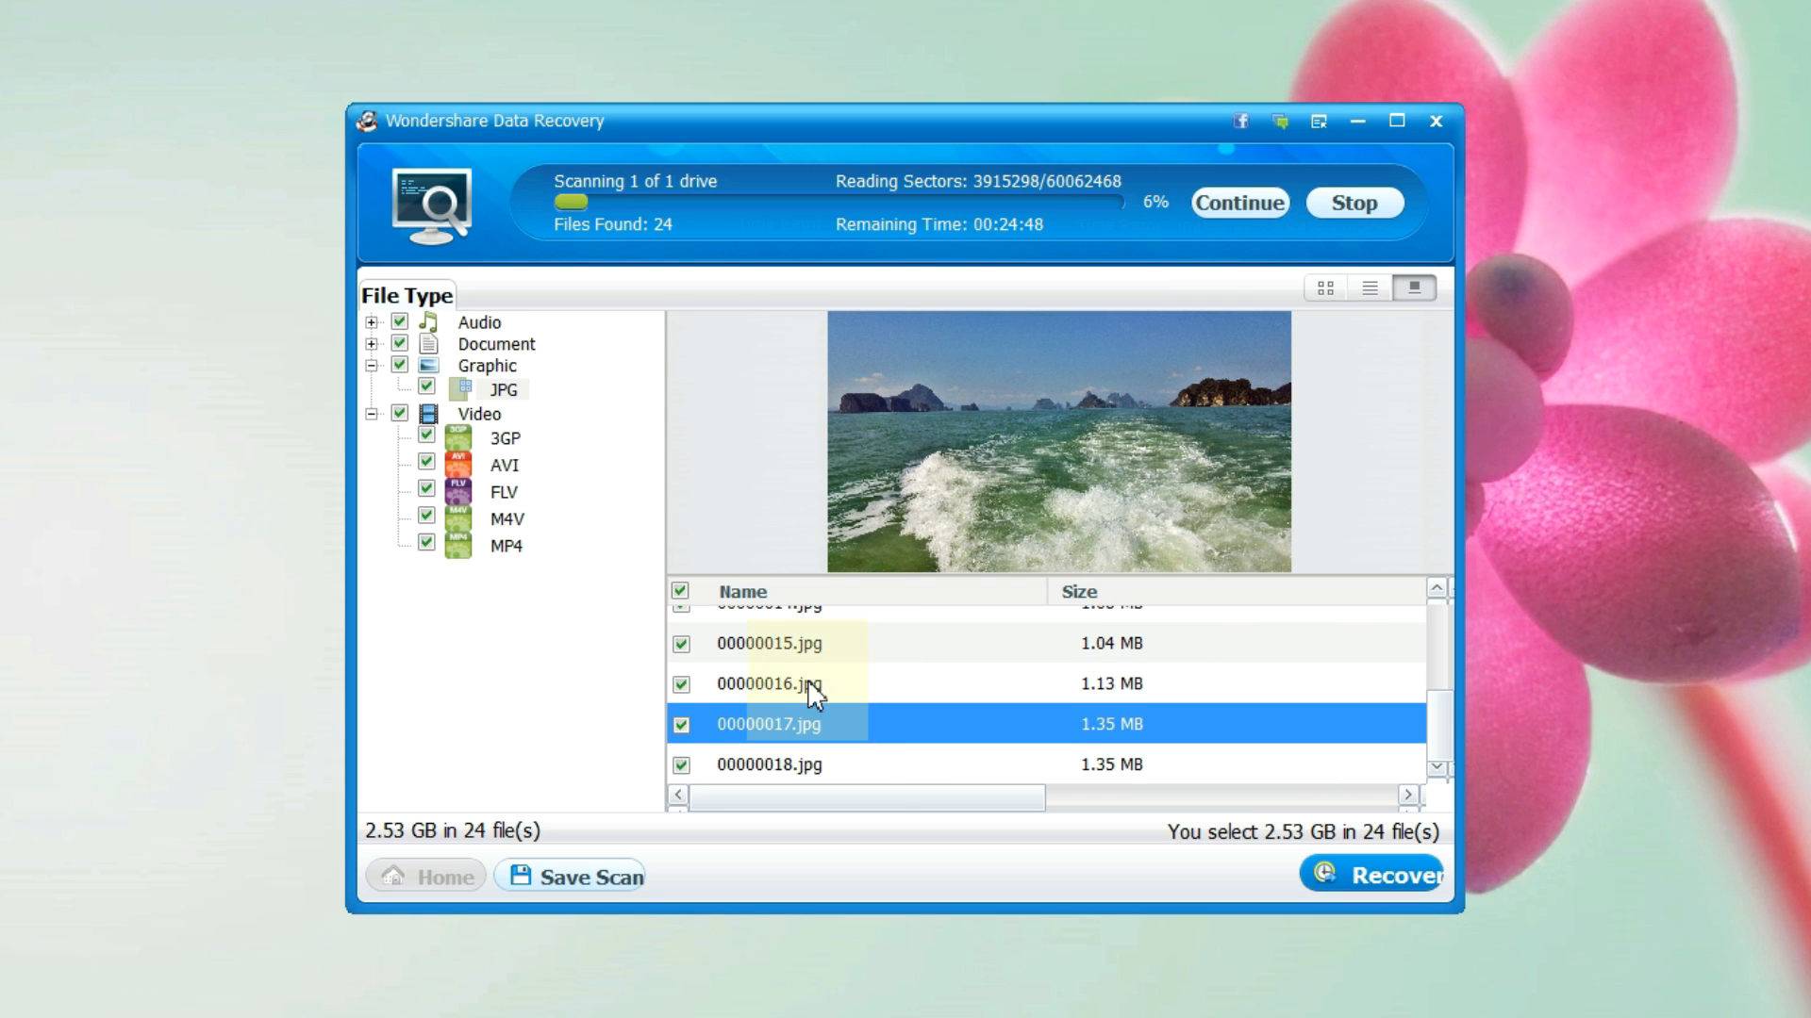
click(1353, 202)
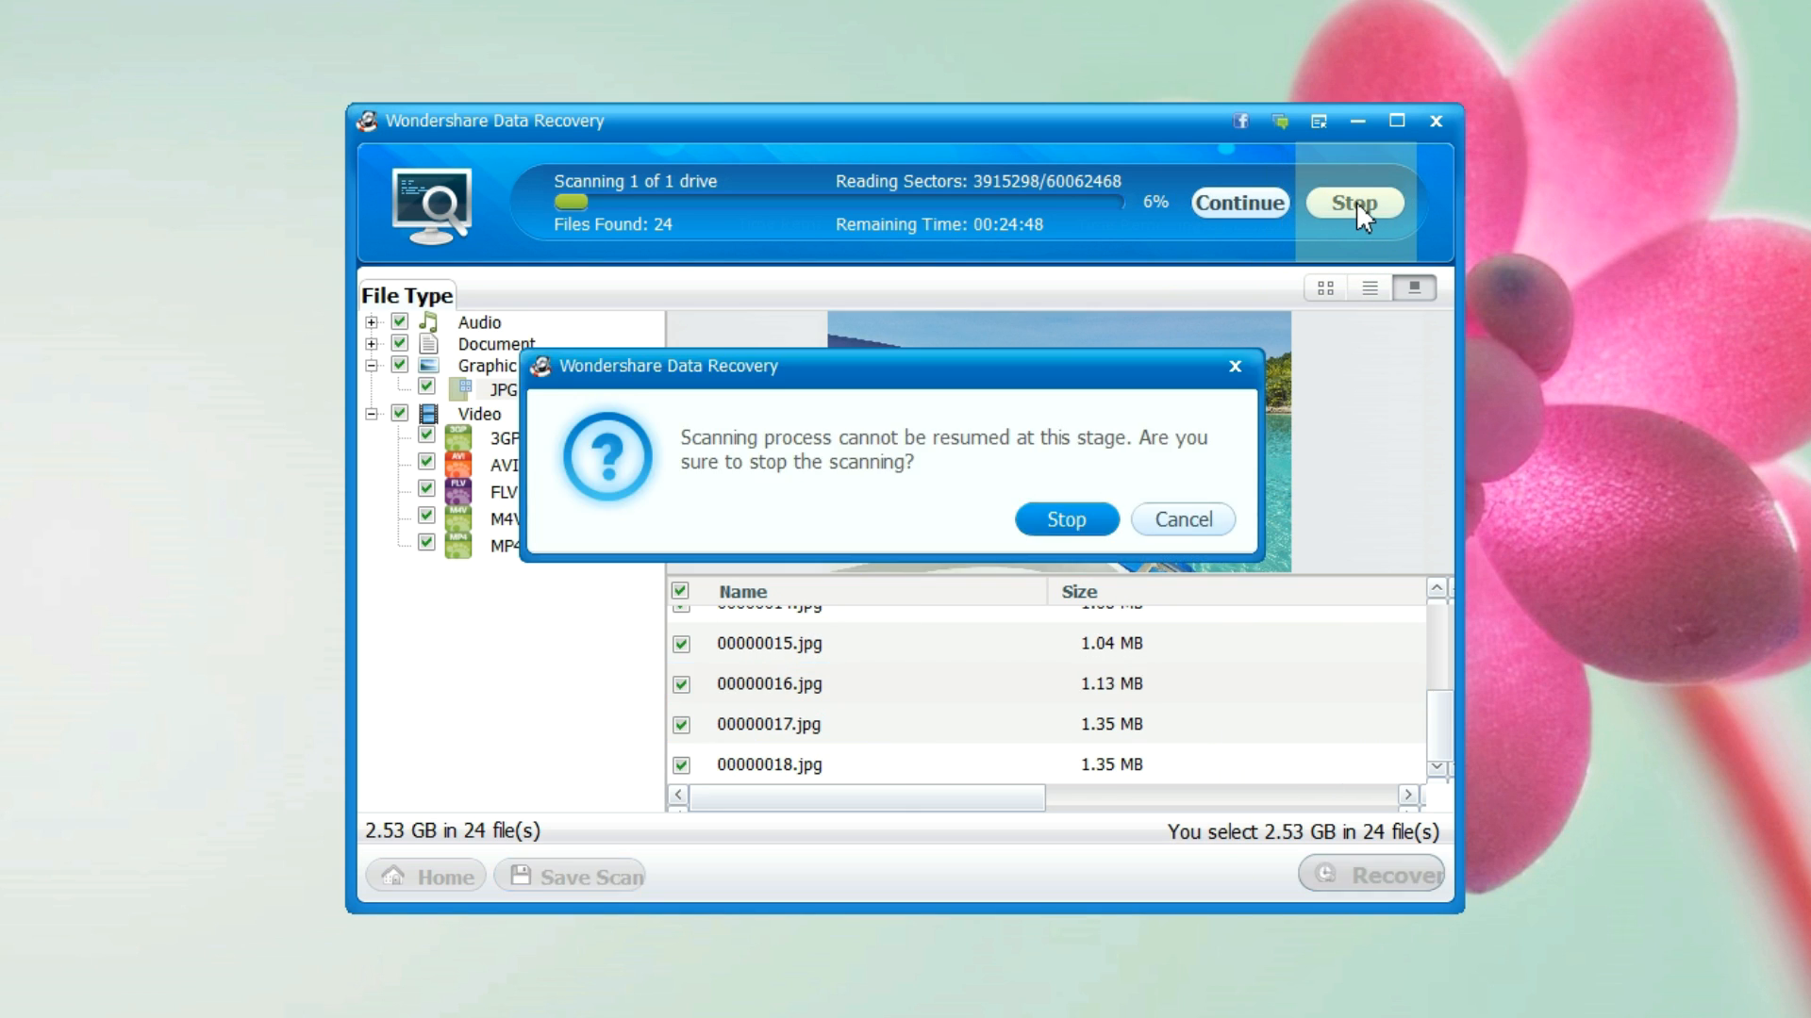
click(1064, 519)
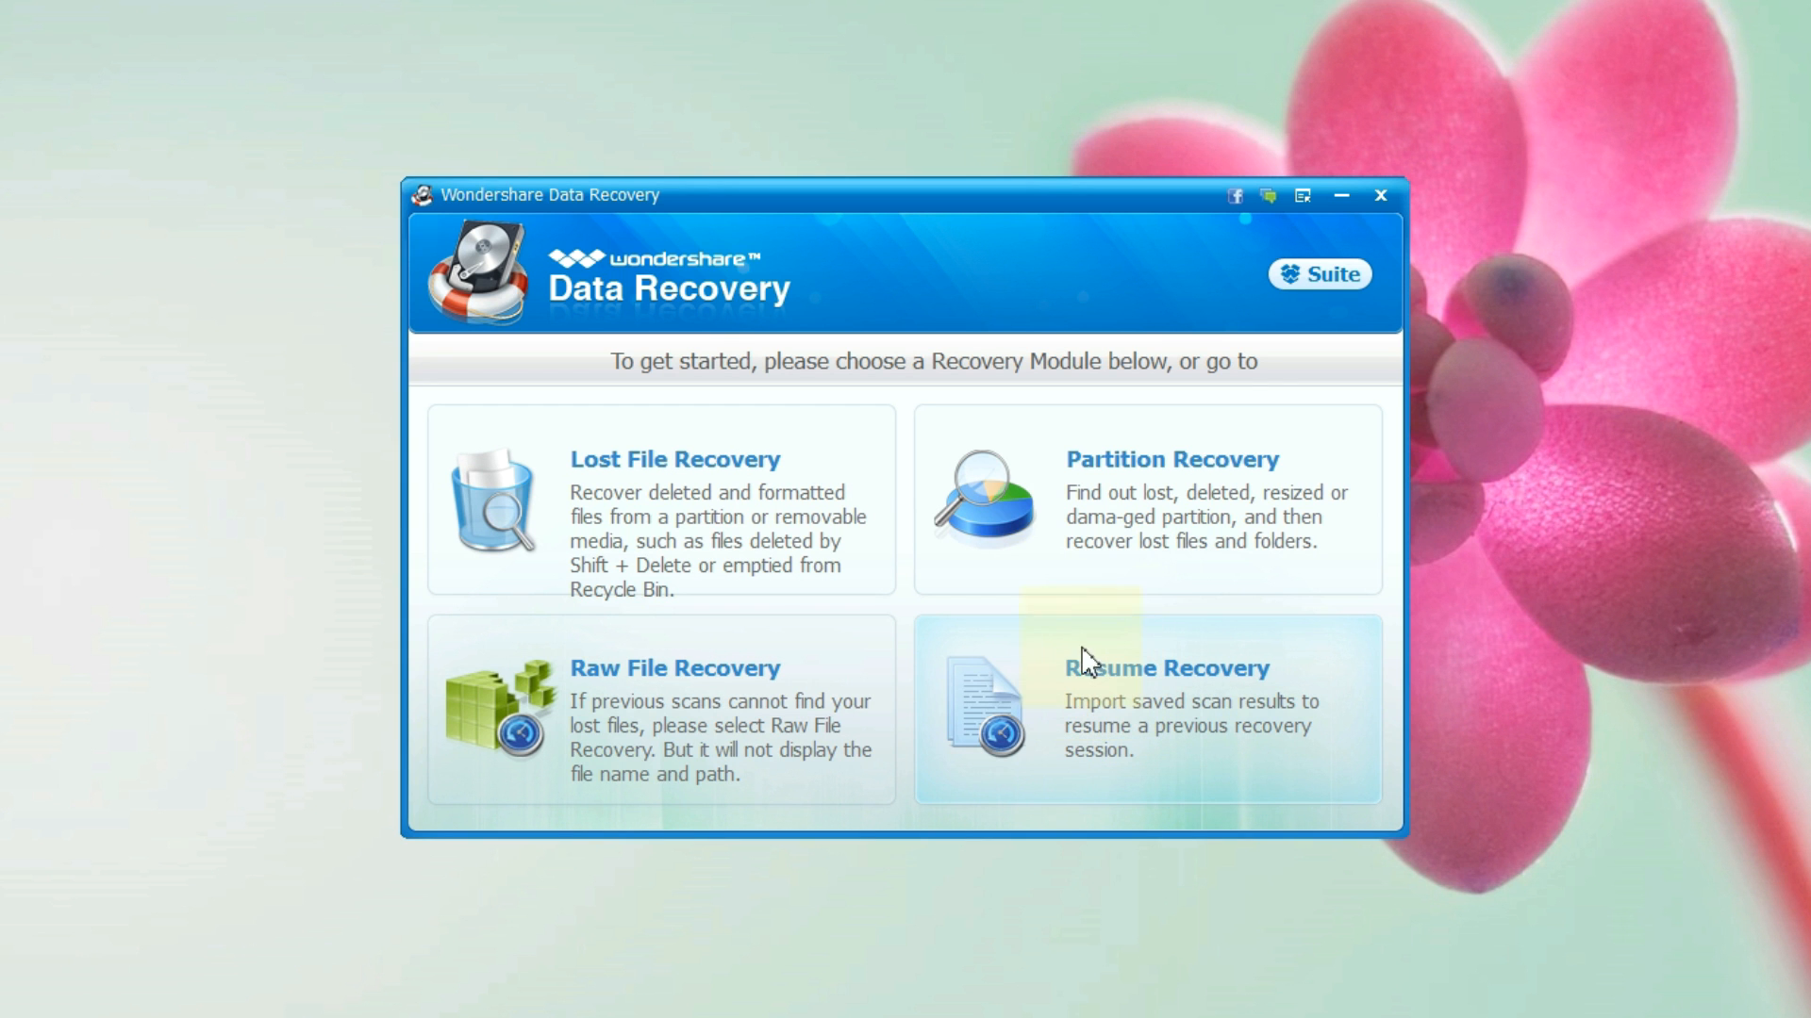
mouse_move(1142, 498)
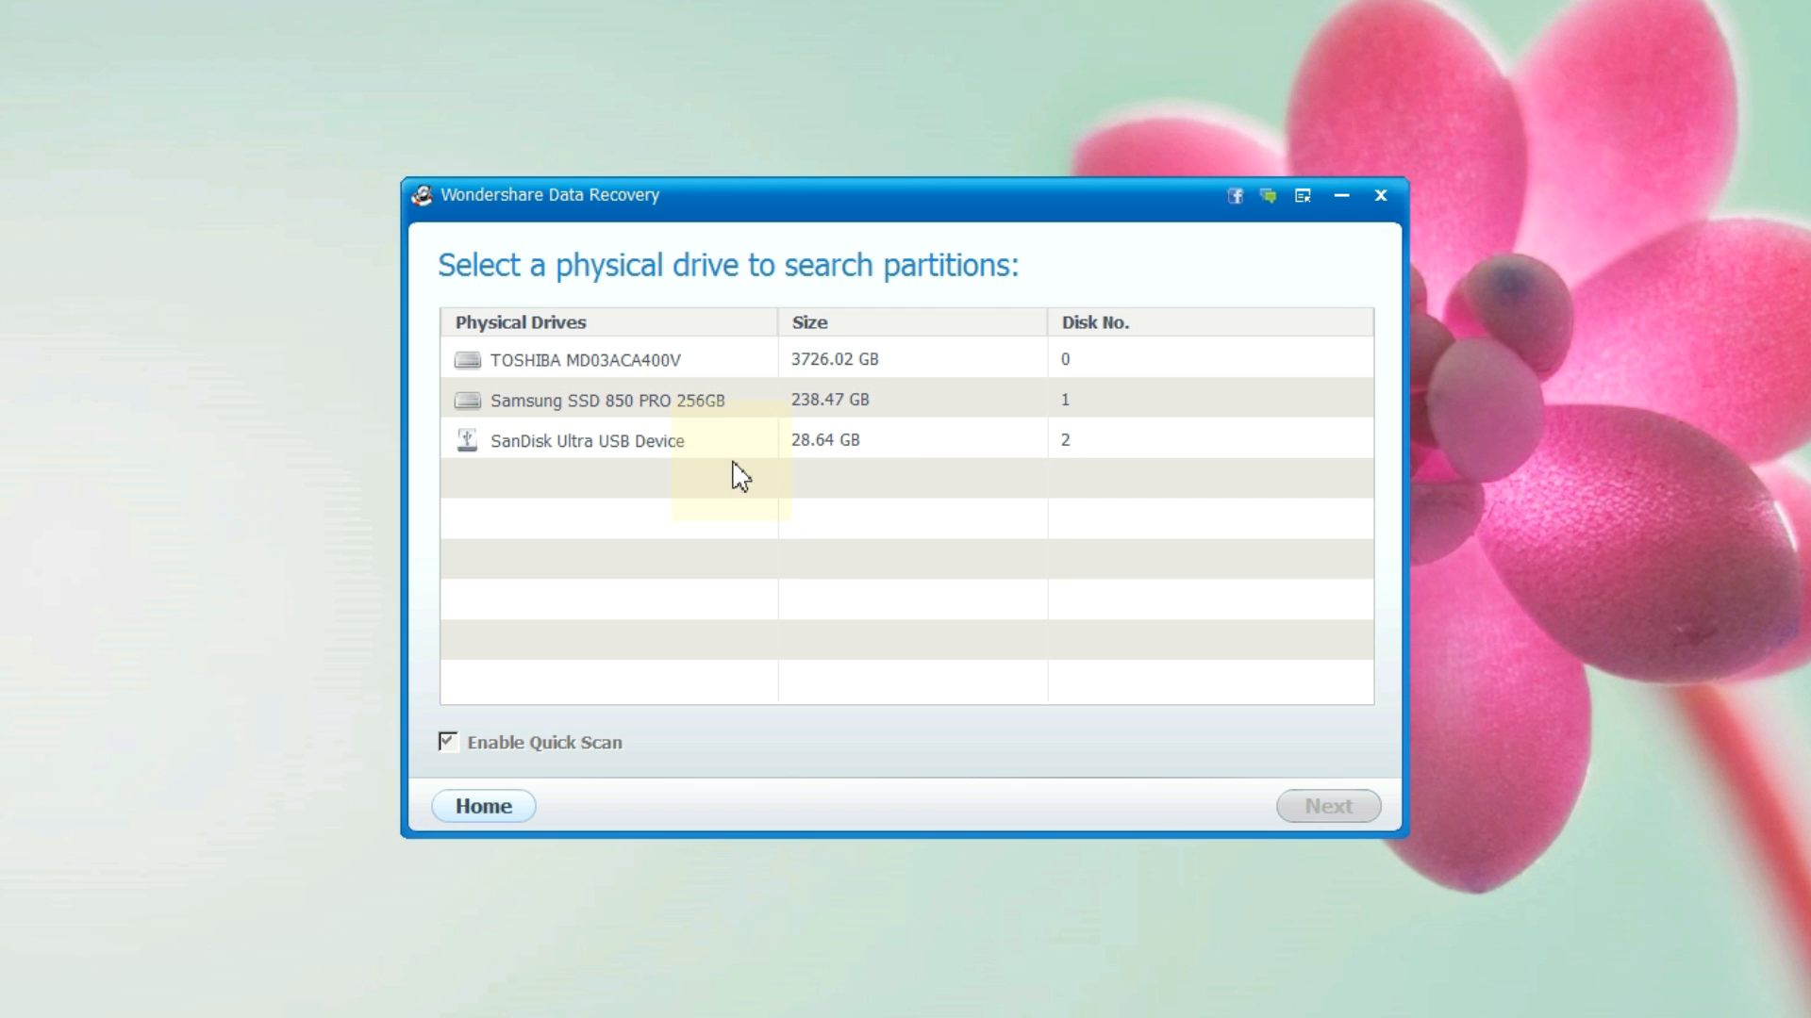
Step: Pick the SanDisk Ultra USB Device's Partition1, toggle raw file recovery, and start scanning
click(588, 441)
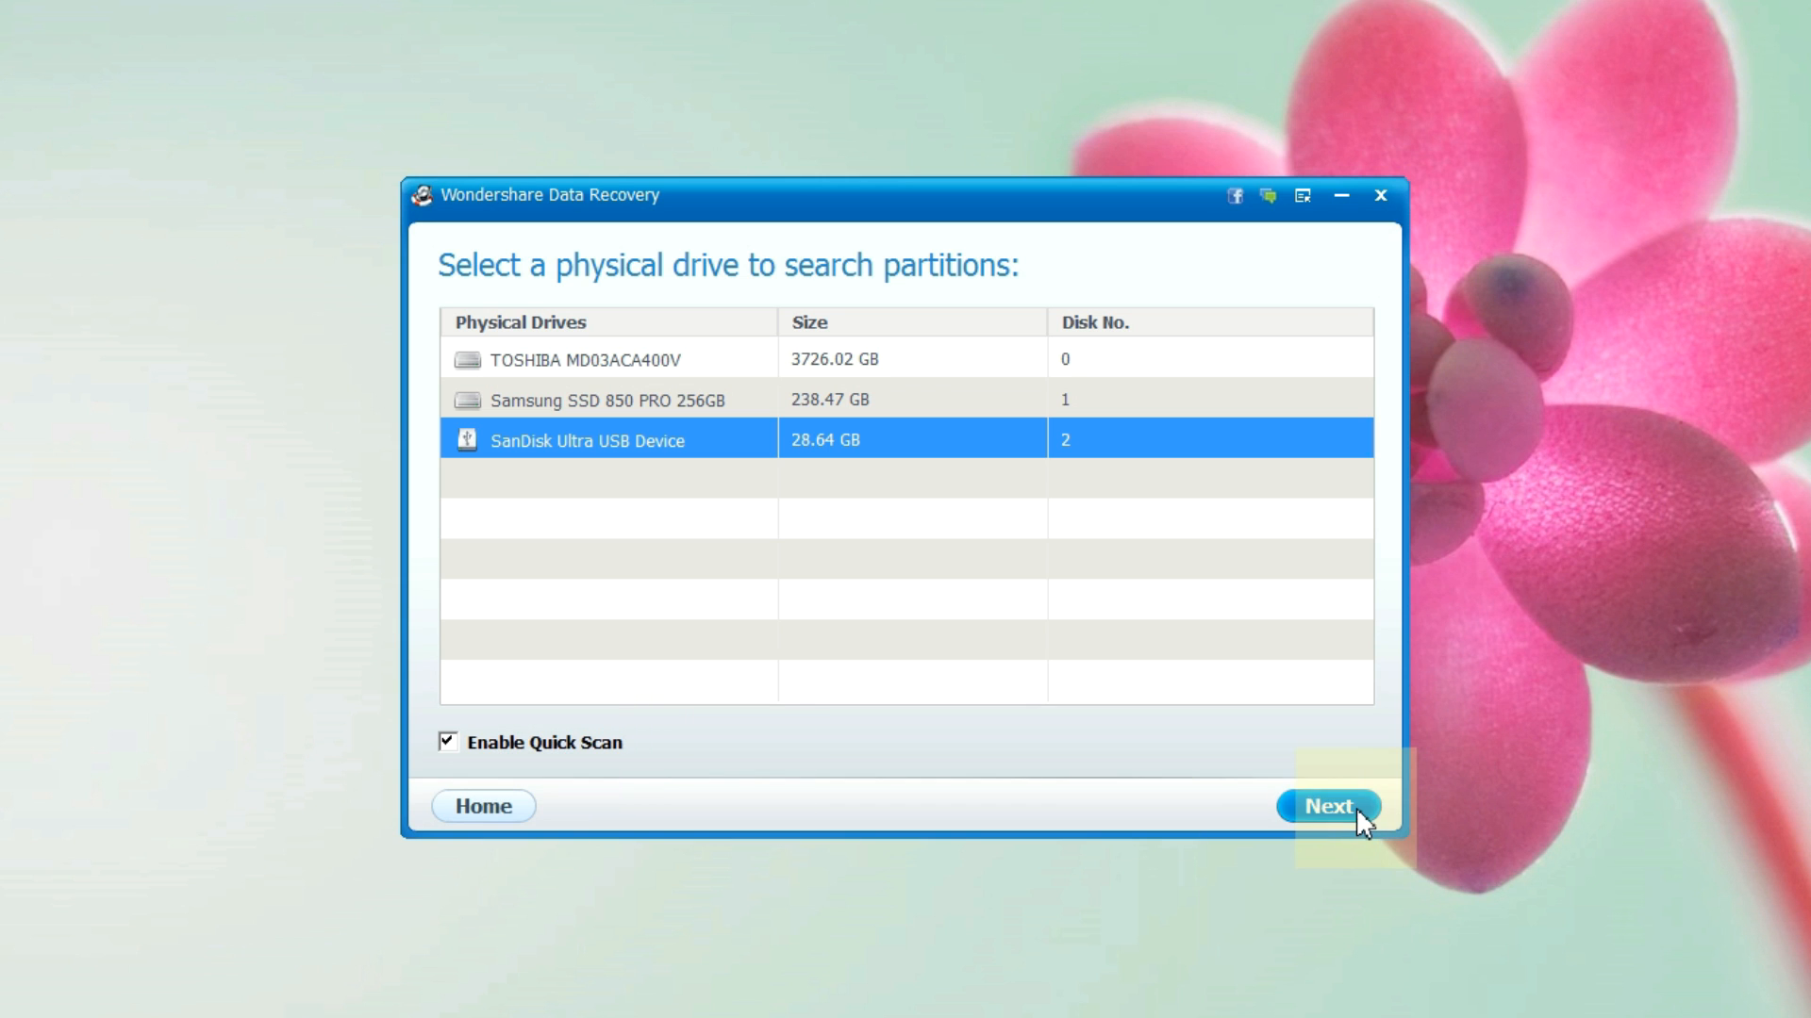
click(1327, 804)
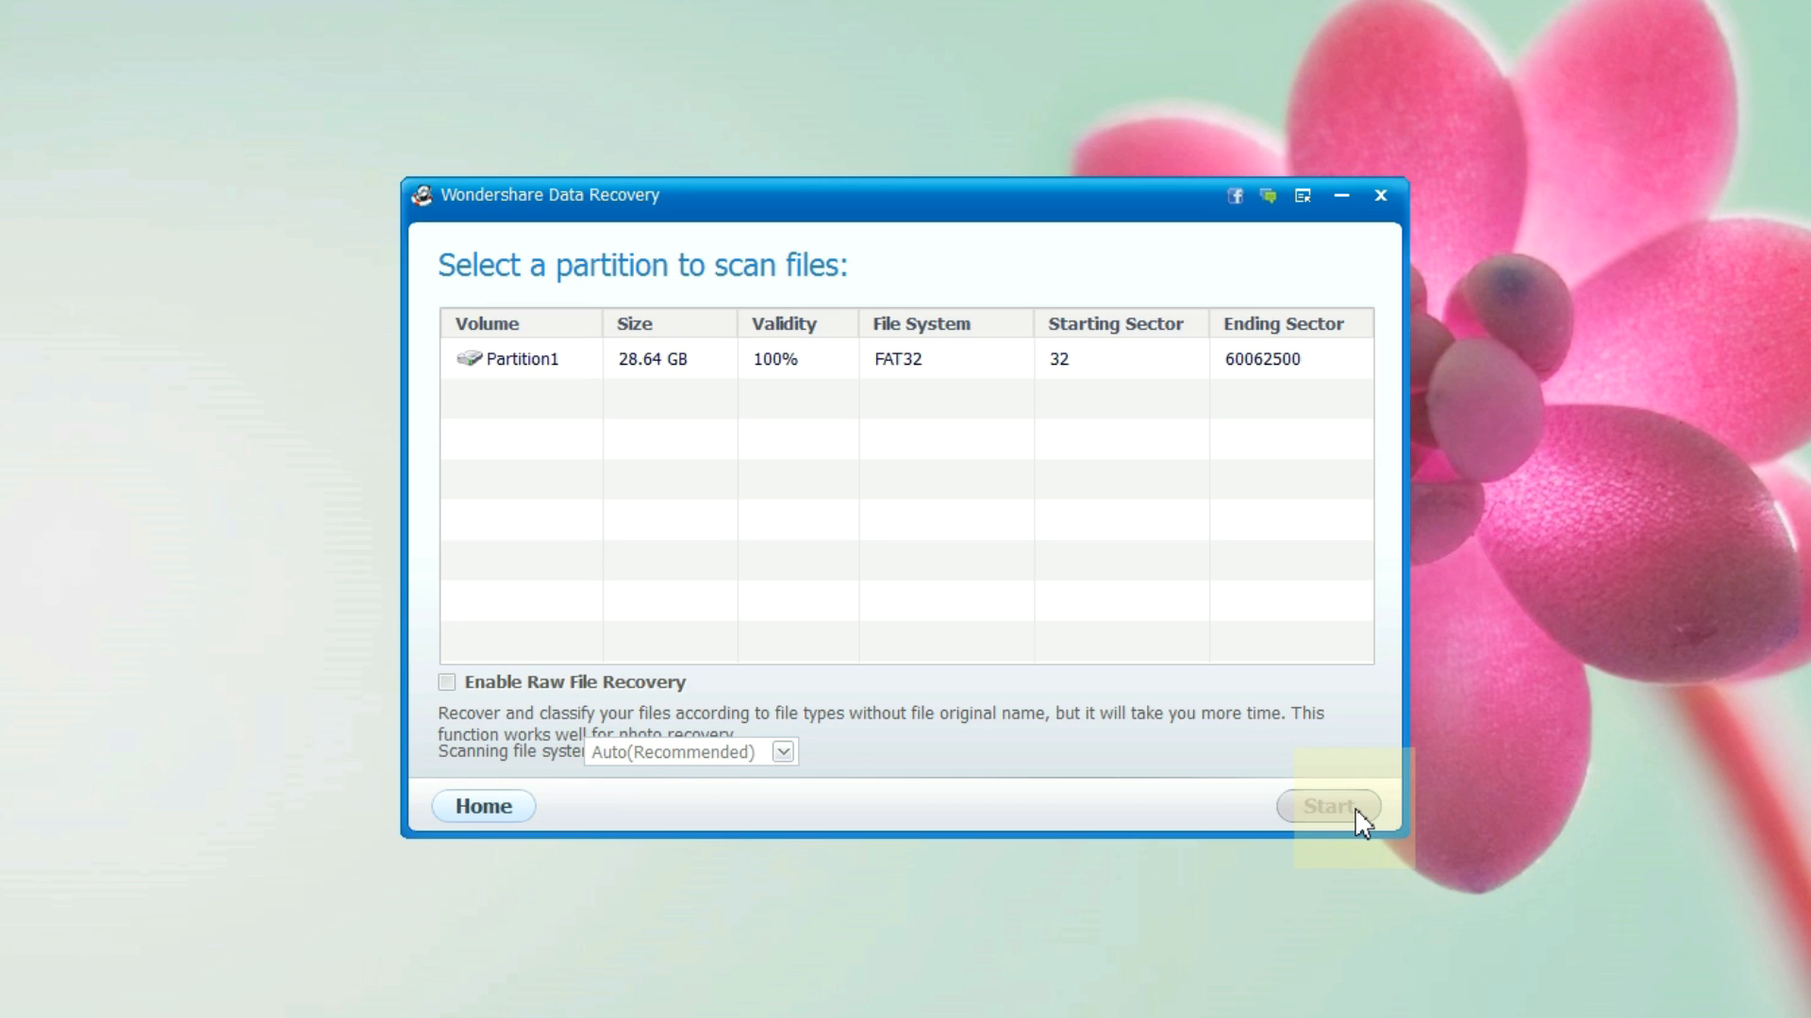
mouse_move(529, 705)
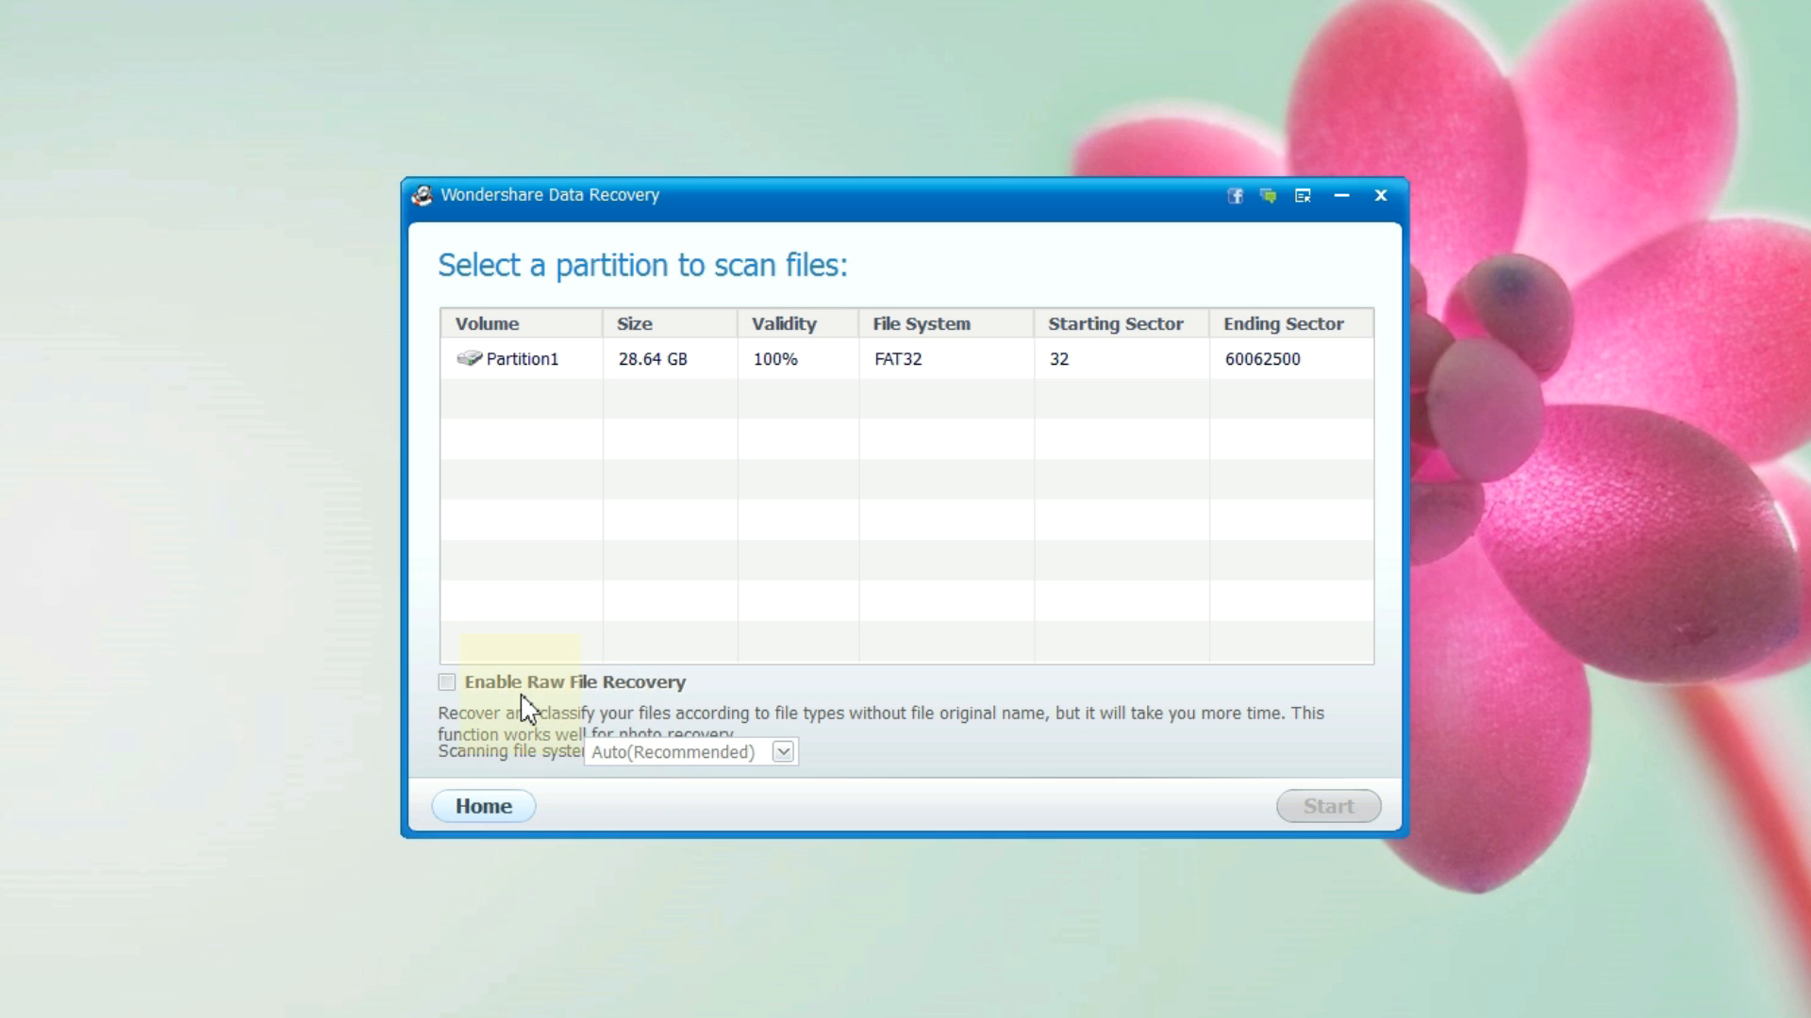
mouse_move(543, 549)
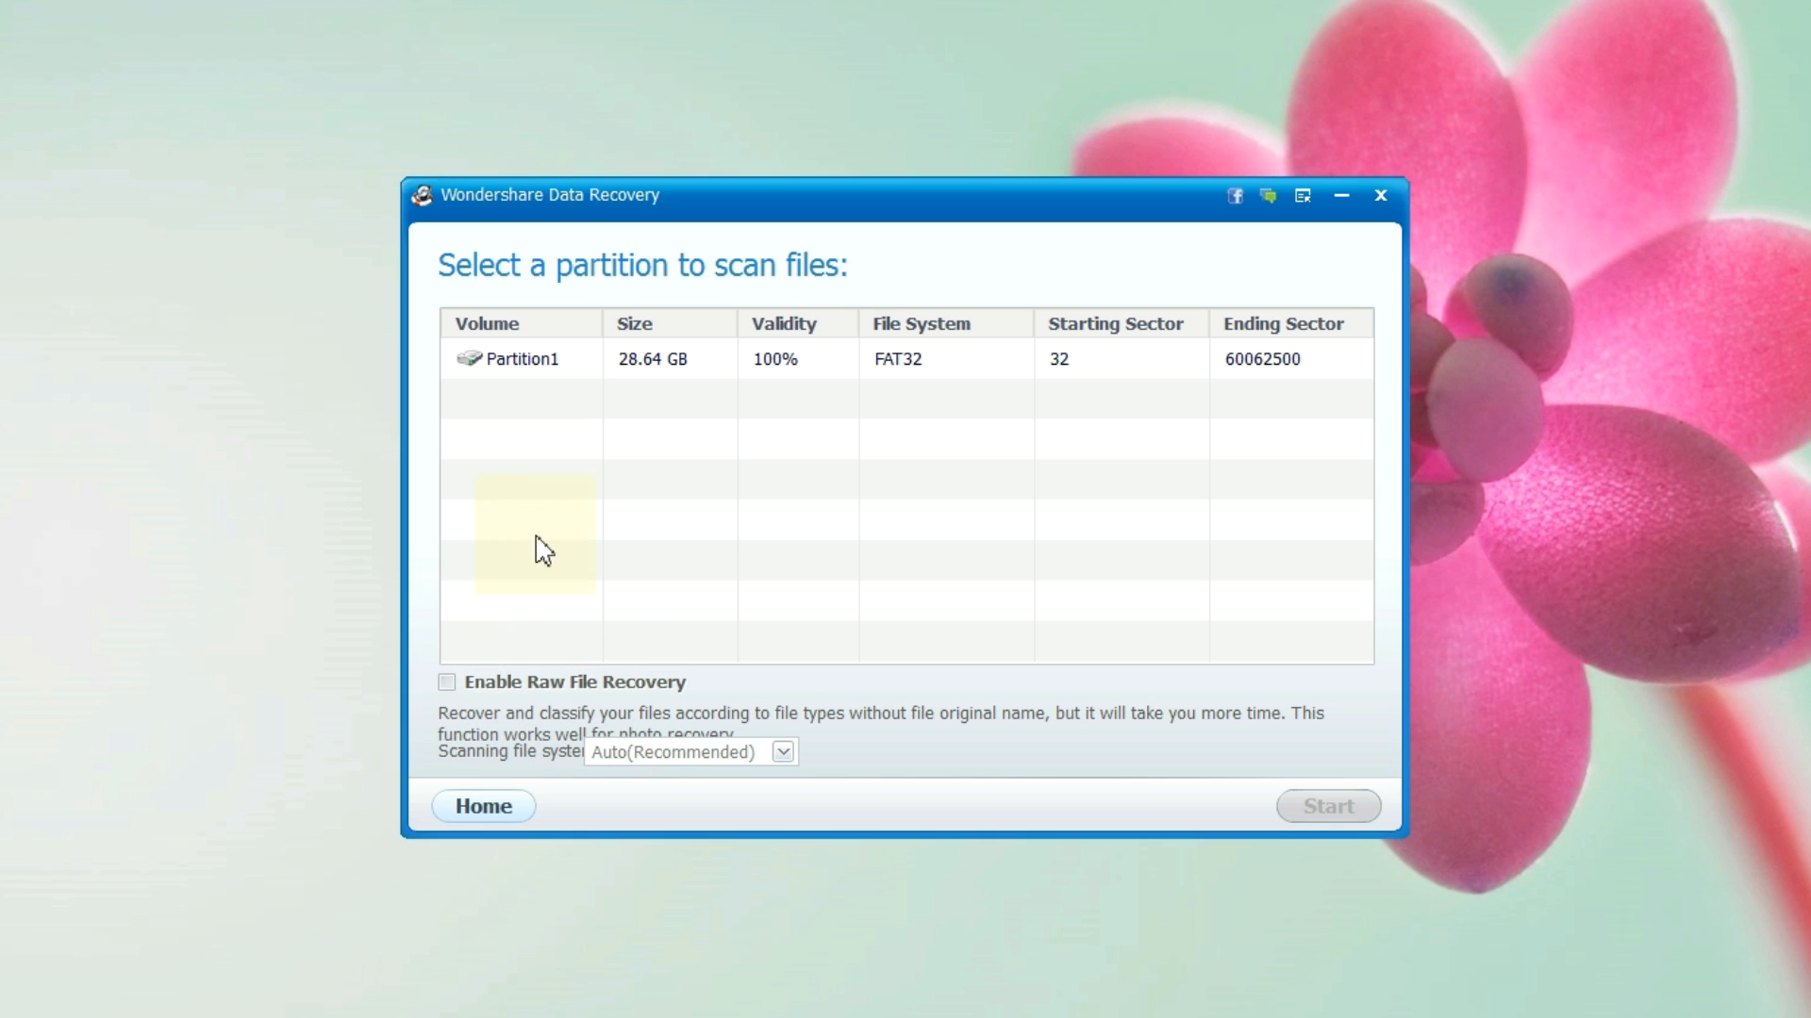
click(519, 359)
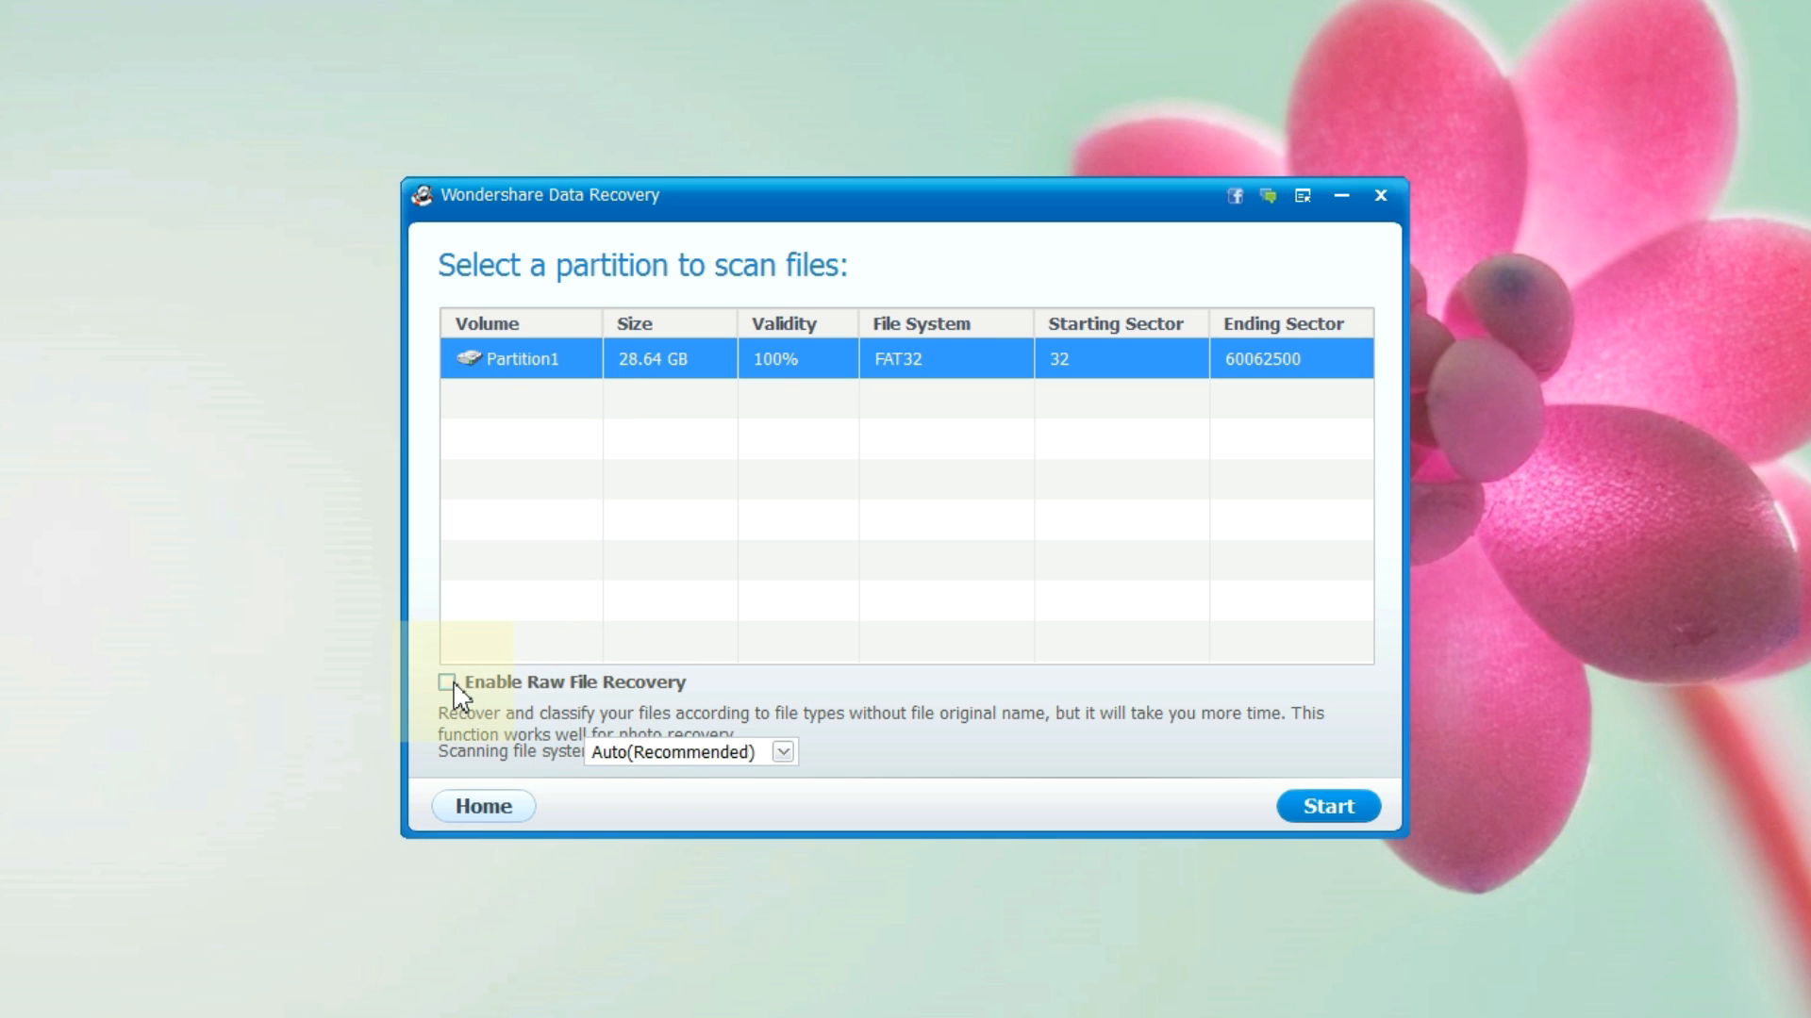
click(783, 751)
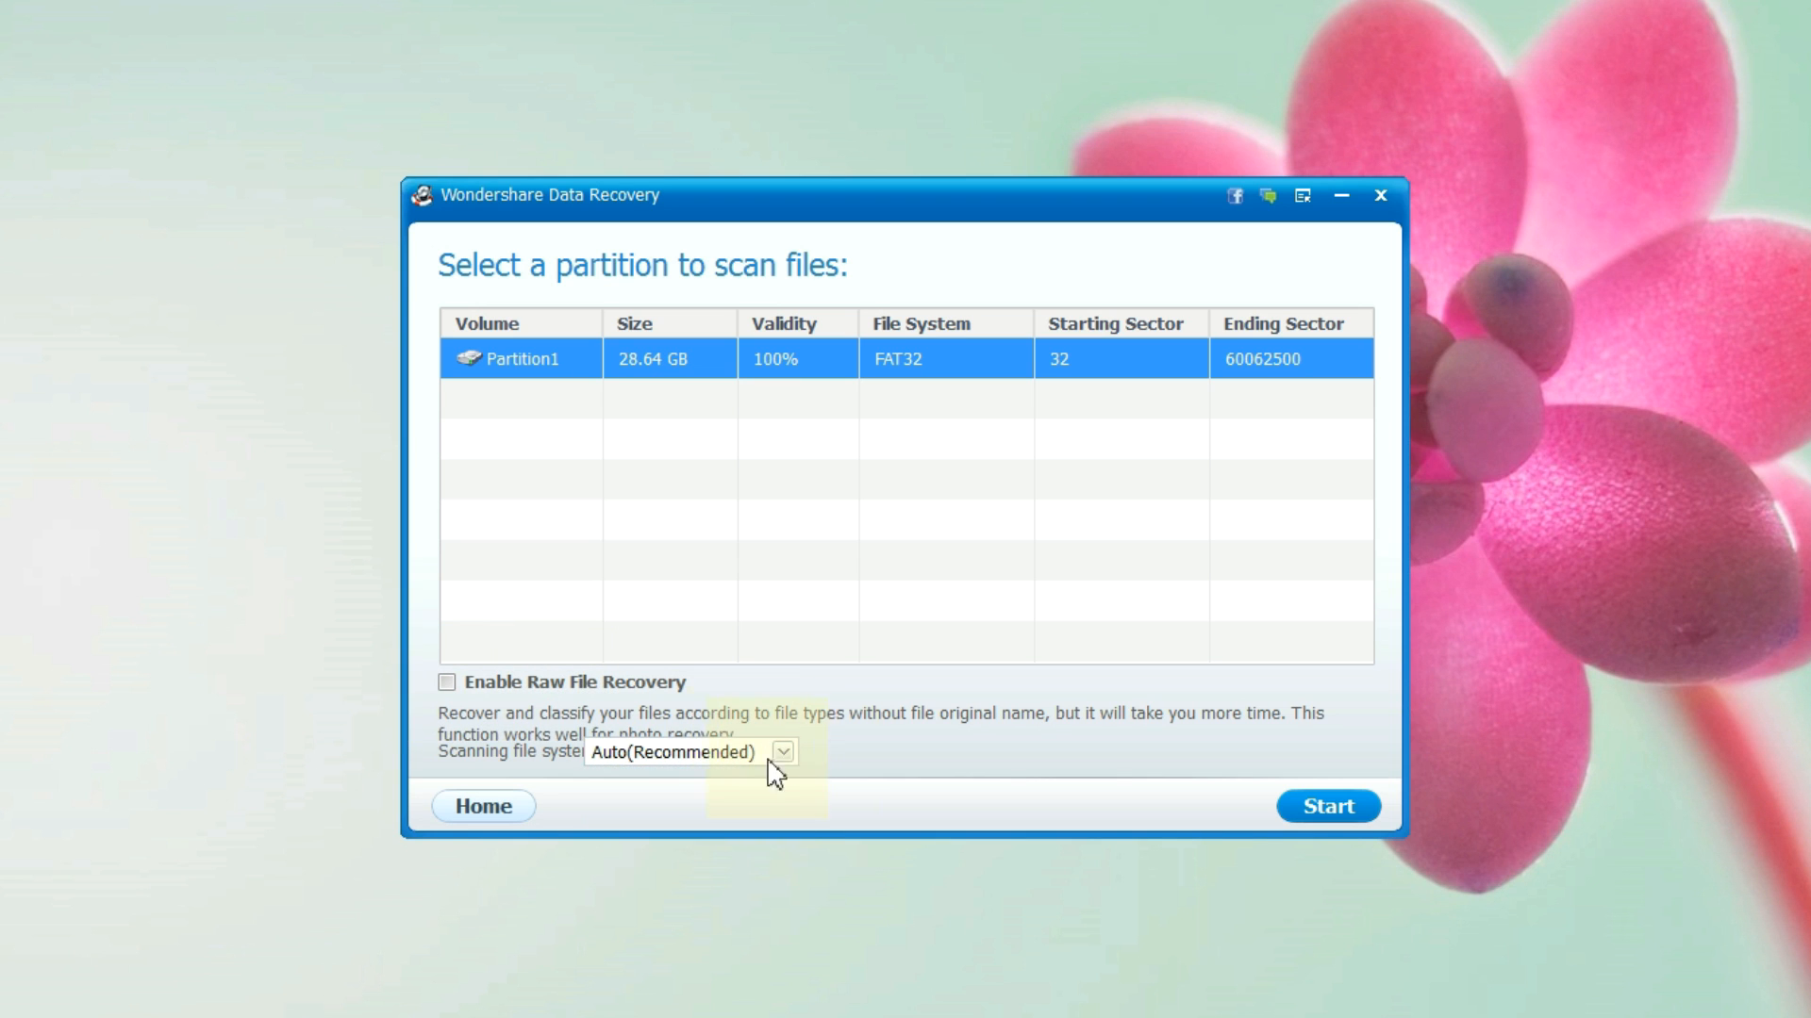
click(1327, 806)
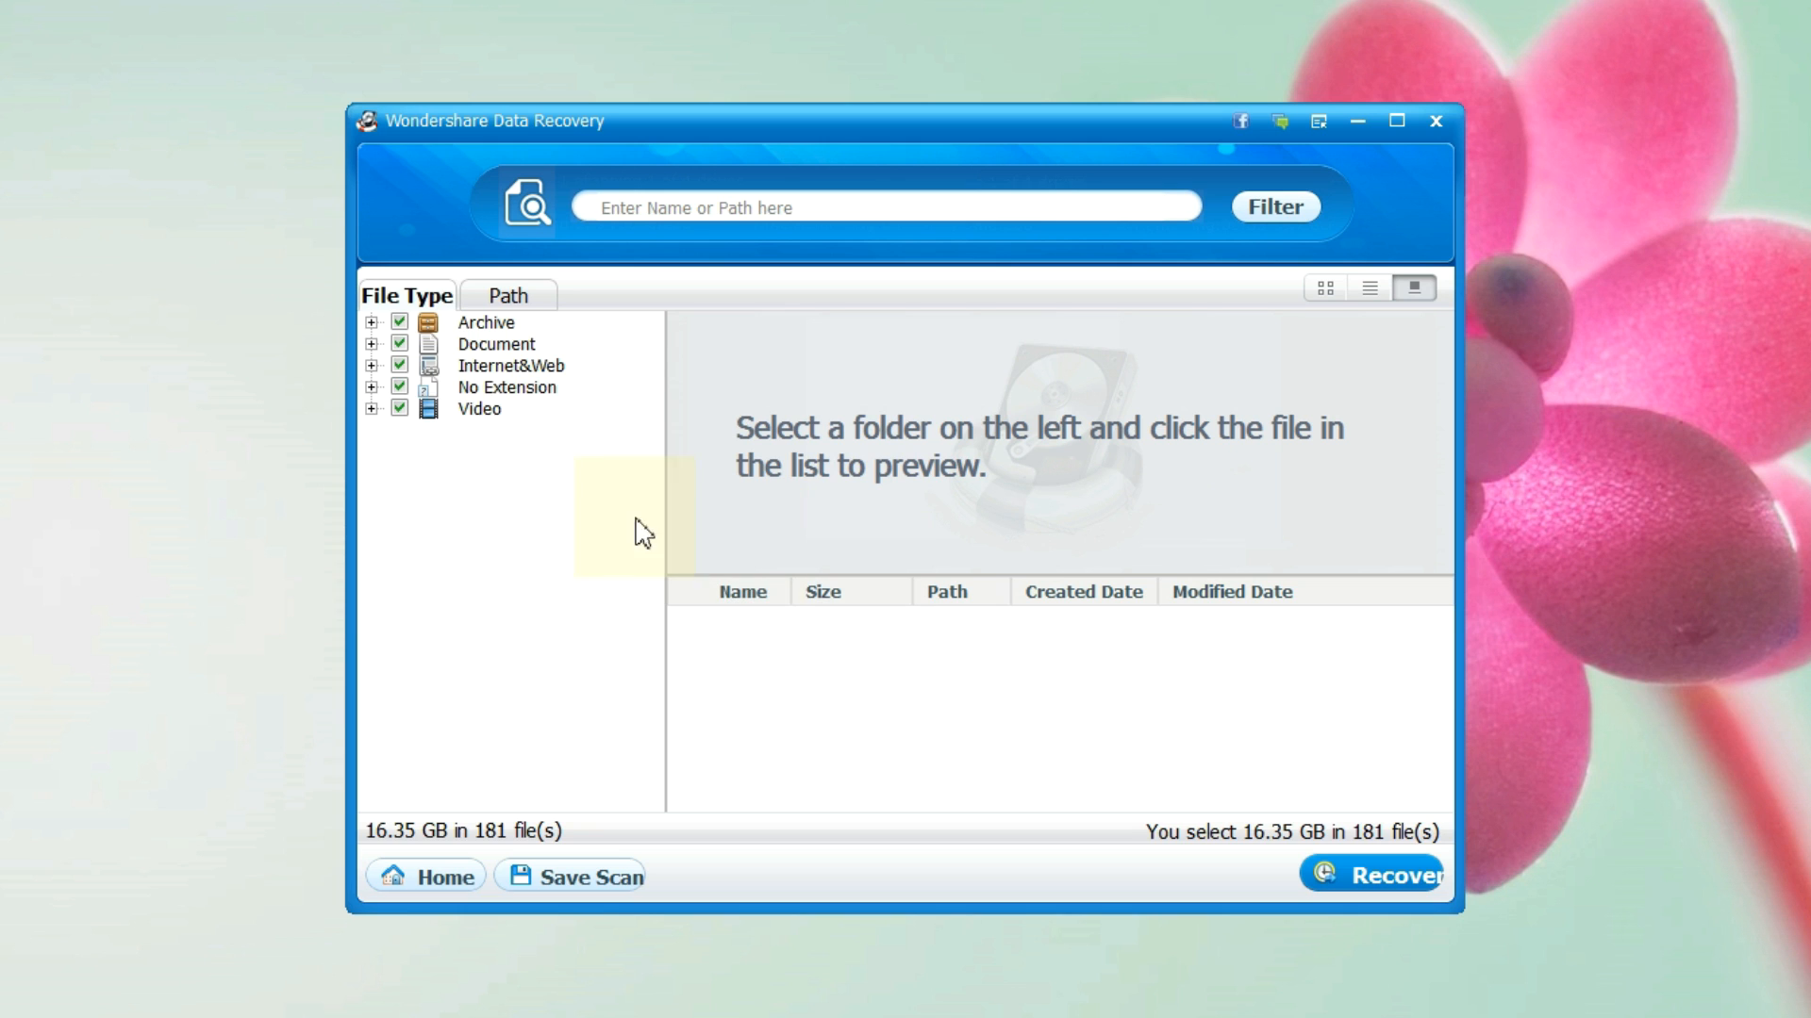
Step: Browse recovered MP4, SRT and PDF files across the File Type categories, then return Home
click(371, 409)
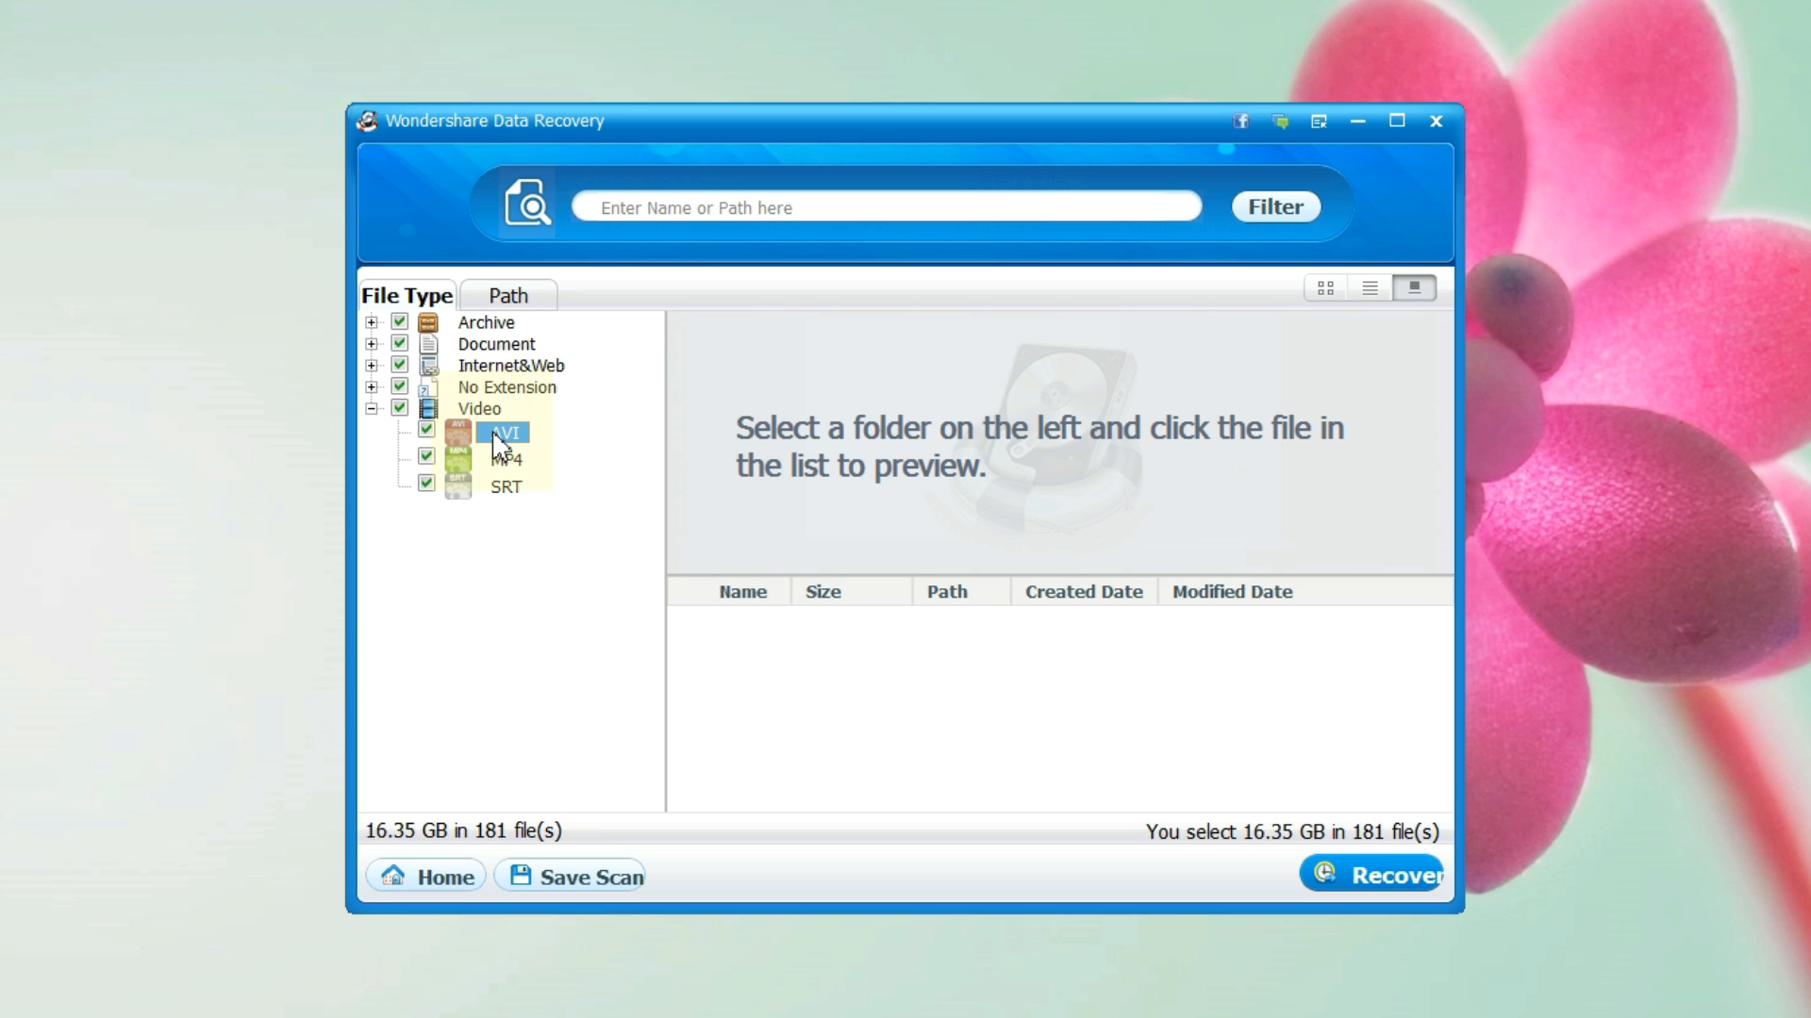
click(505, 459)
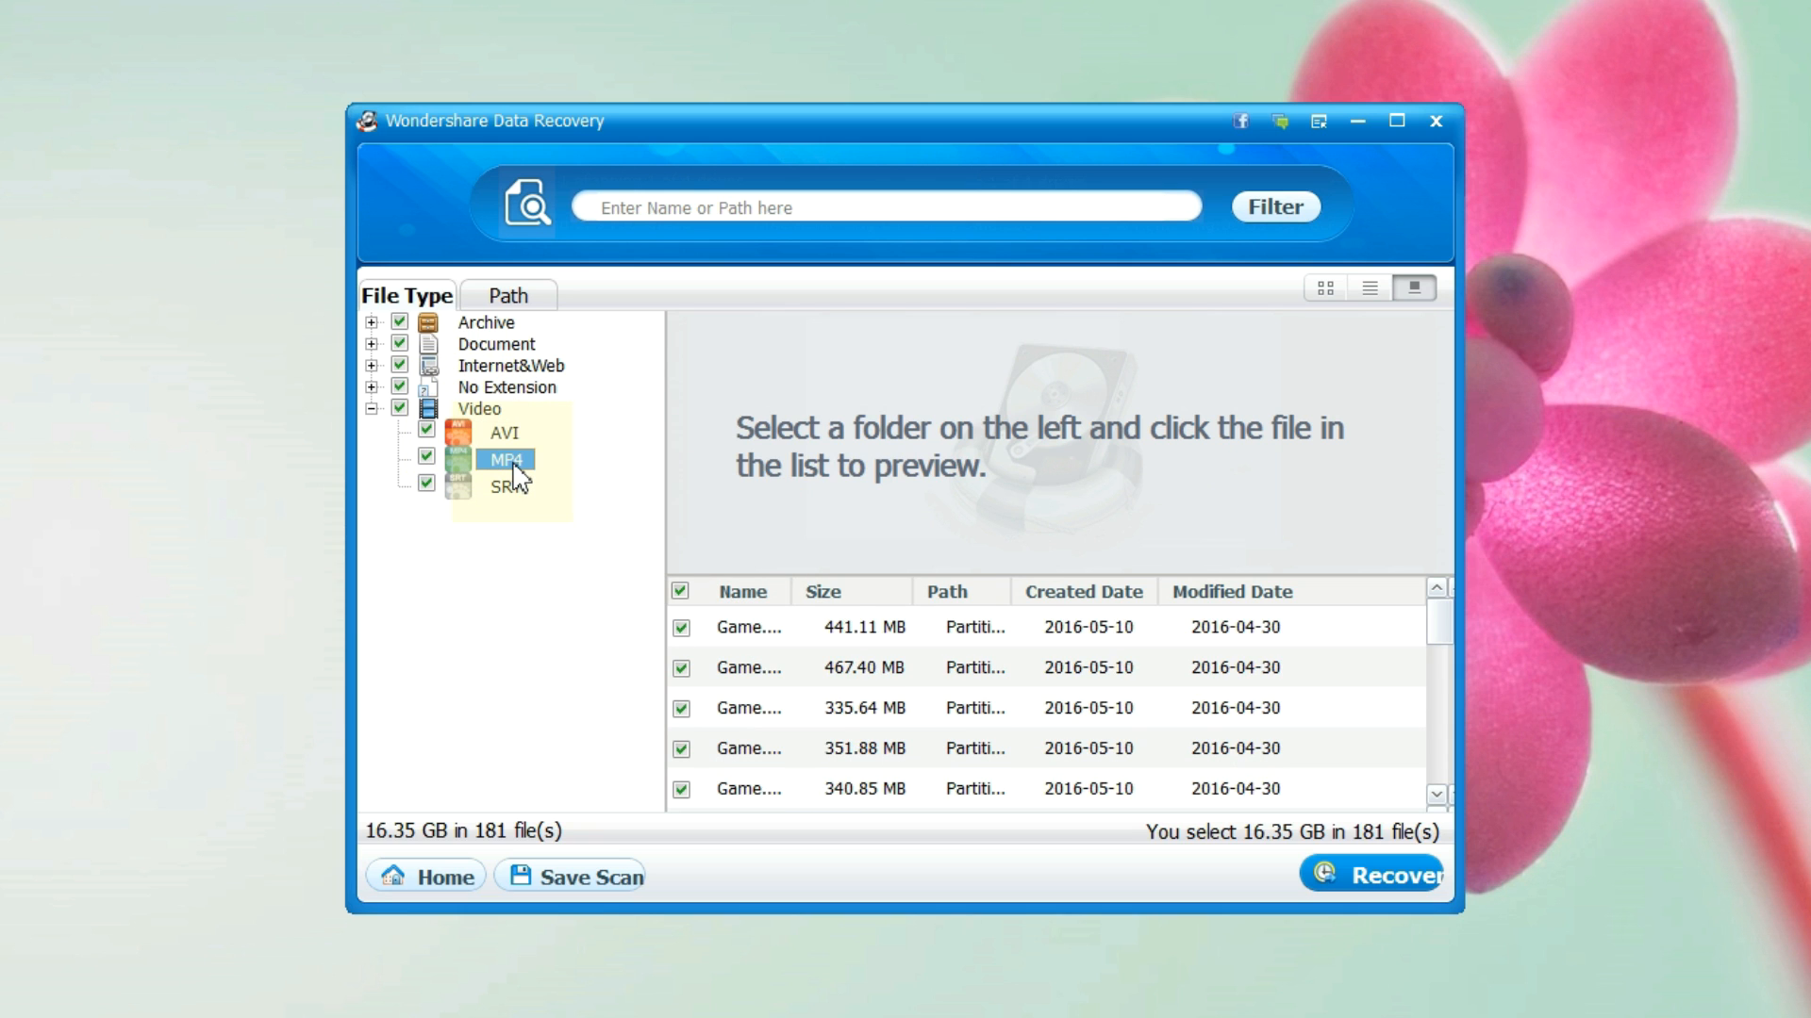
click(504, 484)
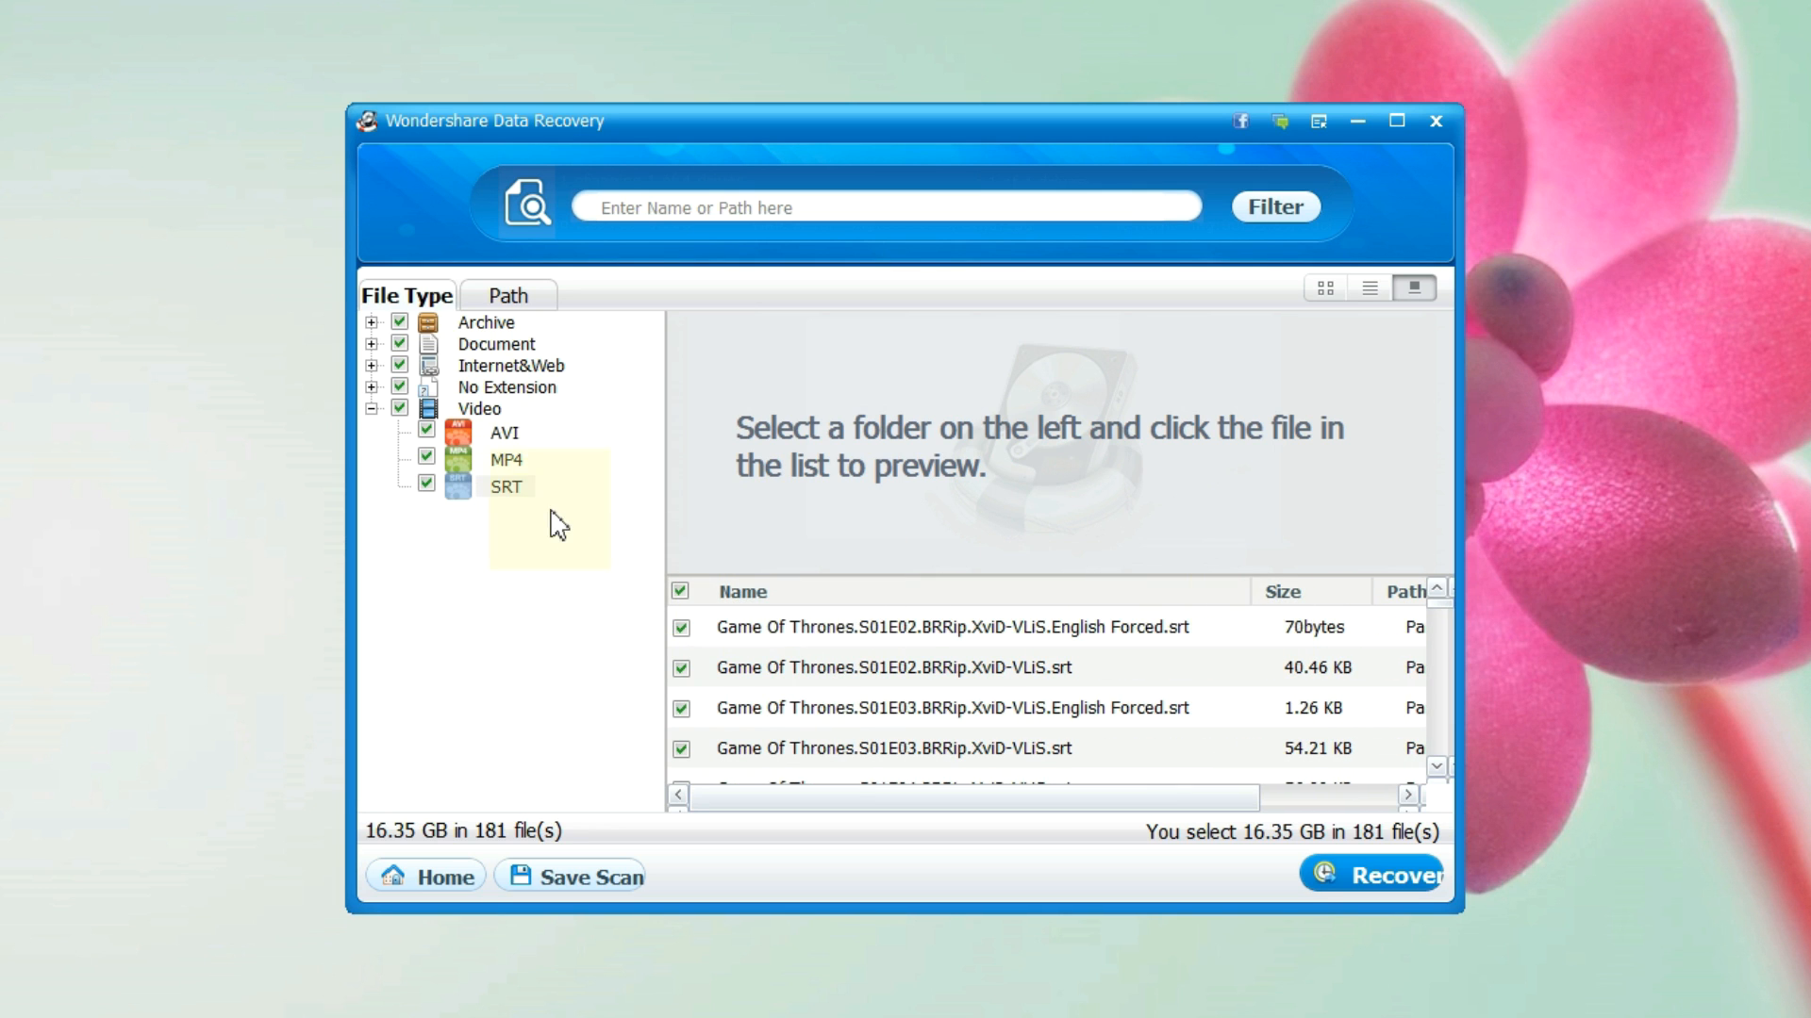
click(507, 387)
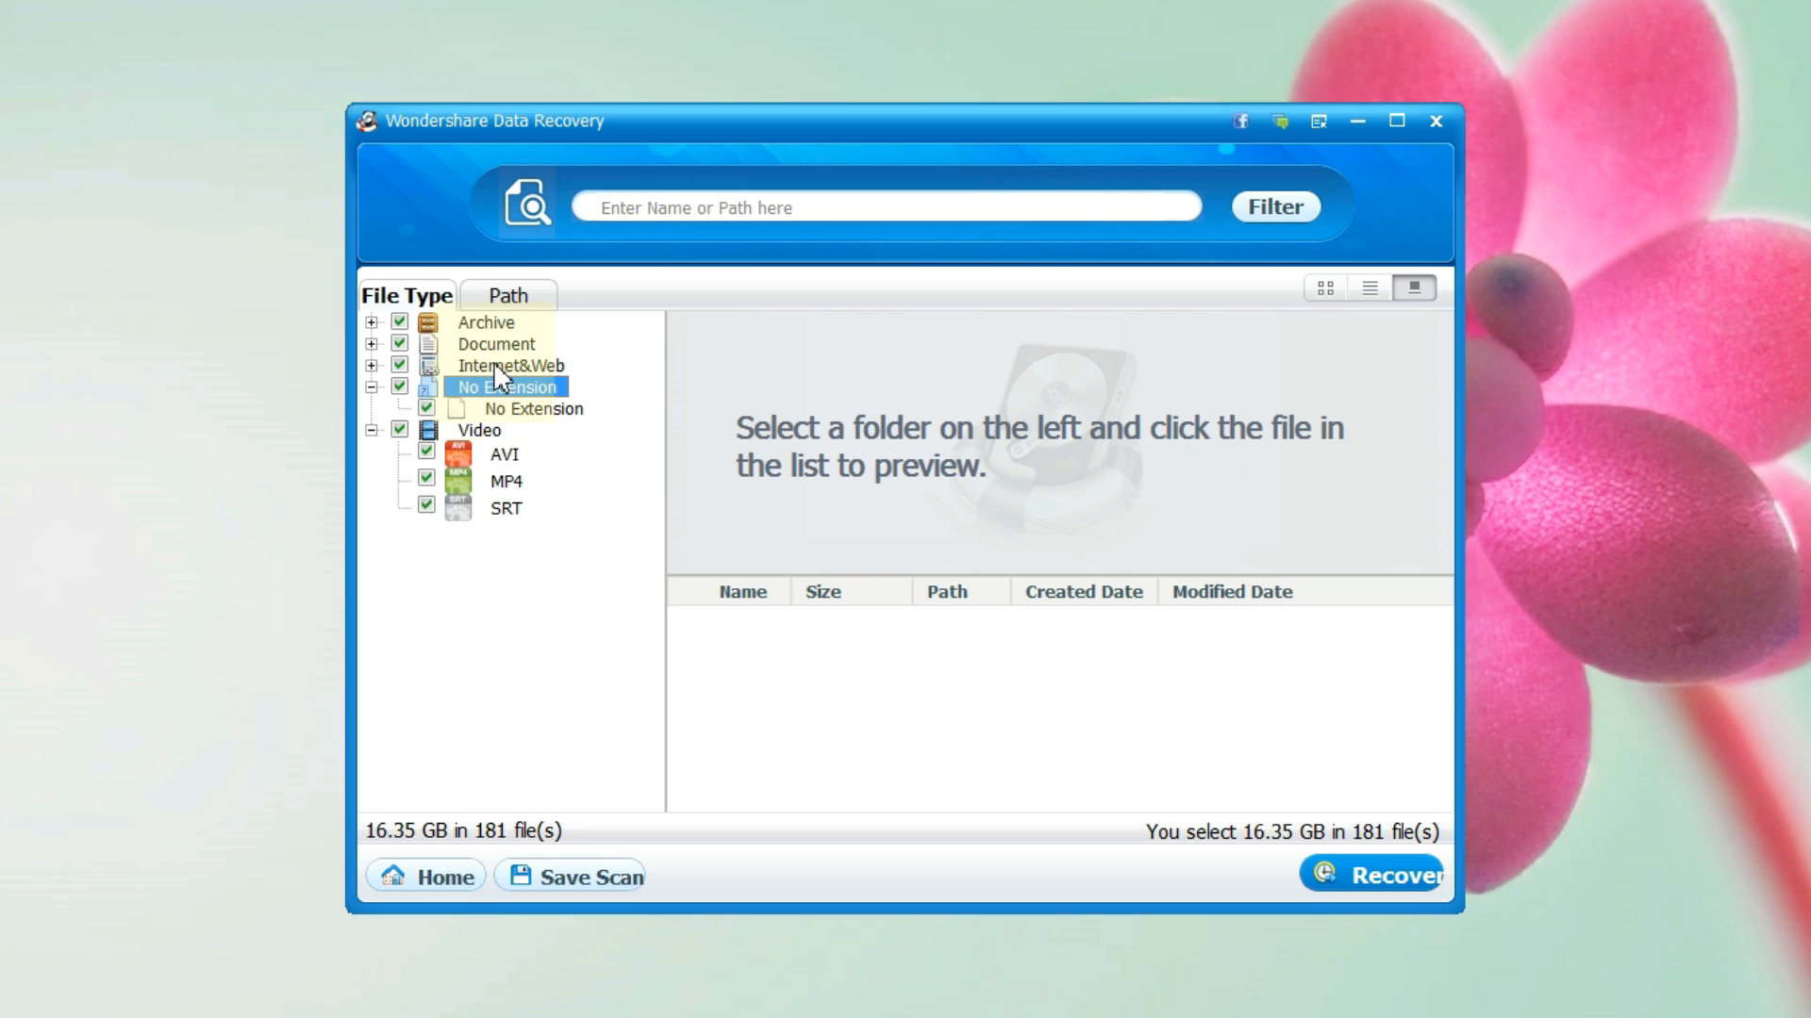
click(374, 365)
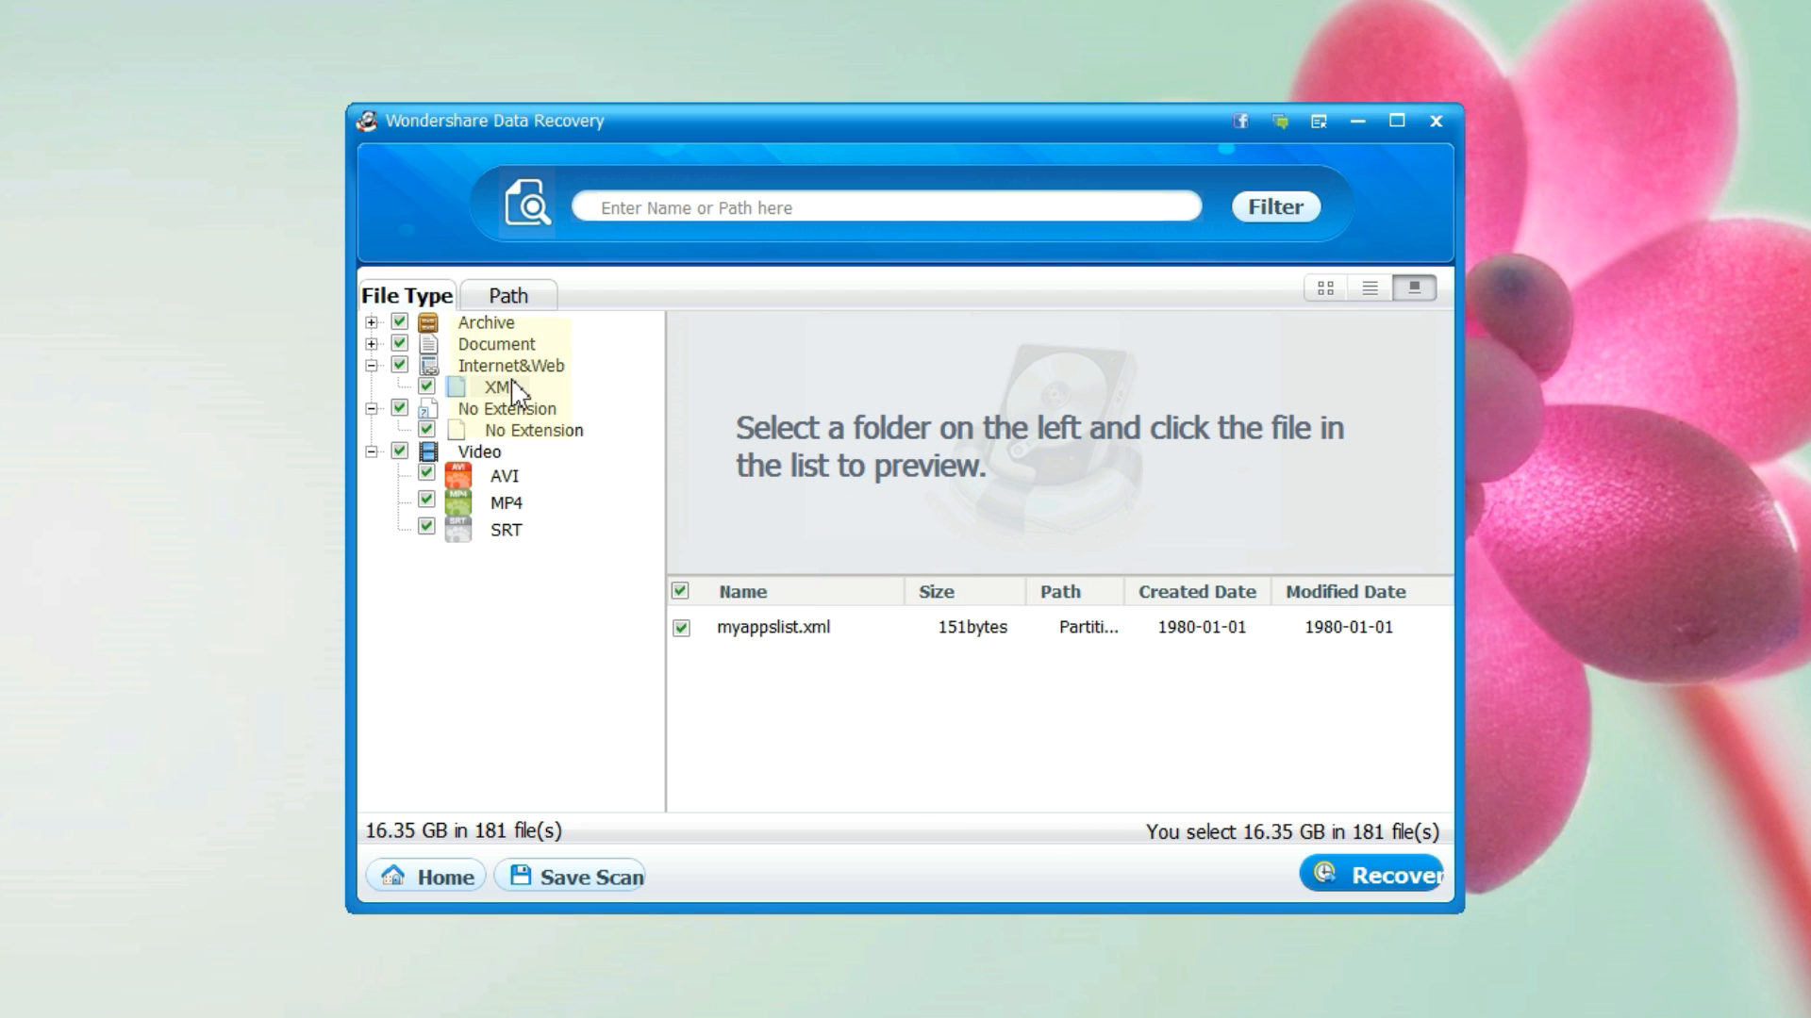
click(495, 344)
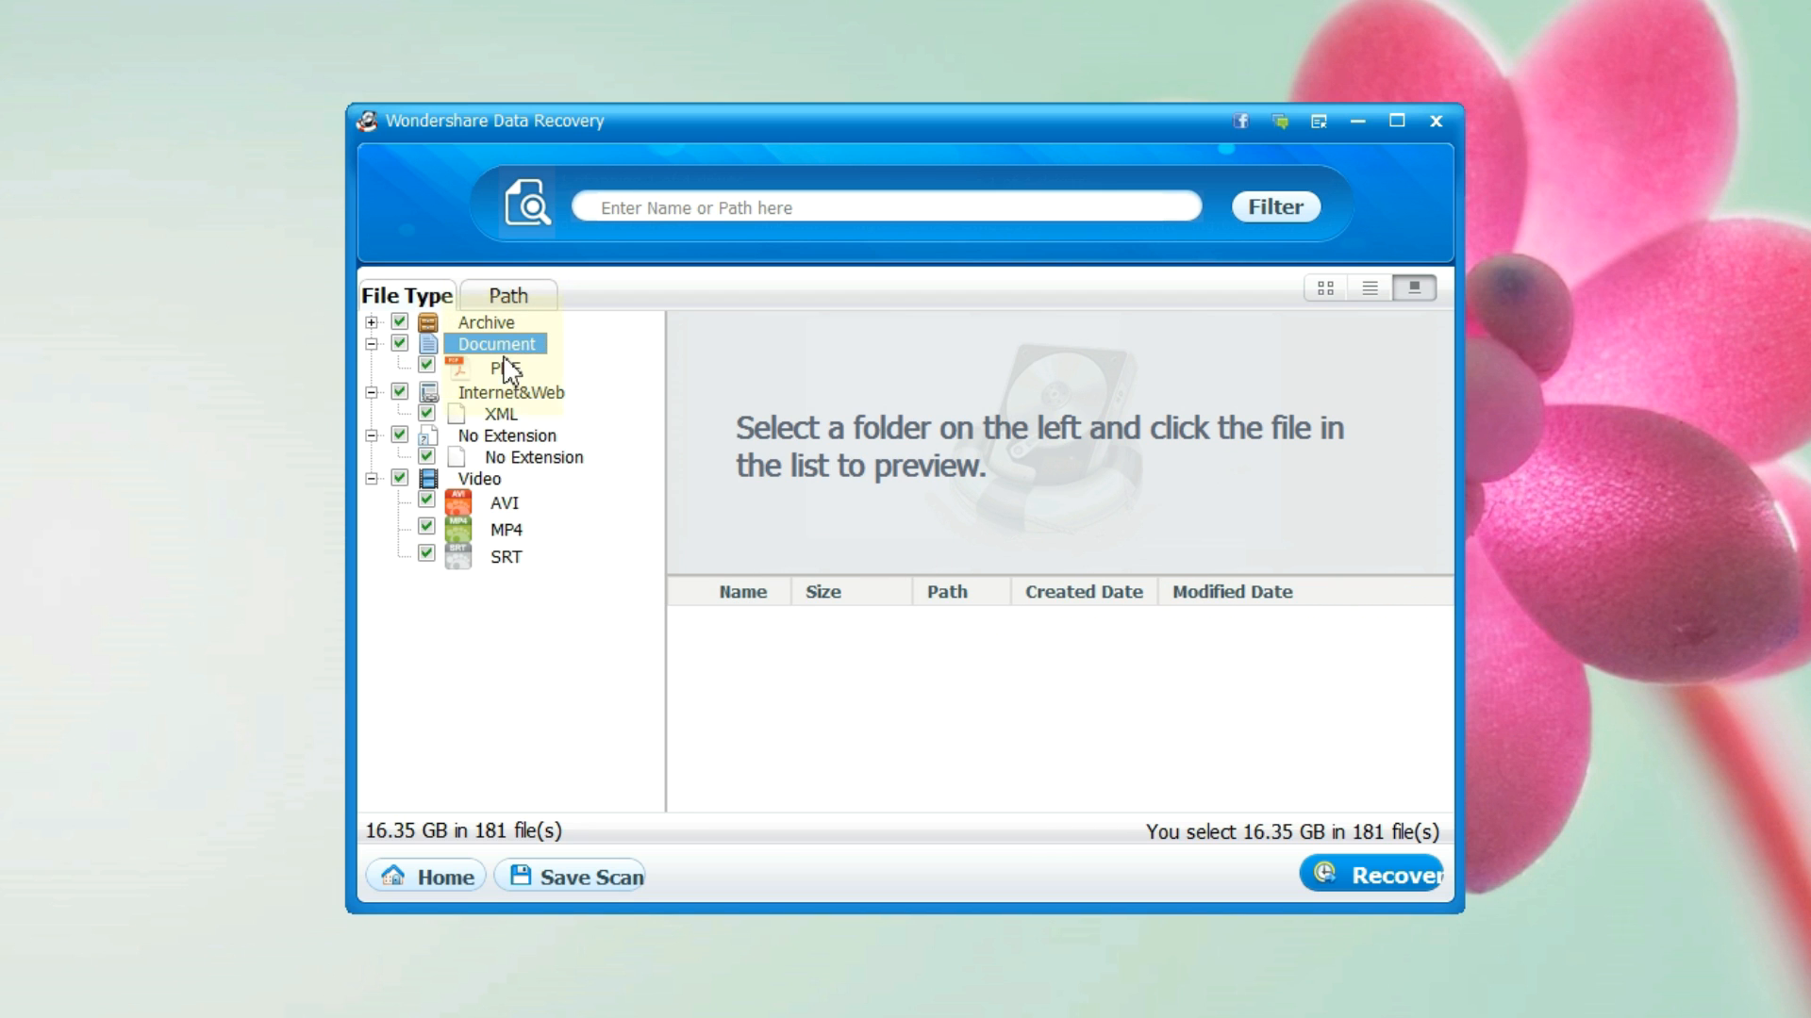
click(504, 367)
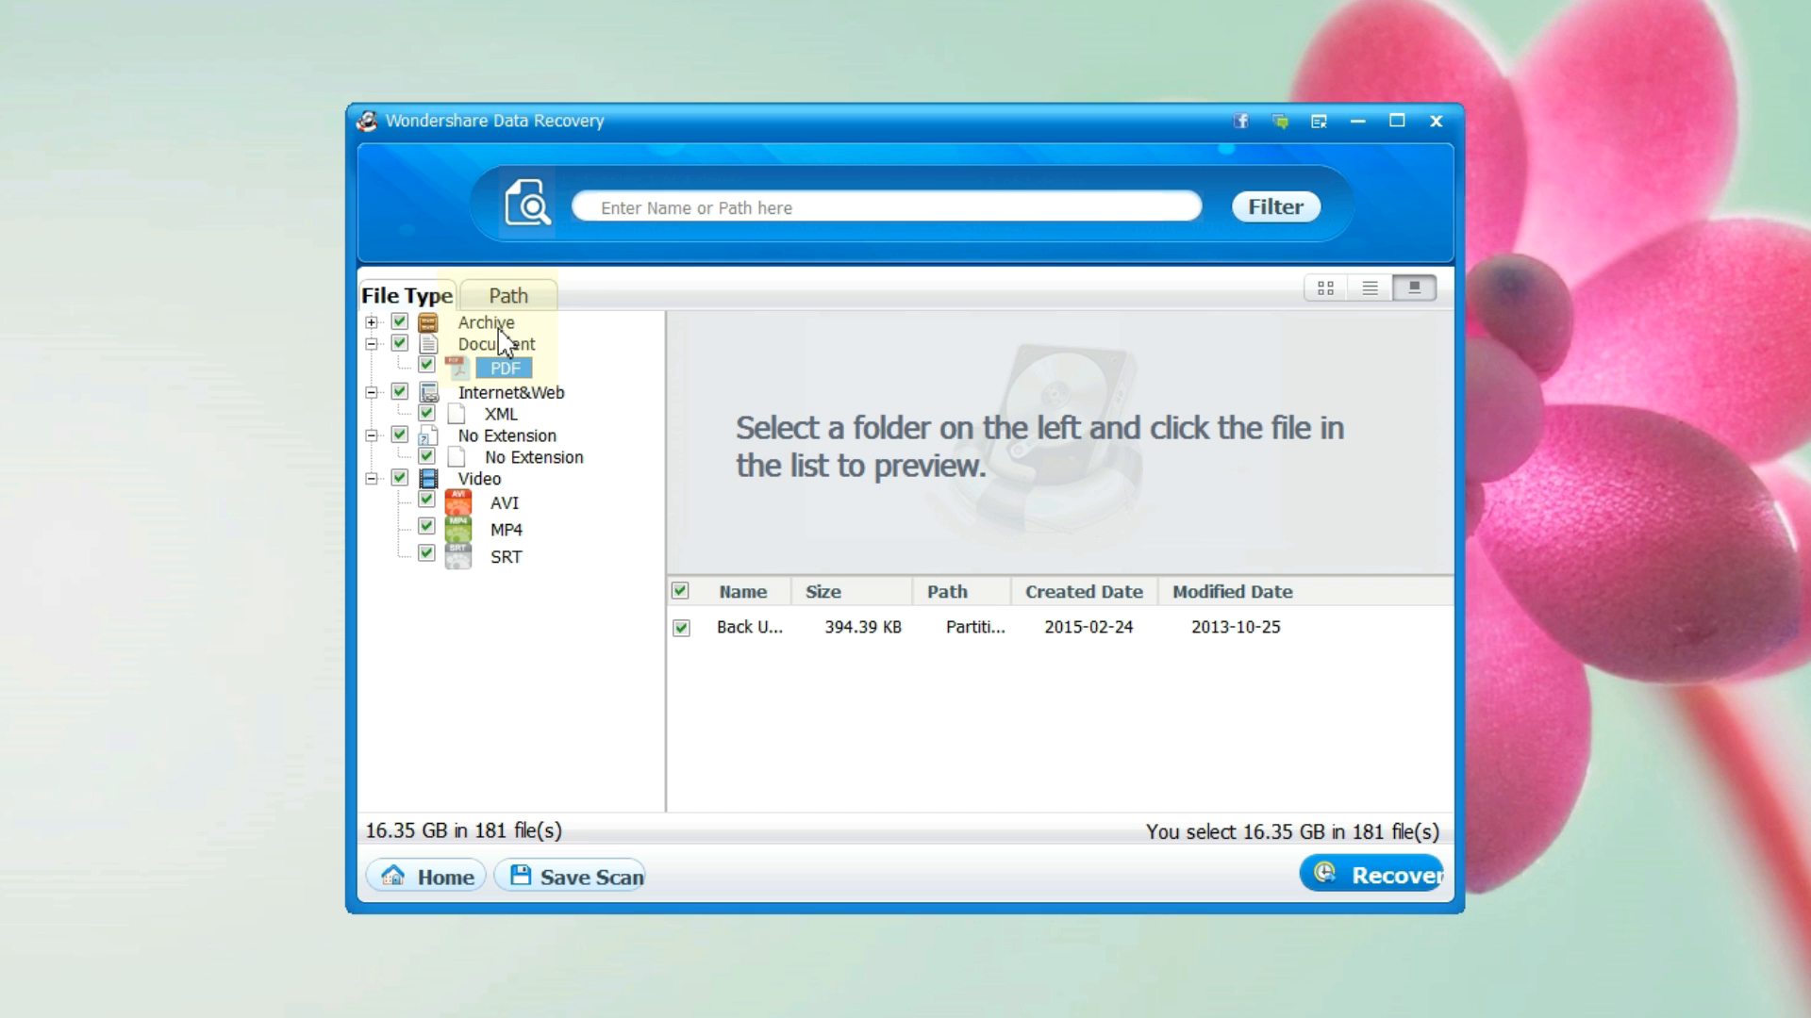
click(438, 875)
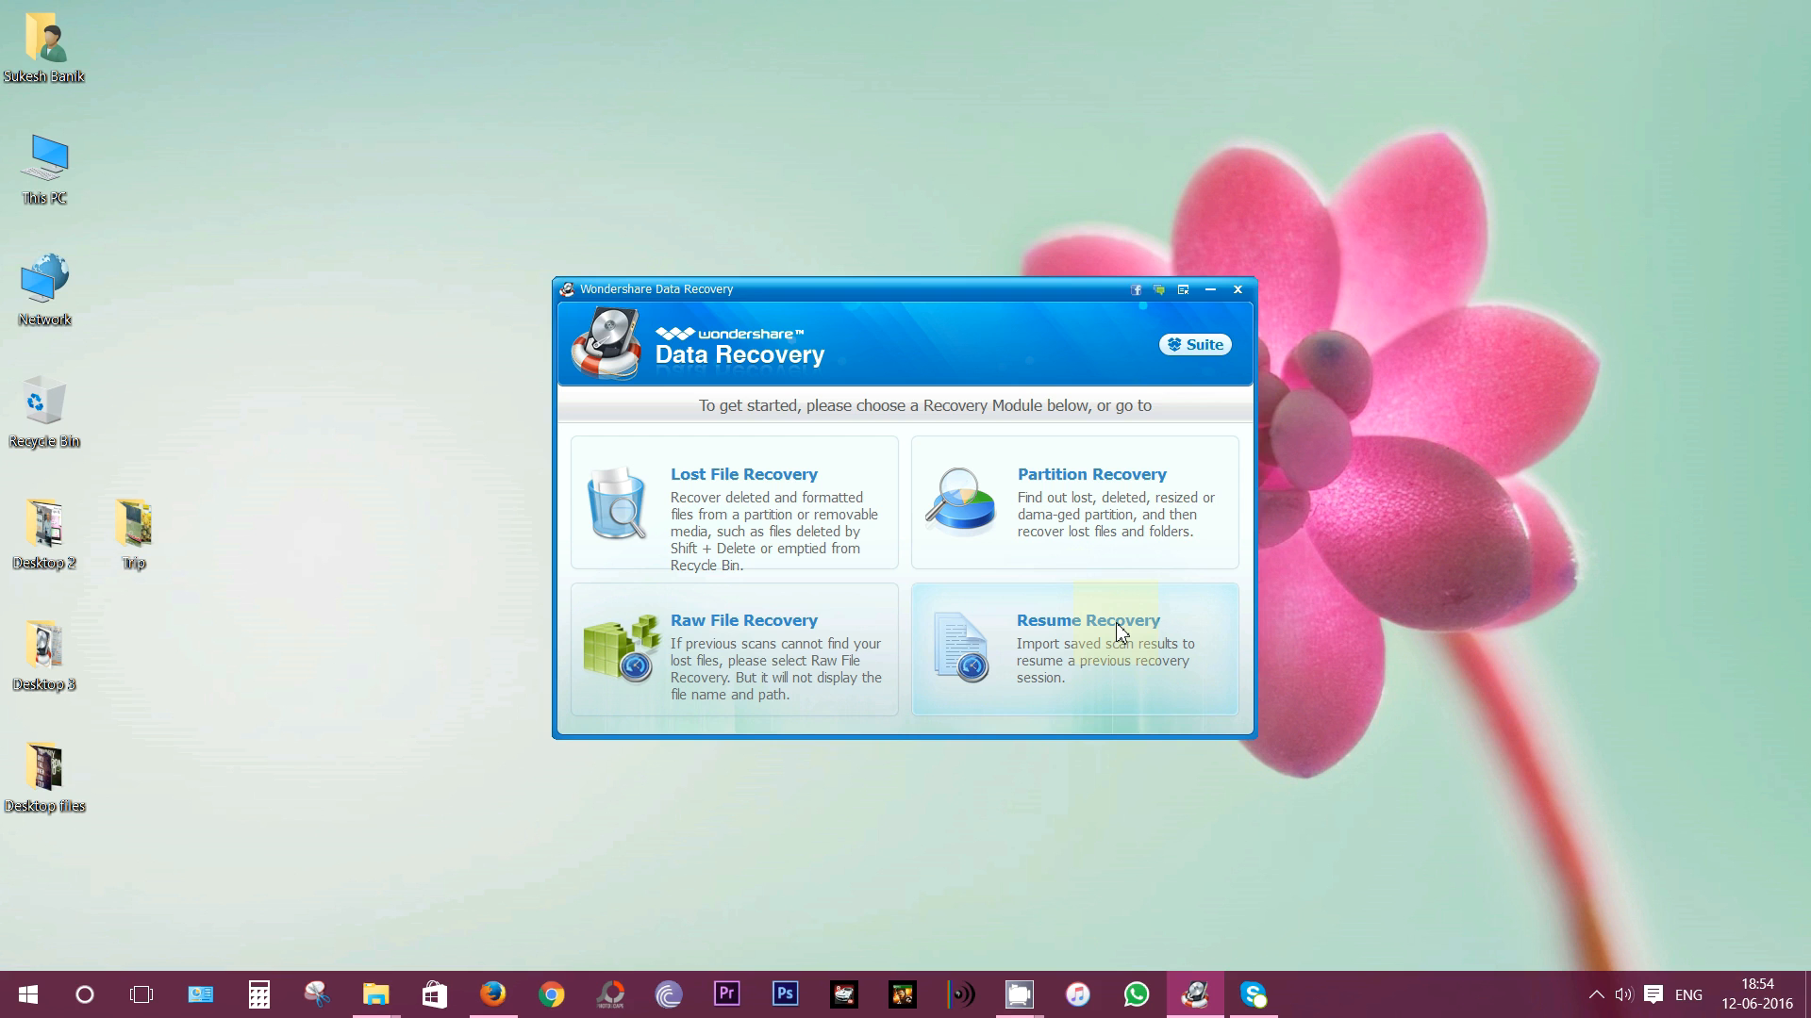
Step: Scroll the Wondershare home page in Firefox and cancel the Windows installer download
click(1194, 345)
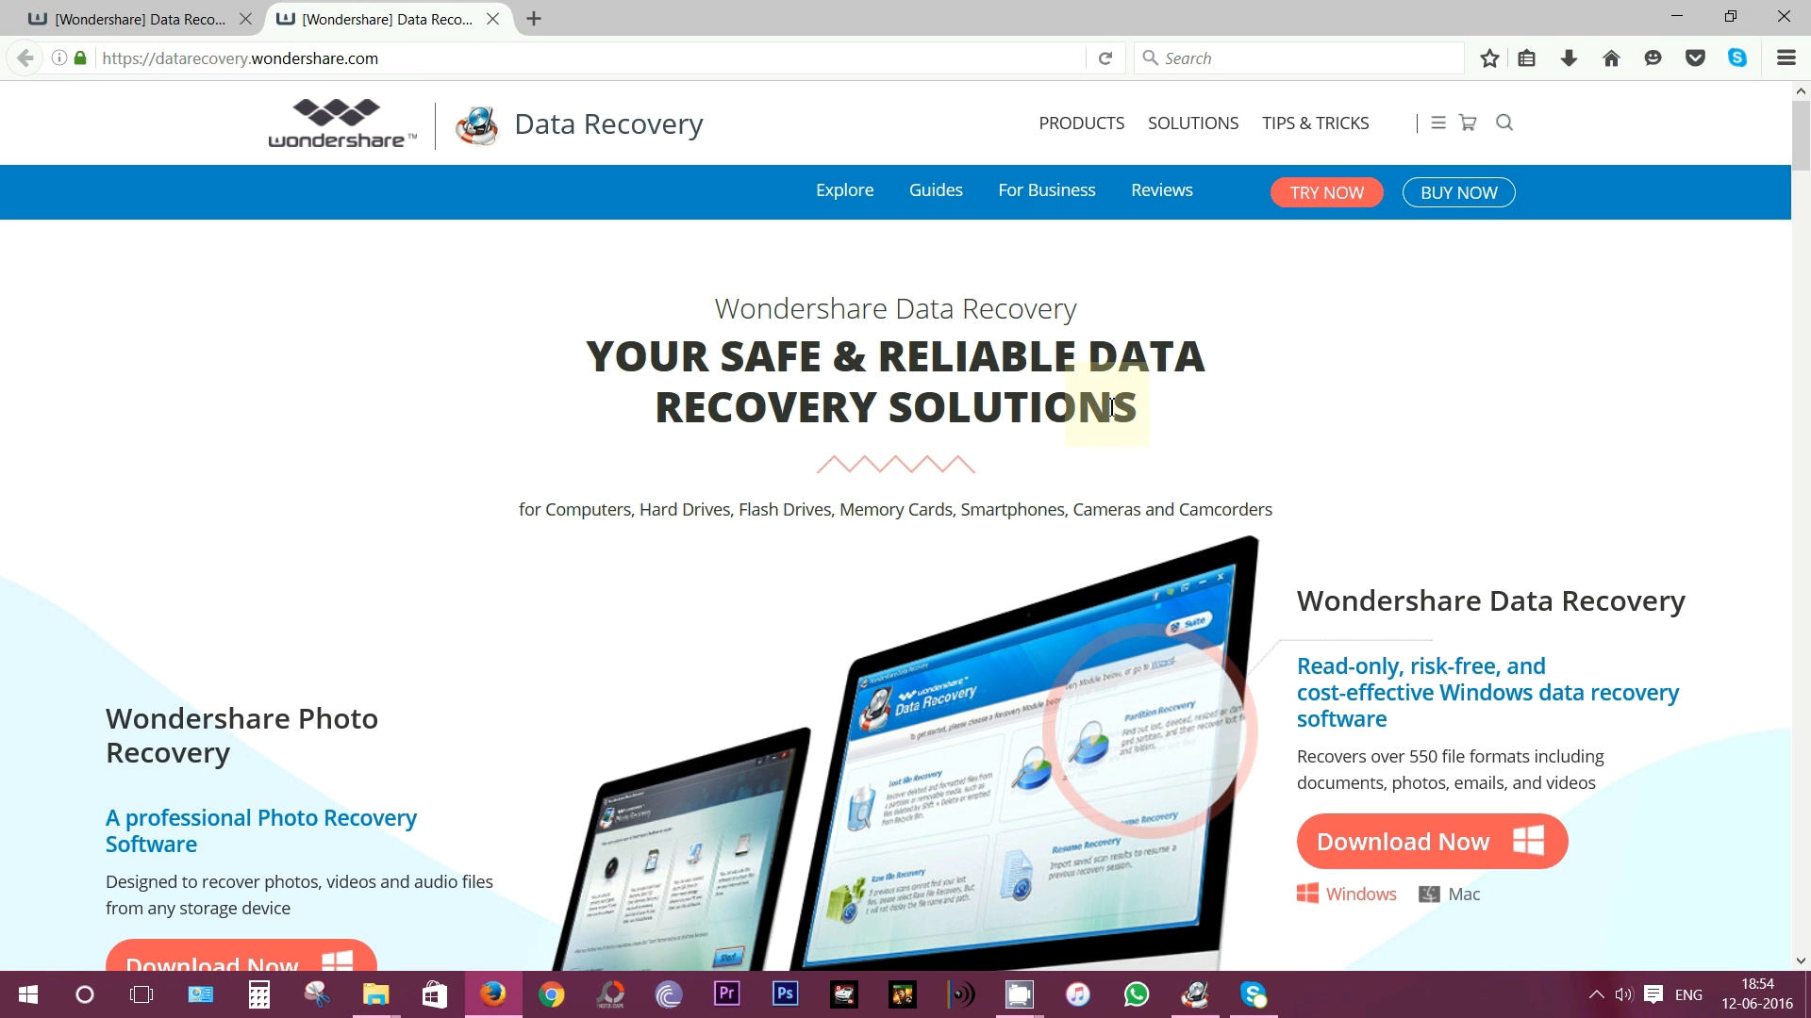
scroll(down, 3)
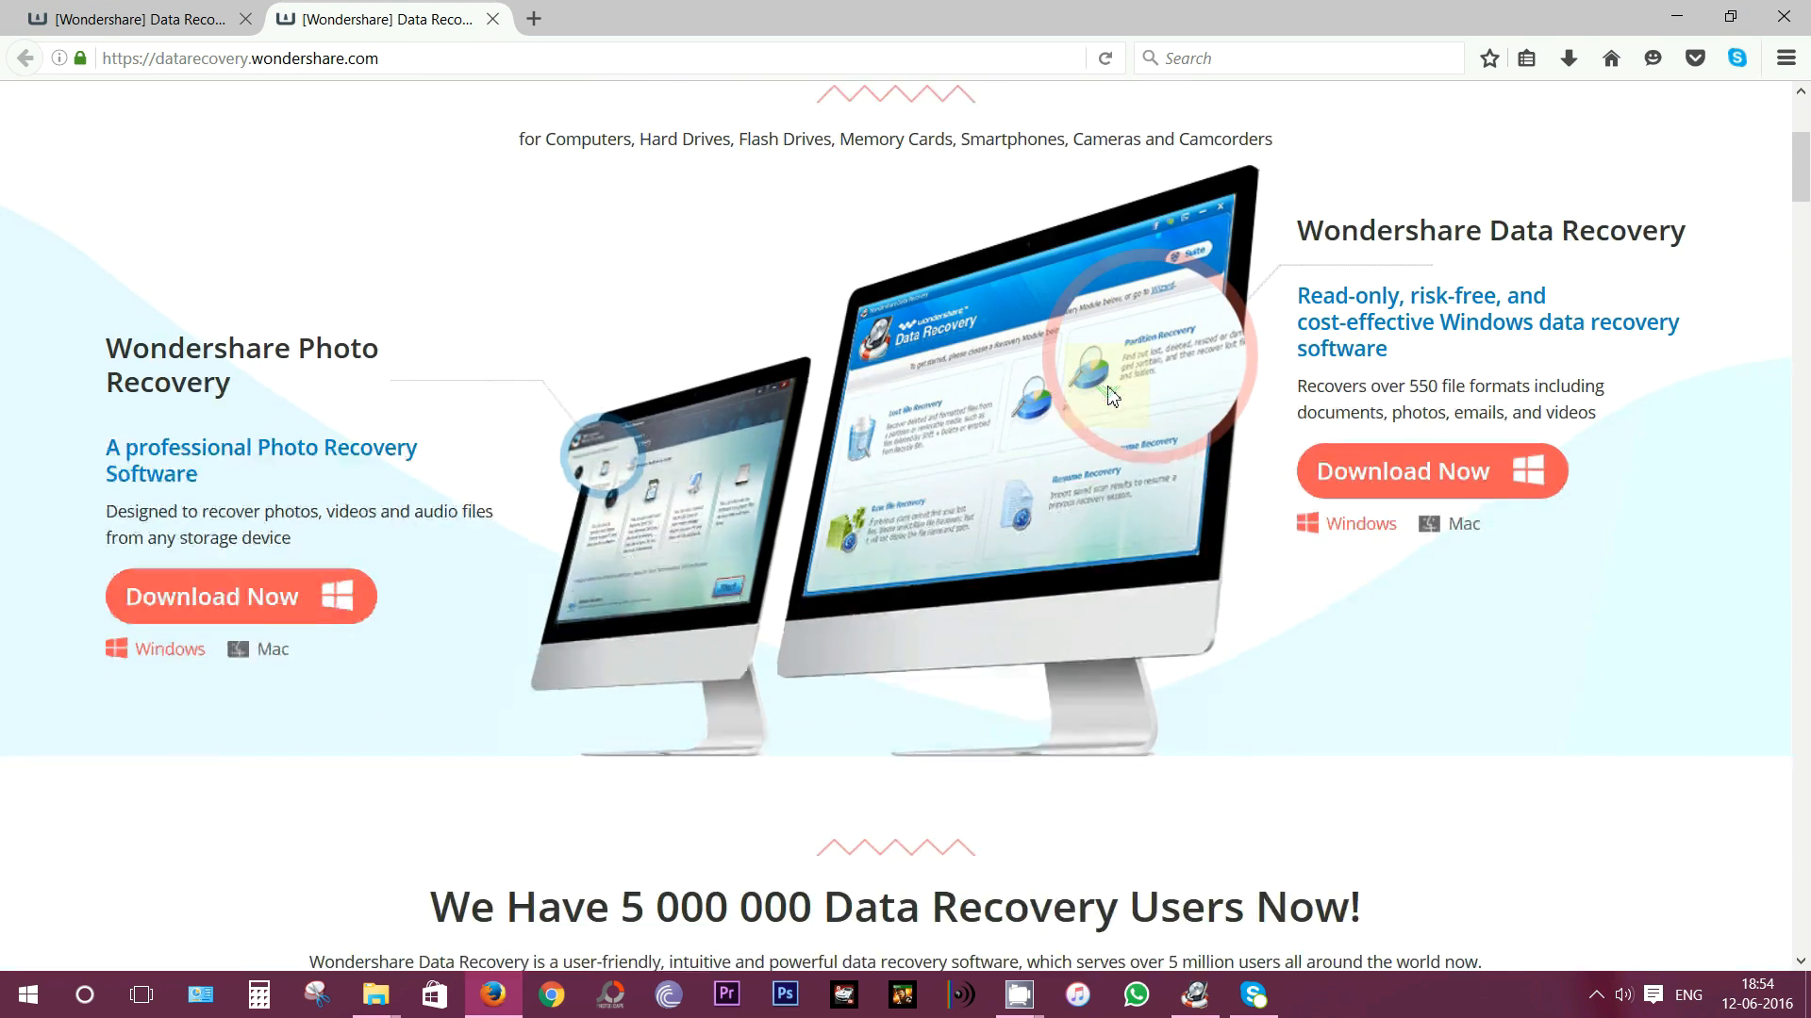
scroll(down, 3)
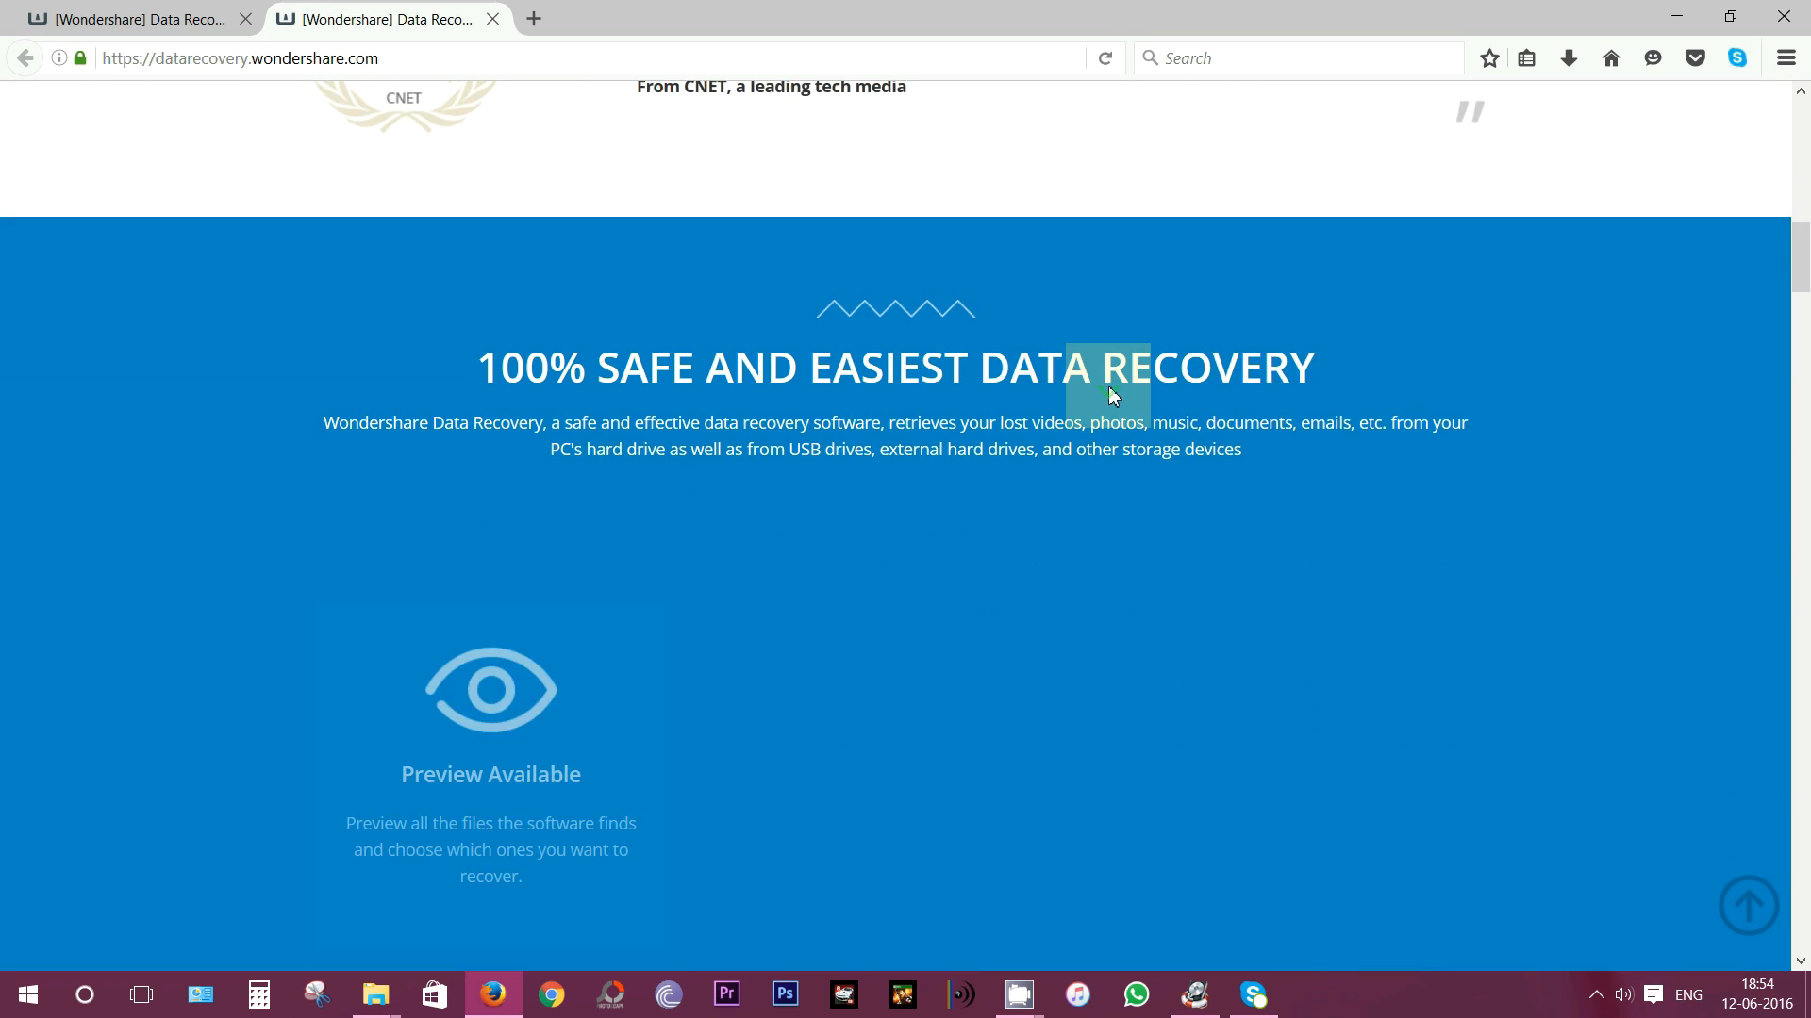
scroll(up, 3)
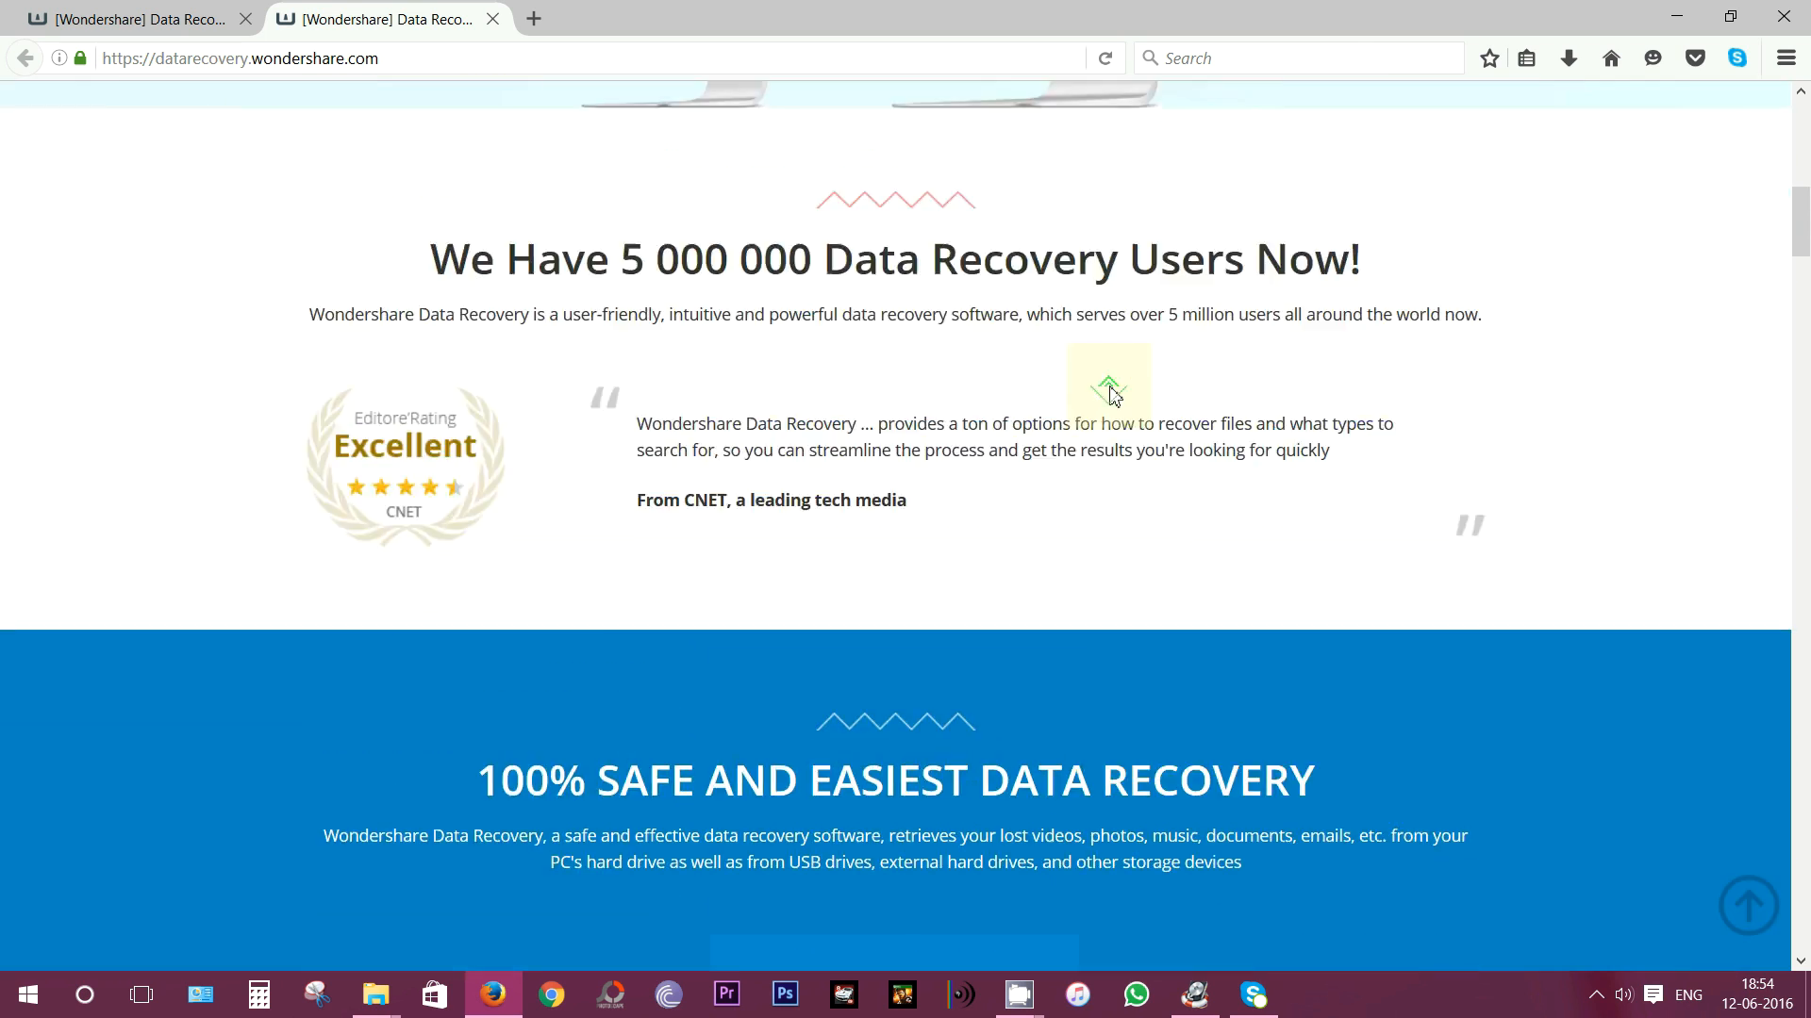
scroll(up, 3)
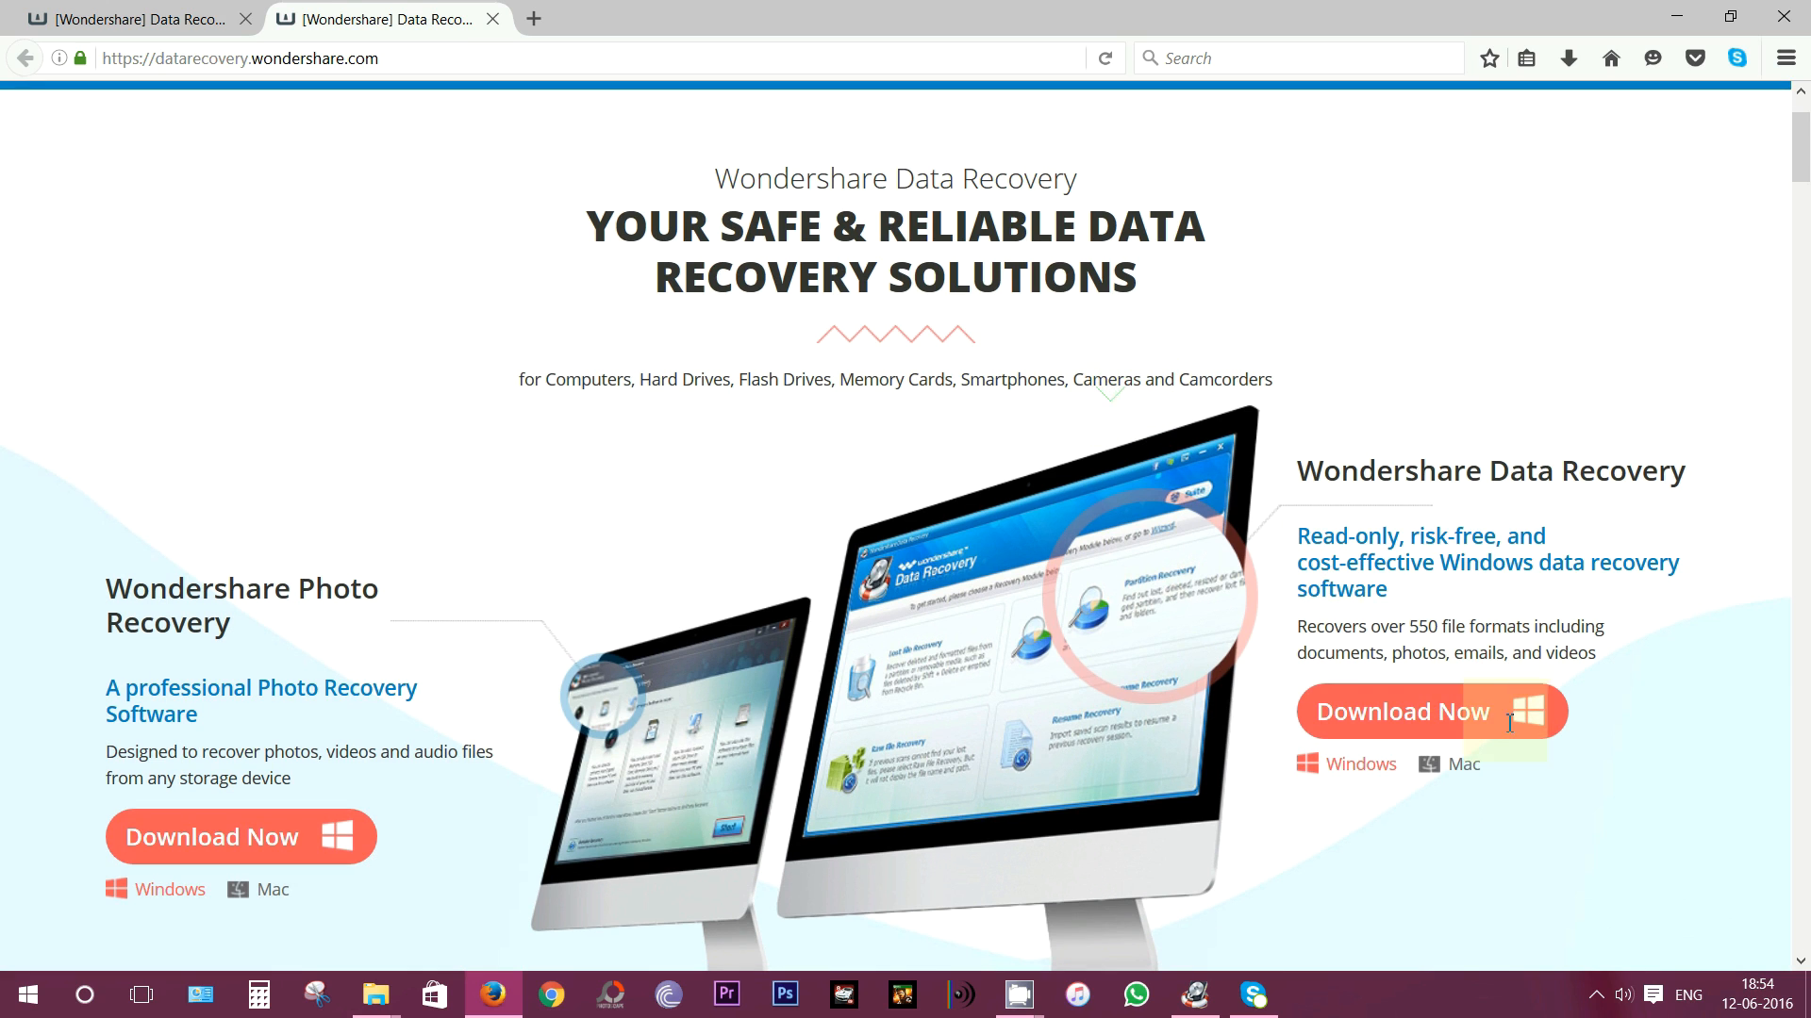
mouse_move(1360, 765)
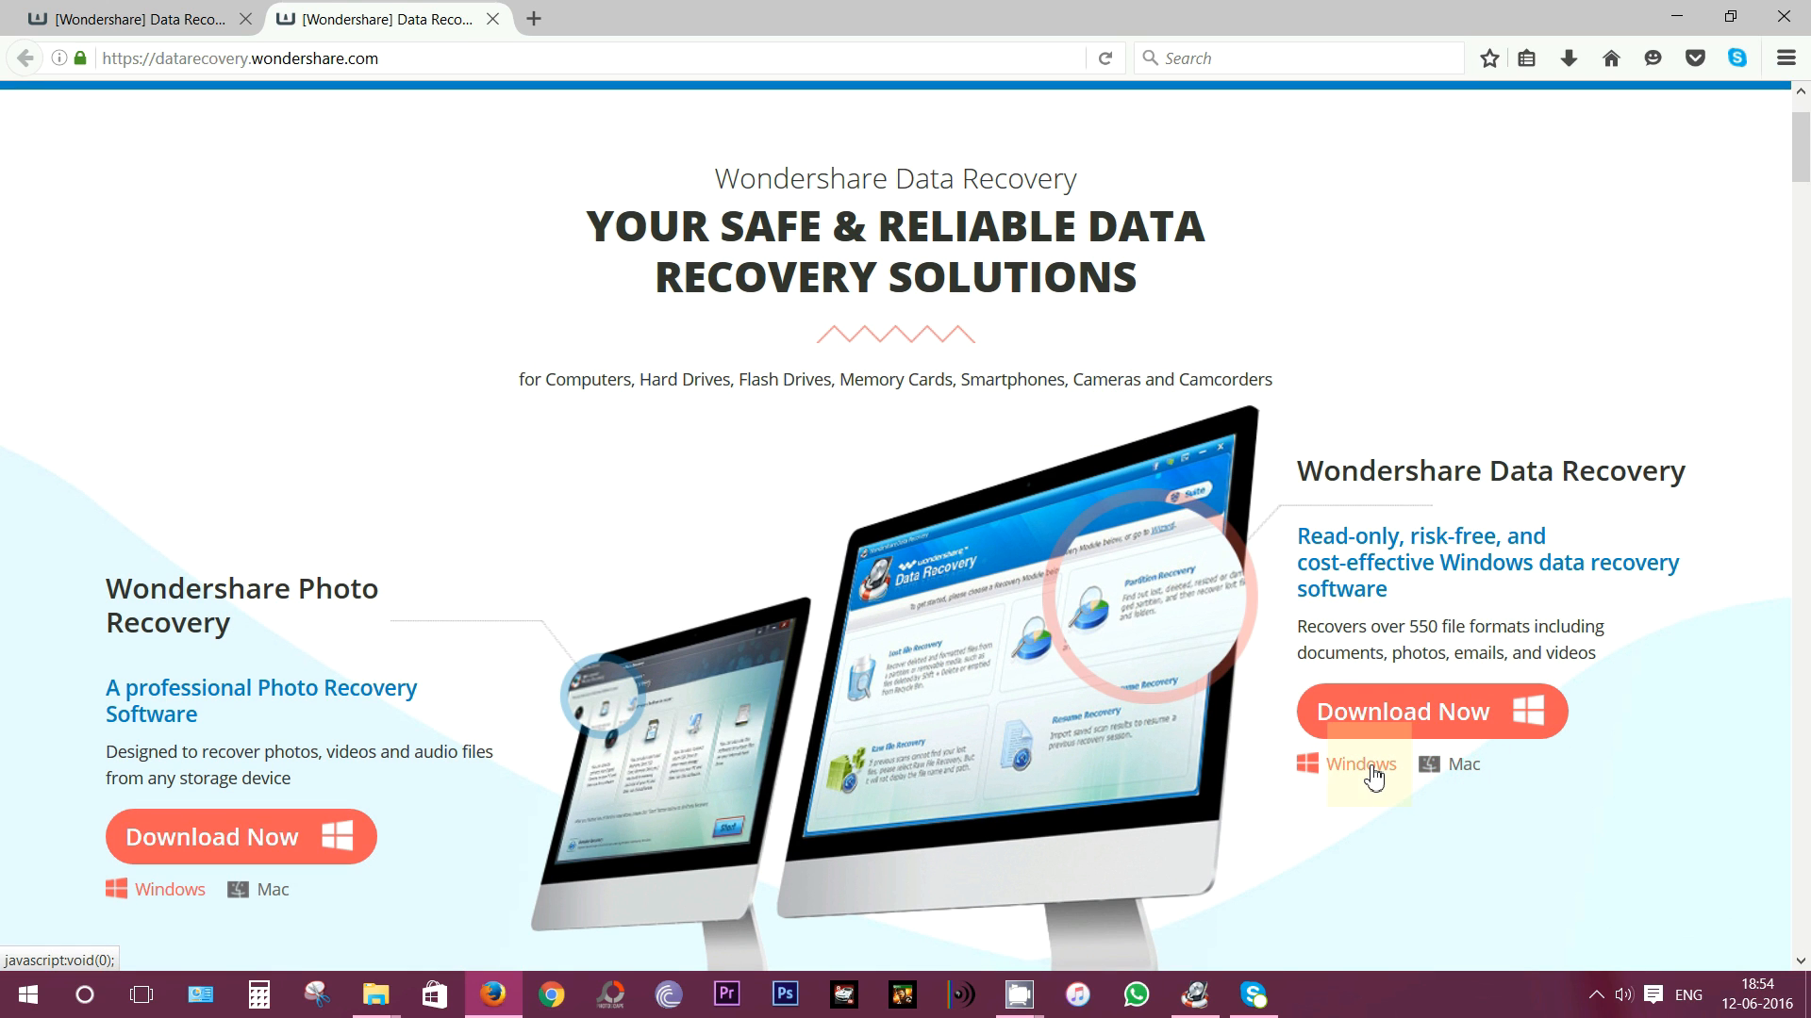
scroll(up, 3)
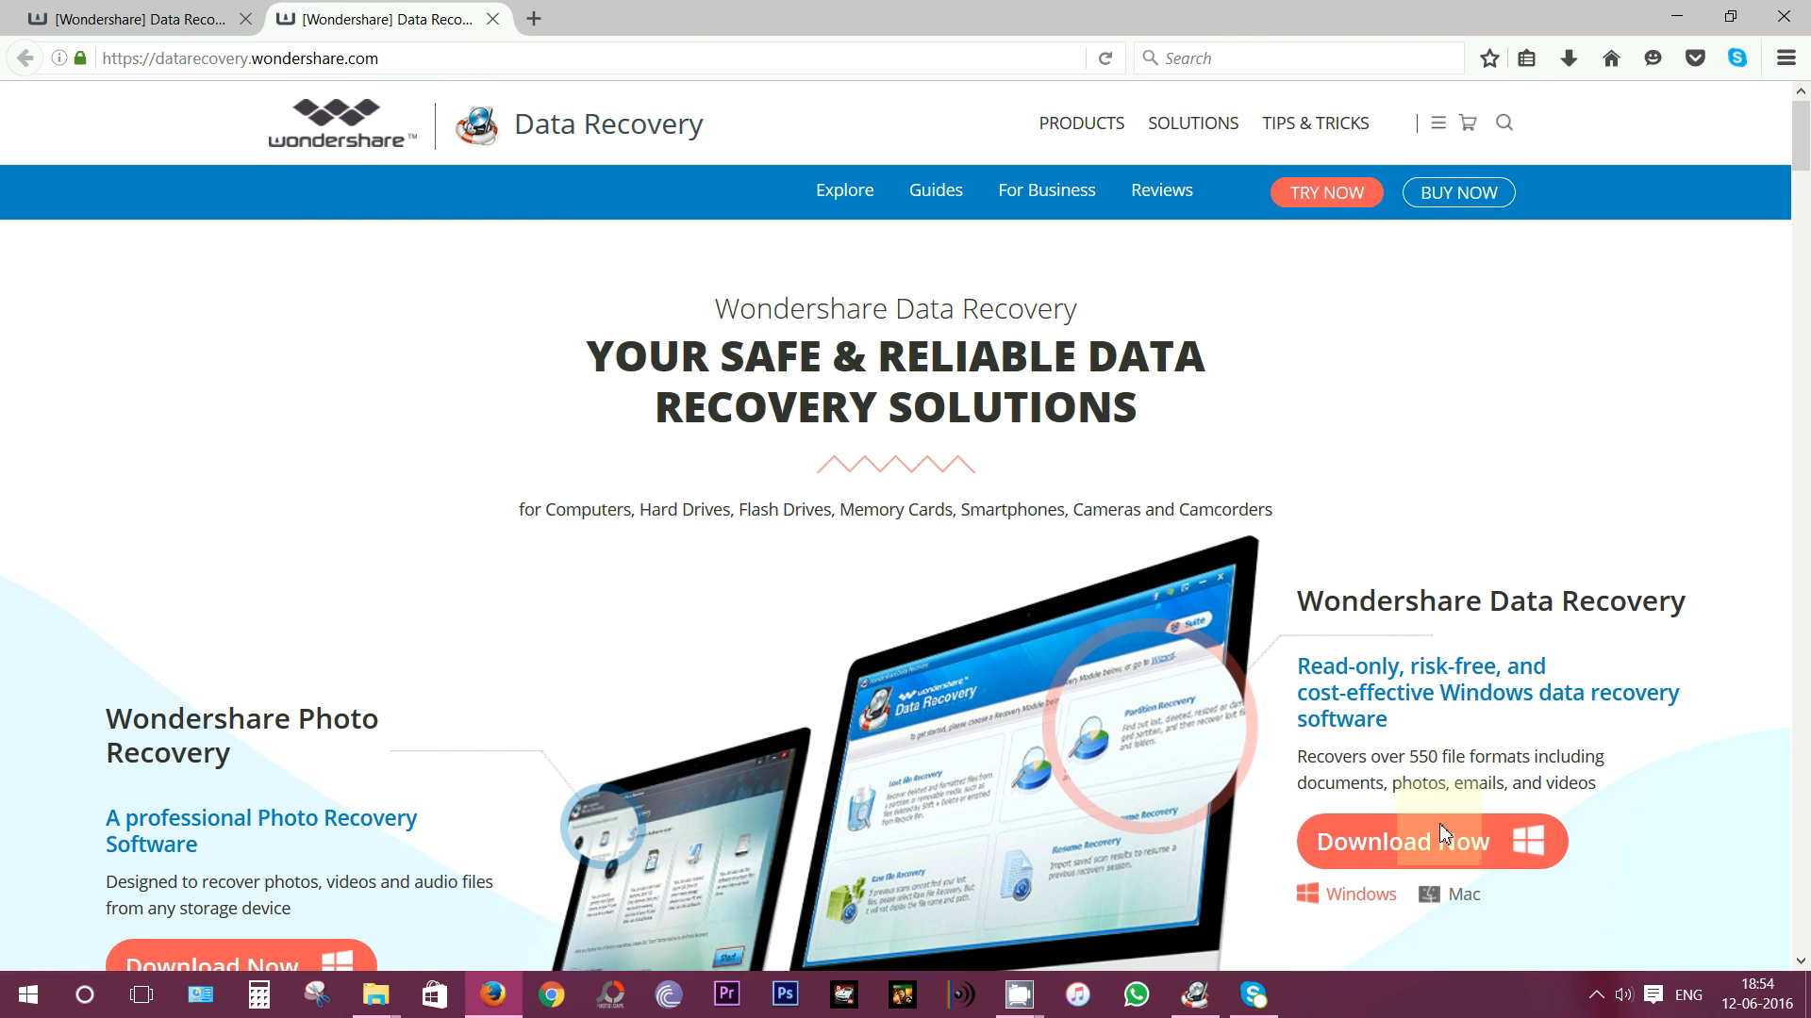
click(1401, 840)
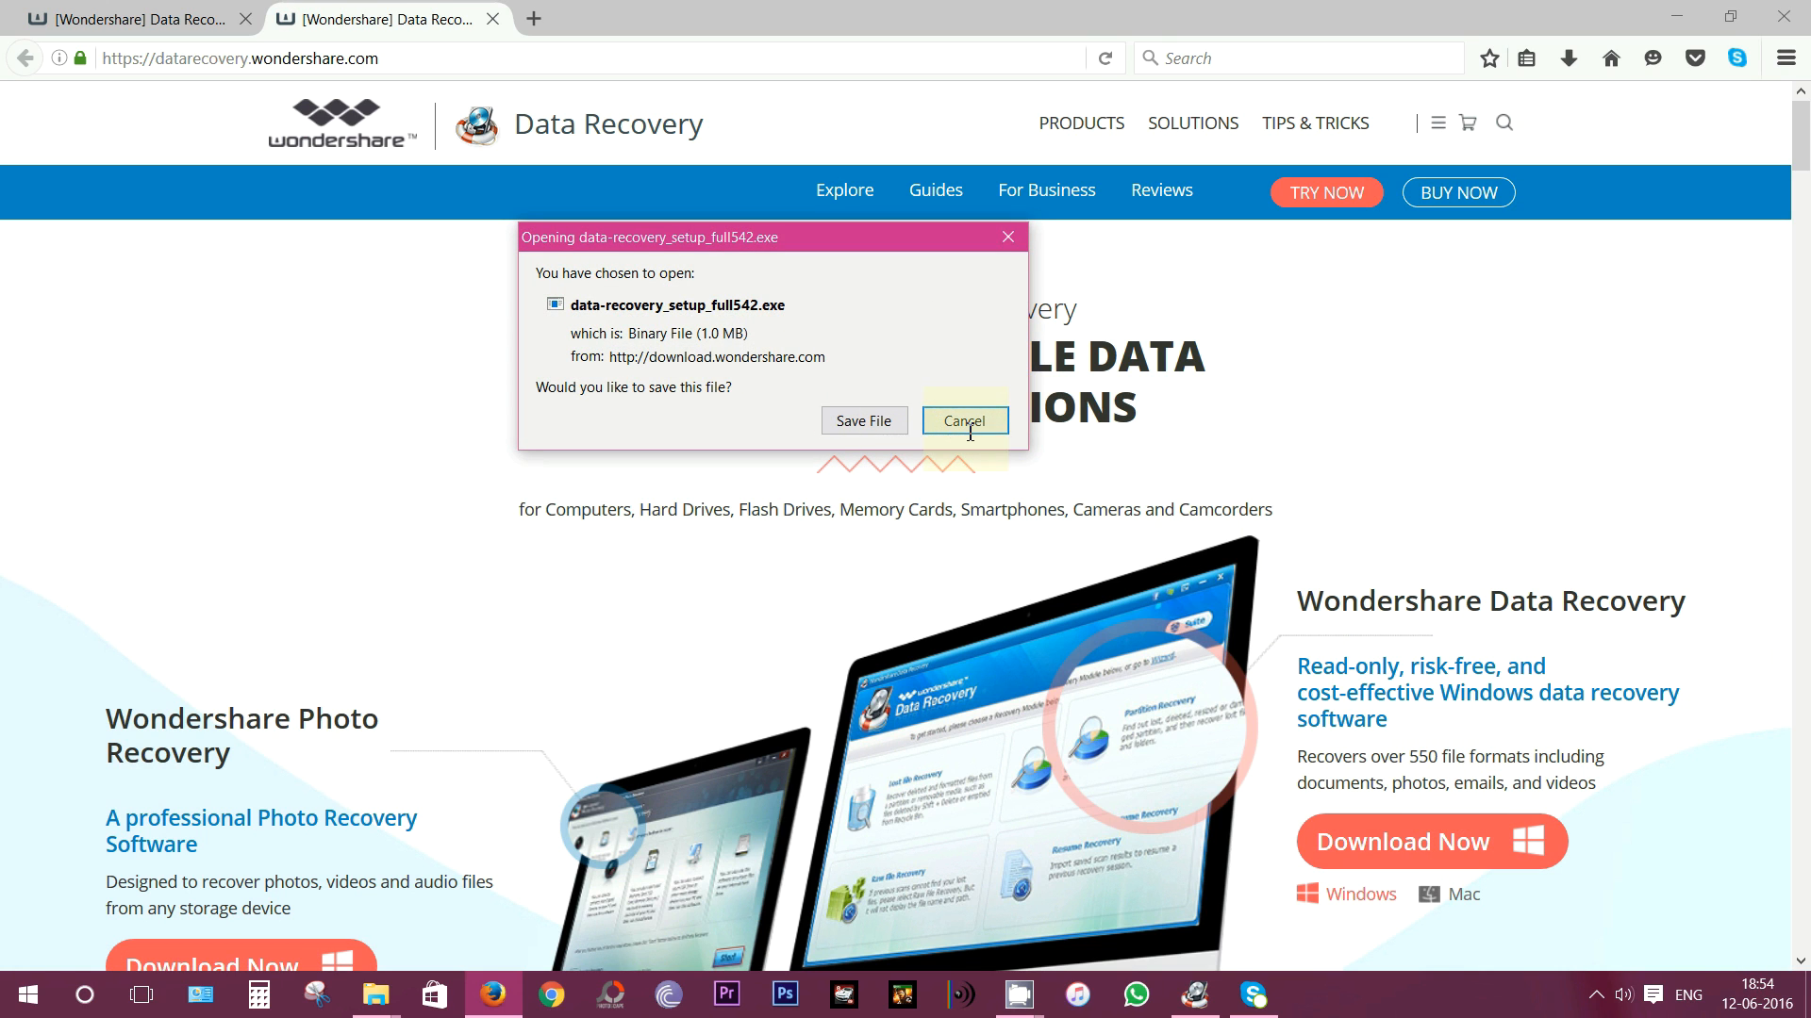
click(963, 420)
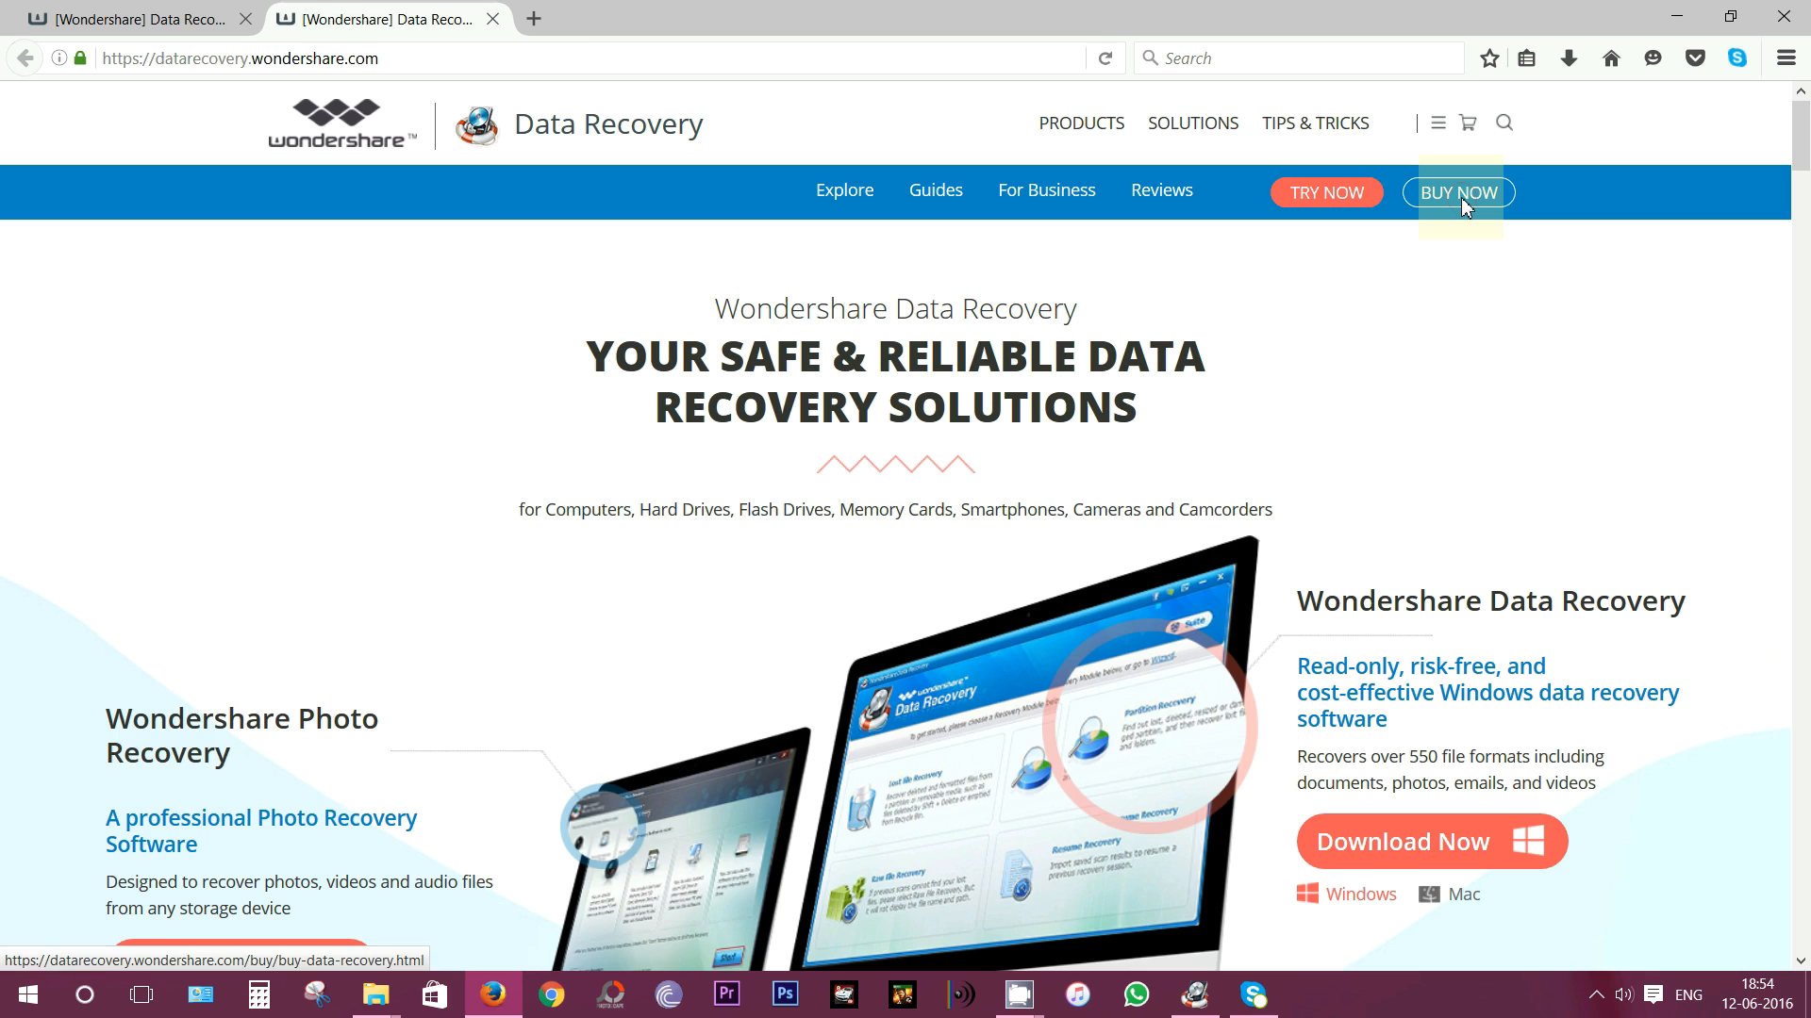
Step: Compare Personal and Business License prices, then choose the Mac option showing $39.95
click(1457, 191)
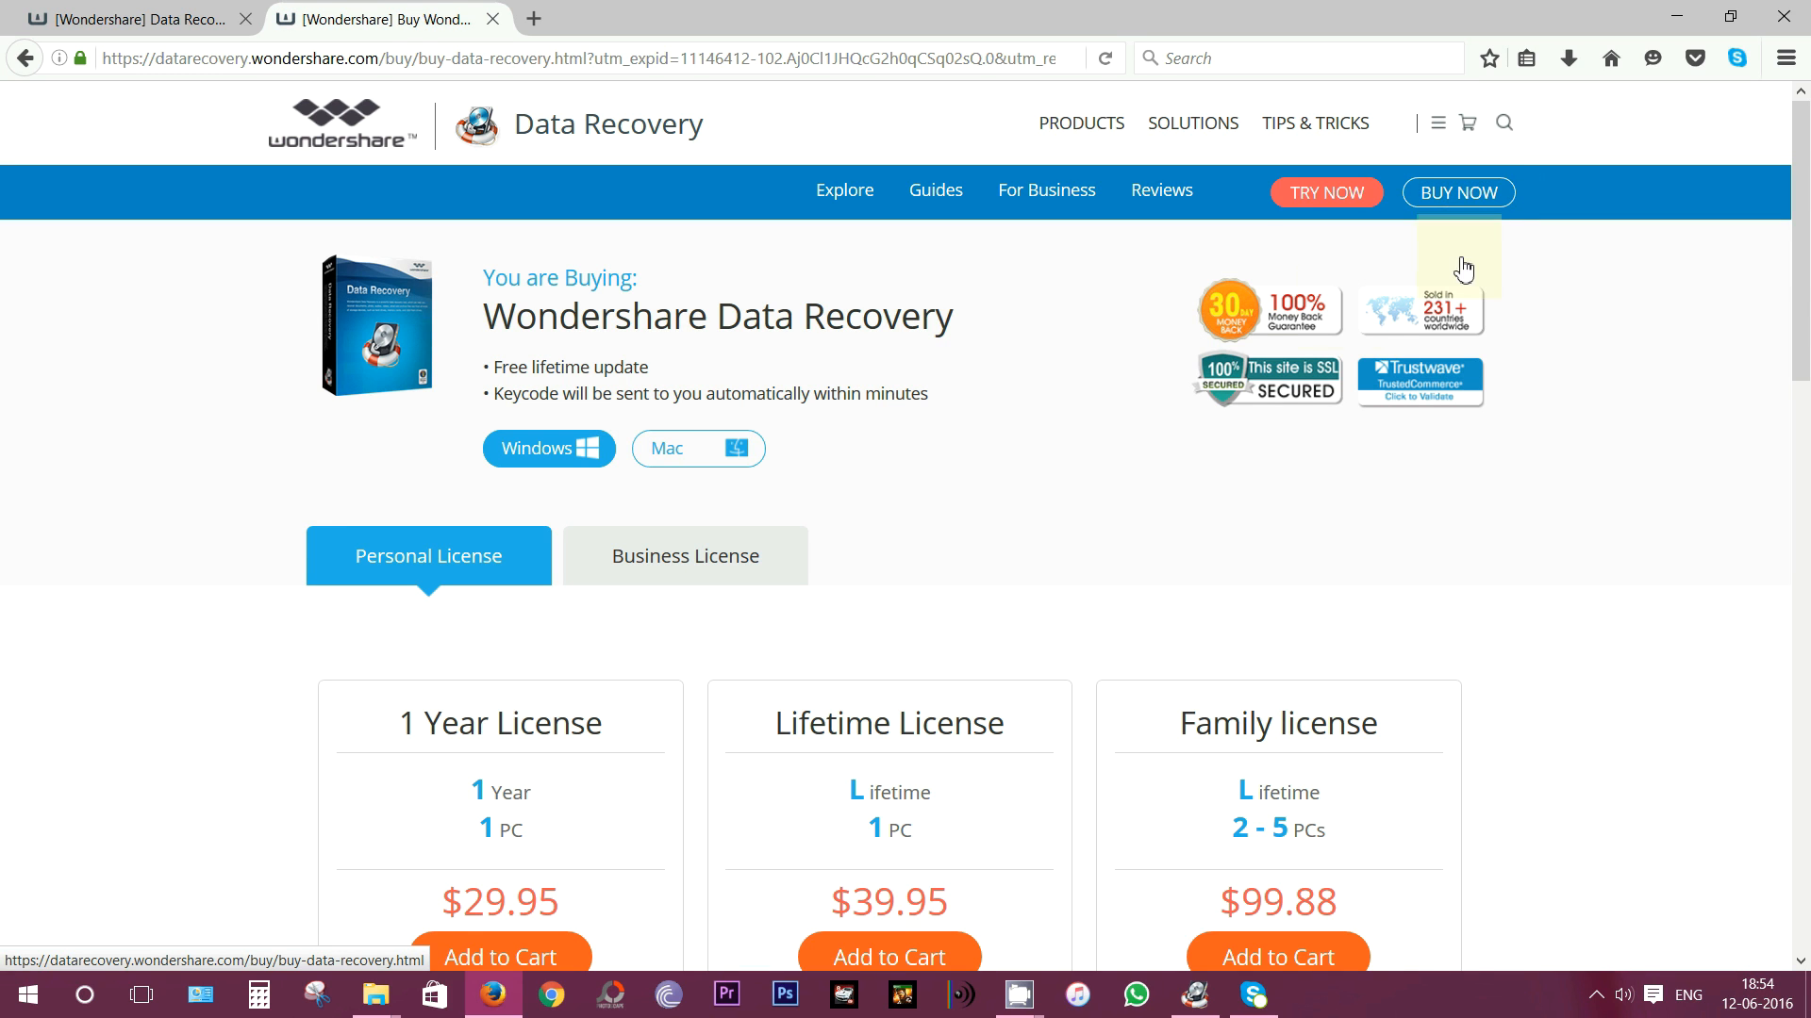
scroll(down, 3)
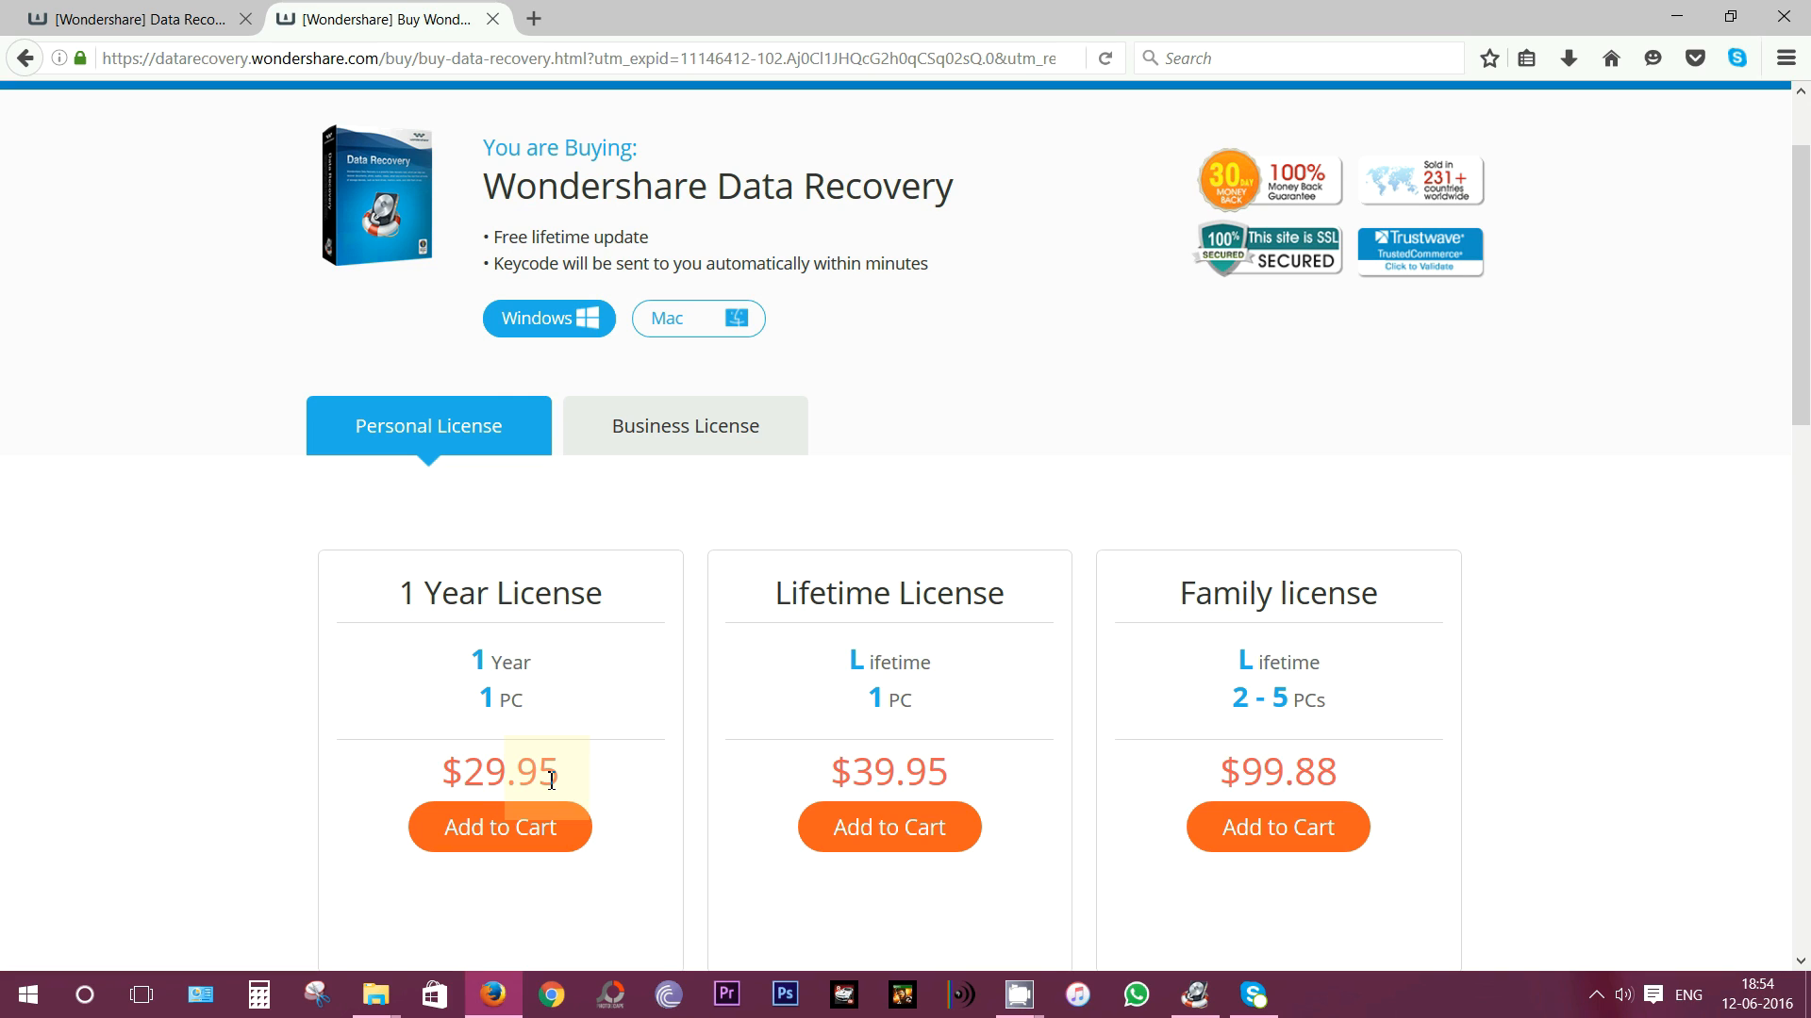
mouse_move(1000, 744)
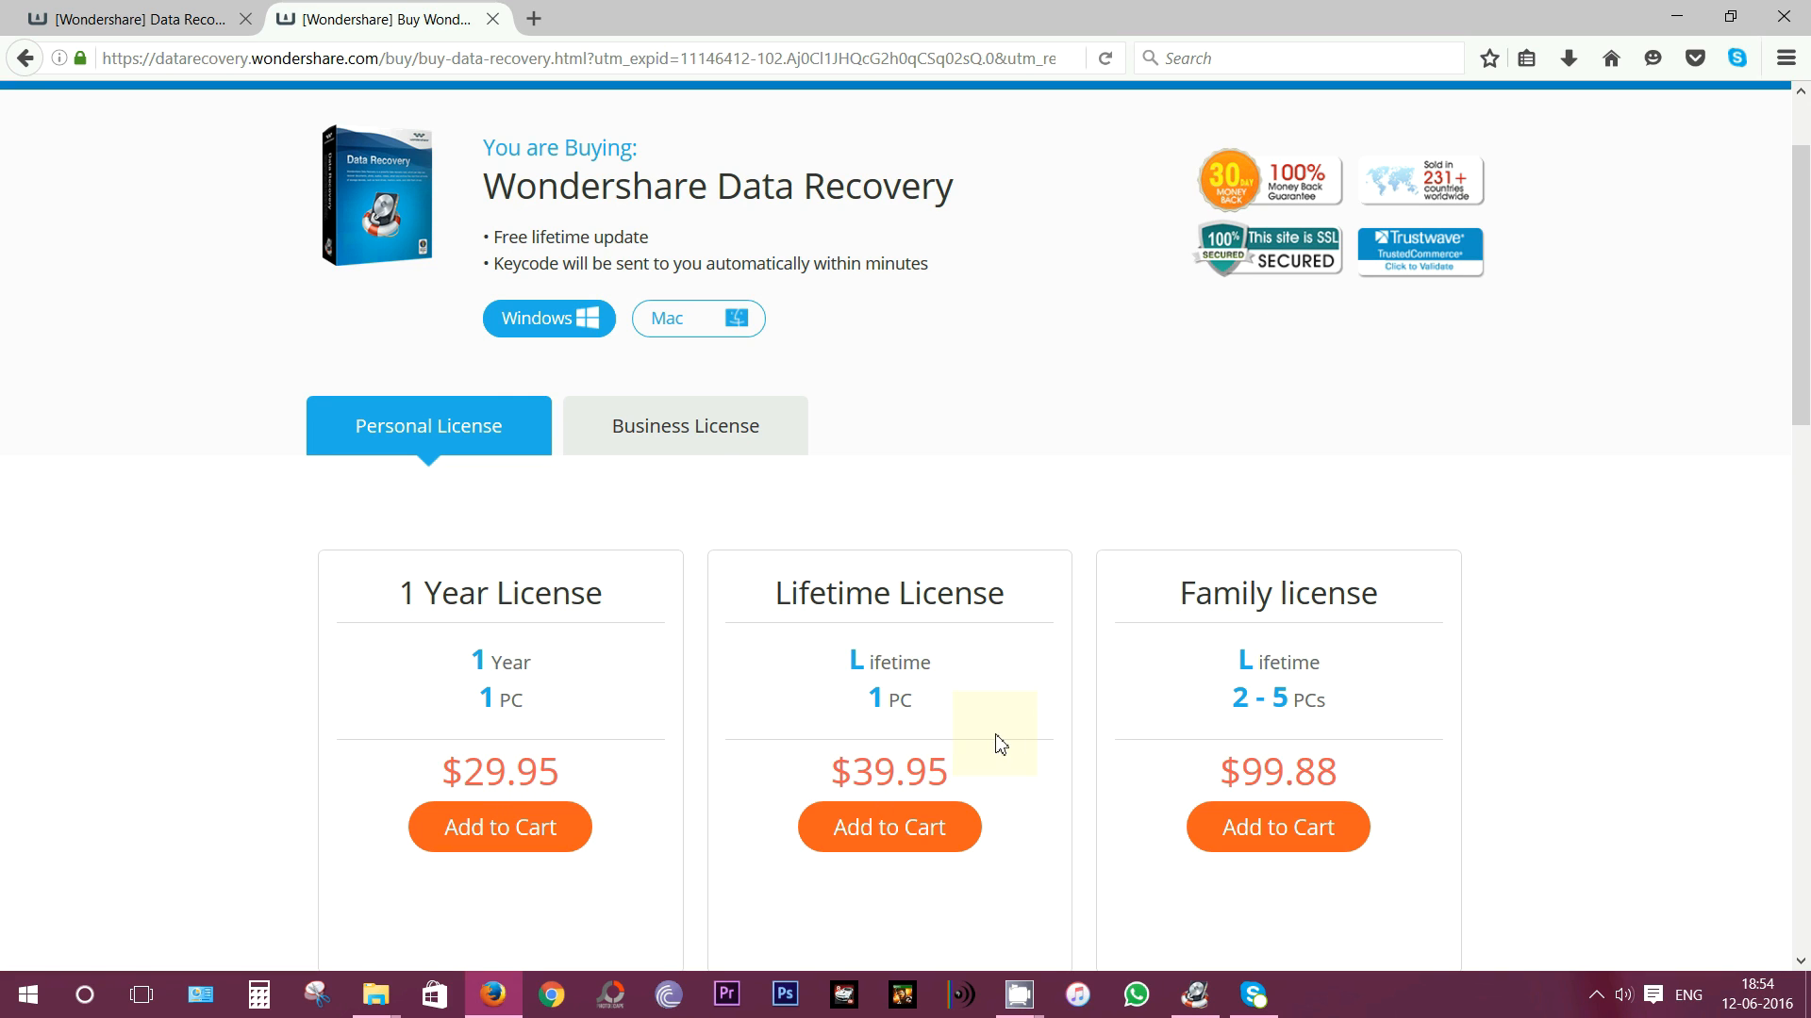
click(684, 426)
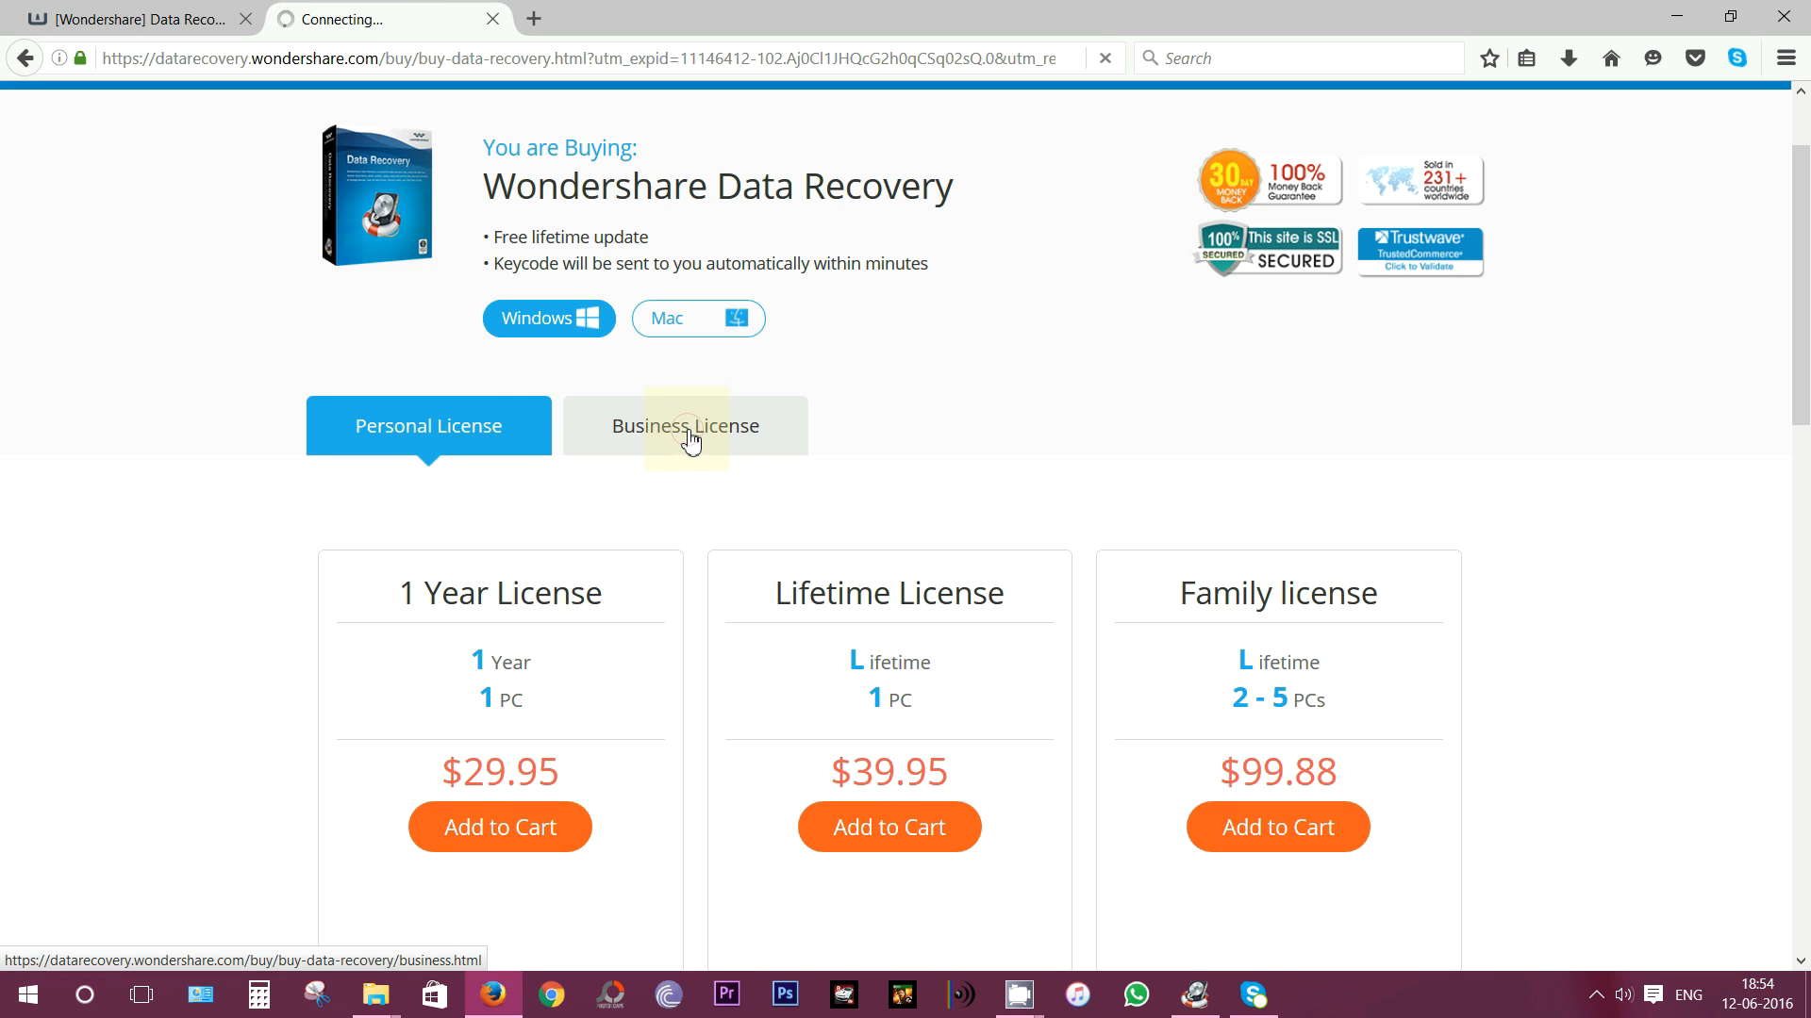
click(684, 425)
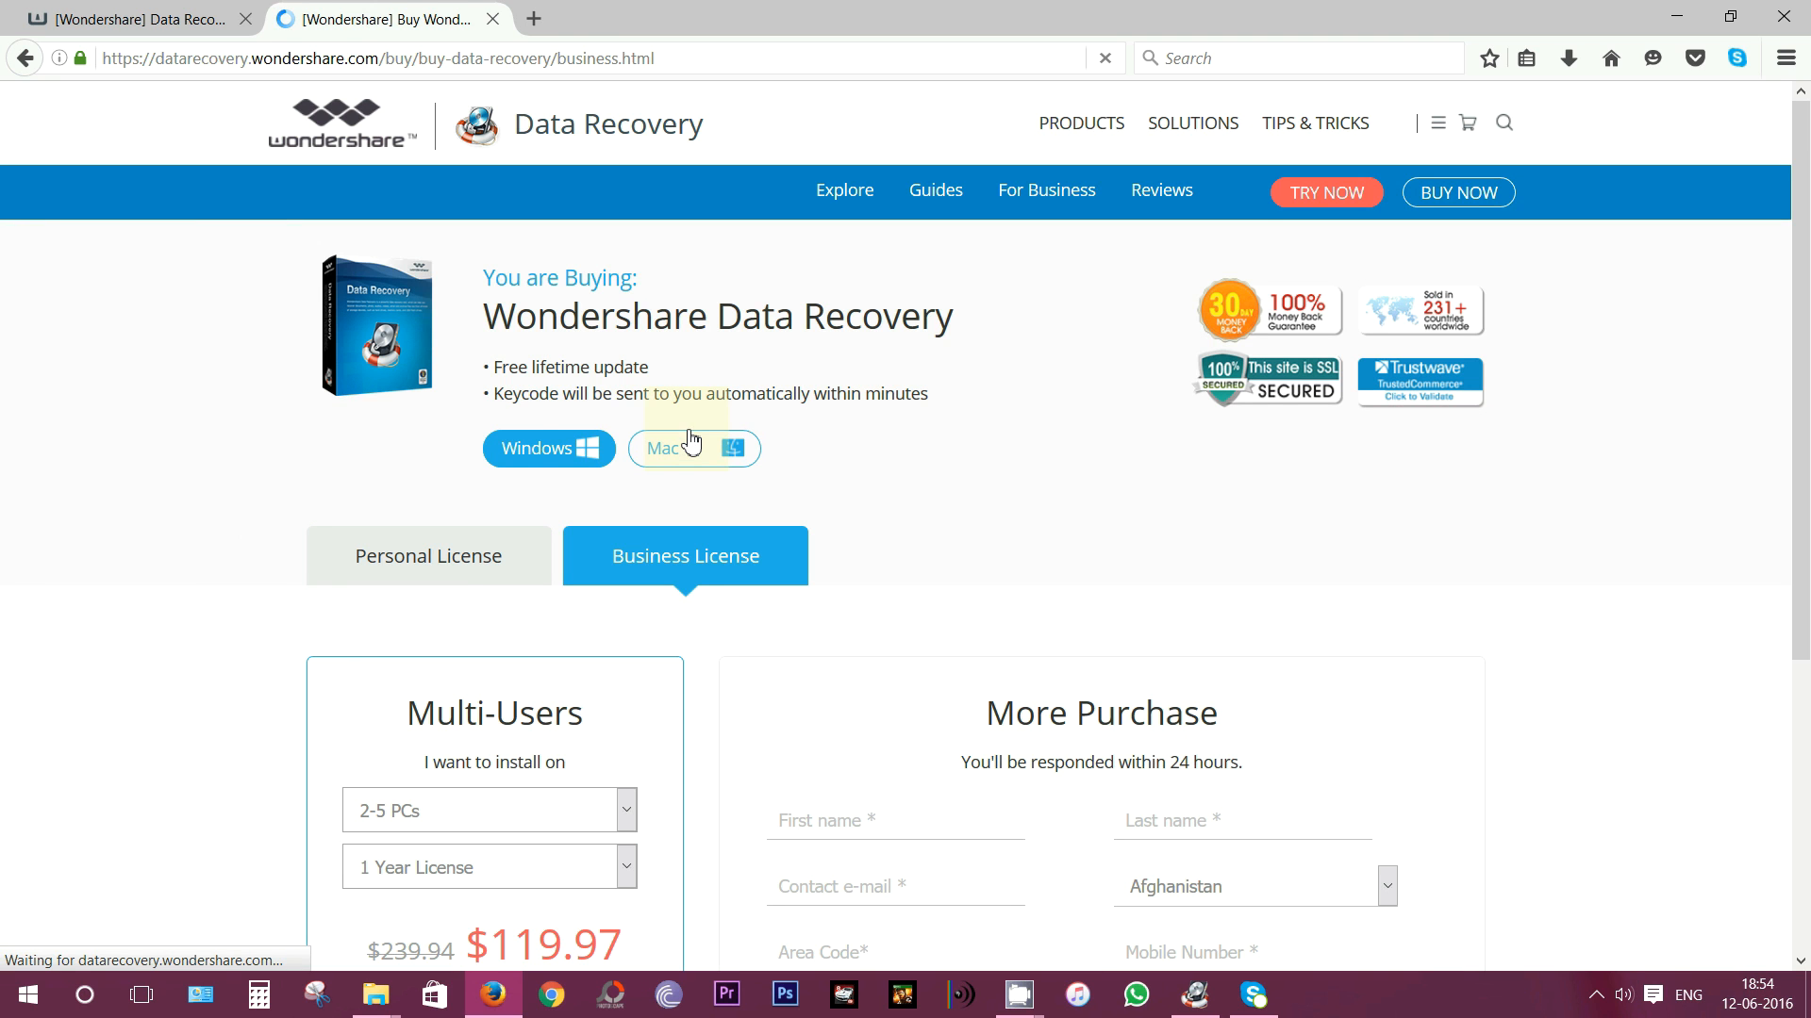
scroll(down, 3)
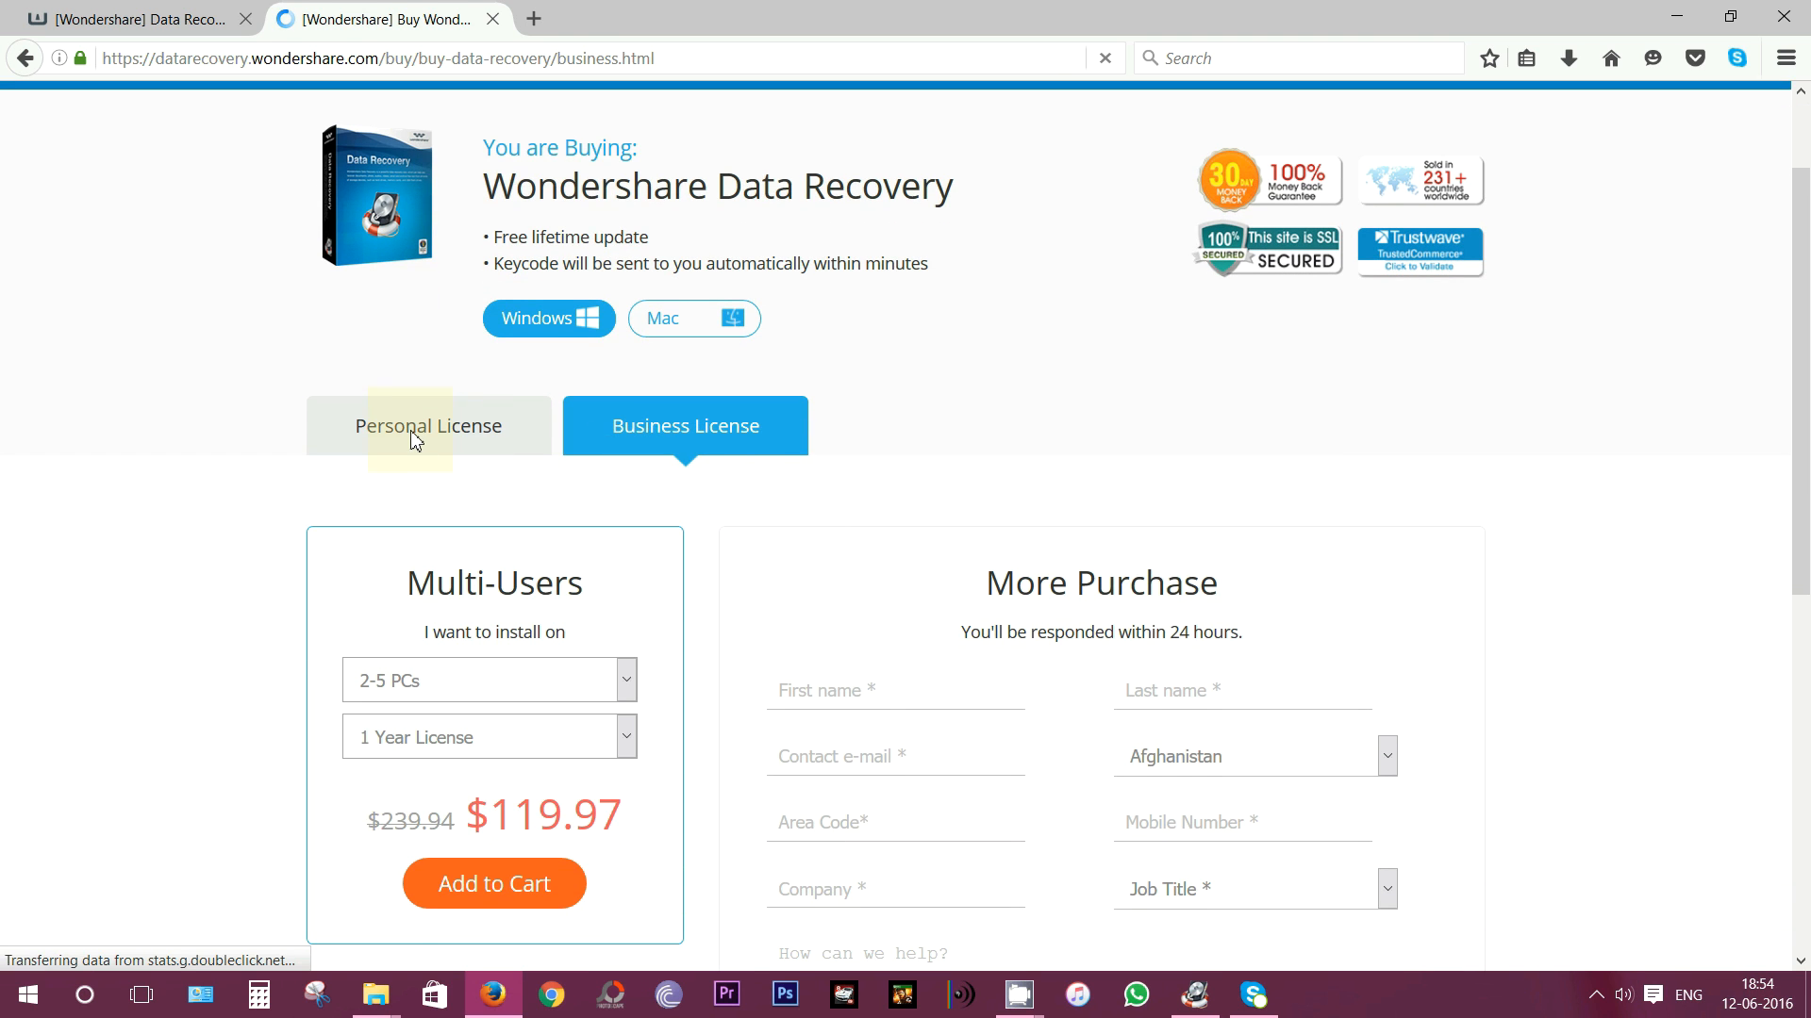
click(427, 426)
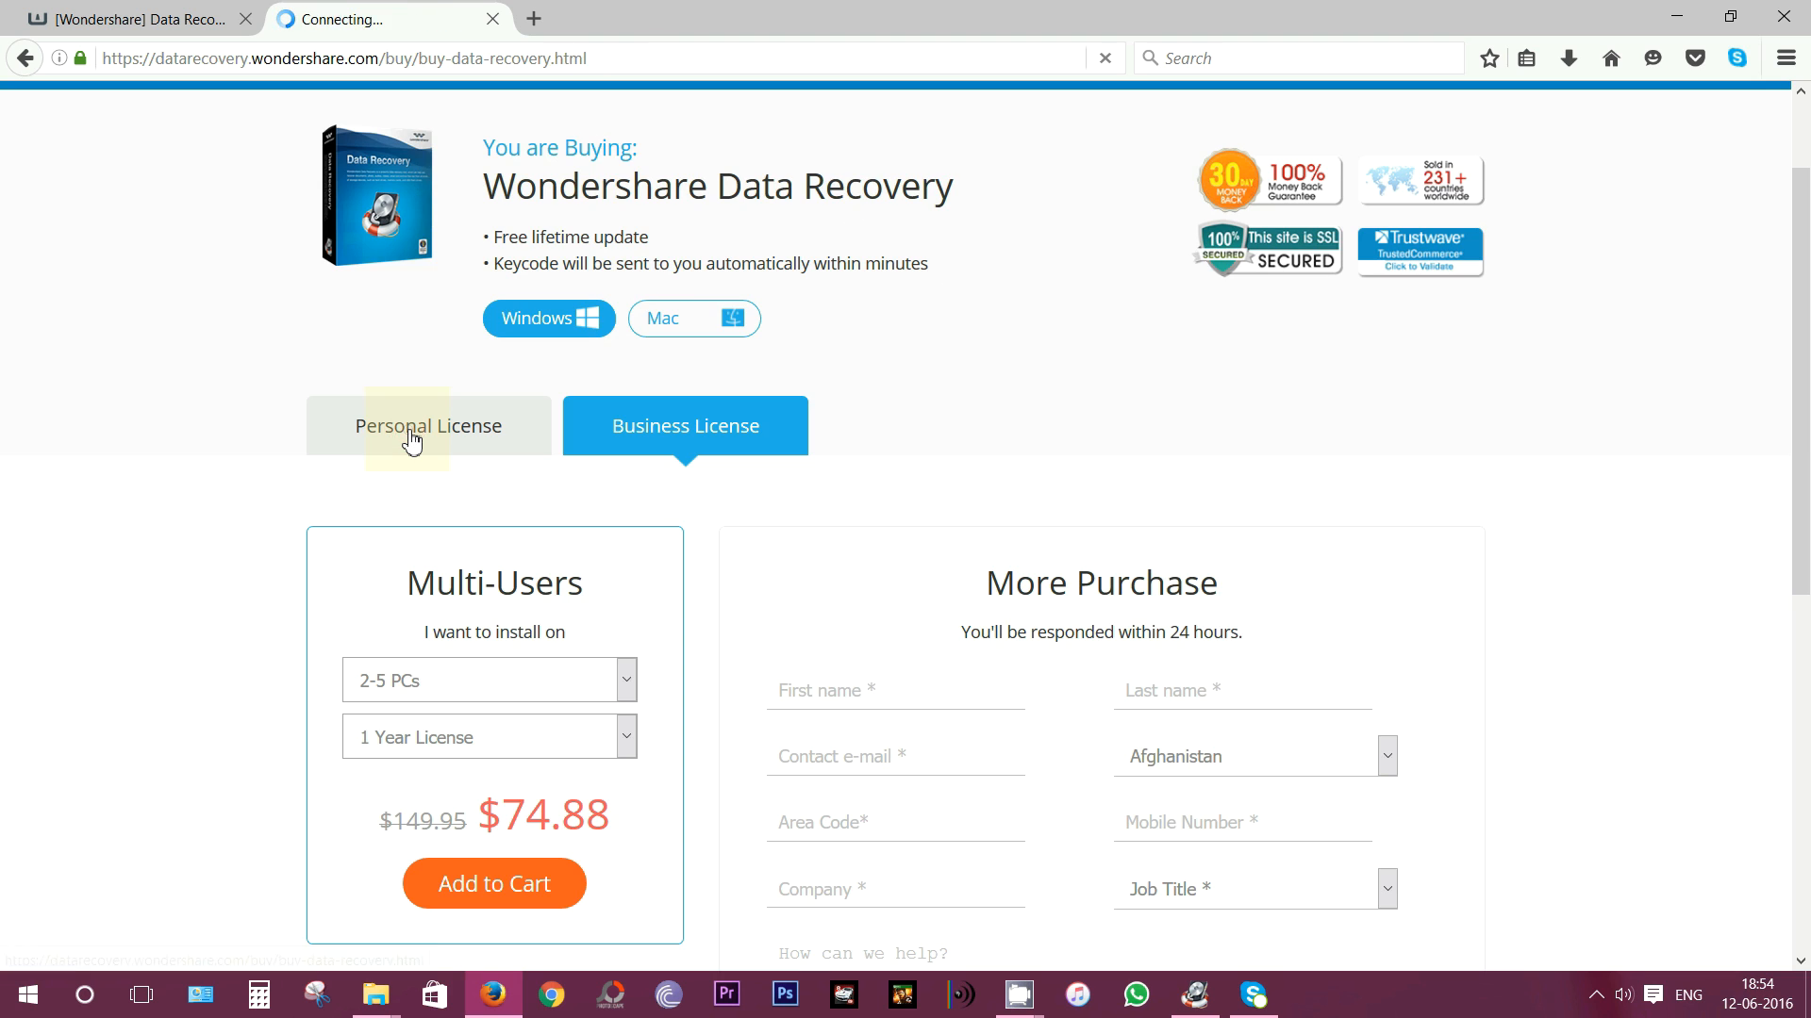
click(428, 426)
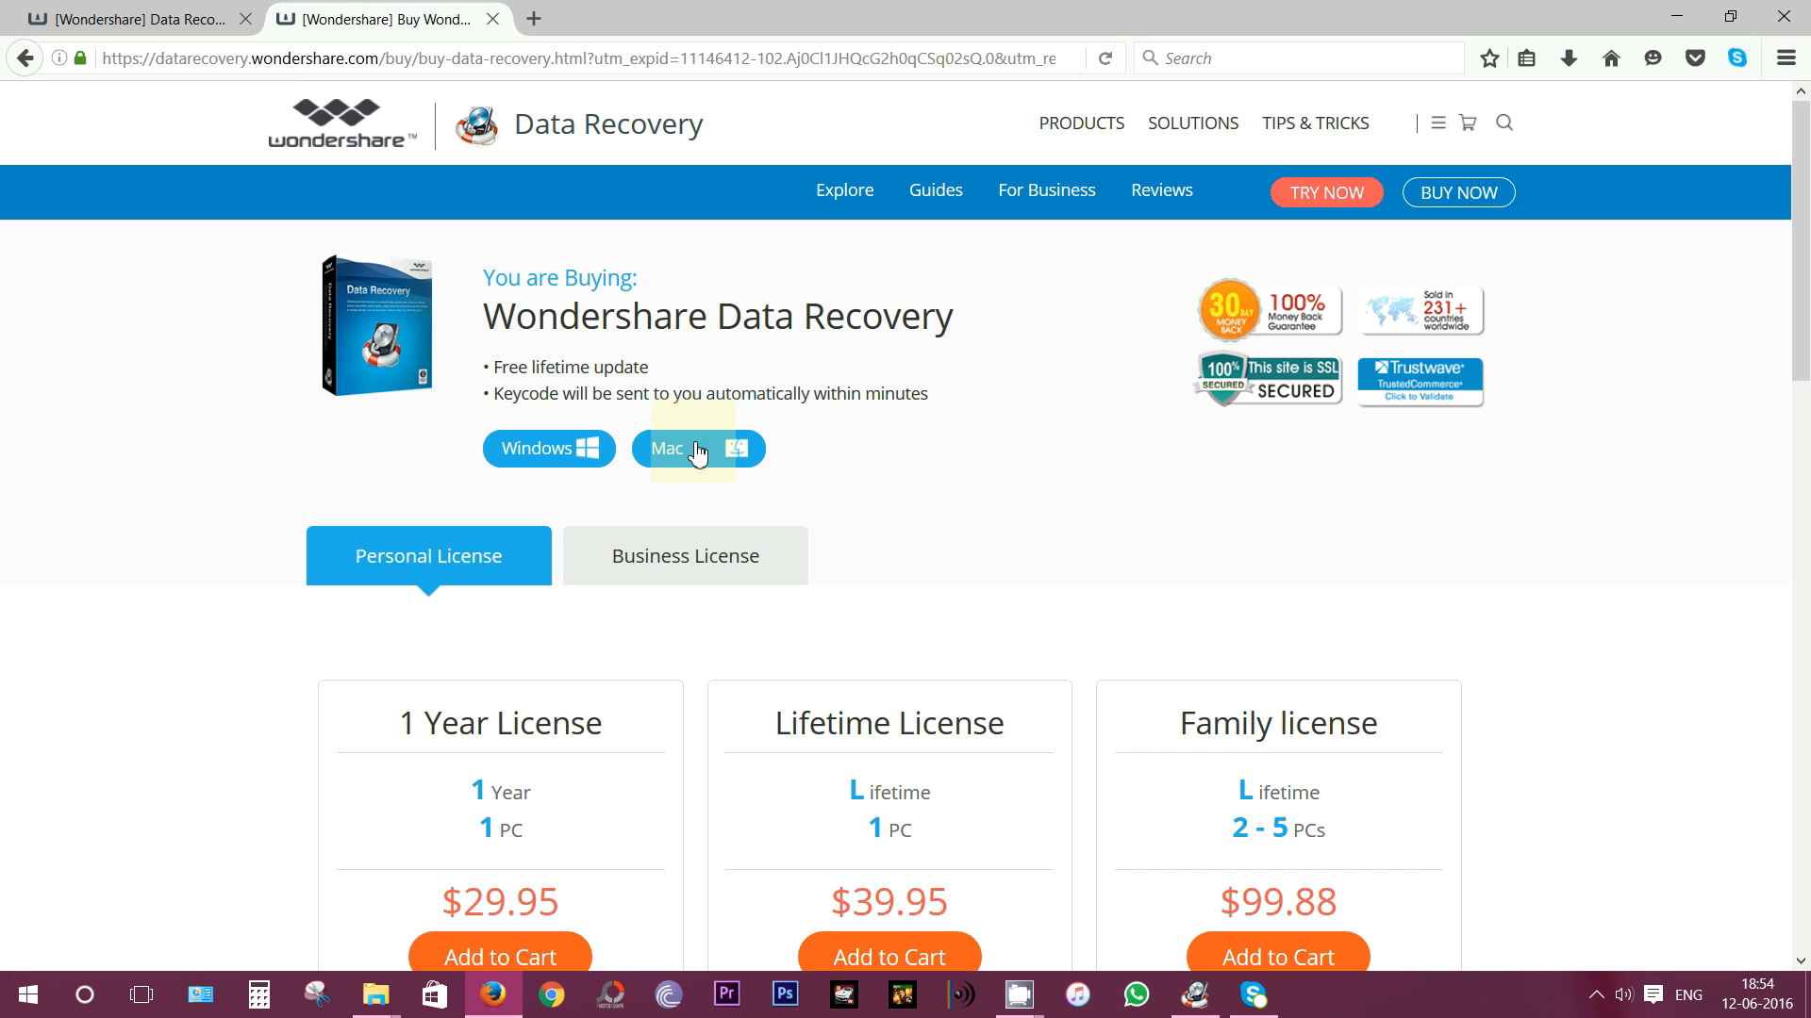
click(698, 447)
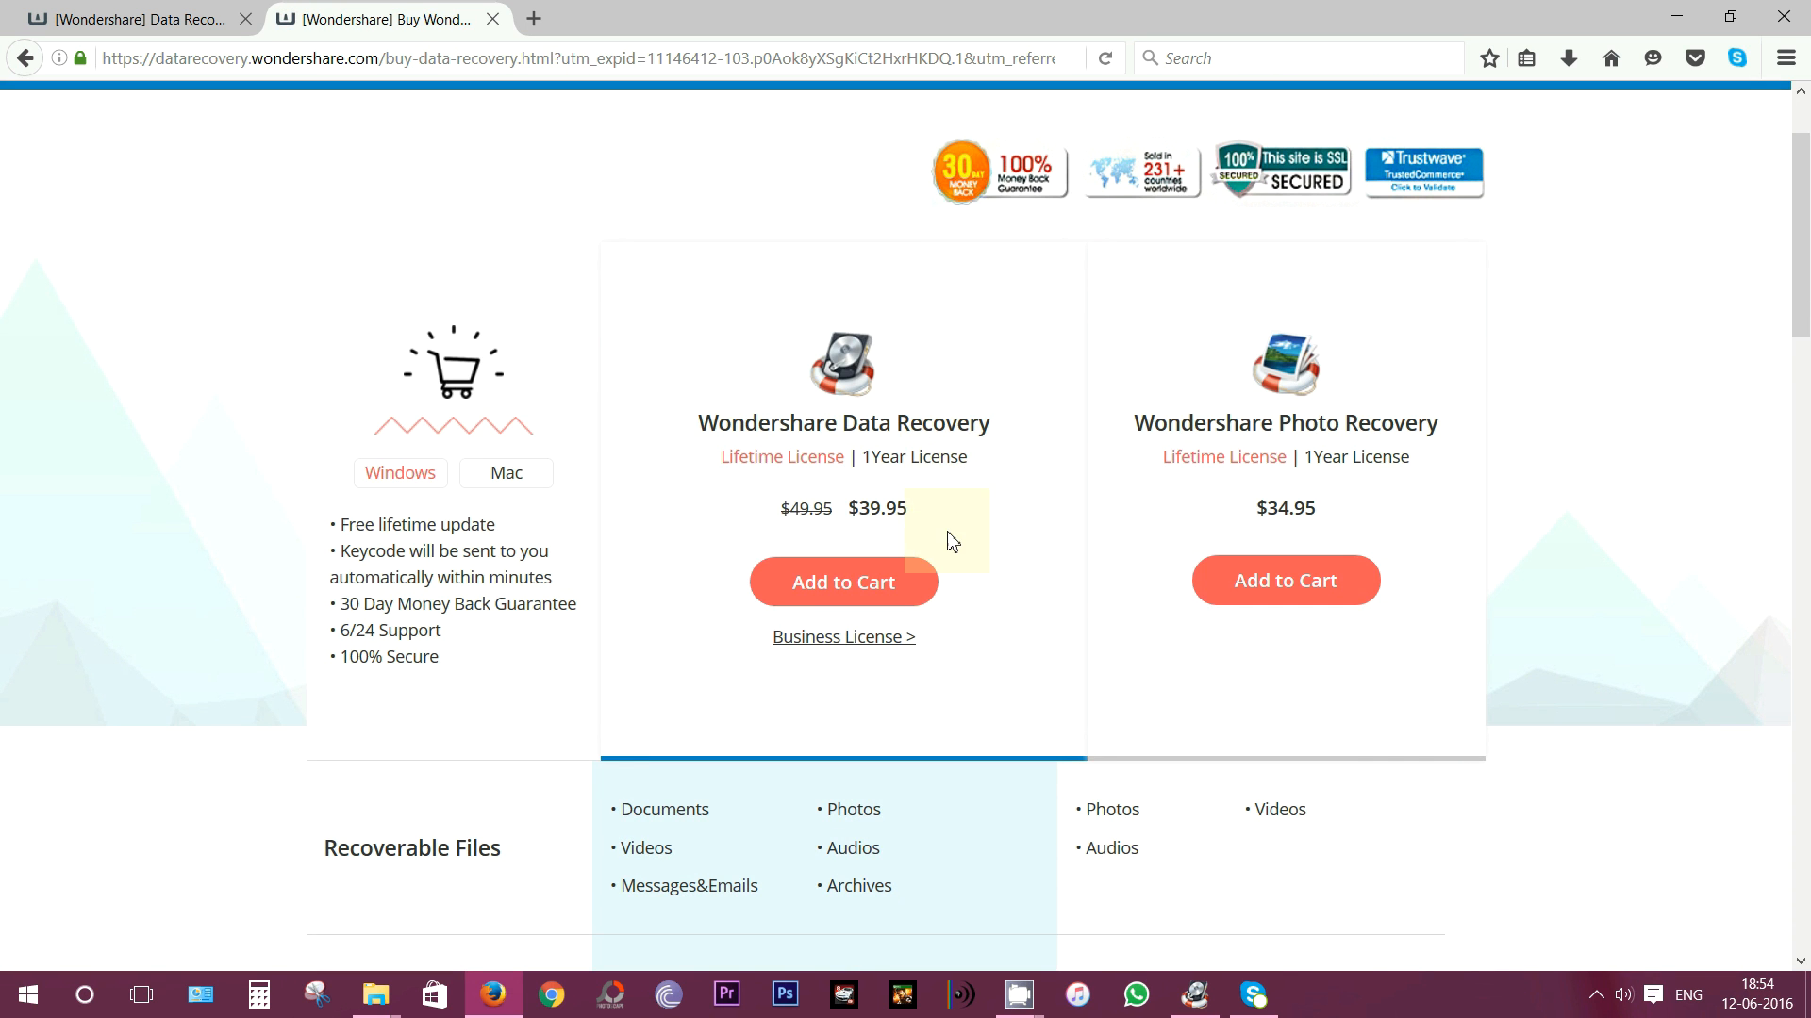